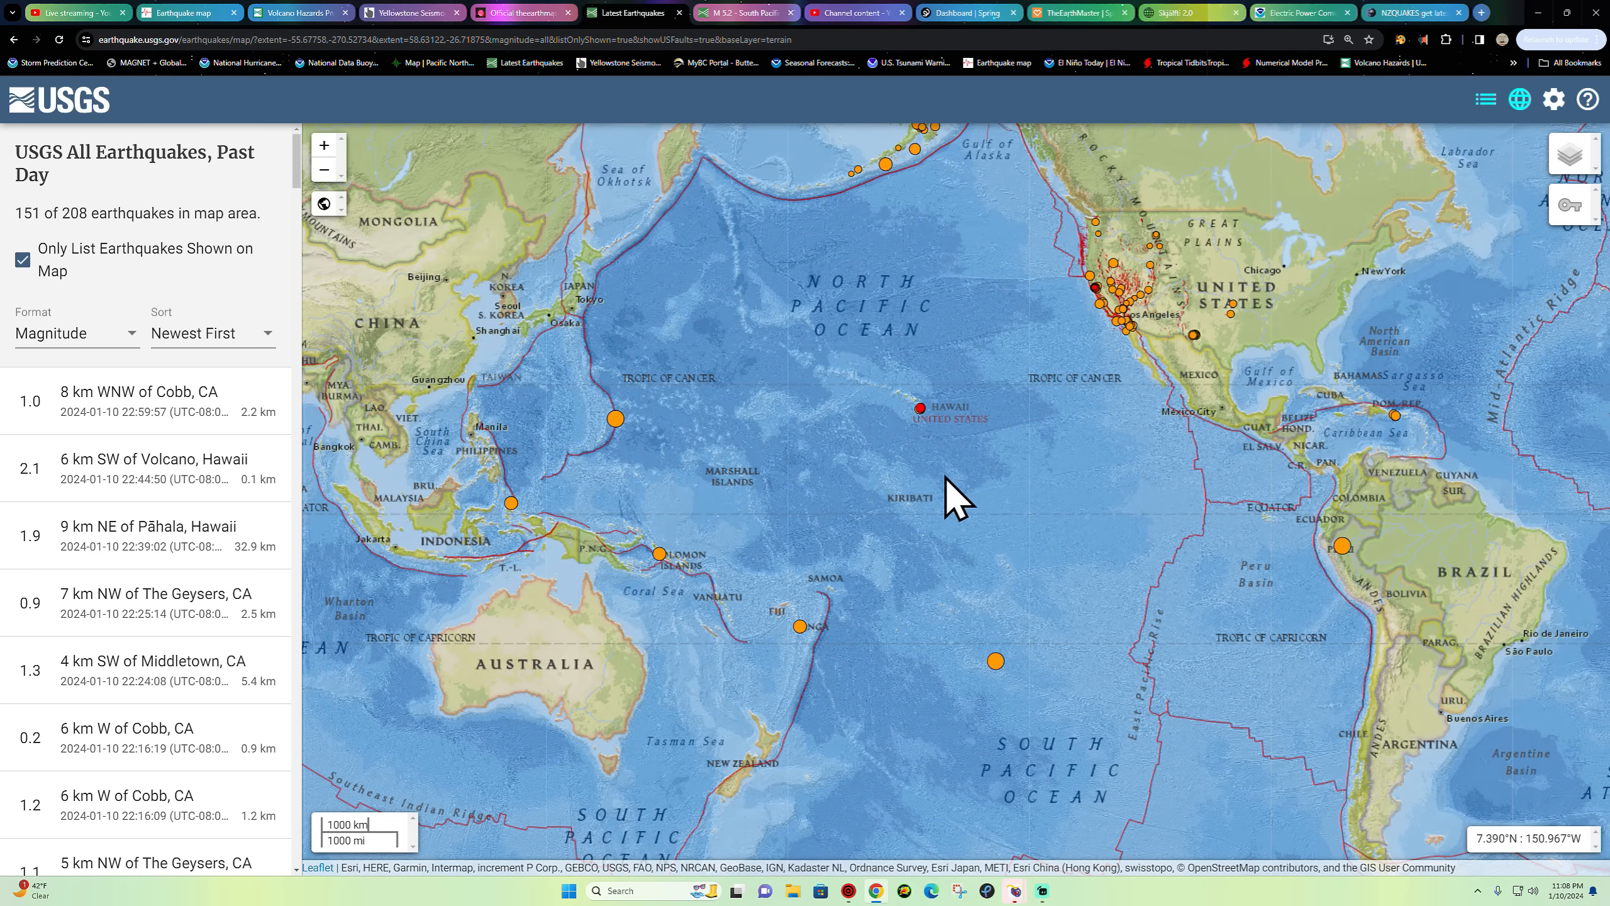
- Shift the map across the Pacific so all 208 past-day earthquakes come into view
{"action": "left_click_drag", "start_coordinate": [955, 499], "coordinate": [893, 462]}
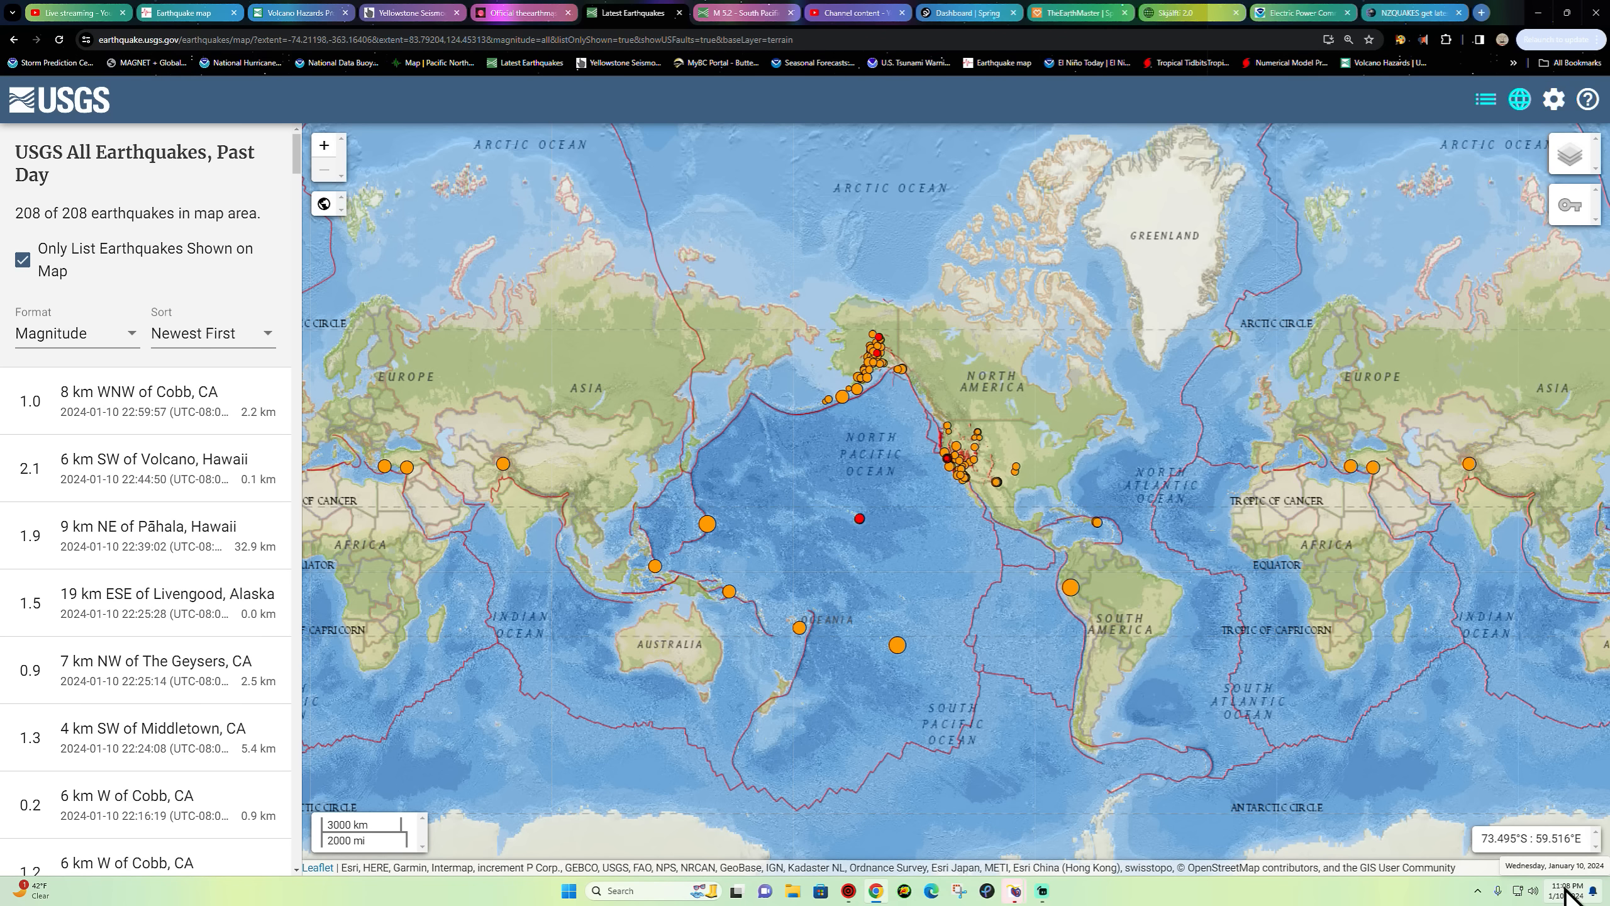
{"action": "mouse_move", "coordinate": [986, 616]}
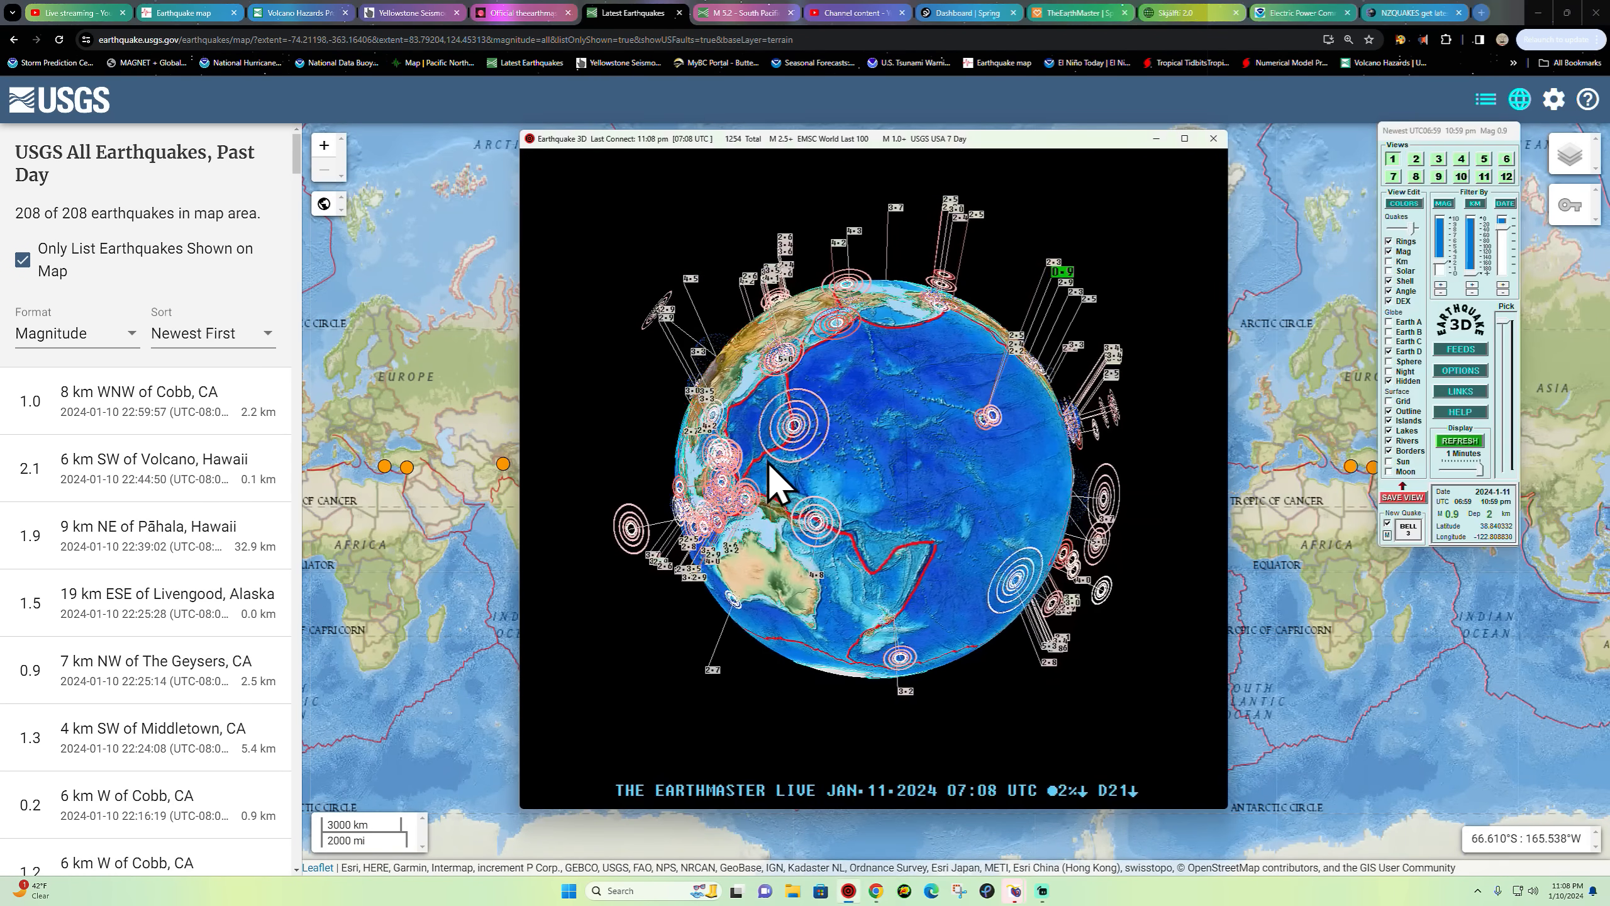
- Rotate the Earthquake 3D globe until North America faces the viewer
{"action": "left_click_drag", "start_coordinate": [769, 483], "coordinate": [831, 350]}
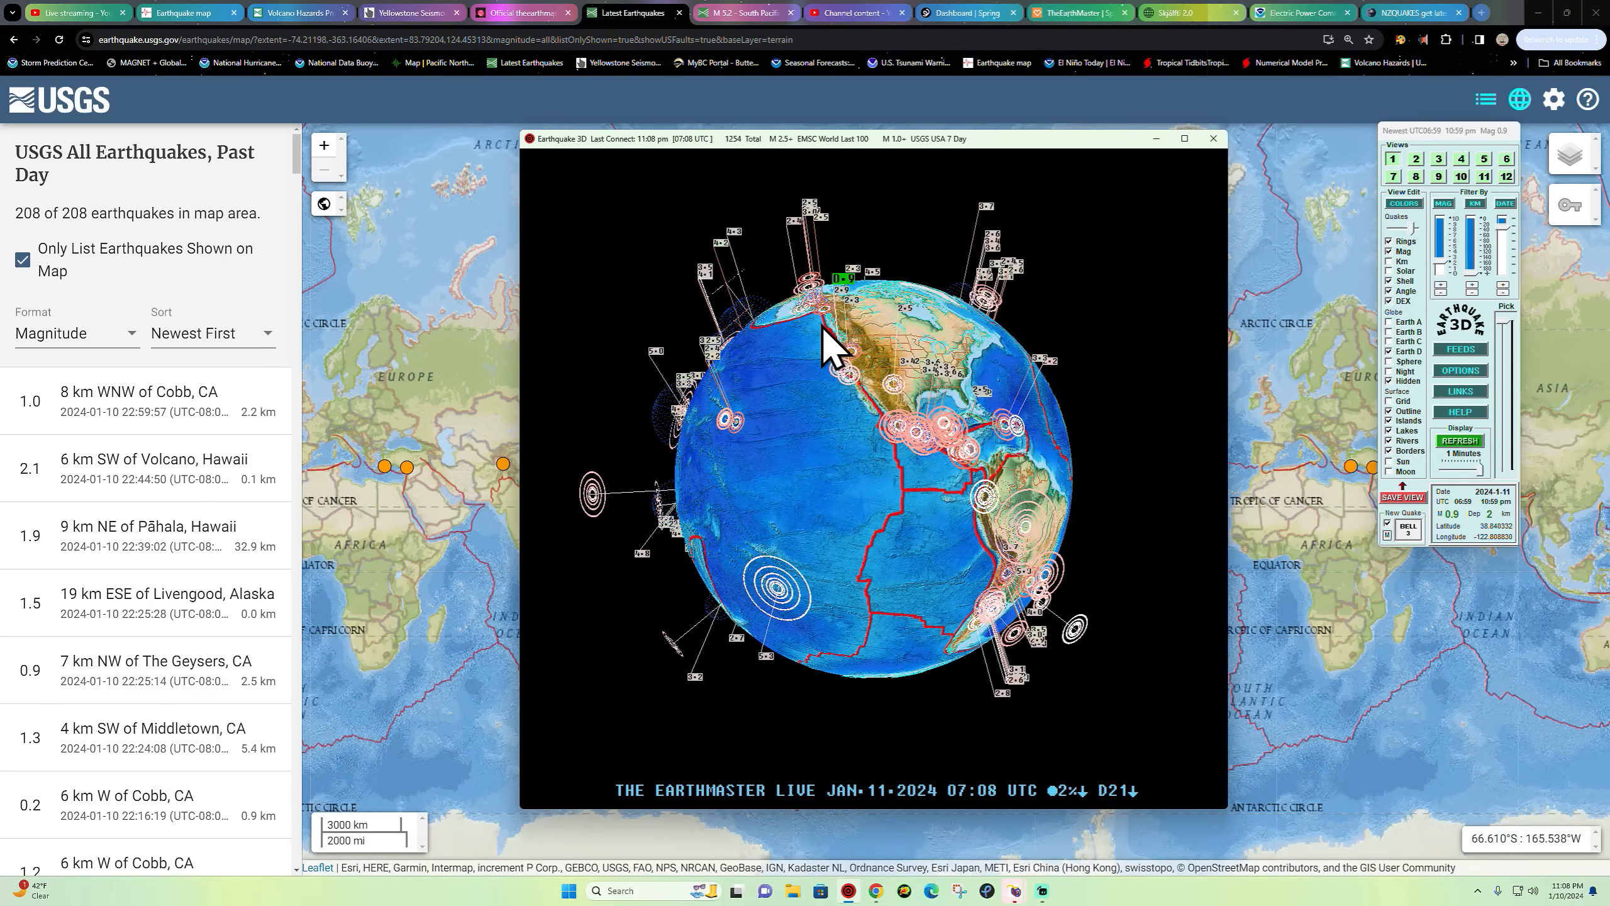
{"action": "mouse_move", "coordinate": [878, 555]}
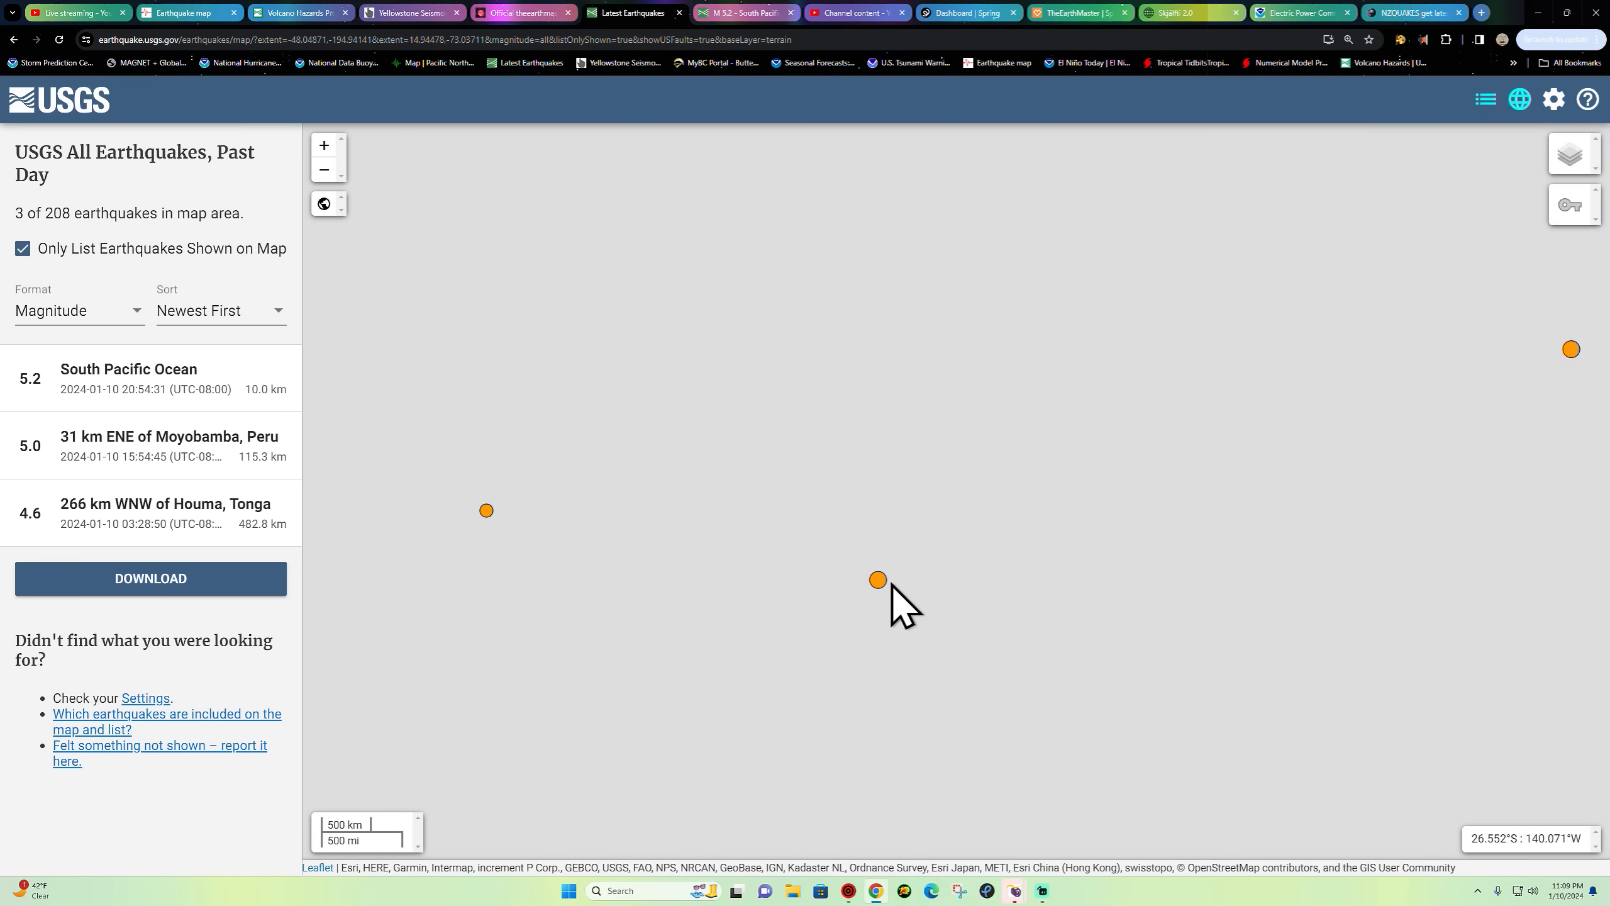
- Bring up the M 5.2 South Pacific Ocean quake's popup and go to its full event page
{"action": "left_click", "coordinate": [878, 579]}
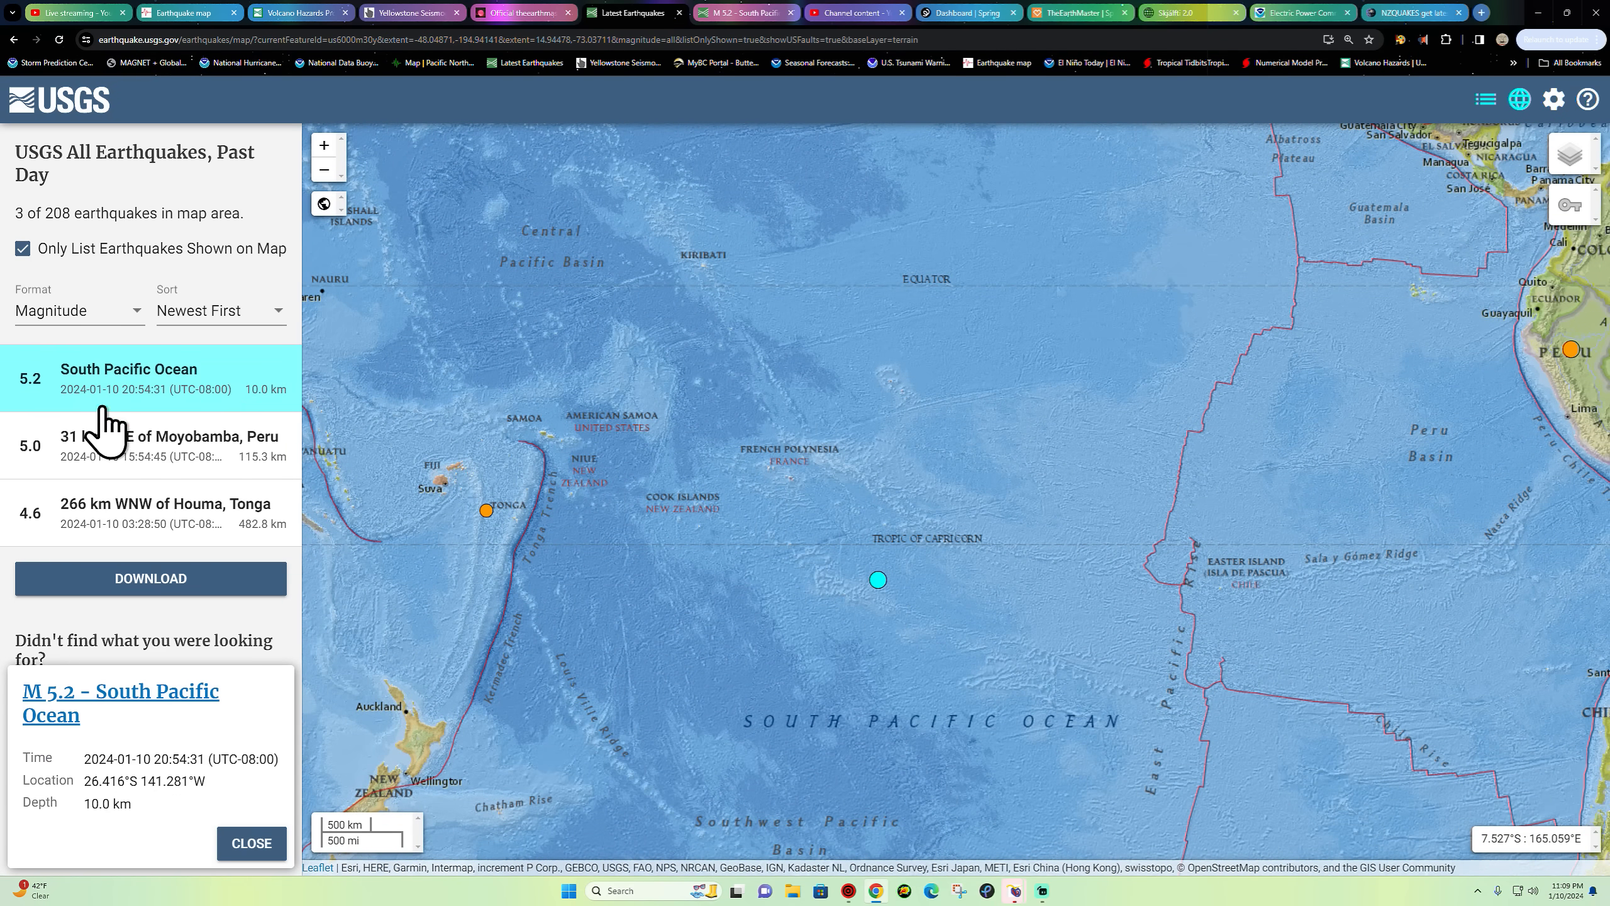
{"action": "mouse_move", "coordinate": [873, 616]}
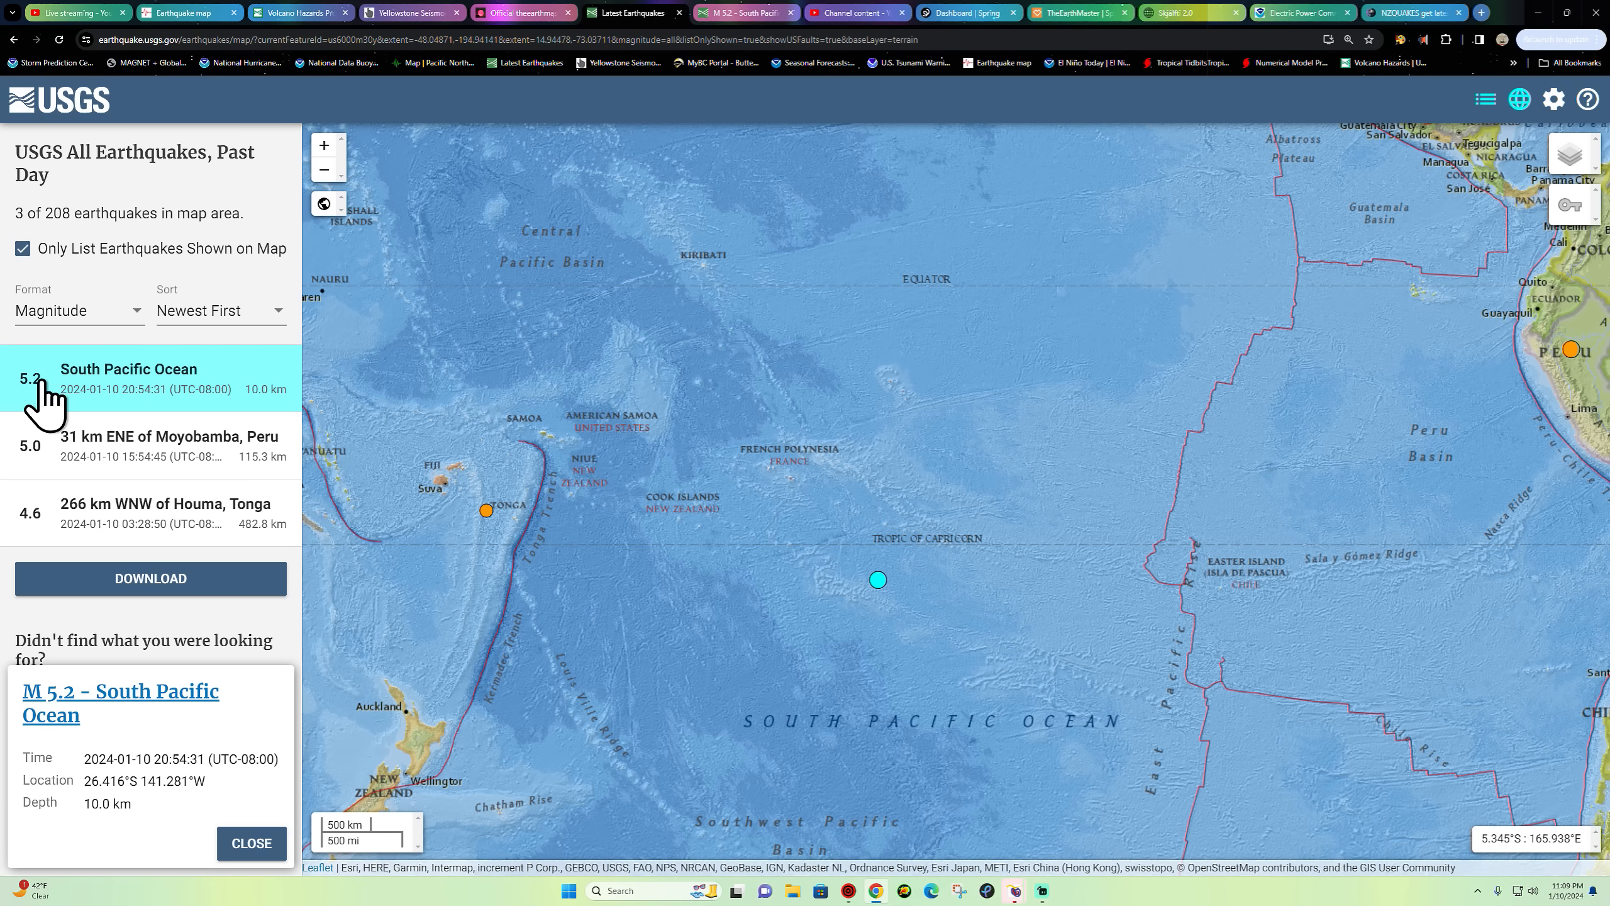
{"action": "mouse_move", "coordinate": [148, 405]}
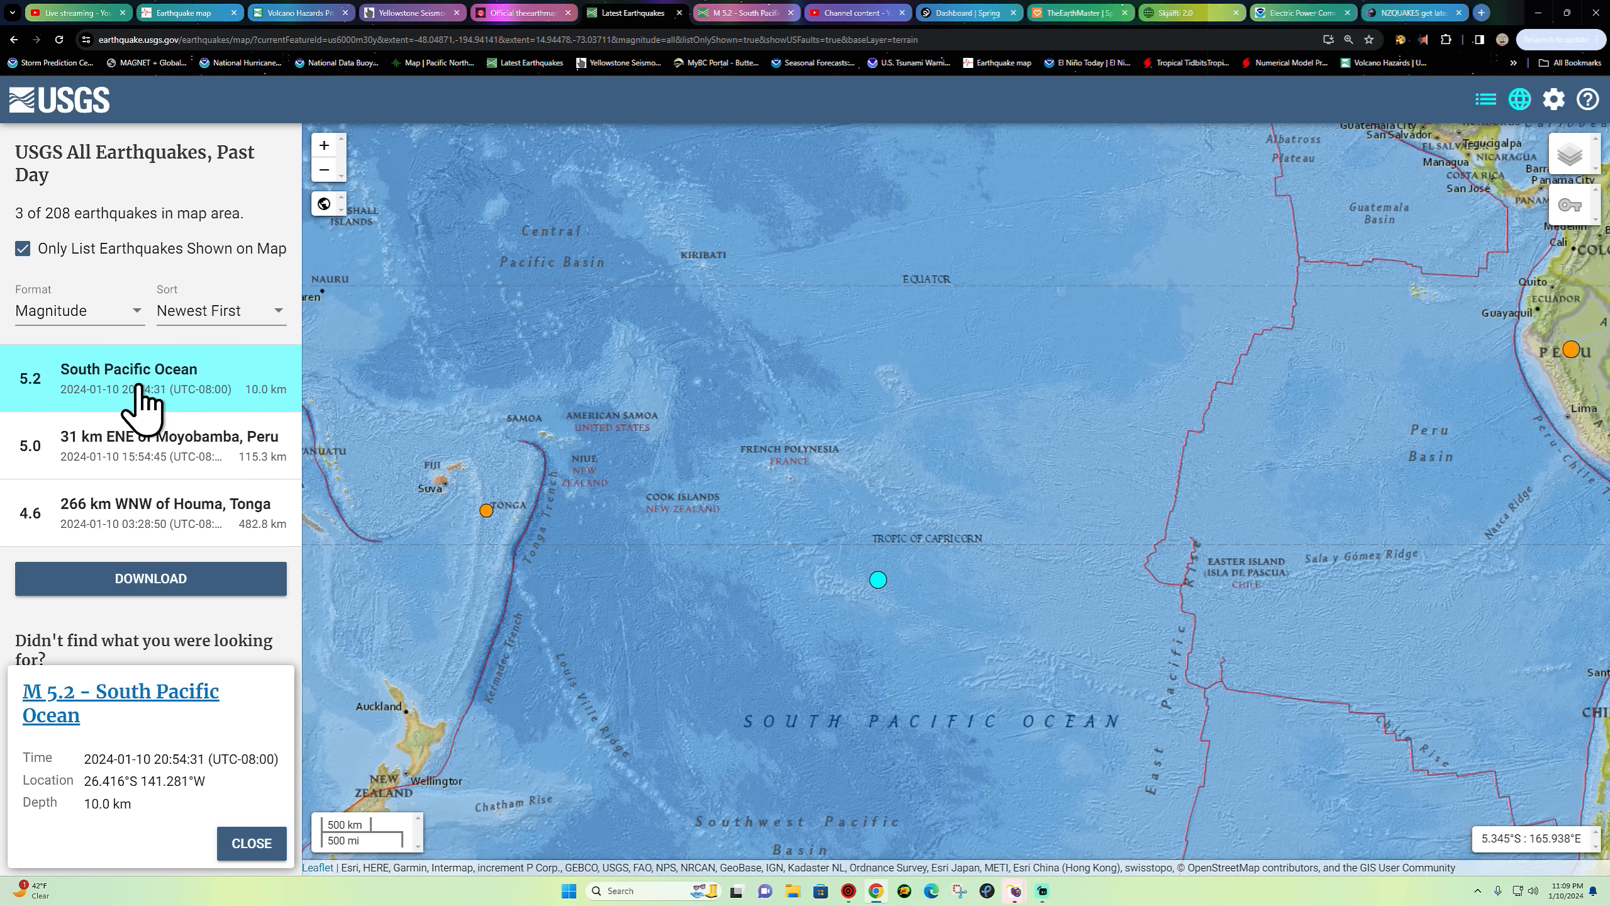
{"action": "mouse_move", "coordinate": [128, 730]}
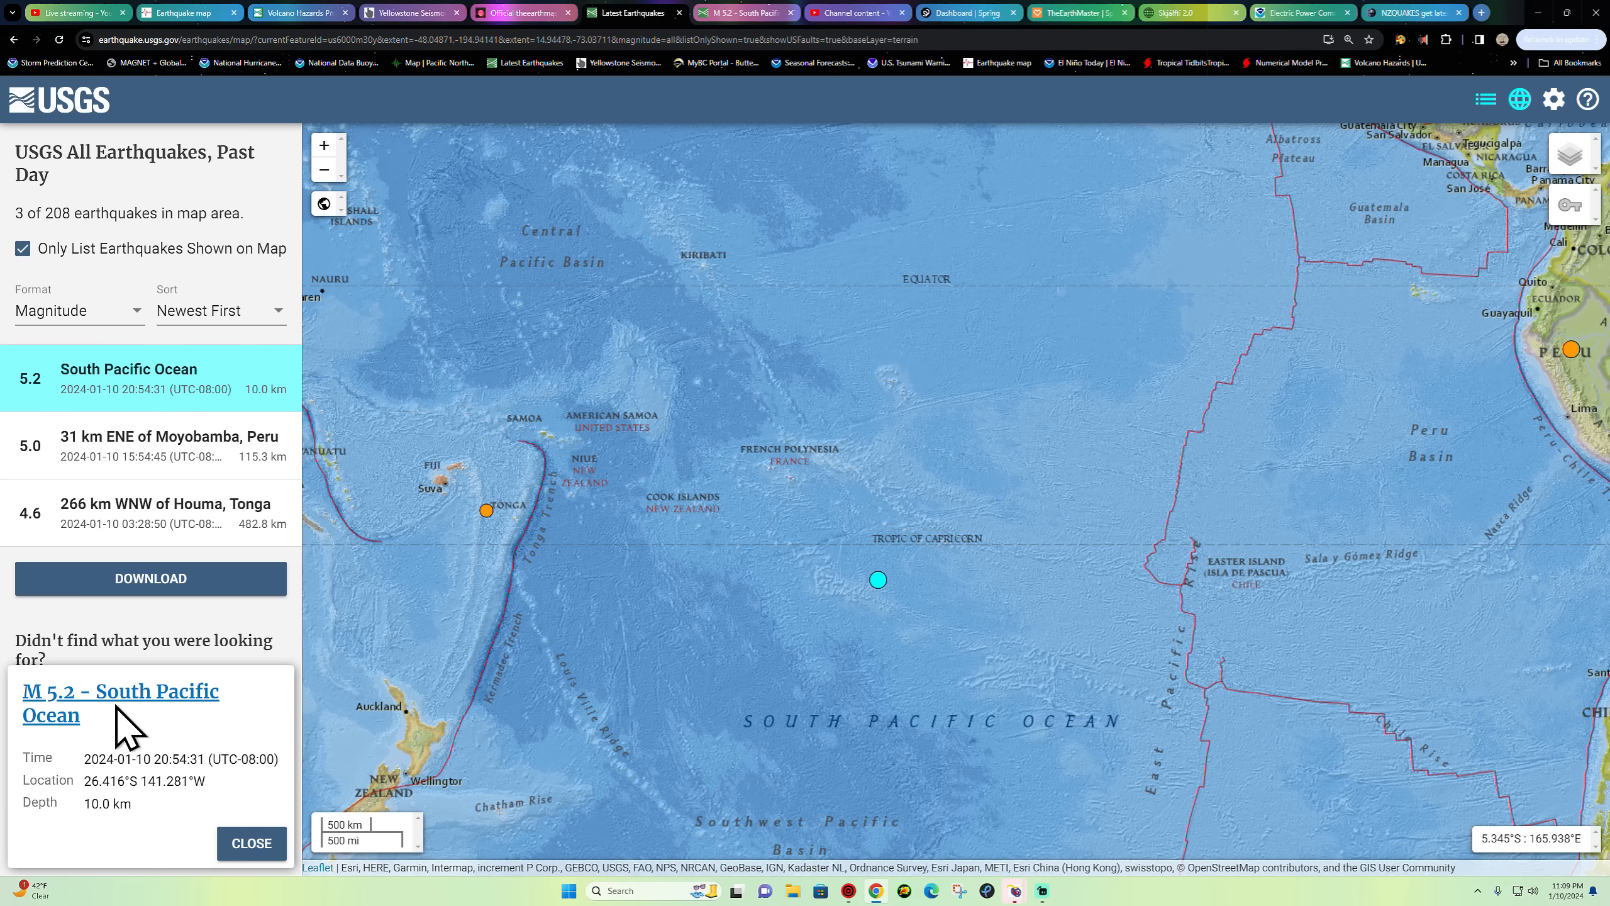
{"action": "left_click", "coordinate": [121, 702]}
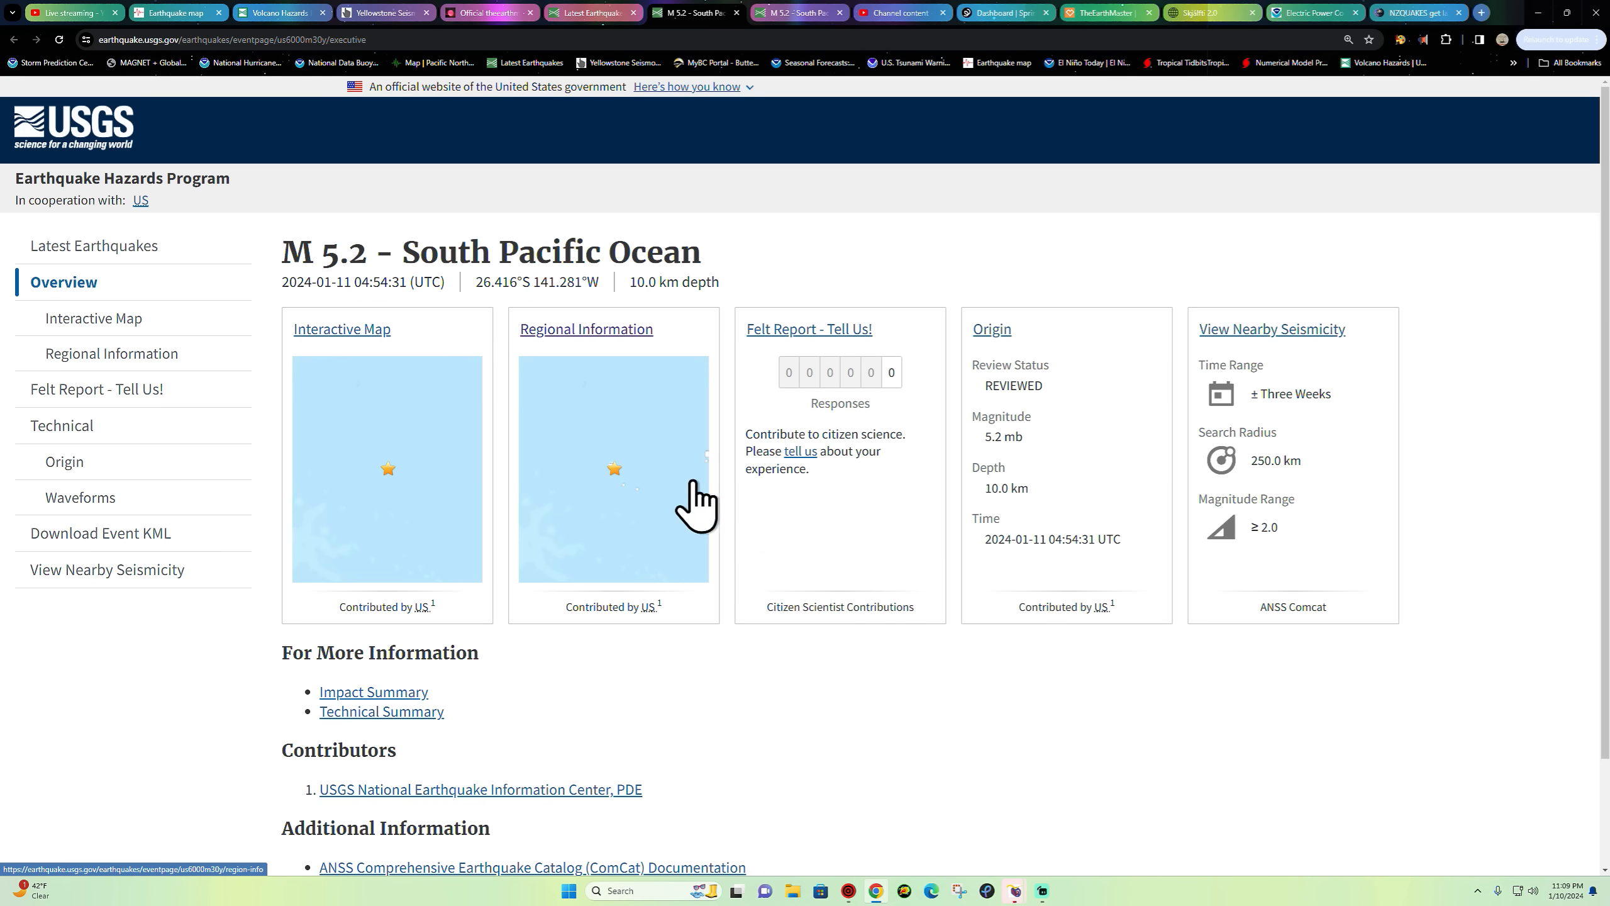
- Show the M 5.2 epicentre on the interactive map with the 1900–2015 historic seismicity legend
{"action": "left_click", "coordinate": [341, 328]}
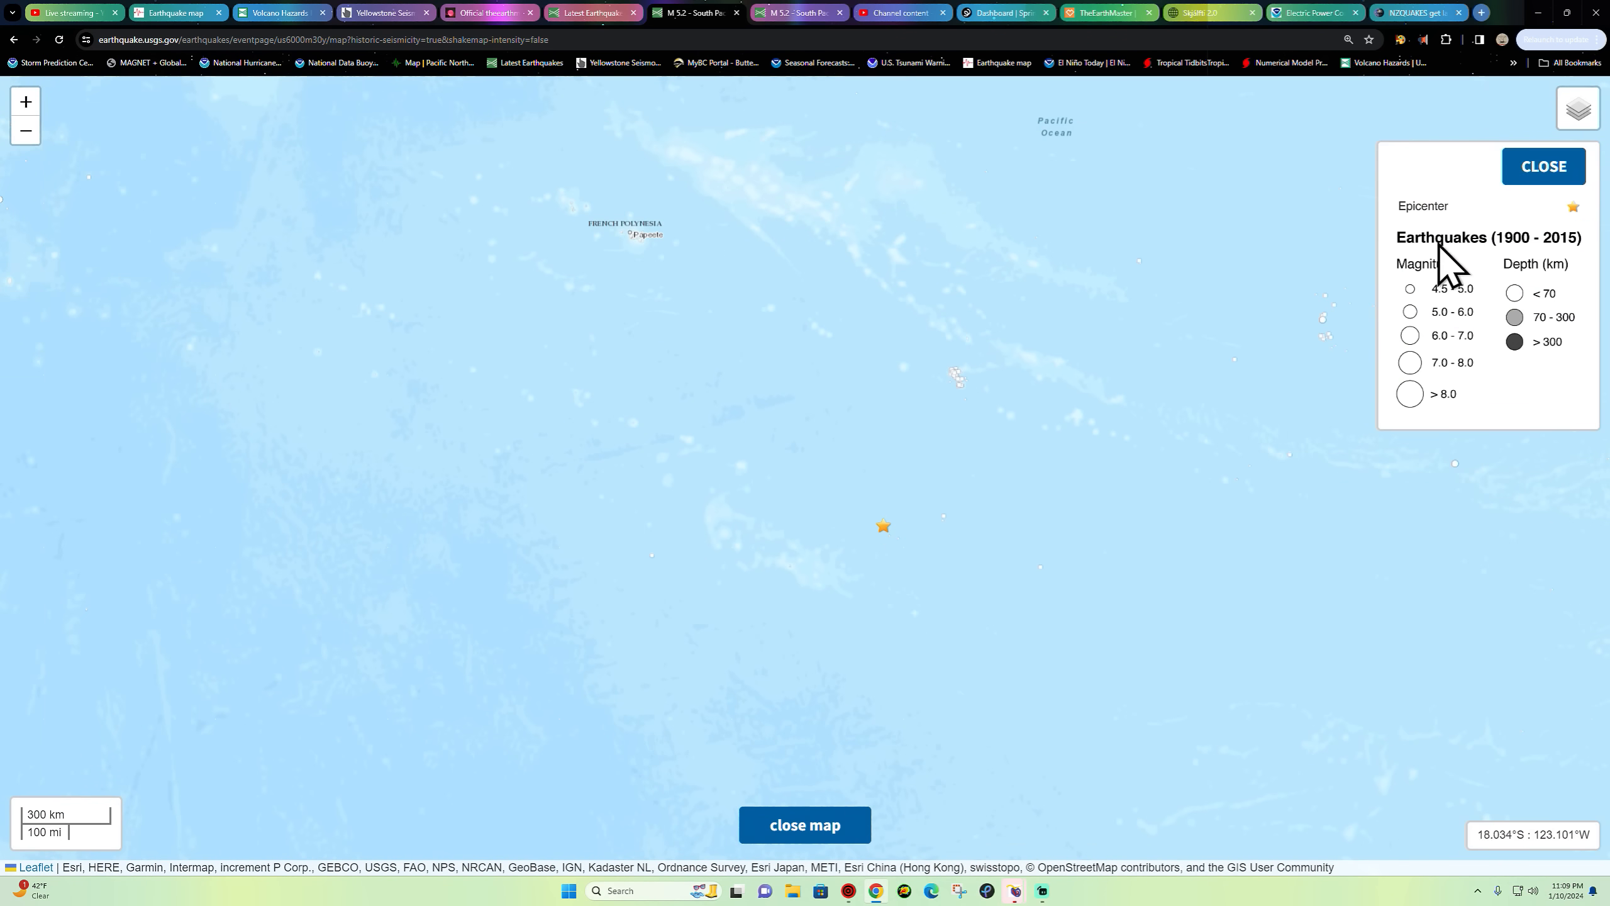
{"action": "mouse_move", "coordinate": [1520, 256]}
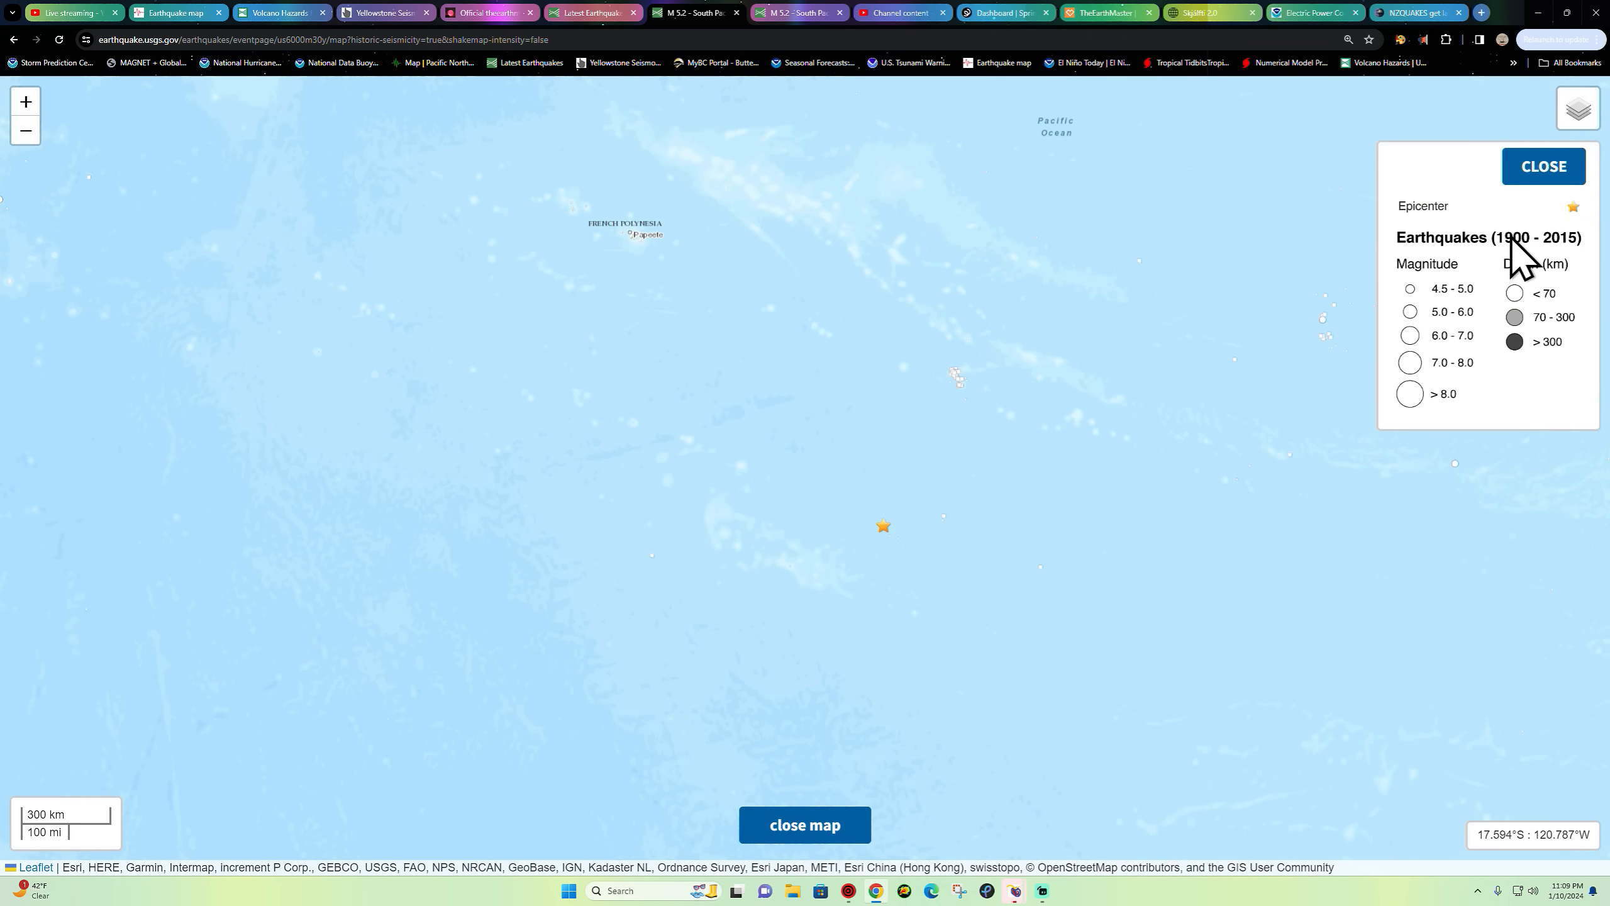
{"action": "mouse_move", "coordinate": [919, 526]}
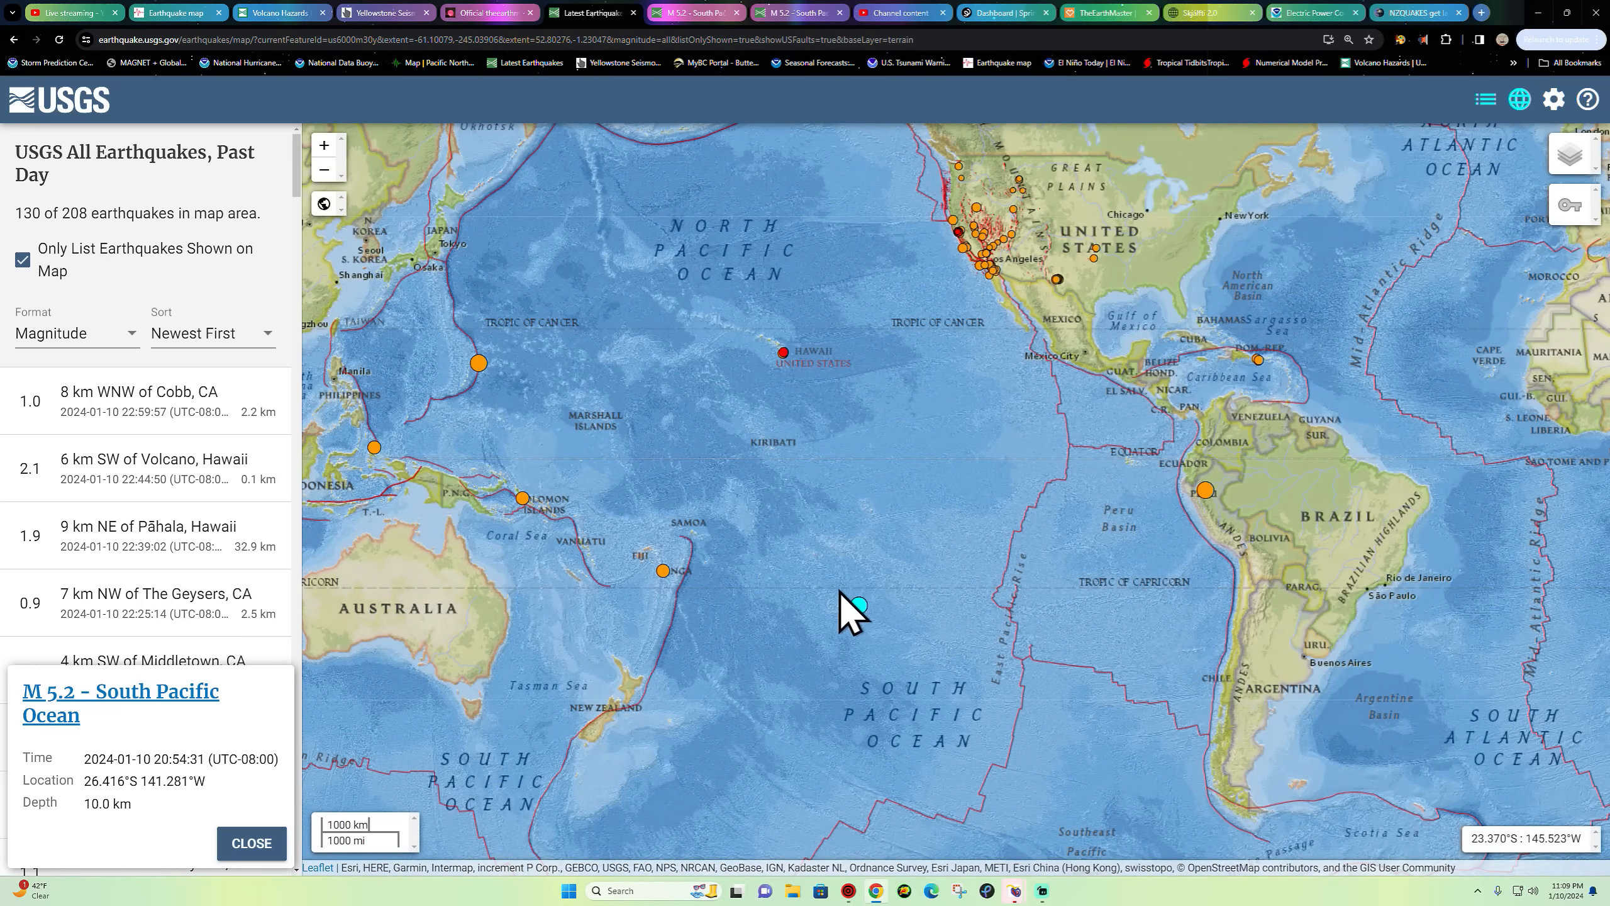
{"action": "mouse_move", "coordinate": [1064, 498]}
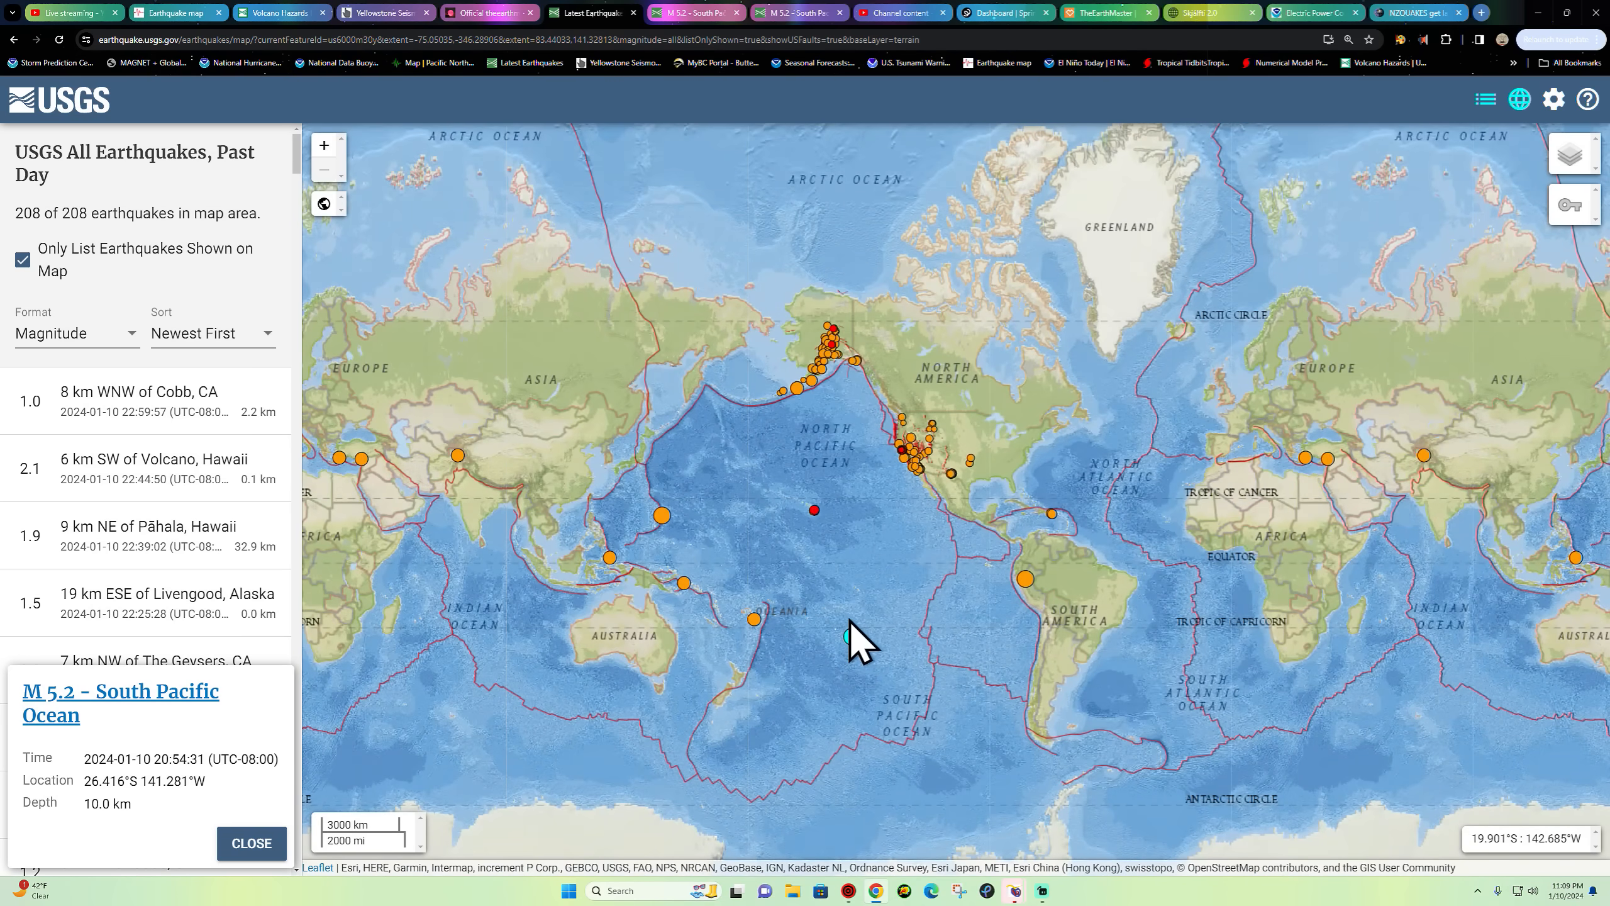
- Check the Mariana Islands quake, then the M 5.0 Peru quake near Moyobamba, 115.3 km deep
{"action": "left_click", "coordinate": [666, 530]}
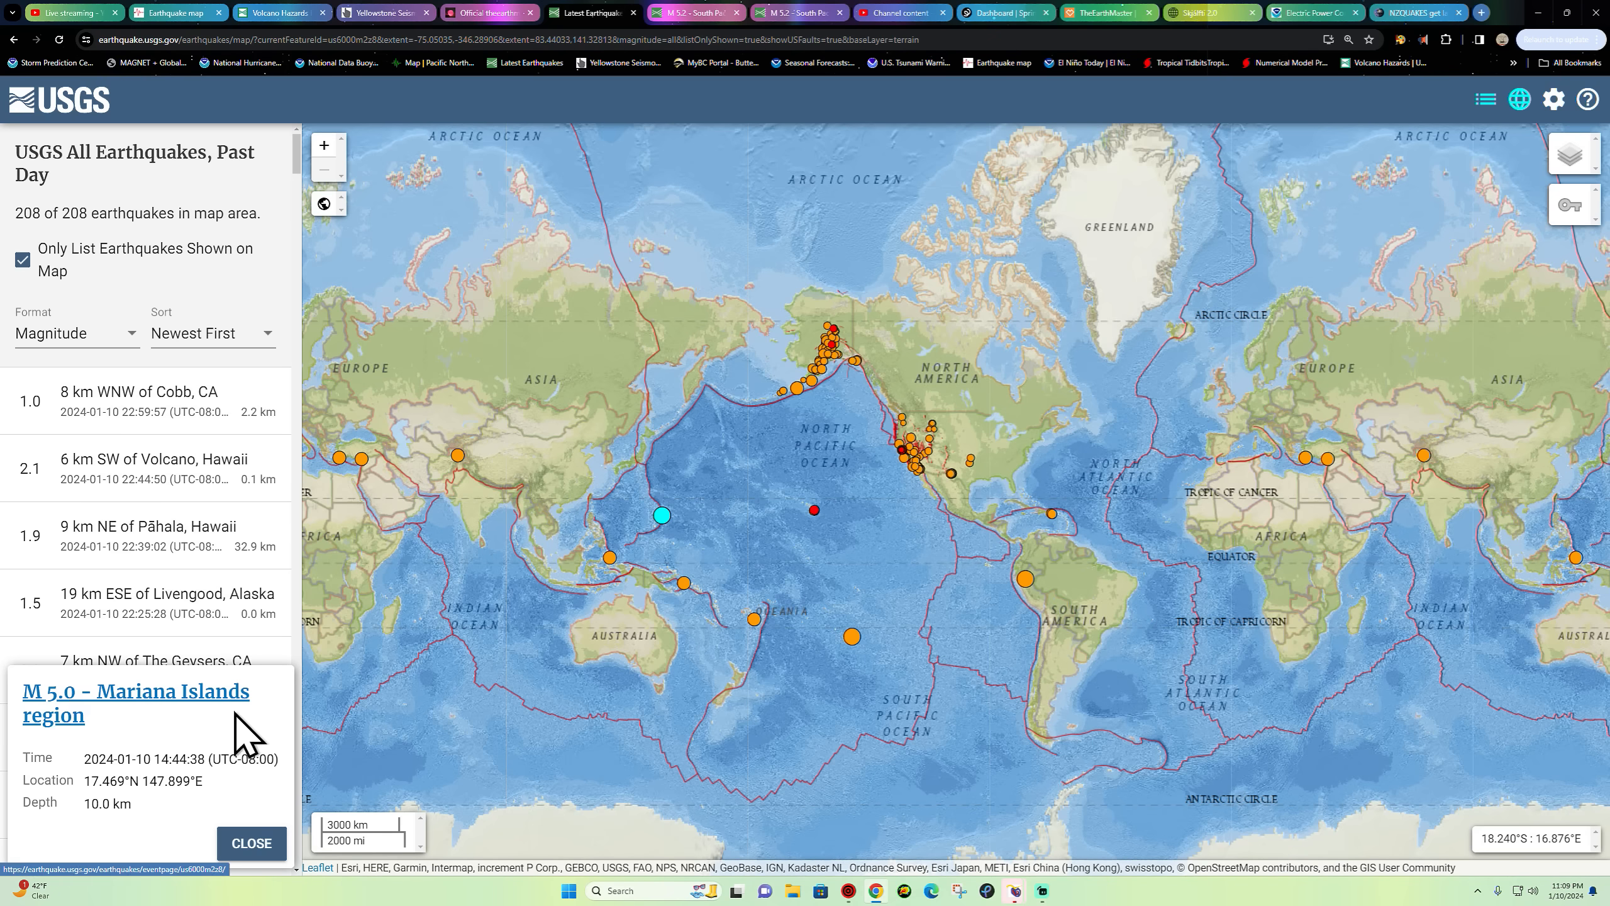
{"action": "mouse_move", "coordinate": [607, 524]}
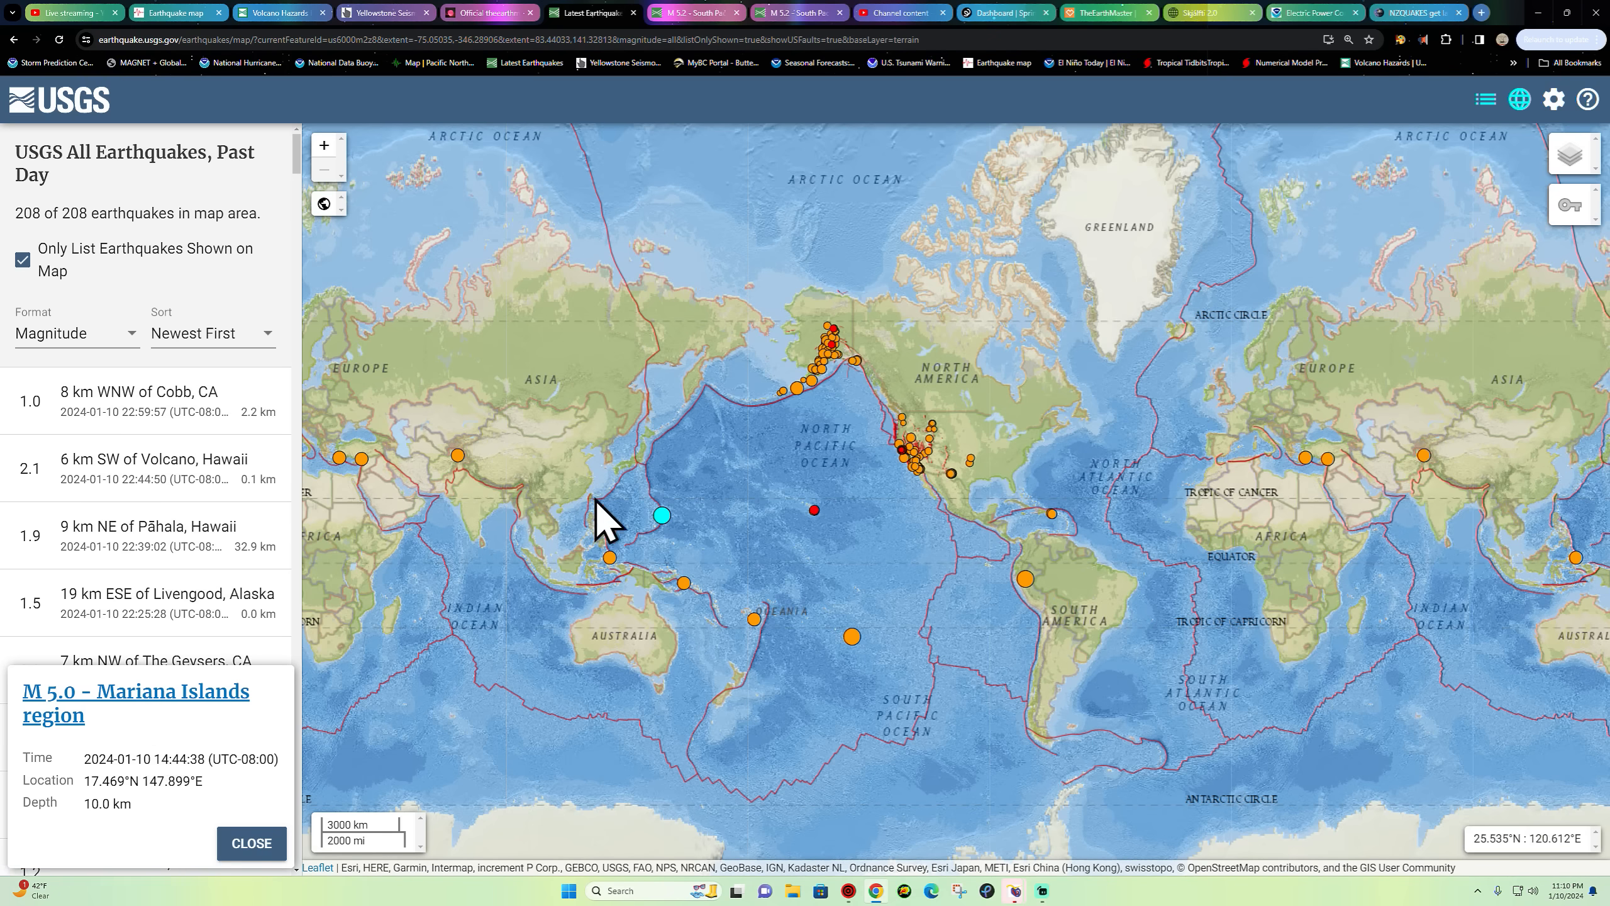
{"action": "mouse_move", "coordinate": [1160, 585]}
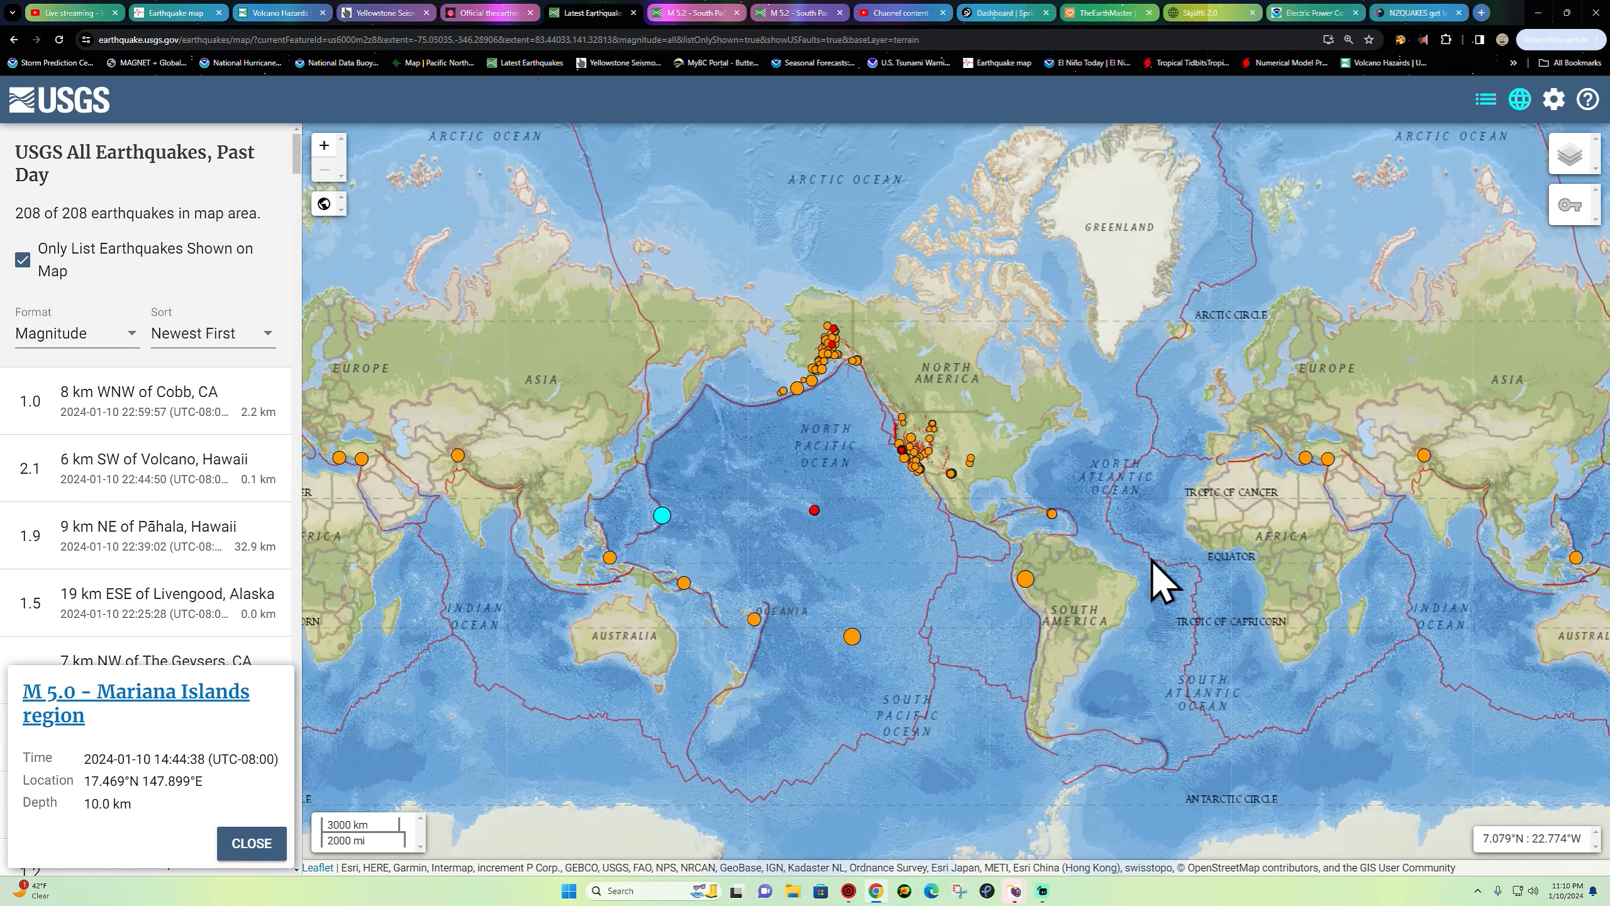
{"action": "left_click", "coordinate": [1024, 576]}
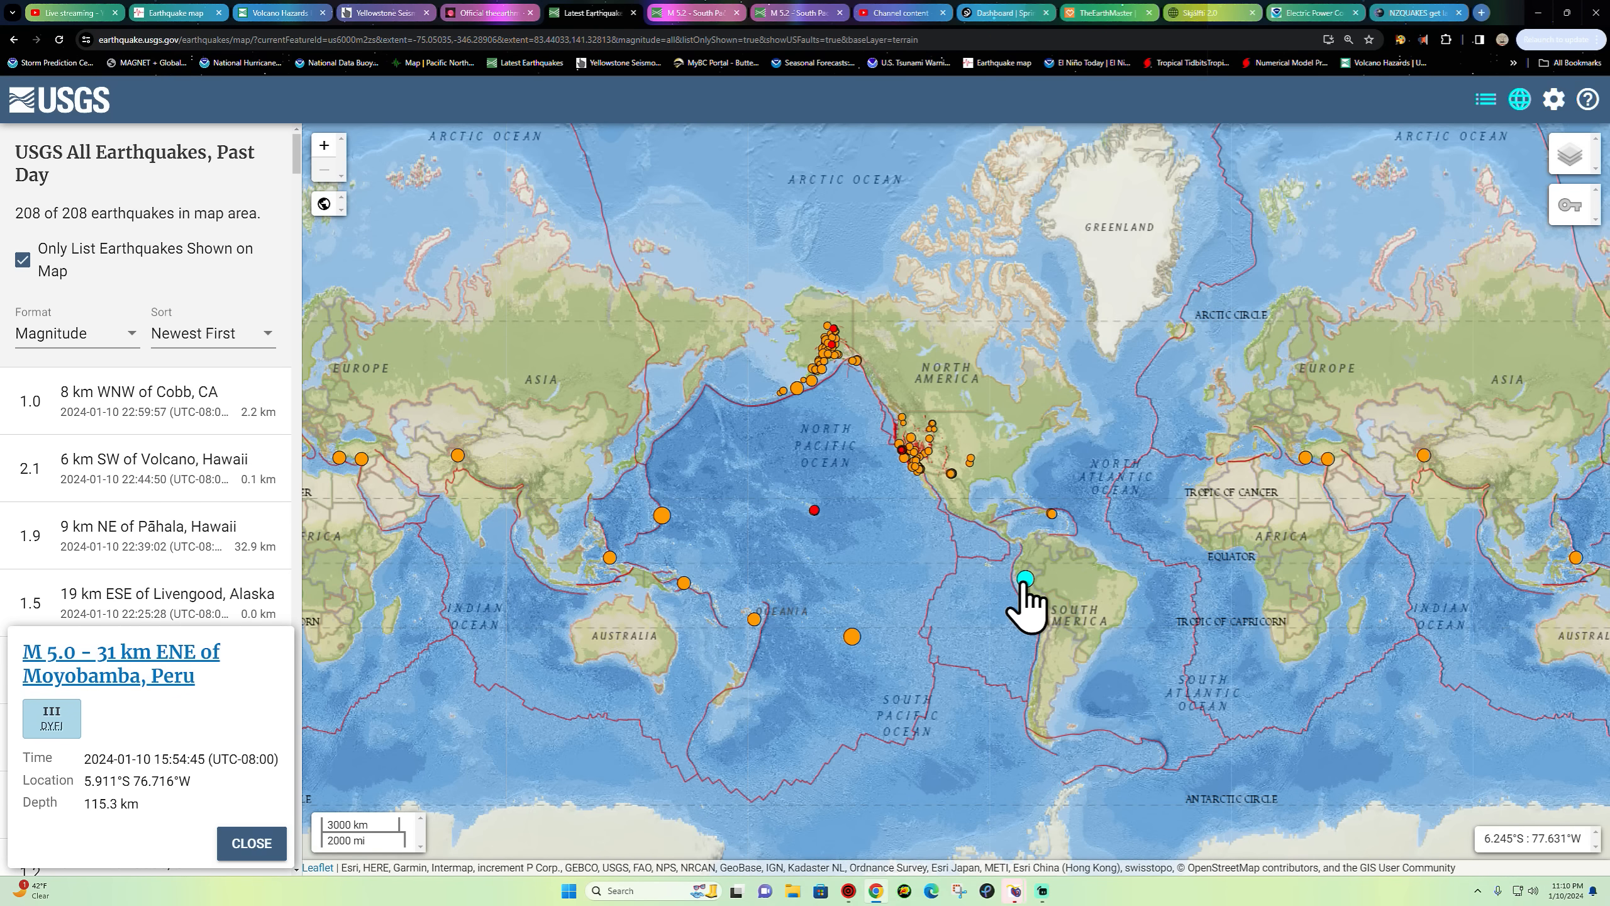
{"action": "mouse_move", "coordinate": [1045, 621]}
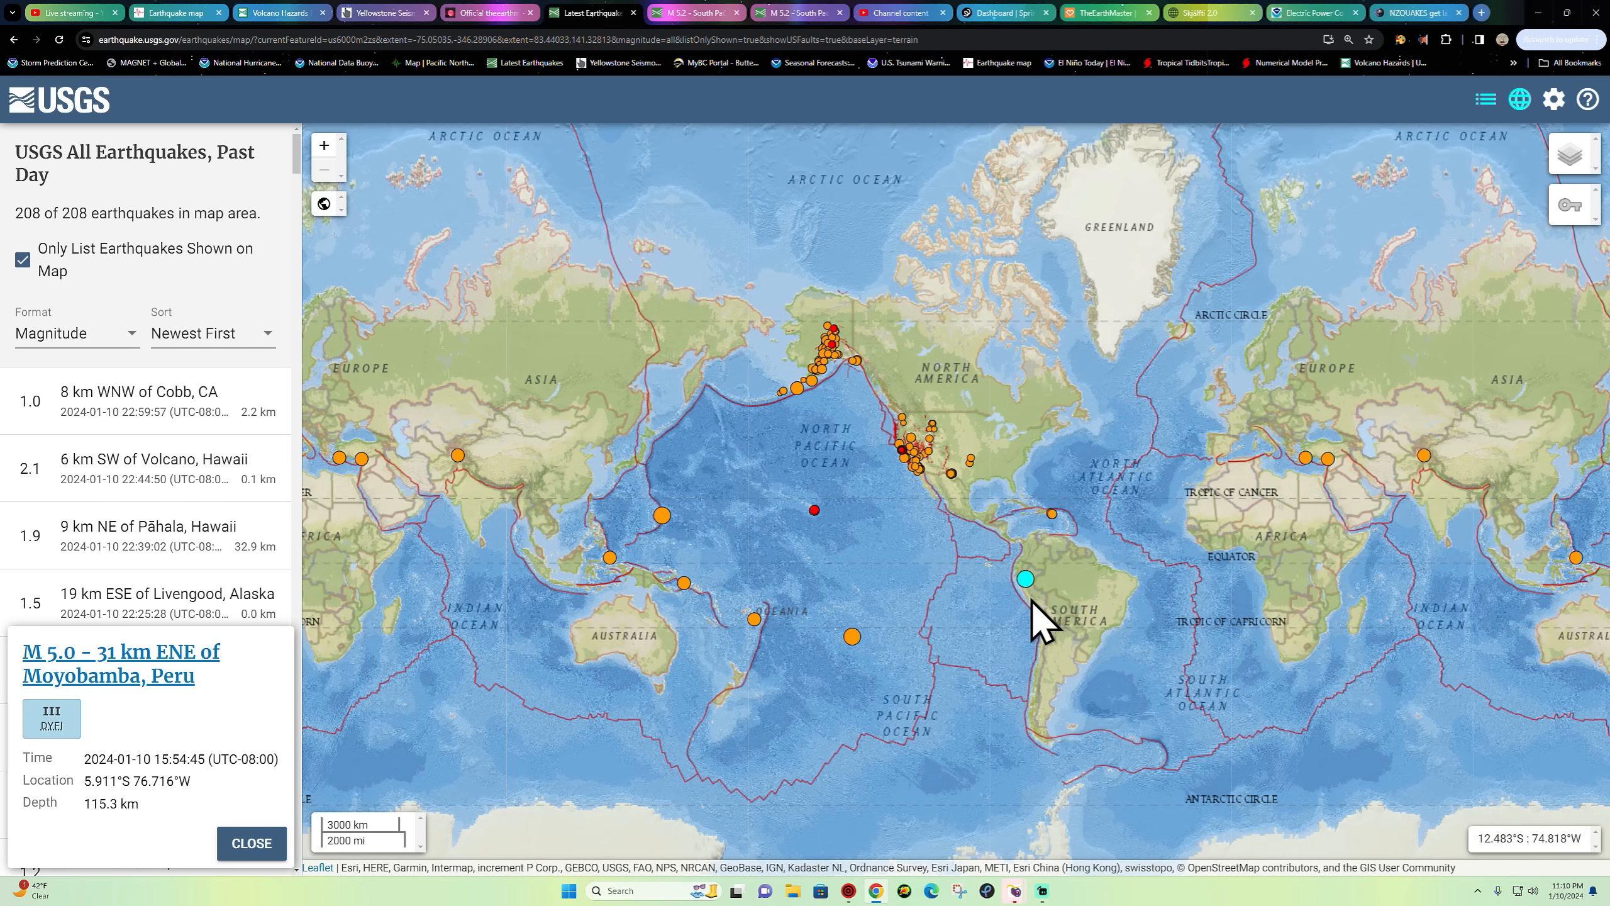
{"action": "mouse_move", "coordinate": [1031, 590]}
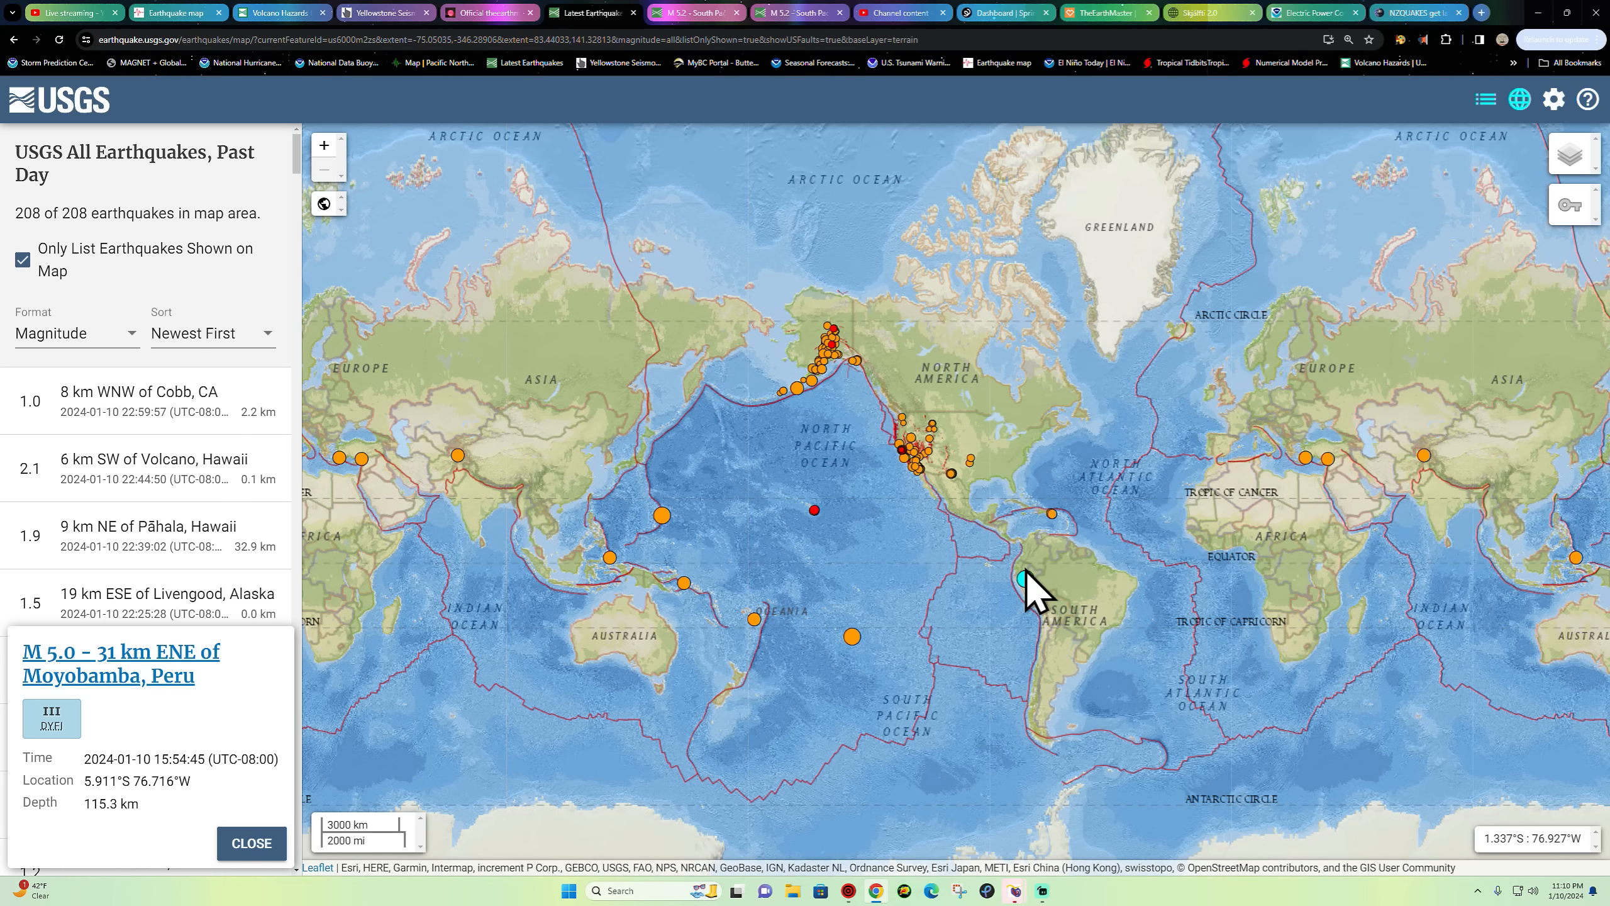
{"action": "mouse_move", "coordinate": [1036, 585]}
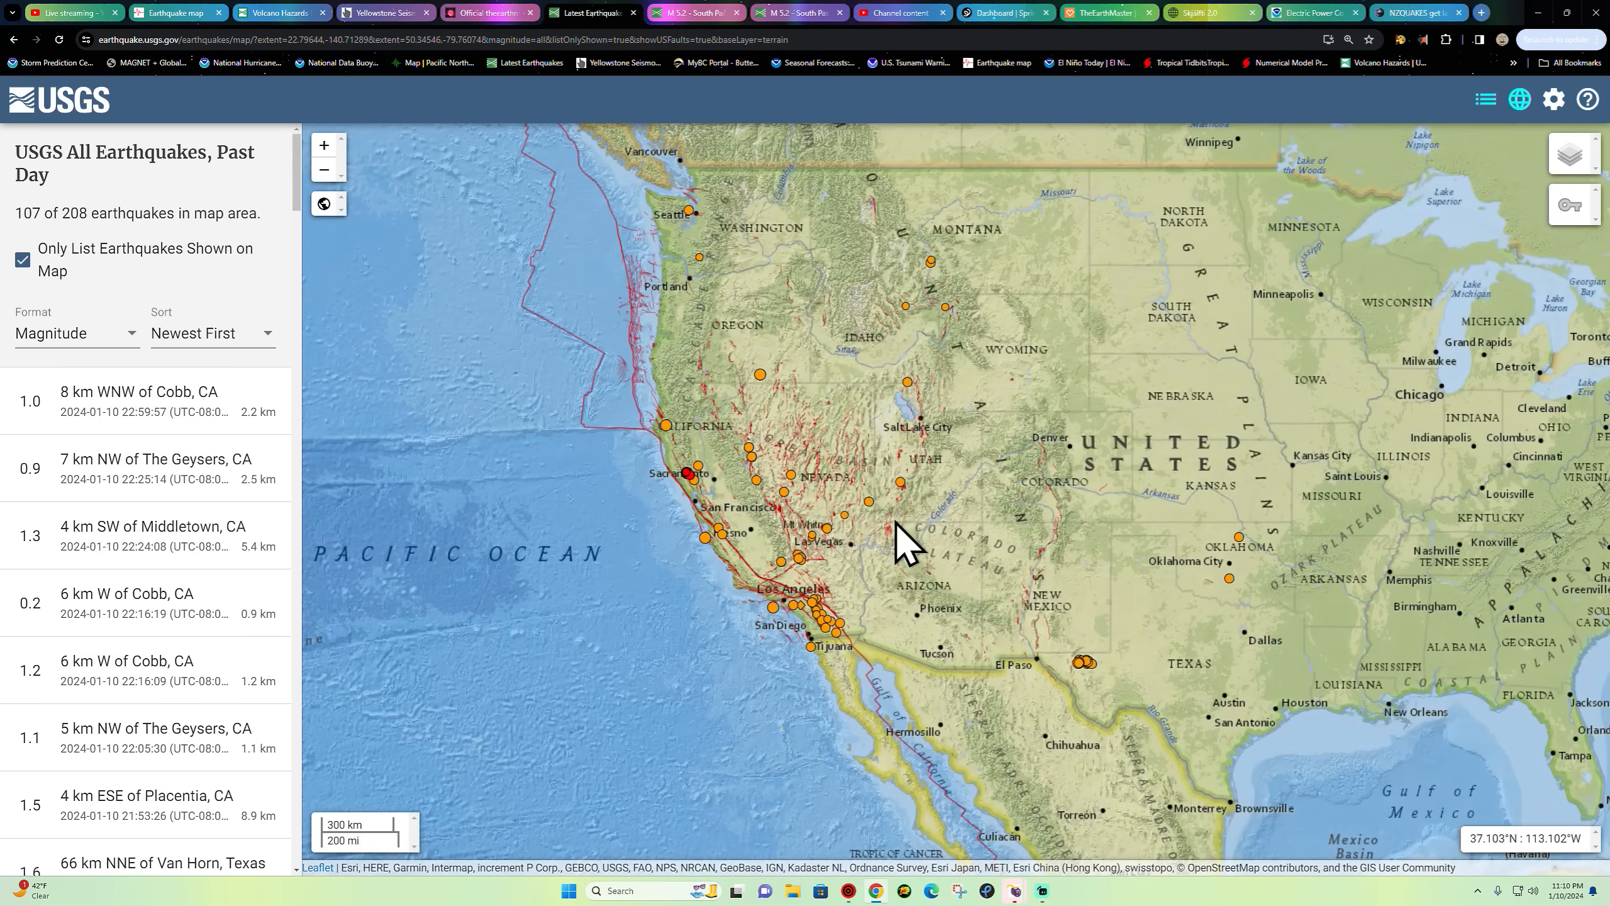
{"action": "mouse_move", "coordinate": [1088, 678]}
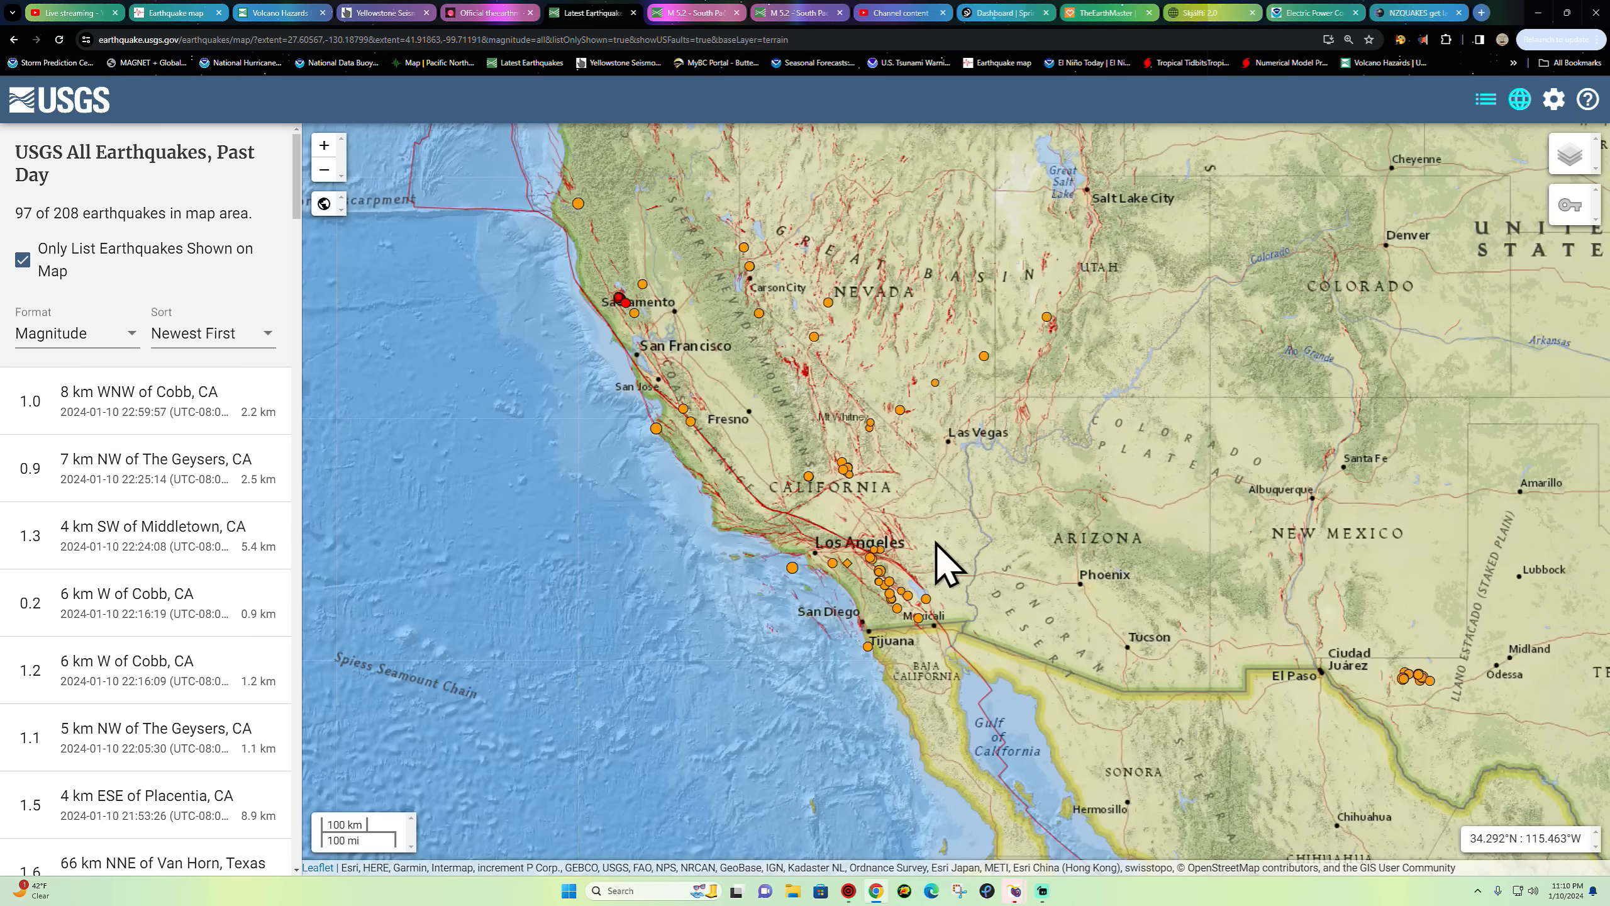
{"action": "mouse_move", "coordinate": [930, 578]}
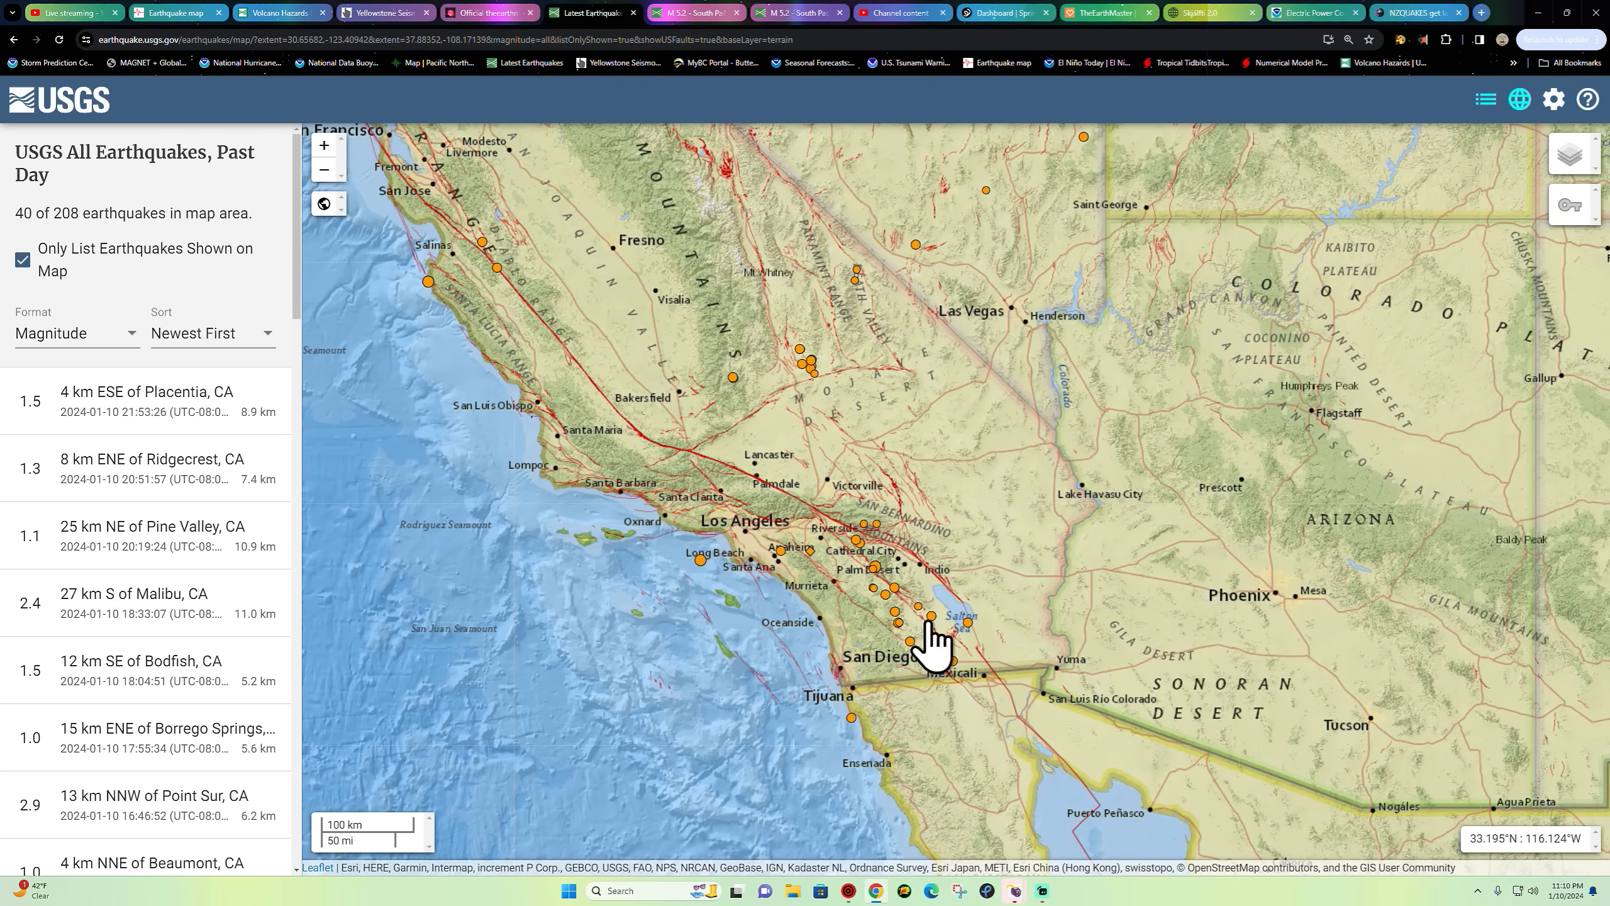
{"action": "mouse_move", "coordinate": [754, 574]}
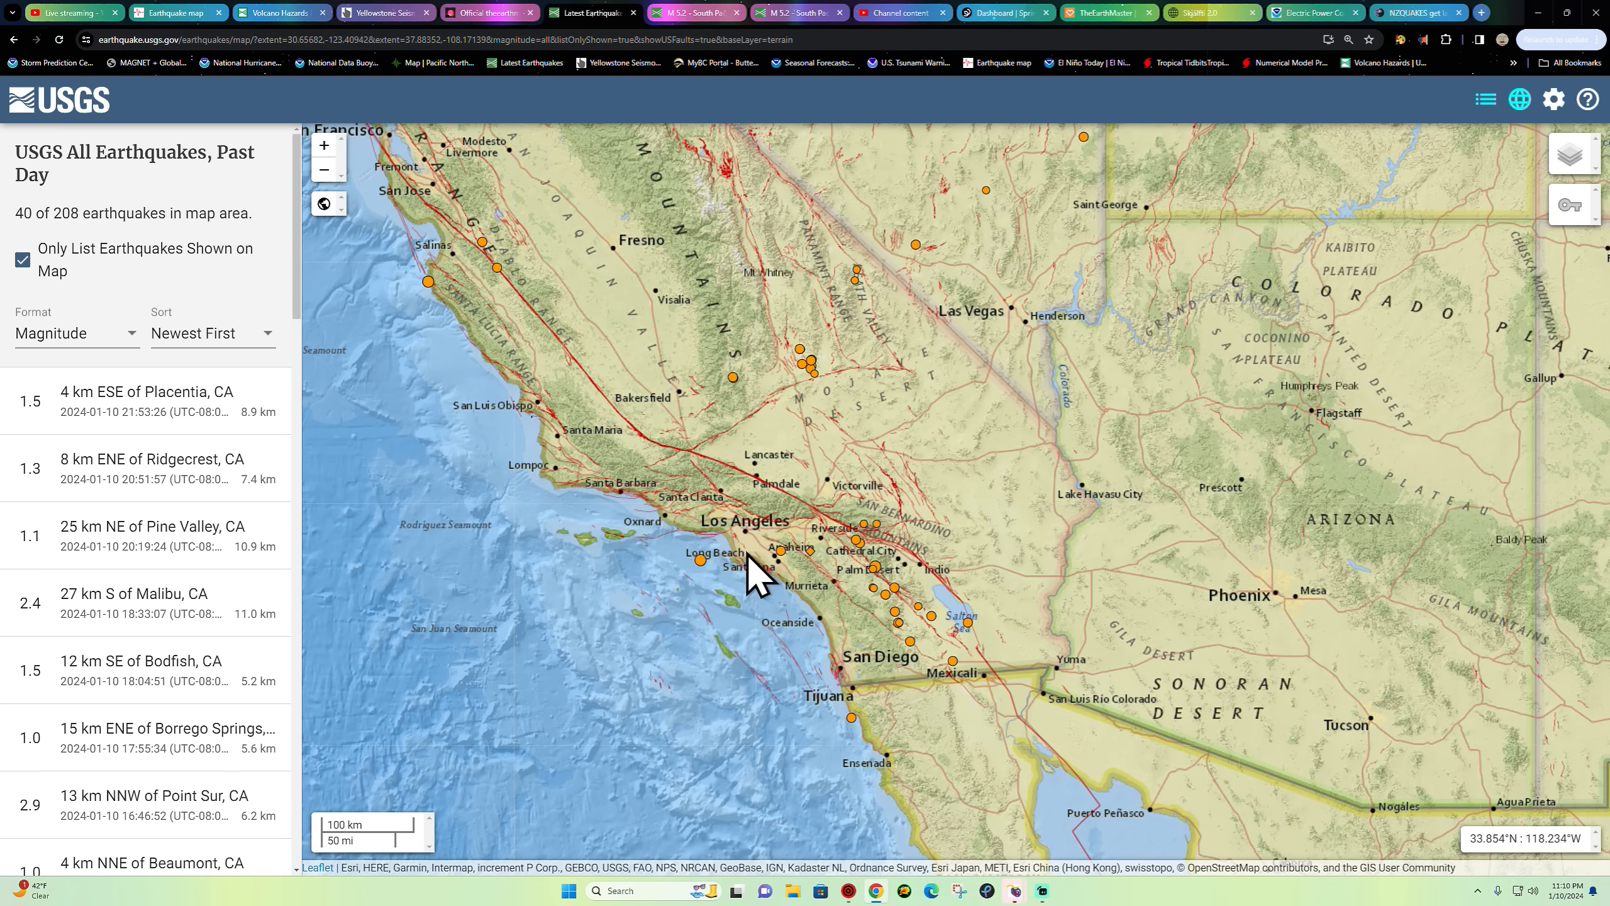
{"action": "mouse_move", "coordinate": [703, 585]}
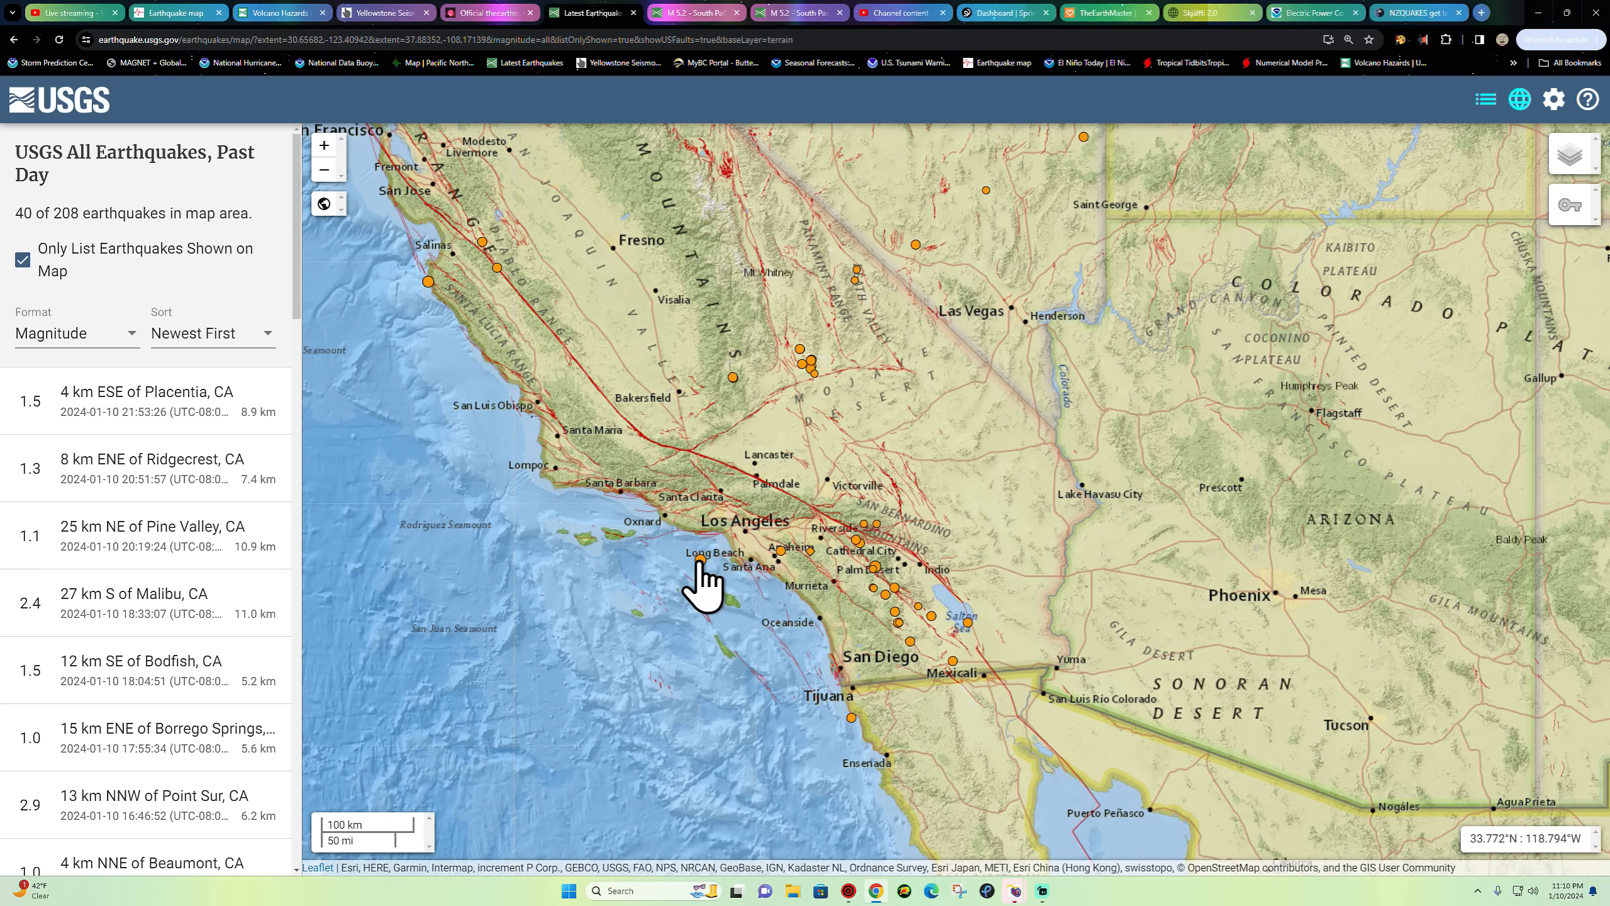
- Show details for the M 2.4 quake 27 km south of Malibu, 11 km deep
{"action": "left_click", "coordinate": [133, 603]}
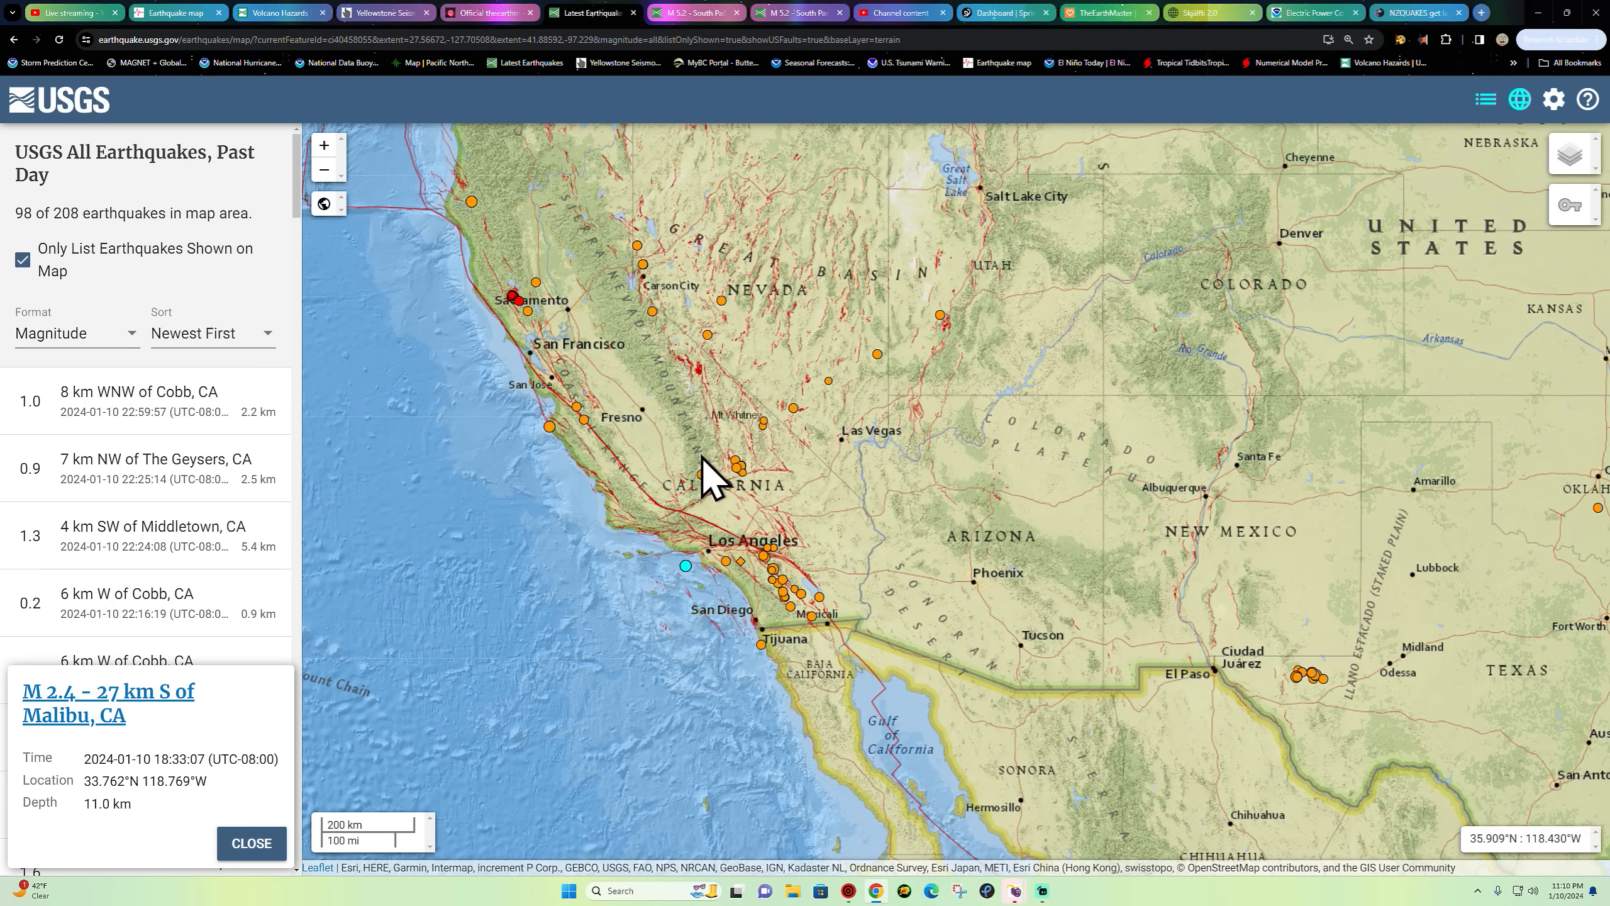
{"action": "mouse_move", "coordinate": [955, 339]}
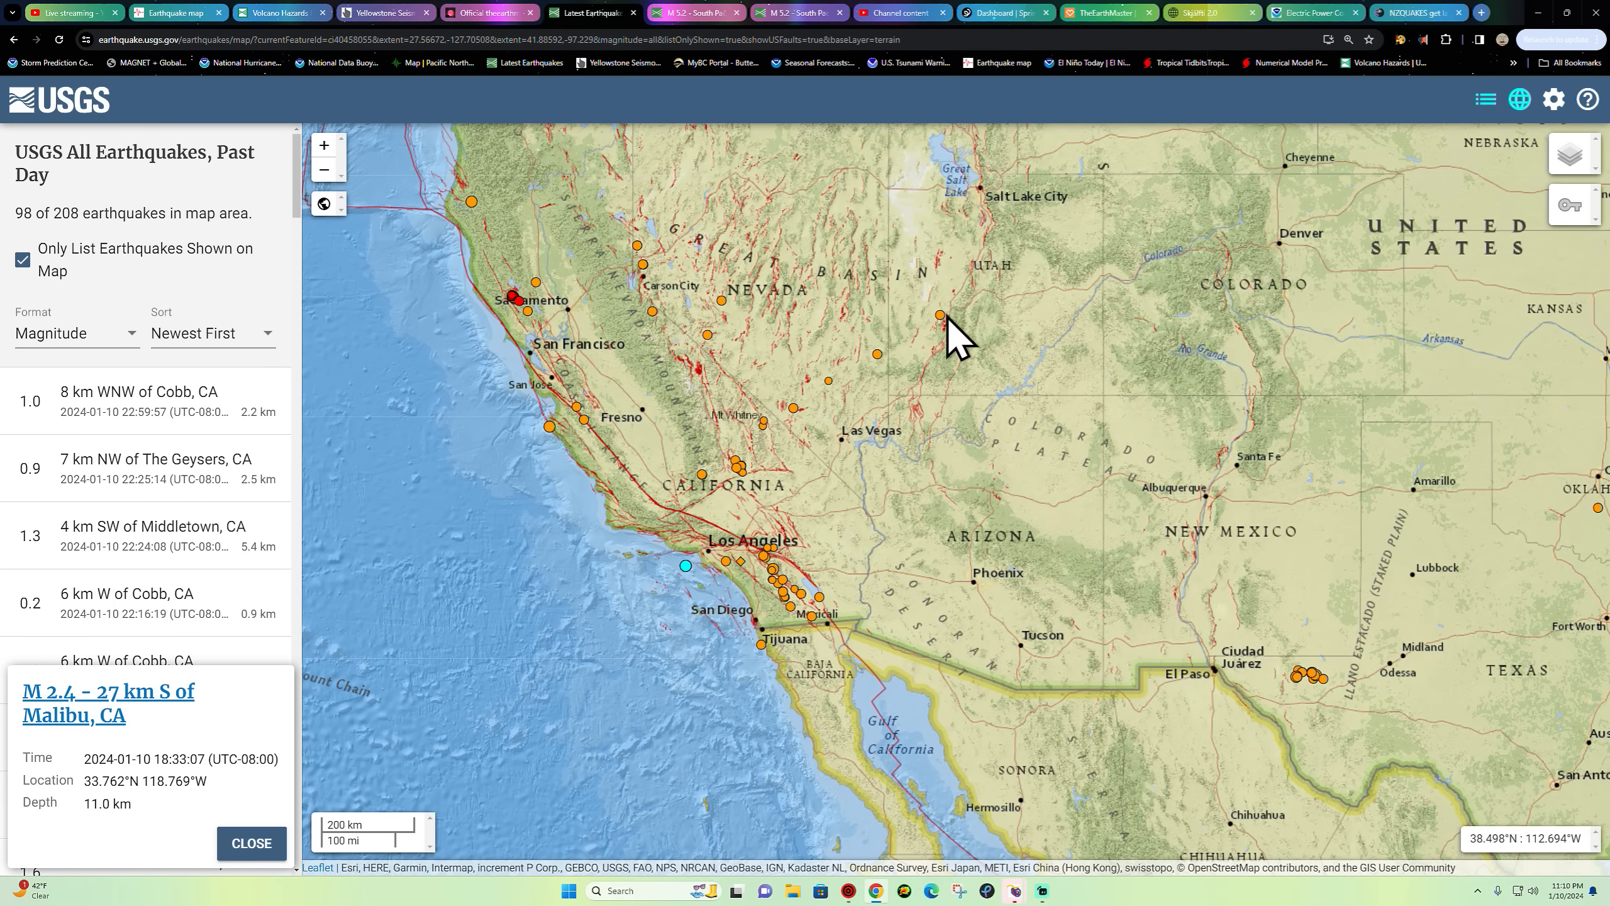
{"action": "mouse_move", "coordinate": [847, 400]}
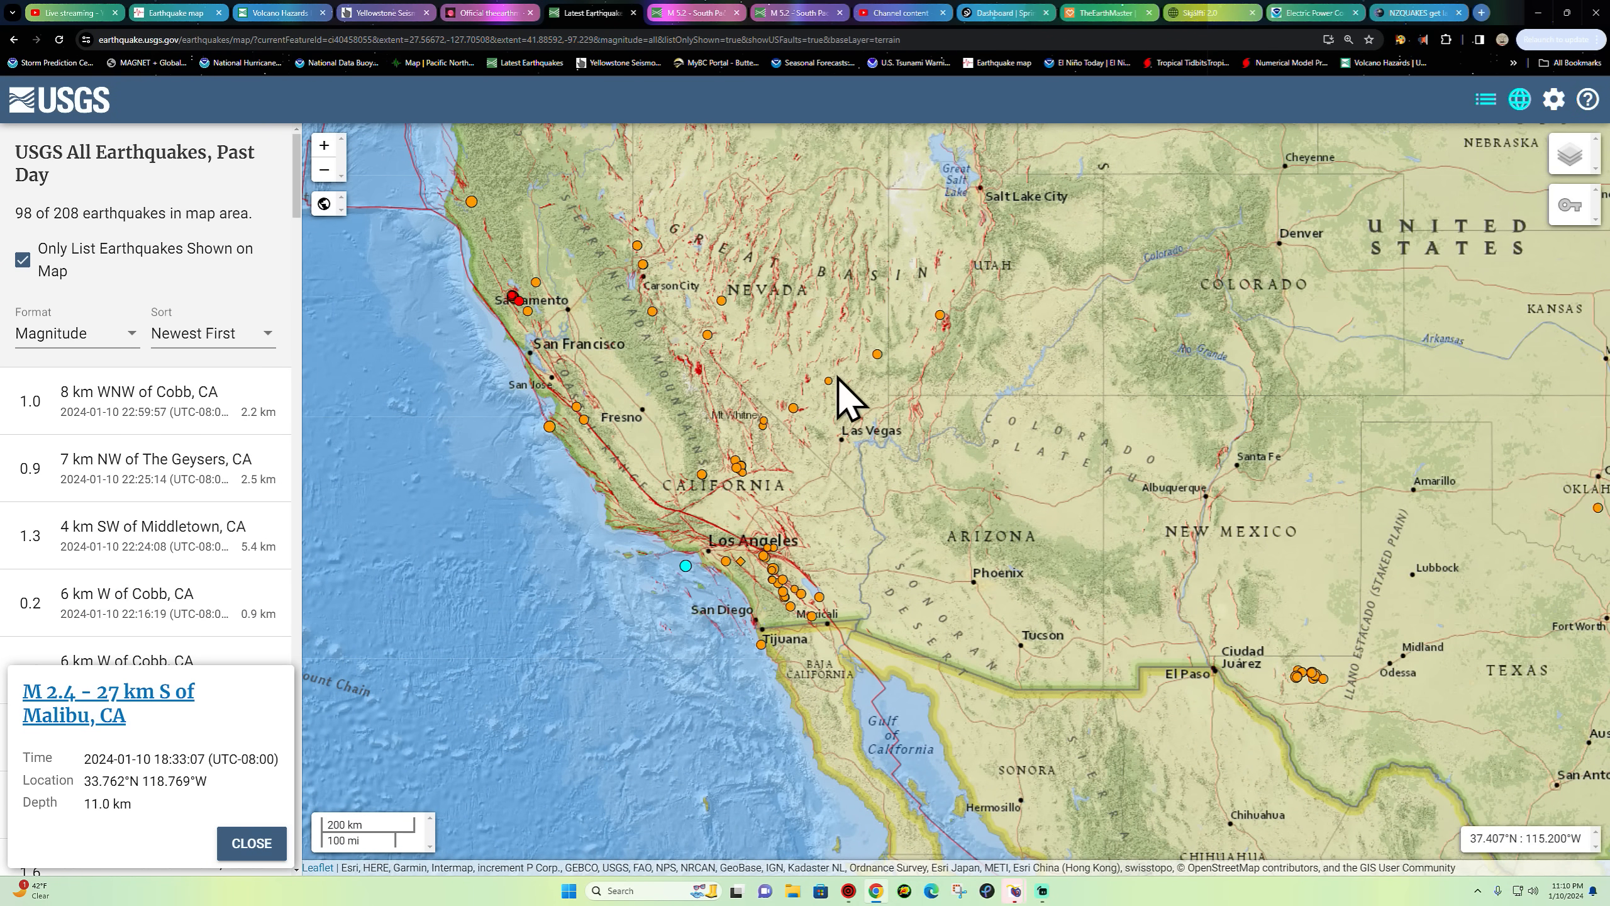
{"action": "mouse_move", "coordinate": [775, 446]}
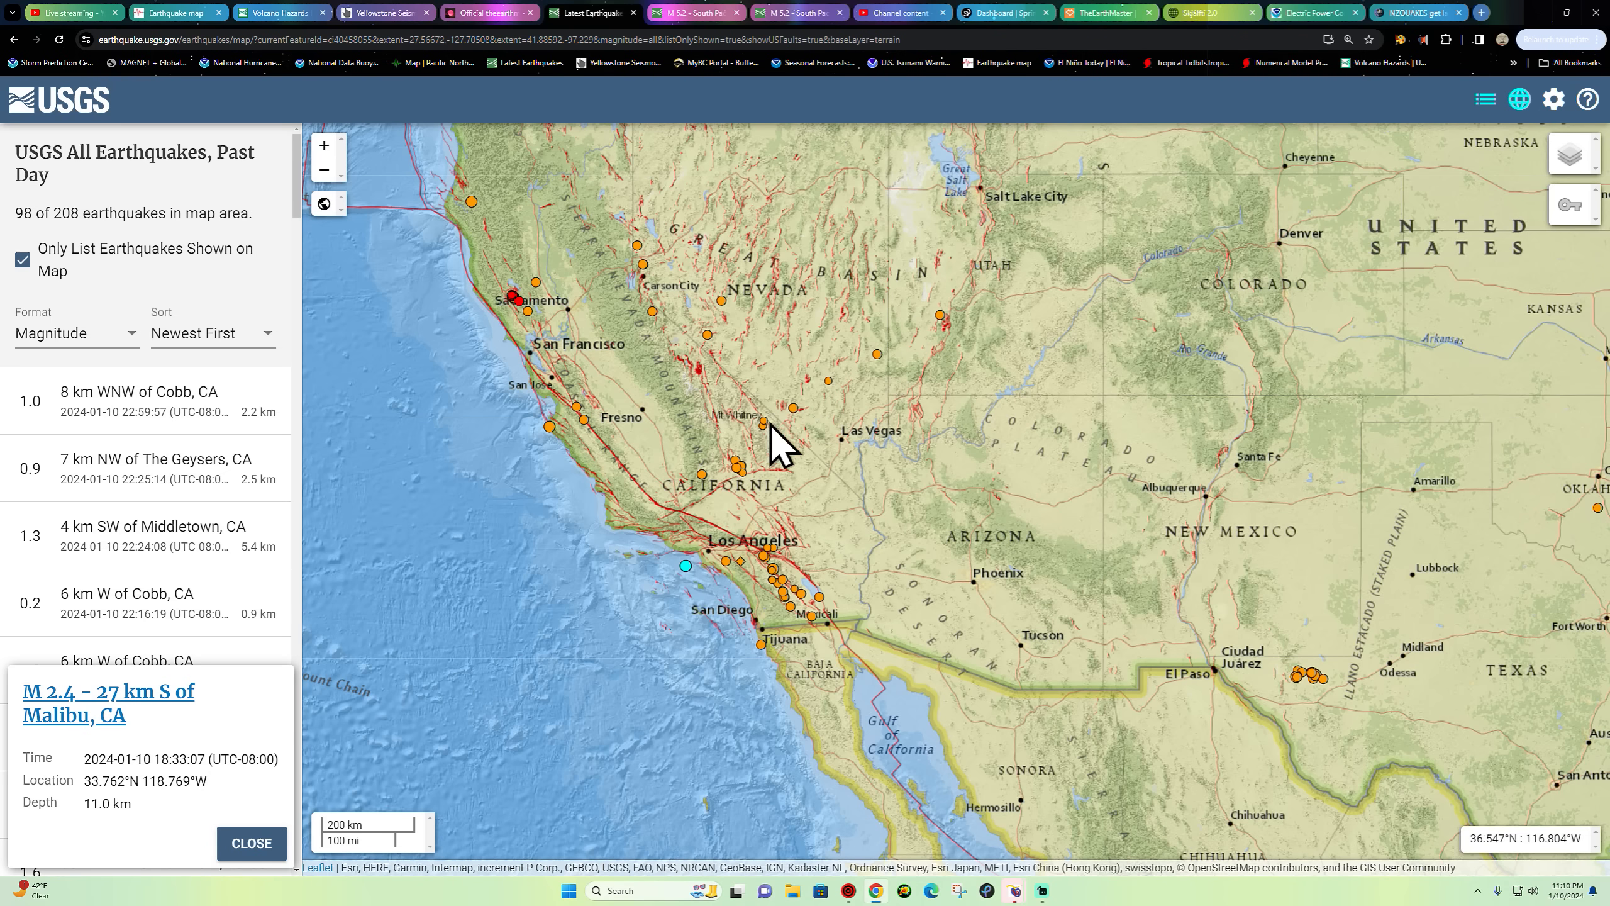
{"action": "mouse_move", "coordinate": [981, 174]}
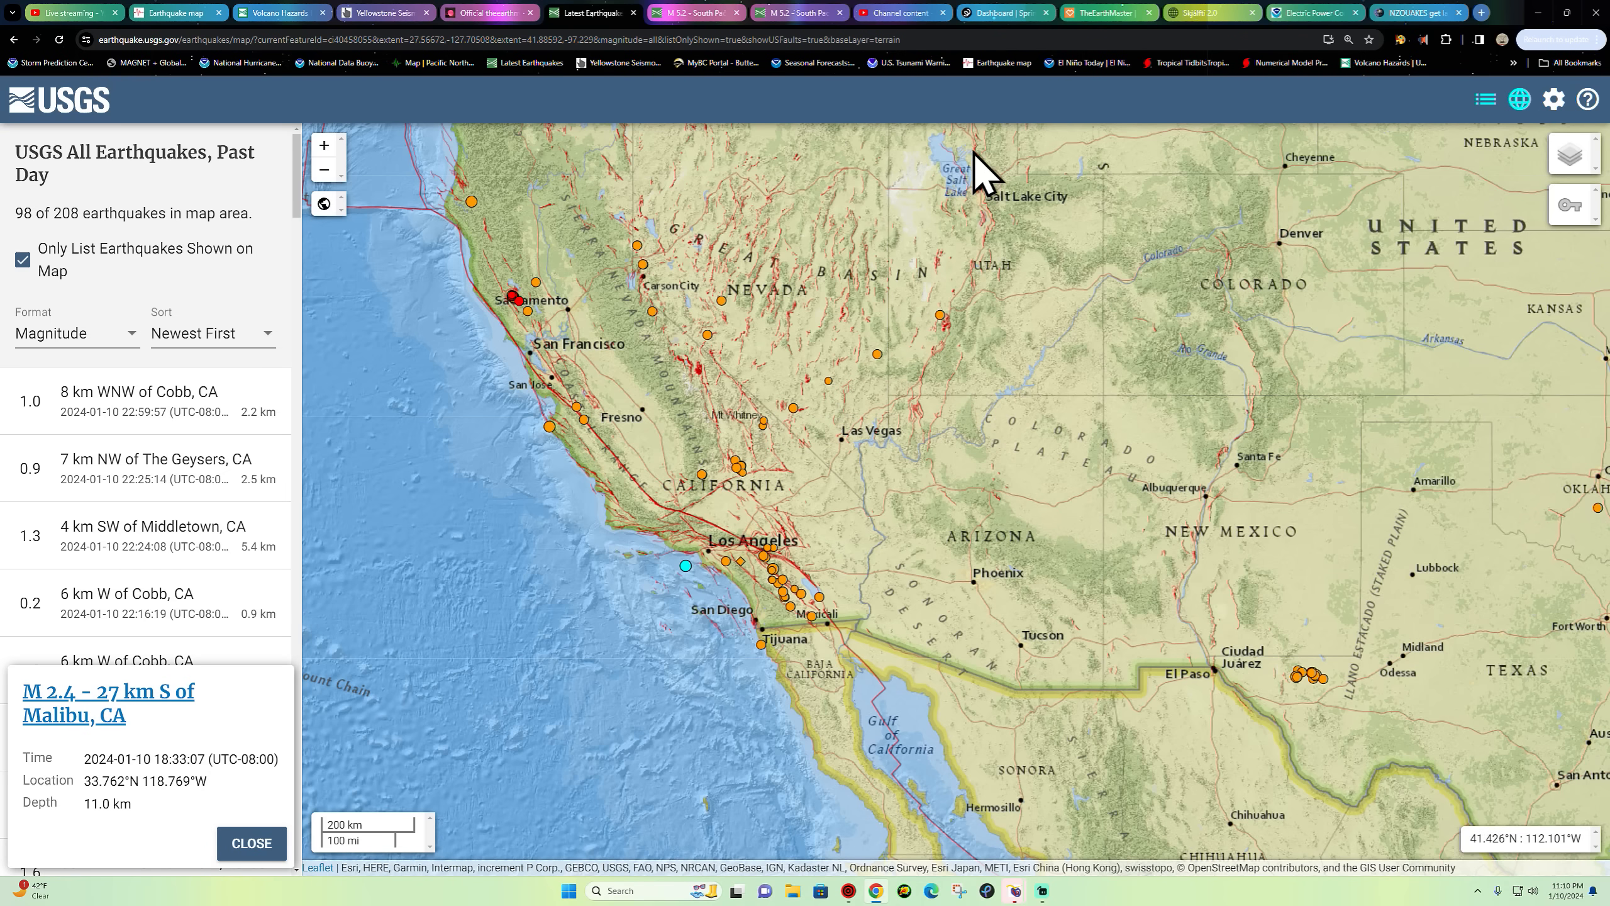
{"action": "mouse_move", "coordinate": [981, 318]}
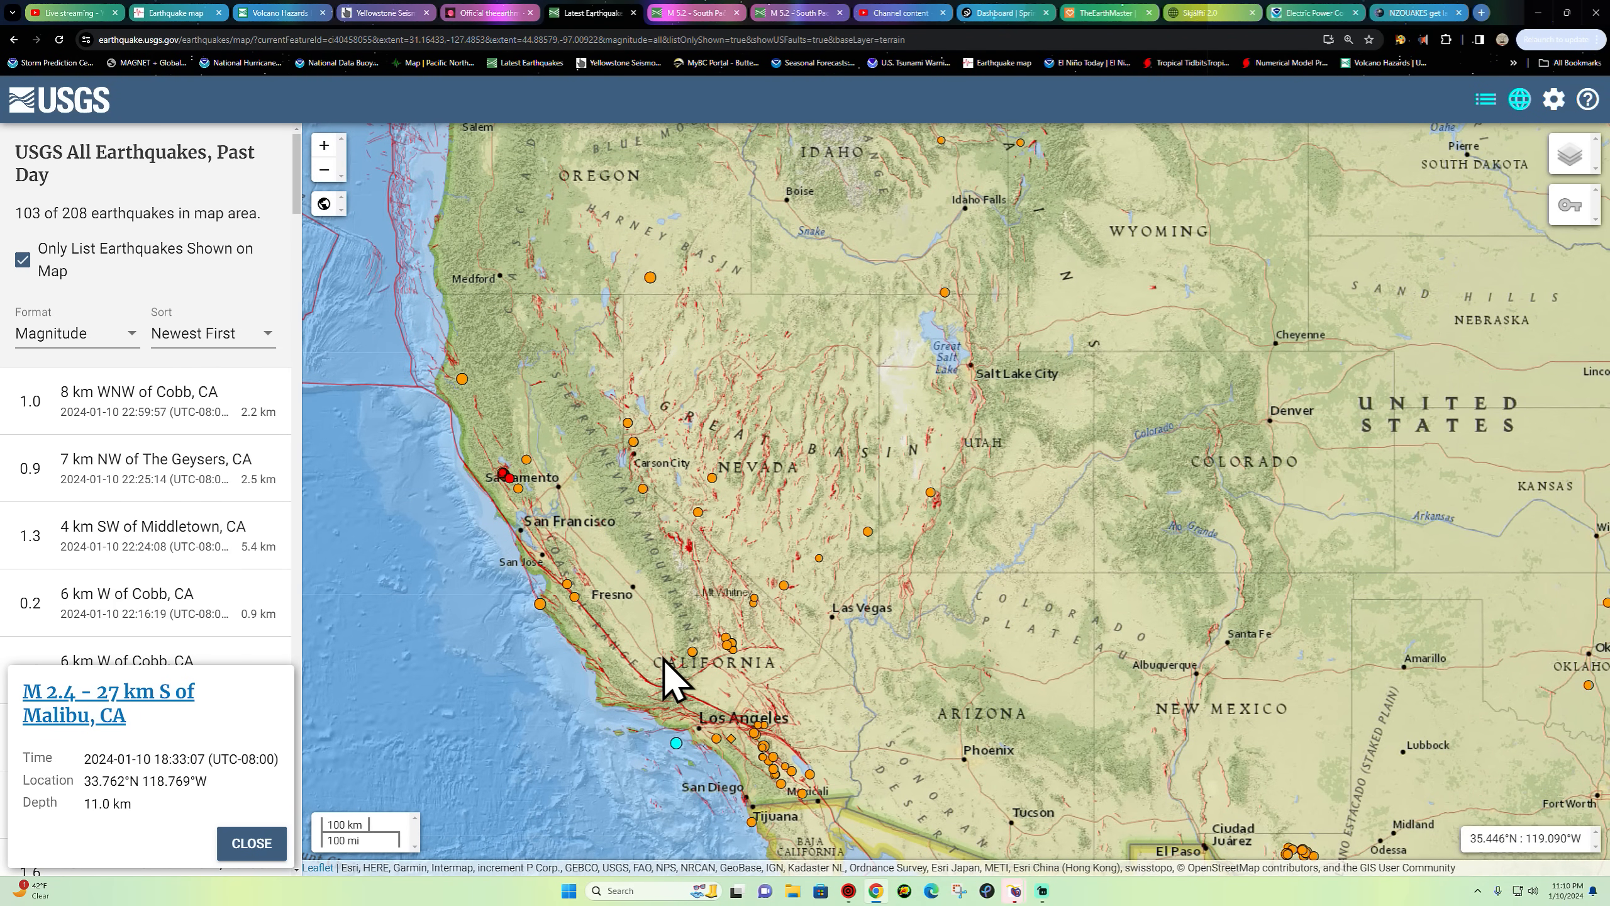
{"action": "mouse_move", "coordinate": [1073, 427]}
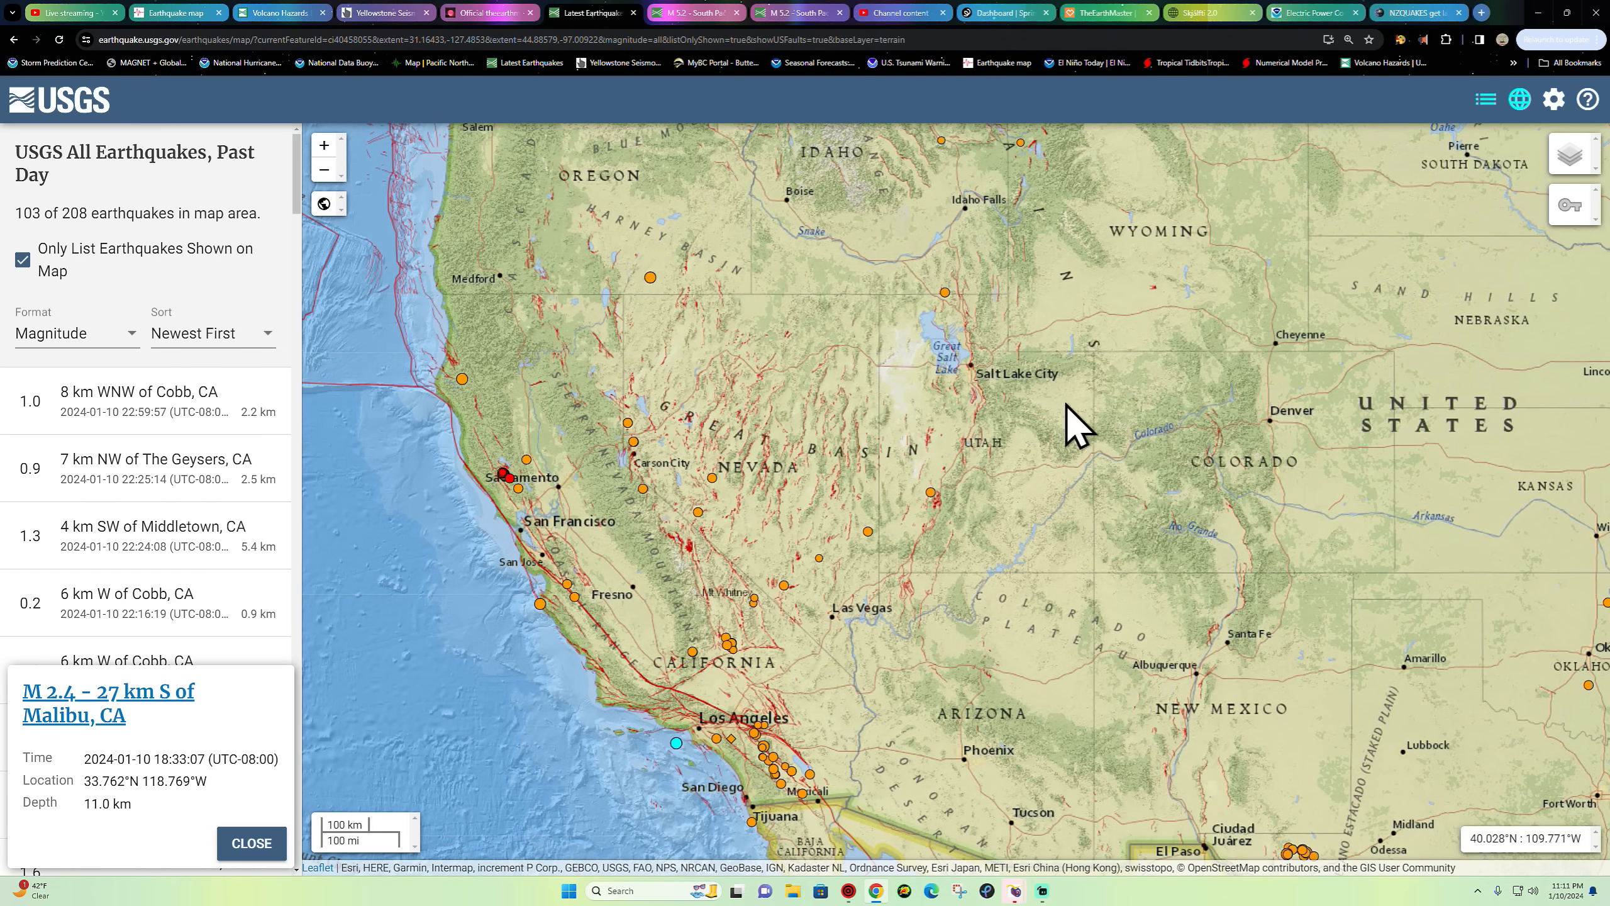
- Recentre the map west over Nevada and Northern California, 101 of 208 quakes in view
{"action": "left_click_drag", "start_coordinate": [1078, 421], "coordinate": [785, 483]}
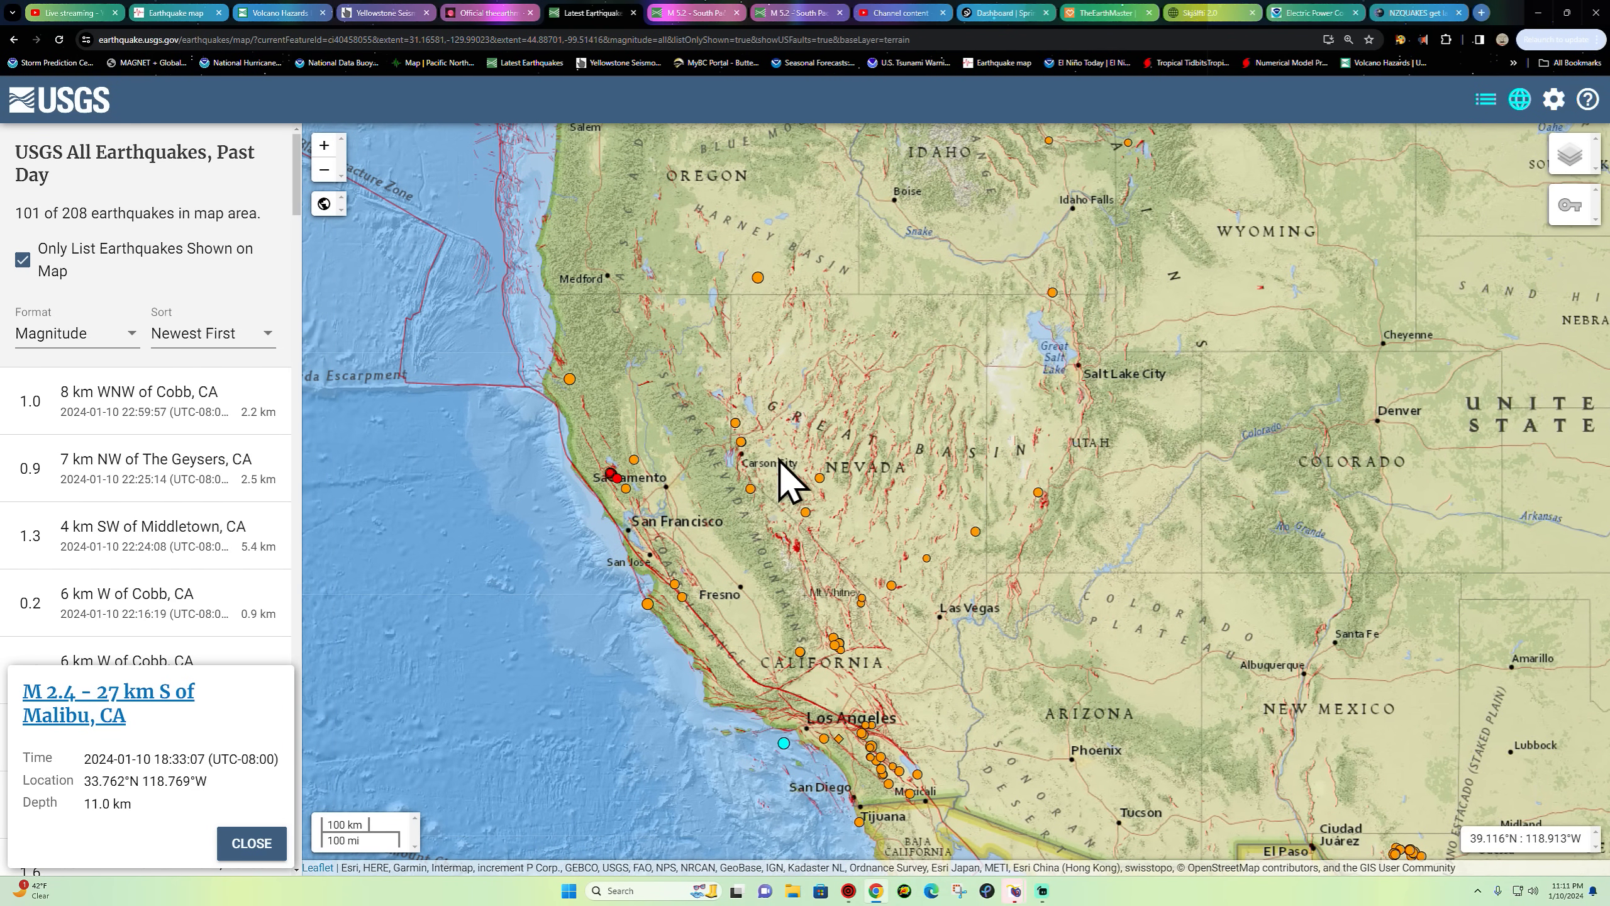
{"action": "mouse_move", "coordinate": [678, 545]}
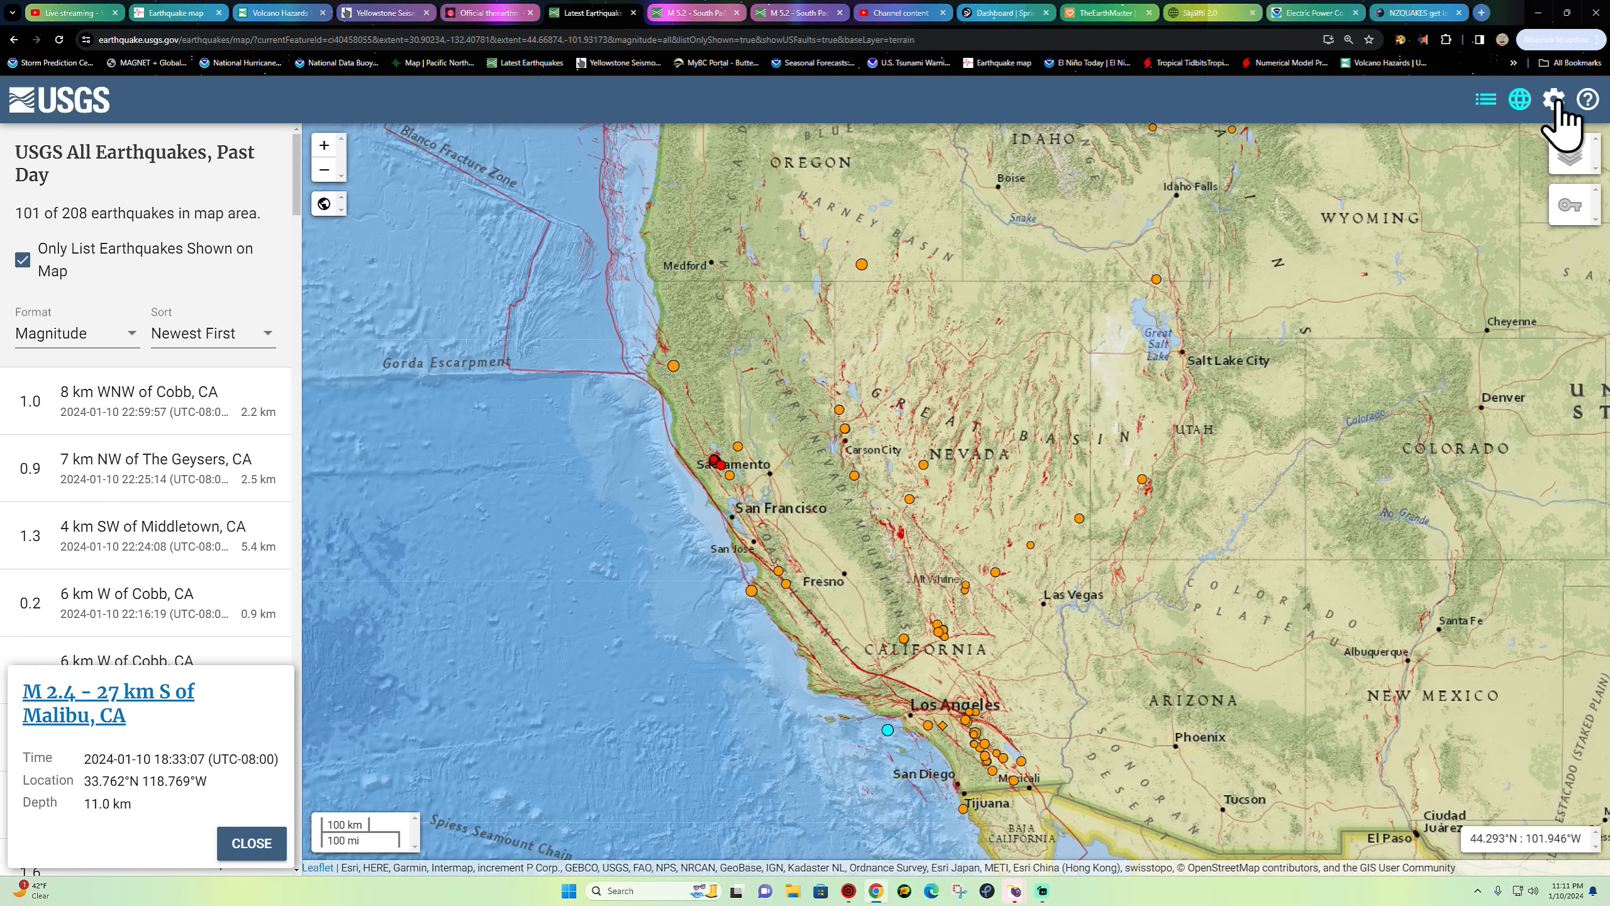
- Switch to Magnitude 2.5+ U.S. and focus on the M 2.9 quake near Point Sur, California
{"action": "left_click", "coordinate": [1554, 100]}
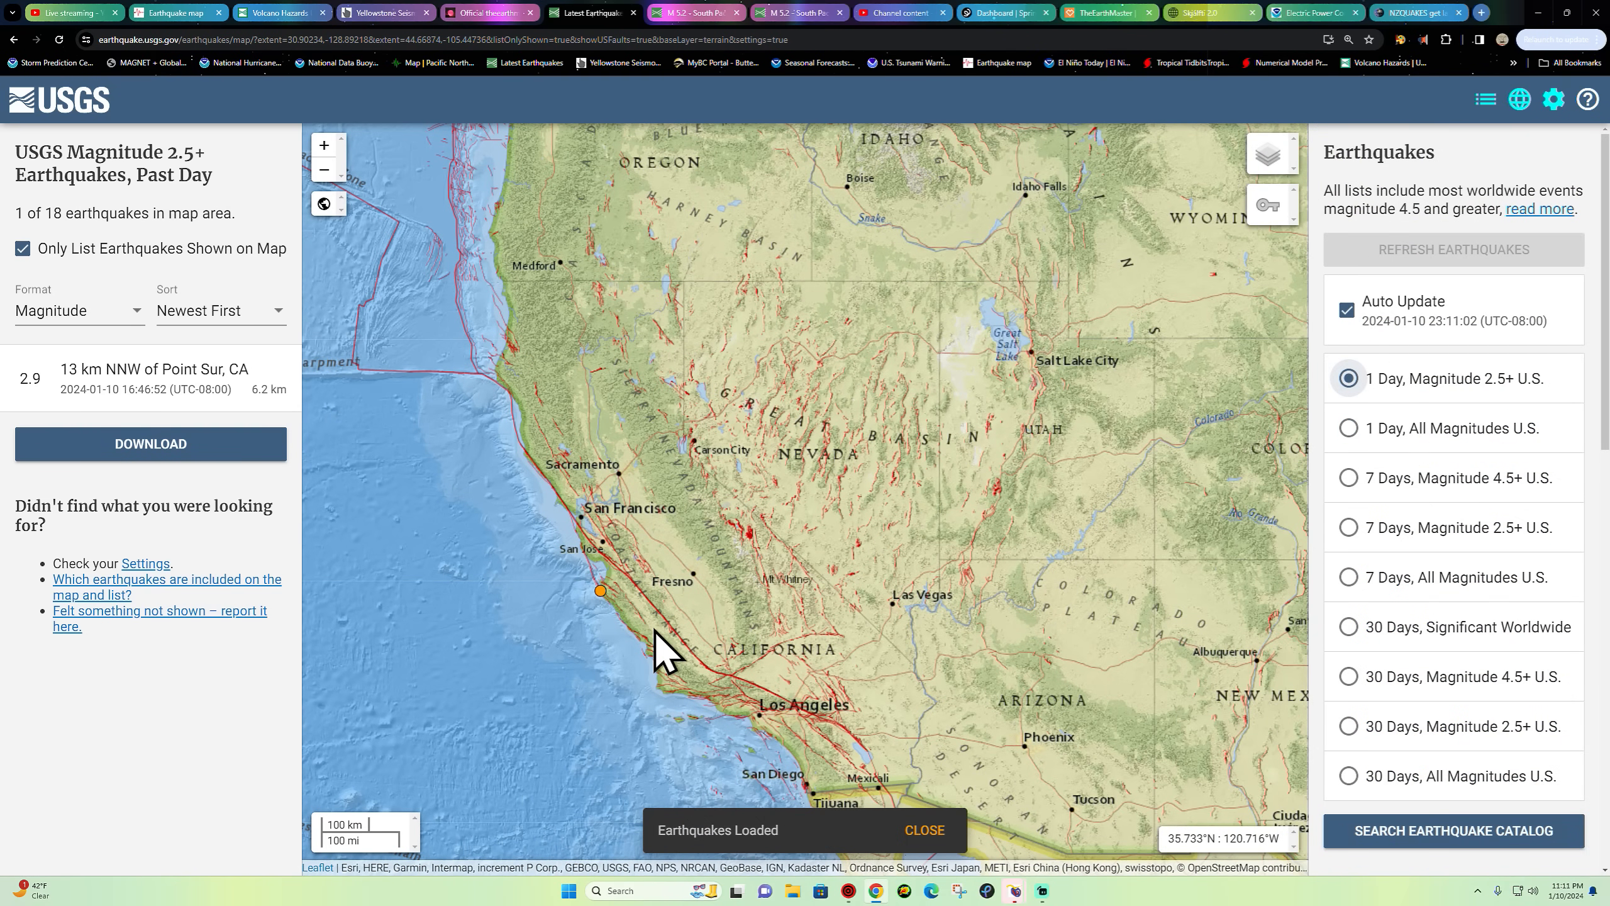
{"action": "left_click", "coordinate": [149, 377]}
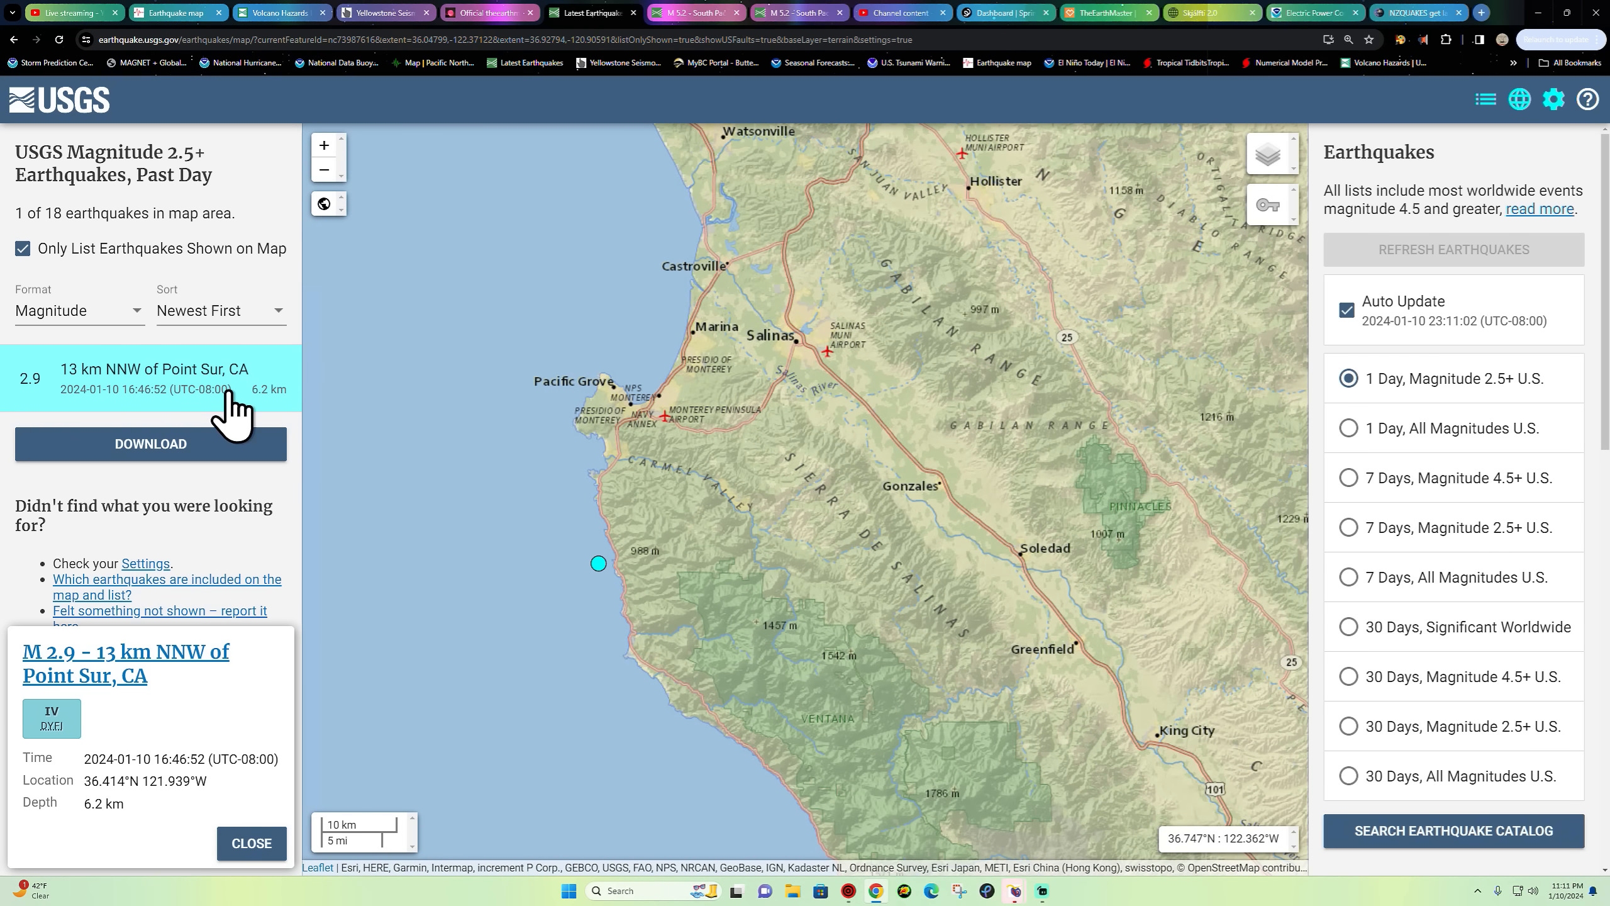
{"action": "mouse_move", "coordinate": [742, 462]}
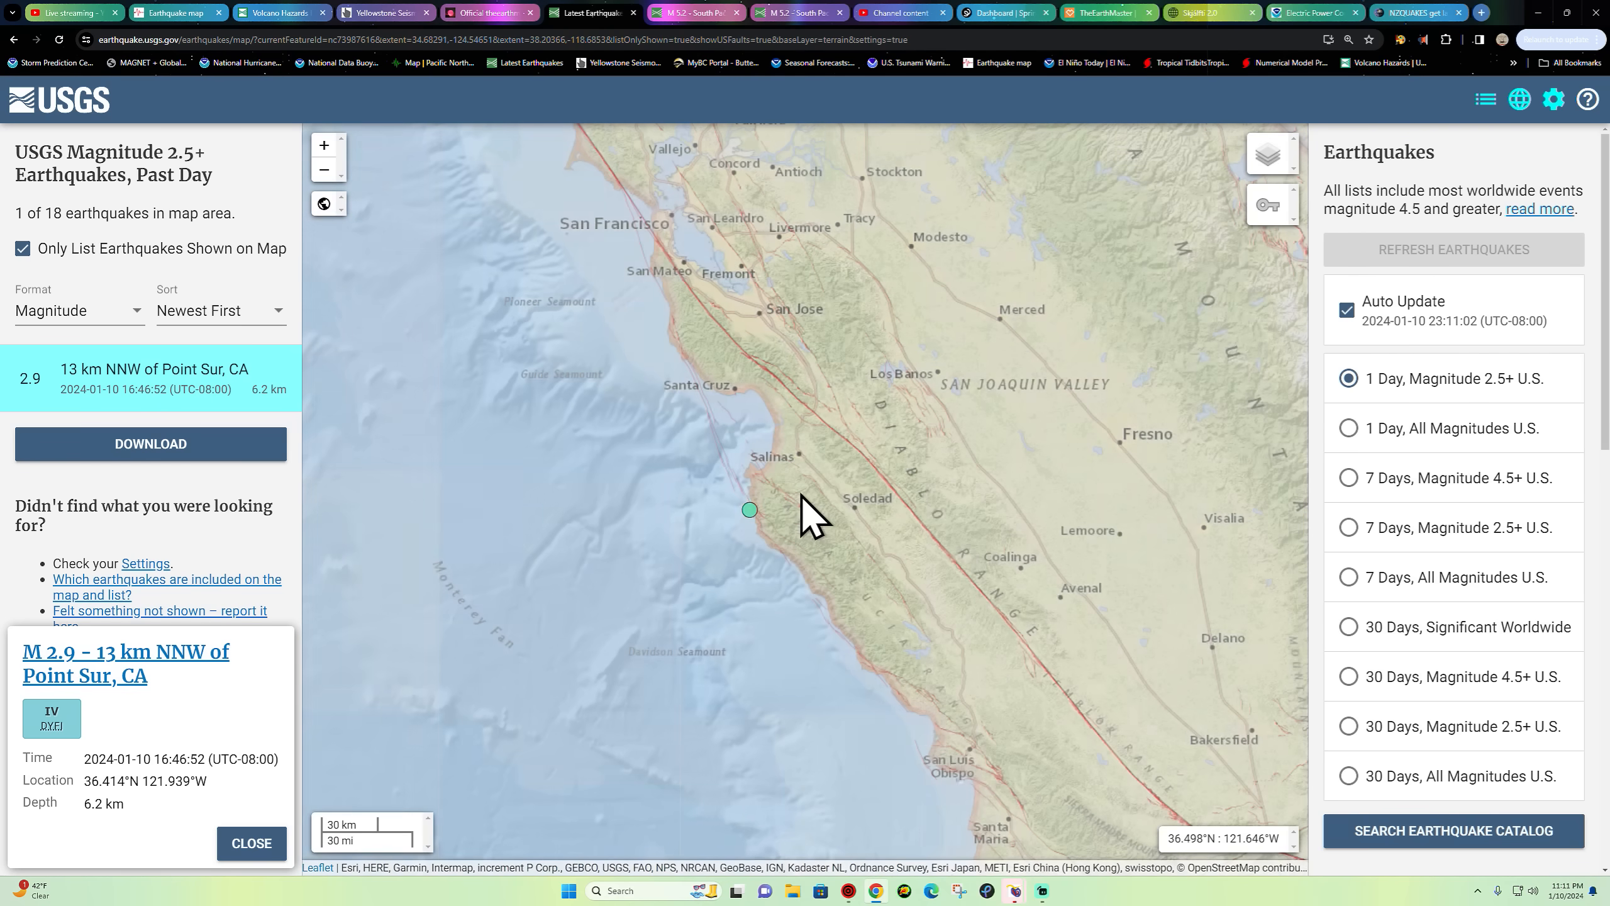
{"action": "left_click_drag", "start_coordinate": [811, 513], "coordinate": [744, 483]}
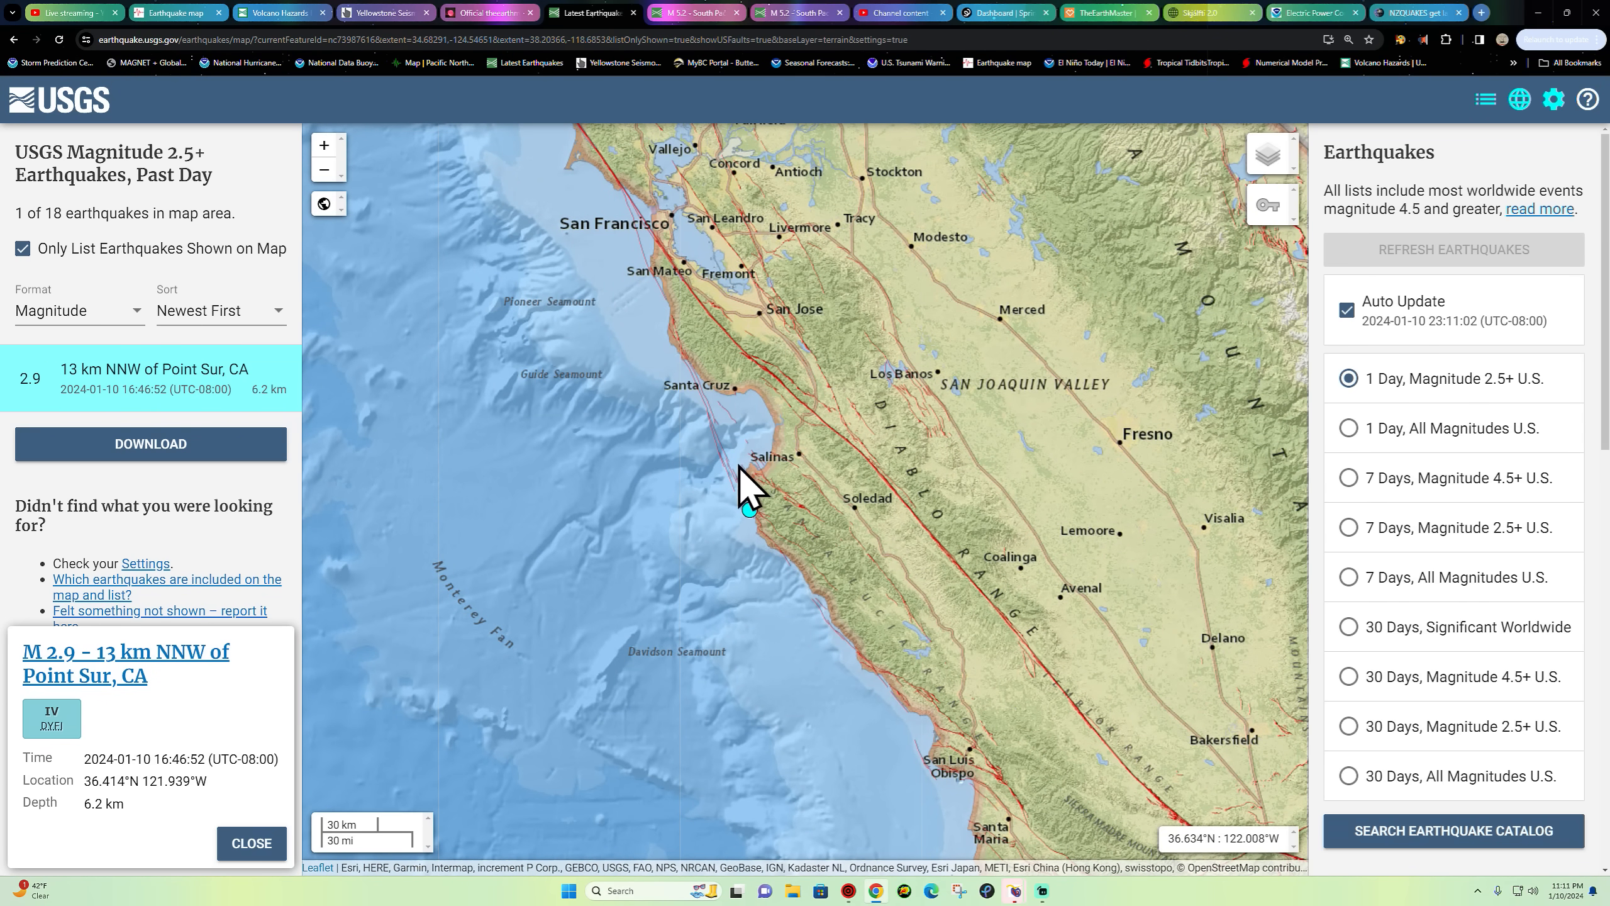
- Restore 1 Day, All Magnitudes U.S. and centre on the M 2.3 quake east of Plush, Oregon
{"action": "left_click", "coordinate": [1348, 428]}
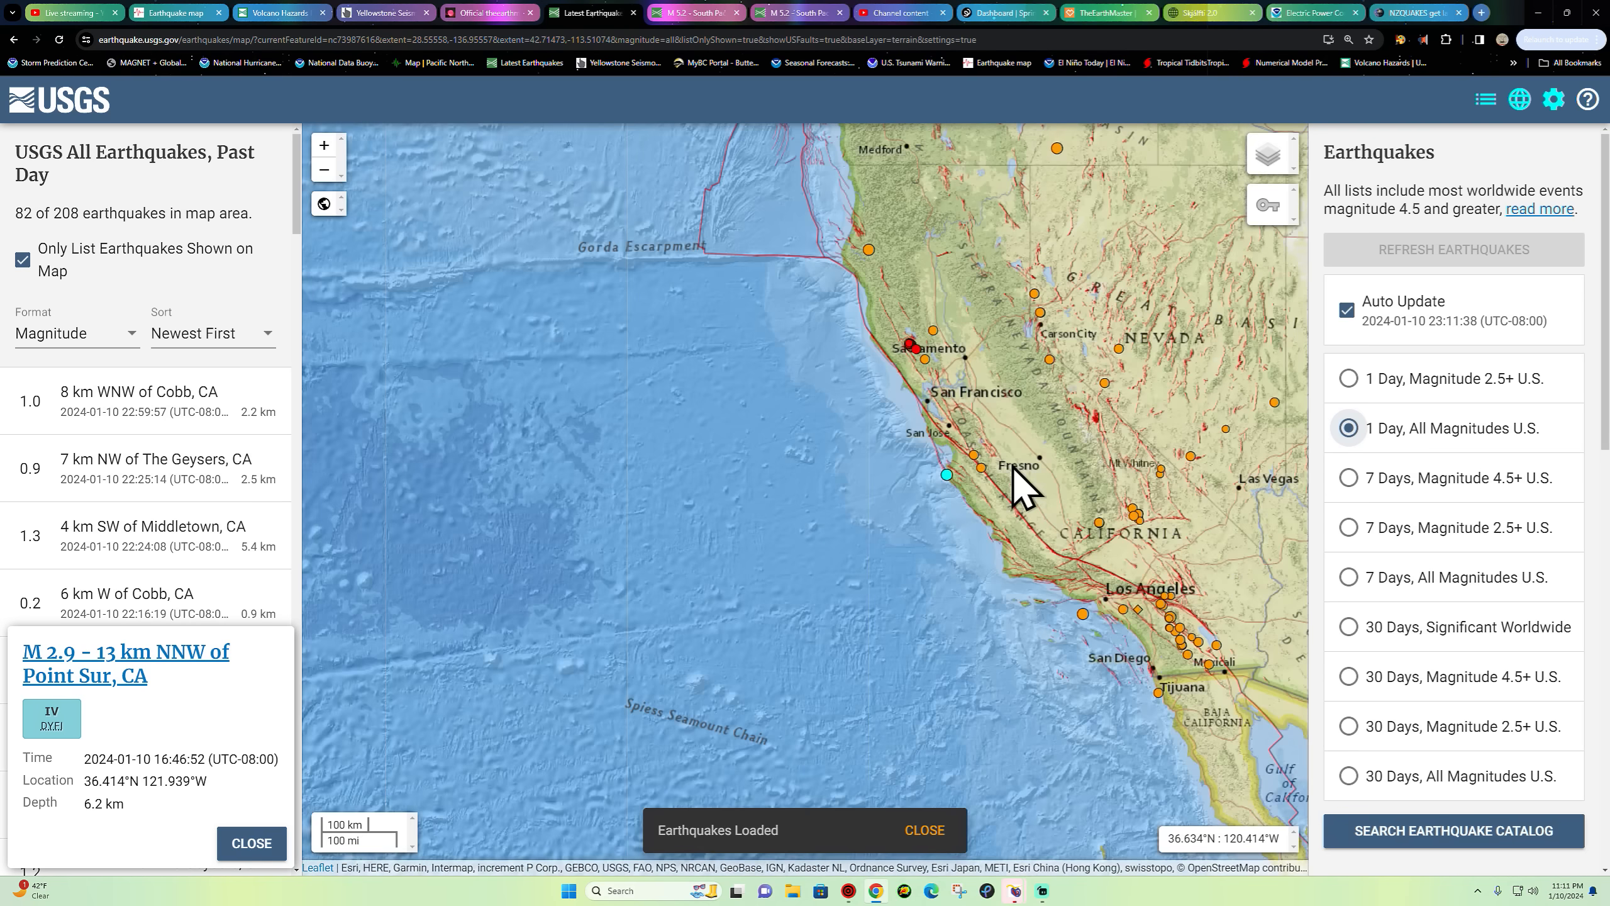
{"action": "left_click_drag", "start_coordinate": [1021, 483], "coordinate": [955, 544]}
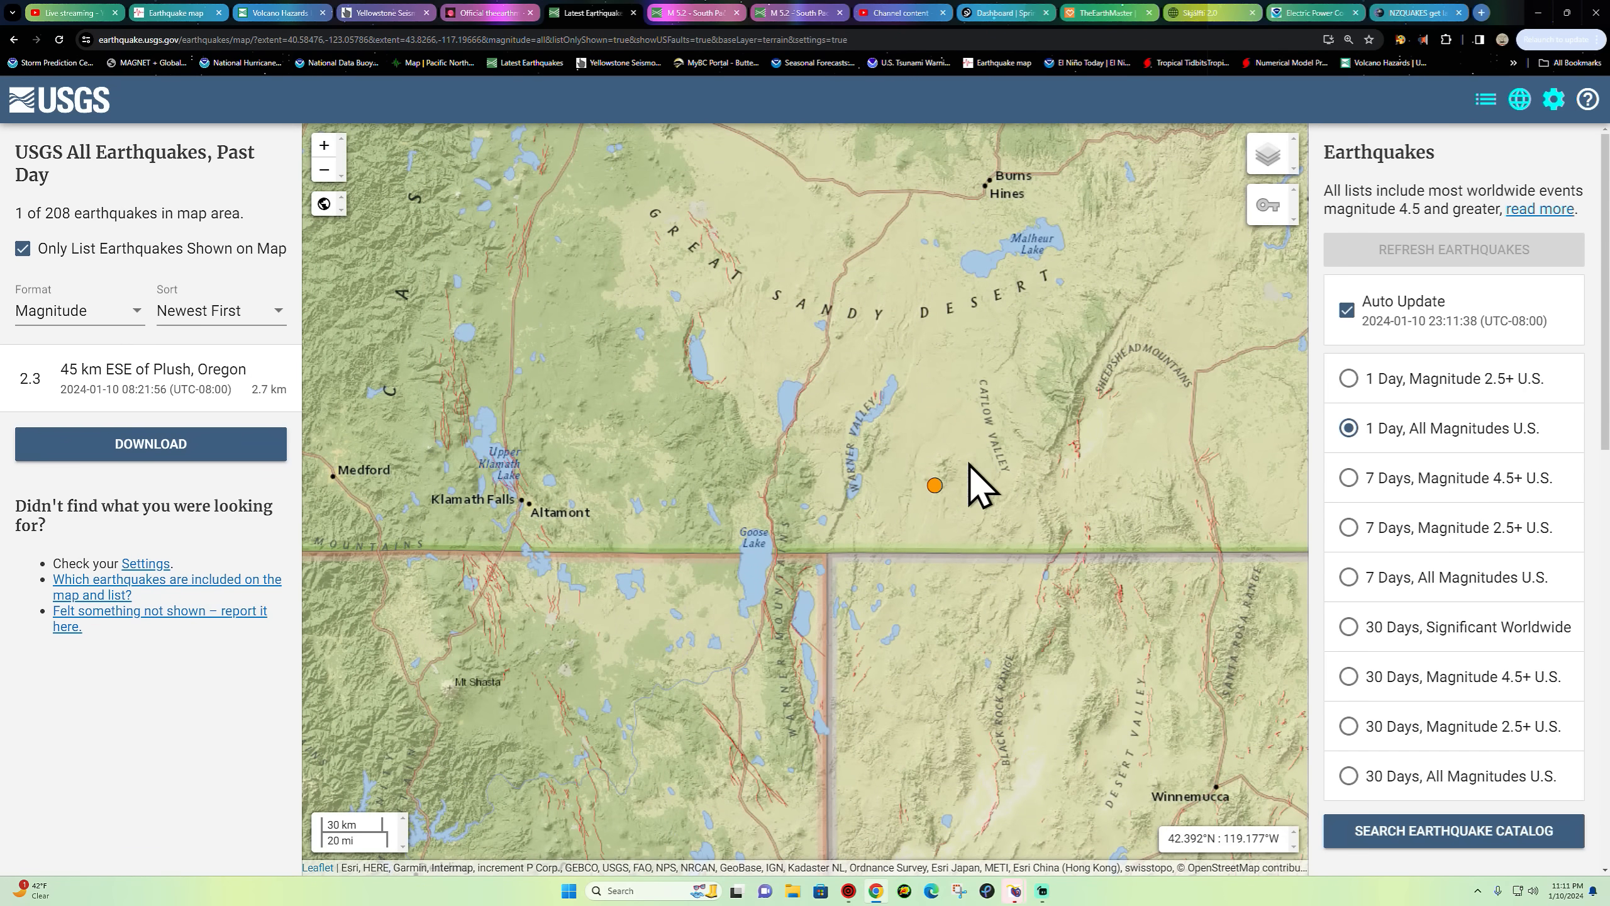
{"action": "mouse_move", "coordinate": [958, 527]}
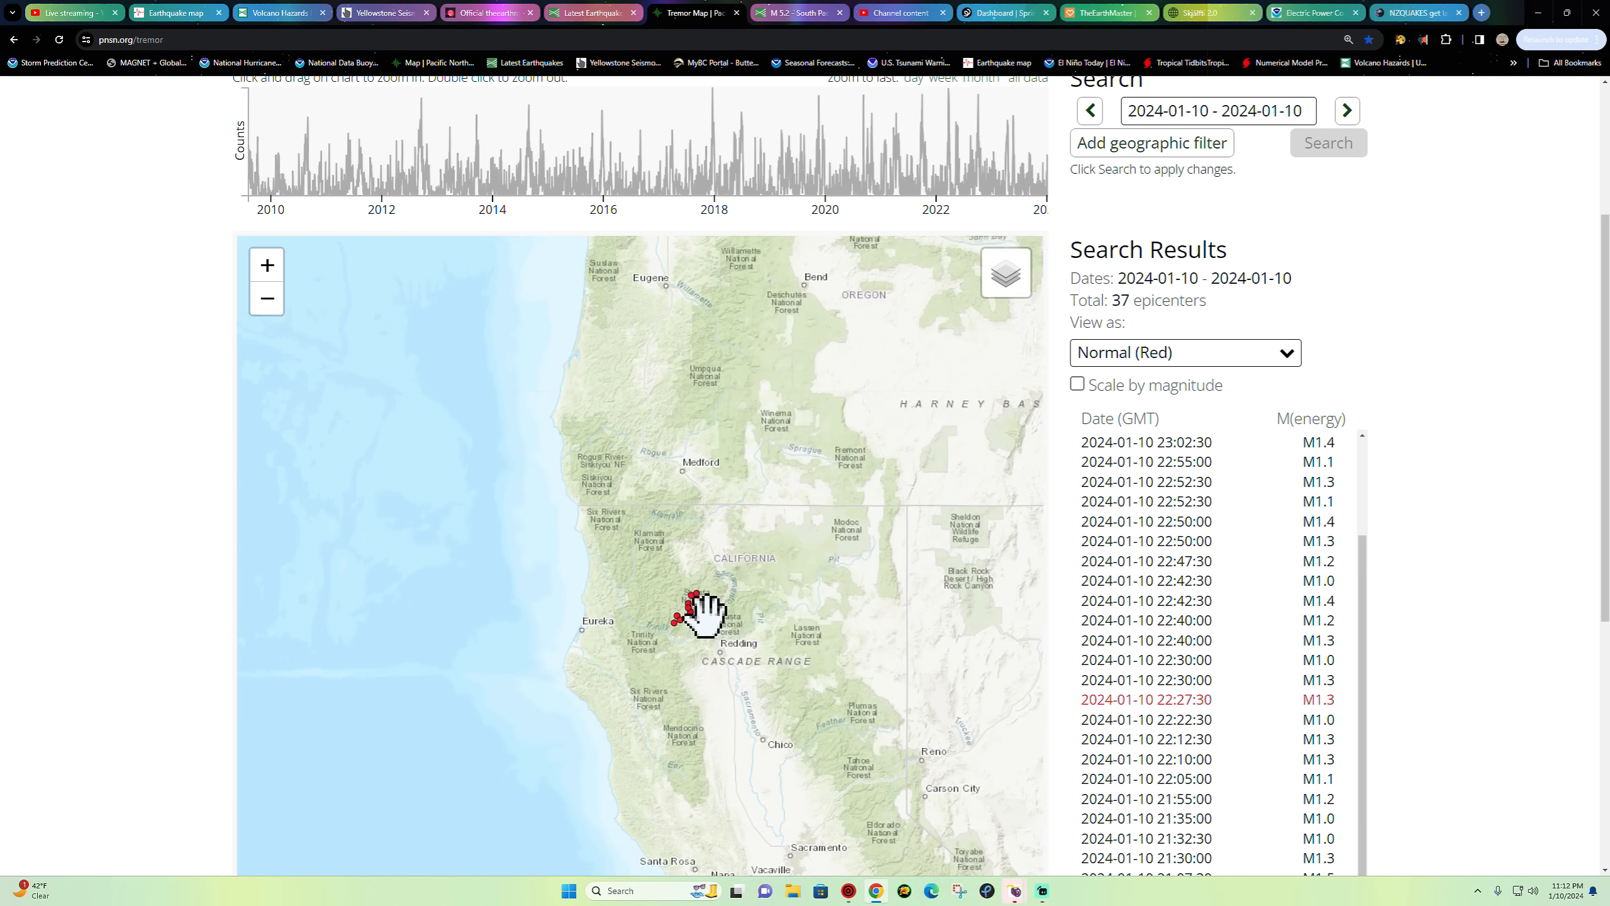
- Return to the USGS map over Alaska and show all past-day magnitudes again, 132 of 207 quakes
{"action": "left_click", "coordinate": [590, 13]}
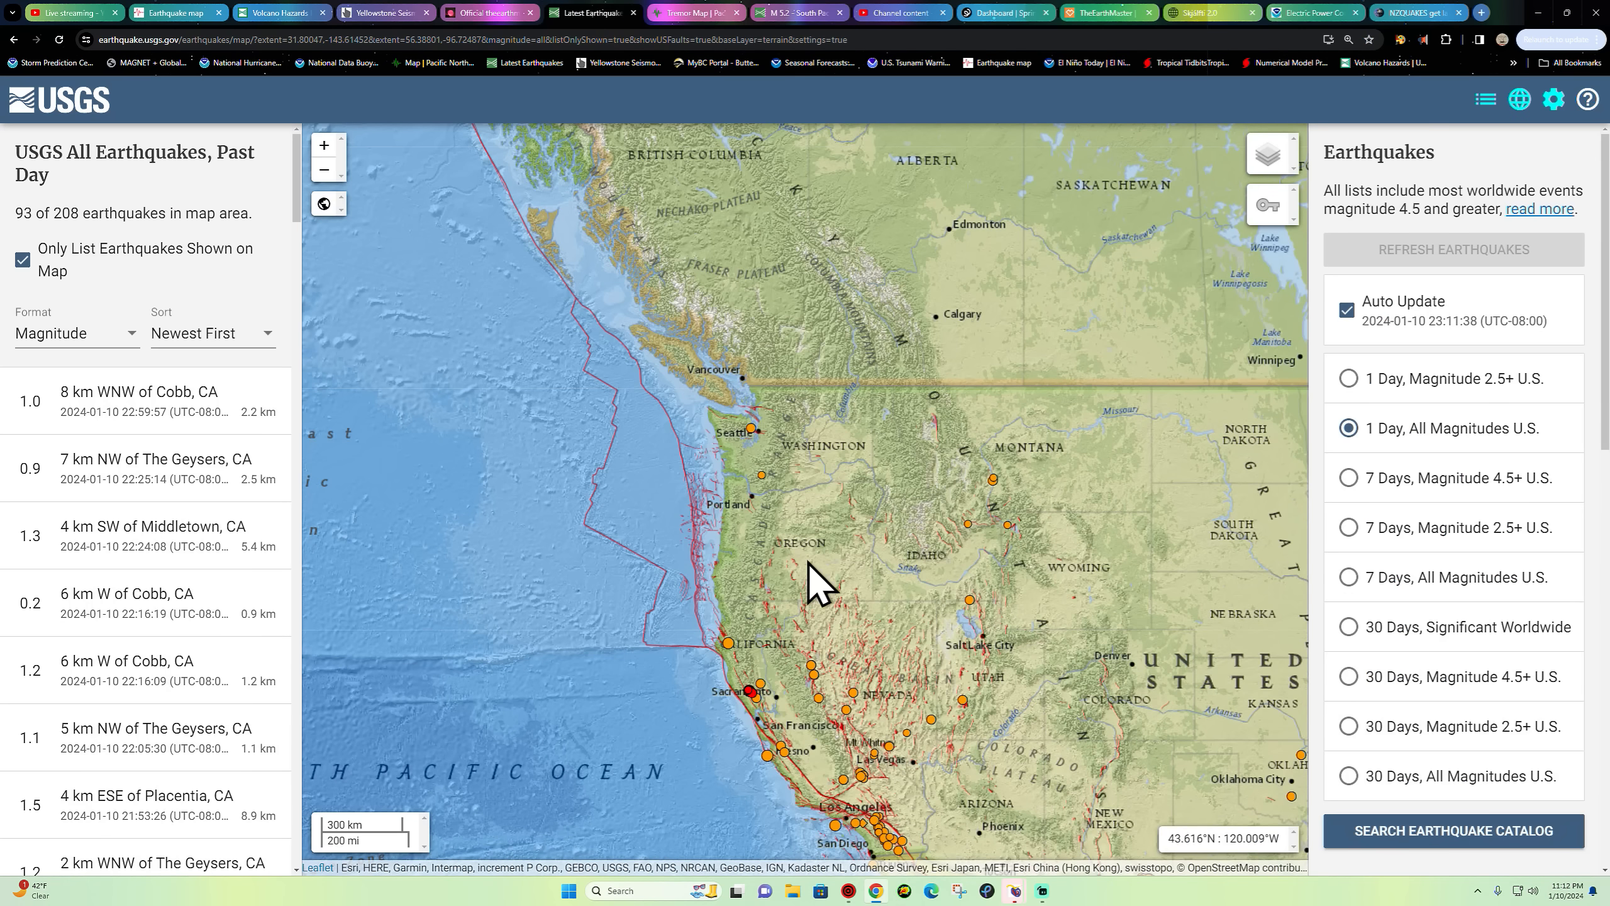
{"action": "mouse_move", "coordinate": [801, 641]}
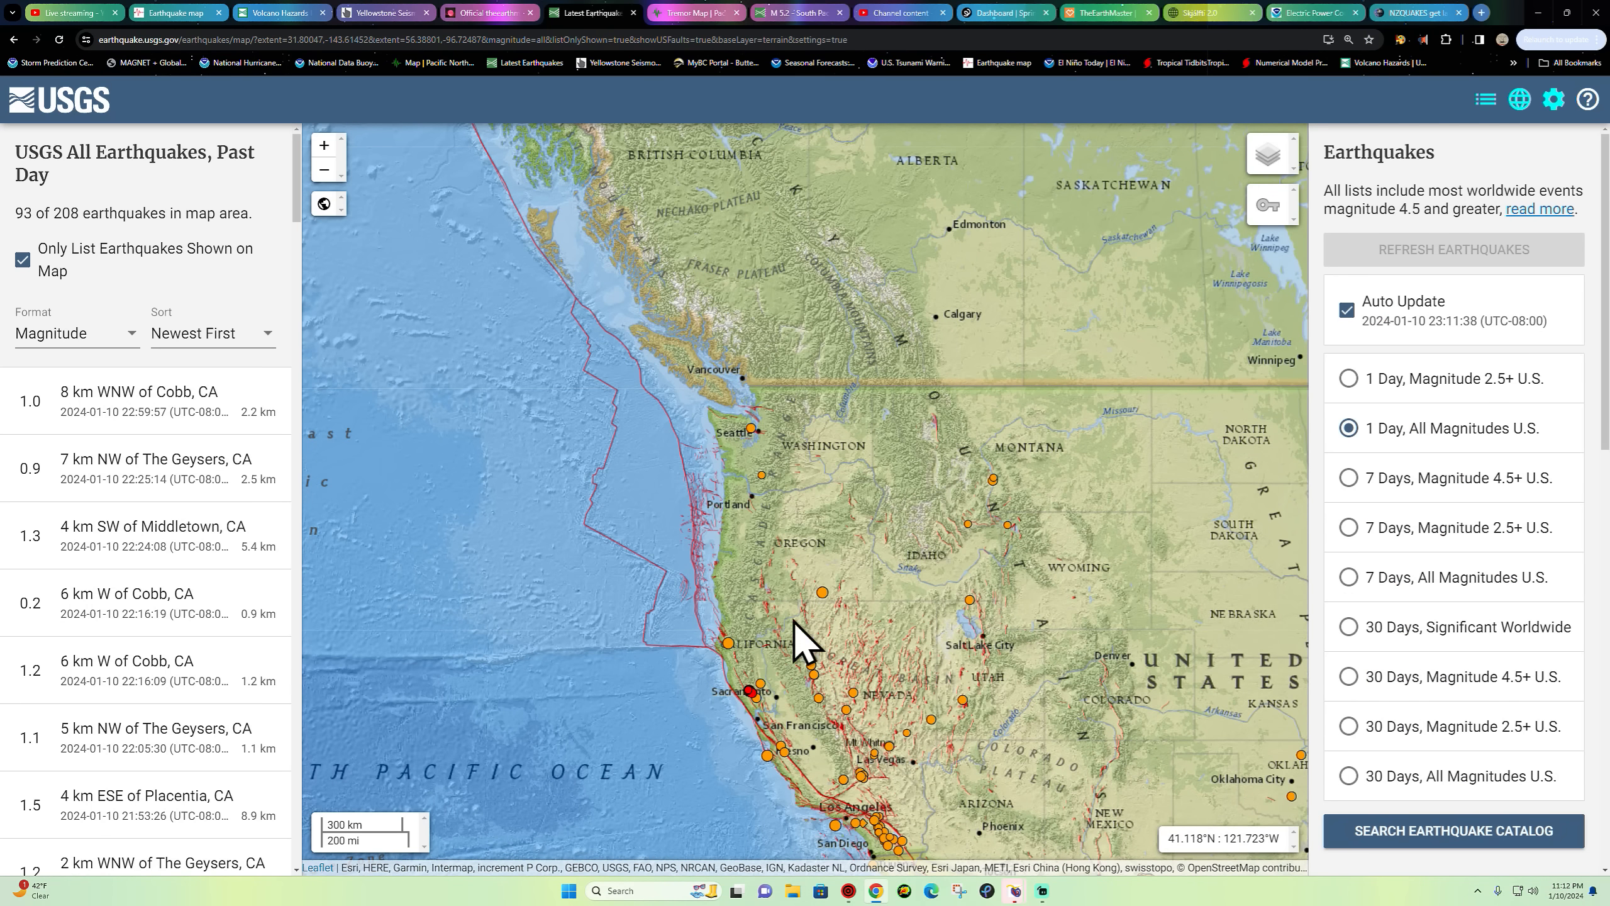
{"action": "mouse_move", "coordinate": [1031, 570]}
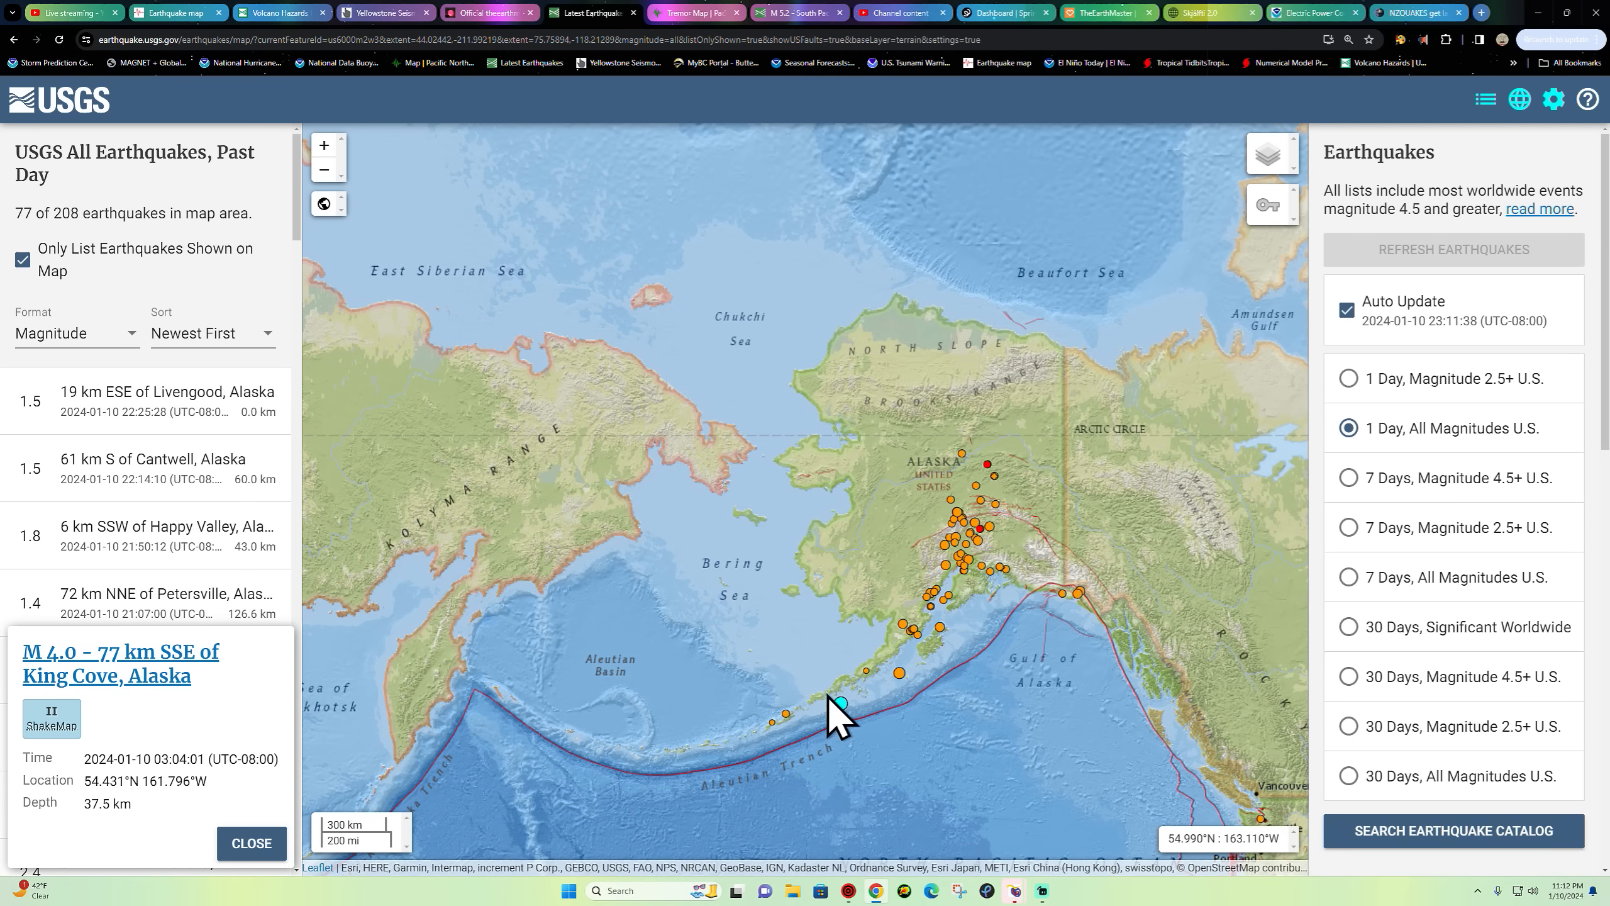
{"action": "mouse_move", "coordinate": [853, 718]}
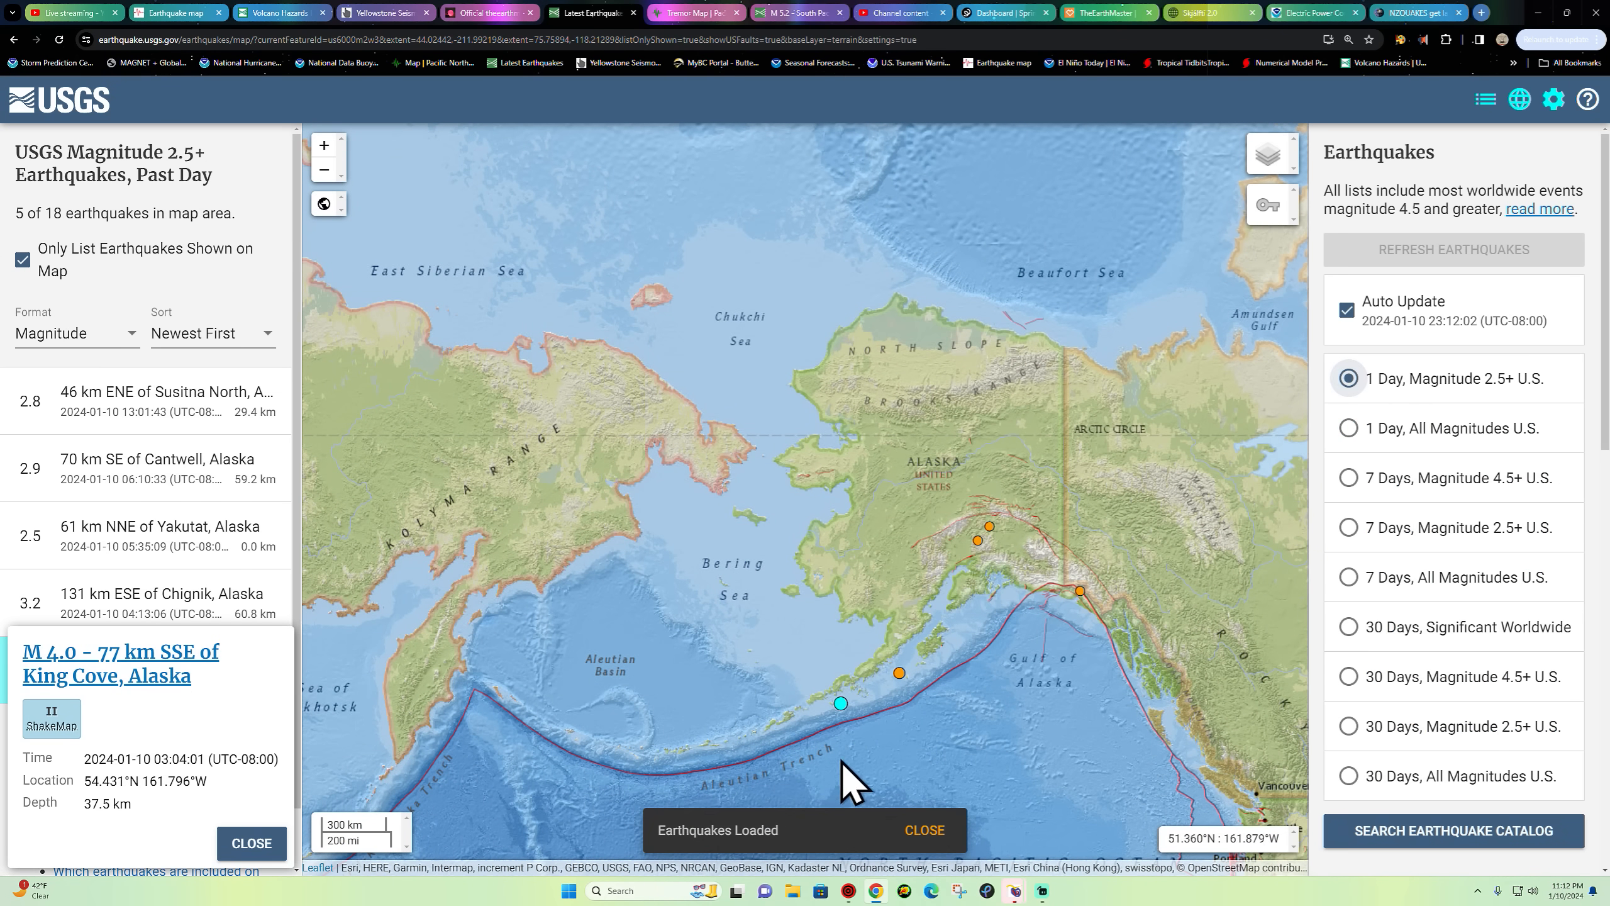
{"action": "mouse_move", "coordinate": [1423, 452]}
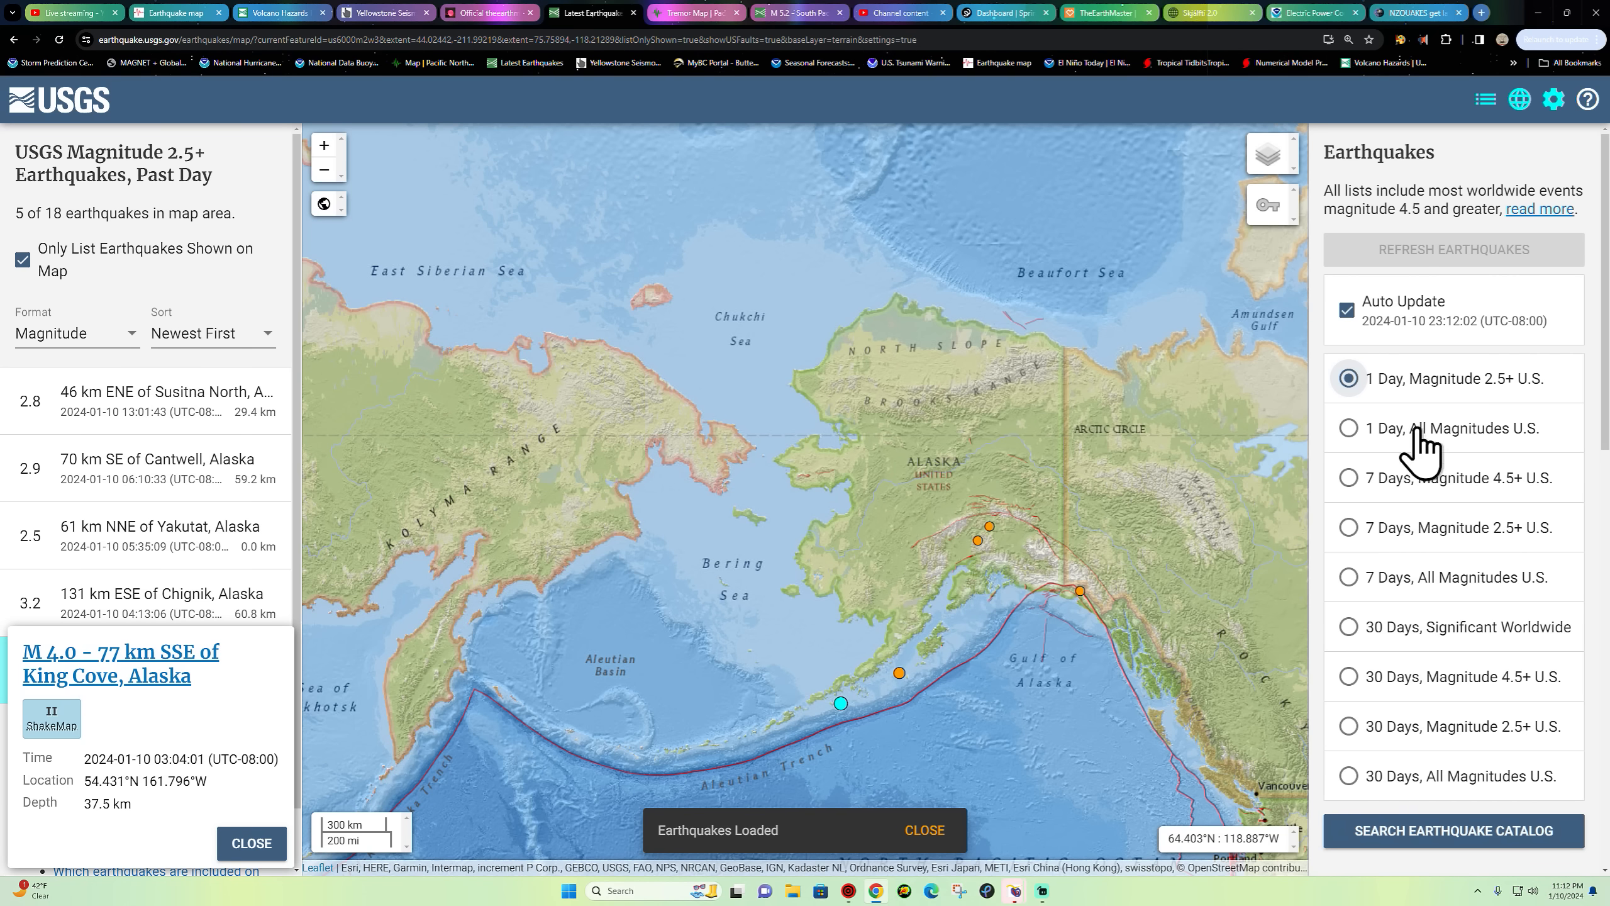
{"action": "left_click", "coordinate": [1349, 428]}
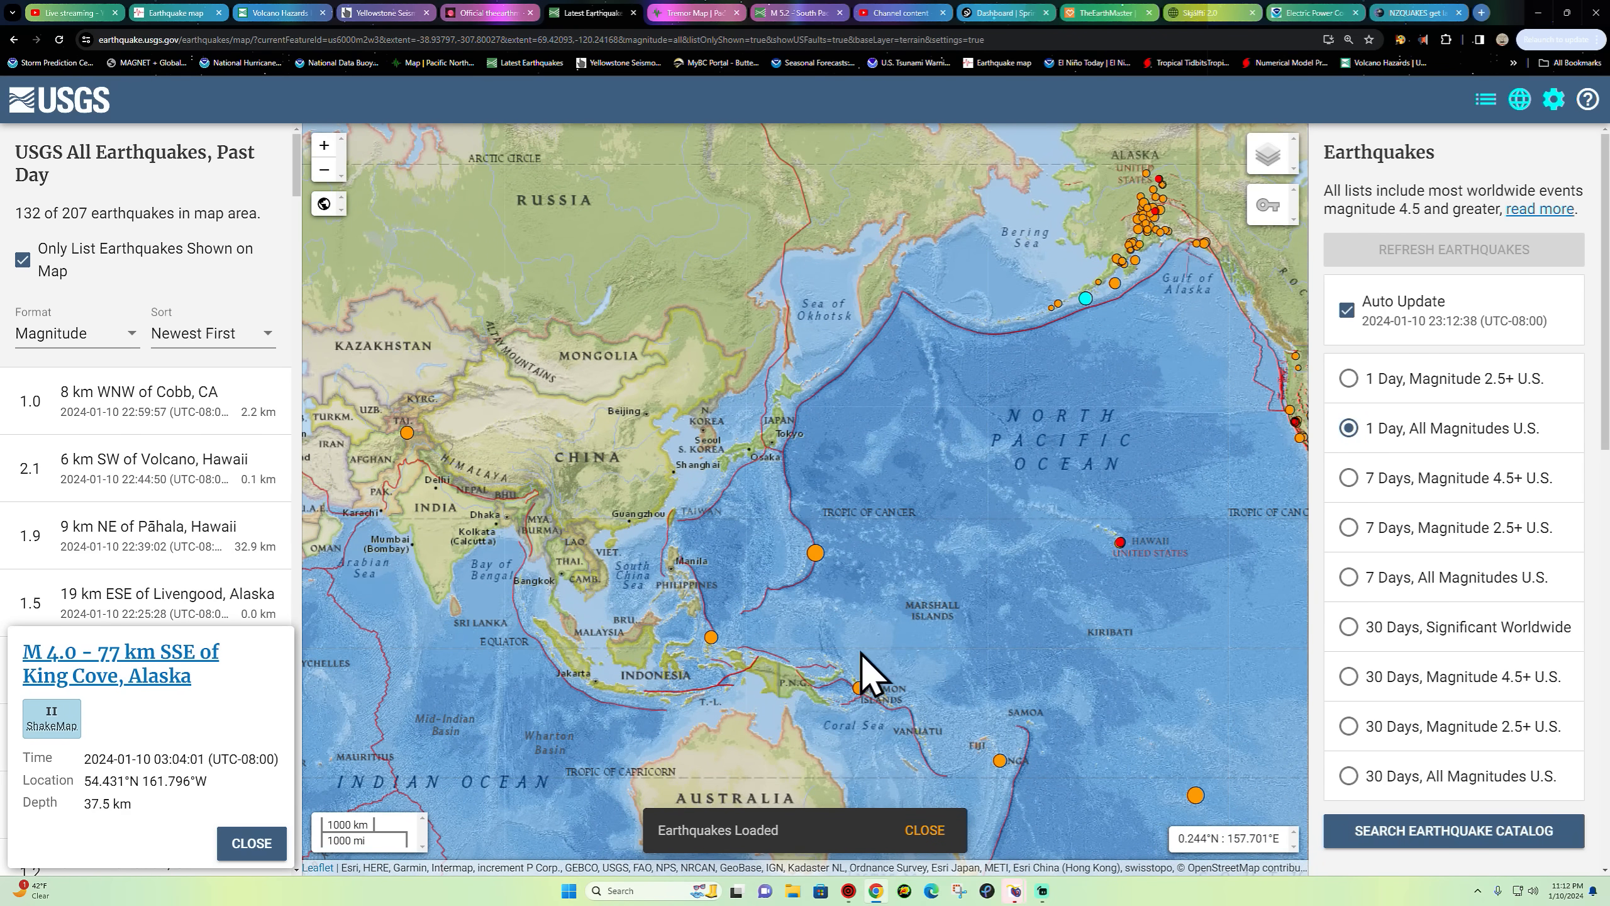
- Rotate the globe from Asia past Australia and the Pacific to South America, then zoom on a Pacific quake
{"action": "left_click_drag", "start_coordinate": [863, 663], "coordinate": [950, 590]}
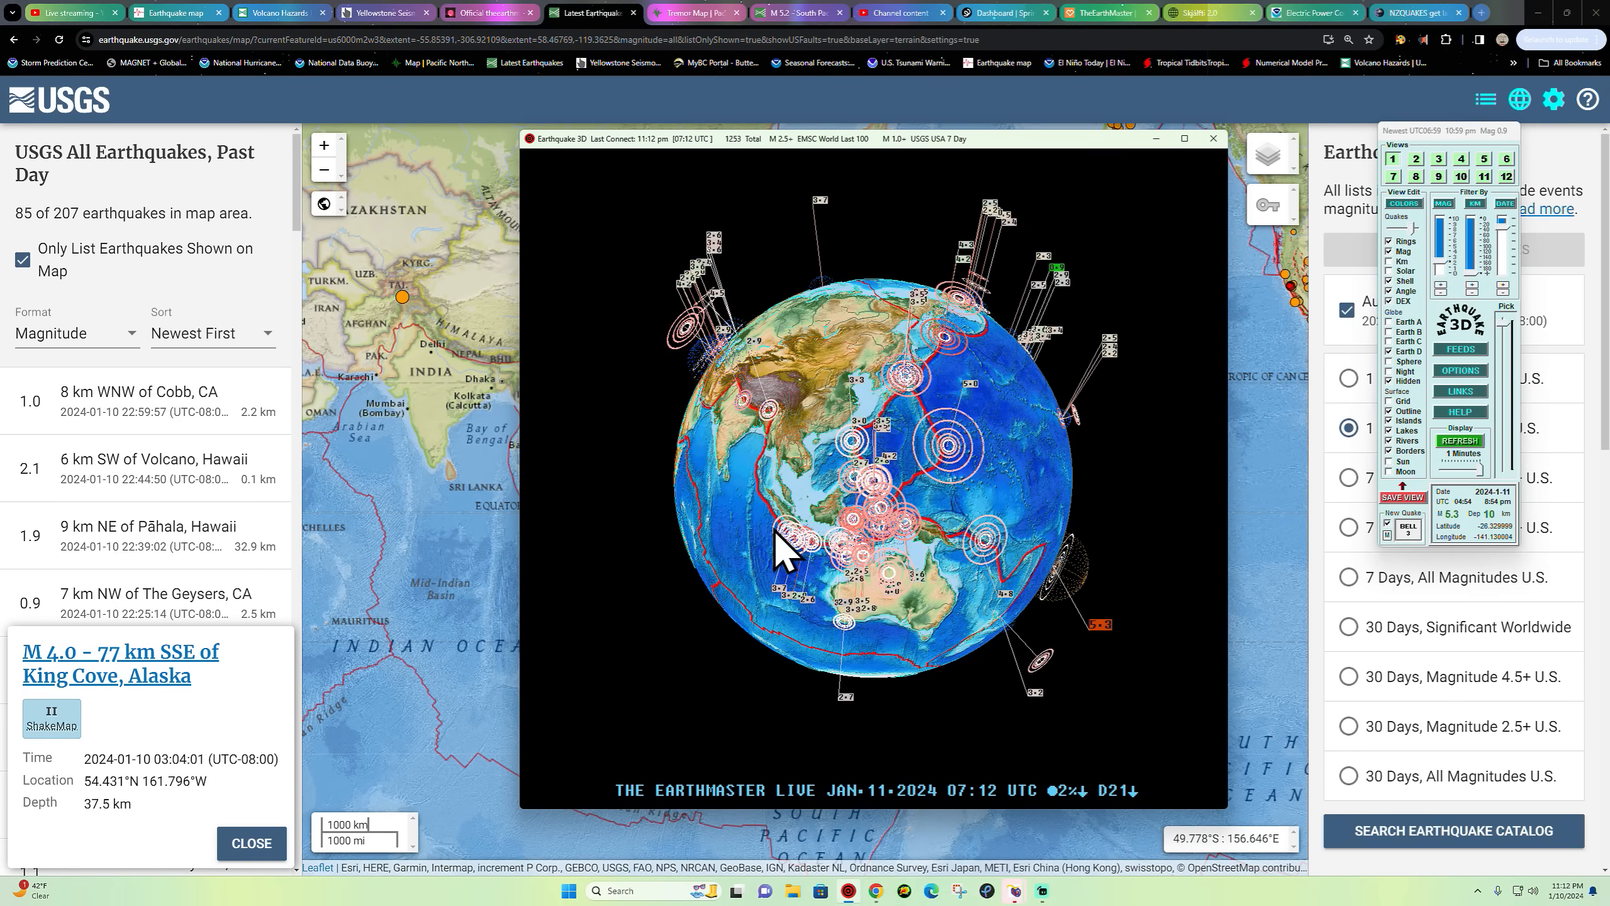
{"action": "mouse_move", "coordinate": [886, 503]}
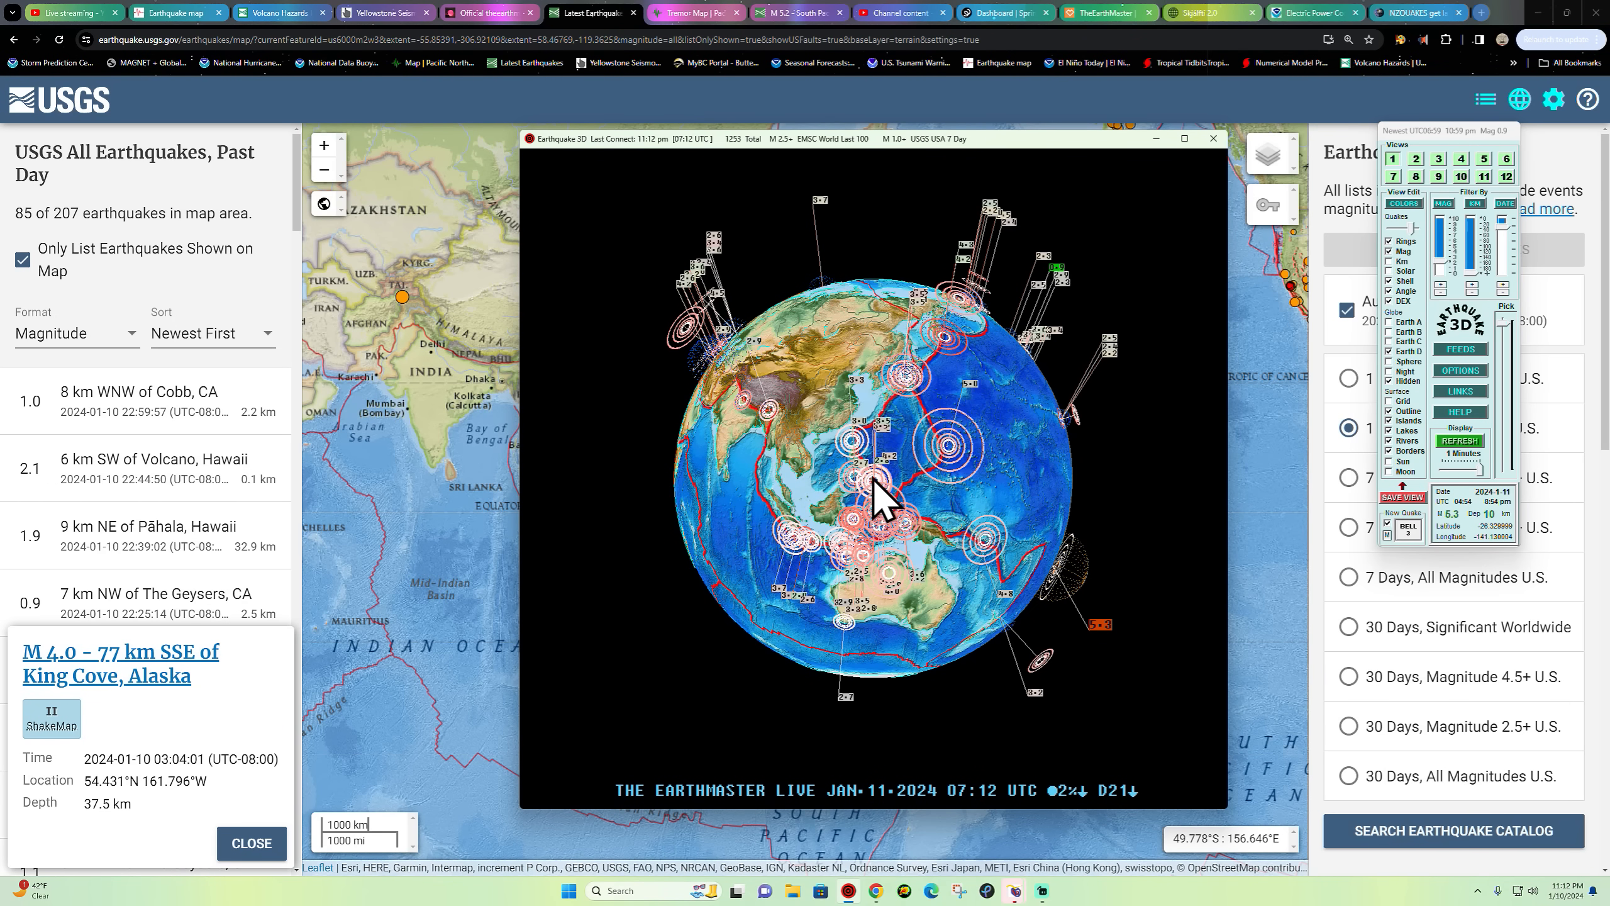
{"action": "left_click_drag", "start_coordinate": [878, 498], "coordinate": [842, 417]}
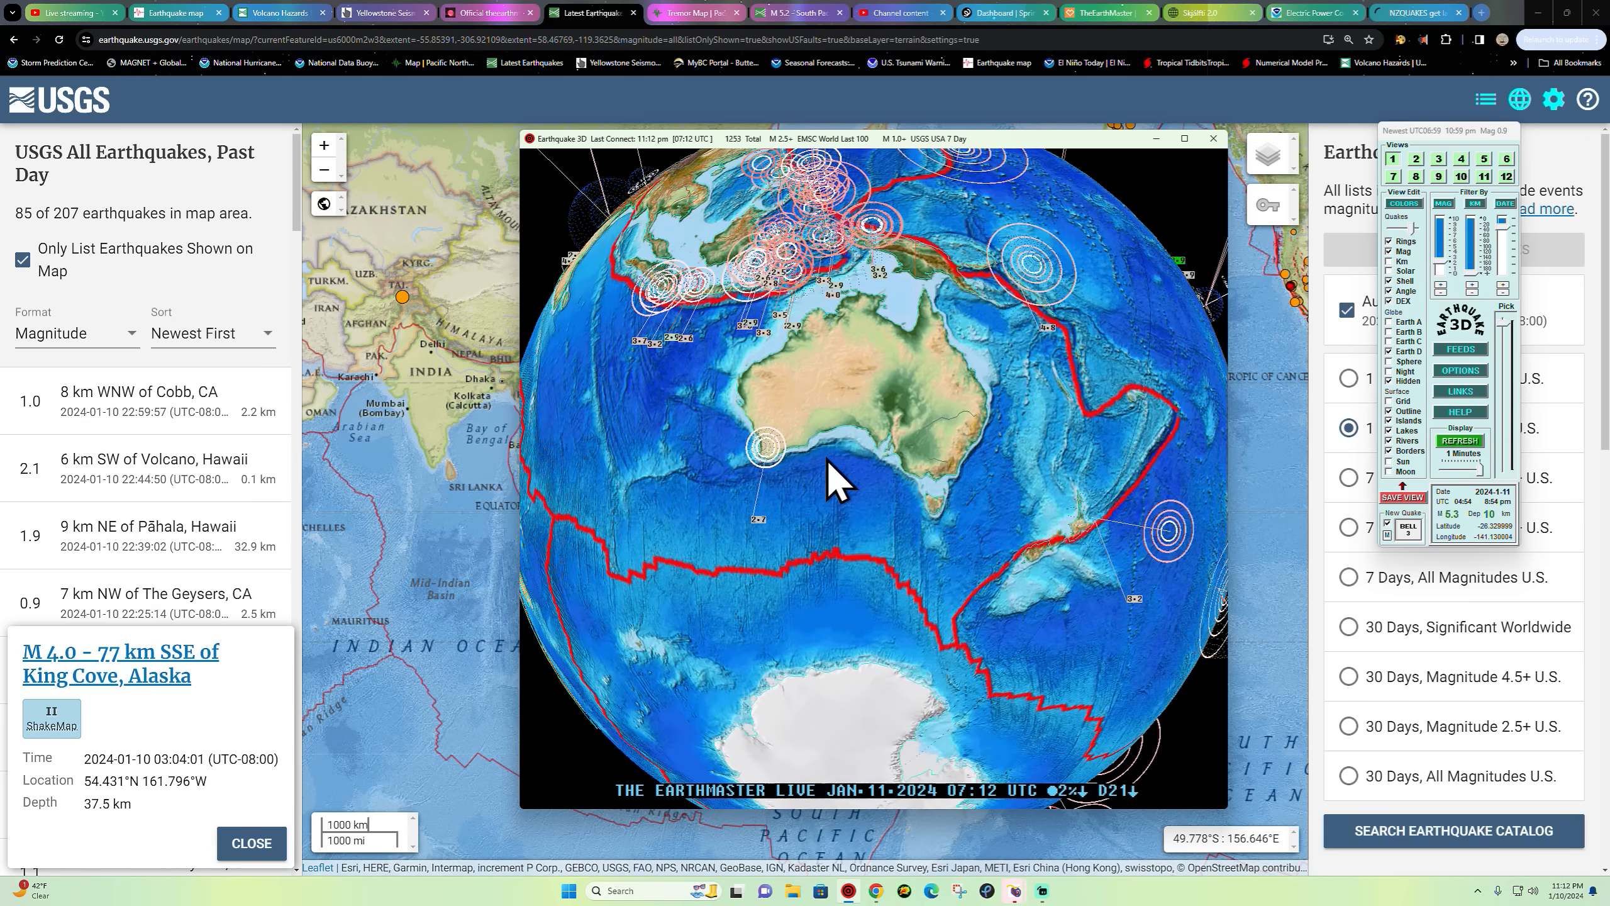
{"action": "mouse_move", "coordinate": [842, 426]}
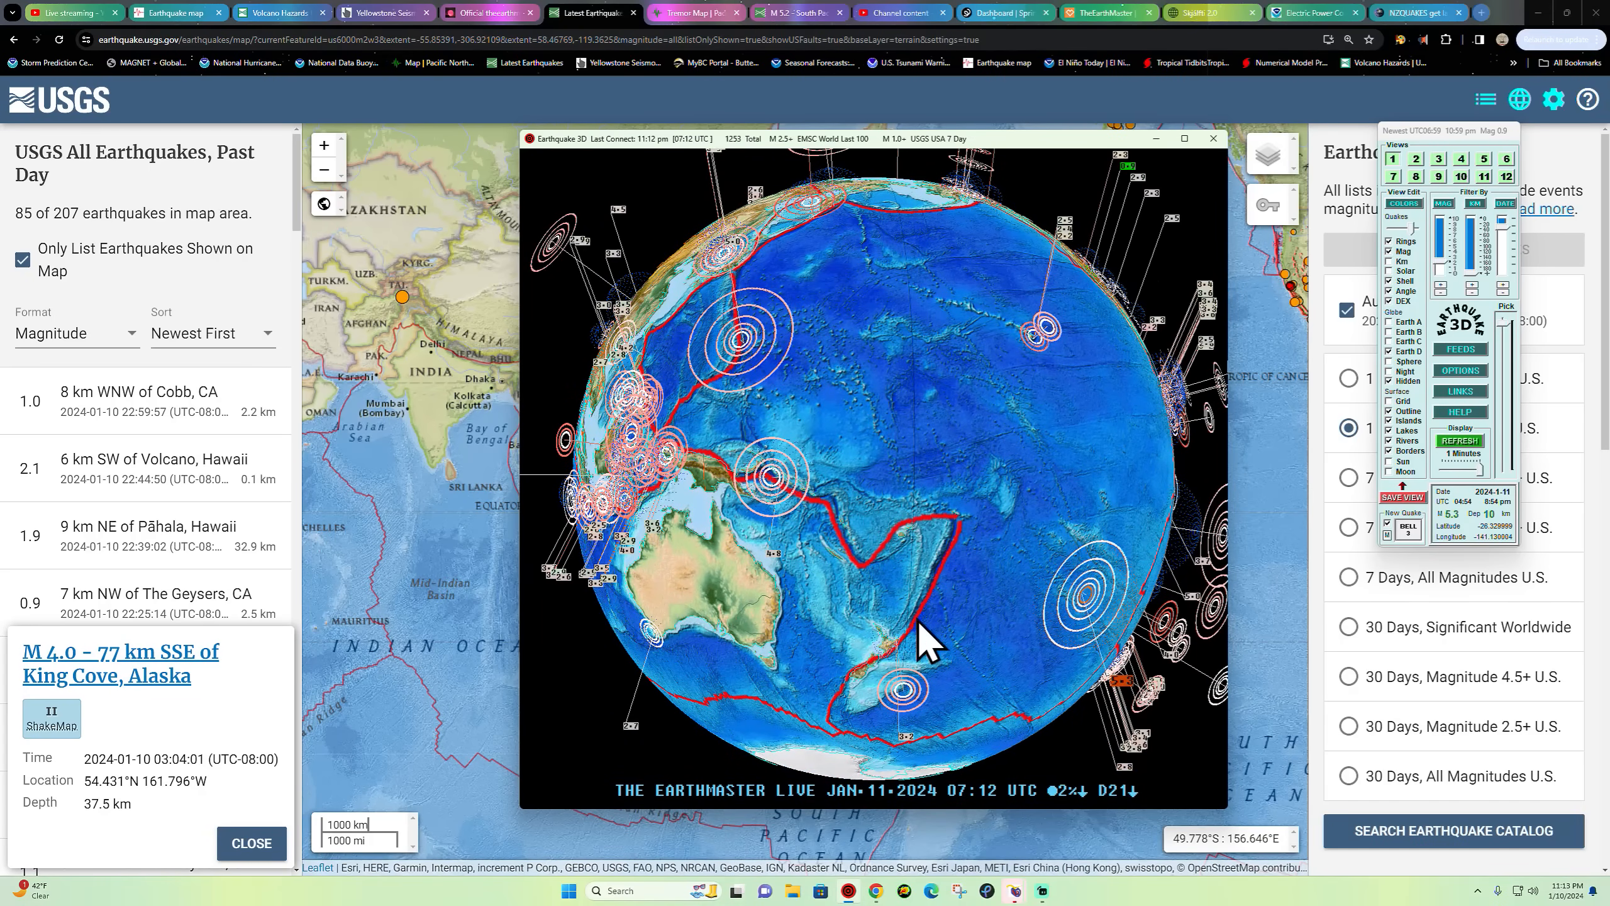
{"action": "left_click_drag", "start_coordinate": [930, 637], "coordinate": [903, 688]}
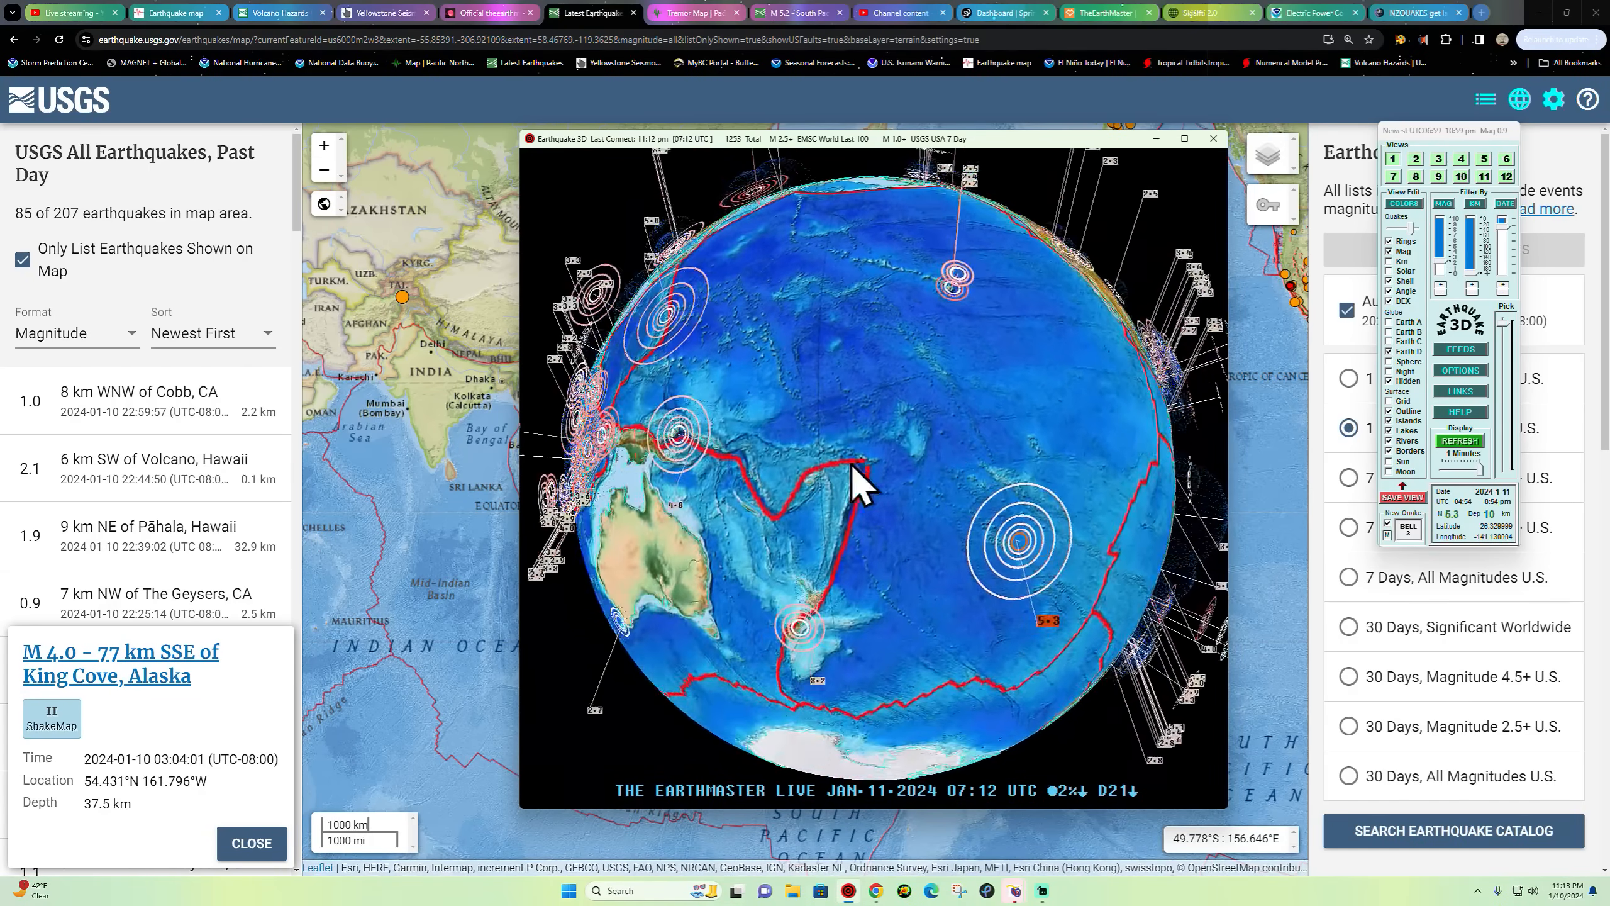
{"action": "left_click_drag", "start_coordinate": [858, 483], "coordinate": [802, 678]}
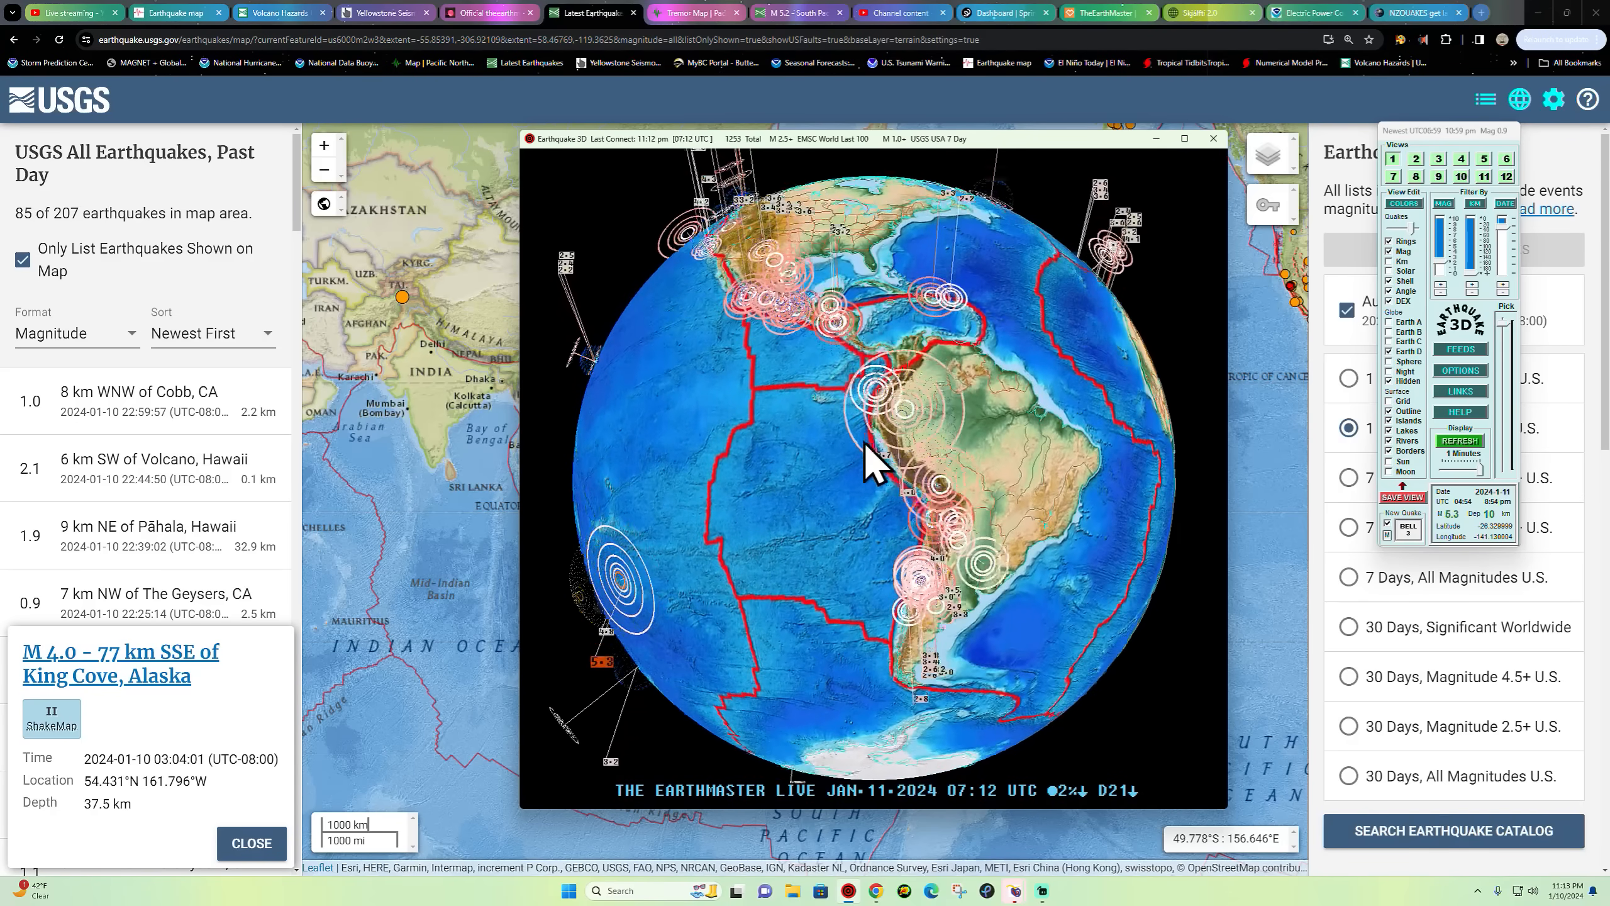
{"action": "left_click_drag", "start_coordinate": [873, 461], "coordinate": [970, 375]}
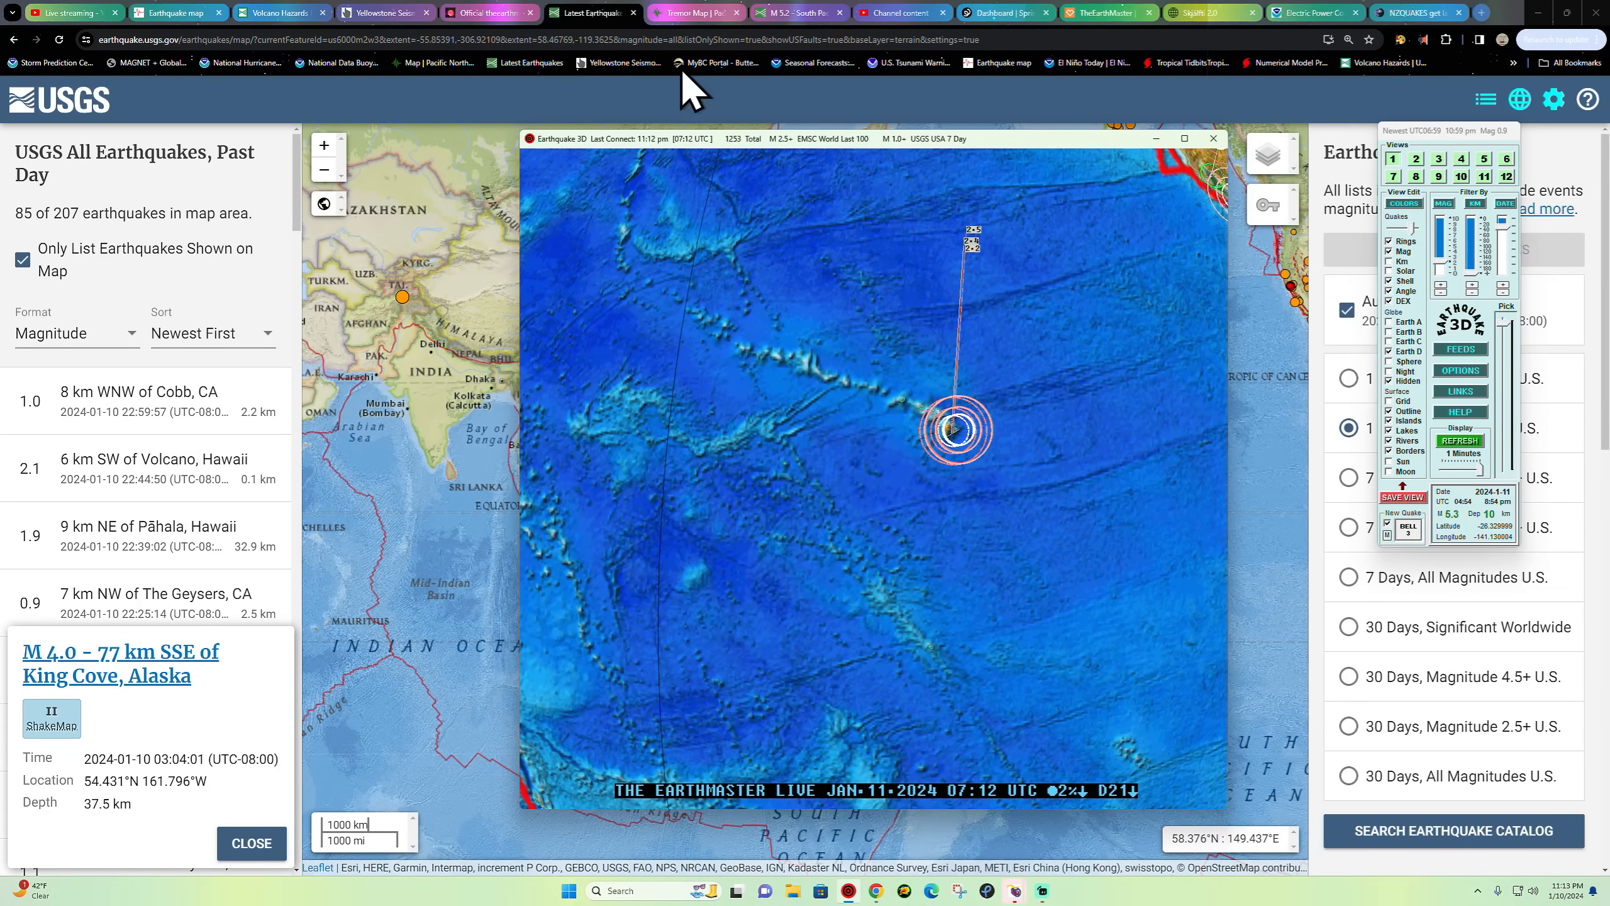
- Return to the USGS map and inspect the newest Kilauea summit quake marker
{"action": "left_click", "coordinate": [1213, 137]}
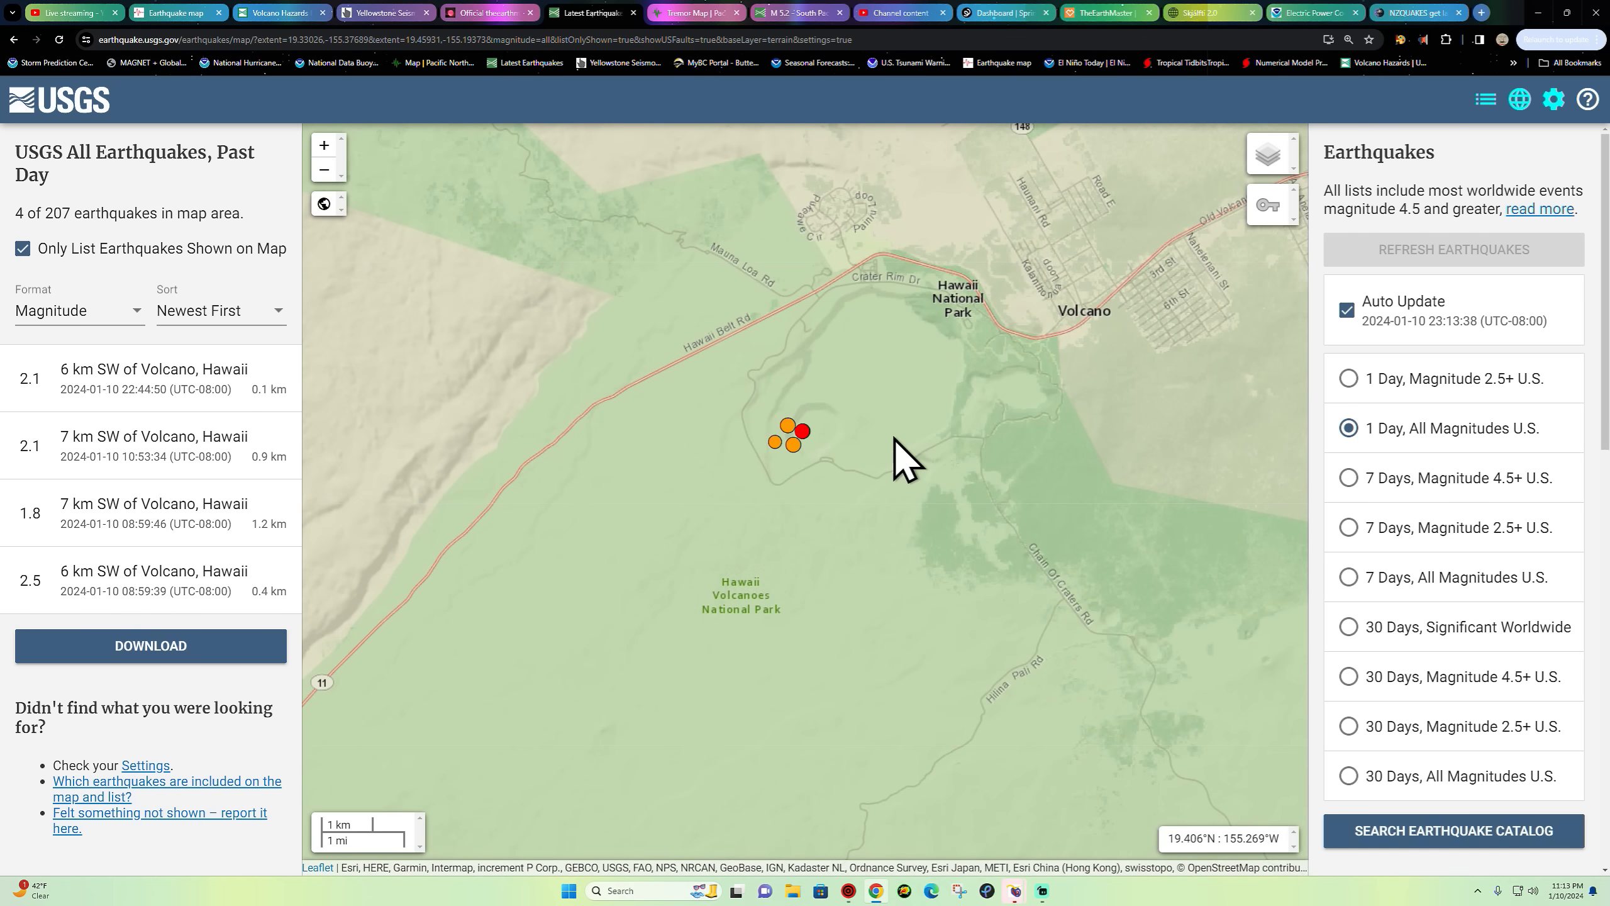
{"action": "mouse_move", "coordinate": [190, 427]}
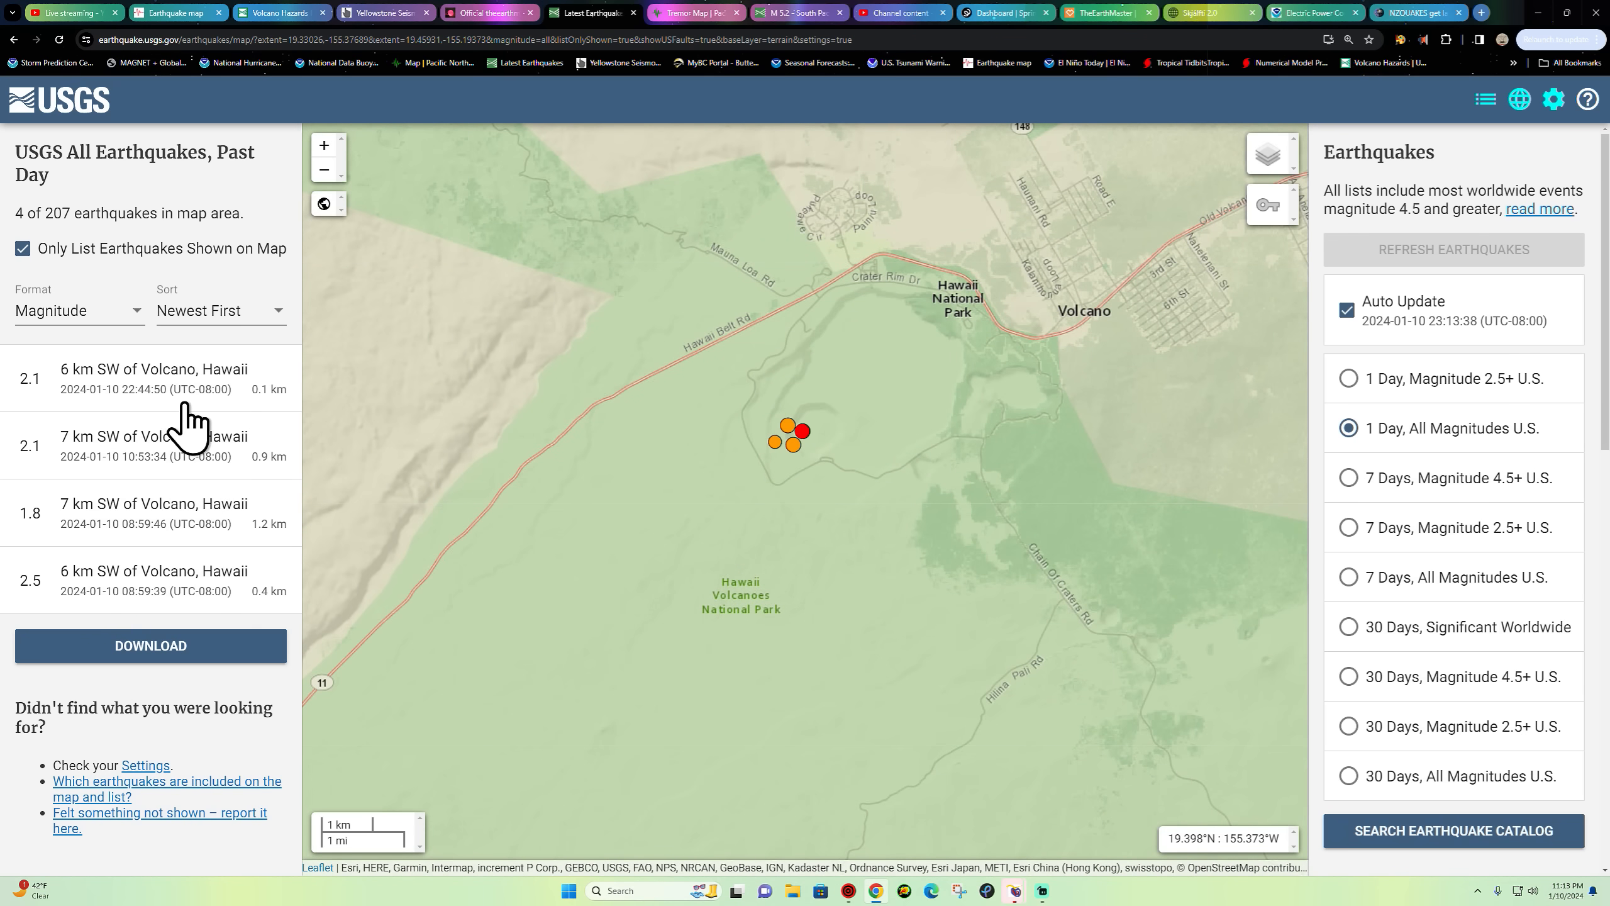
{"action": "mouse_move", "coordinate": [783, 370]}
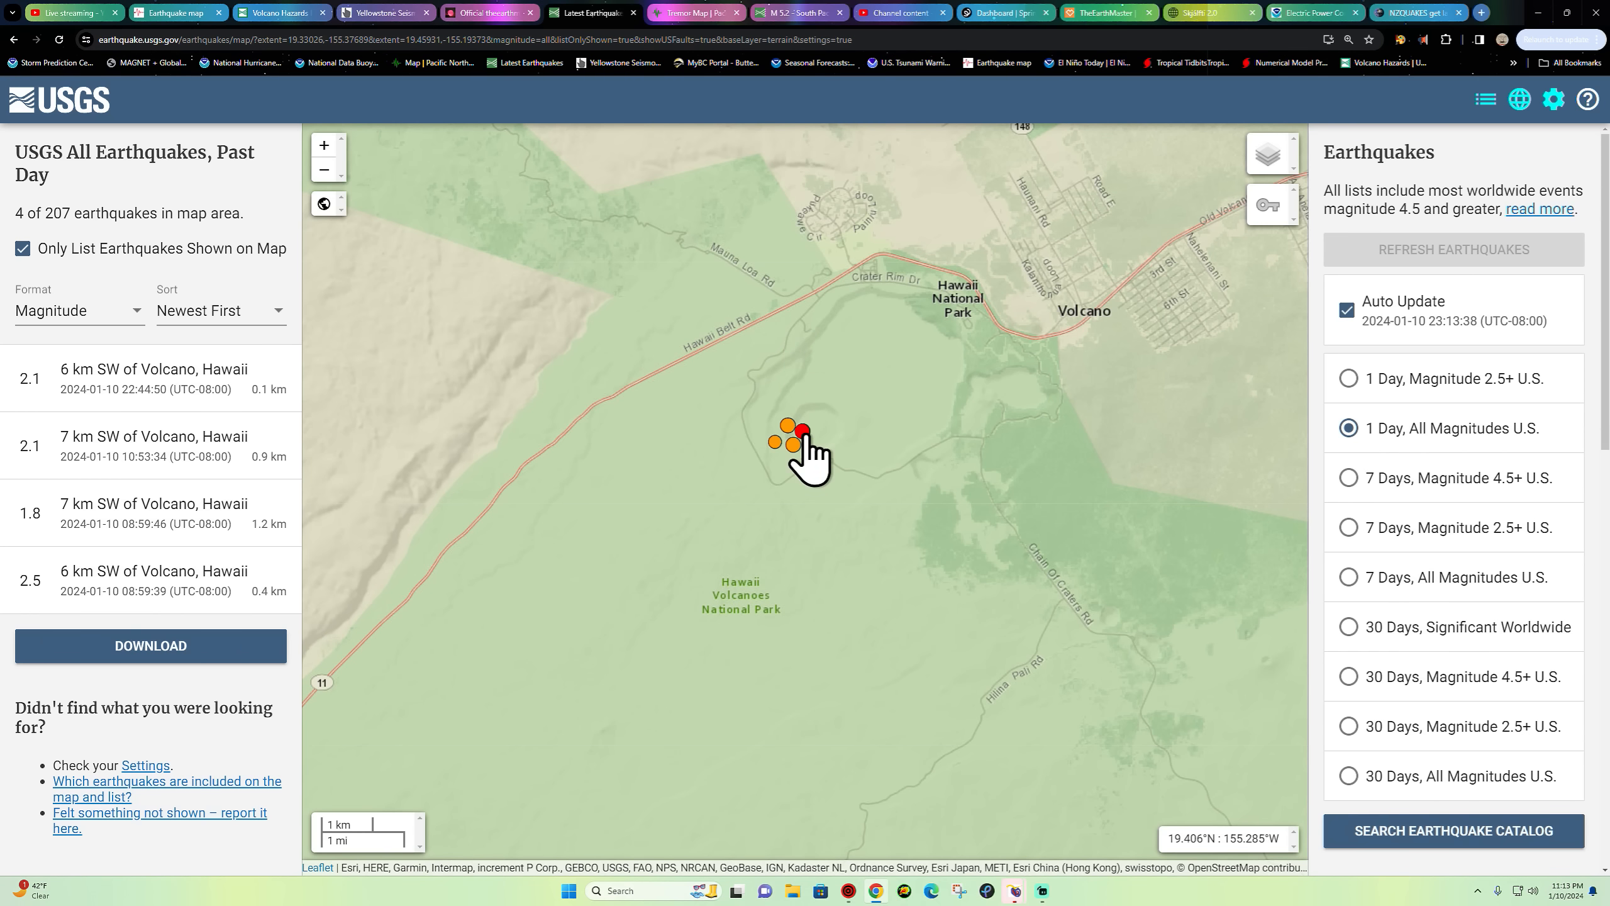
{"action": "left_click", "coordinate": [803, 431]}
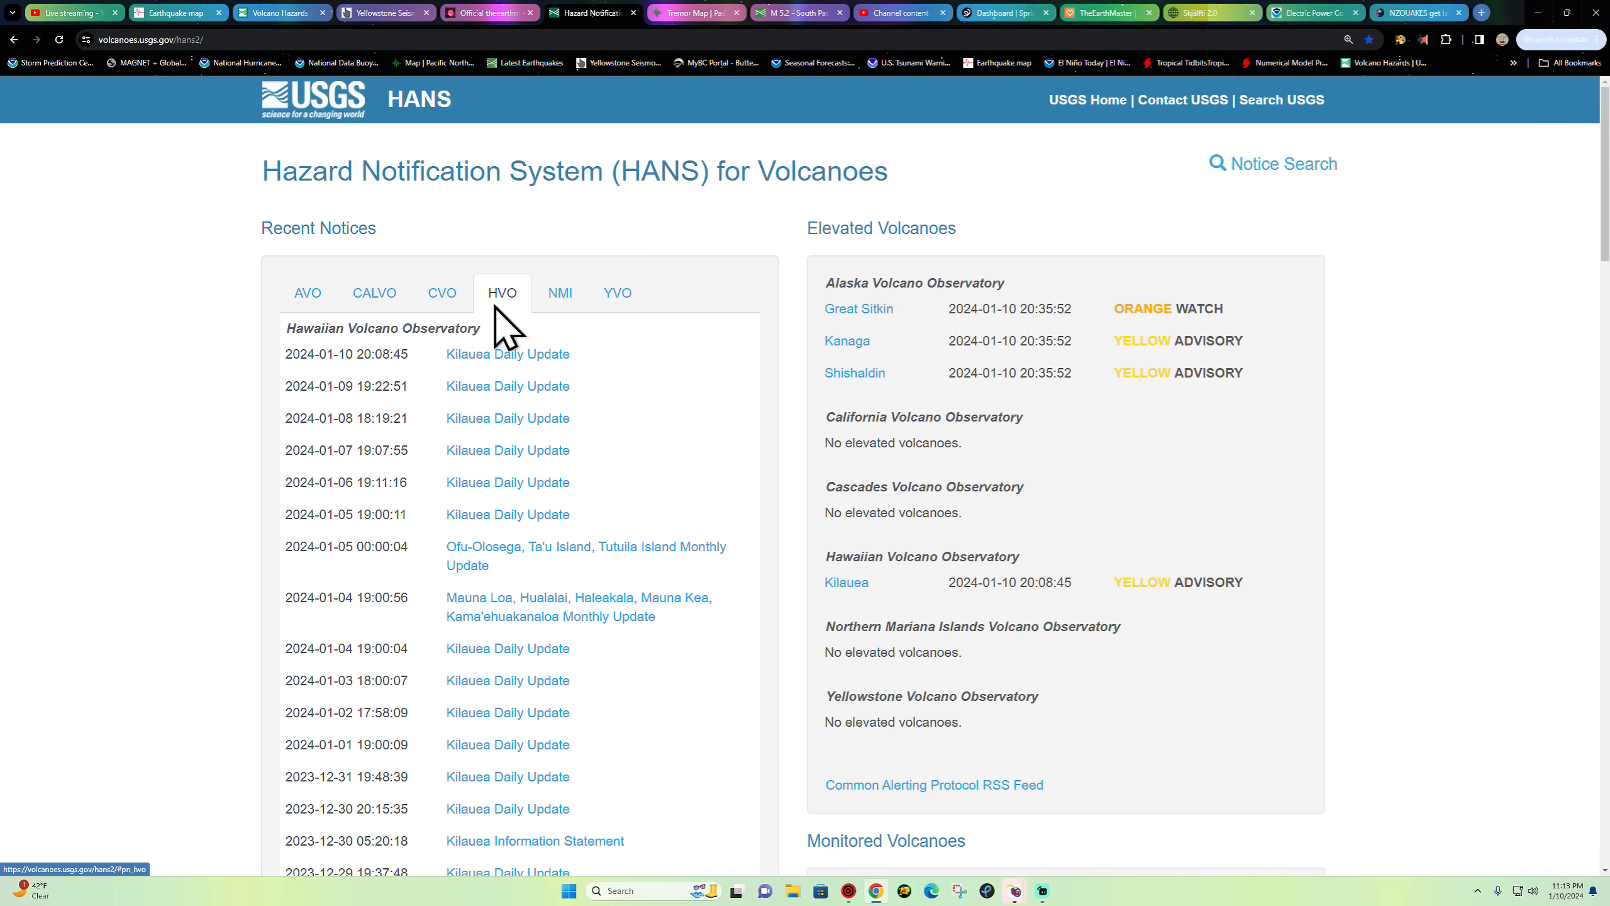
{"action": "mouse_move", "coordinate": [507, 353]}
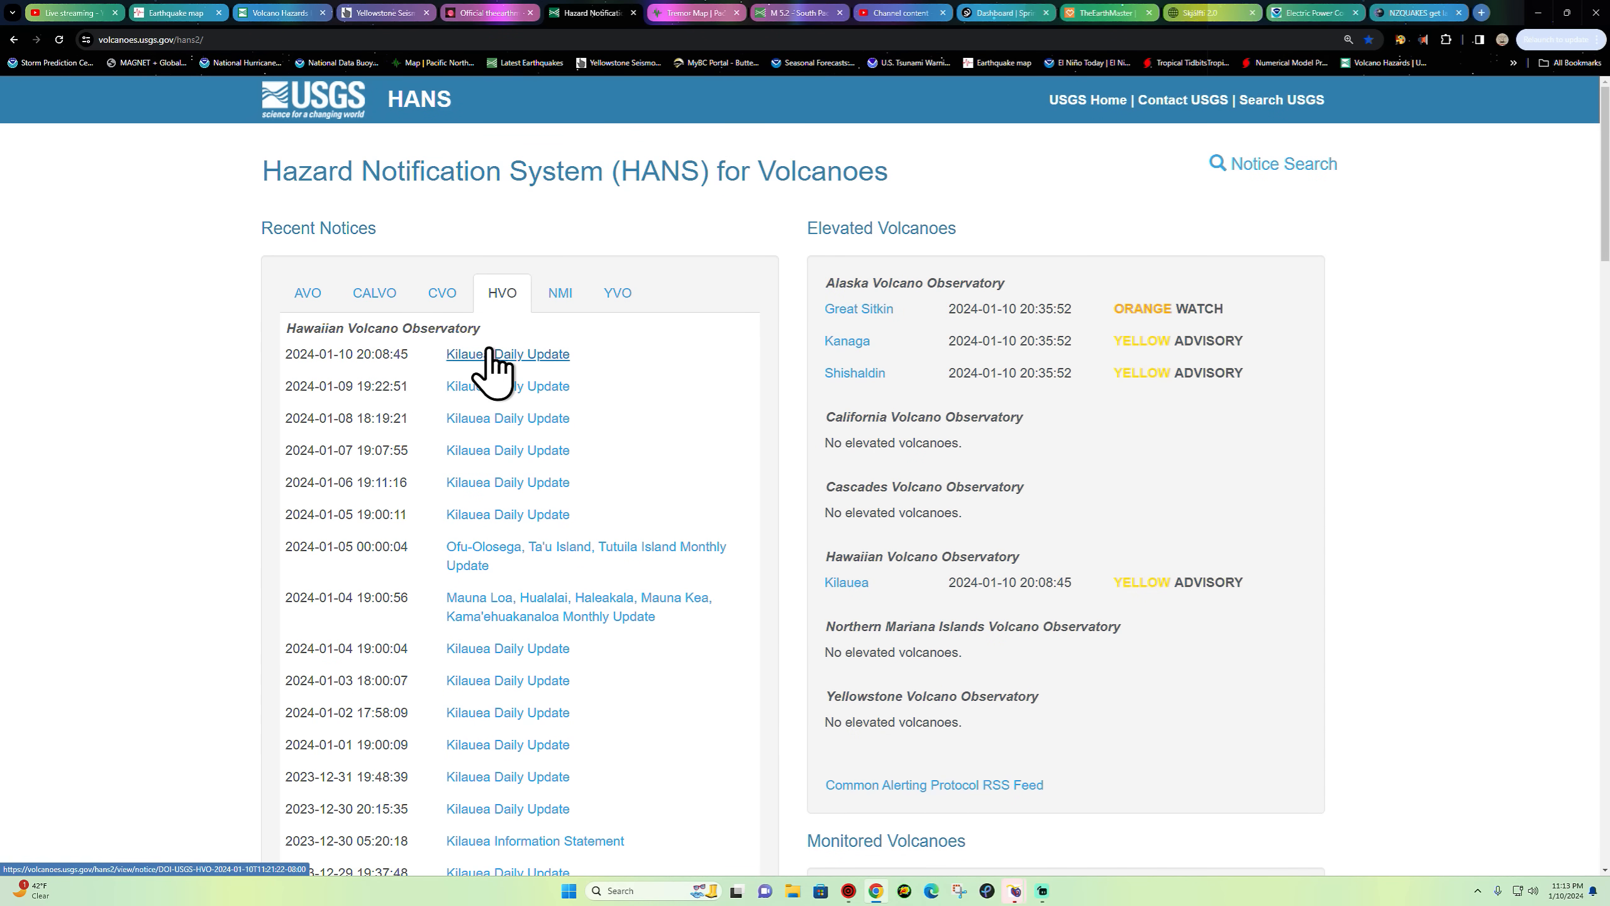
- Open the latest Kilauea Daily Update and highlight the summit magma repressurization passage
{"action": "left_click", "coordinate": [507, 354]}
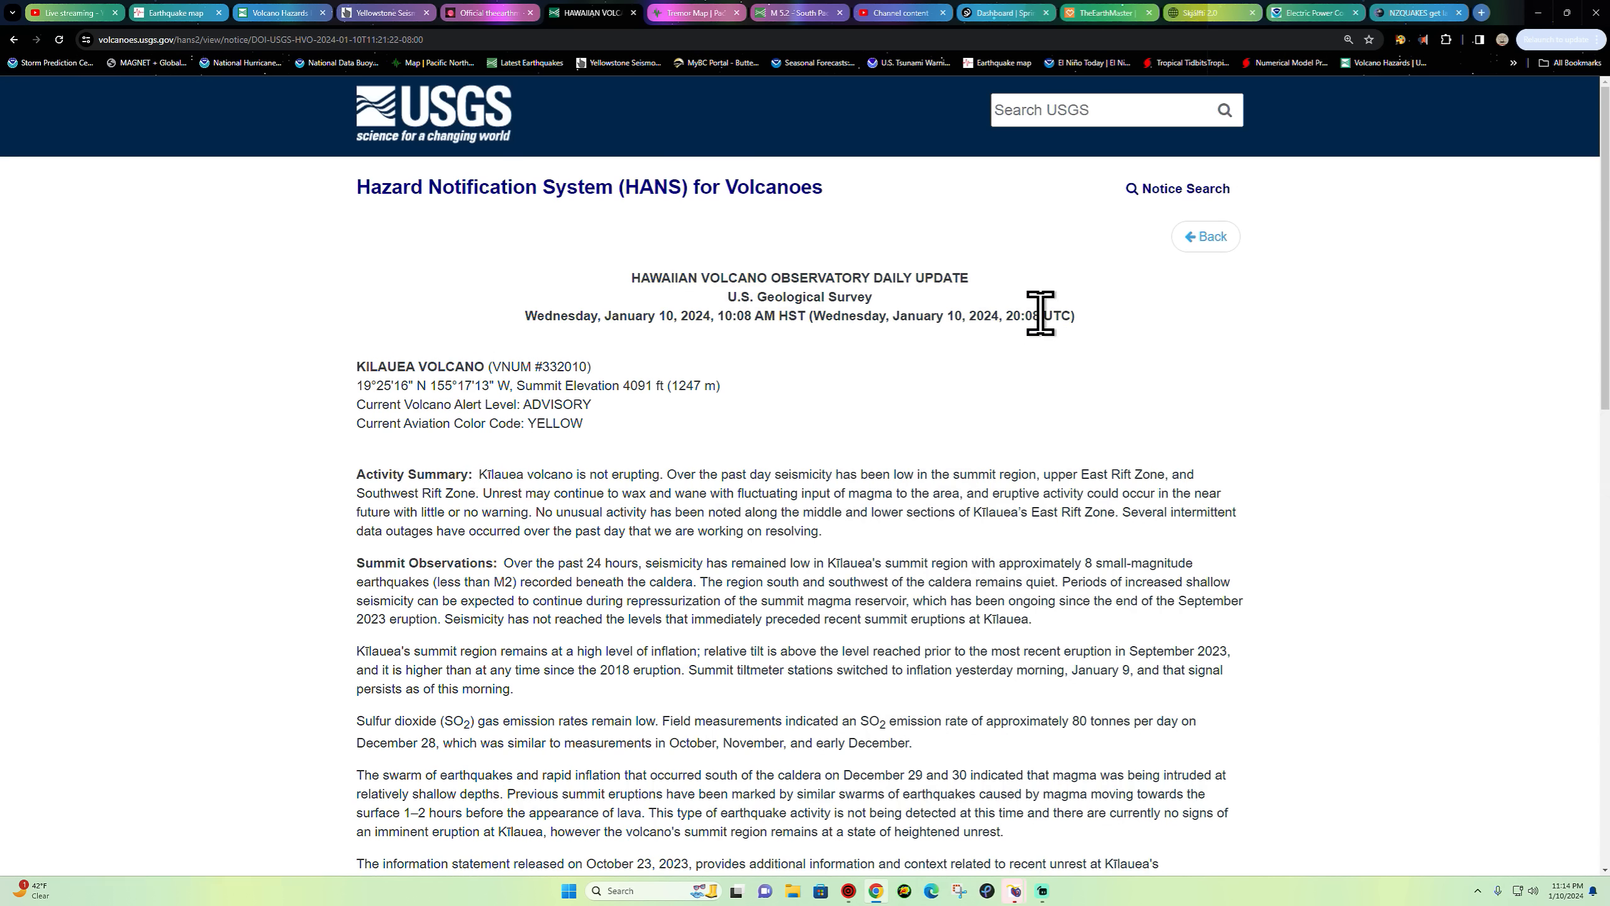
{"action": "mouse_move", "coordinate": [629, 478]}
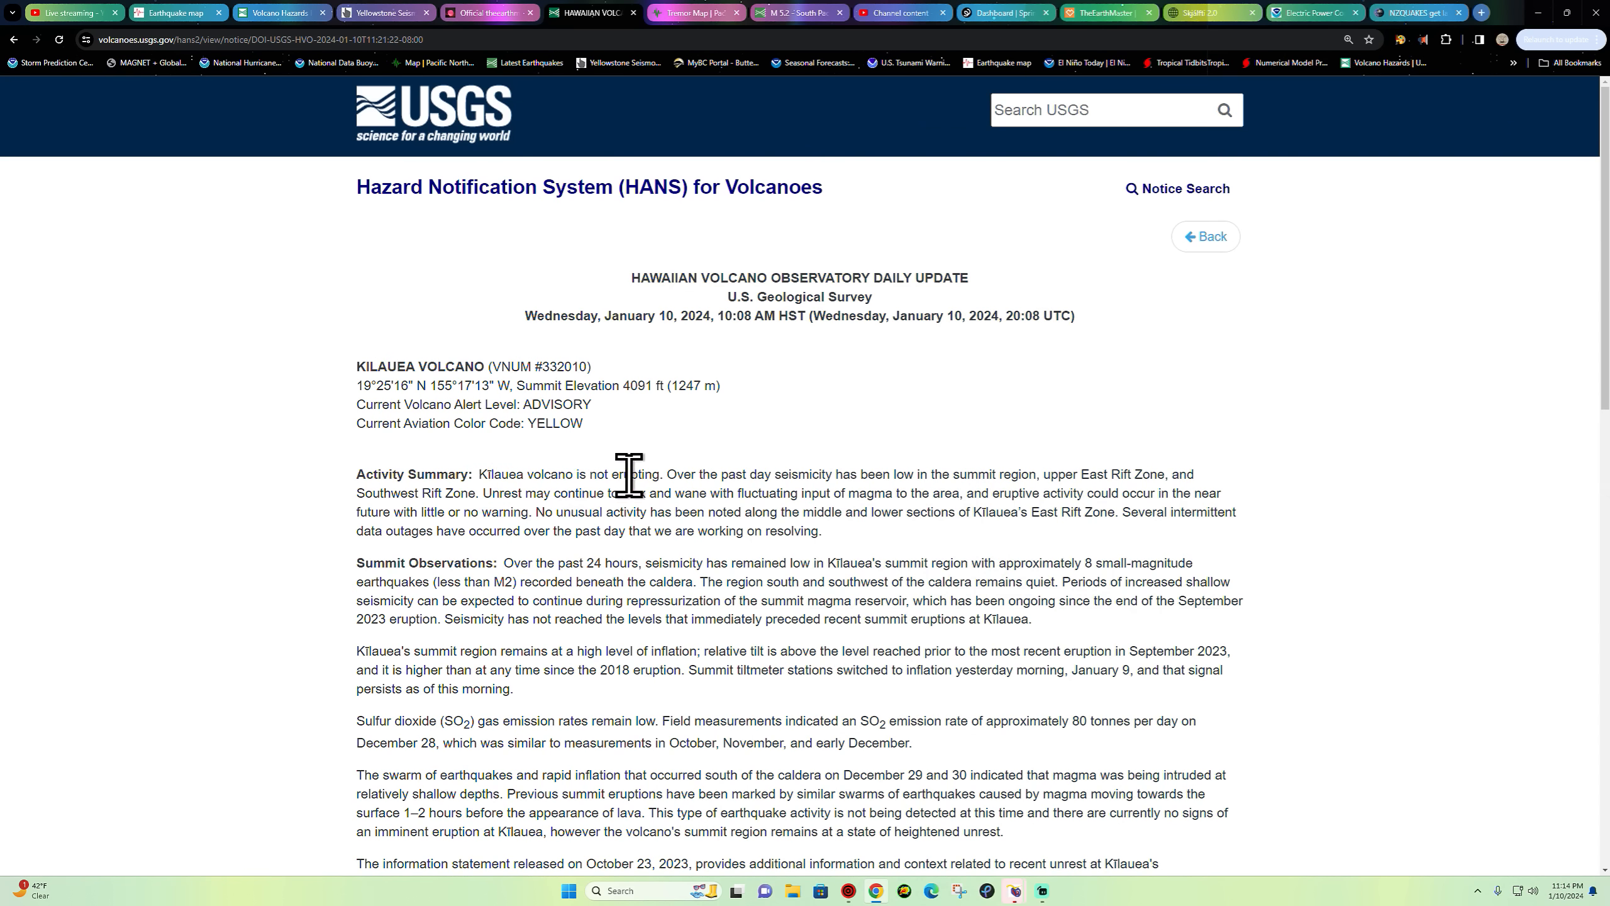
{"action": "mouse_move", "coordinate": [1160, 462]}
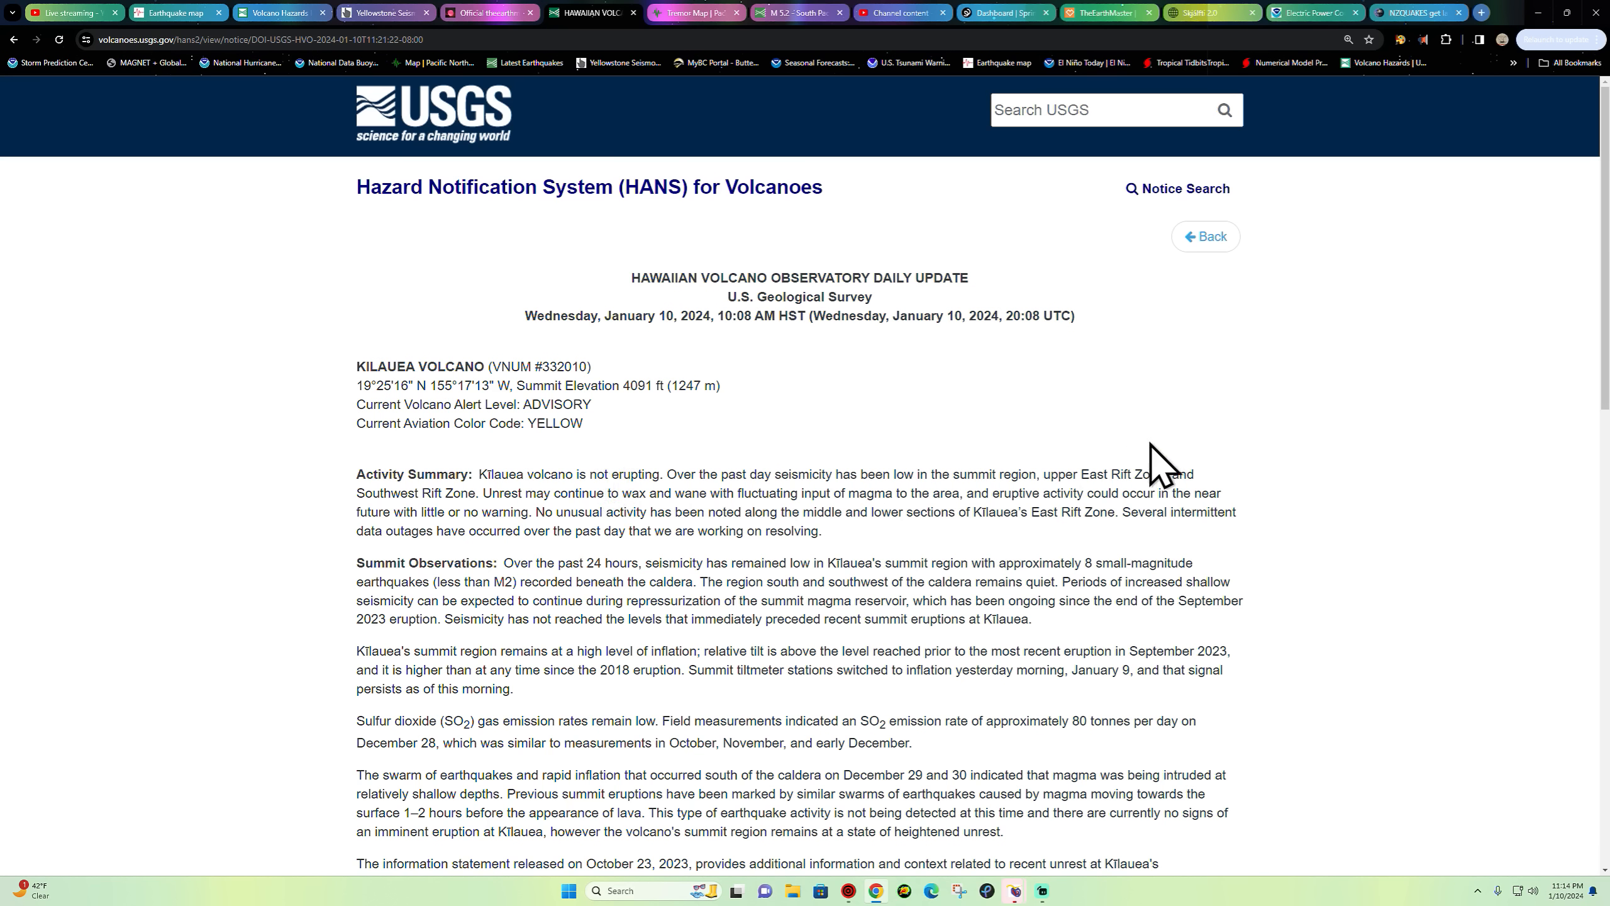
{"action": "mouse_move", "coordinate": [1068, 579]}
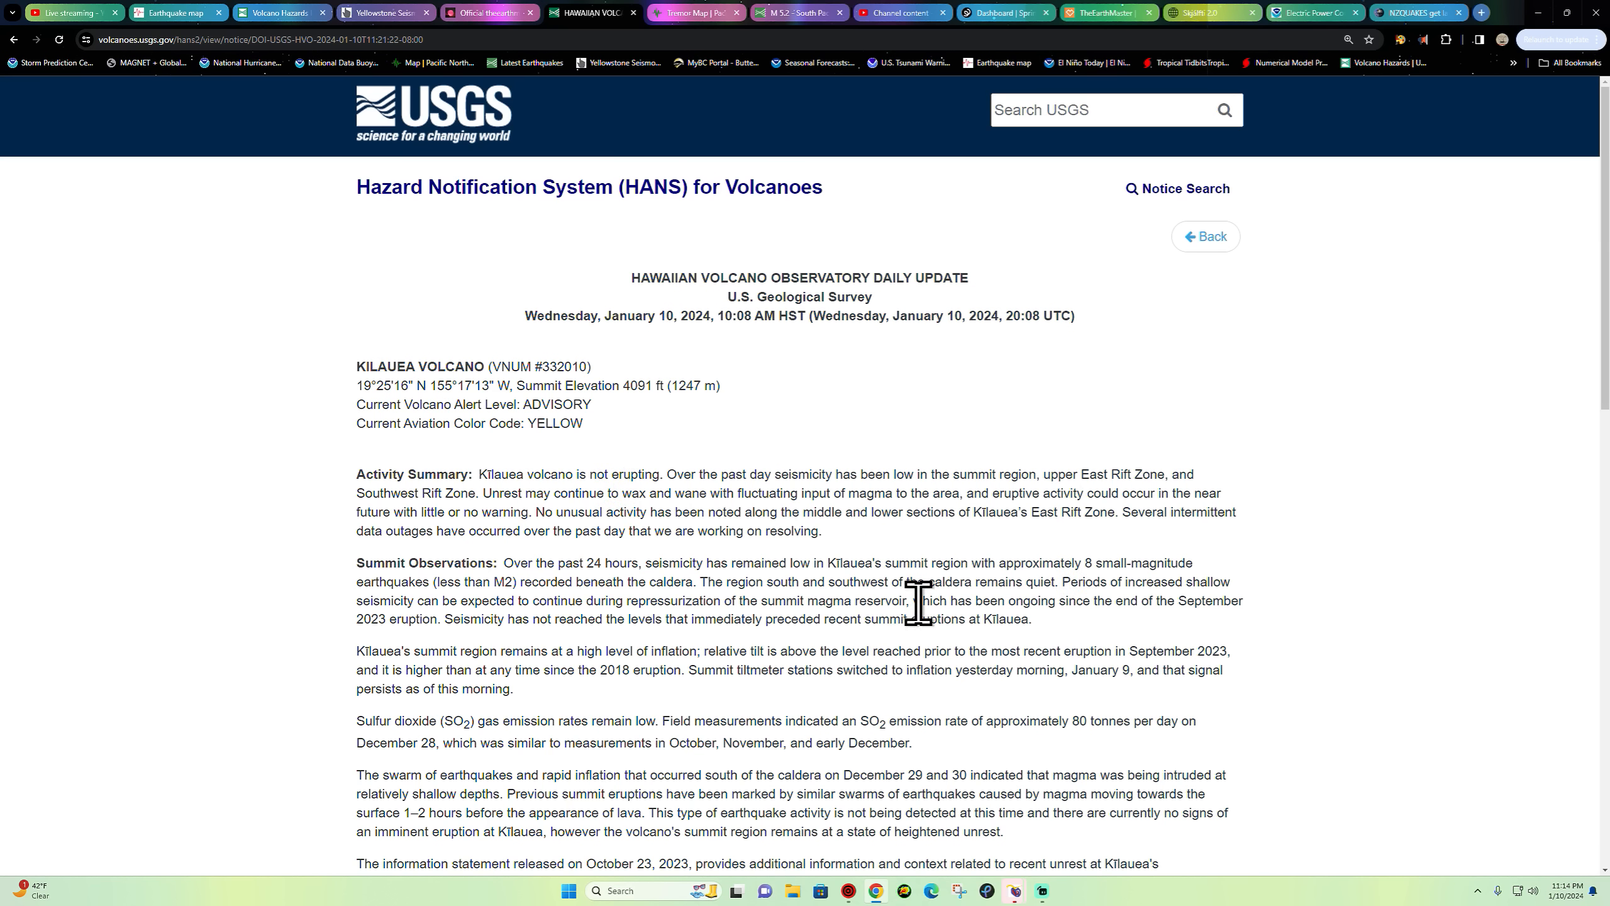
{"action": "mouse_move", "coordinate": [1080, 563]}
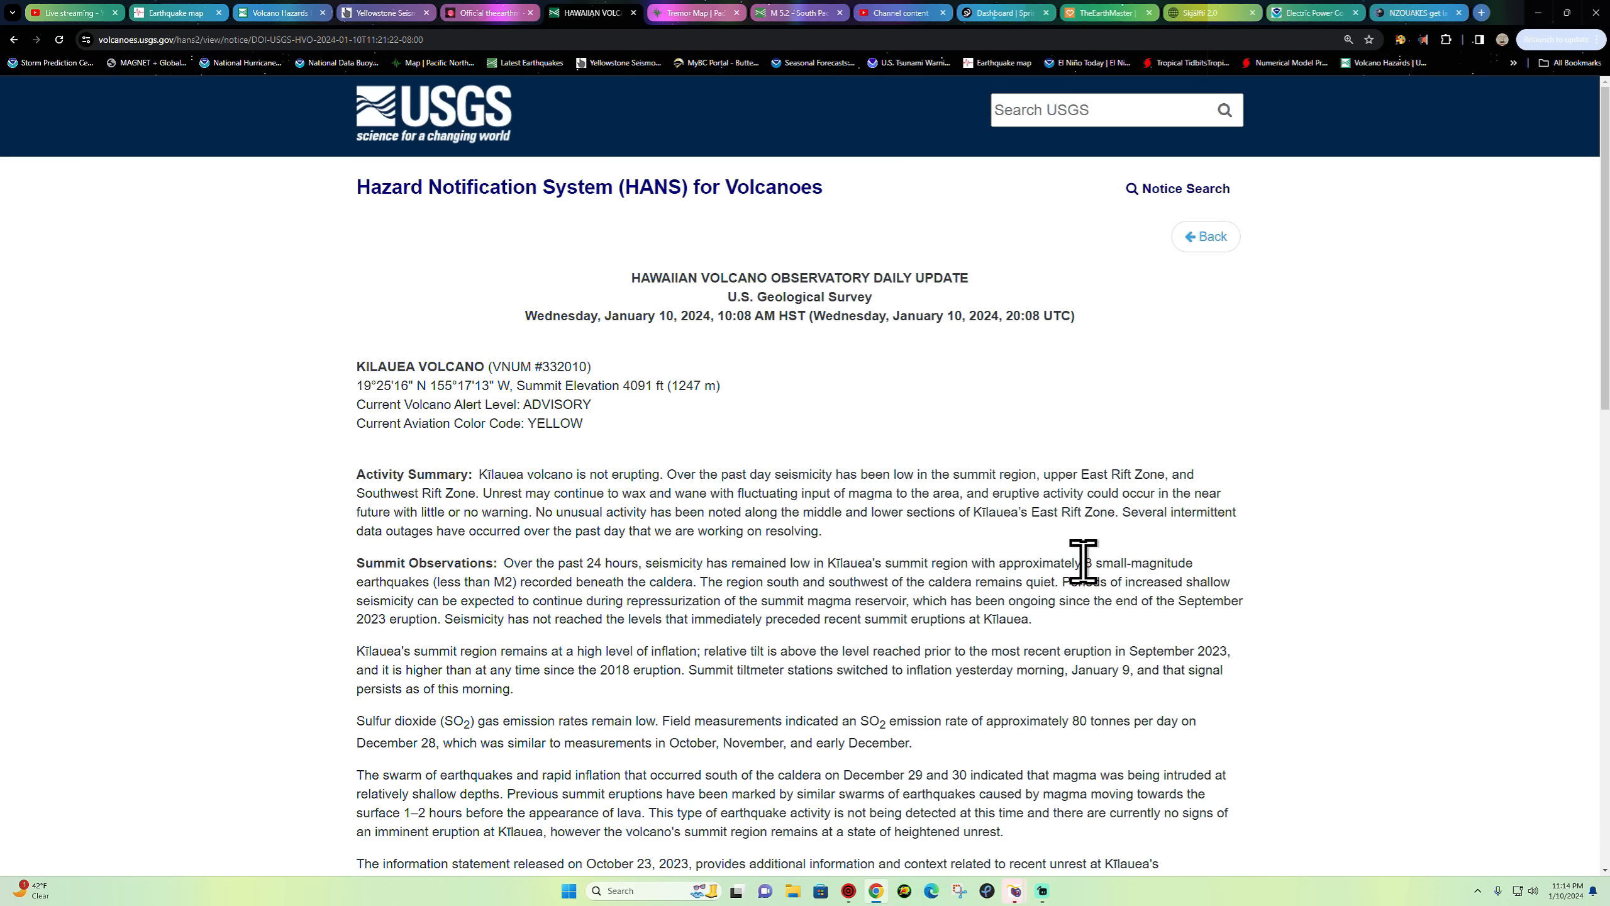
{"action": "mouse_move", "coordinate": [517, 580]}
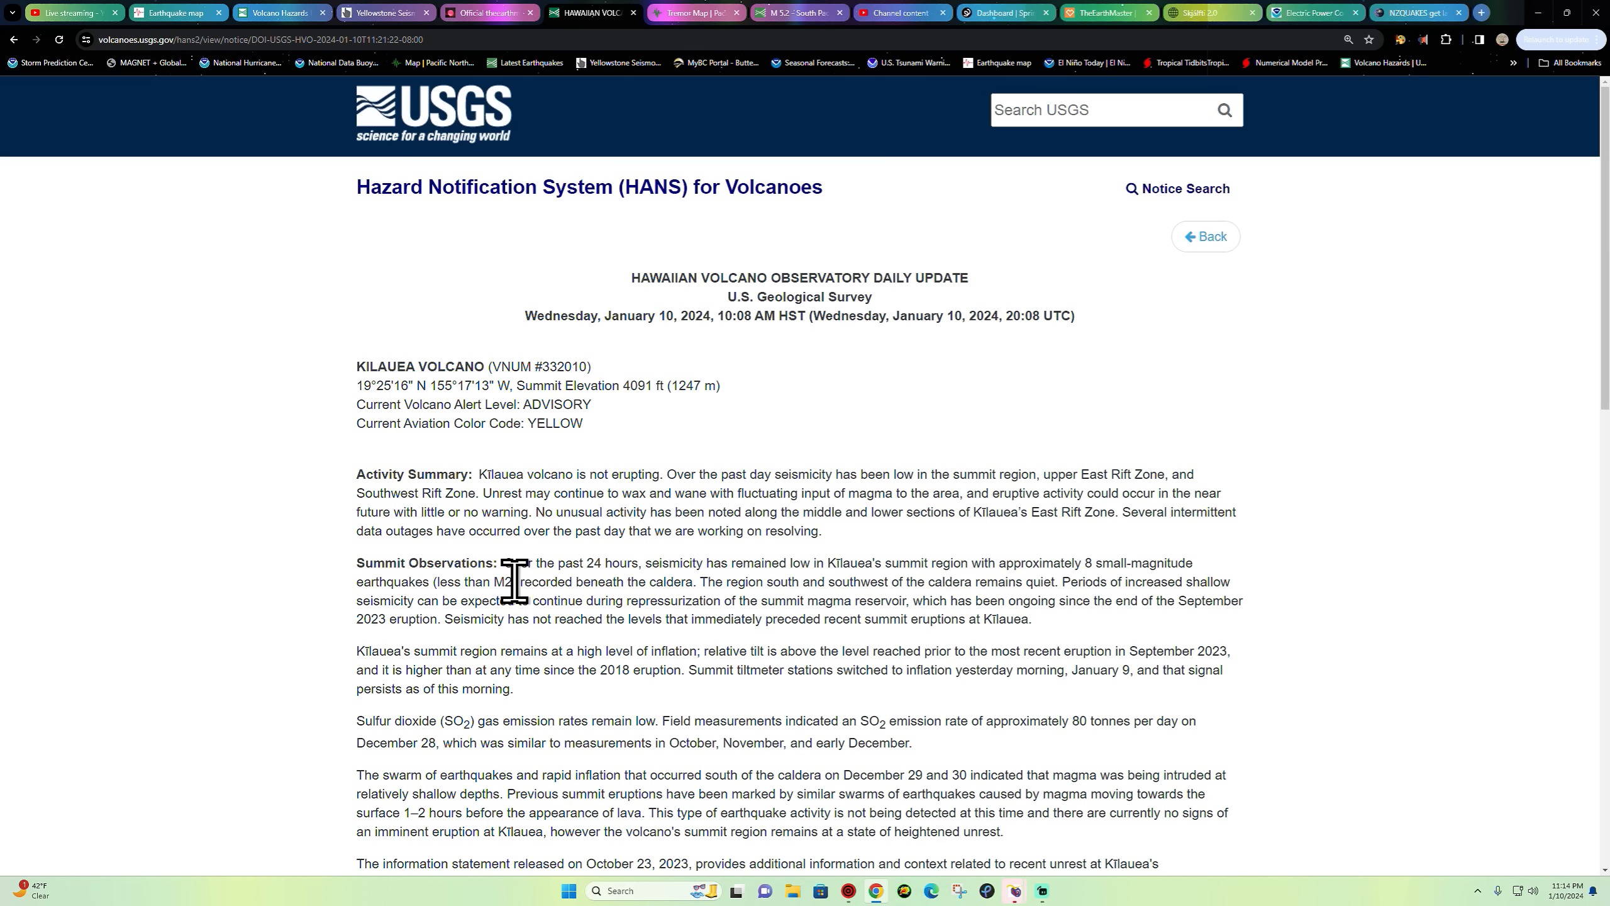
{"action": "mouse_move", "coordinate": [590, 578]}
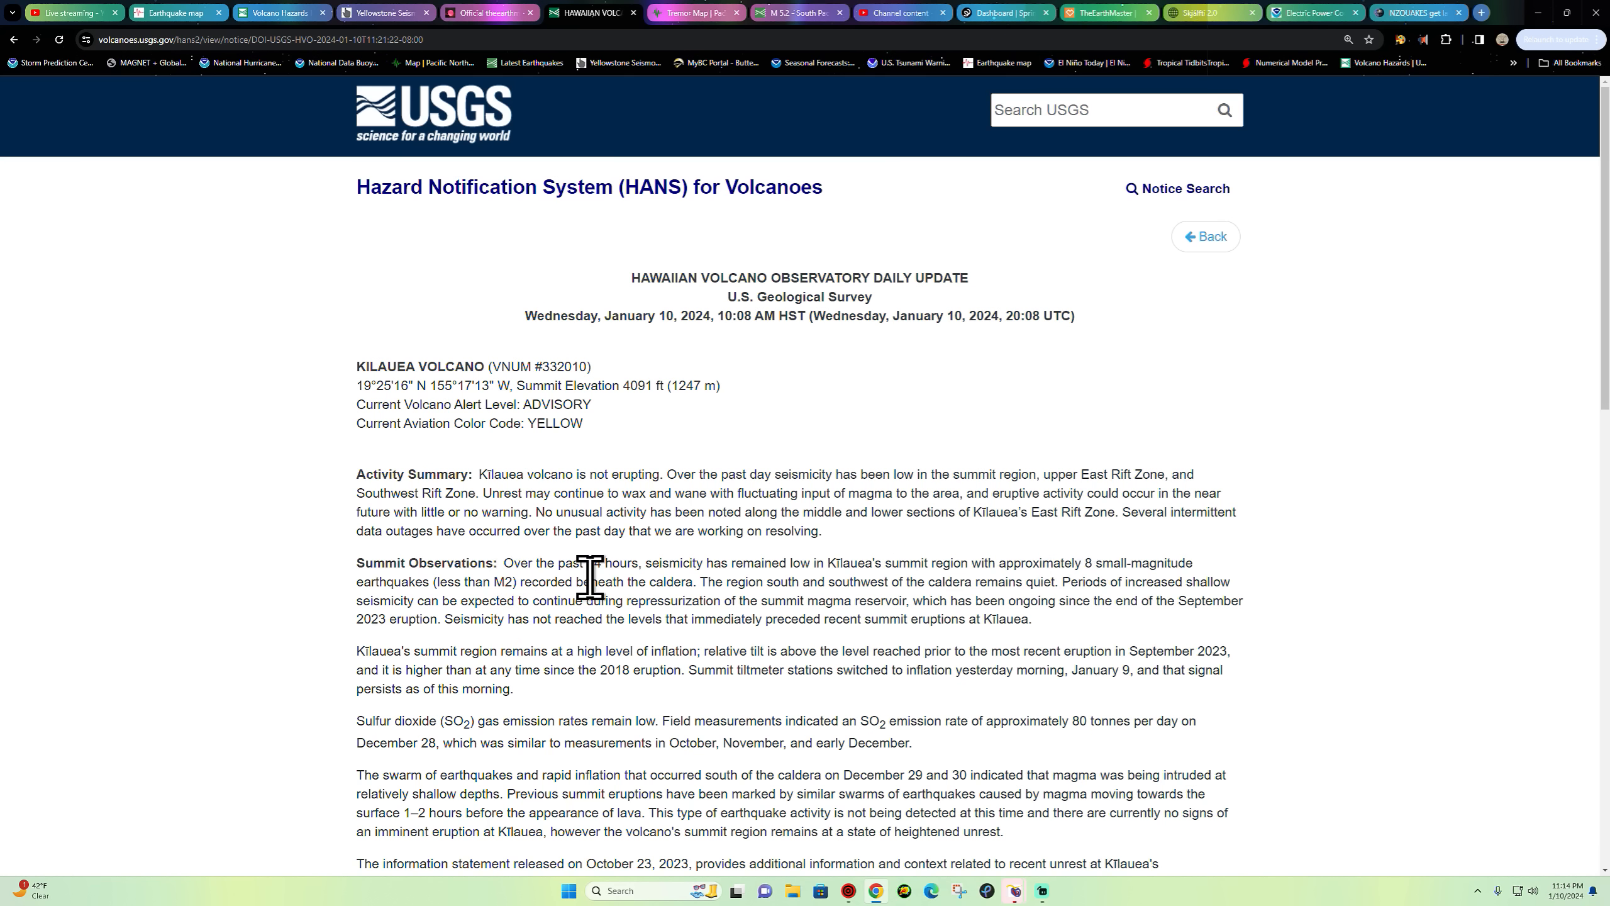
{"action": "mouse_move", "coordinate": [1181, 574]}
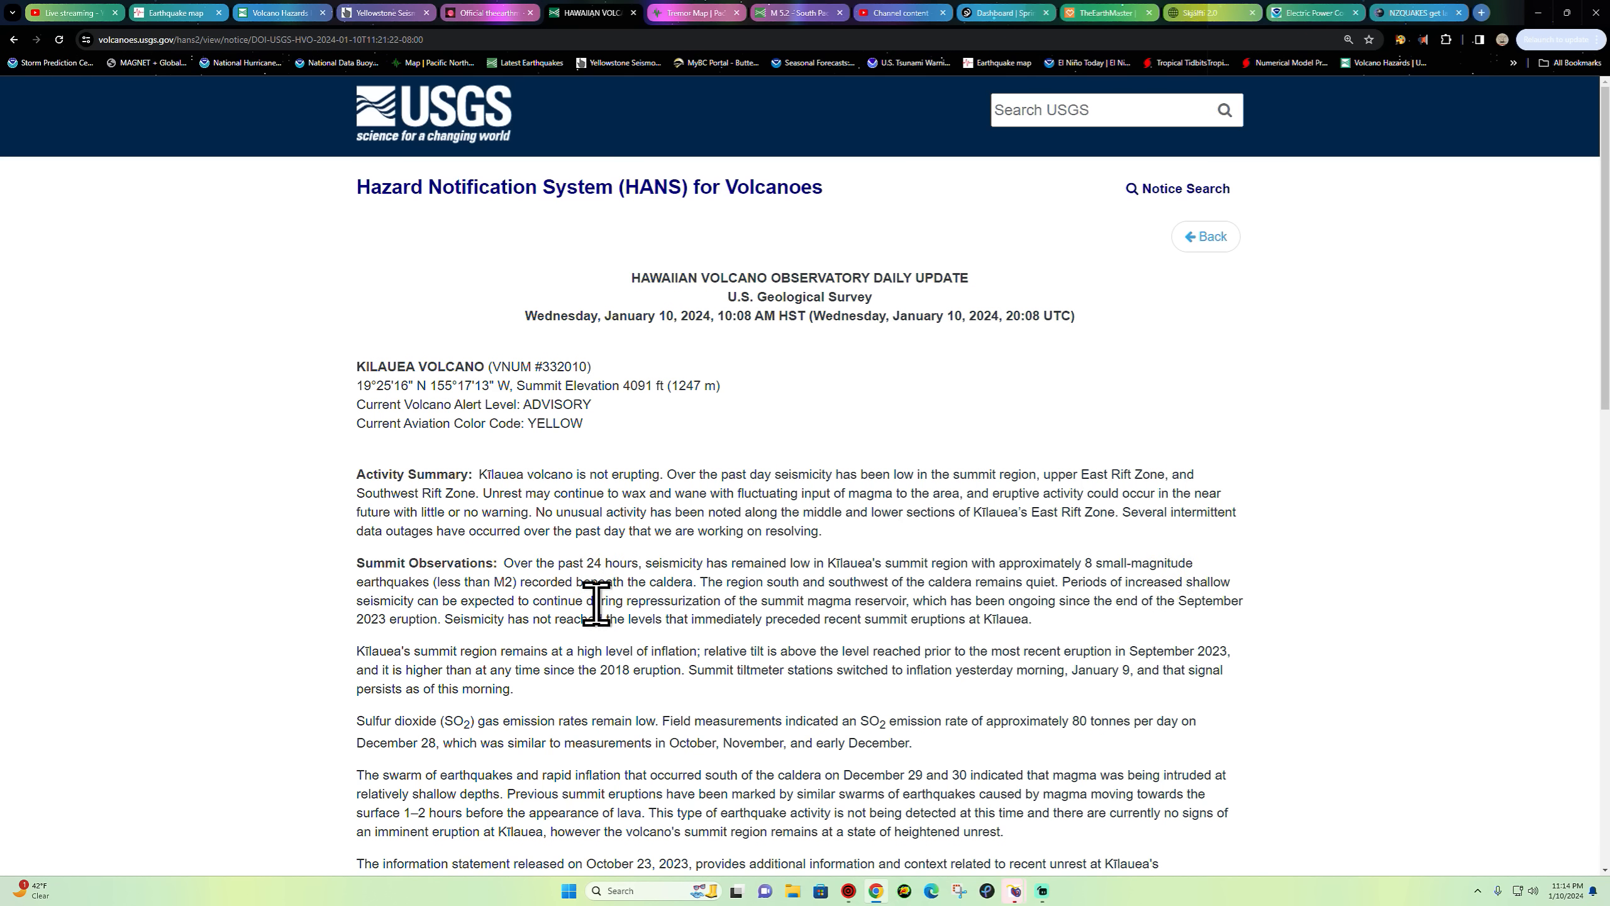
{"action": "left_click_drag", "start_coordinate": [594, 600], "coordinate": [735, 600]}
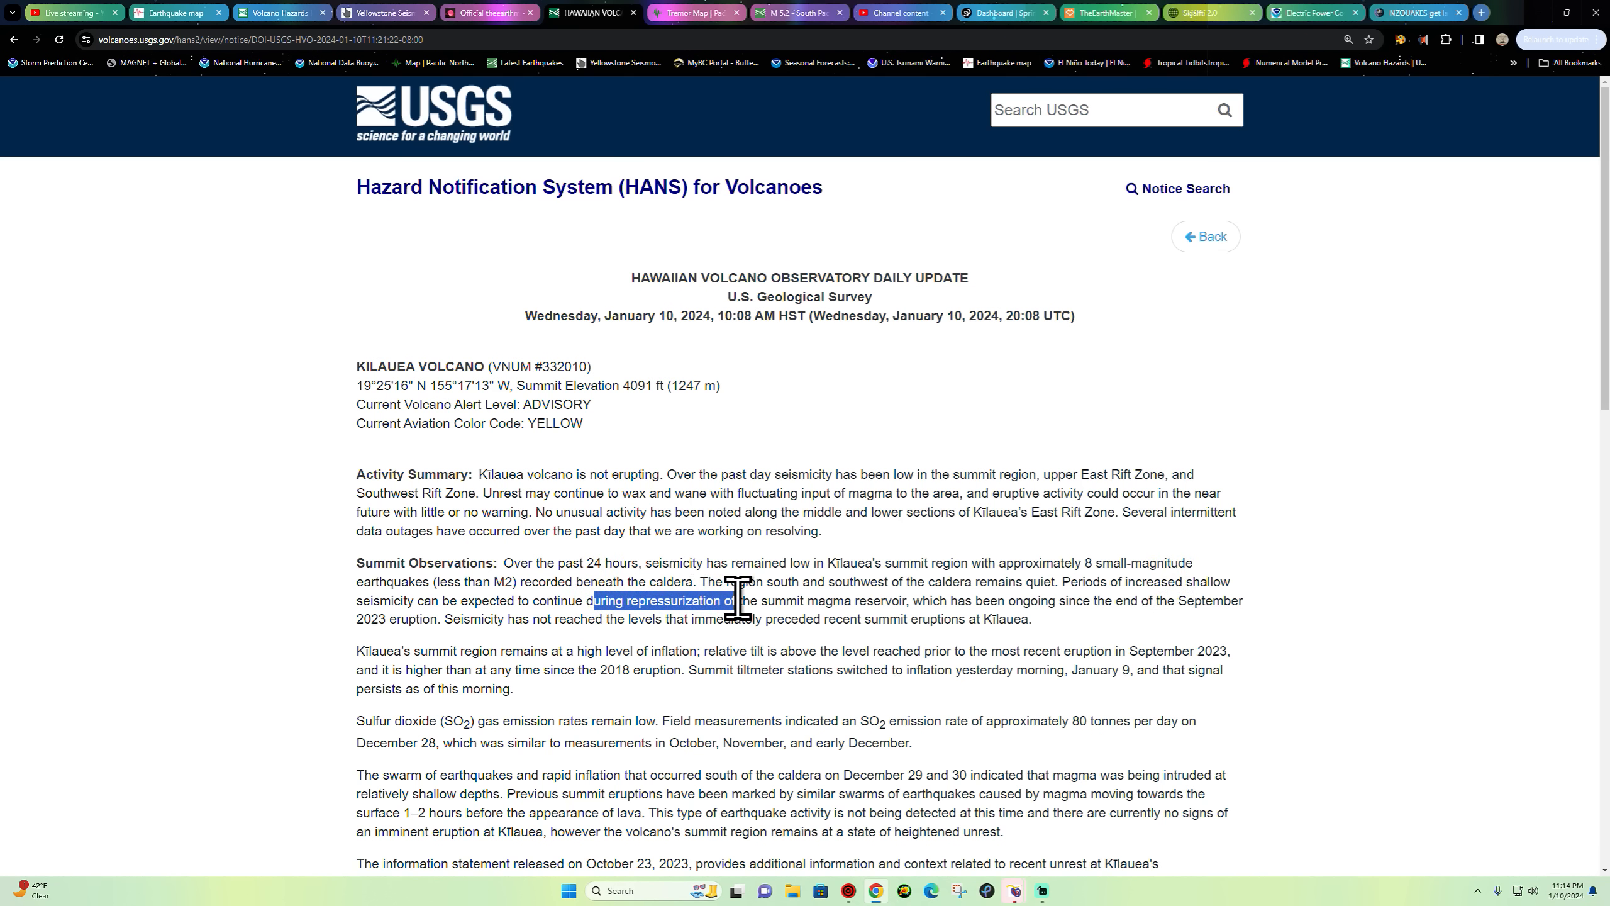
{"action": "mouse_move", "coordinate": [1229, 651]}
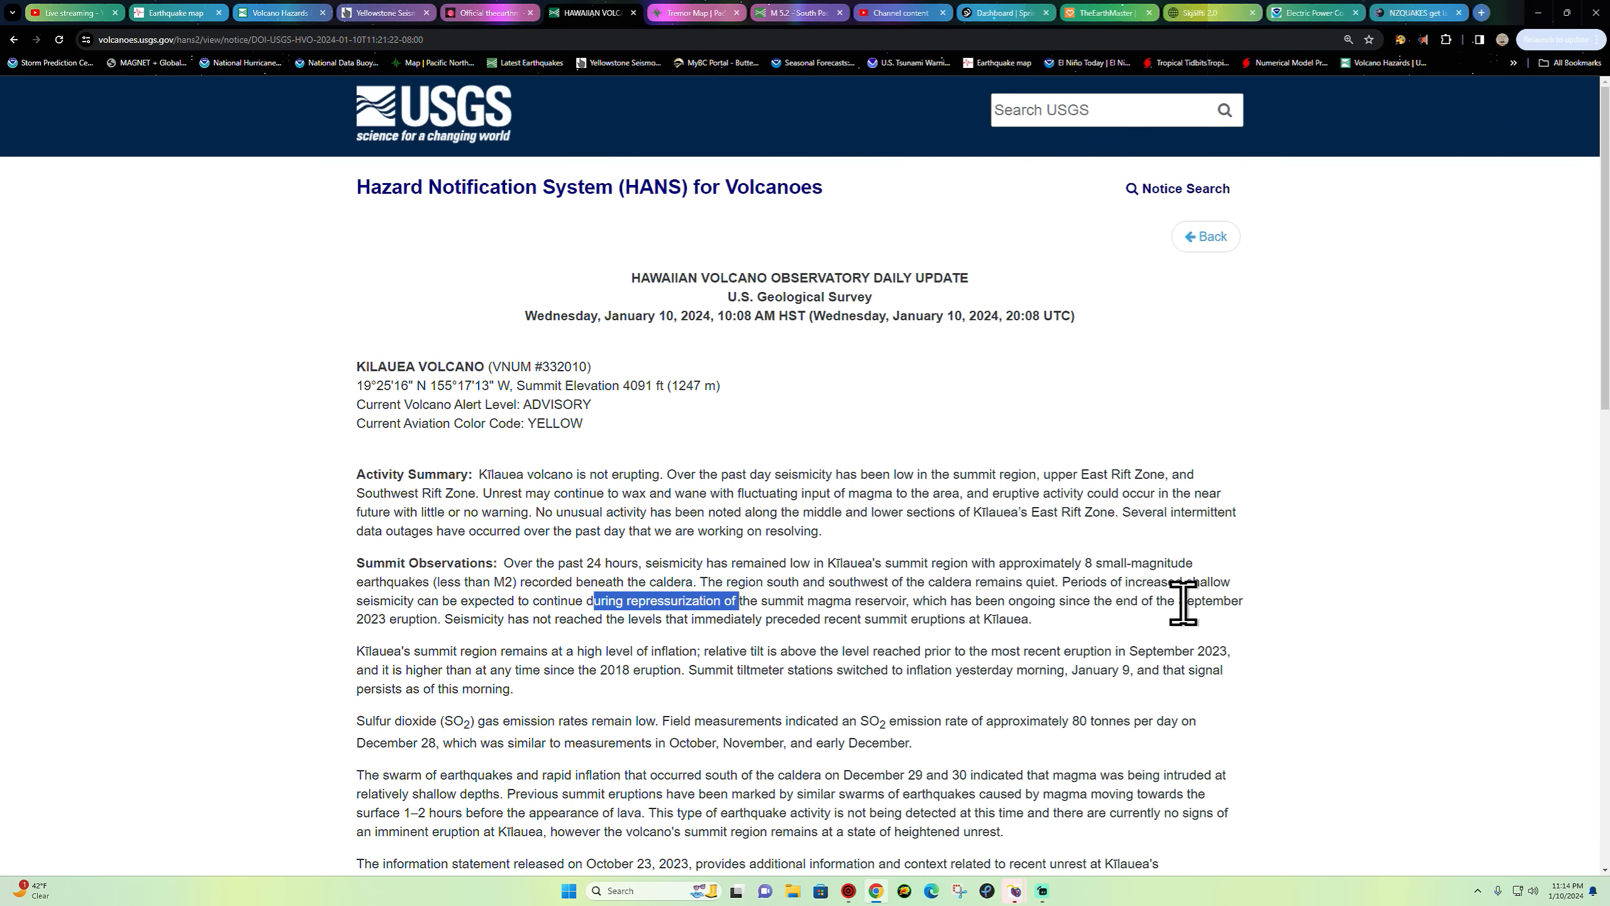
{"action": "mouse_move", "coordinate": [421, 657]}
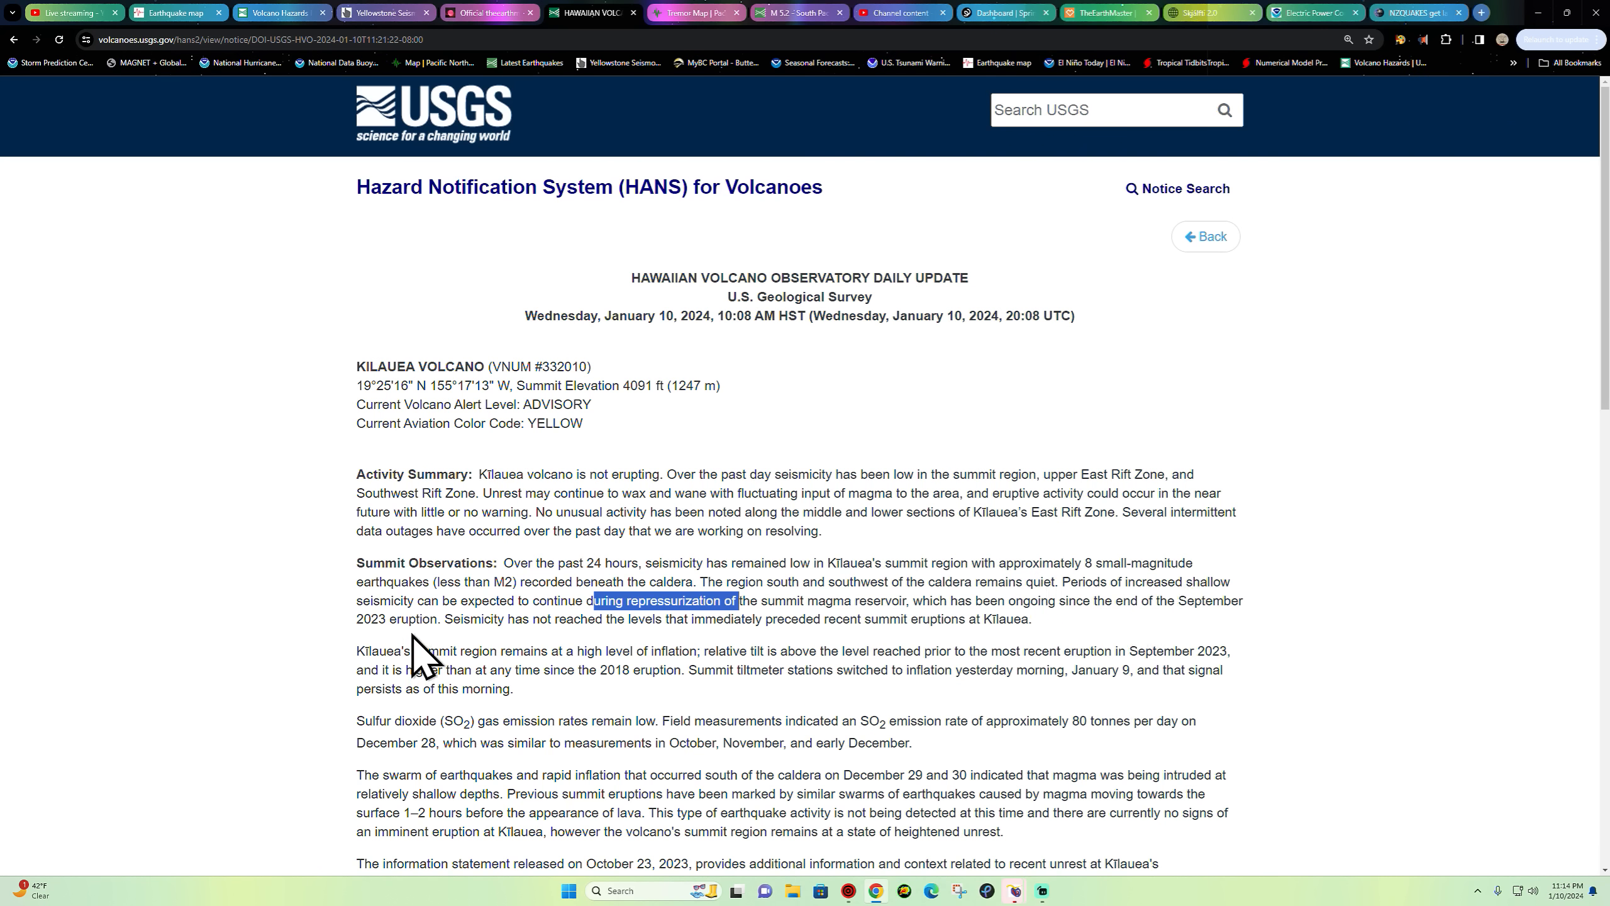
{"action": "mouse_move", "coordinate": [474, 642]}
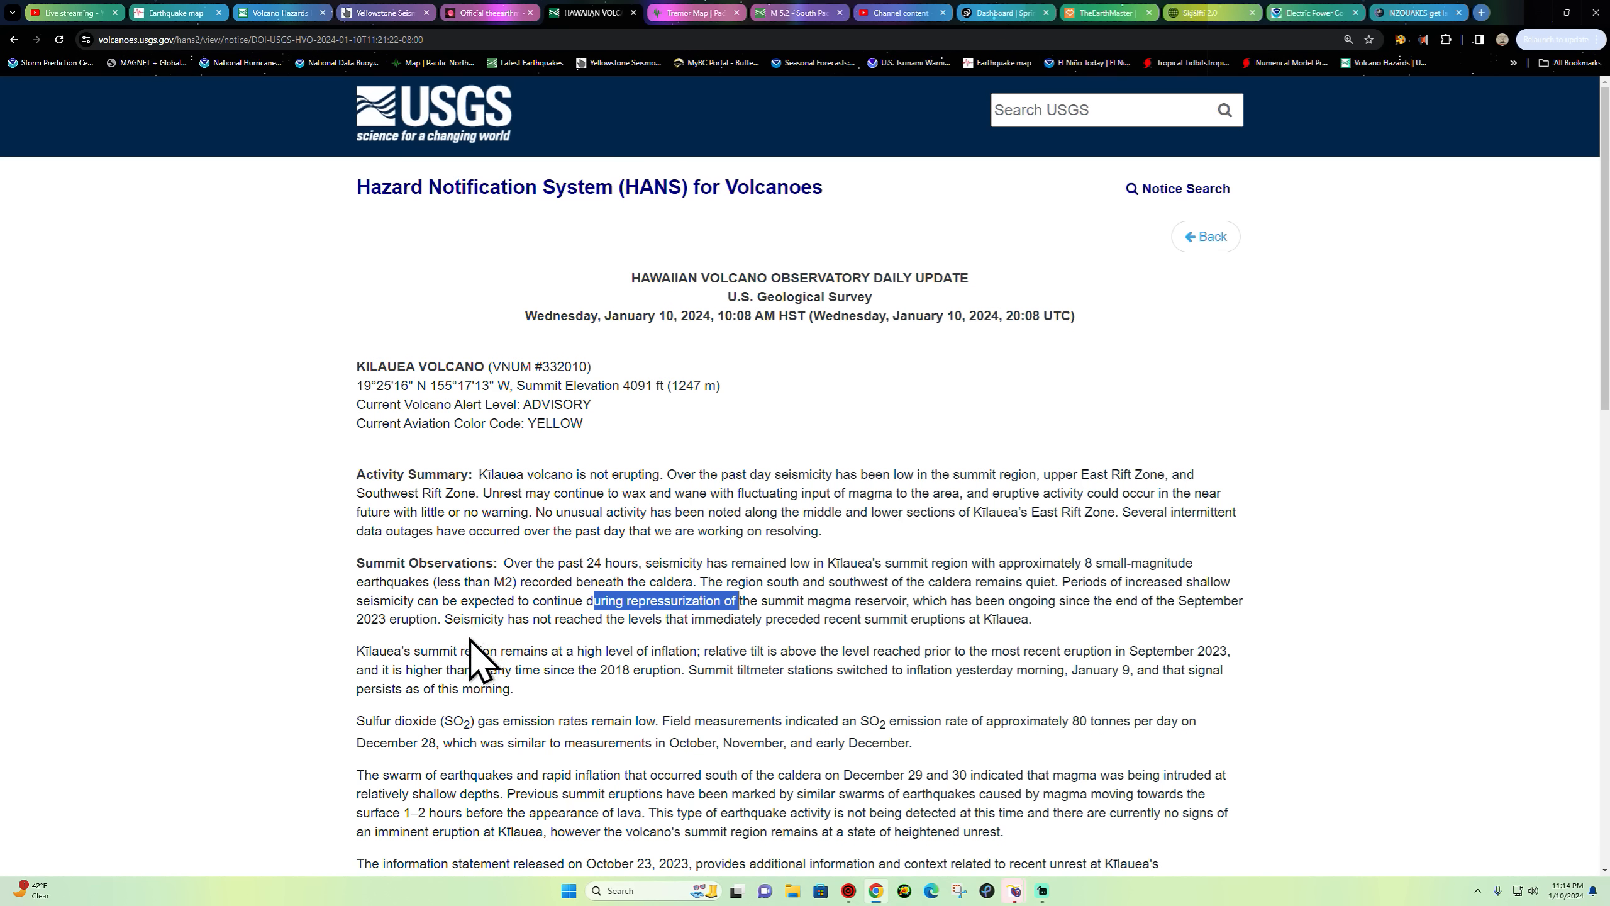
{"action": "mouse_move", "coordinate": [1202, 717]}
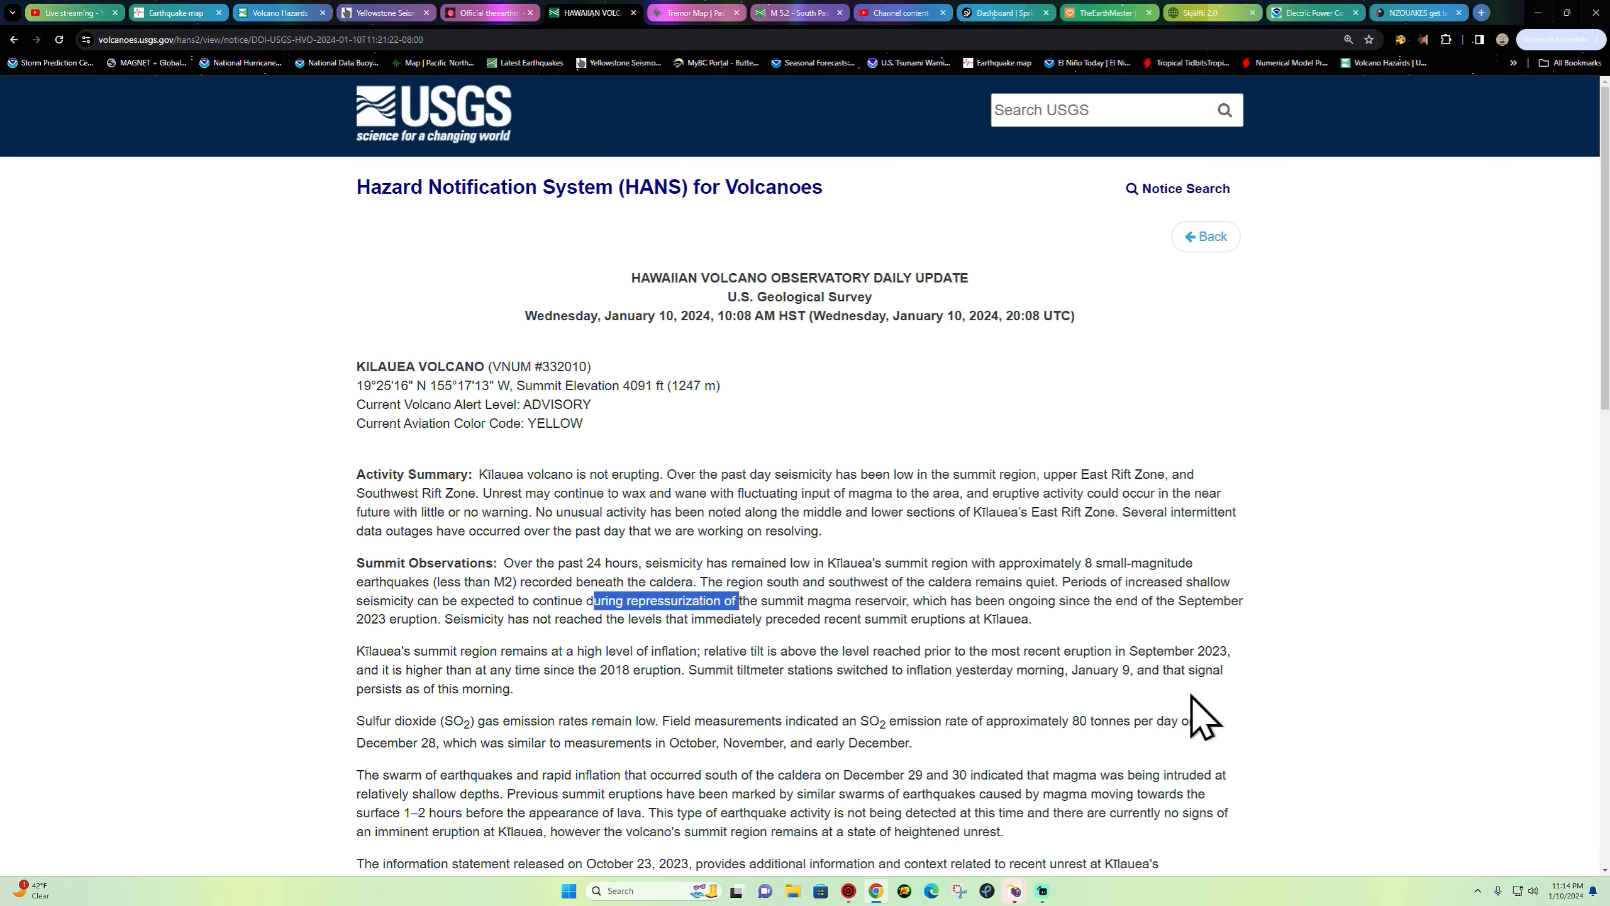
{"action": "mouse_move", "coordinate": [1512, 81]}
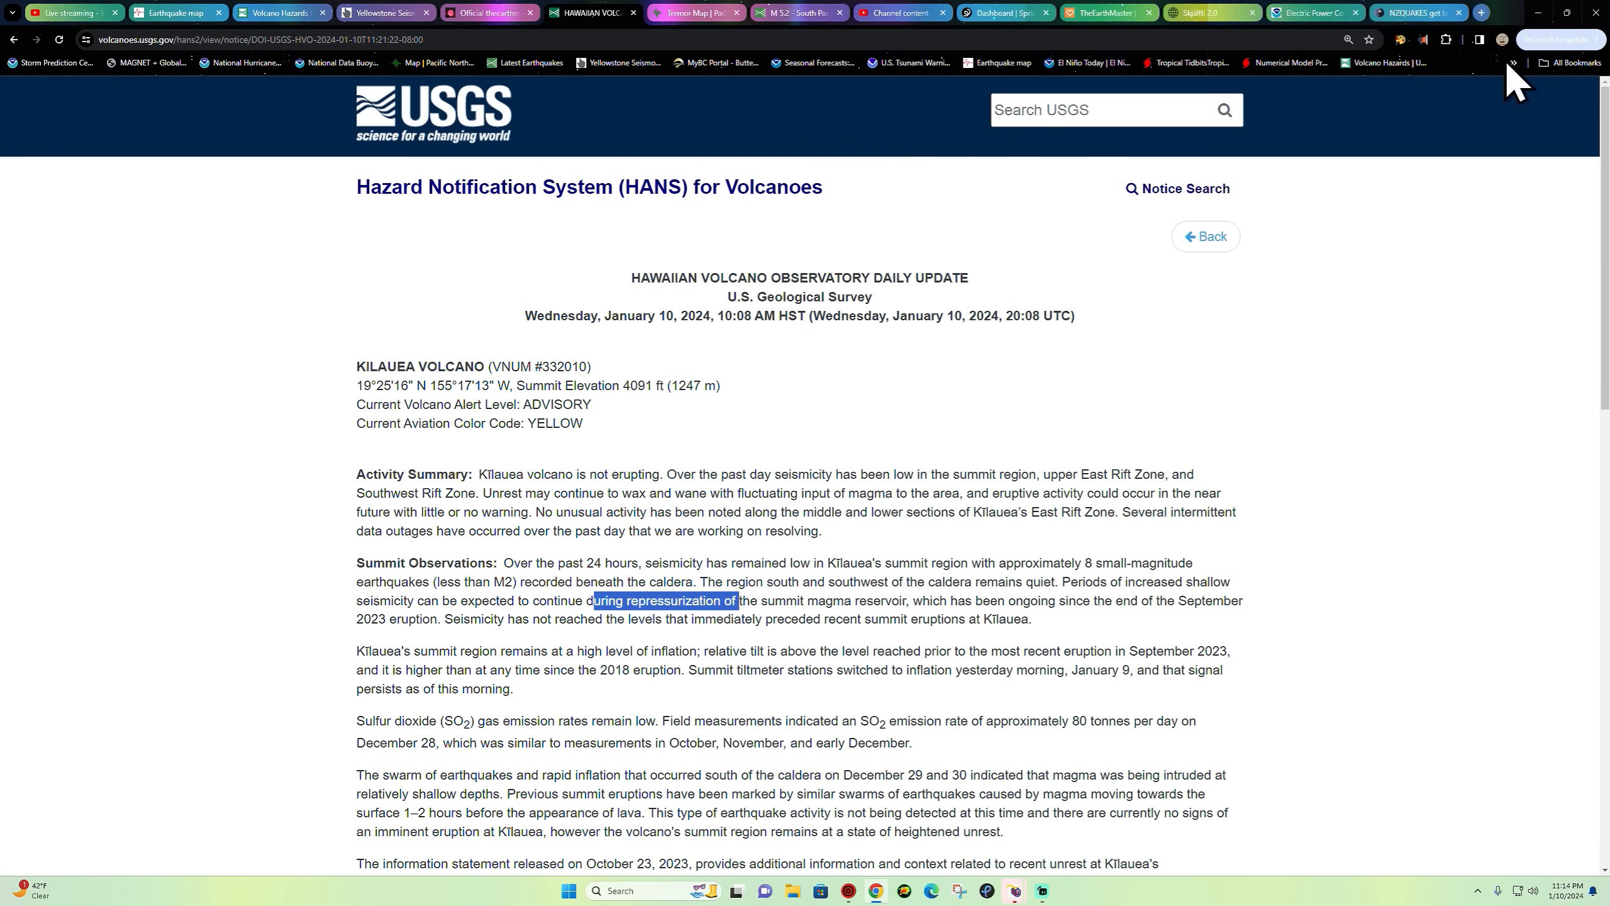
{"action": "mouse_move", "coordinate": [1389, 63]}
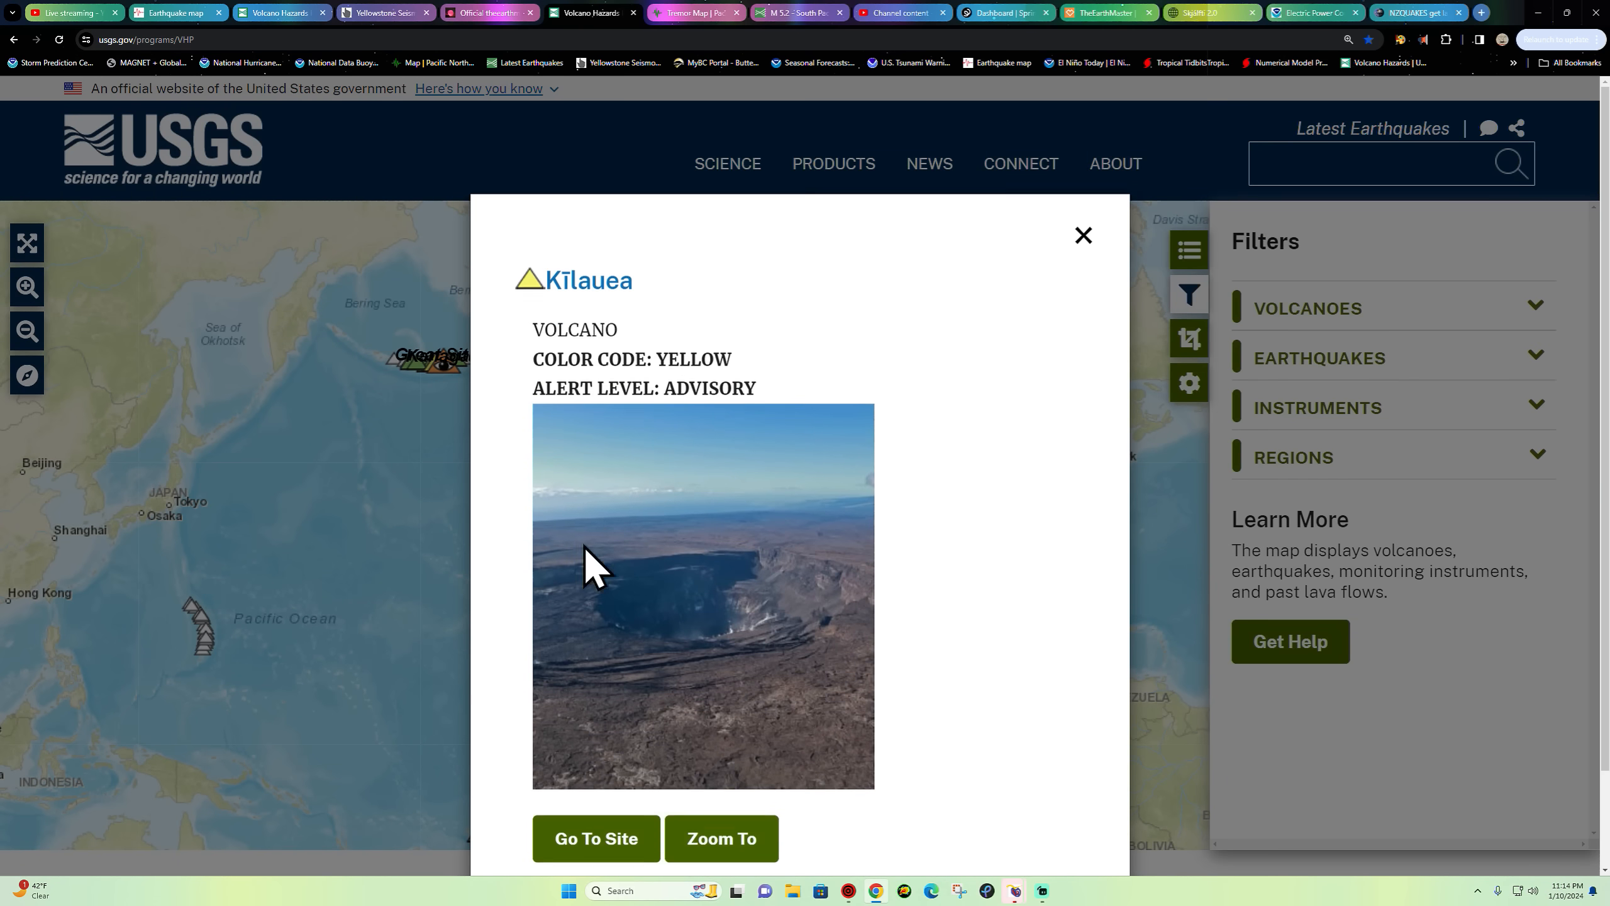
- Open the Kīlauea page, view the UWE summit tiltmeter's tilt chart, then close it
{"action": "left_click", "coordinate": [595, 837]}
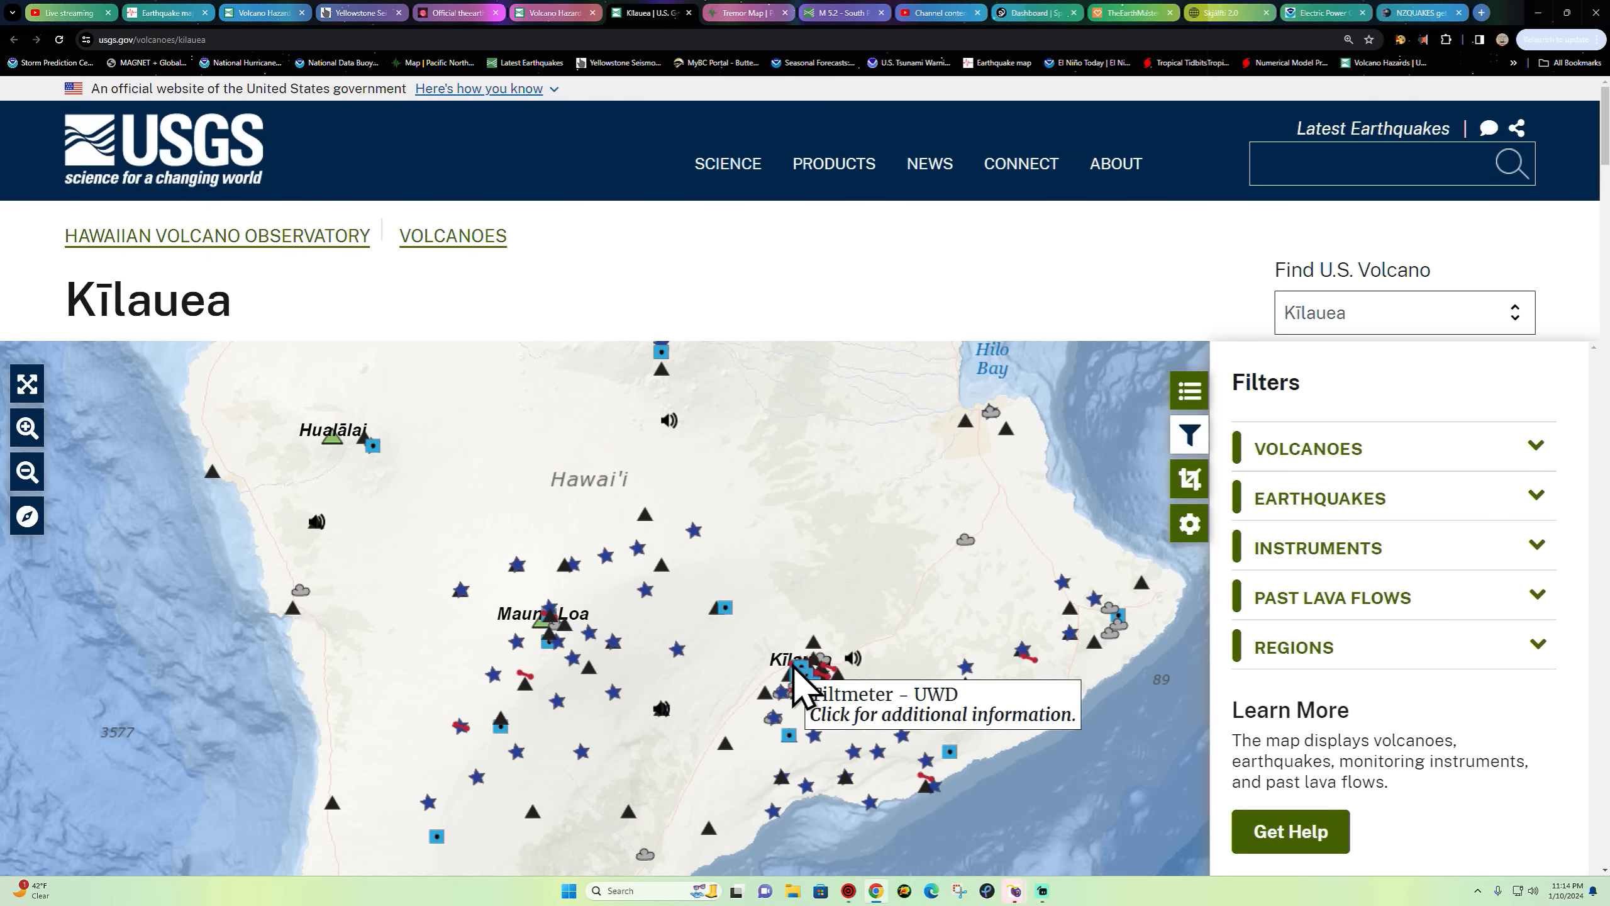
{"action": "left_click", "coordinate": [803, 678]}
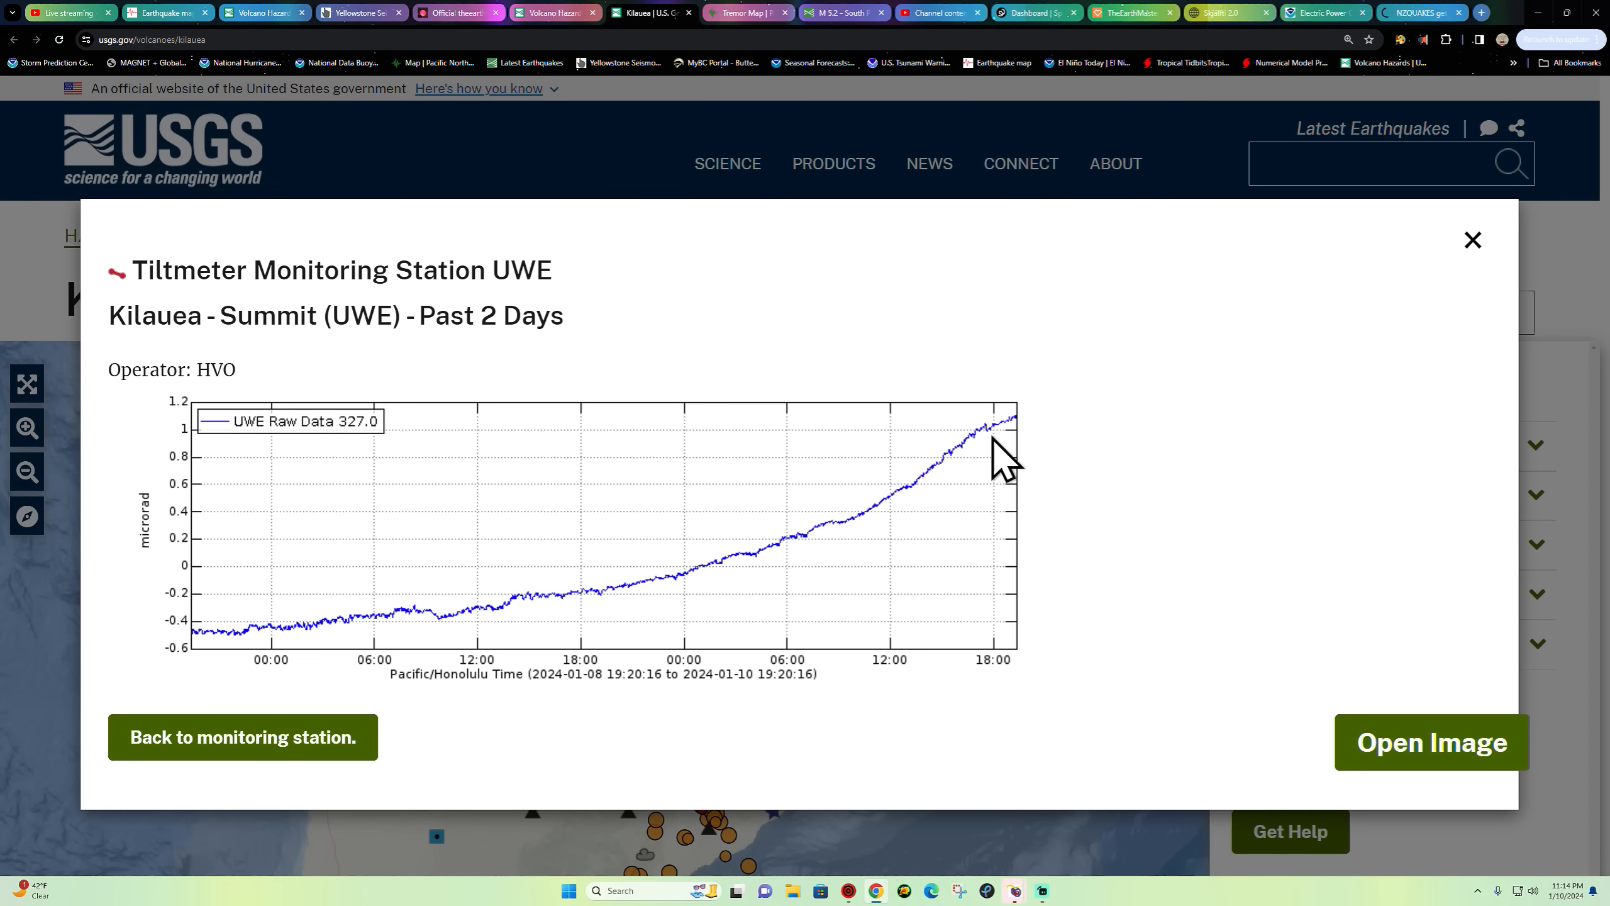
{"action": "mouse_move", "coordinate": [783, 580]}
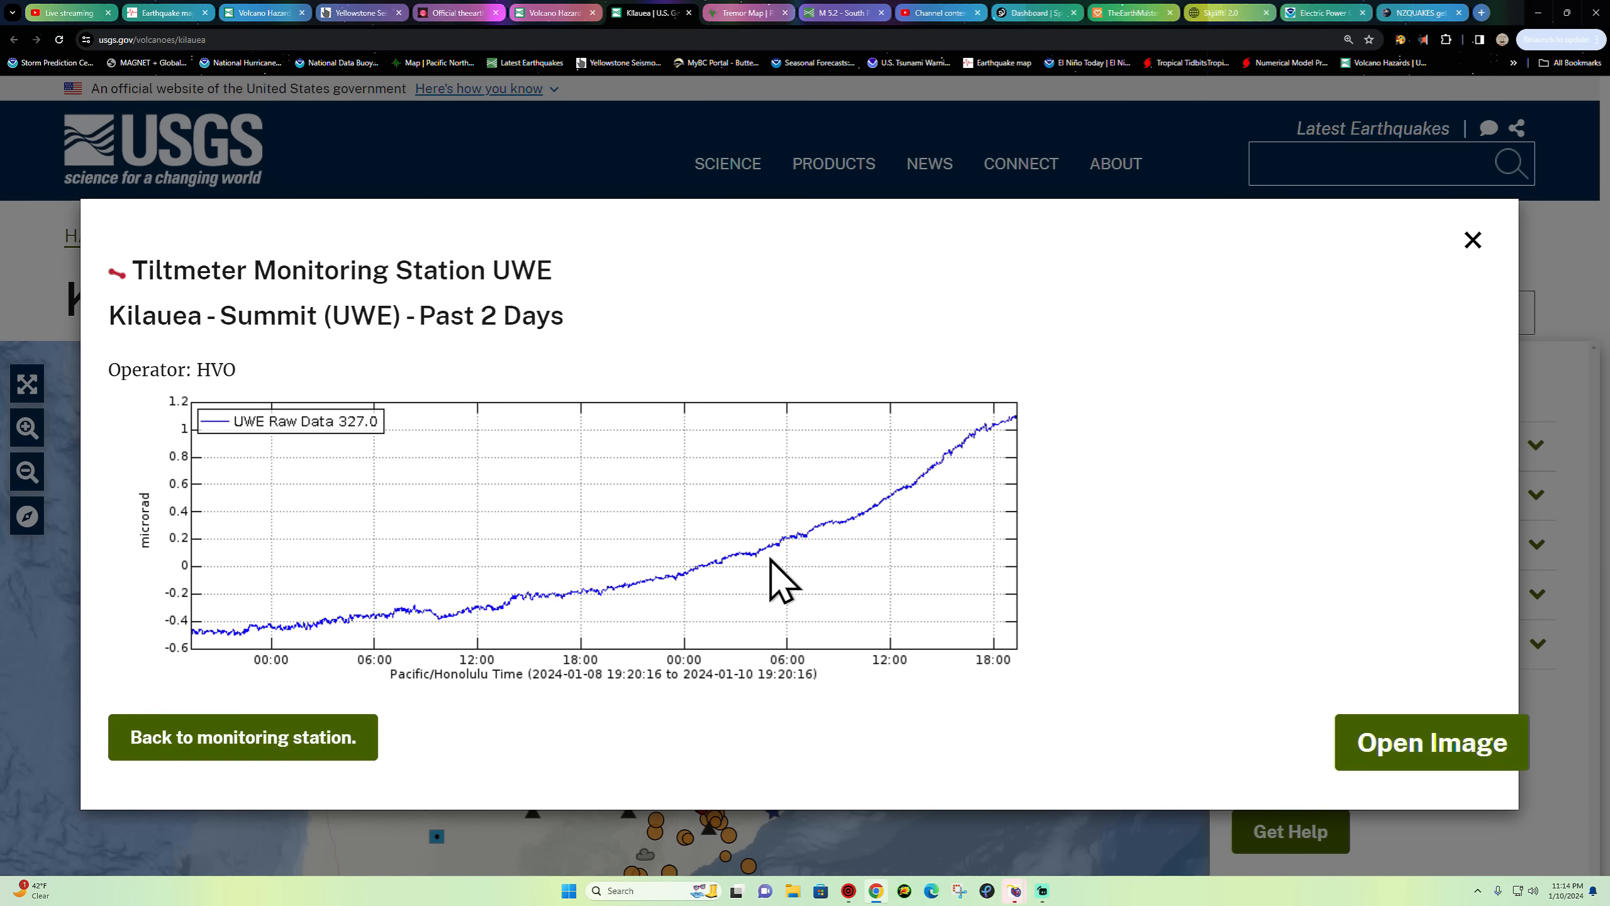
{"action": "mouse_move", "coordinate": [379, 716]}
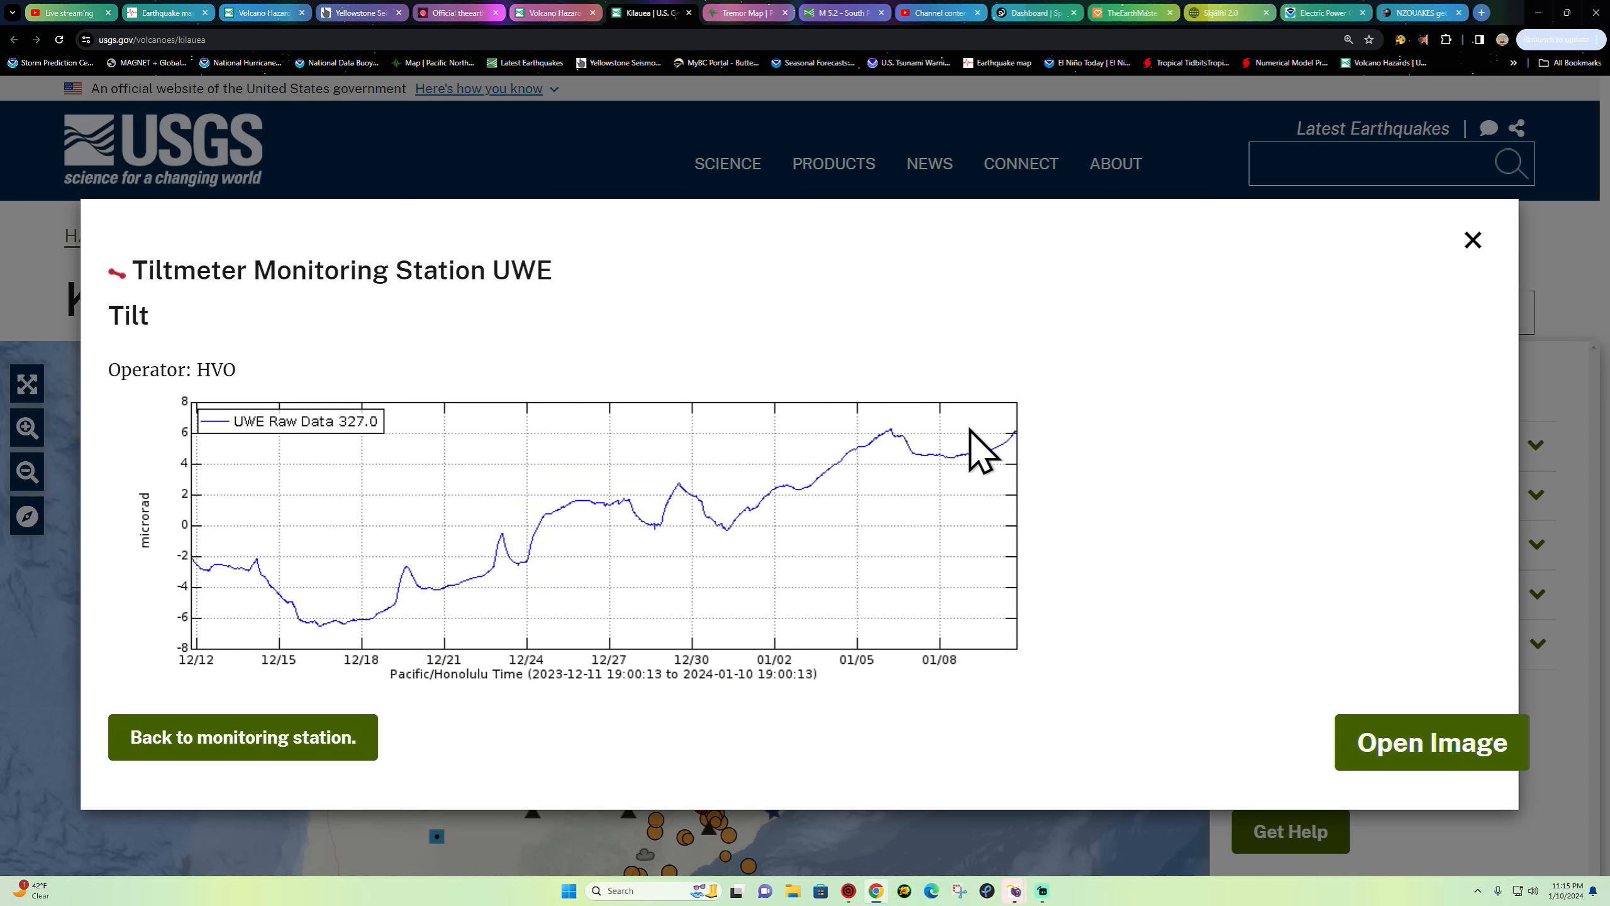
{"action": "mouse_move", "coordinate": [917, 459]}
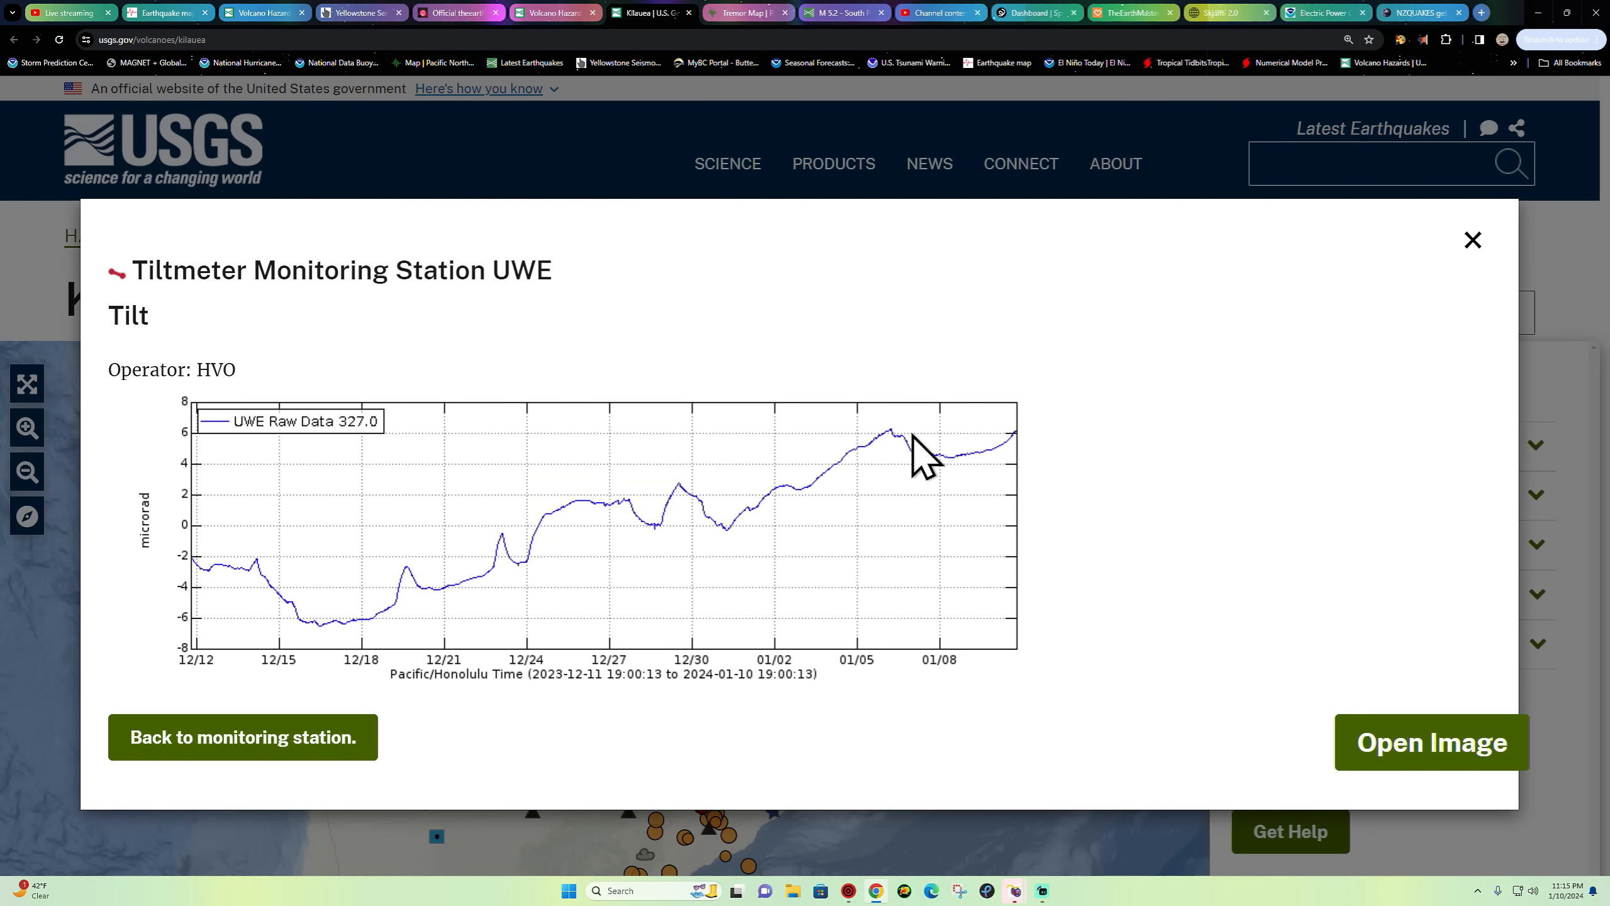
{"action": "mouse_move", "coordinate": [913, 460]}
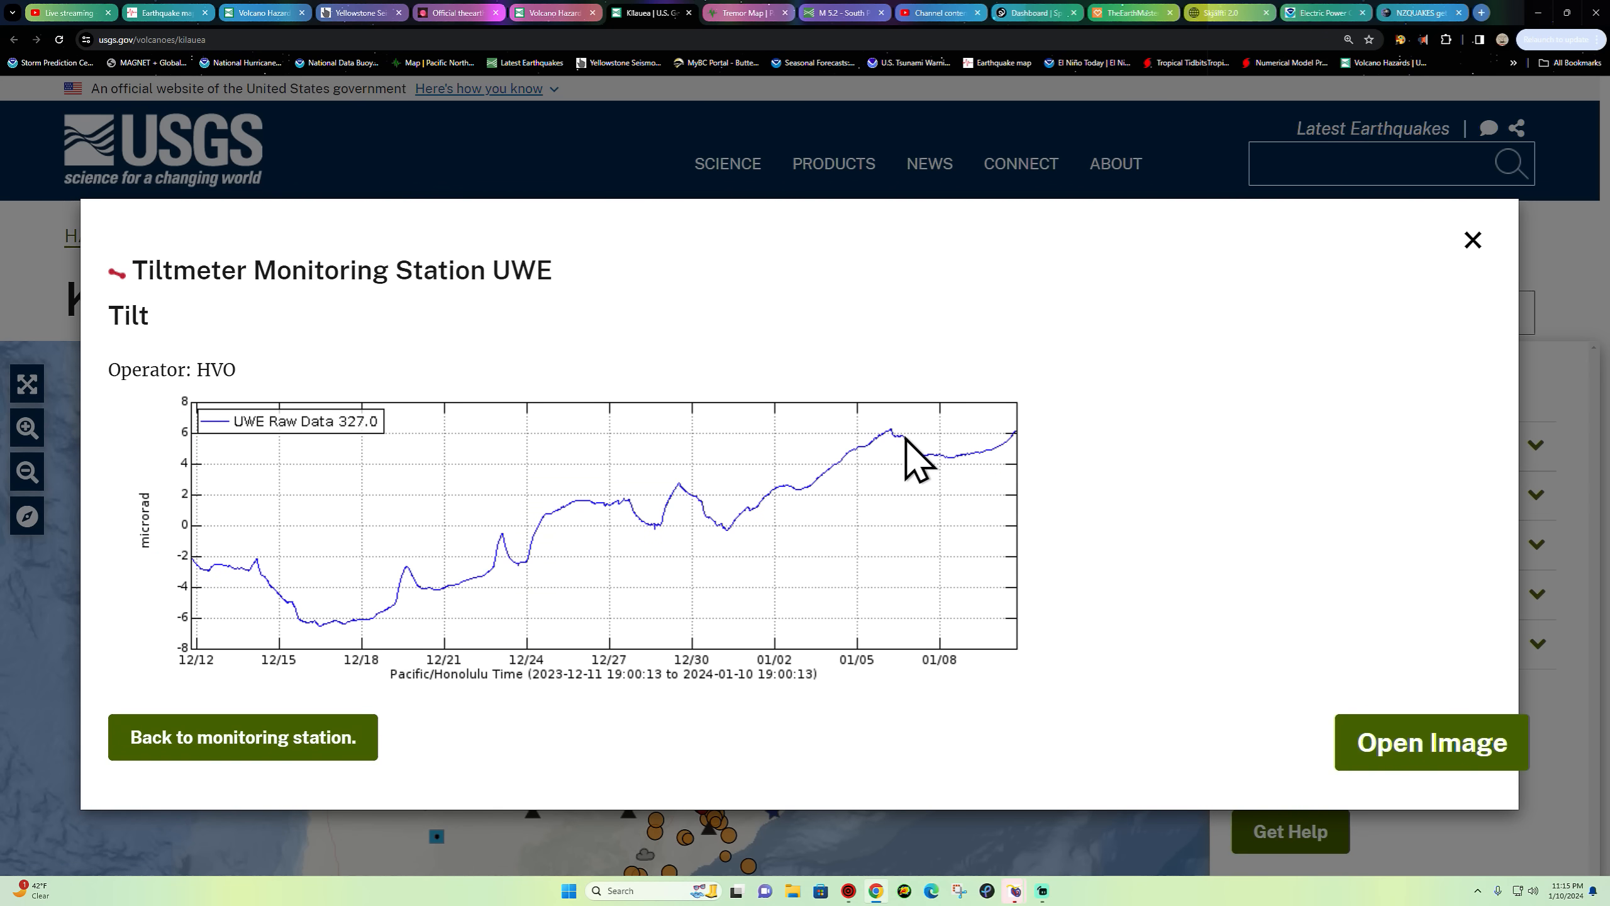
{"action": "mouse_move", "coordinate": [1107, 369]}
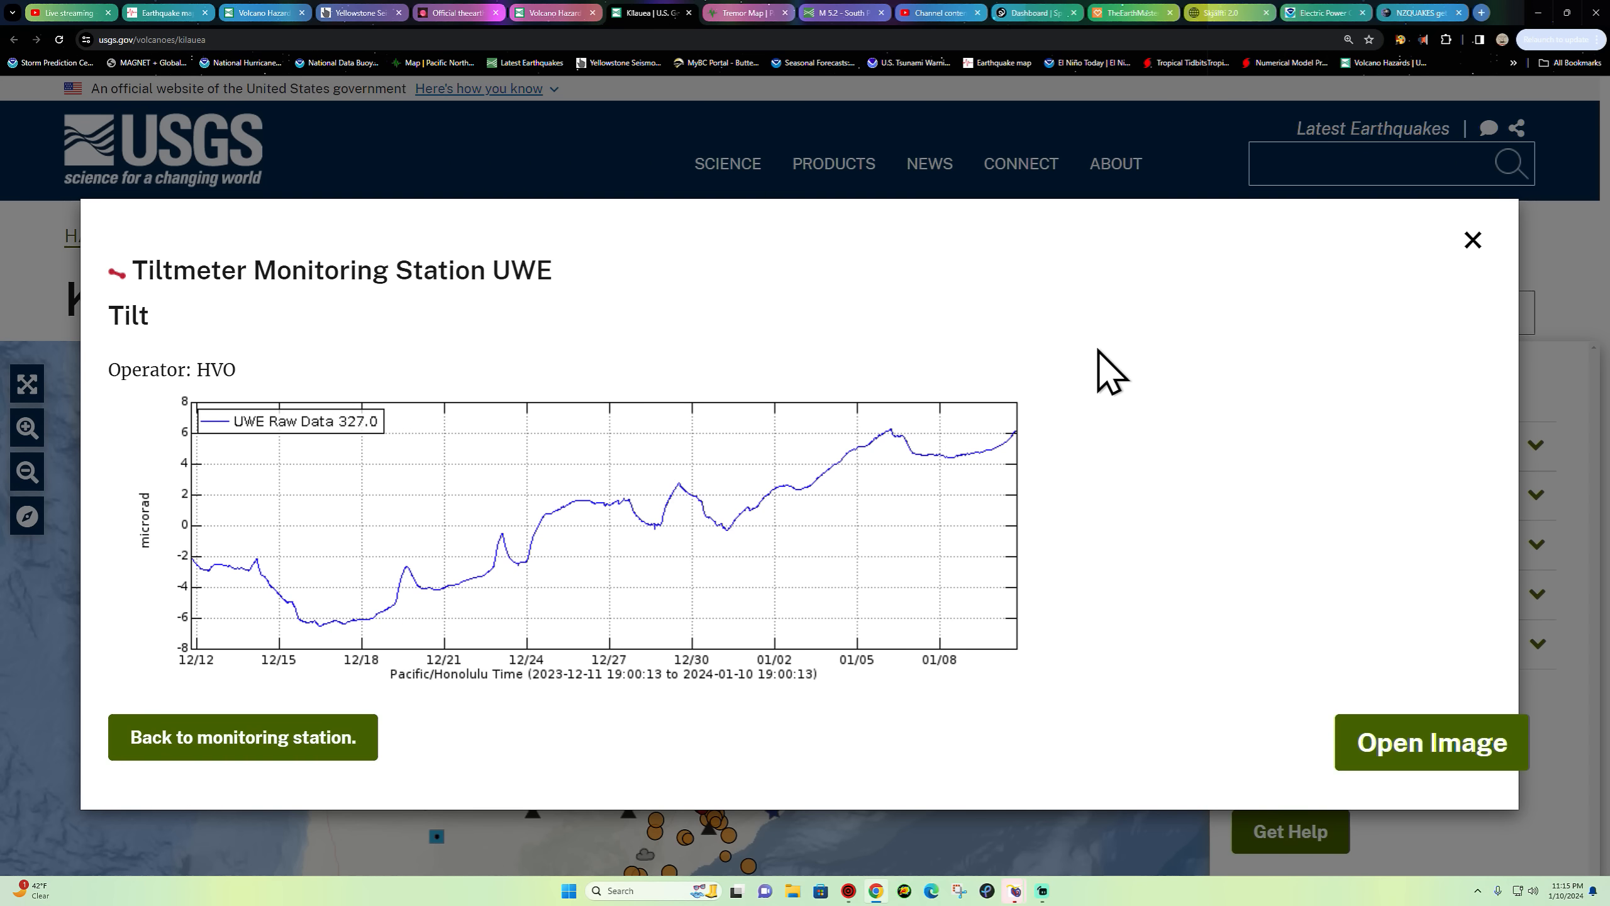
{"action": "mouse_move", "coordinate": [1240, 295]}
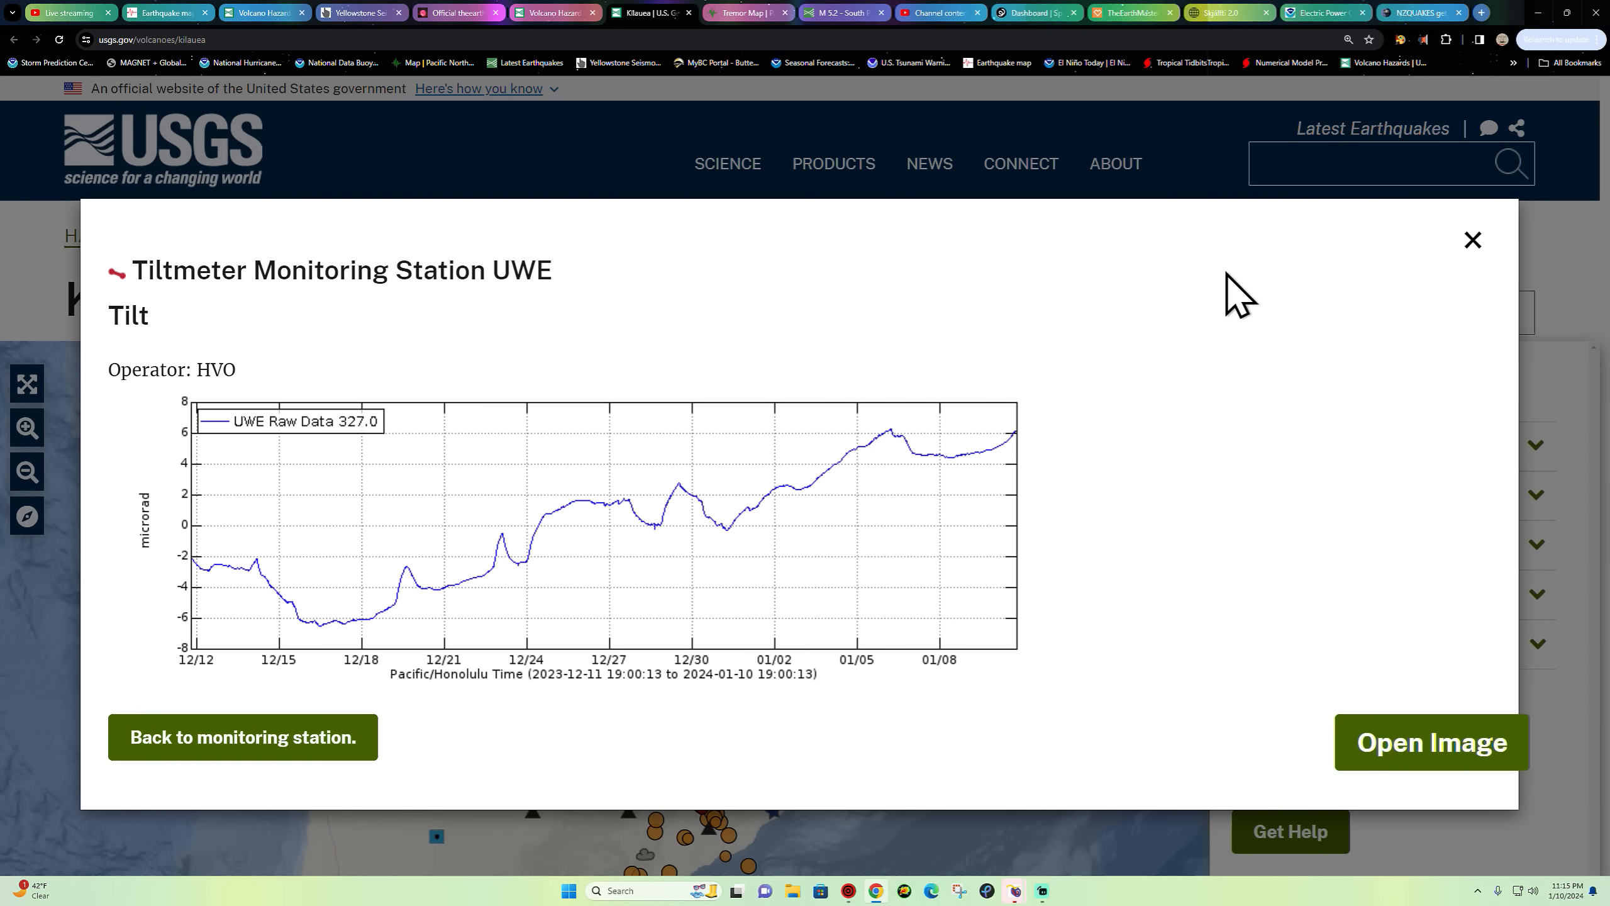
{"action": "mouse_move", "coordinate": [569, 476]}
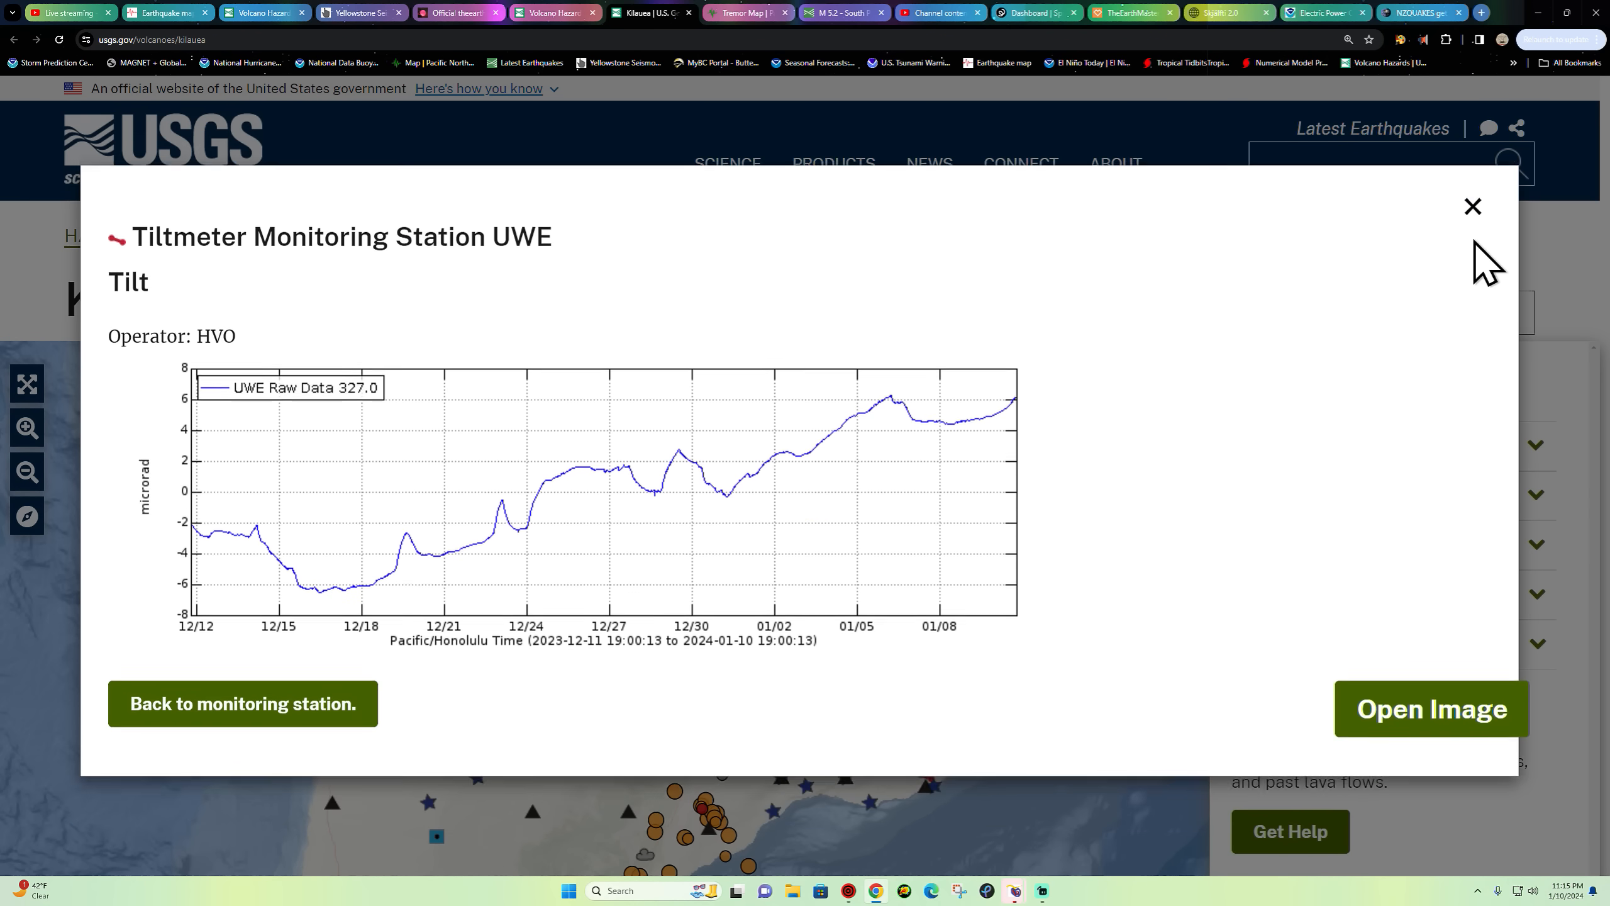
{"action": "left_click", "coordinate": [1472, 206]}
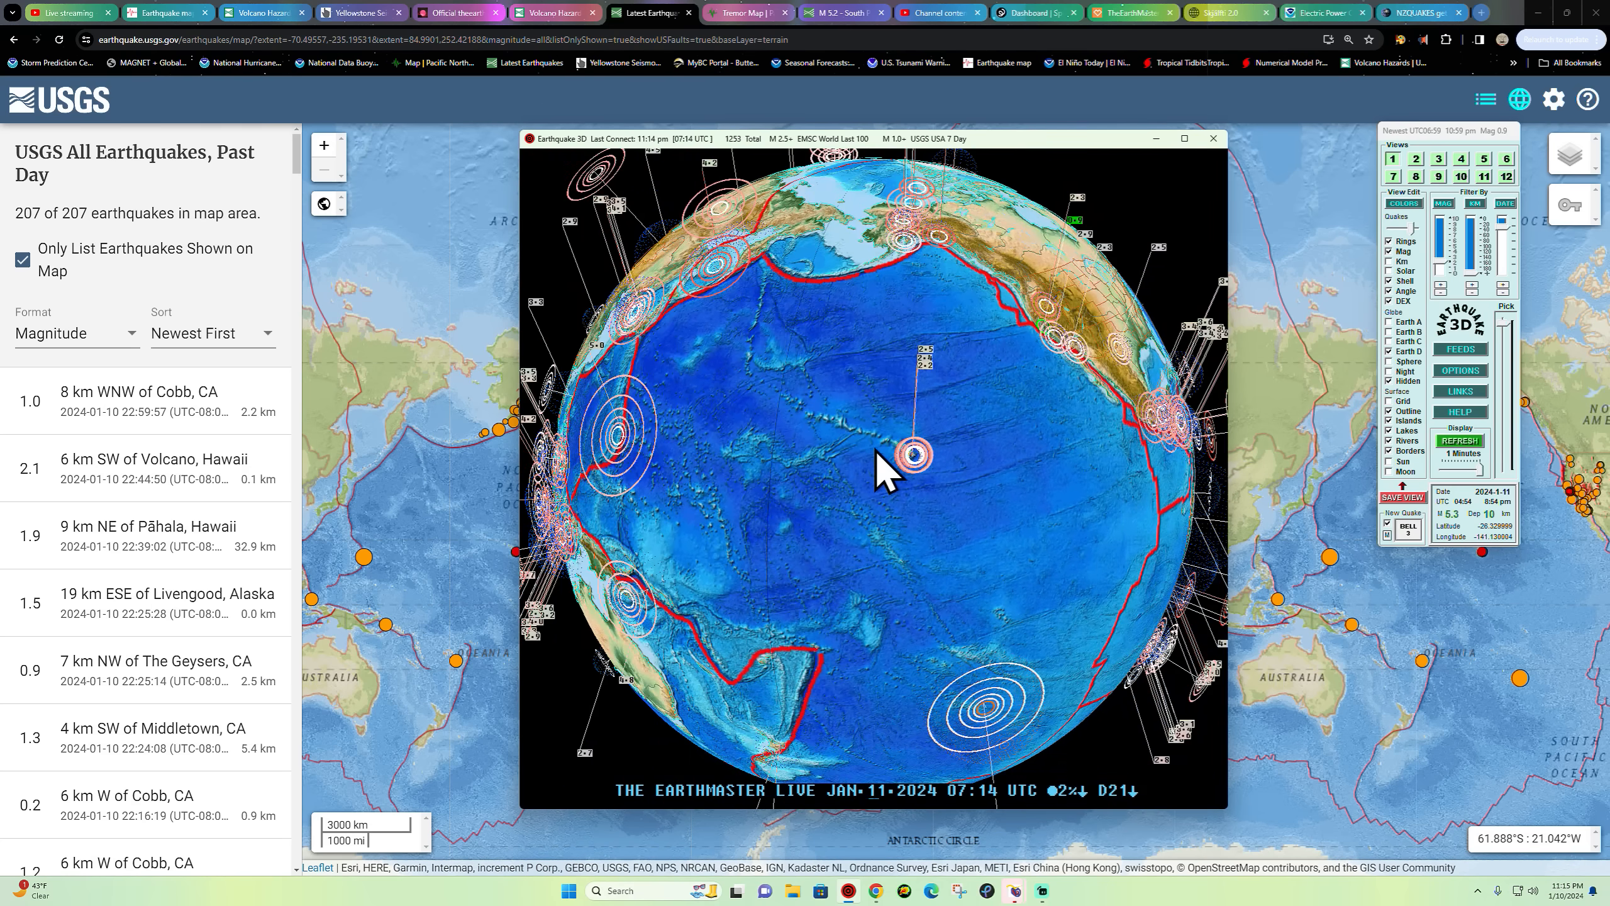
- Turn the globe to Iceland, put Earthquake 3D away, and show the saved bookmarks list
{"action": "left_click_drag", "start_coordinate": [878, 467], "coordinate": [904, 611]}
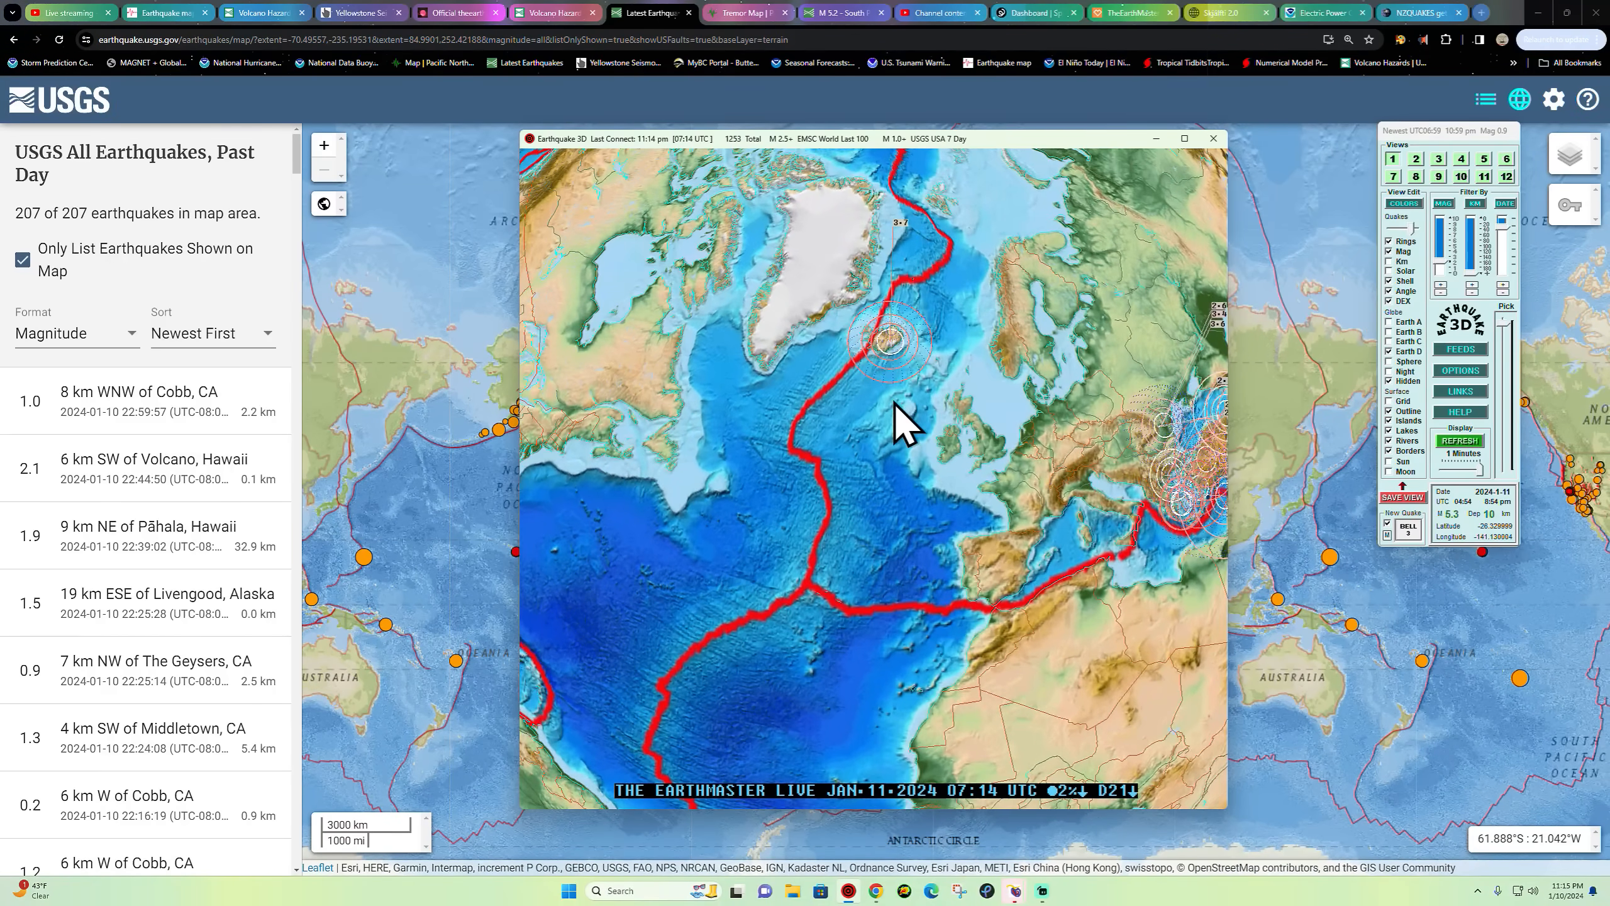
{"action": "left_click", "coordinate": [1212, 138]}
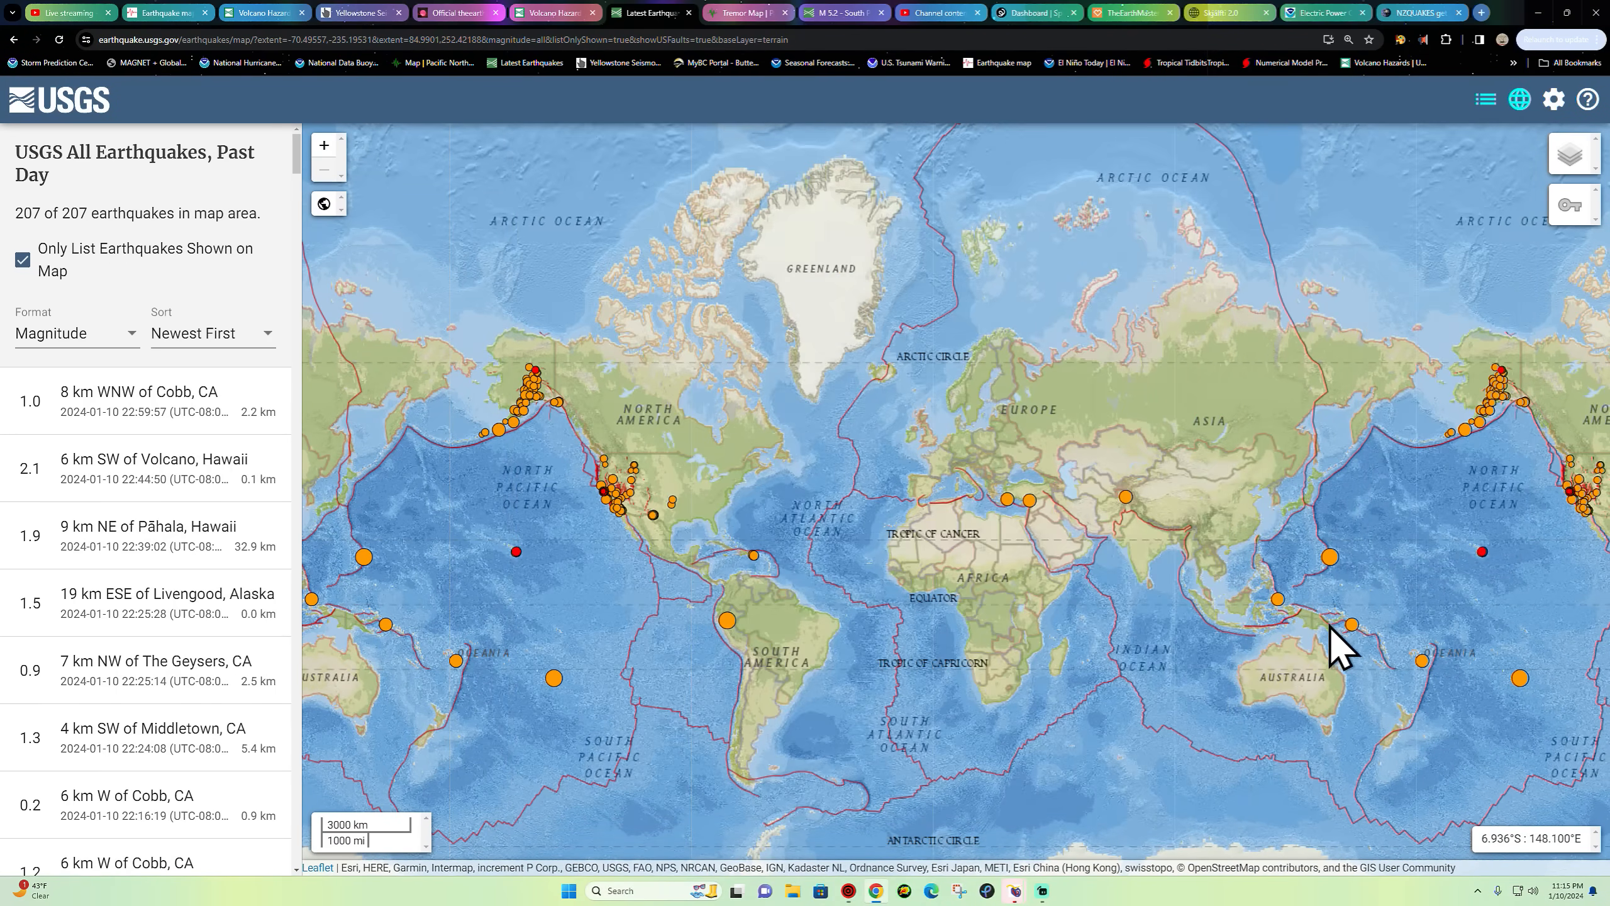
{"action": "left_click", "coordinate": [747, 12]}
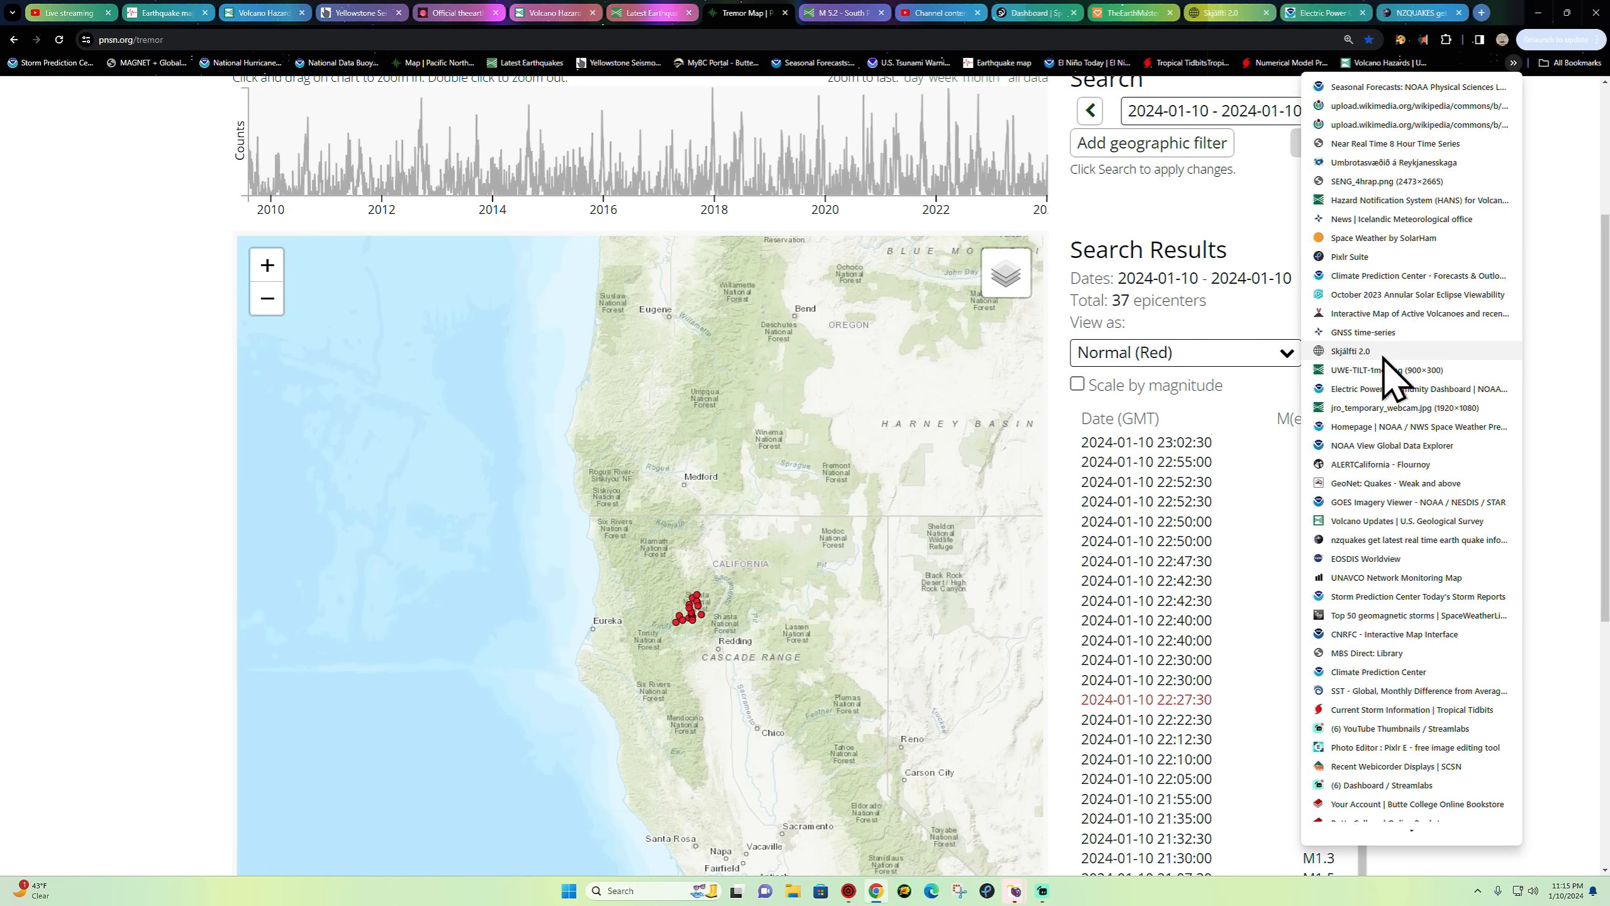
- Open the Skjálfti 2.0 Iceland quake map and zoom the map toward the Reykjanes quakes
{"action": "left_click", "coordinate": [1361, 350]}
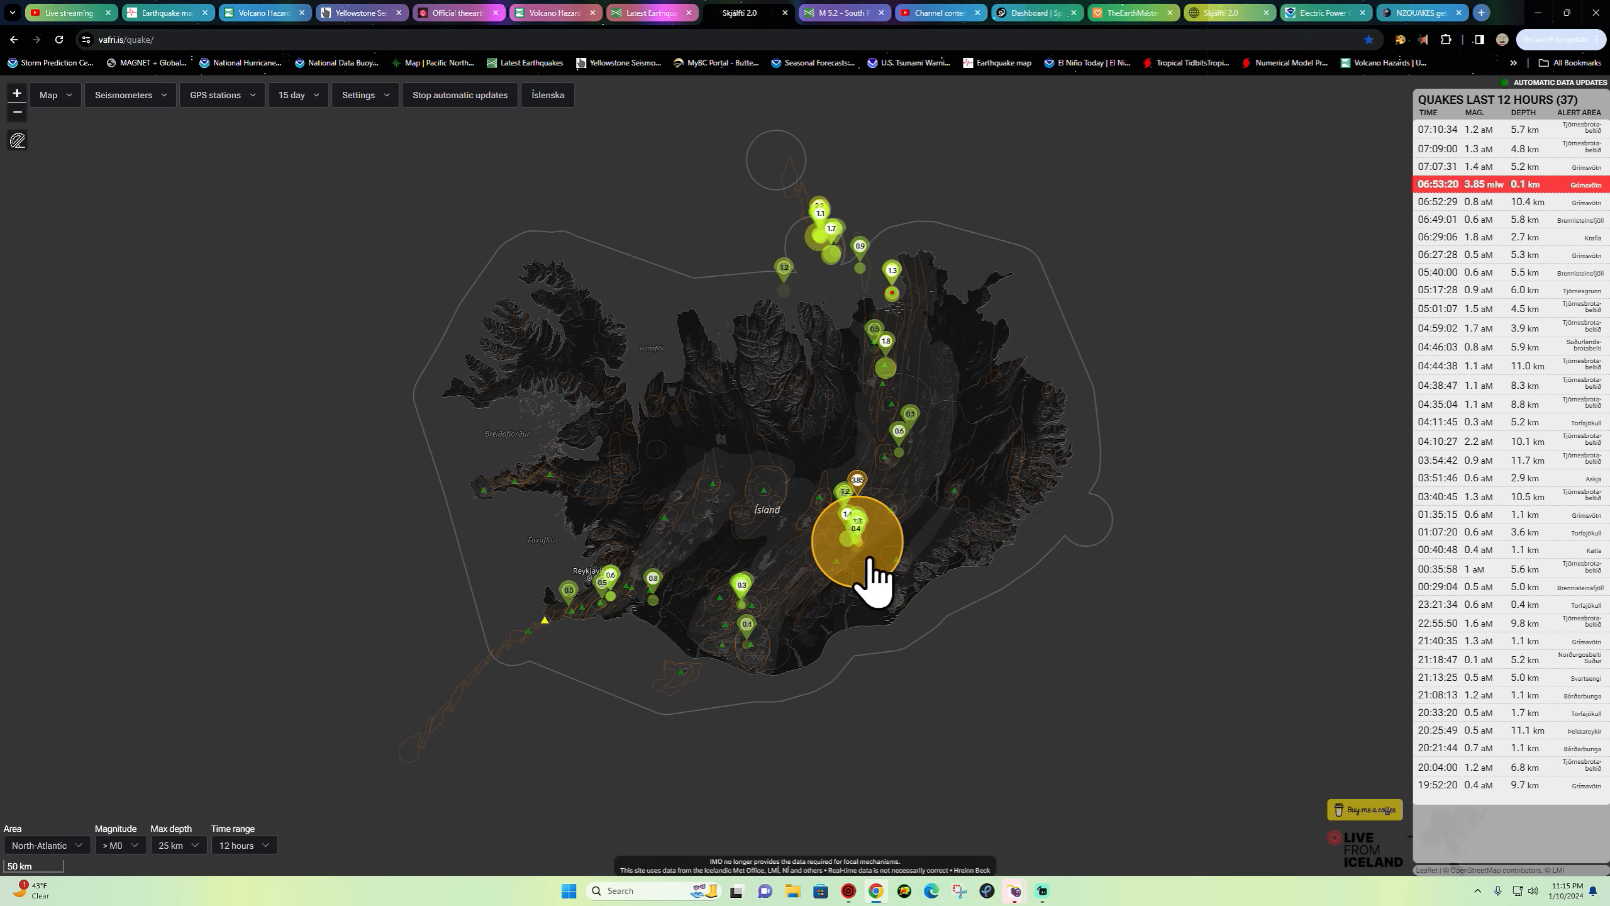
{"action": "mouse_move", "coordinate": [858, 524]}
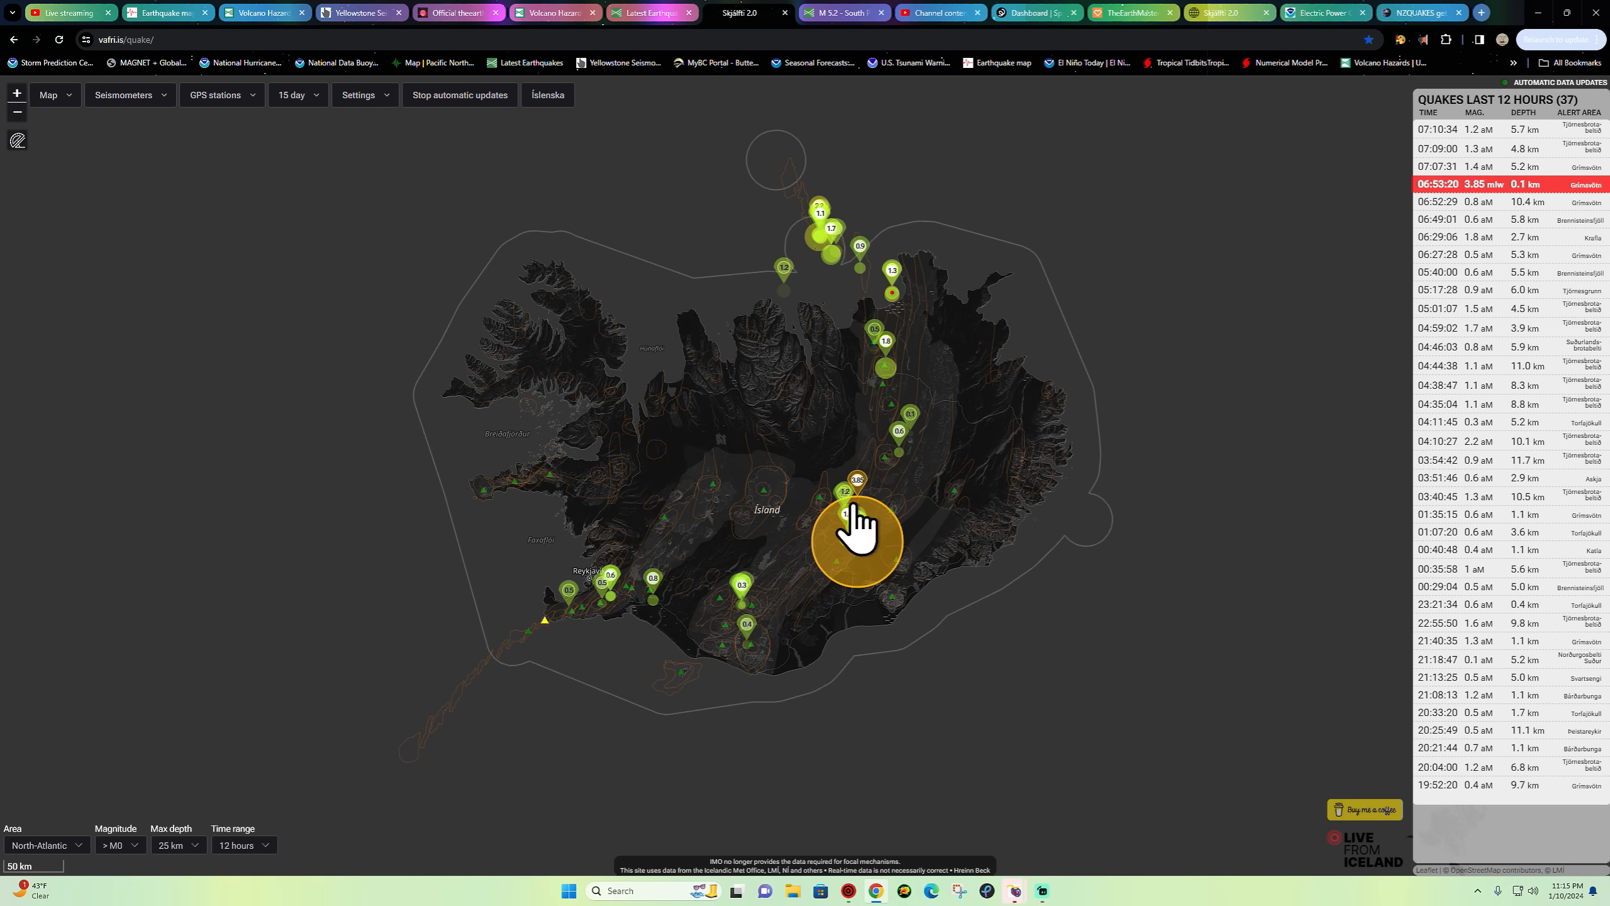
{"action": "mouse_move", "coordinate": [770, 575]}
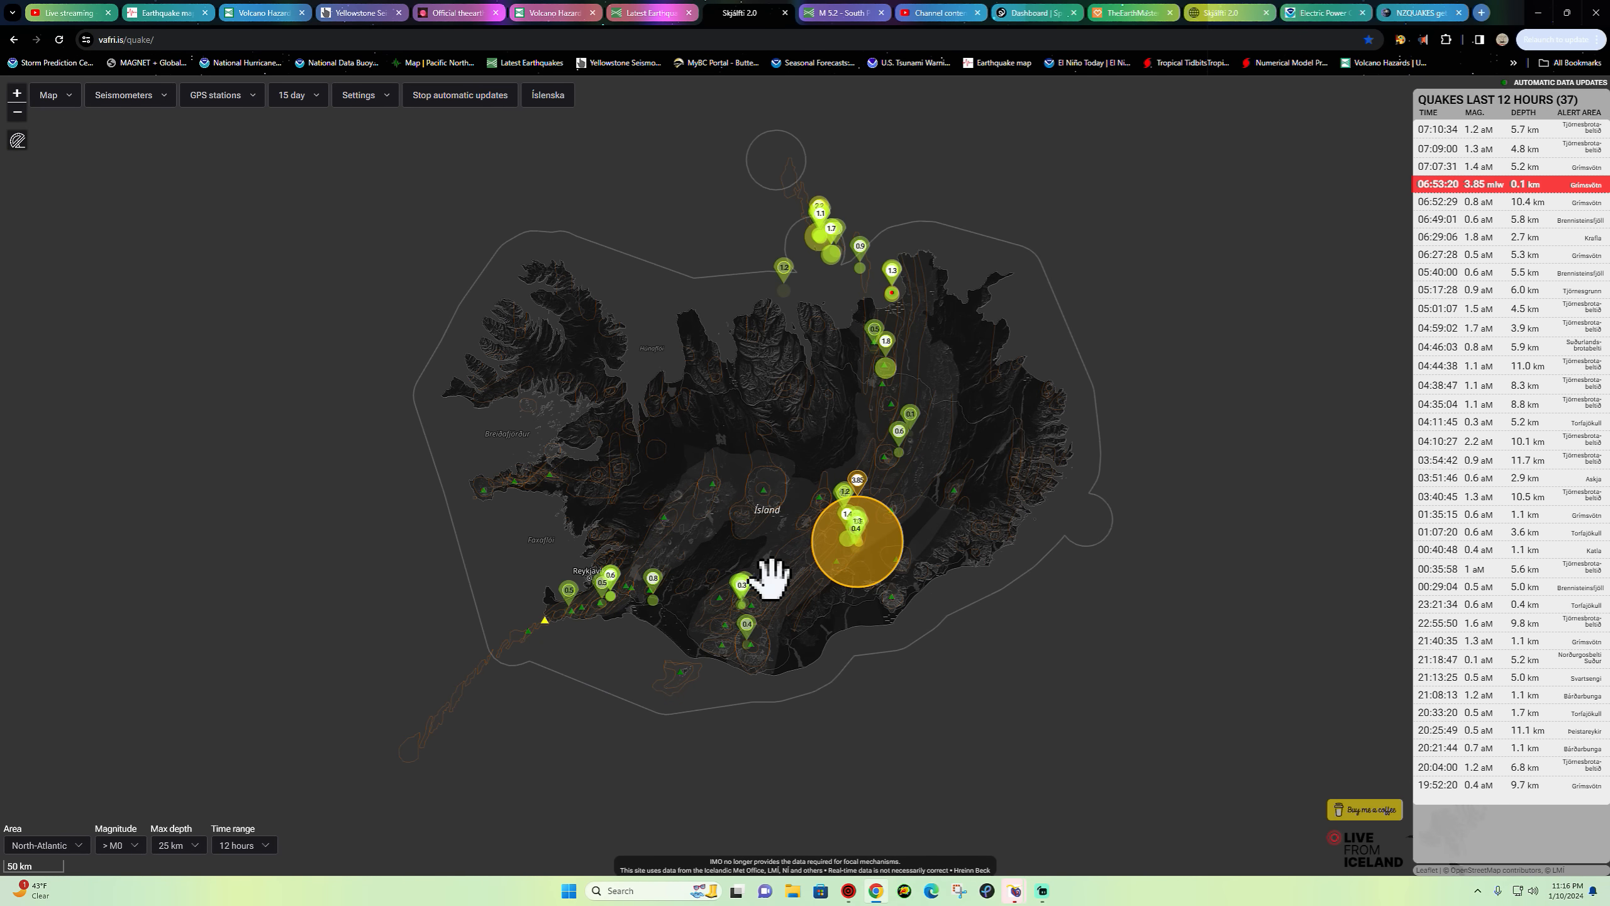
{"action": "mouse_move", "coordinate": [580, 622]}
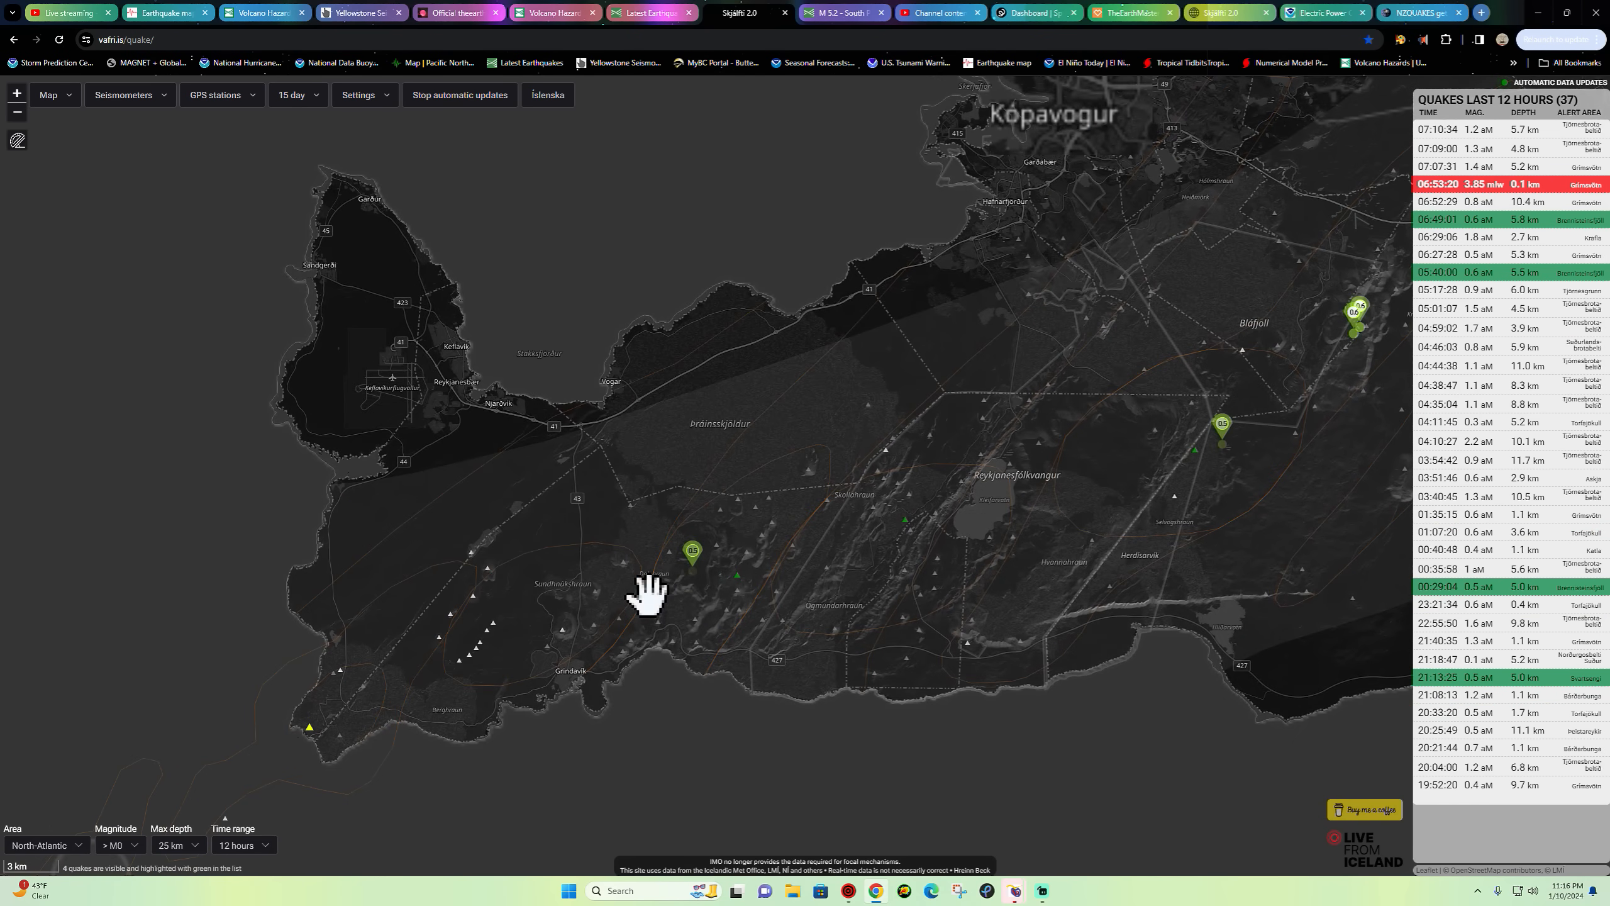
{"action": "scroll", "scroll_direction": "down", "scroll_amount": 3}
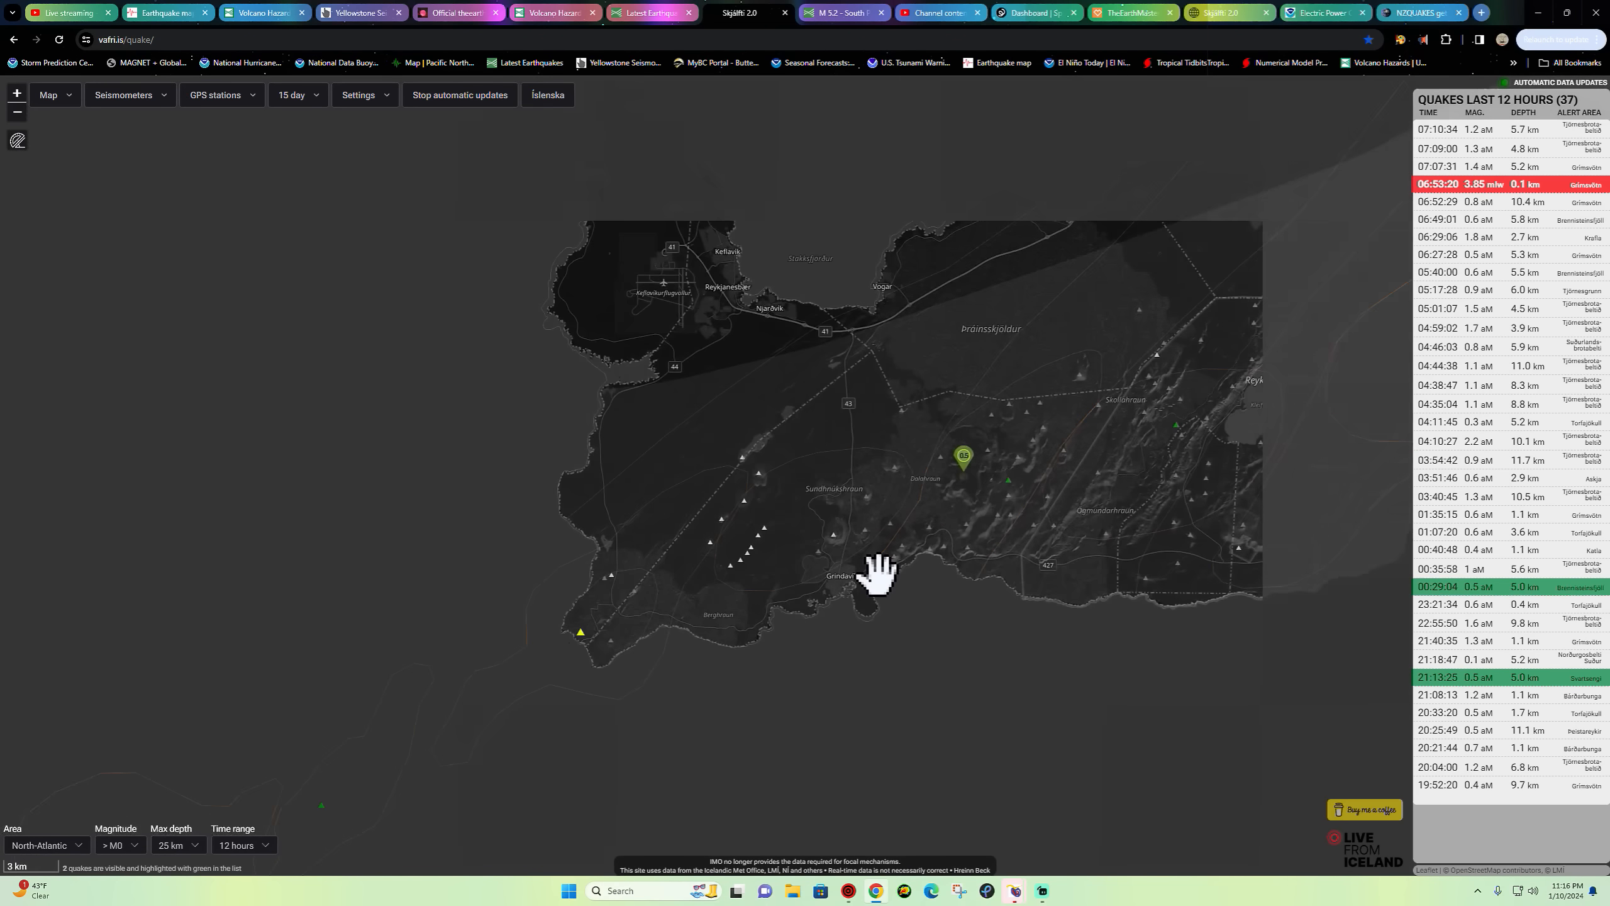
{"action": "scroll", "scroll_direction": "down", "scroll_amount": 3}
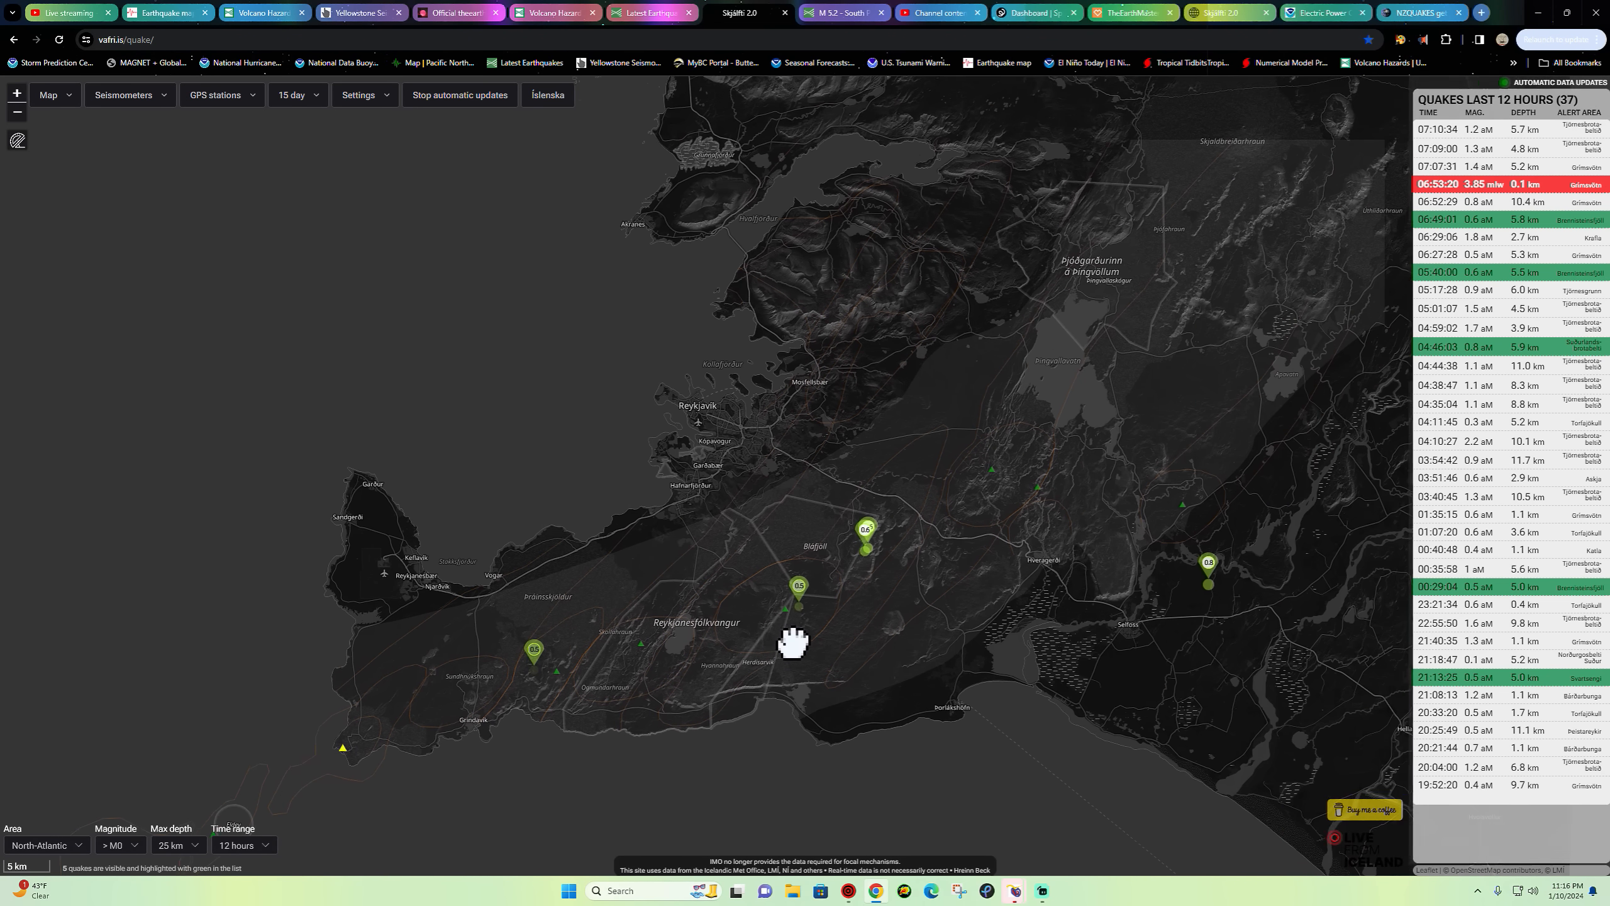
{"action": "scroll", "scroll_direction": "down", "scroll_amount": 3}
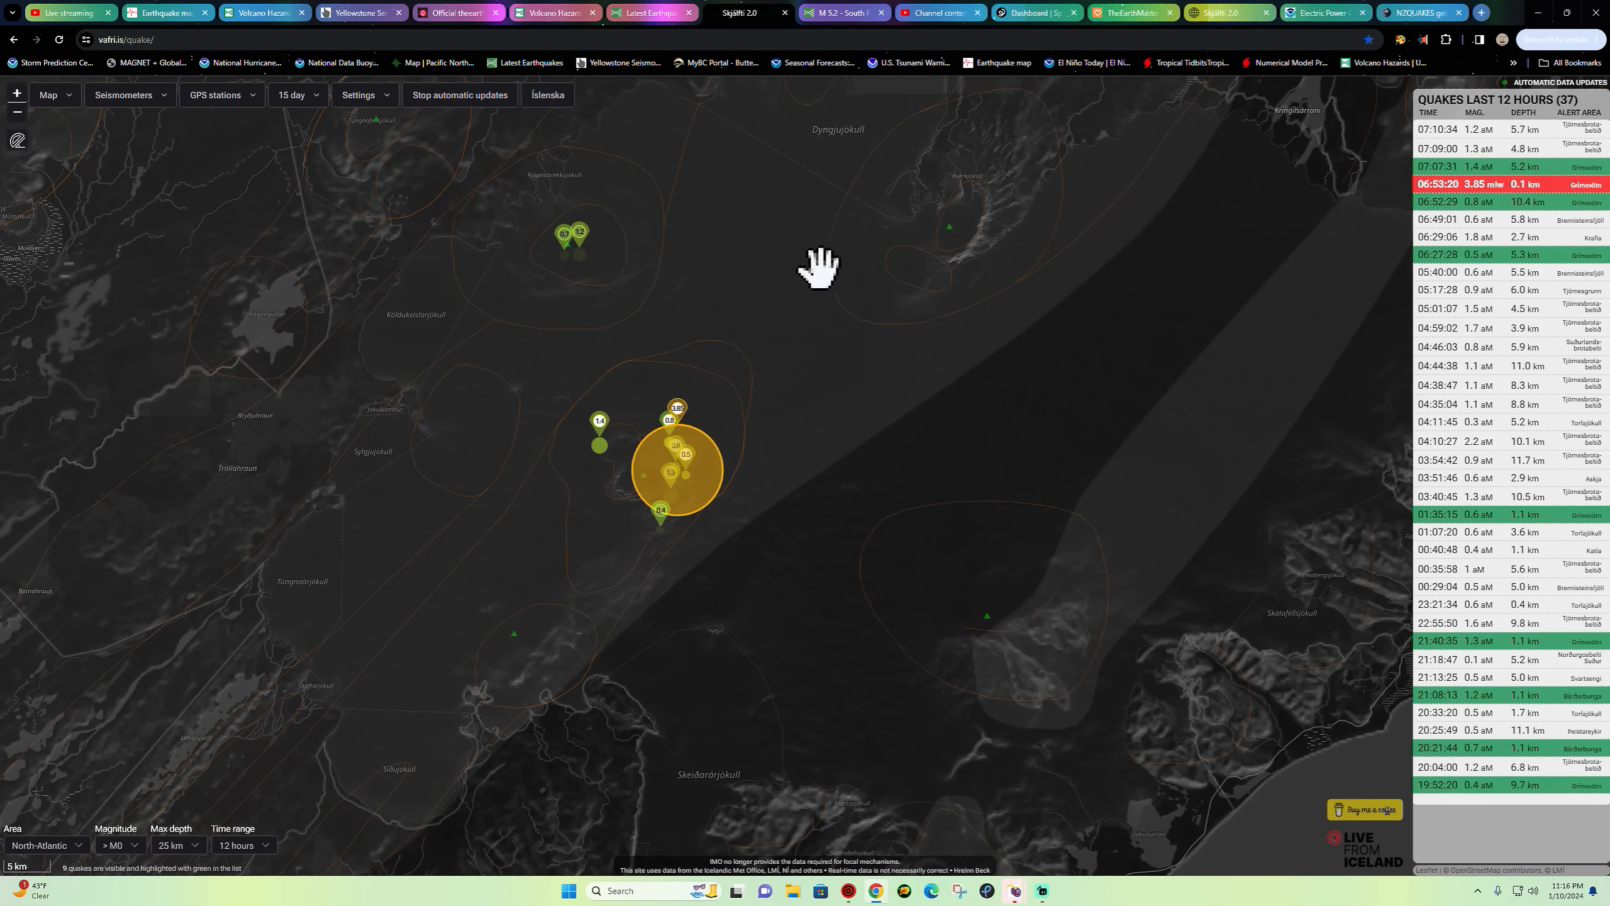
{"action": "scroll", "scroll_direction": "down", "scroll_amount": 3}
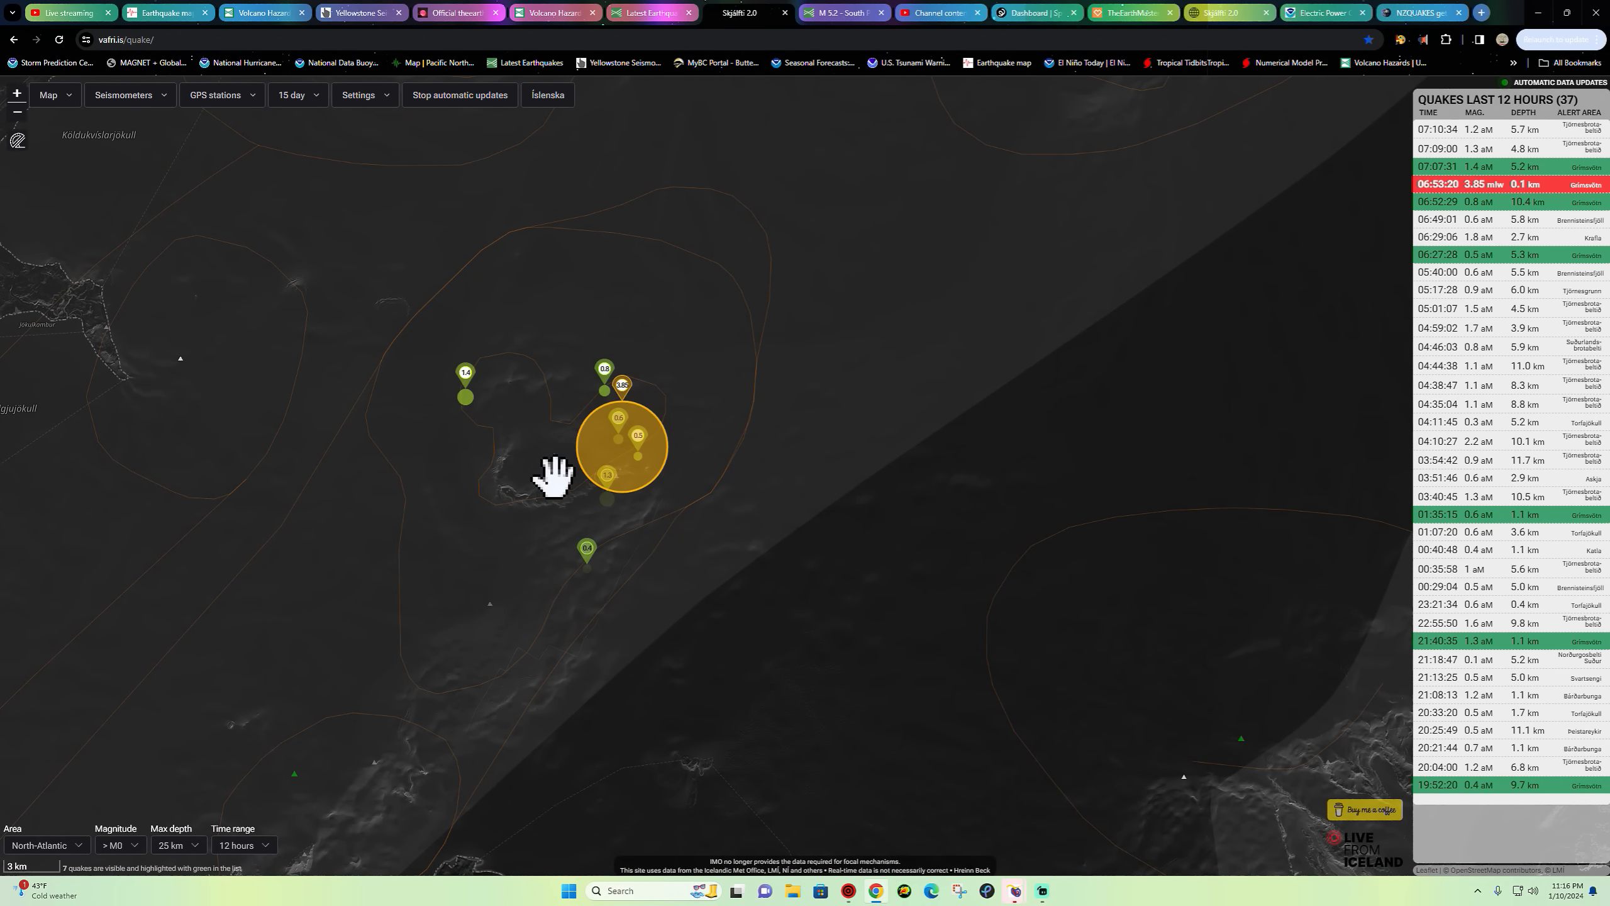
{"action": "mouse_move", "coordinate": [552, 455]}
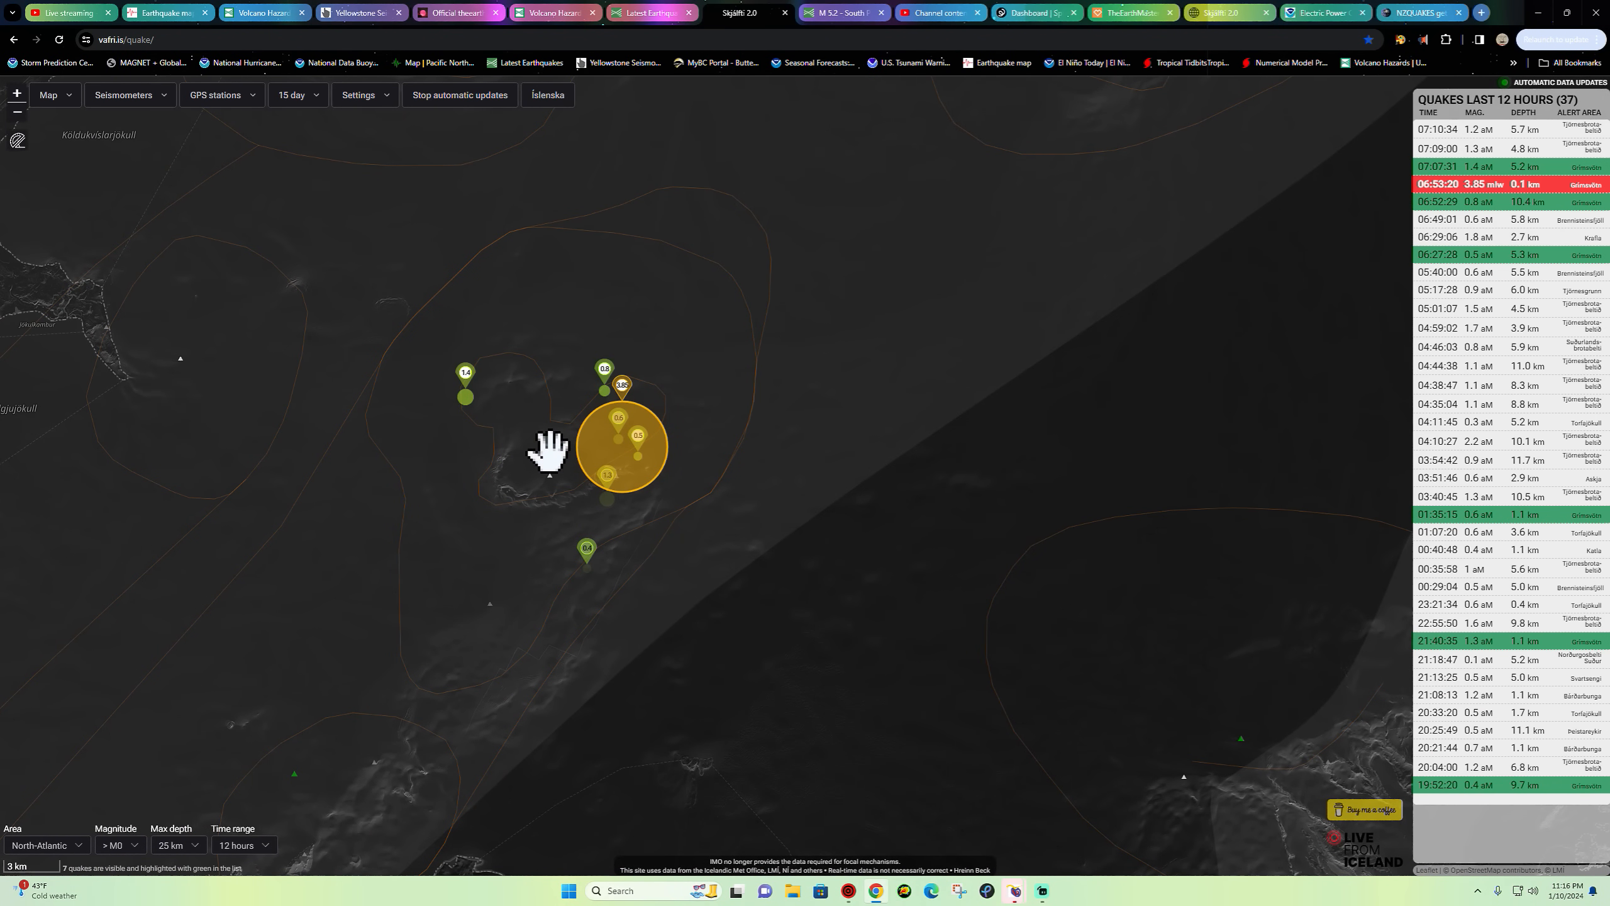
{"action": "mouse_move", "coordinate": [558, 478]}
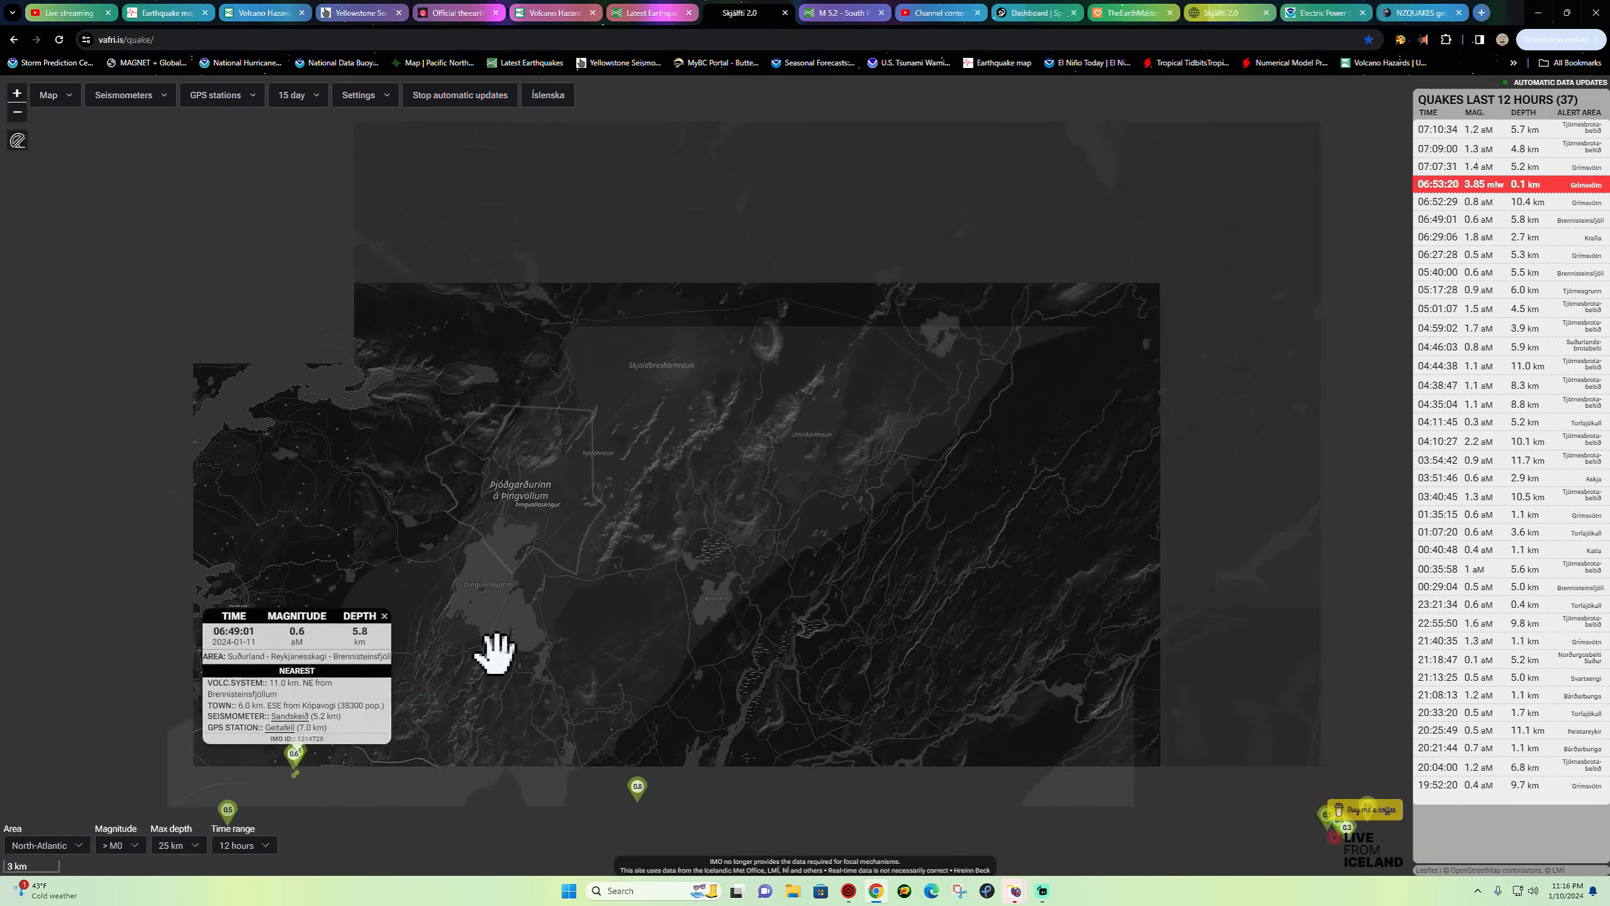
- Adjust the map zoom, dismiss the M4.48 Grímsvötn quake details, and zoom toward Vatnajökull
{"action": "scroll", "scroll_direction": "down", "scroll_amount": 3}
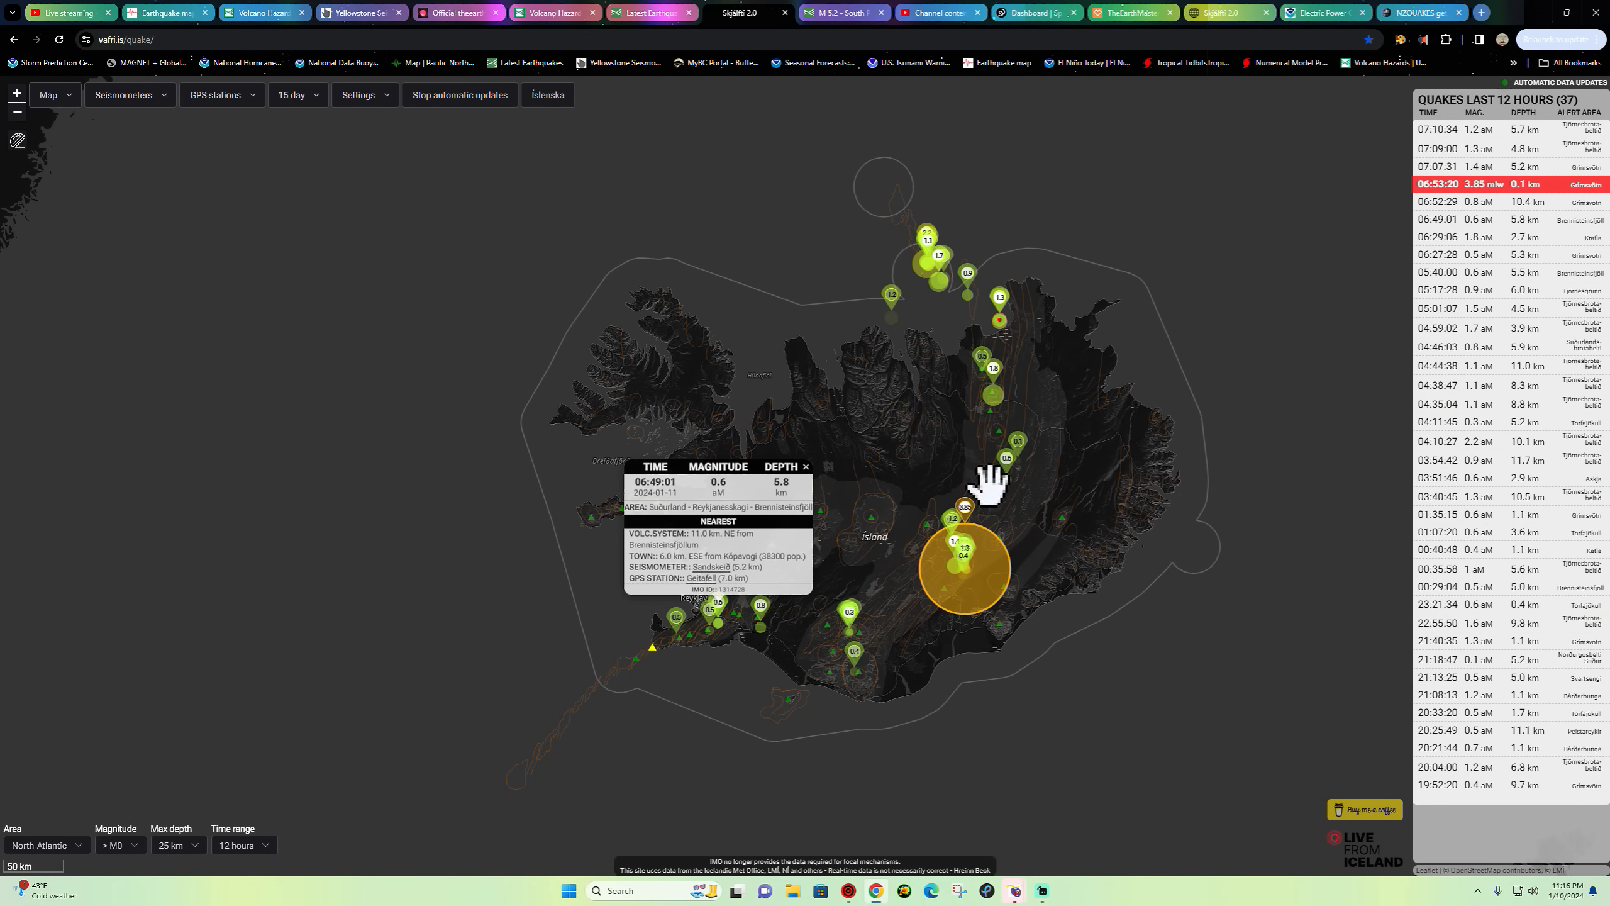
{"action": "mouse_move", "coordinate": [907, 258]}
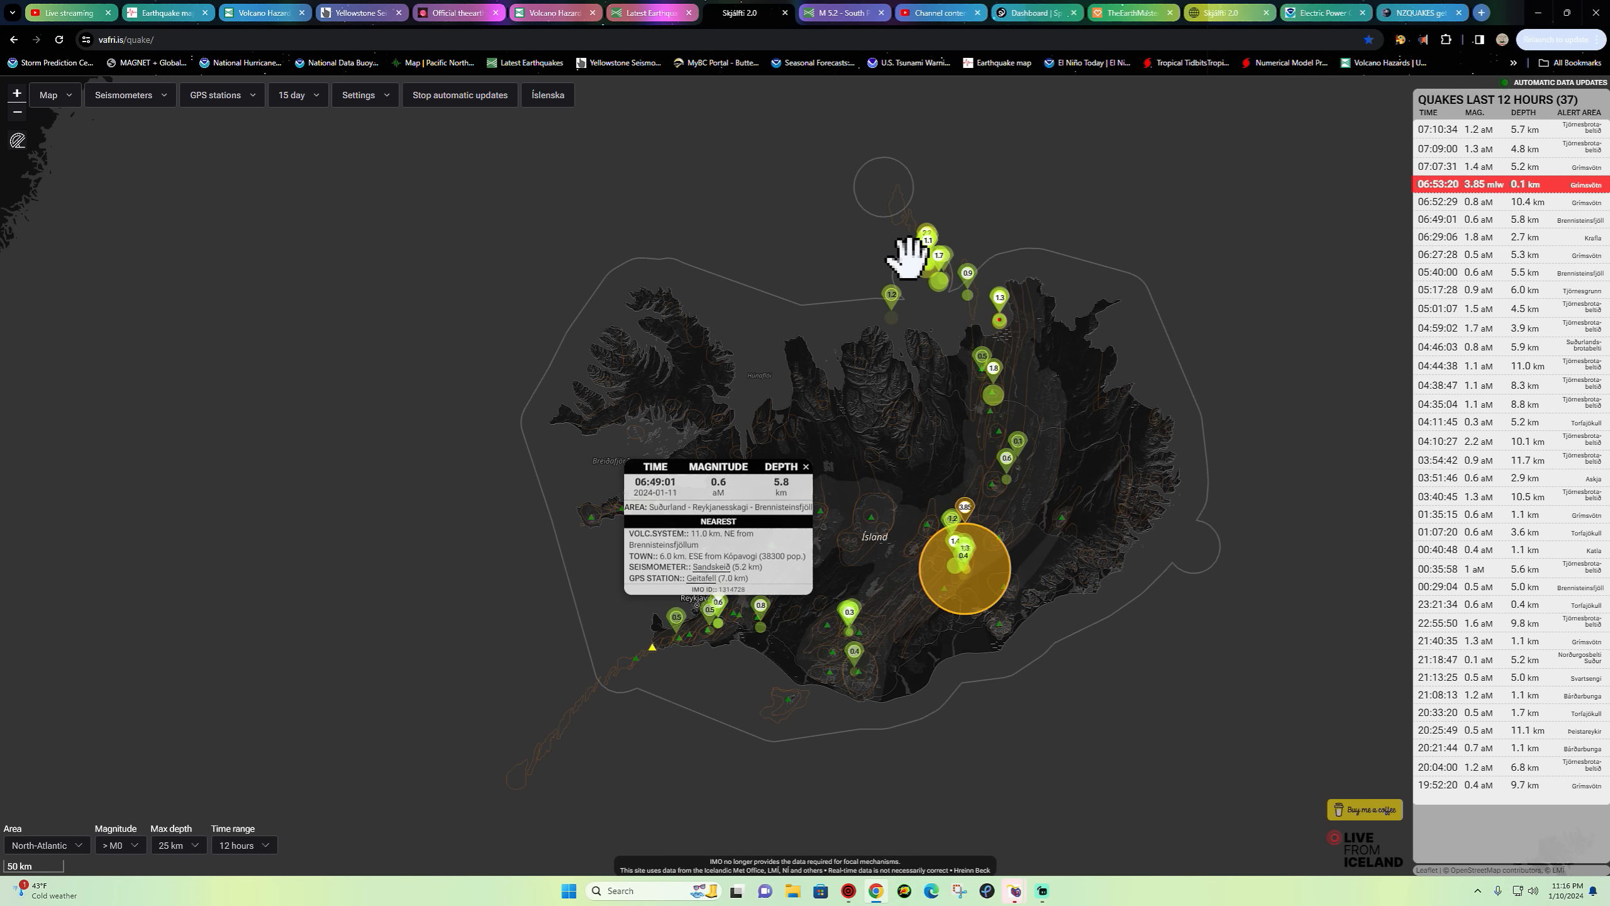
{"action": "mouse_move", "coordinate": [1009, 588]}
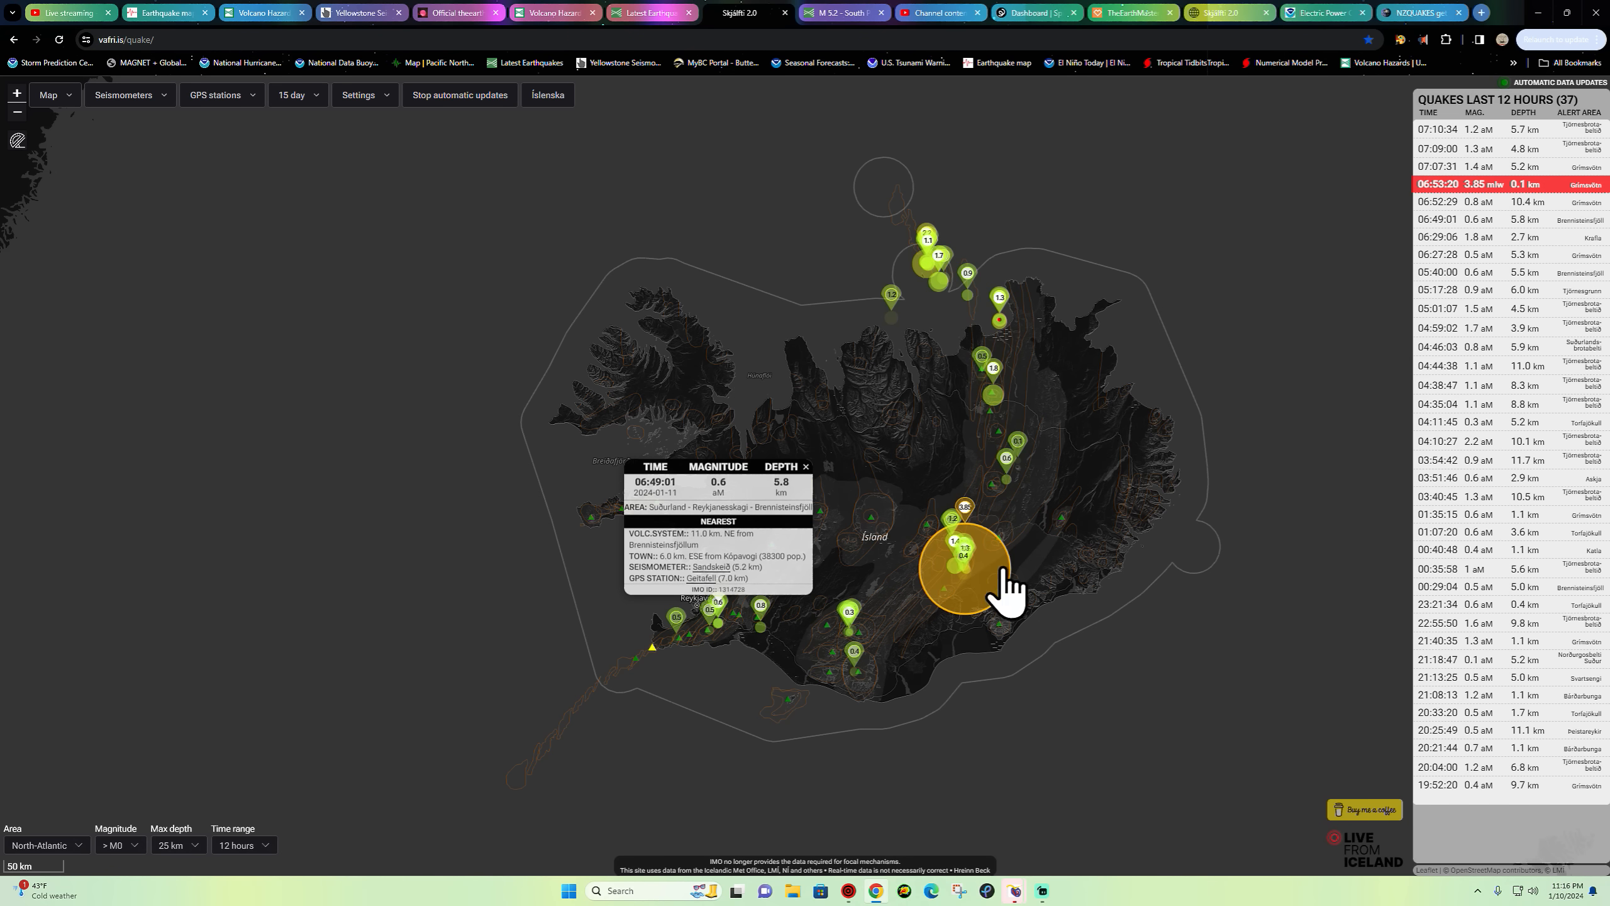
{"action": "mouse_move", "coordinate": [974, 626]}
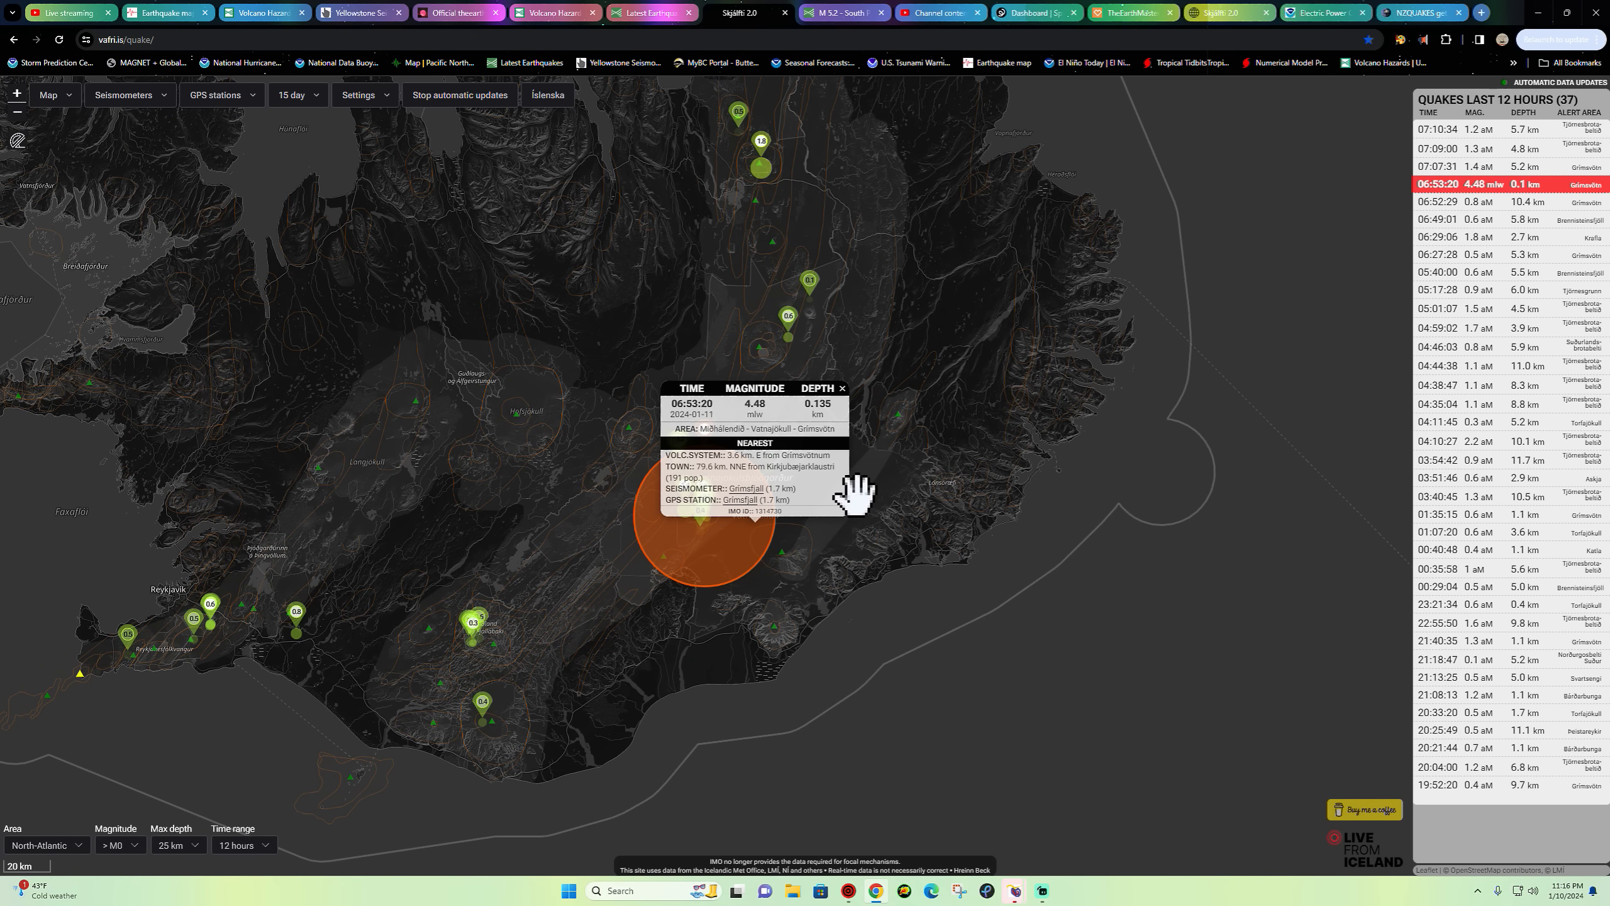
{"action": "mouse_move", "coordinate": [856, 423]}
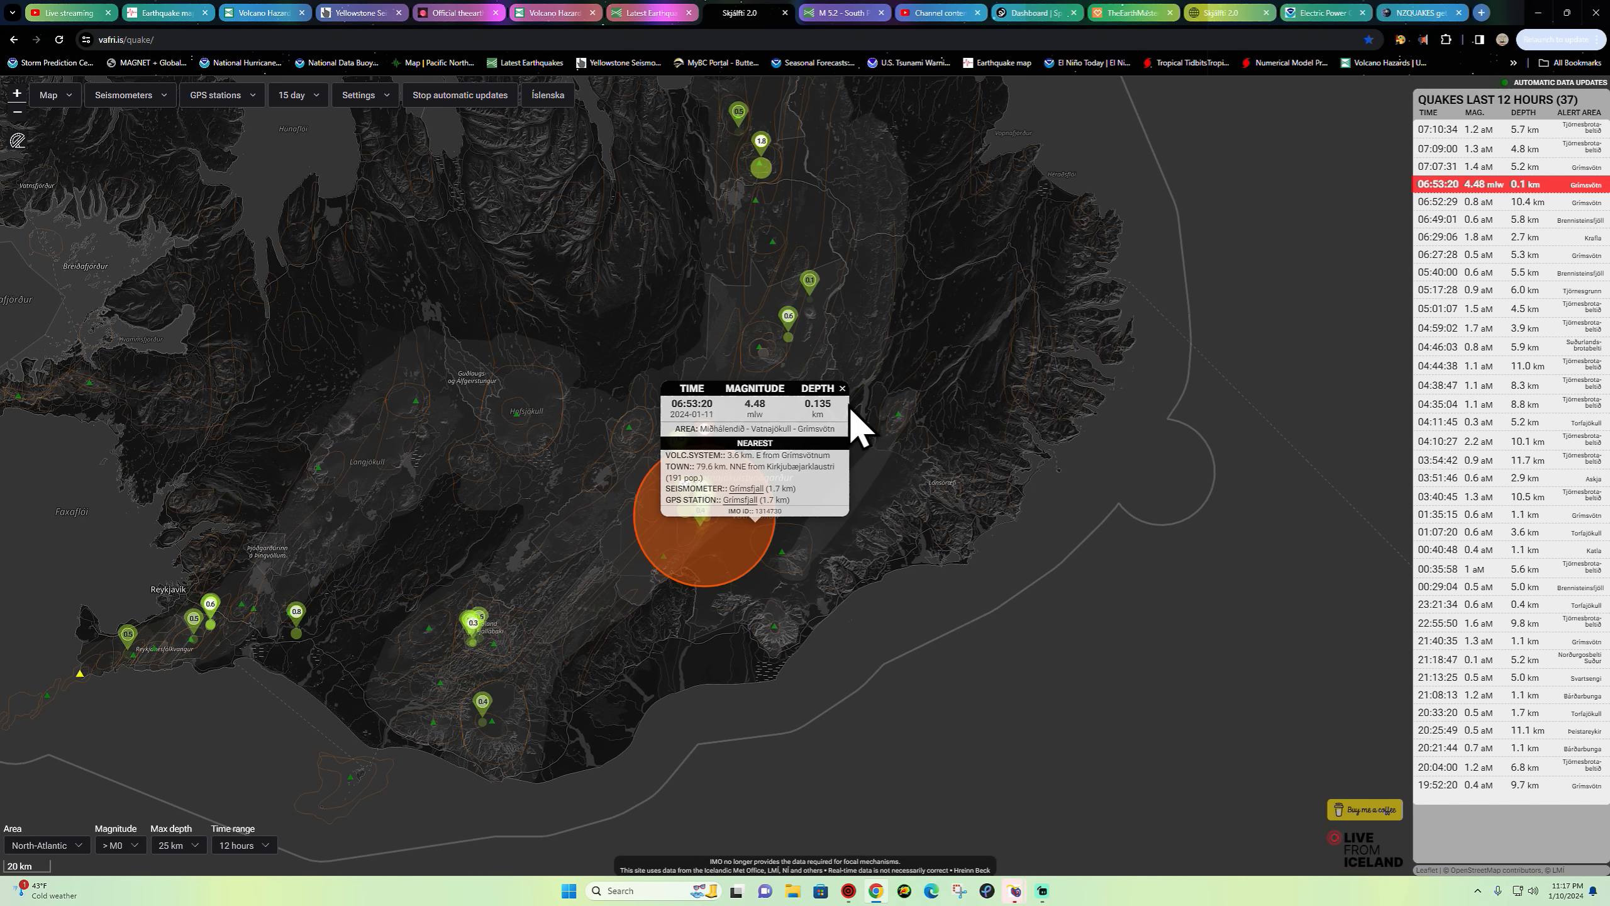
{"action": "left_click", "coordinate": [841, 389]}
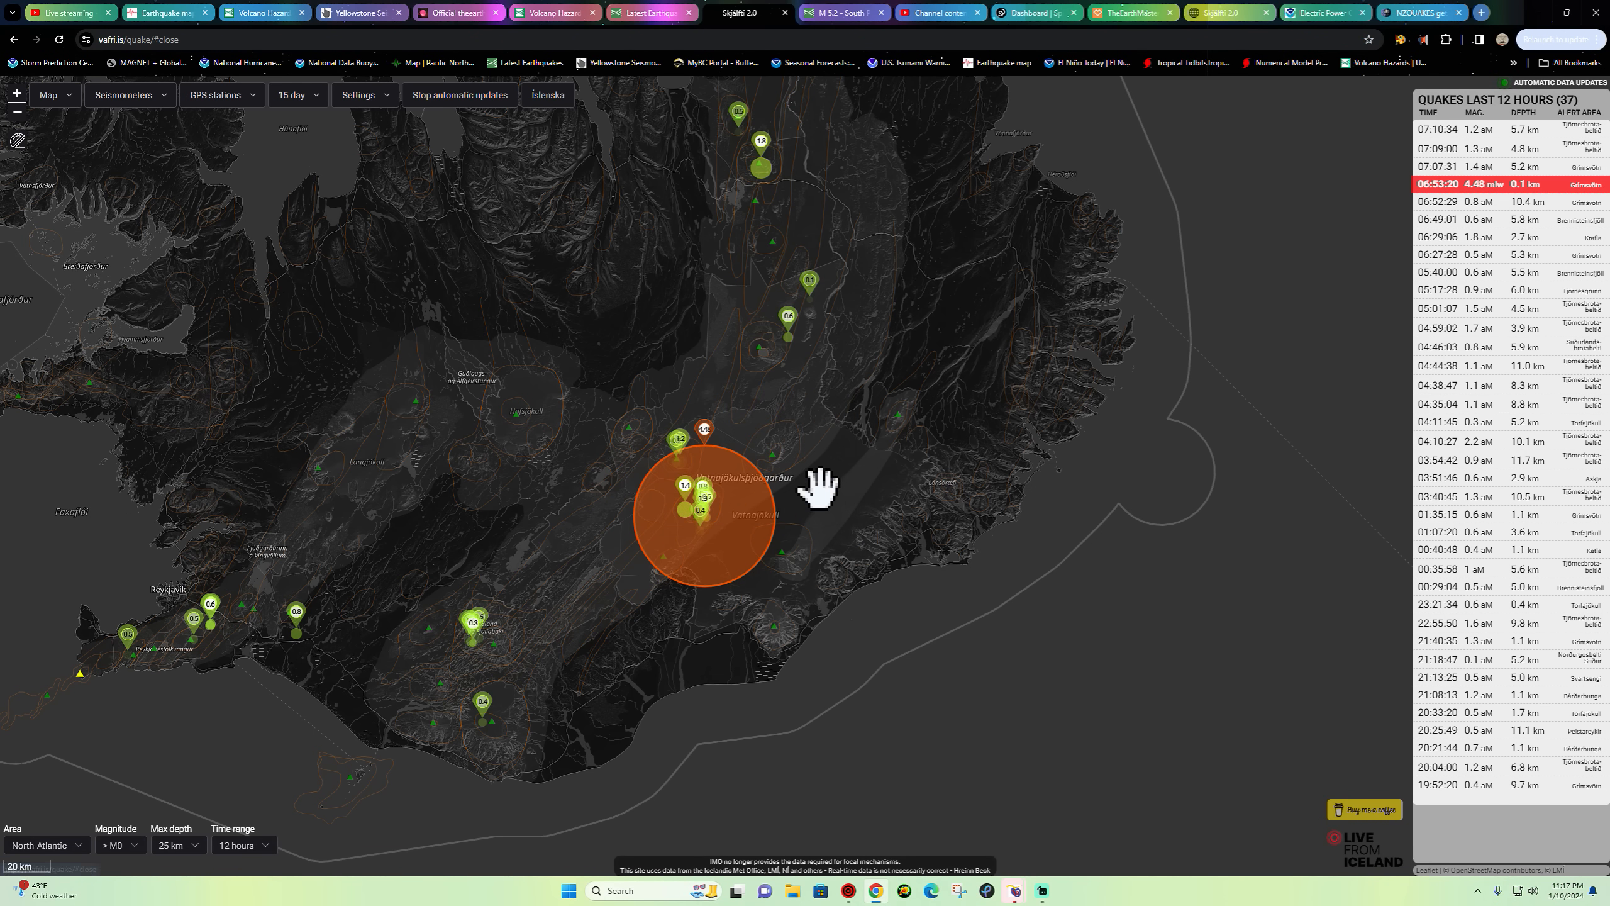
{"action": "scroll", "scroll_direction": "down", "scroll_amount": 3}
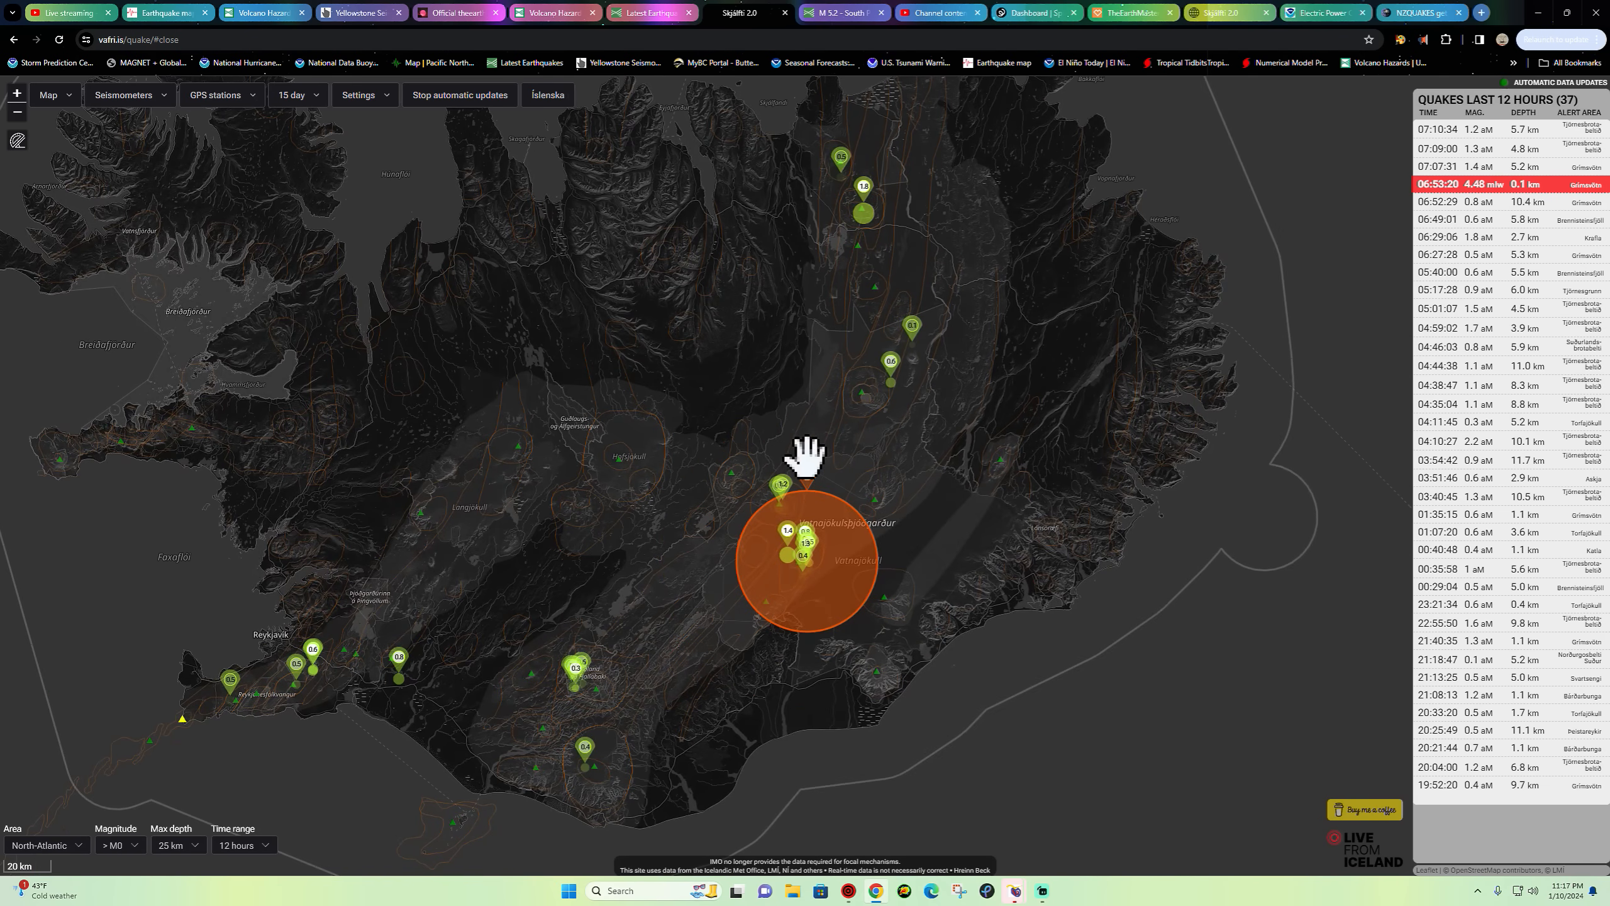
- Show the M4.48 Grímsvötn quake details, scroll the Grímsfjall station plots, then close the station panel
{"action": "left_click", "coordinate": [1479, 185]}
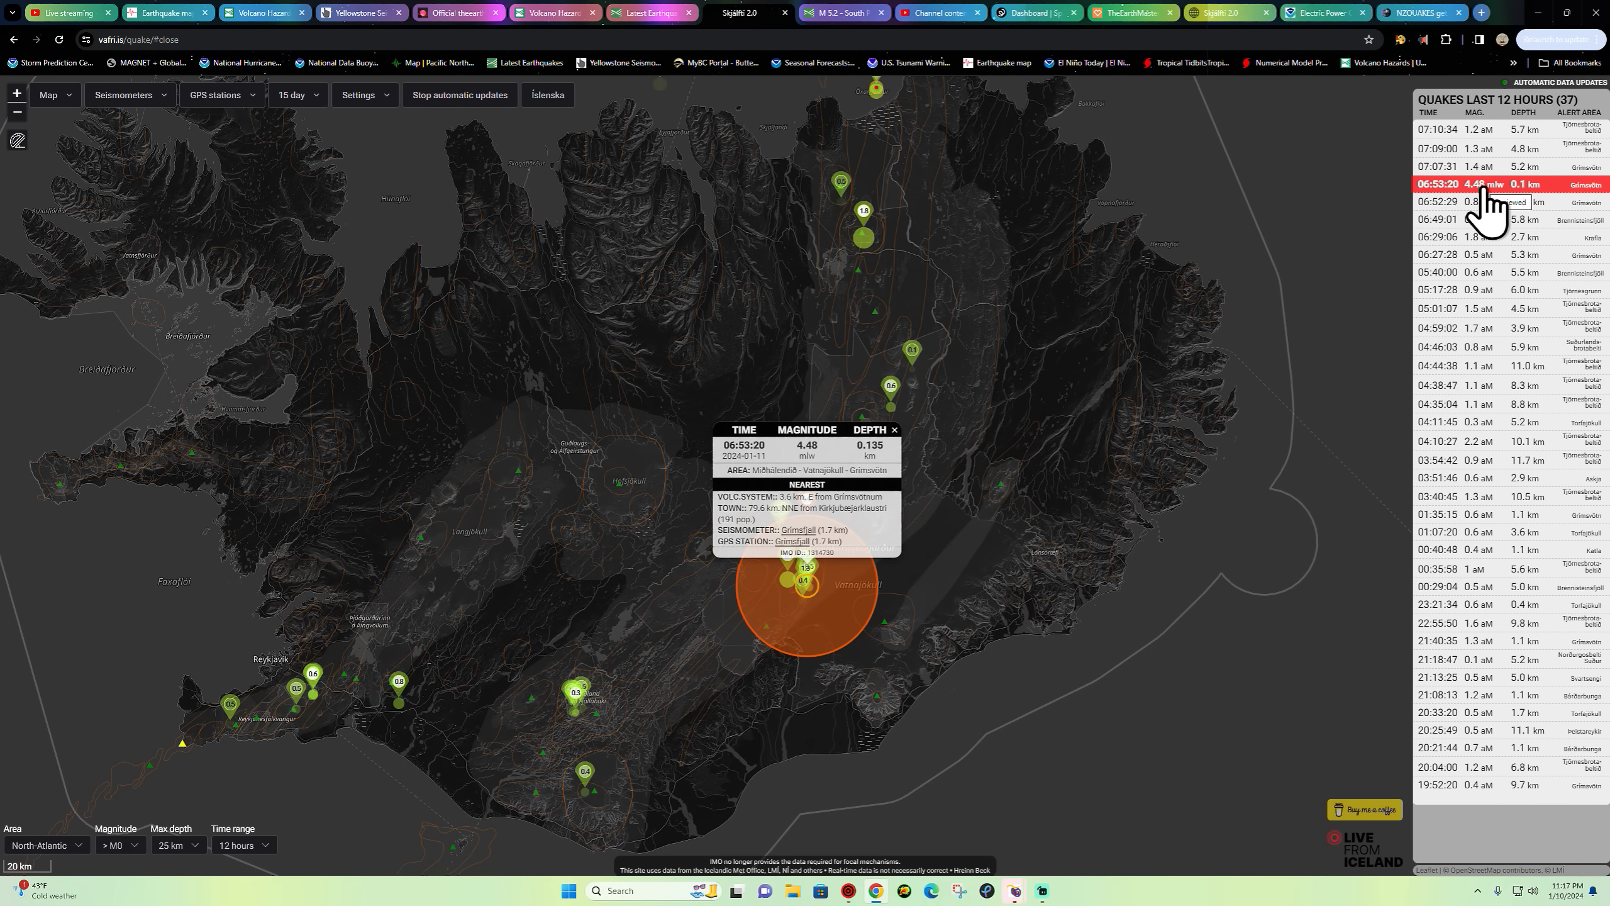
{"action": "mouse_move", "coordinate": [1485, 215]}
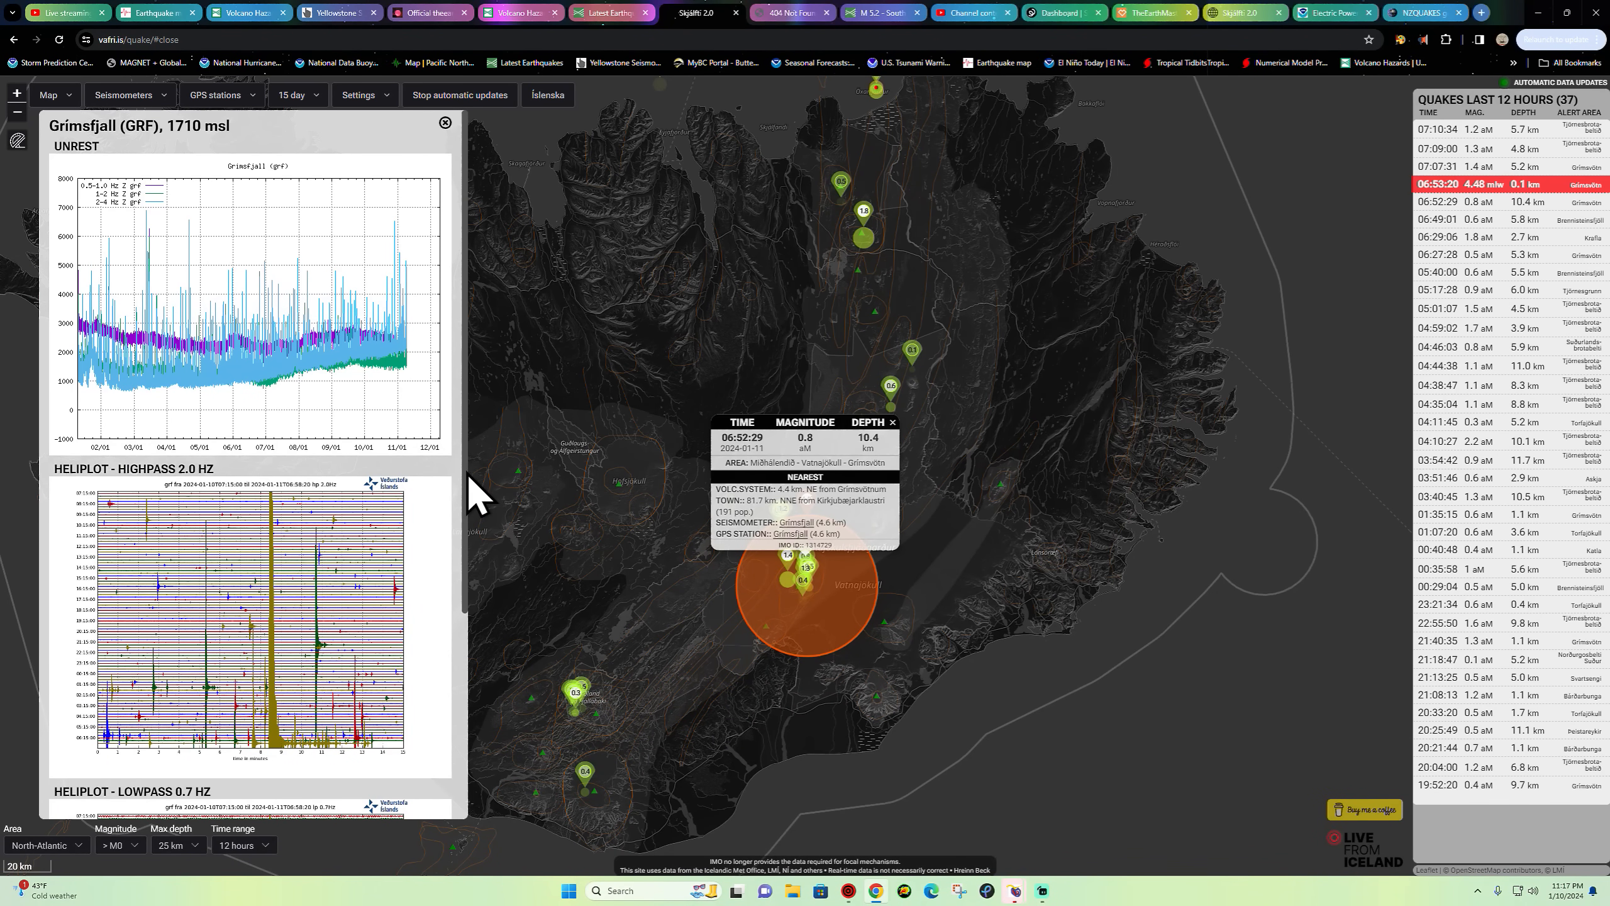
{"action": "scroll", "scroll_direction": "down", "scroll_amount": 3}
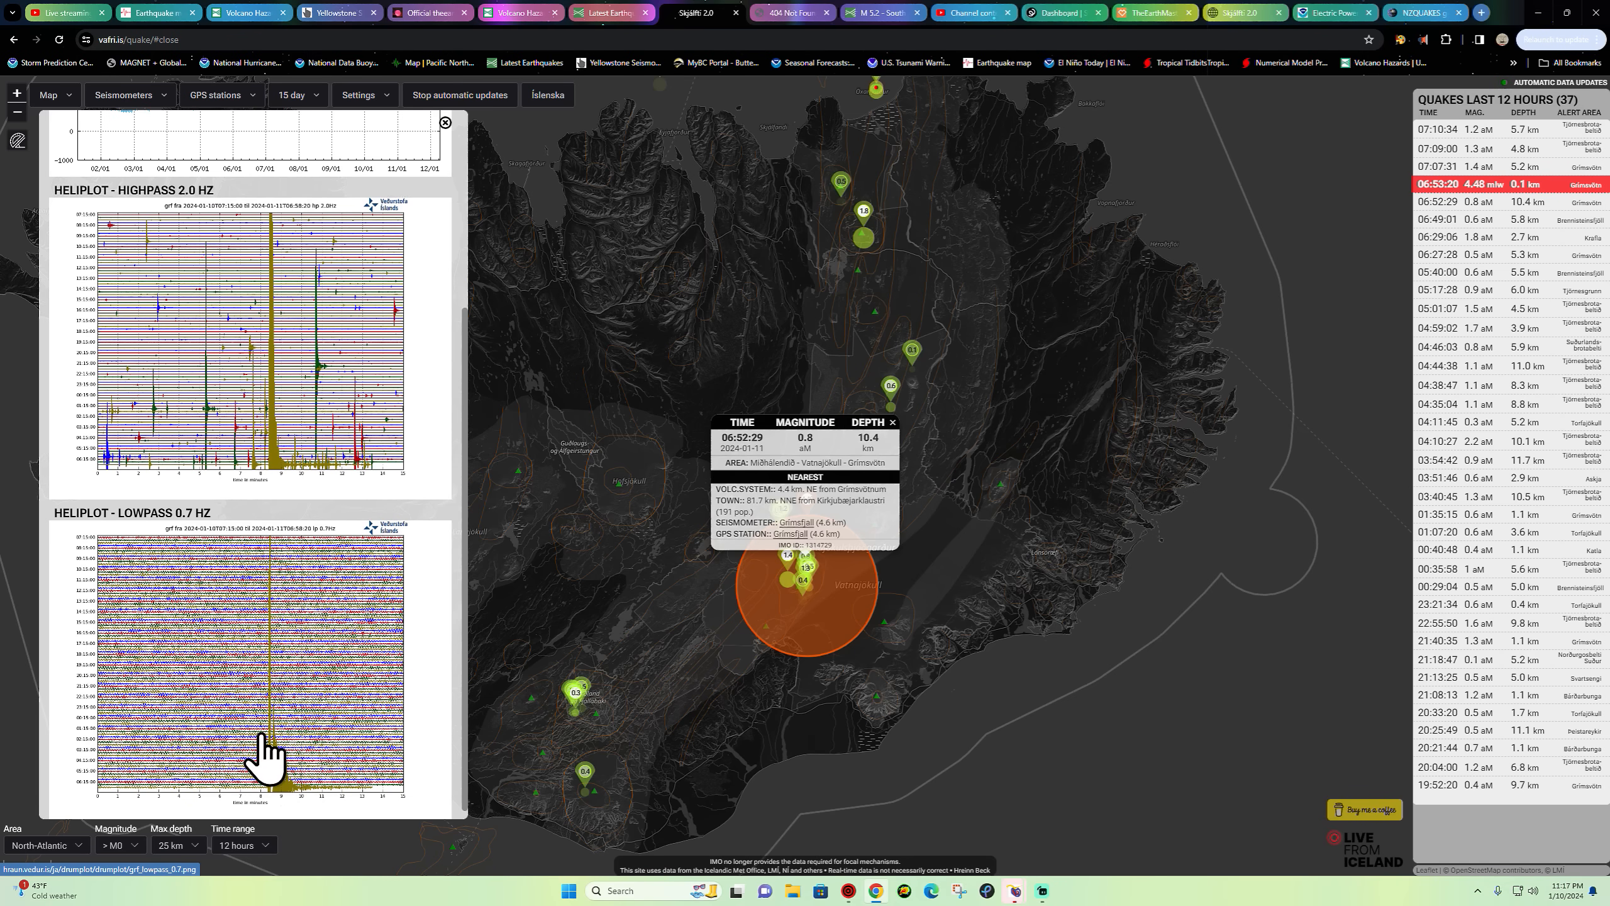
{"action": "mouse_move", "coordinate": [238, 782]}
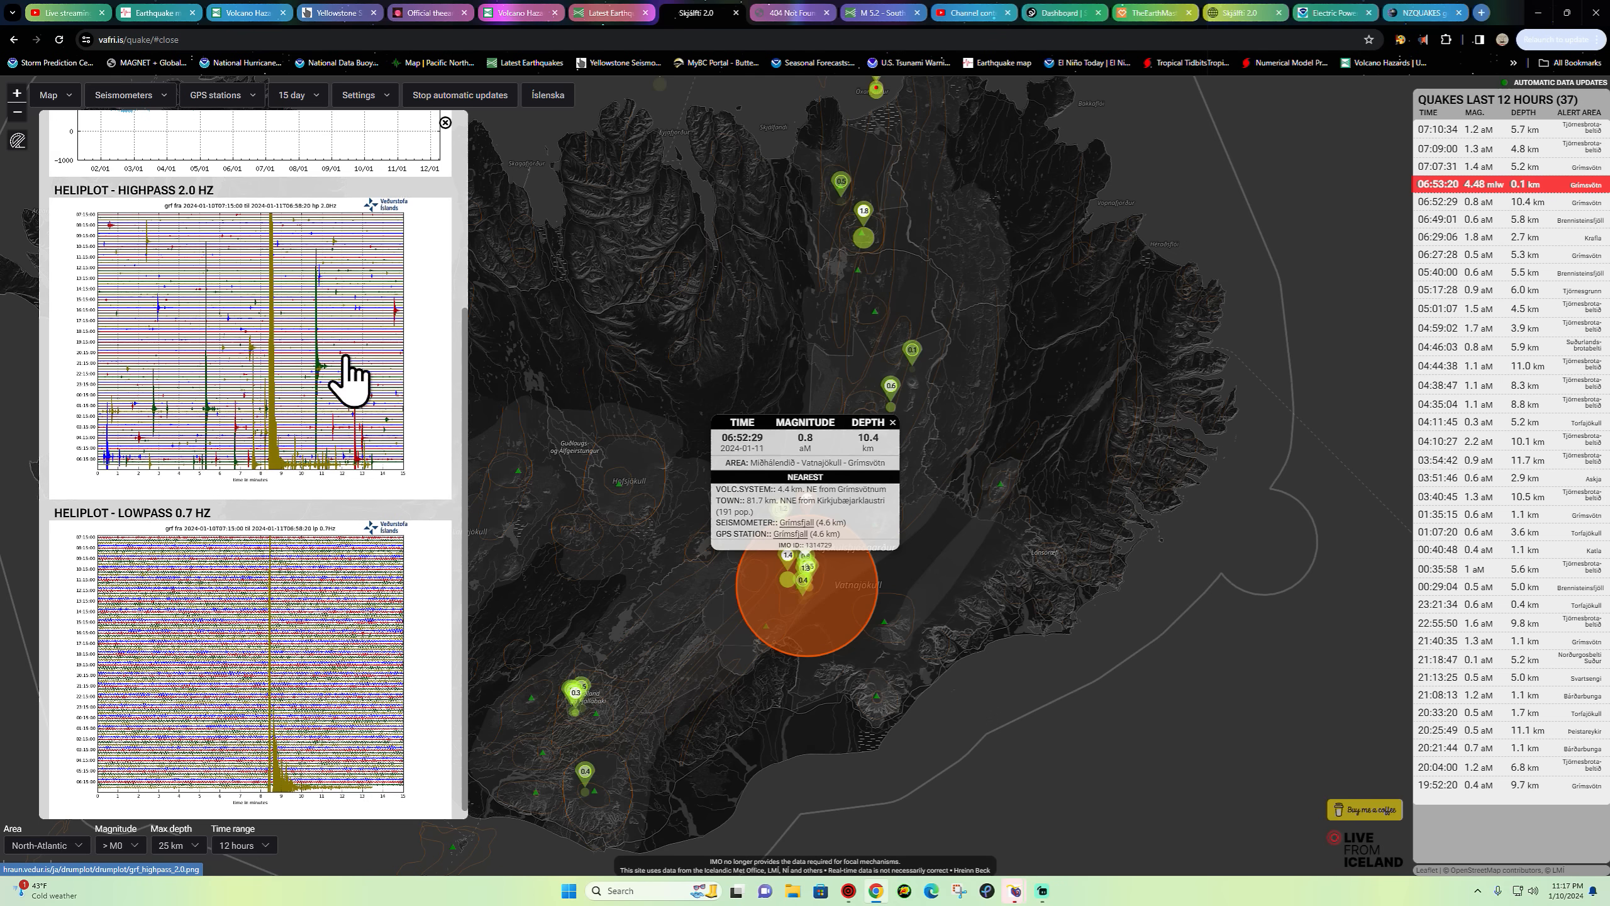
{"action": "mouse_move", "coordinate": [286, 483]}
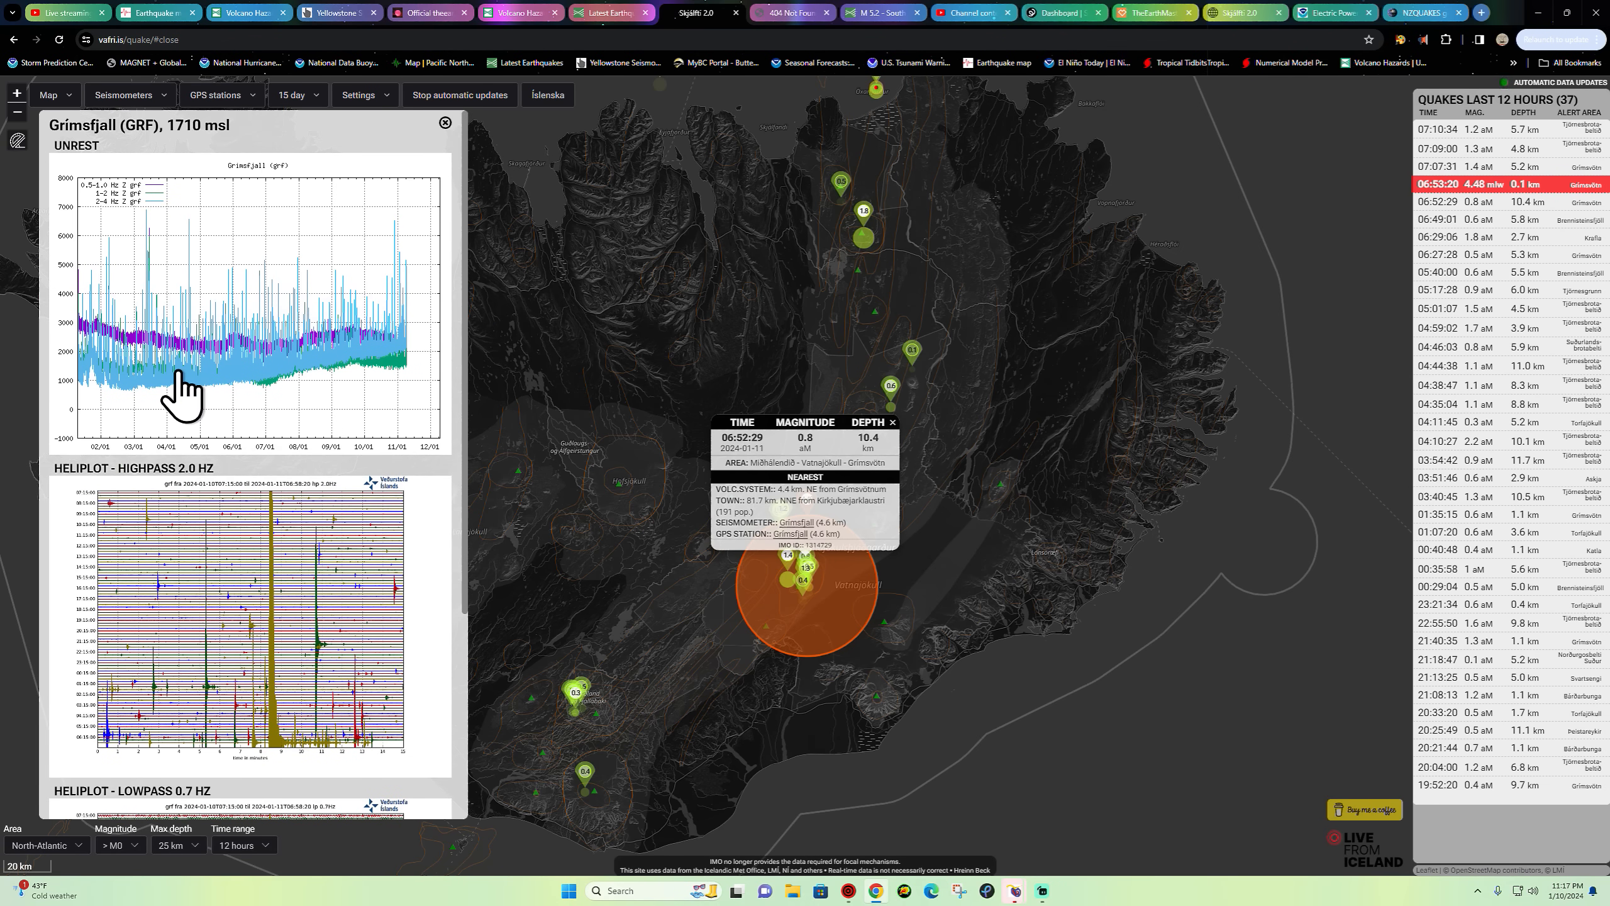
{"action": "mouse_move", "coordinate": [210, 400]}
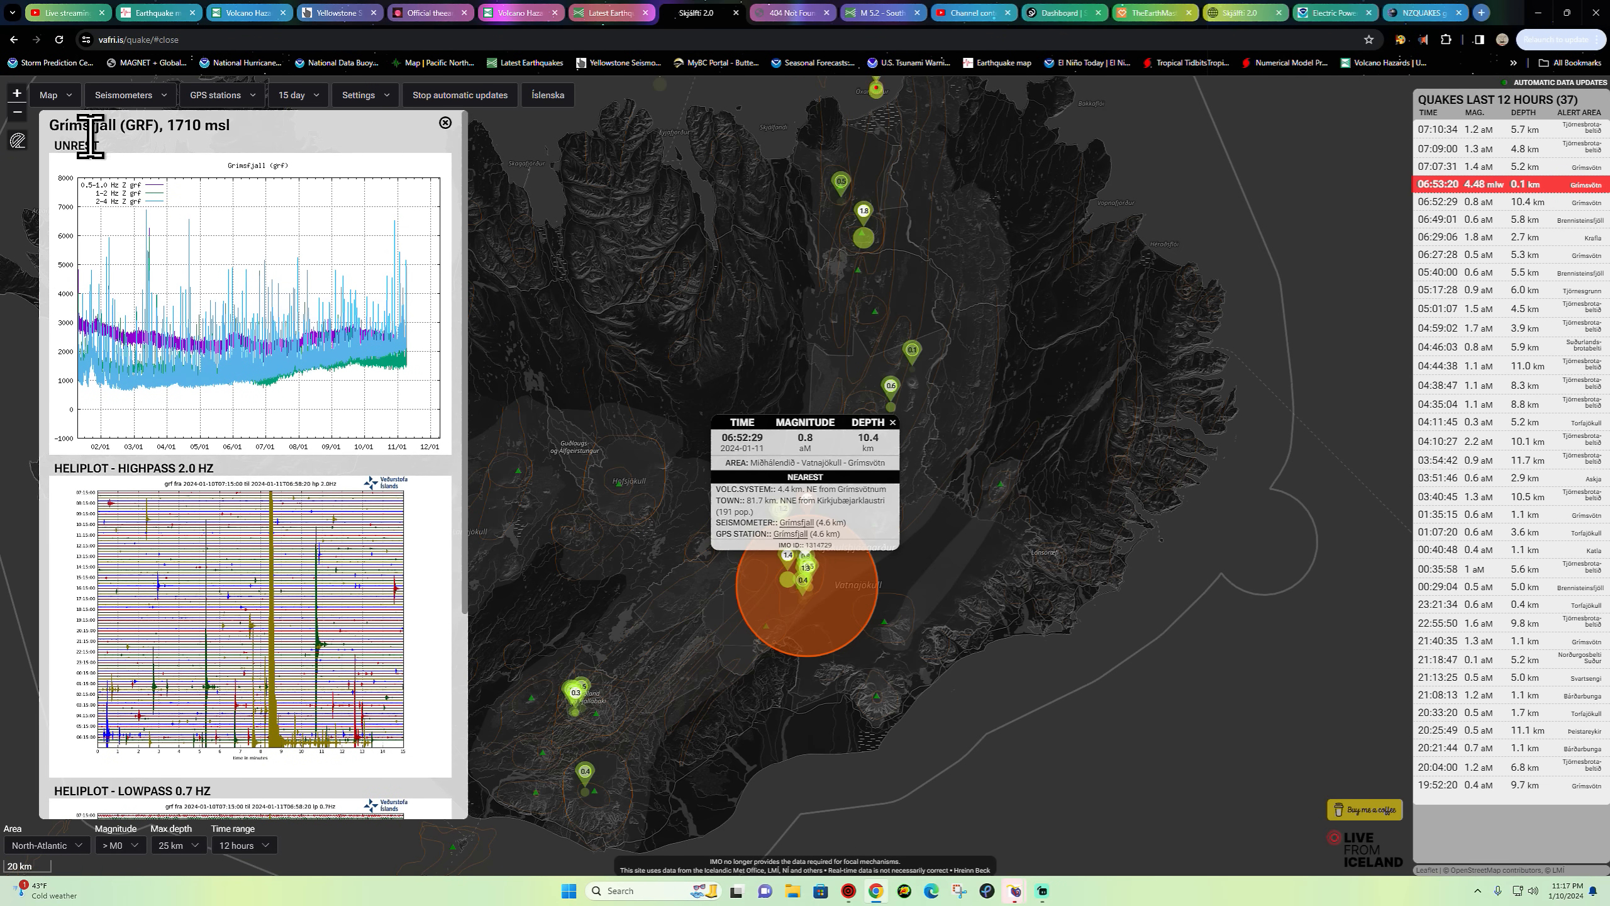
{"action": "mouse_move", "coordinate": [444, 123]}
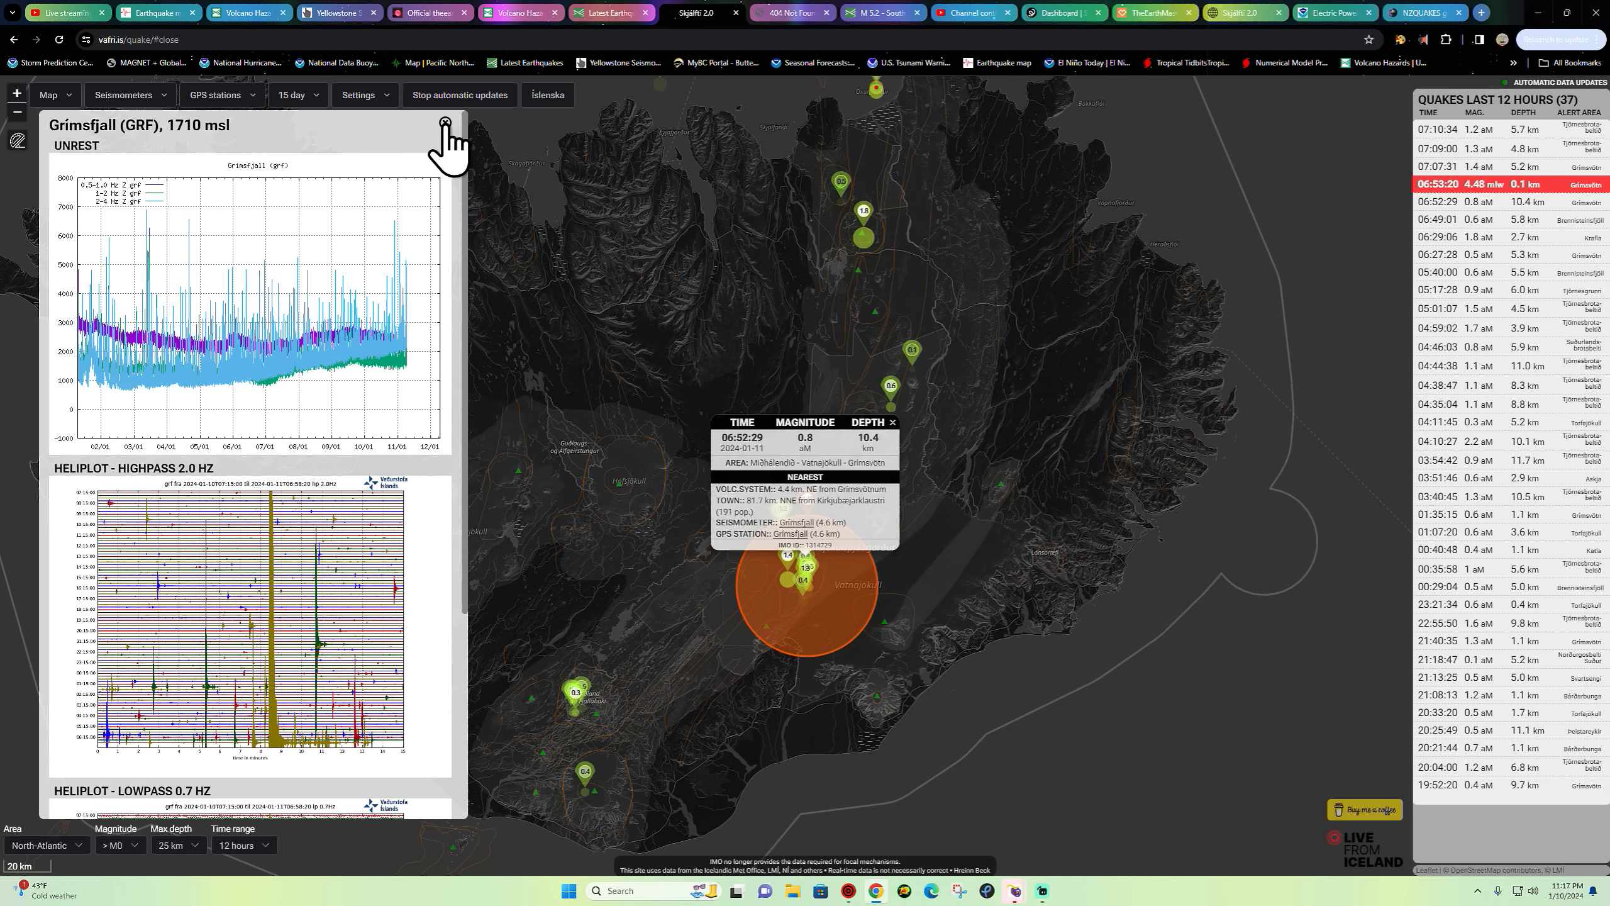
{"action": "left_click", "coordinate": [444, 122]}
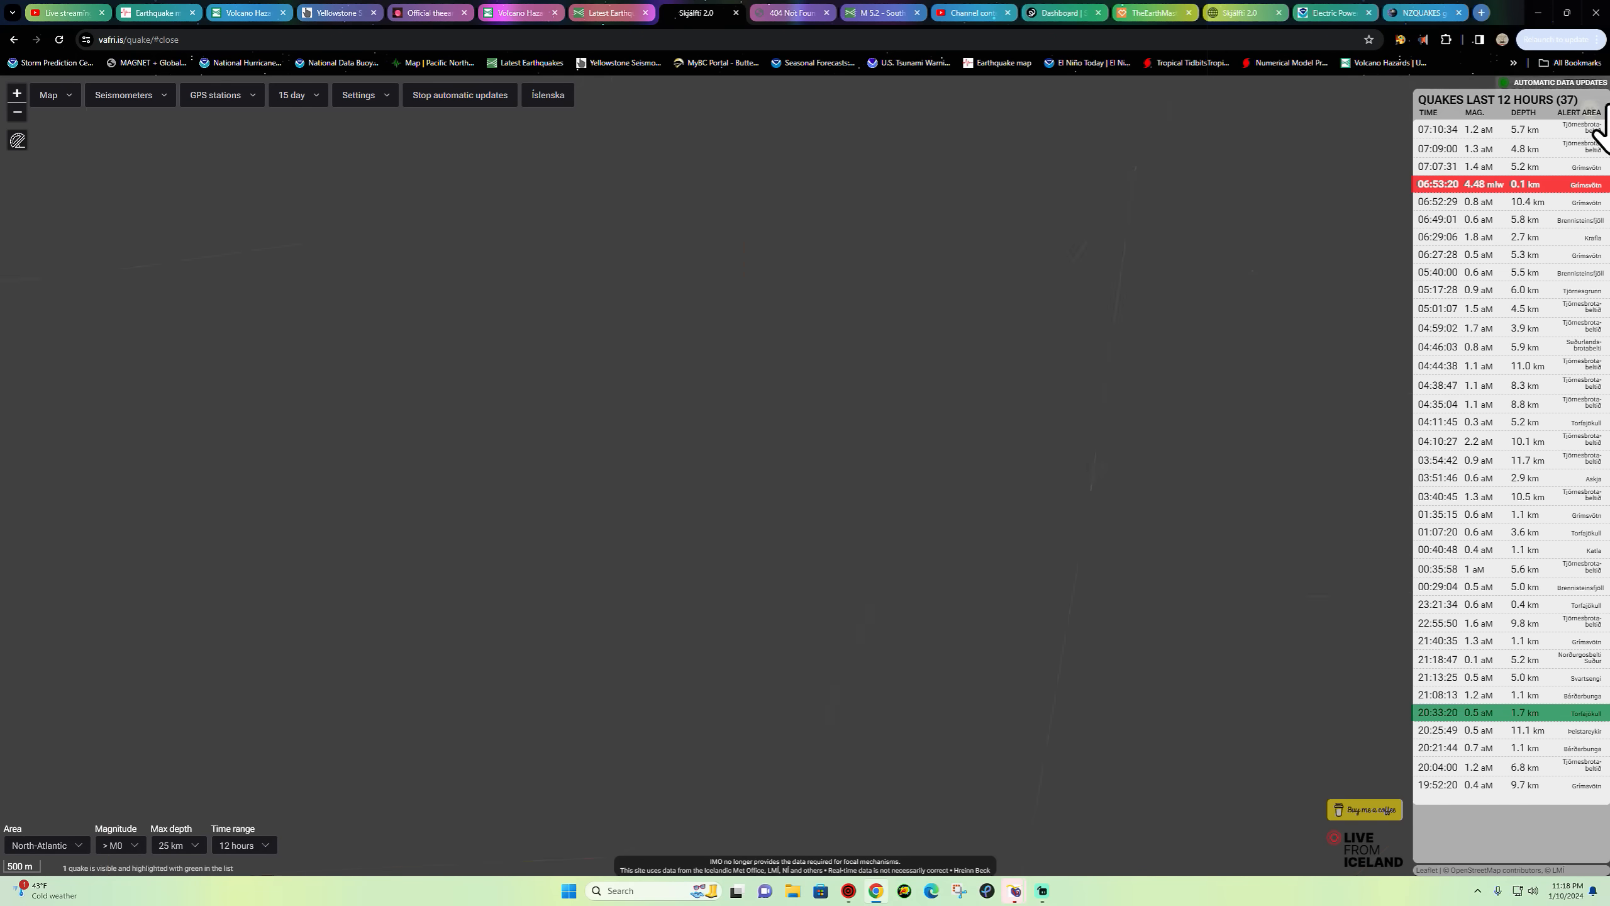
- Open SENG_4hrap.png from hidden bookmarks, scroll its displacement plots, then reopen the bookmark list
{"action": "left_click", "coordinate": [1512, 64]}
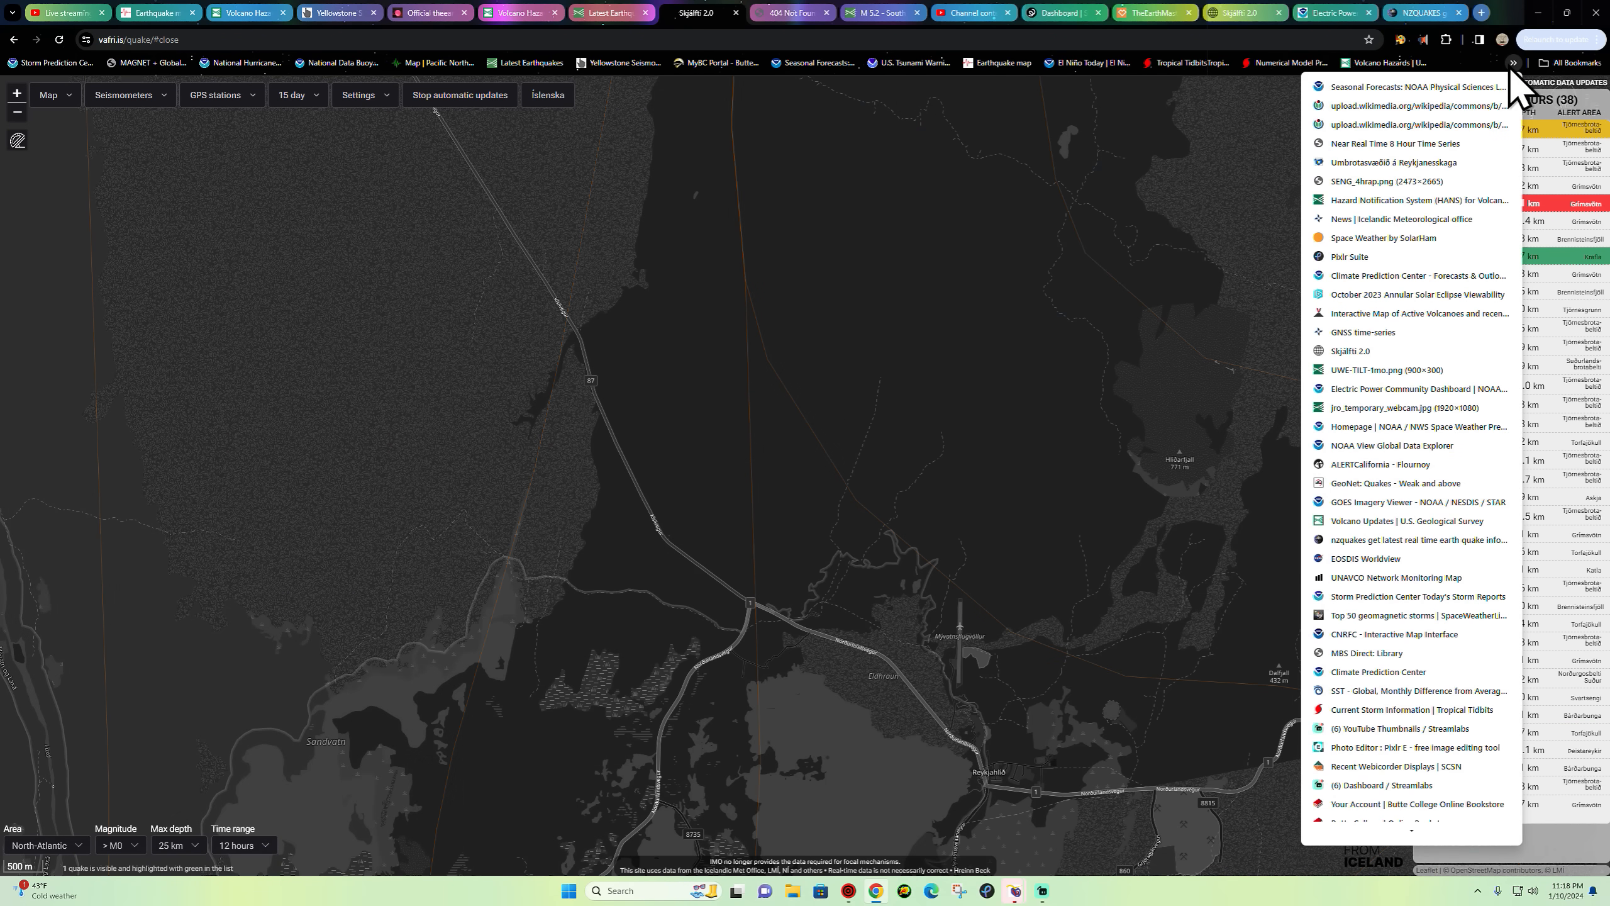
{"action": "left_click", "coordinate": [1383, 181]}
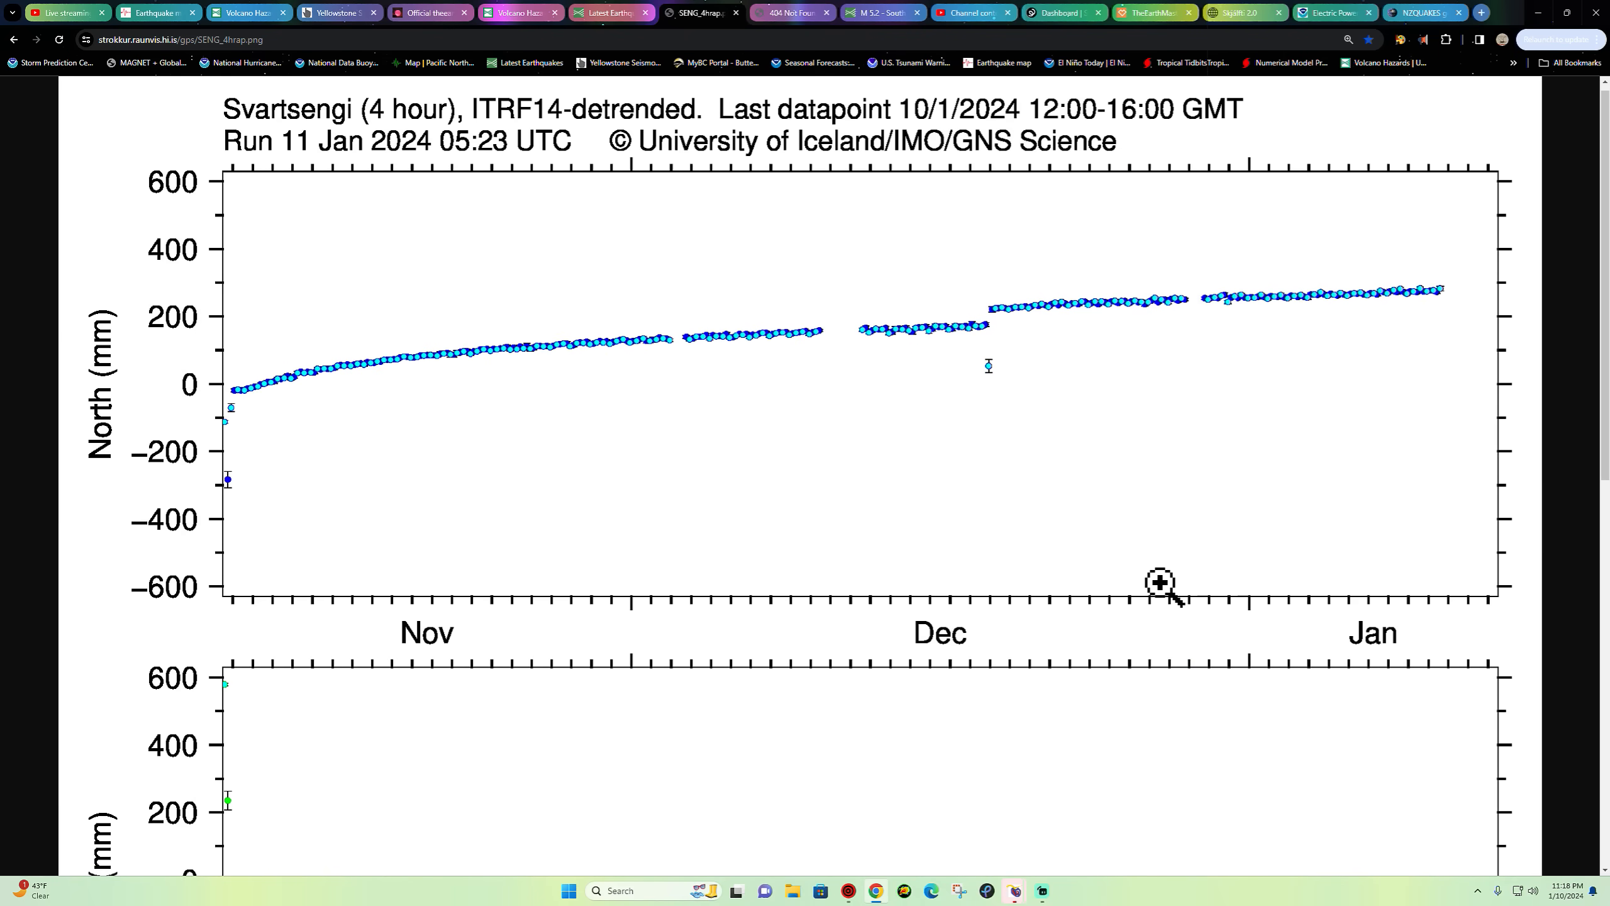
{"action": "scroll", "scroll_direction": "down", "scroll_amount": 3}
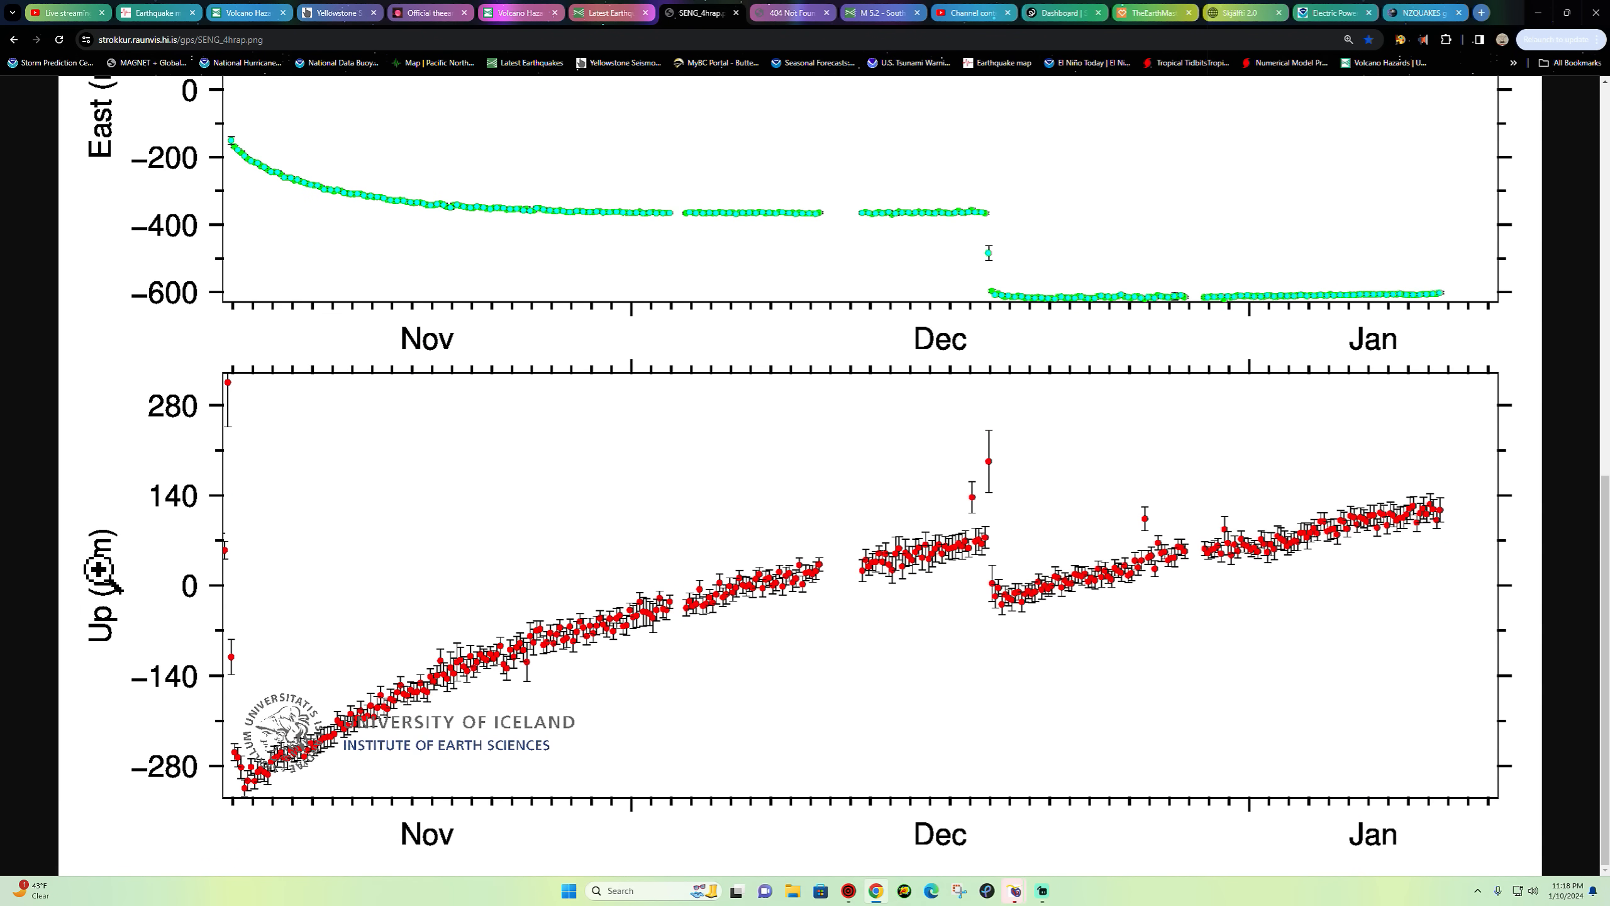
{"action": "mouse_move", "coordinate": [1423, 527]}
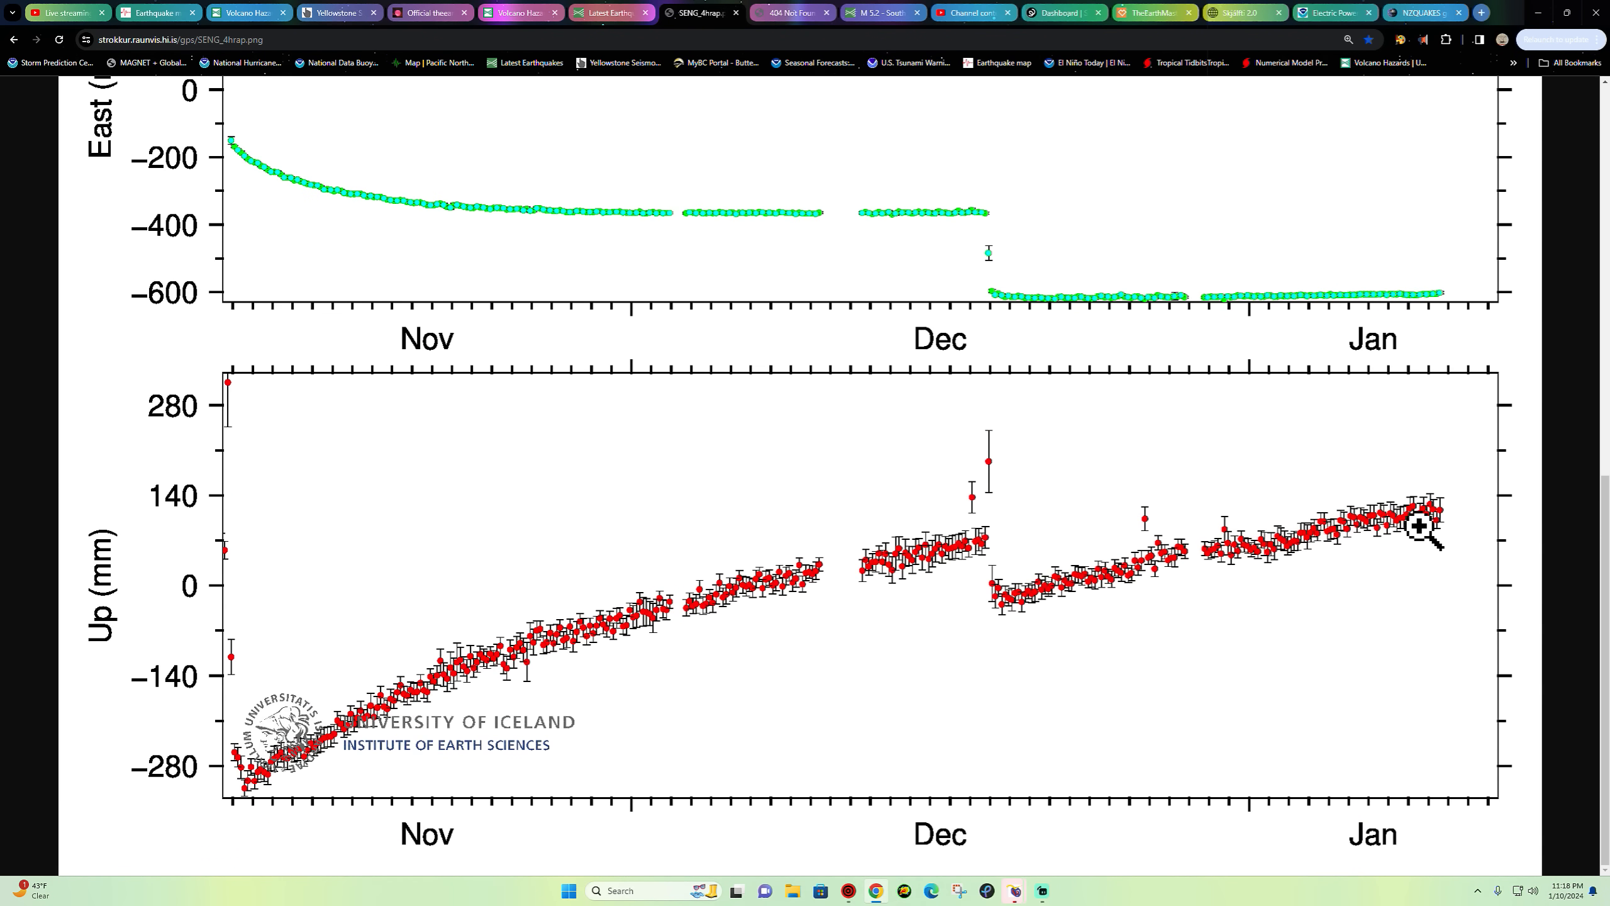
{"action": "mouse_move", "coordinate": [1425, 513]}
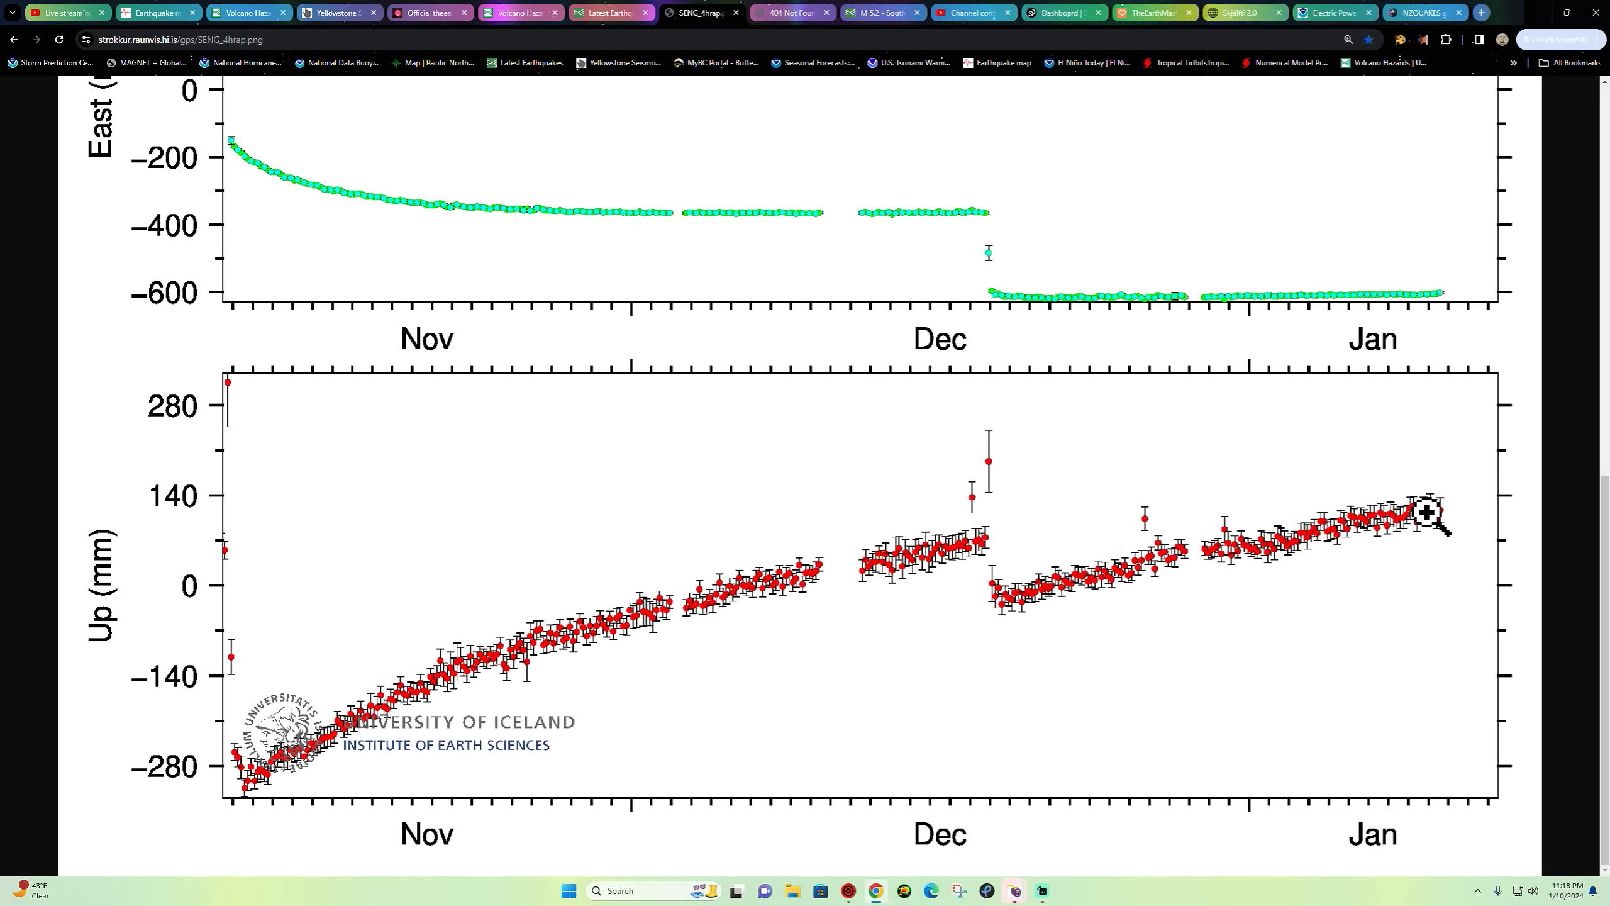
{"action": "mouse_move", "coordinate": [1418, 529]}
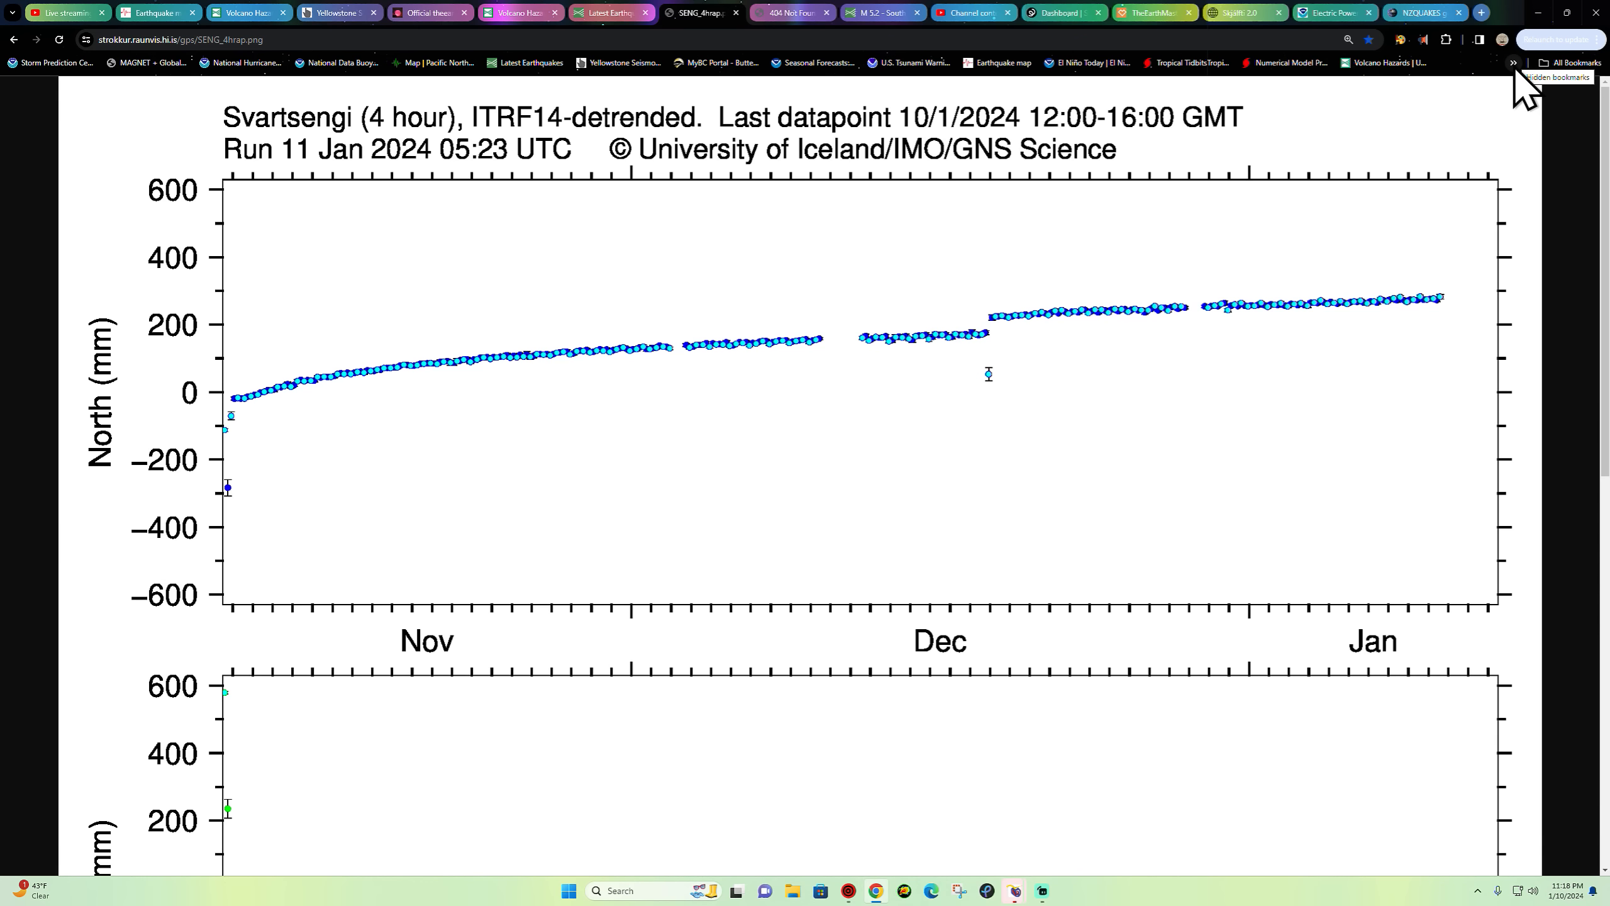
{"action": "left_click", "coordinate": [1513, 63]}
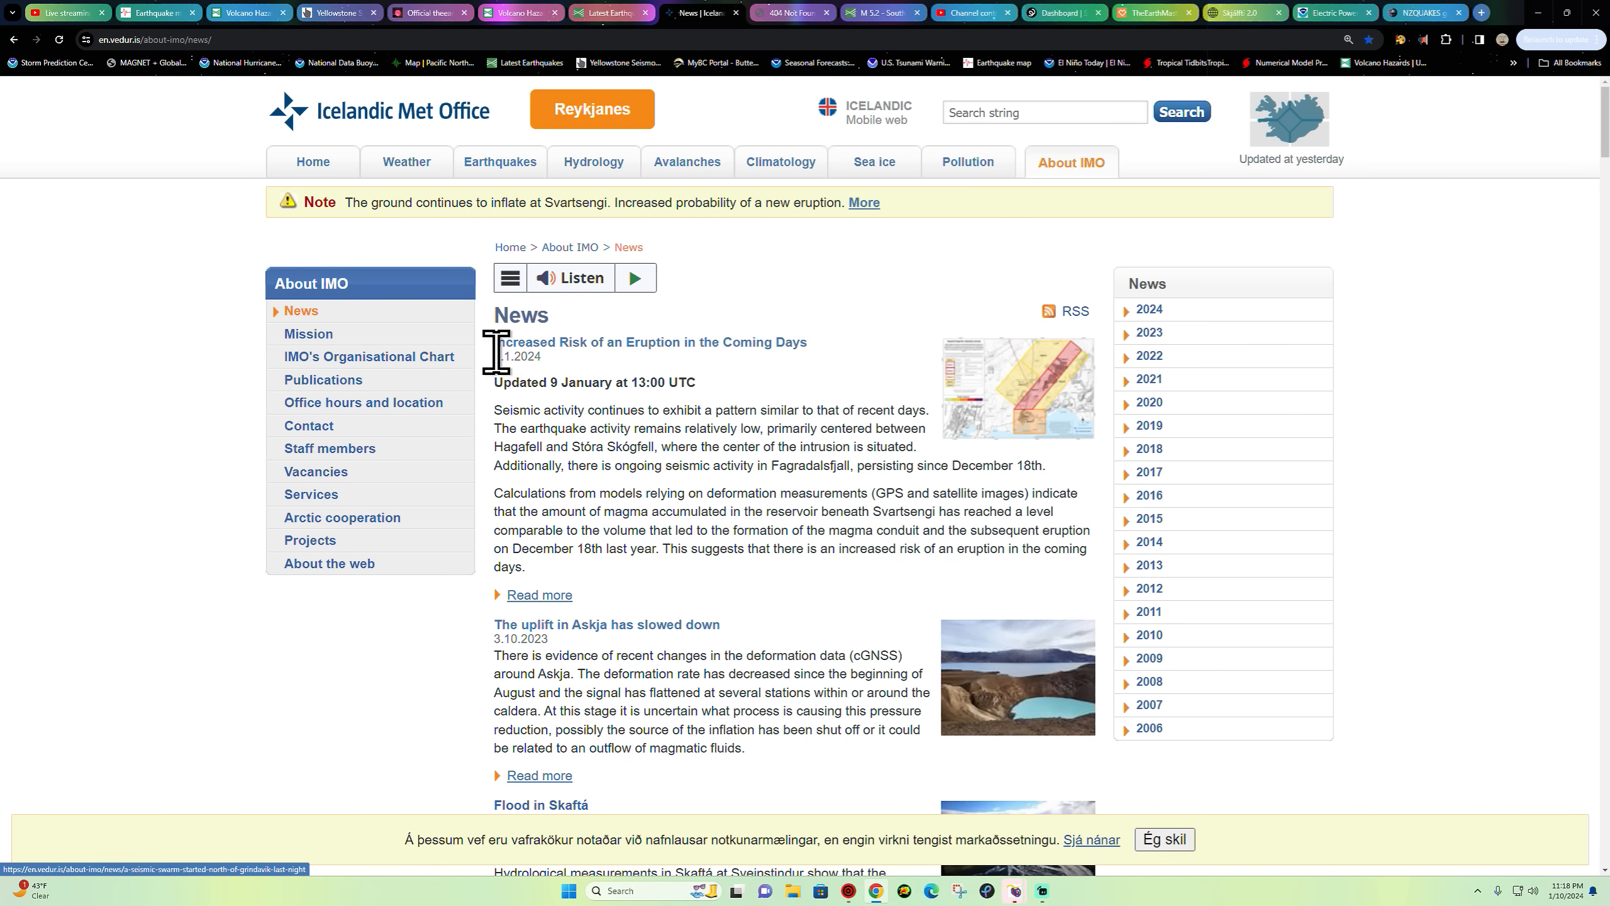
{"action": "mouse_move", "coordinate": [737, 503]}
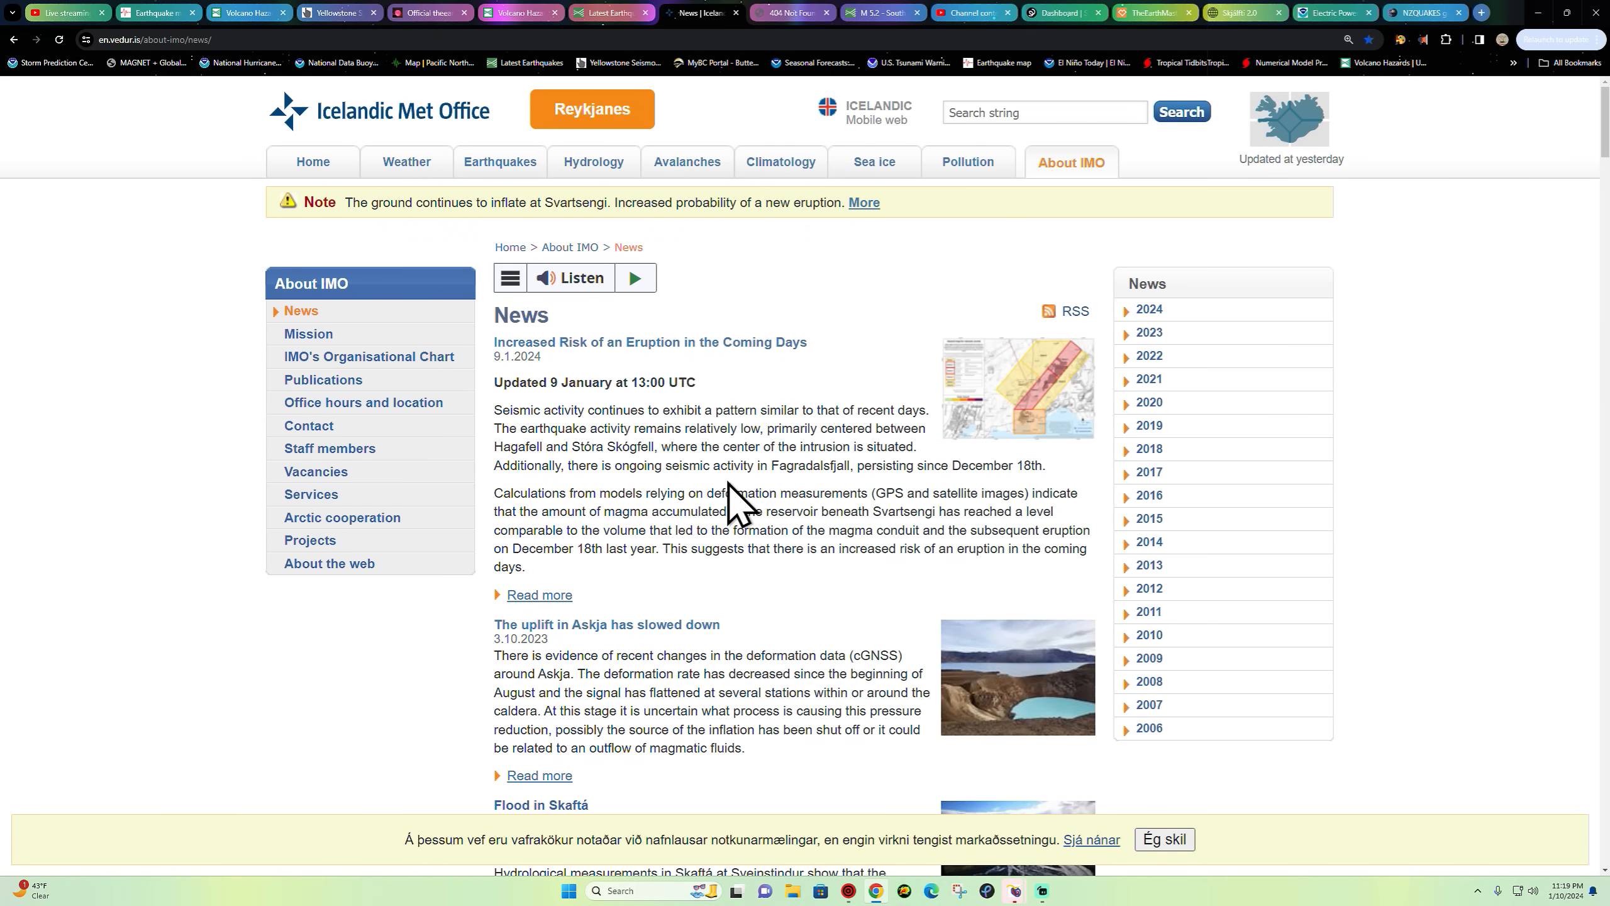
{"action": "mouse_move", "coordinate": [575, 369]}
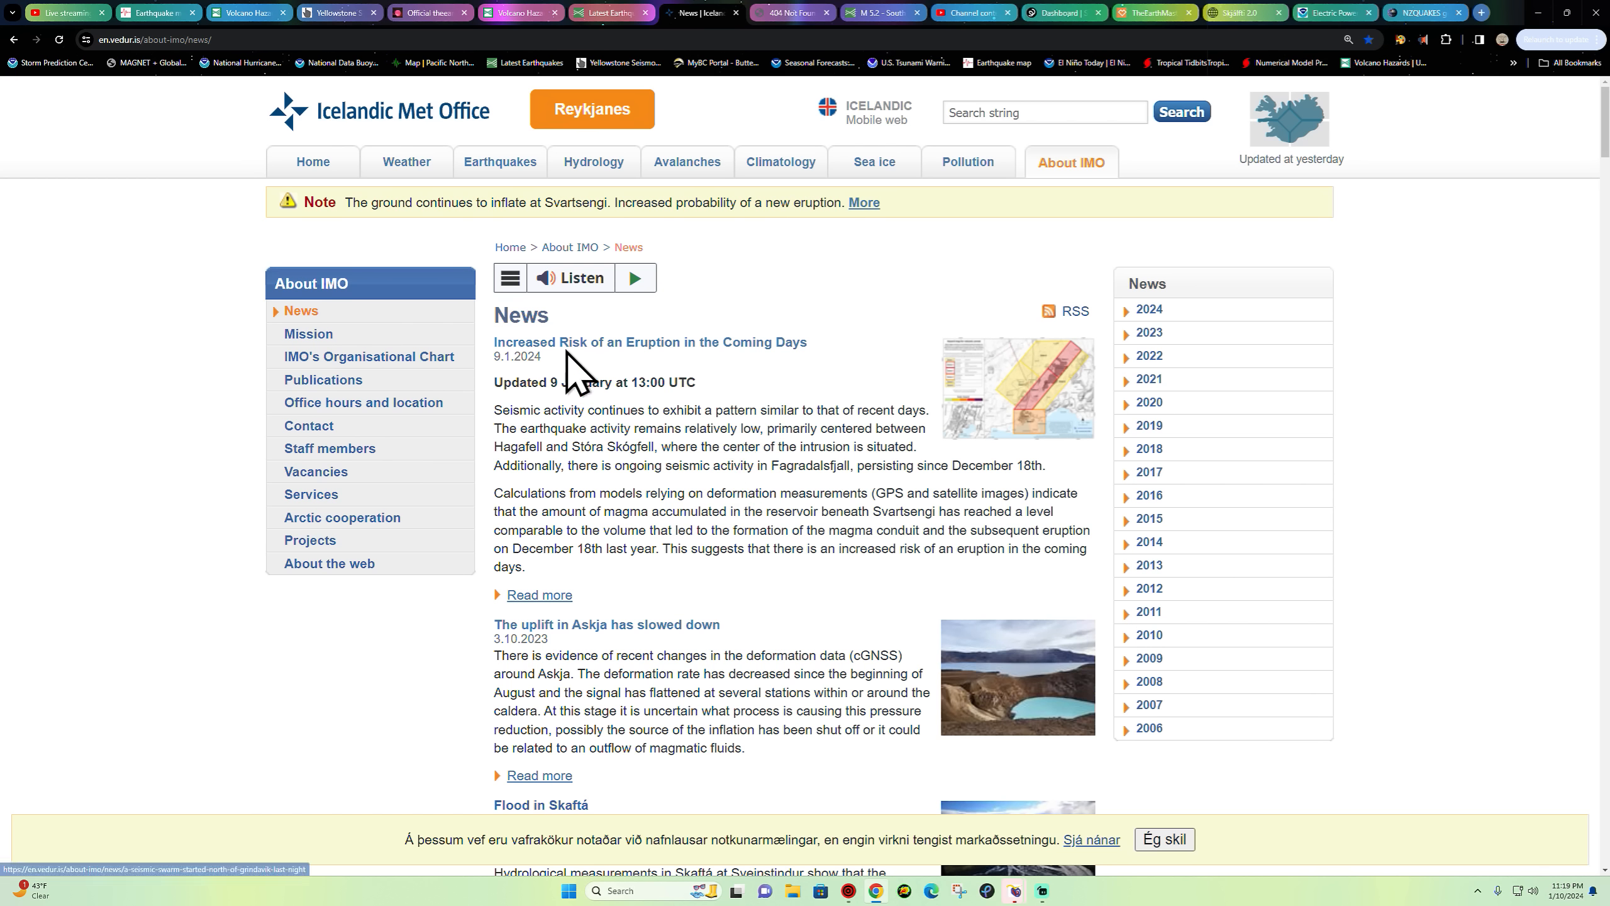
{"action": "mouse_move", "coordinate": [881, 366]}
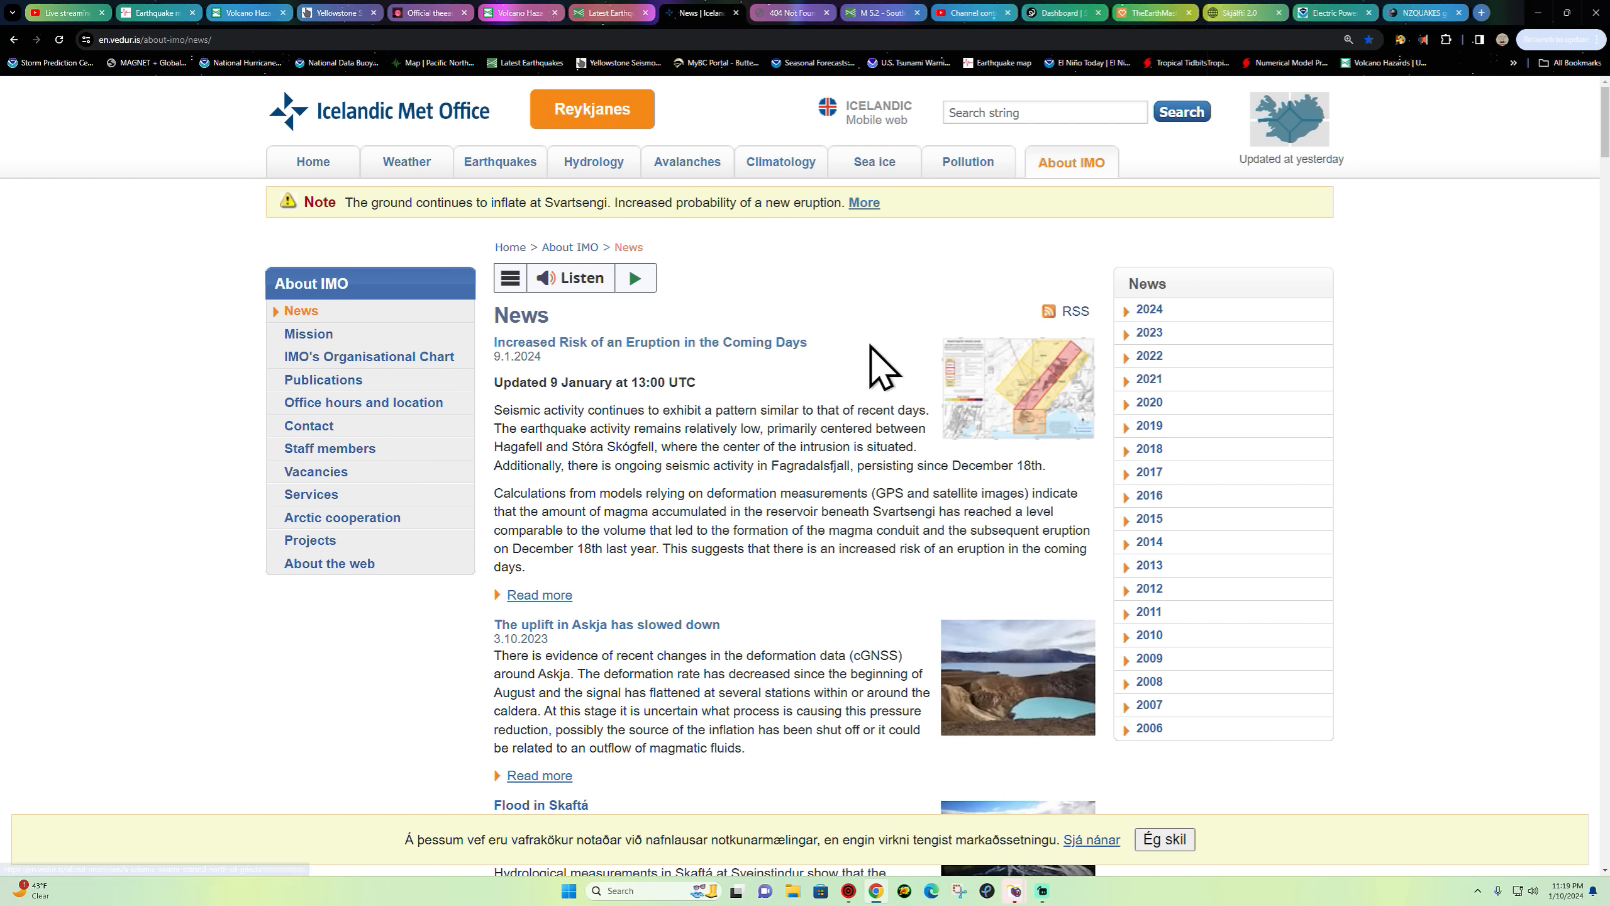
{"action": "mouse_move", "coordinate": [844, 464]}
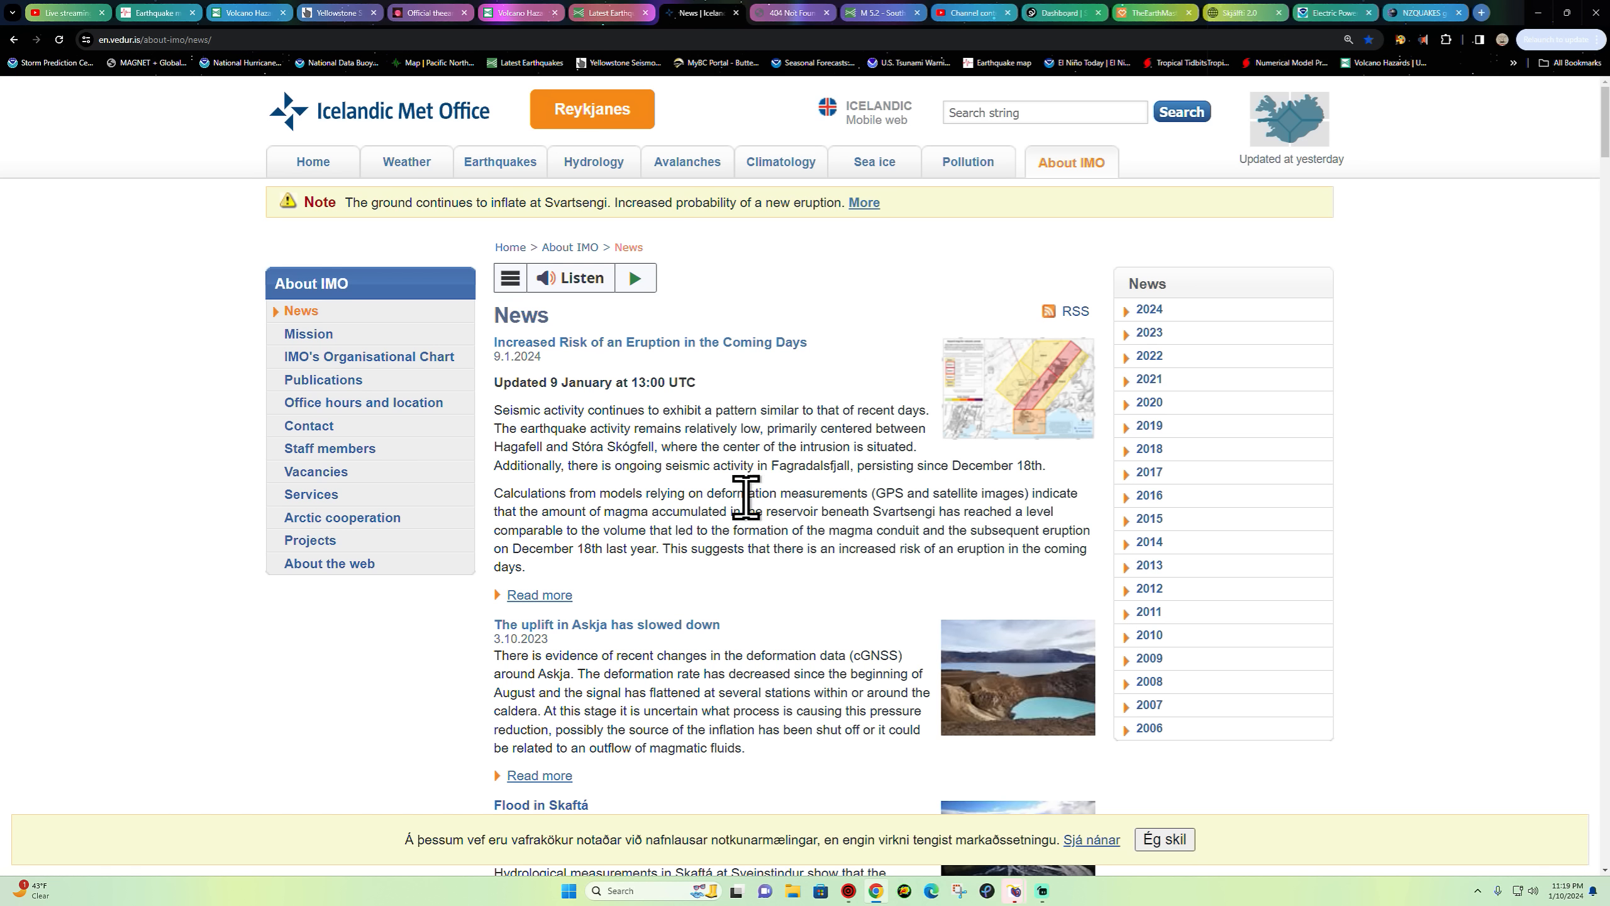
{"action": "mouse_move", "coordinate": [711, 491]}
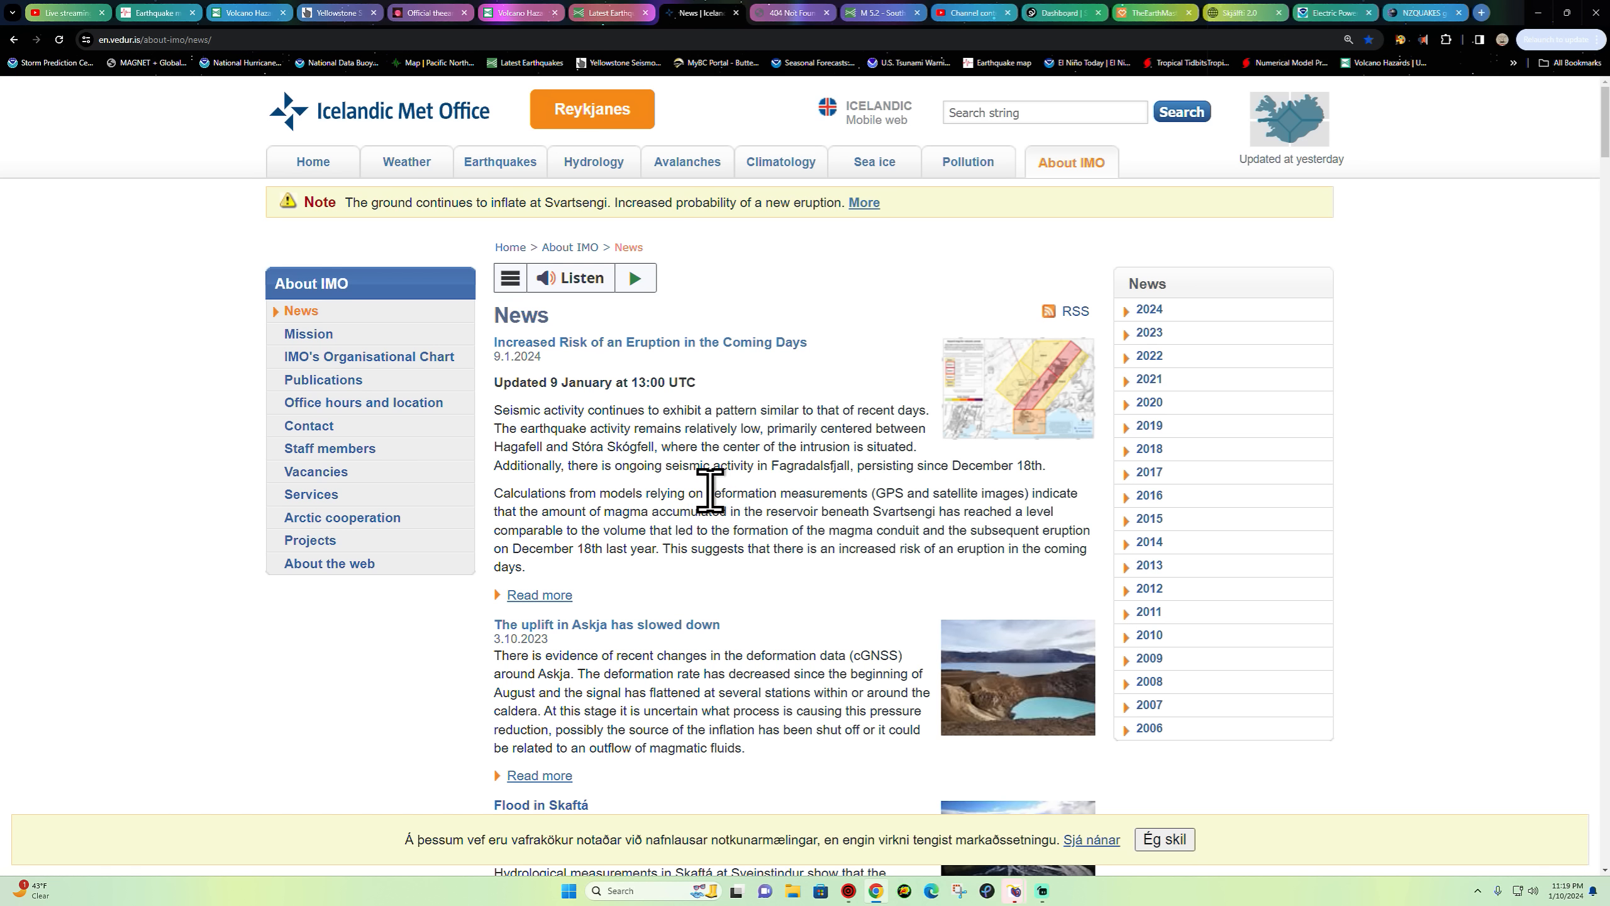
{"action": "mouse_move", "coordinate": [656, 496]}
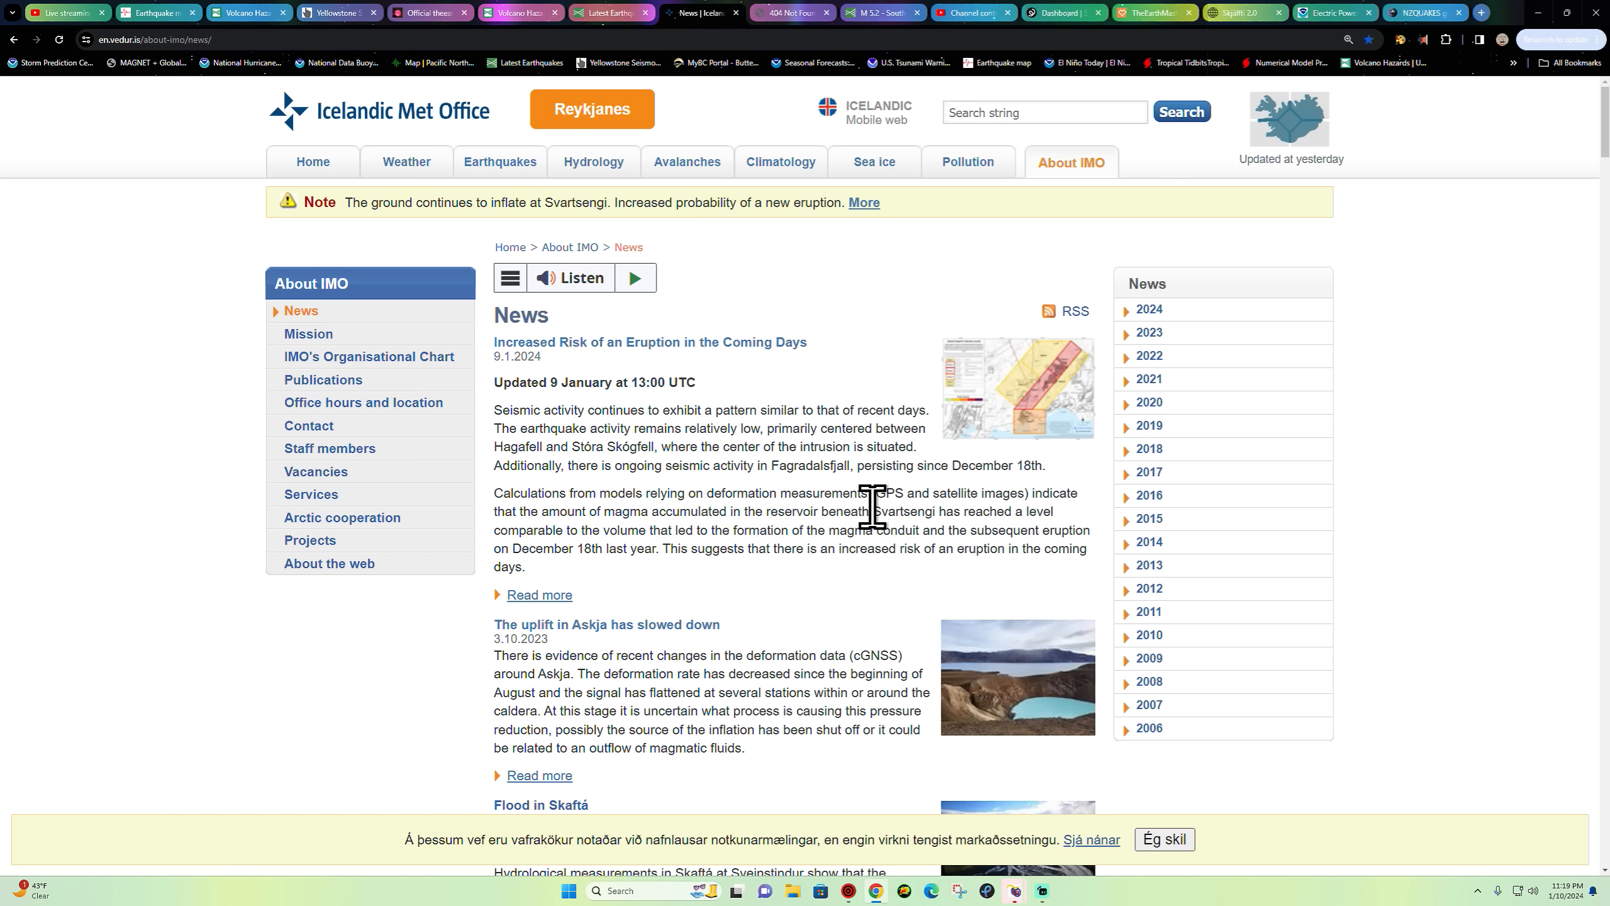
{"action": "mouse_move", "coordinate": [1028, 512]}
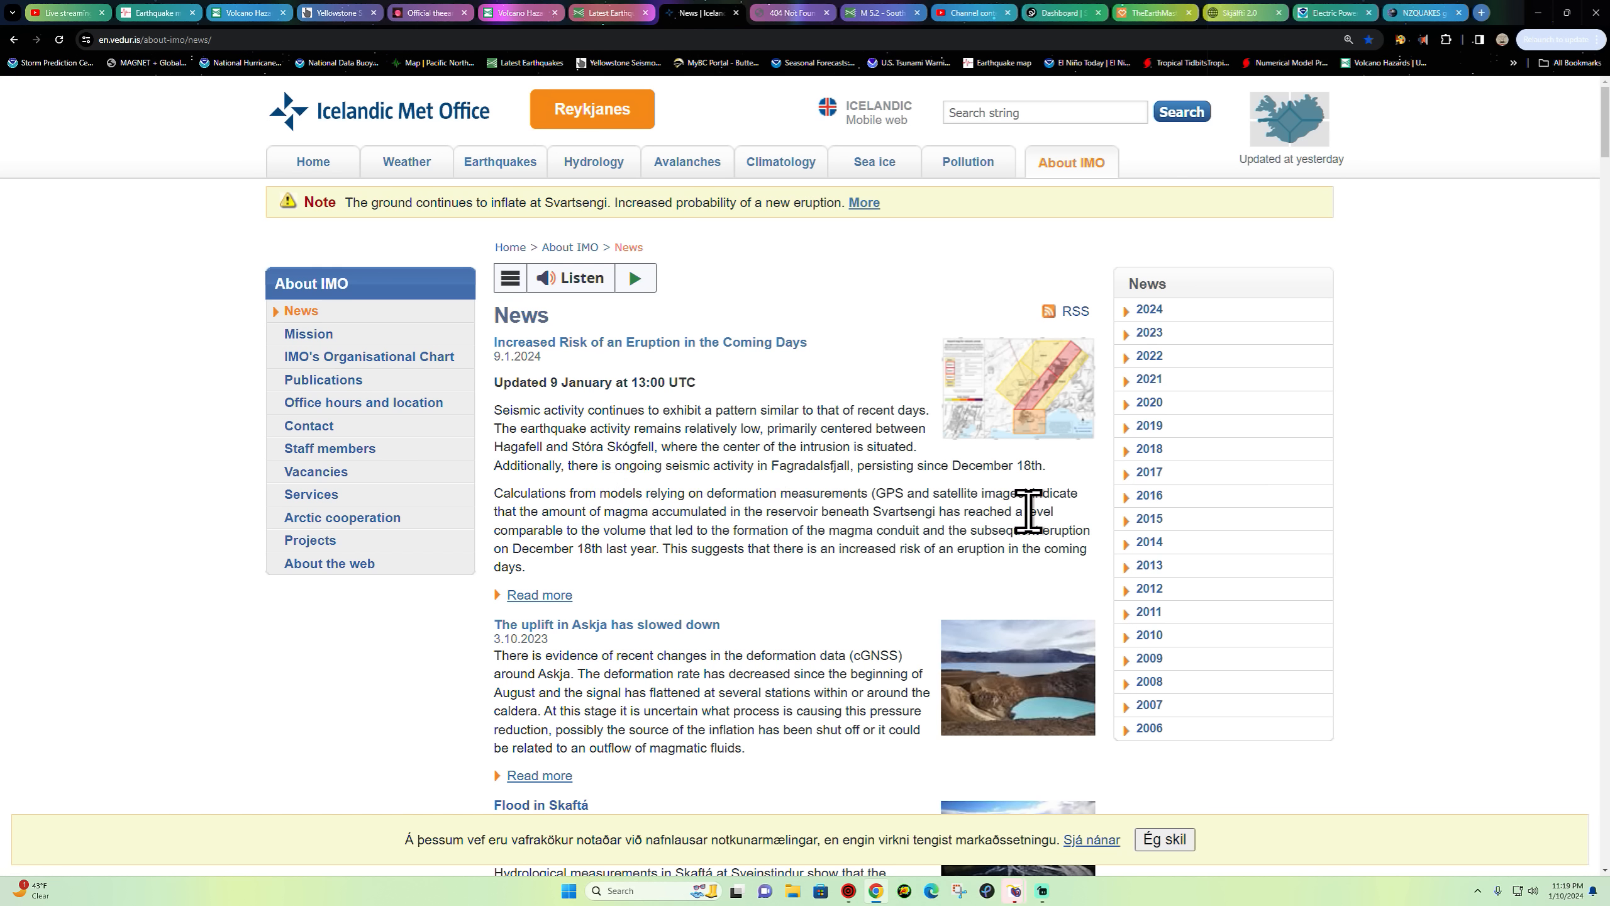
{"action": "mouse_move", "coordinate": [845, 528]}
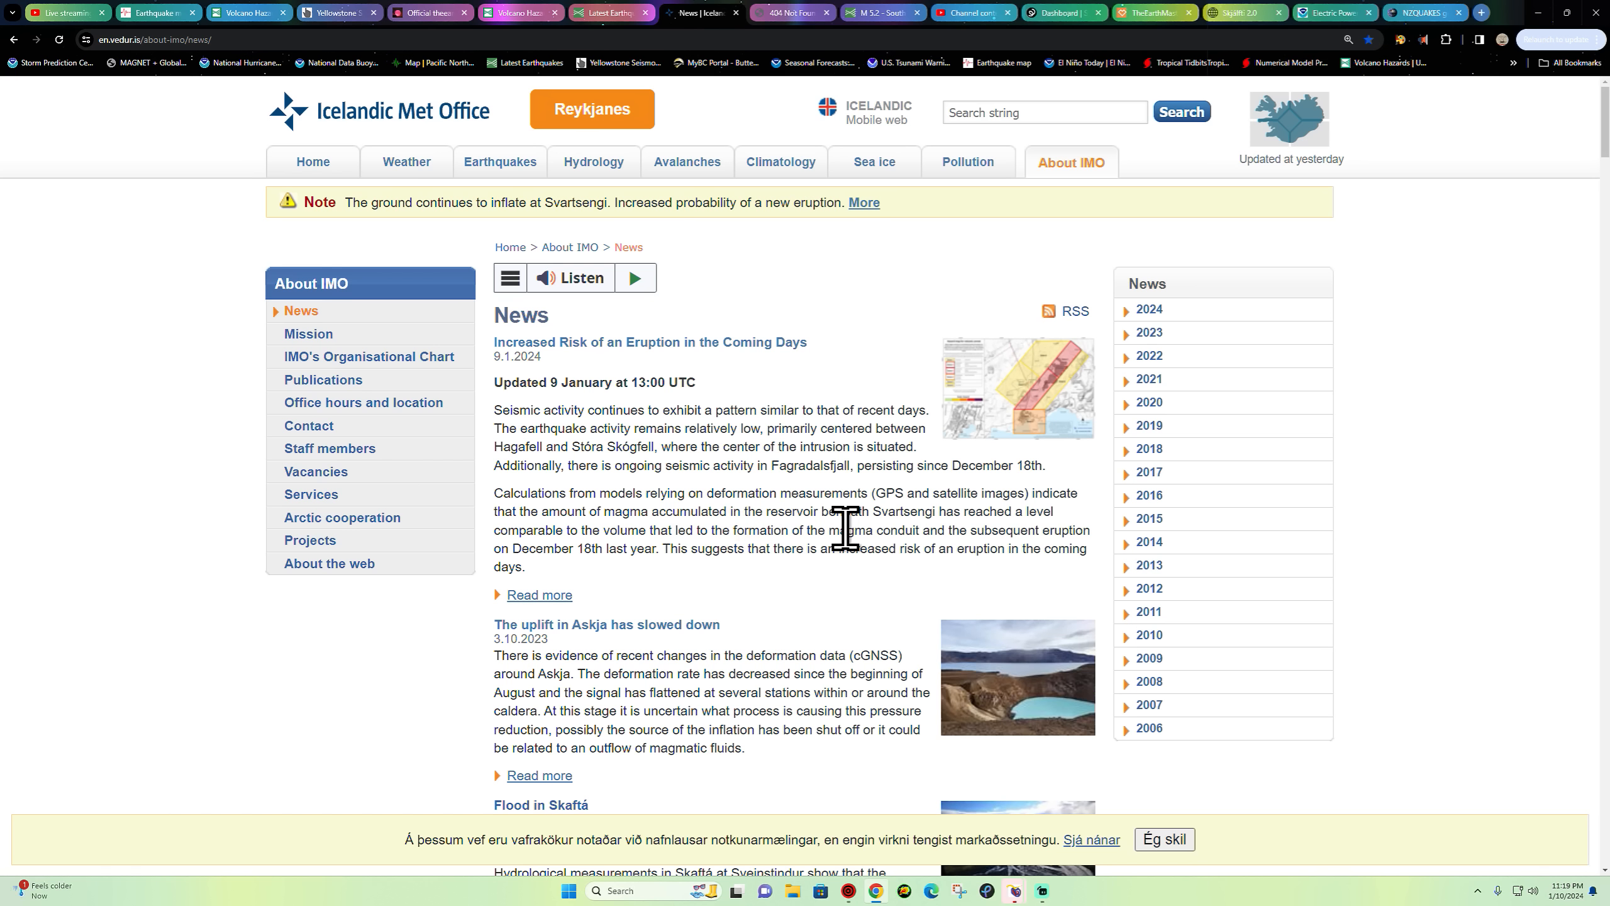
{"action": "mouse_move", "coordinate": [992, 530]}
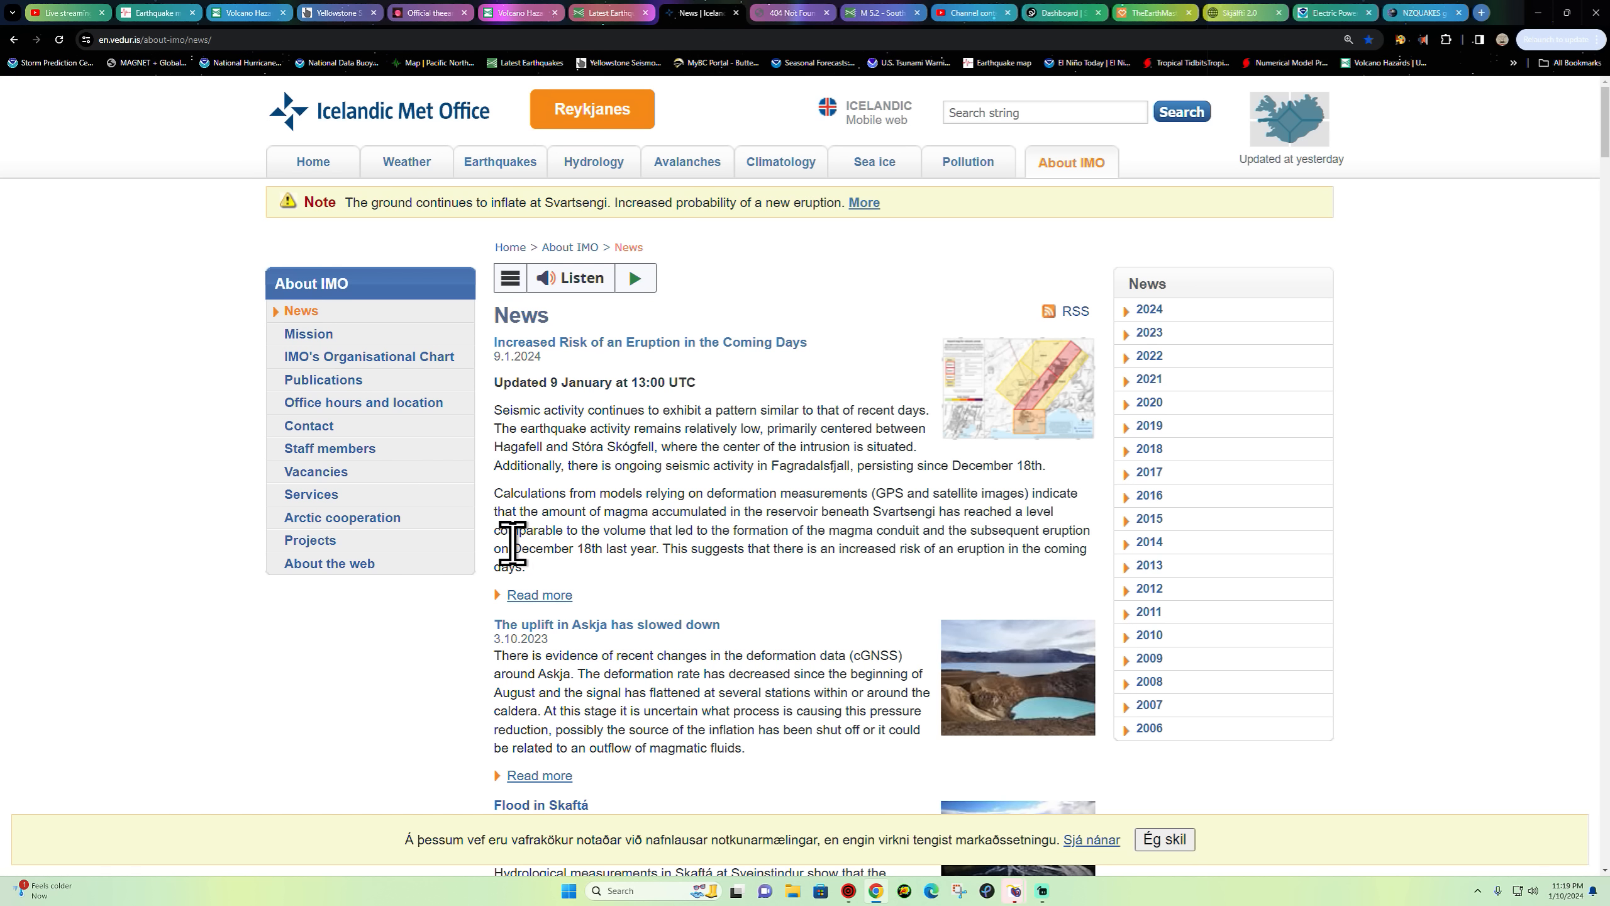
- Select the phrase "December 18th last year" in the IMO eruption-risk article
{"action": "double_click", "coordinate": [585, 548]}
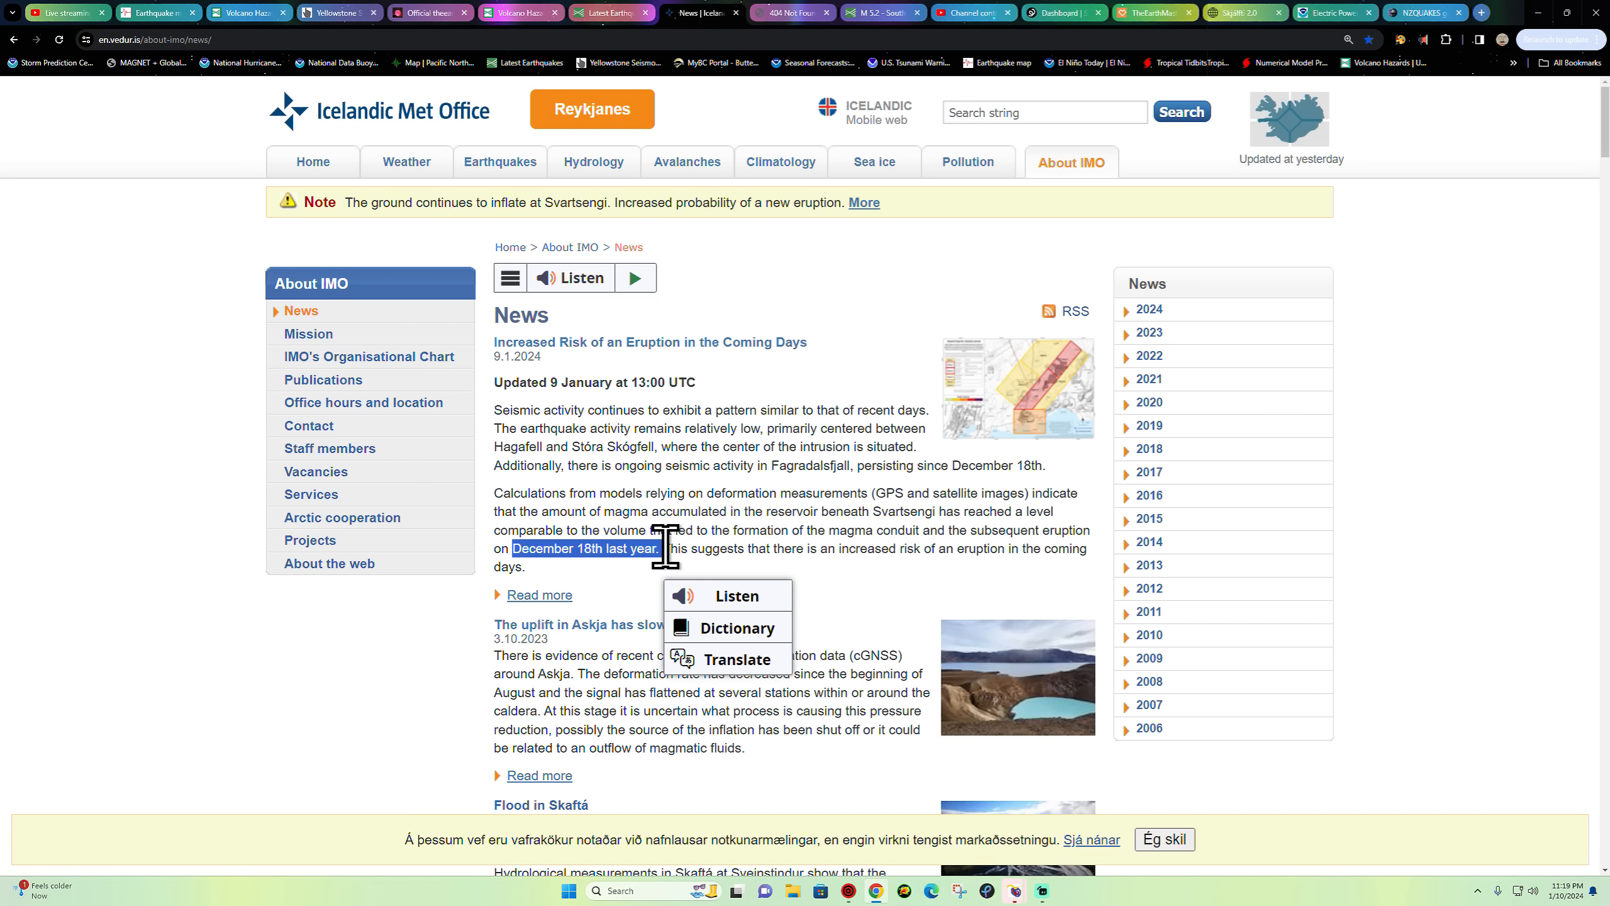
{"action": "mouse_move", "coordinate": [975, 551]}
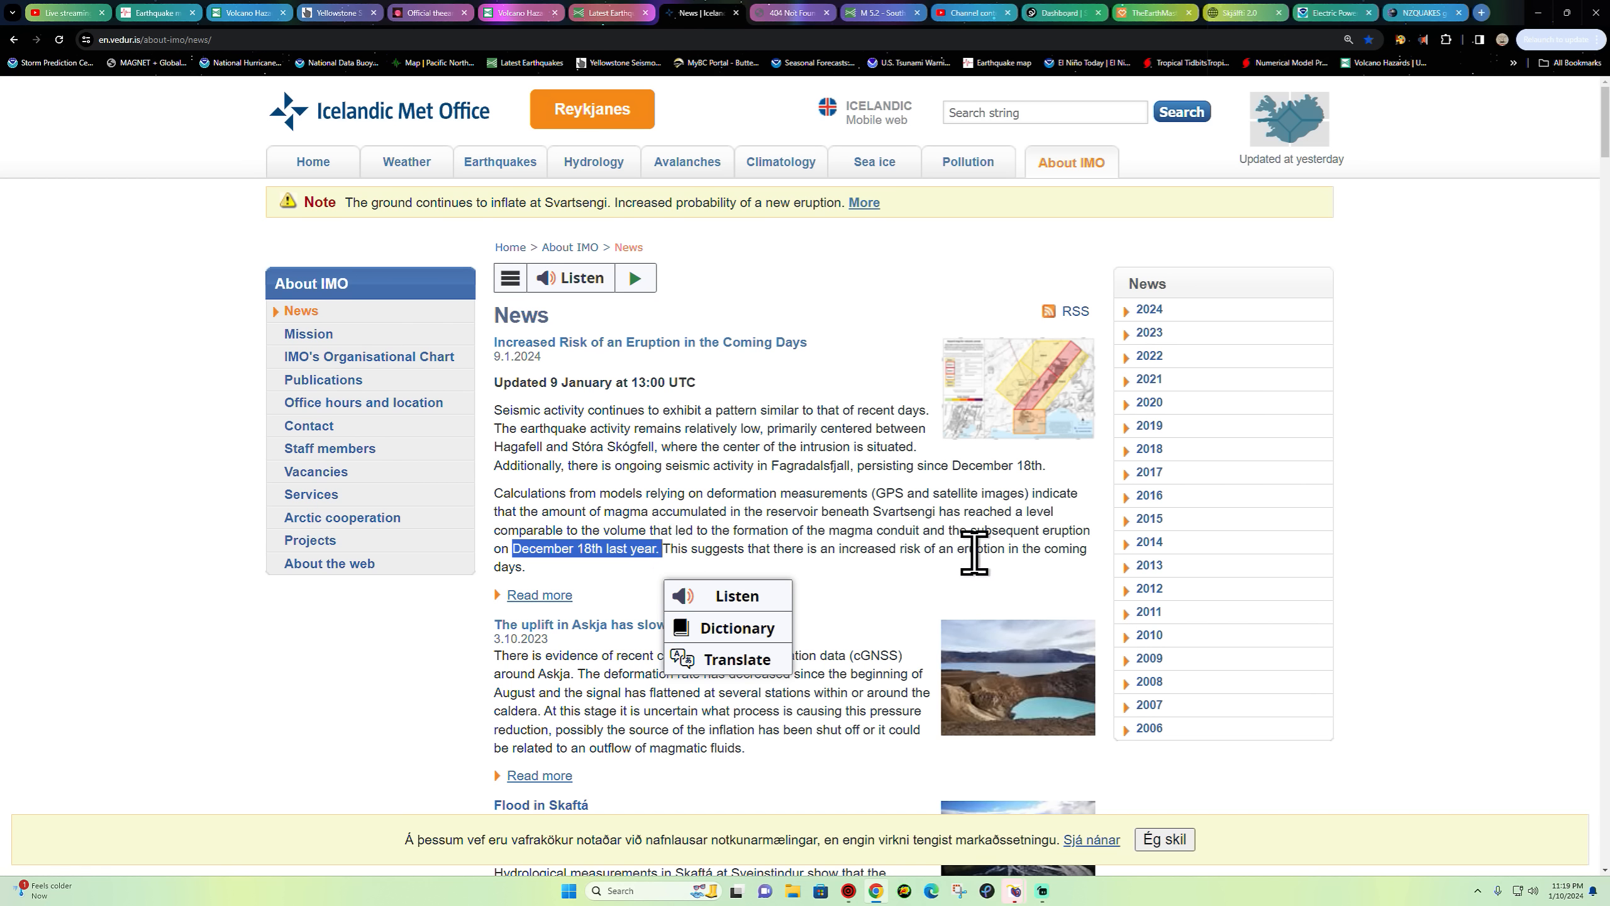
{"action": "mouse_move", "coordinate": [842, 388]}
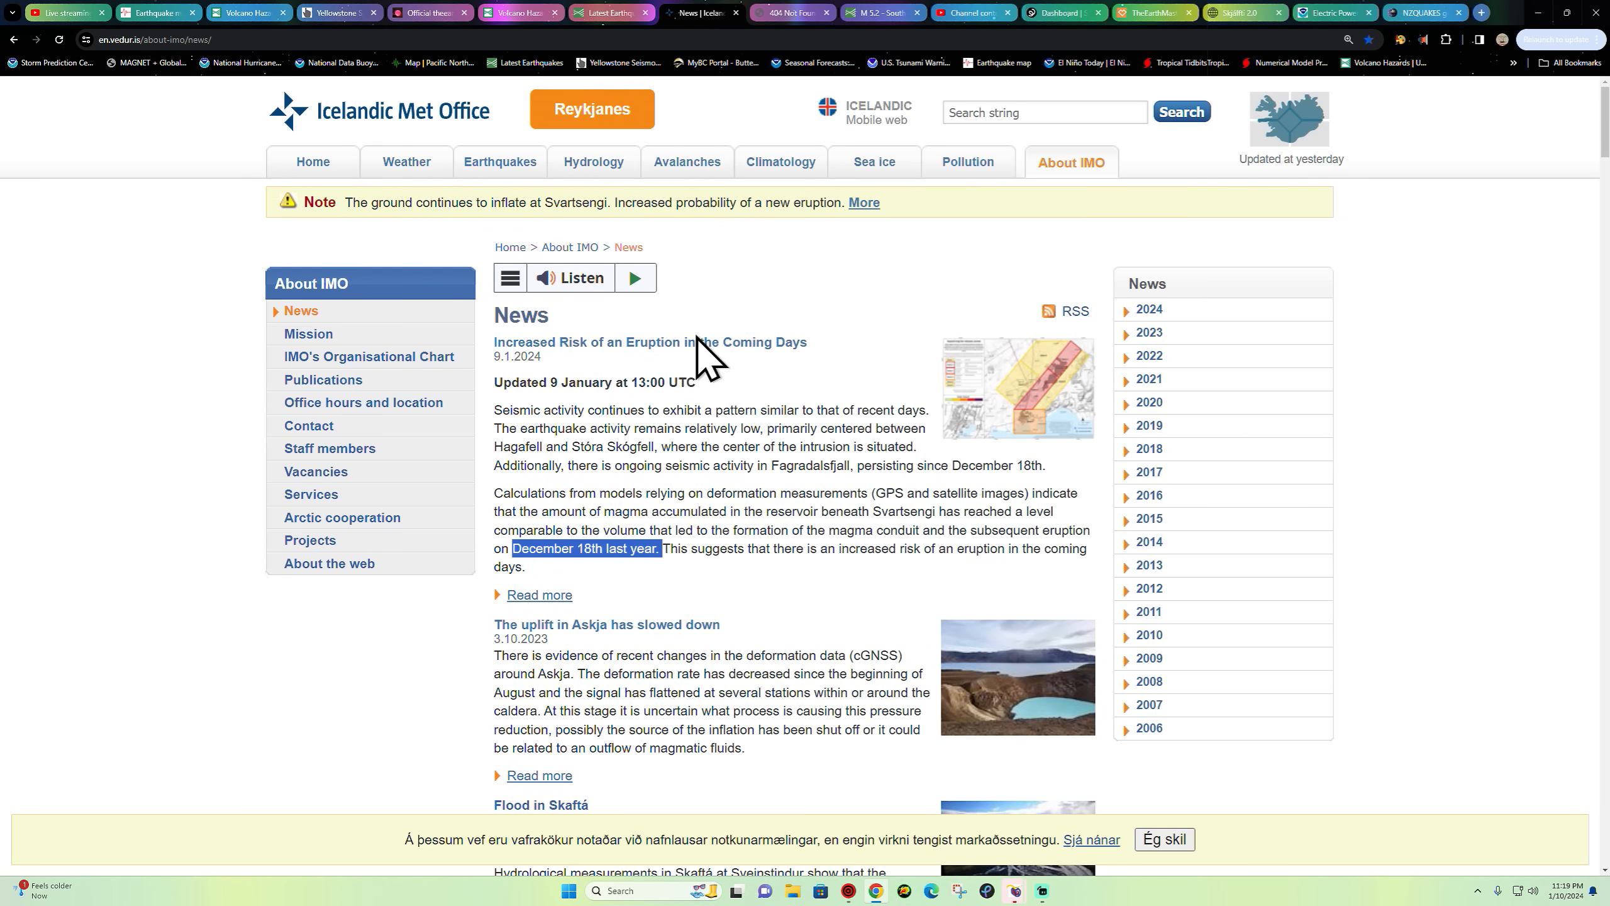
{"action": "mouse_move", "coordinate": [612, 13]}
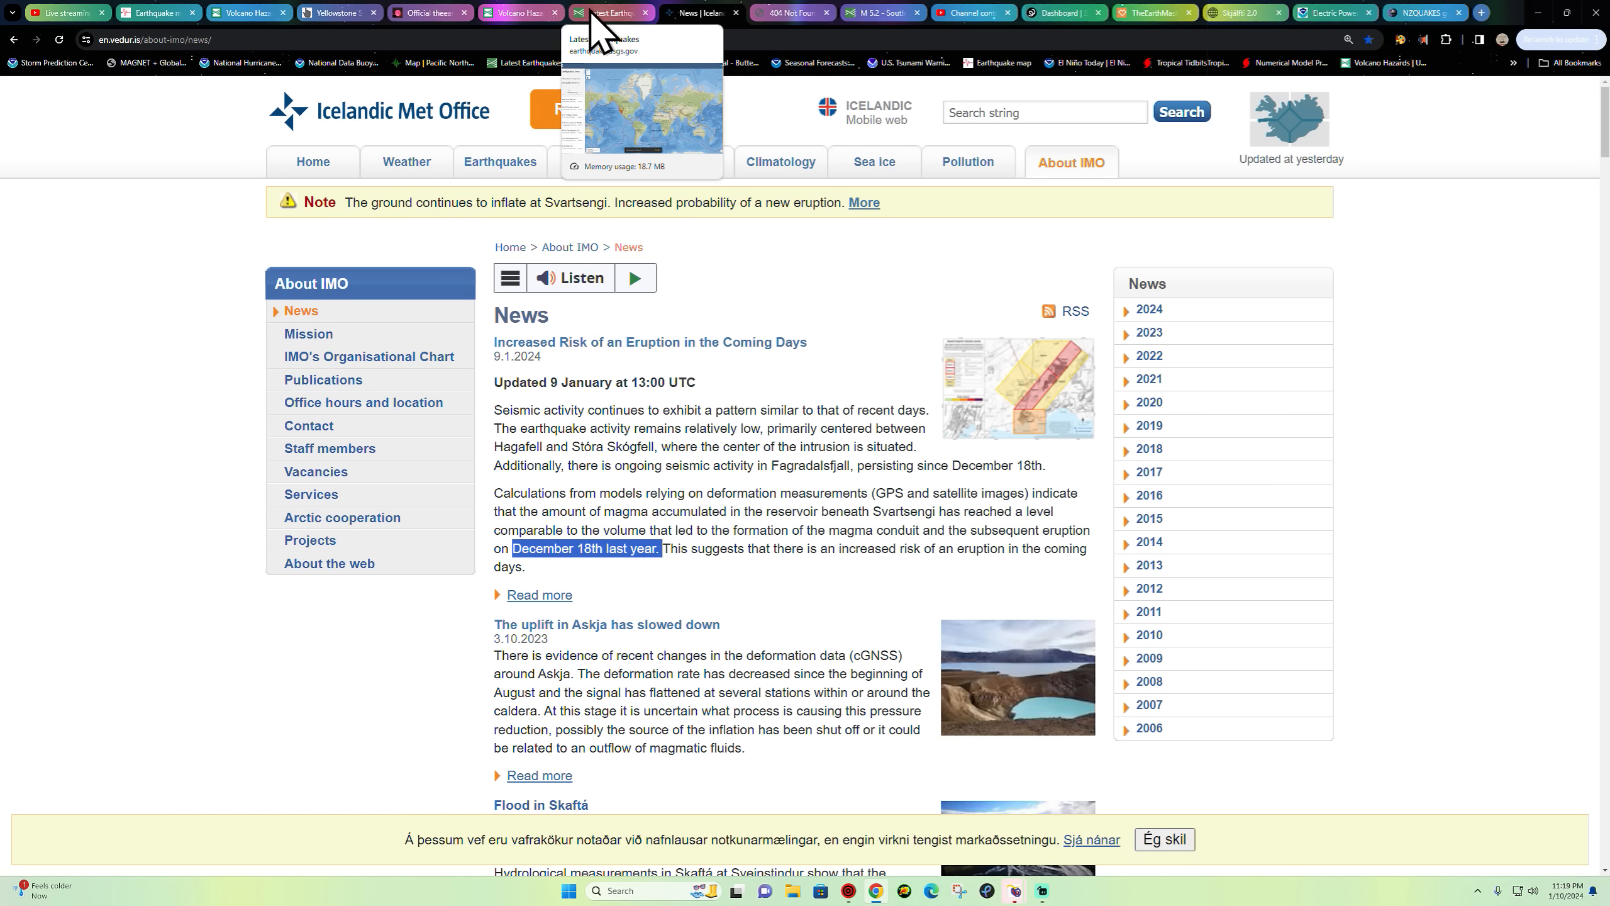
{"action": "mouse_move", "coordinate": [604, 28]}
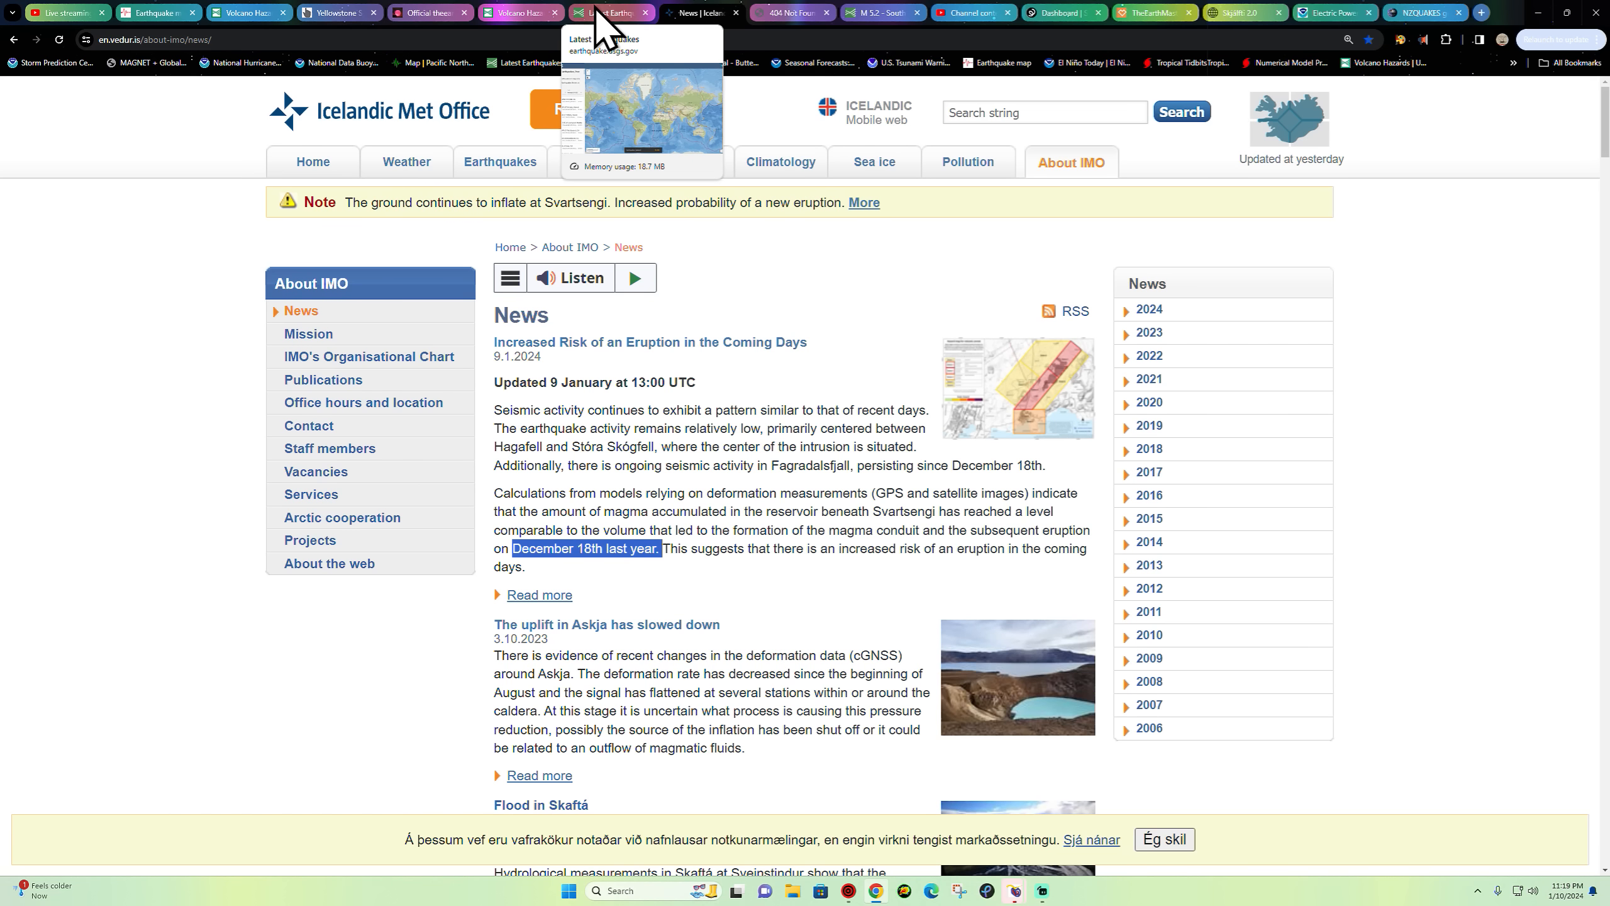
{"action": "mouse_move", "coordinate": [601, 25]}
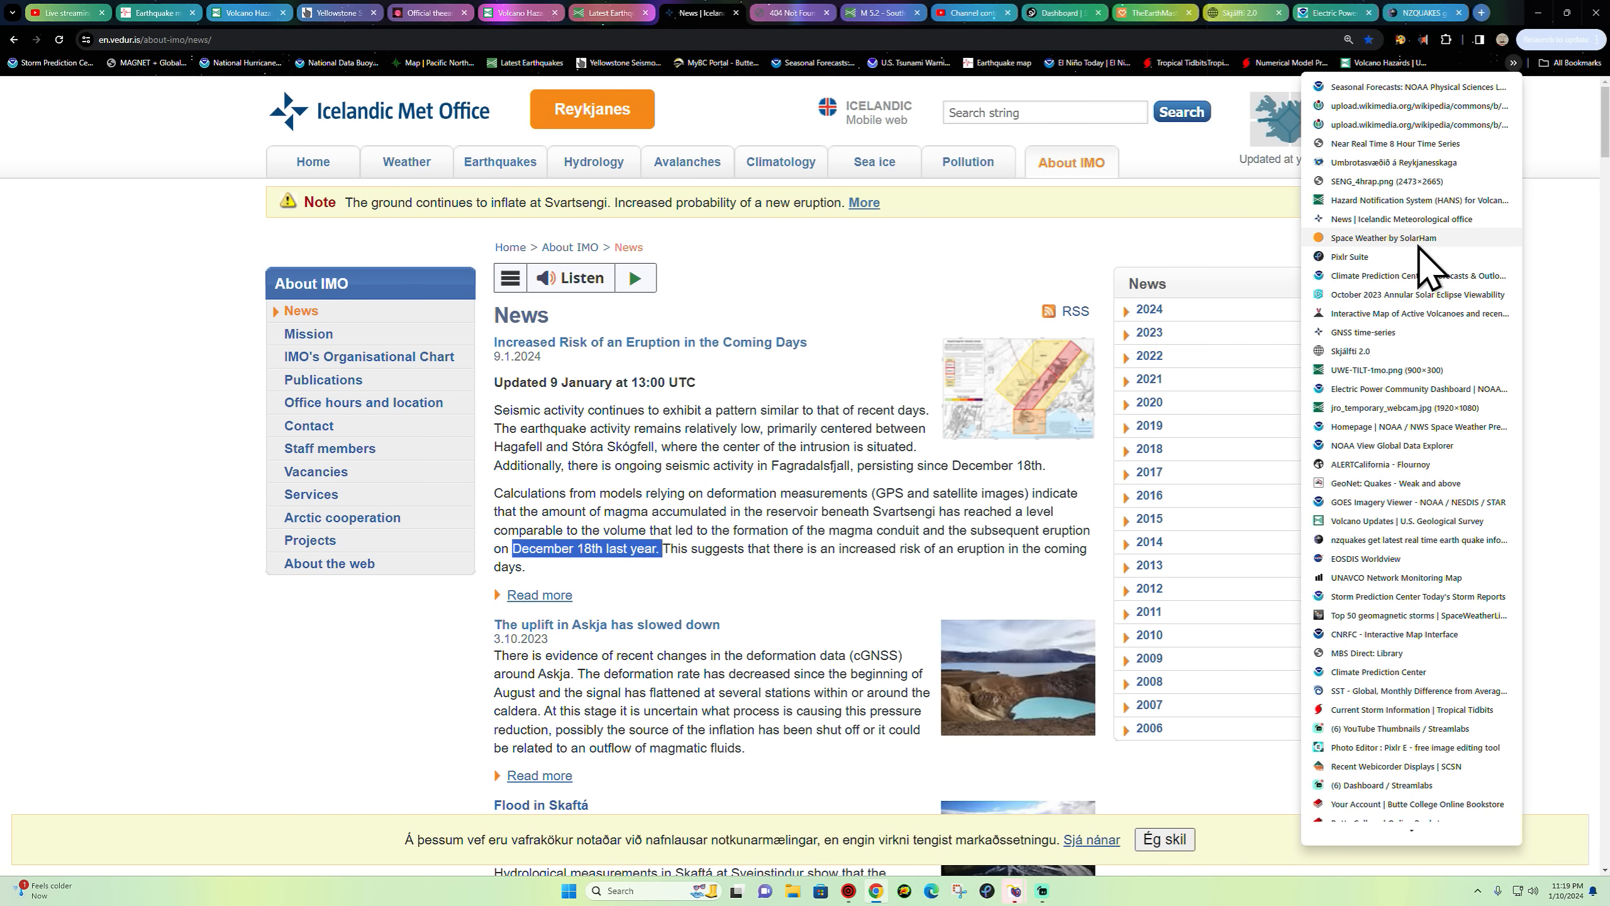
- Load the Space Weather by SolarHam bookmark and glance at the SUVI 131 Å solar image
{"action": "left_click", "coordinate": [1389, 238]}
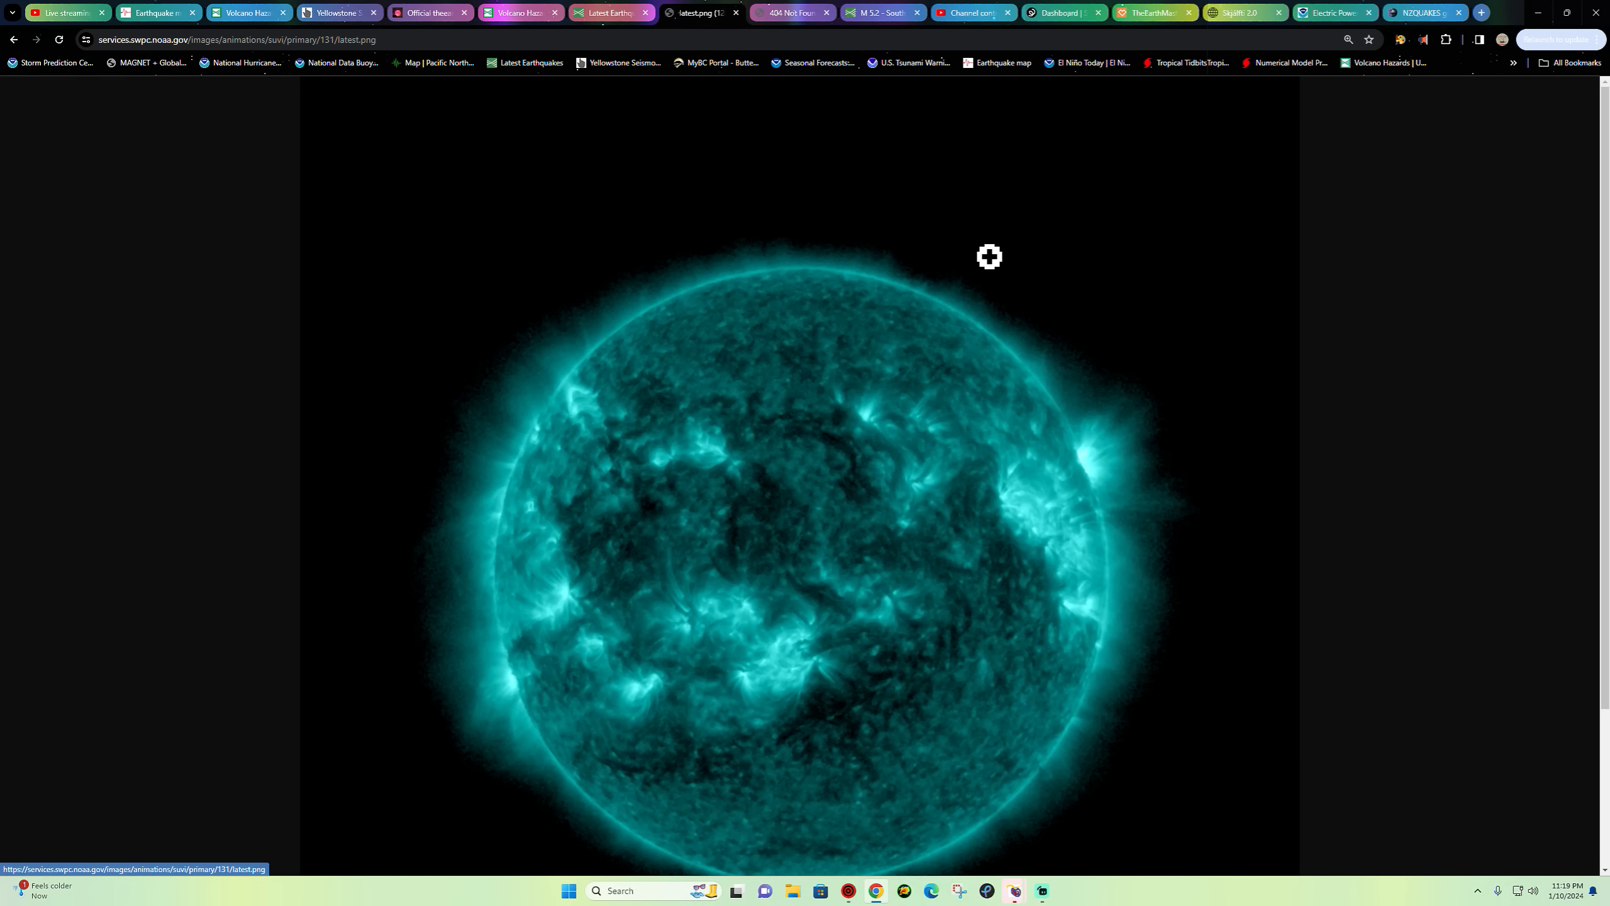
{"action": "mouse_move", "coordinate": [1091, 425]}
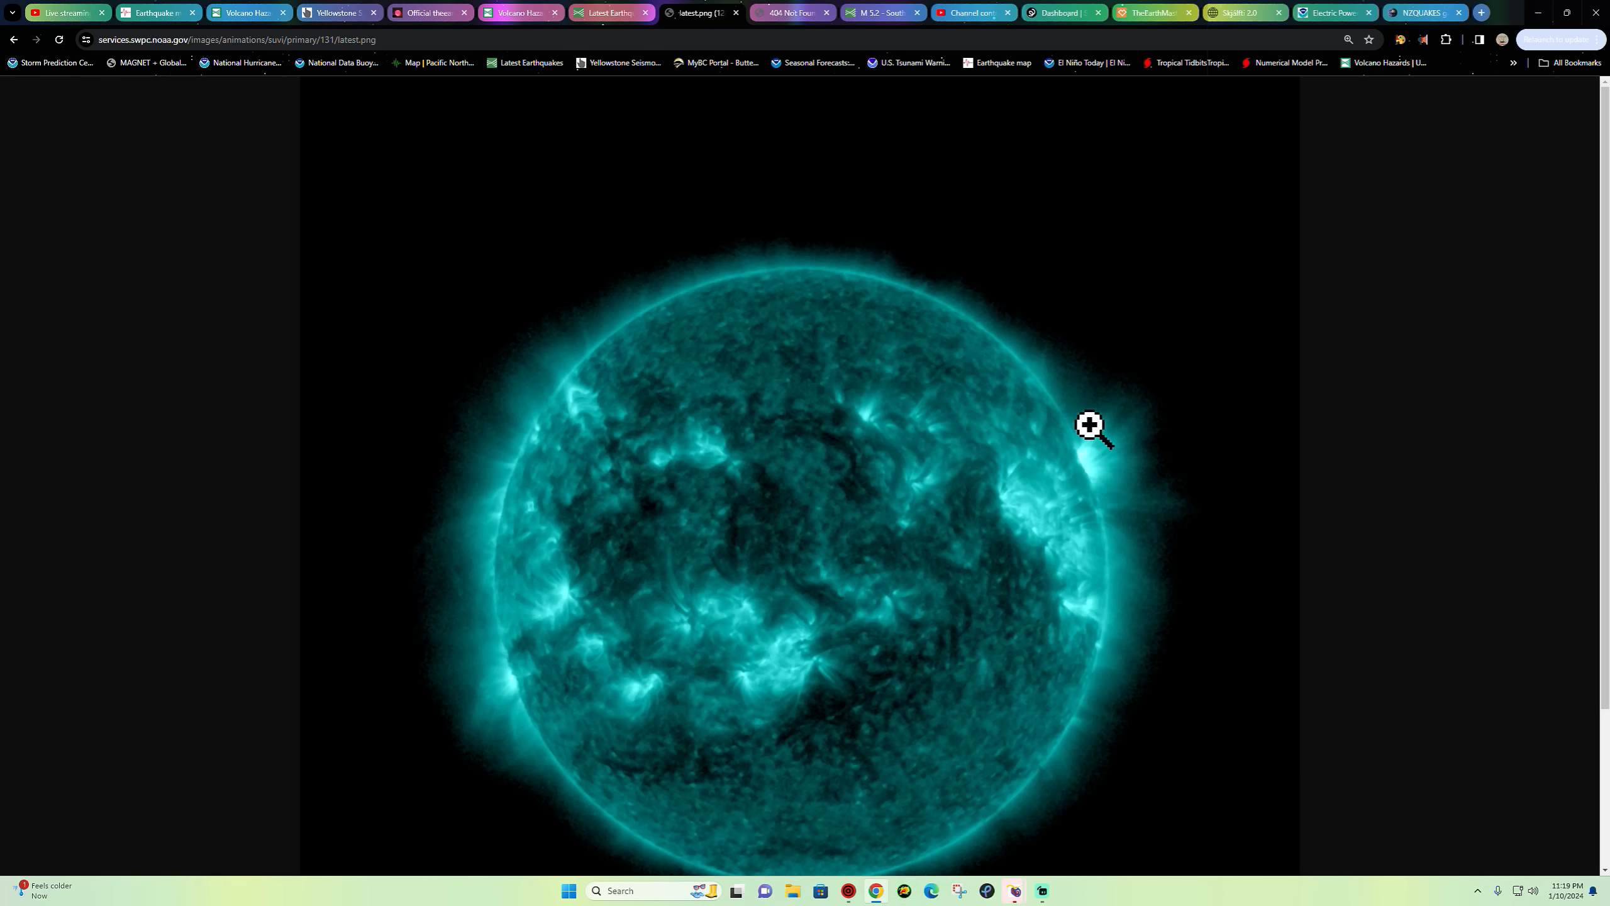
{"action": "mouse_move", "coordinate": [1099, 494]}
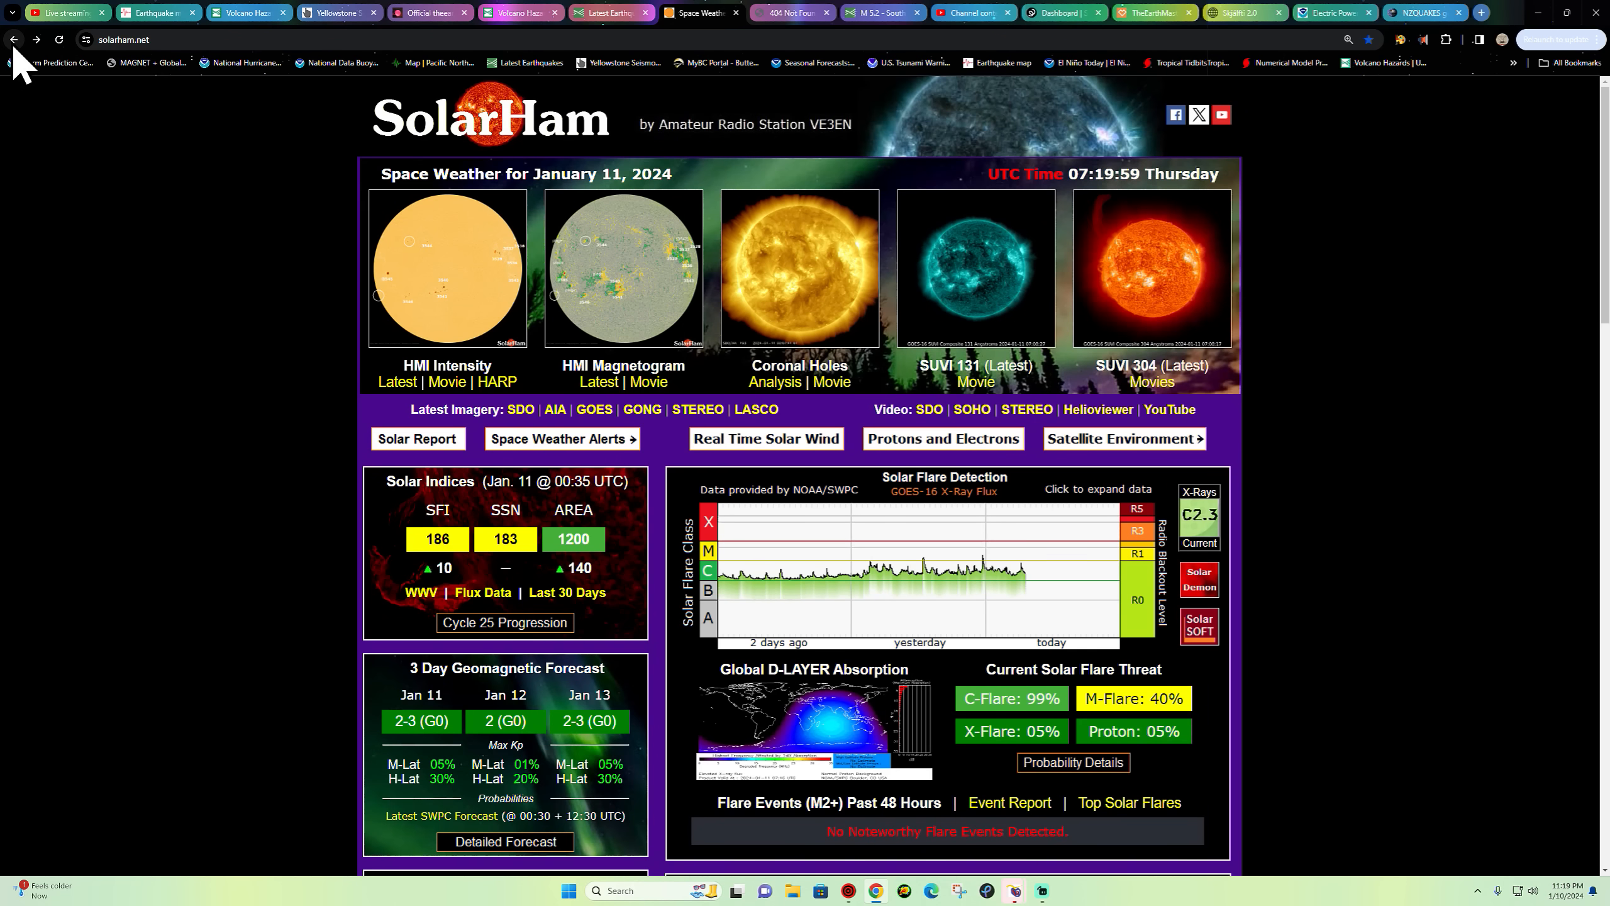
{"action": "mouse_move", "coordinate": [1211, 545]}
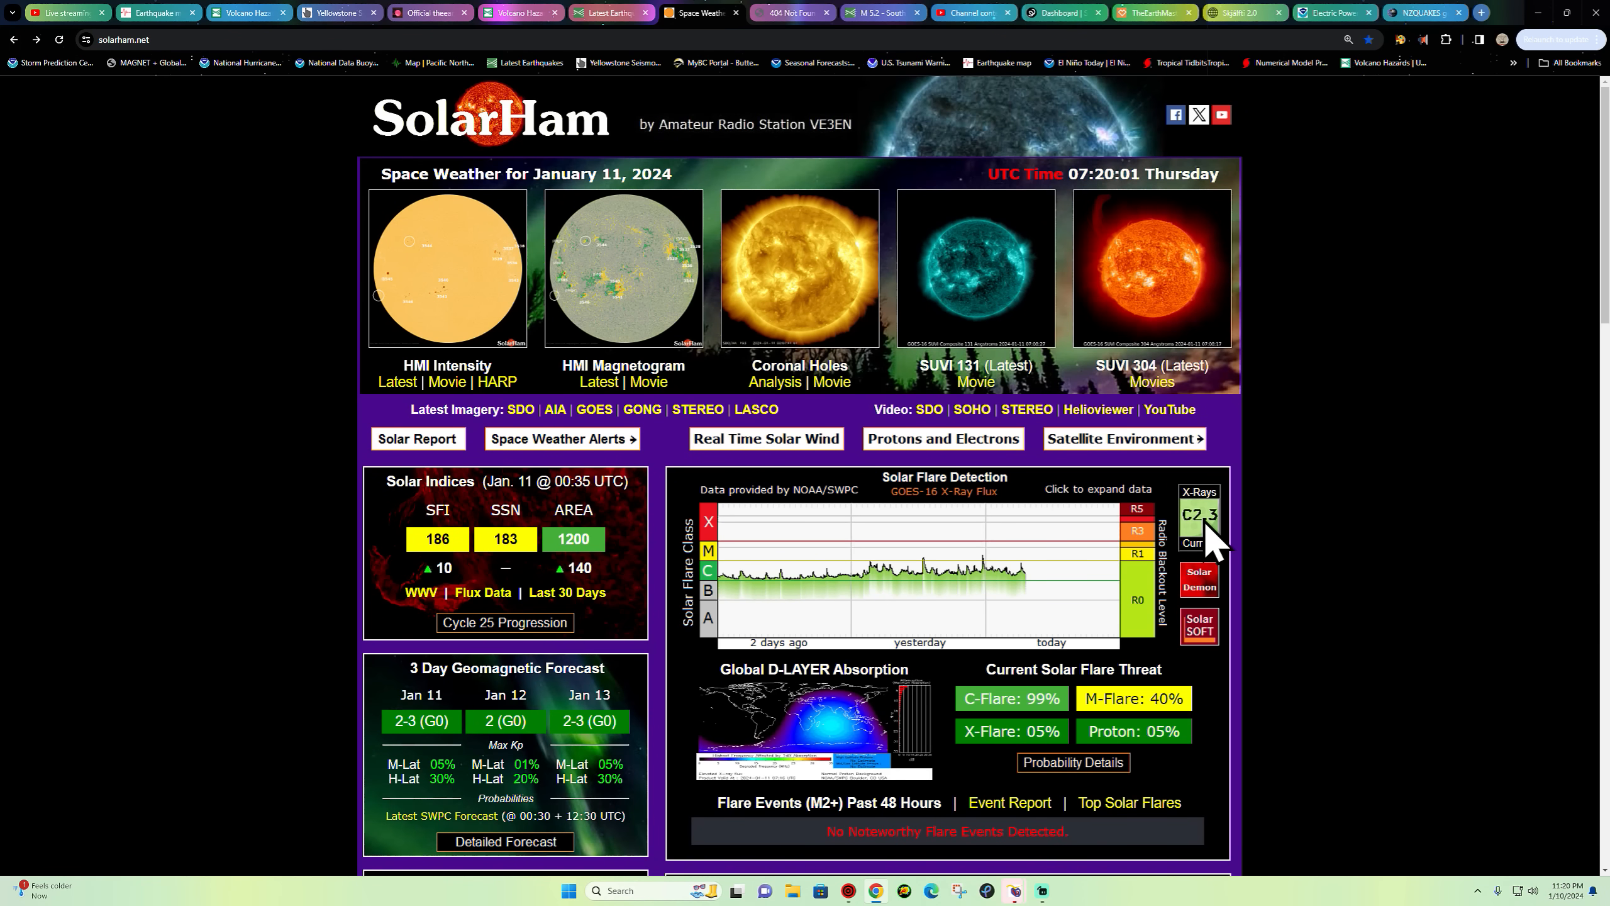
- View the latest full-size SDO HMI magnetogram linked under HMI Magnetogram
{"action": "left_click", "coordinate": [598, 381]}
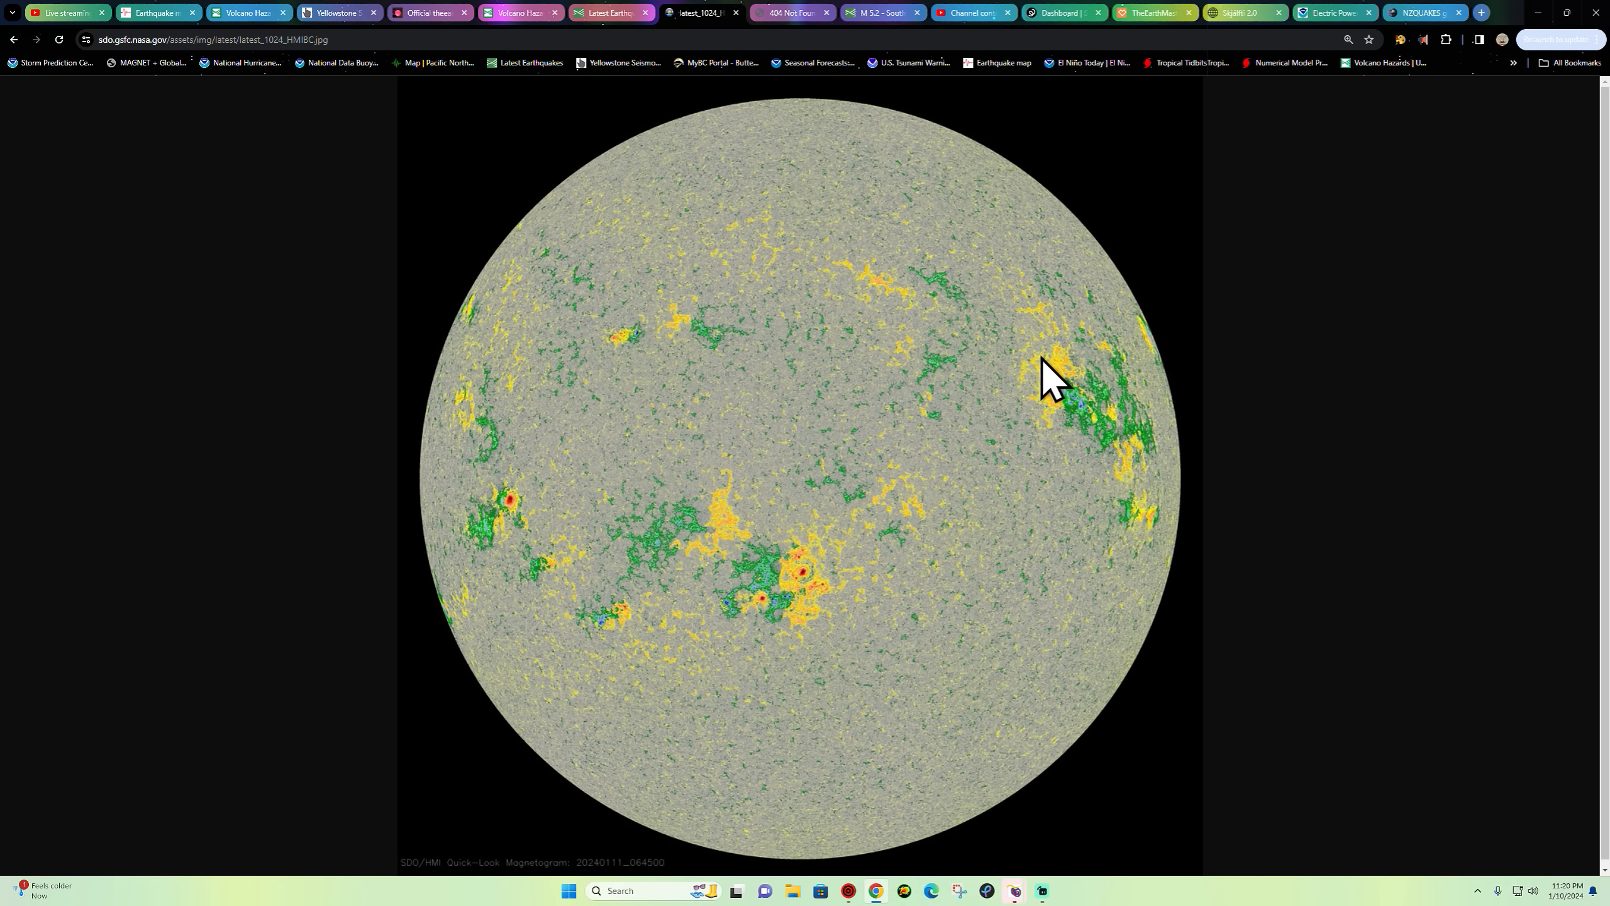
{"action": "mouse_move", "coordinate": [1119, 358]}
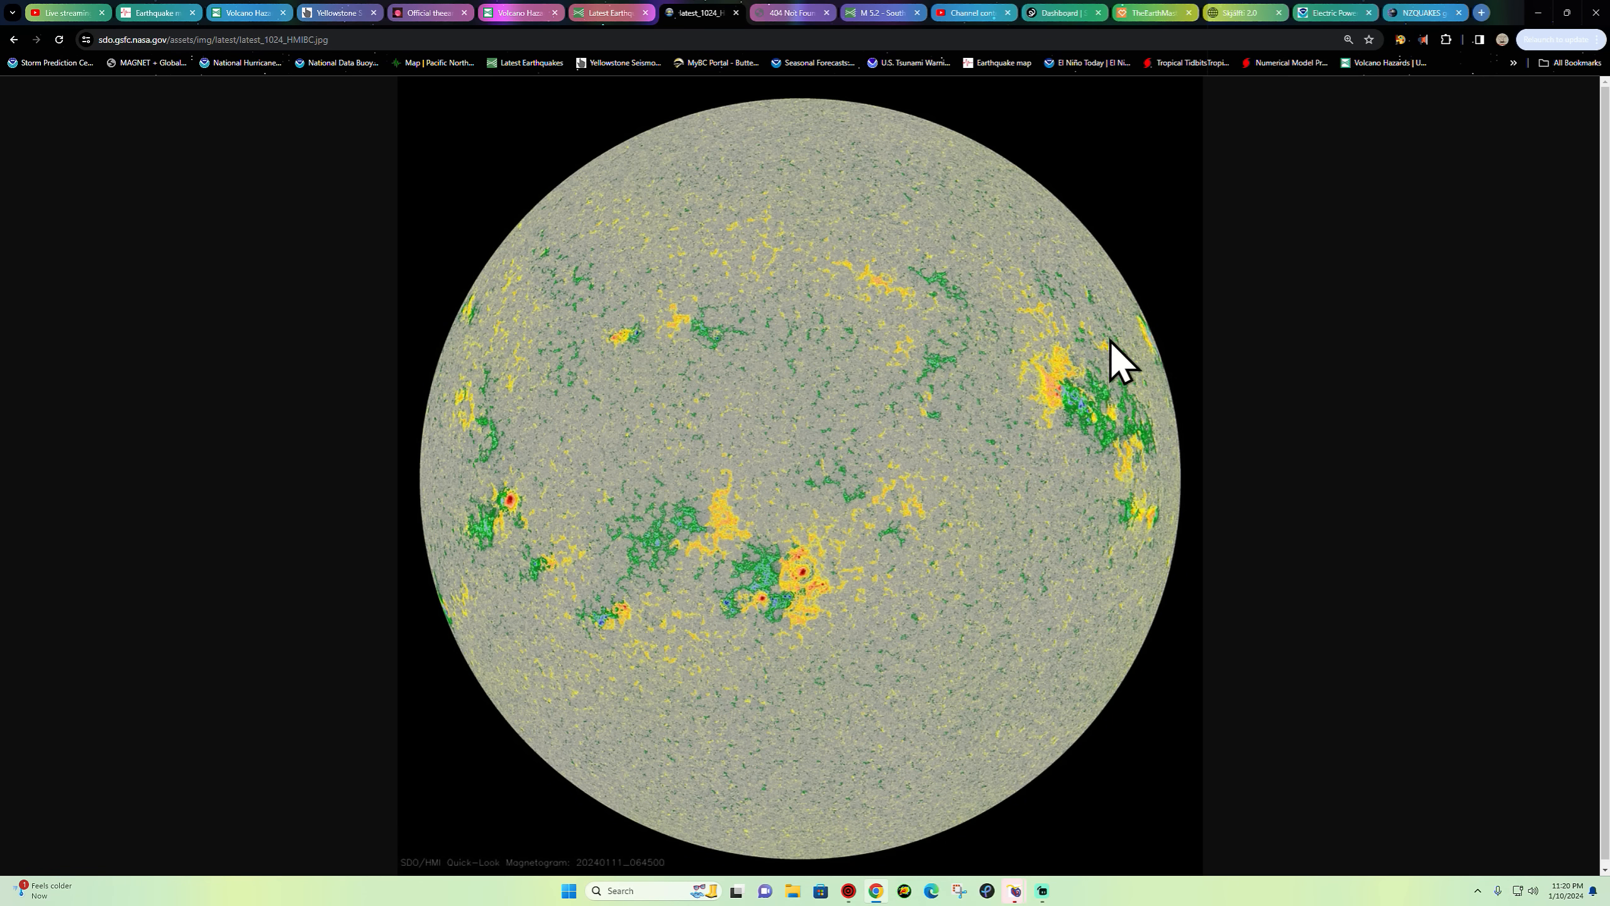
{"action": "mouse_move", "coordinate": [1138, 378]}
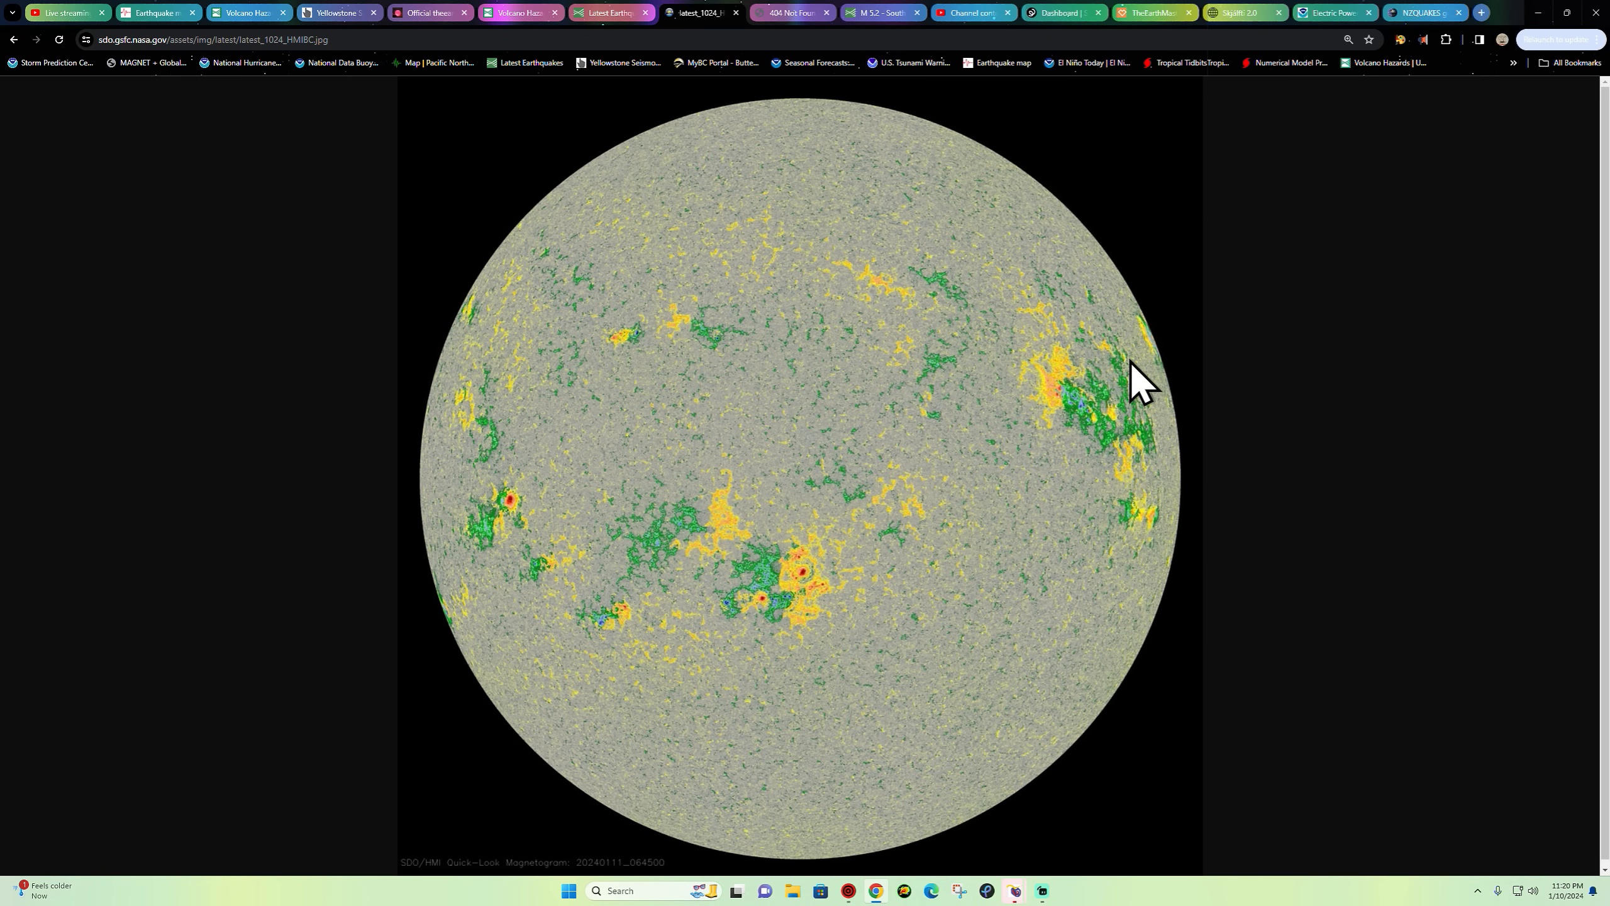
{"action": "mouse_move", "coordinate": [1075, 462]}
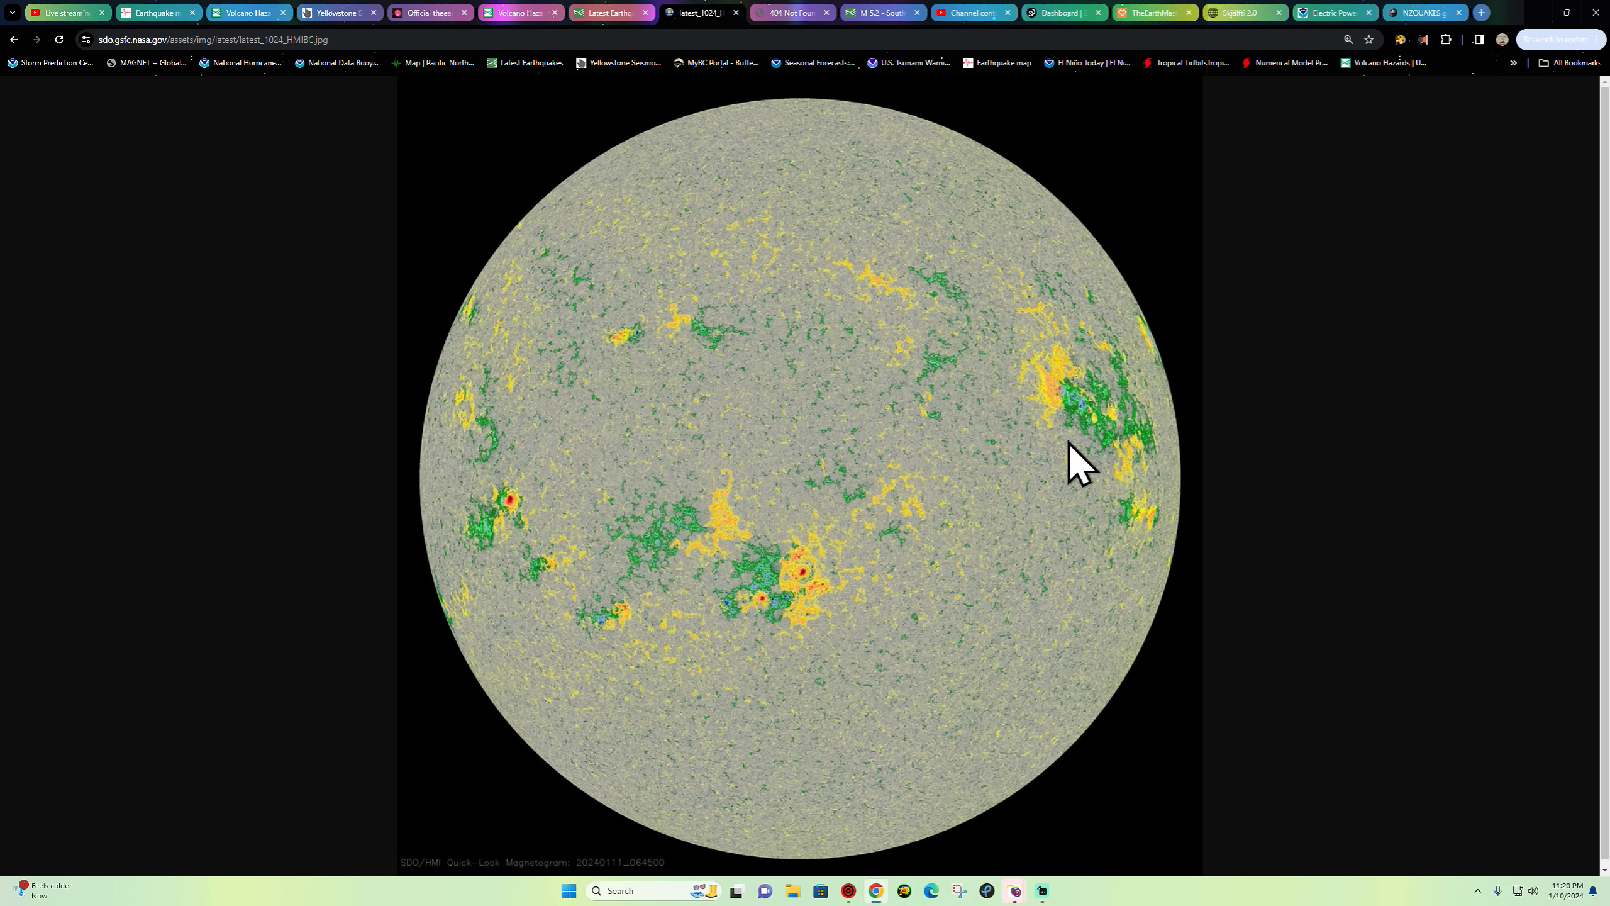
{"action": "mouse_move", "coordinate": [1053, 375]}
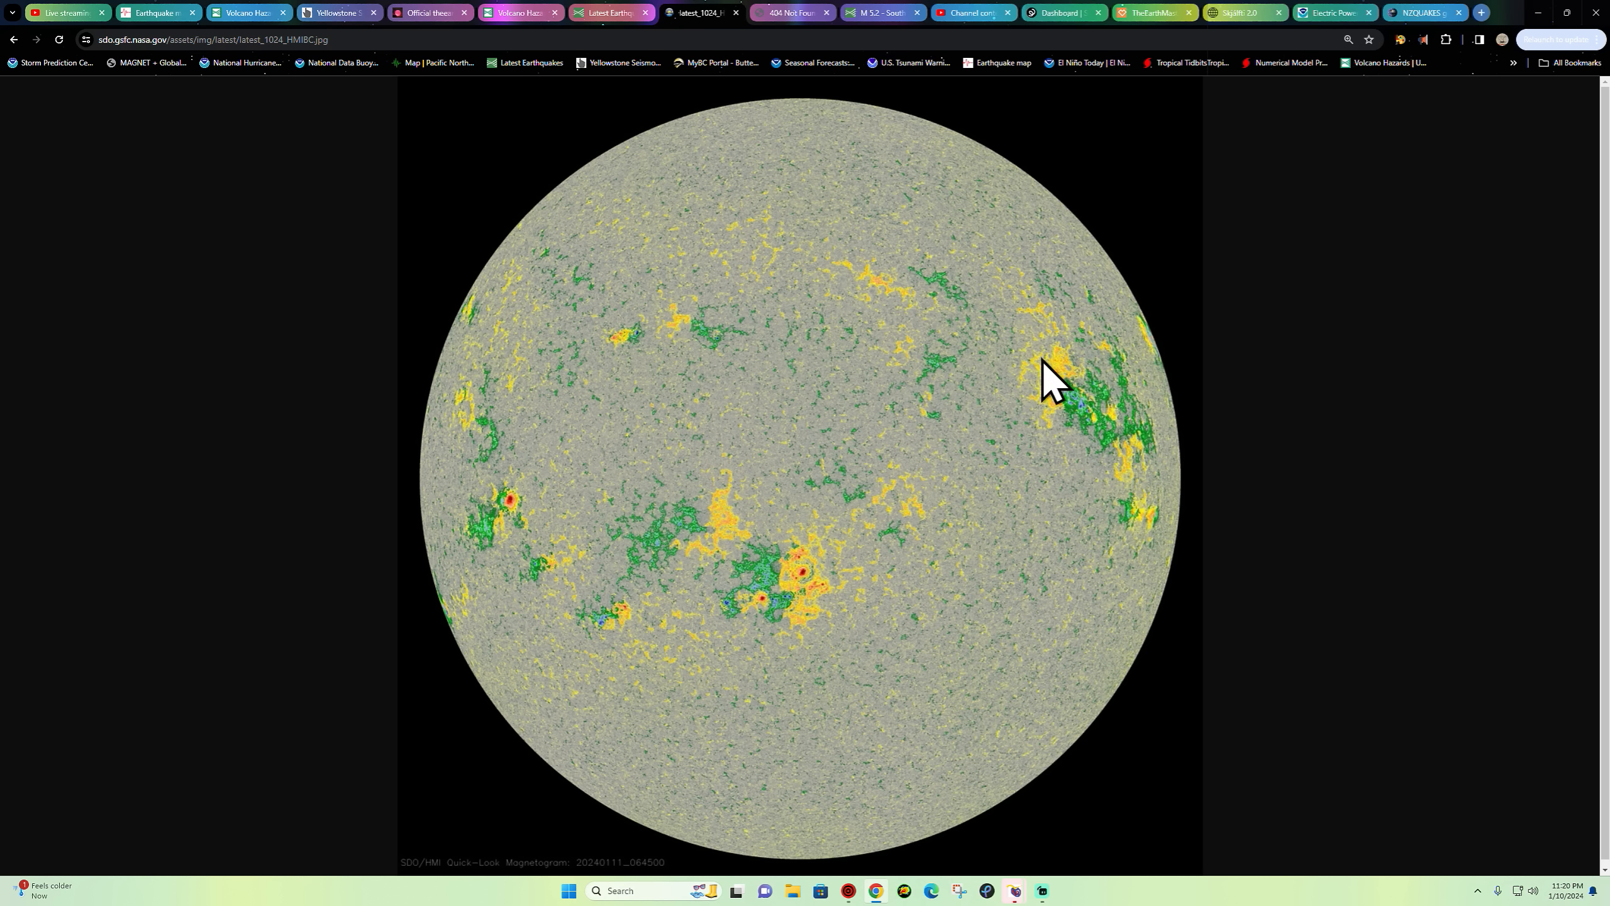
{"action": "mouse_move", "coordinate": [1132, 460]}
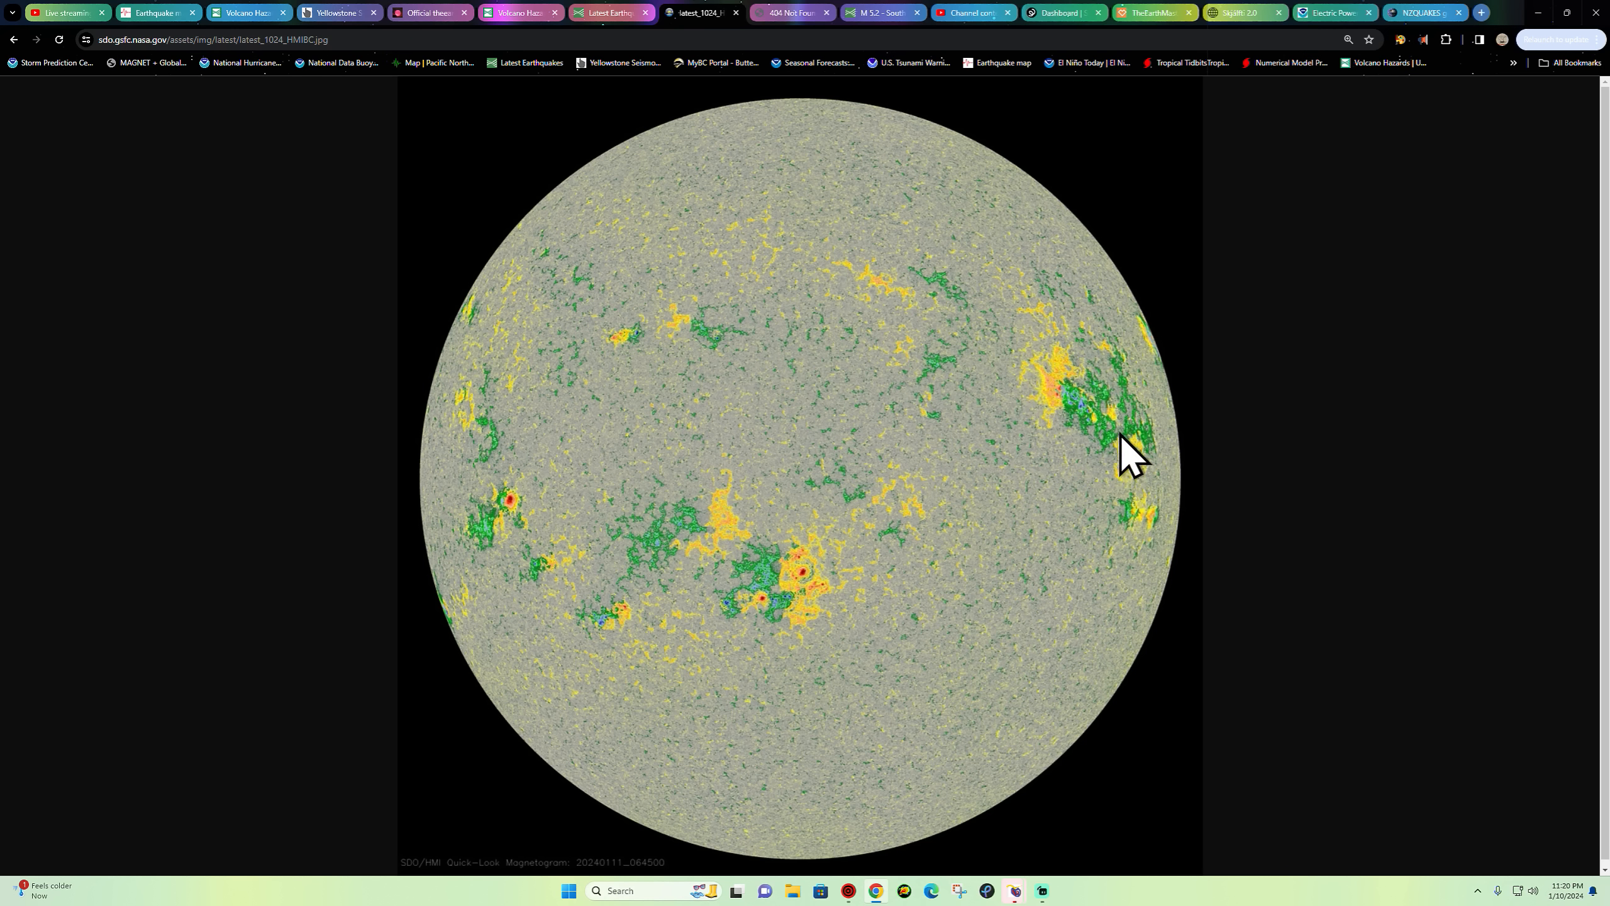
{"action": "mouse_move", "coordinate": [1078, 355]}
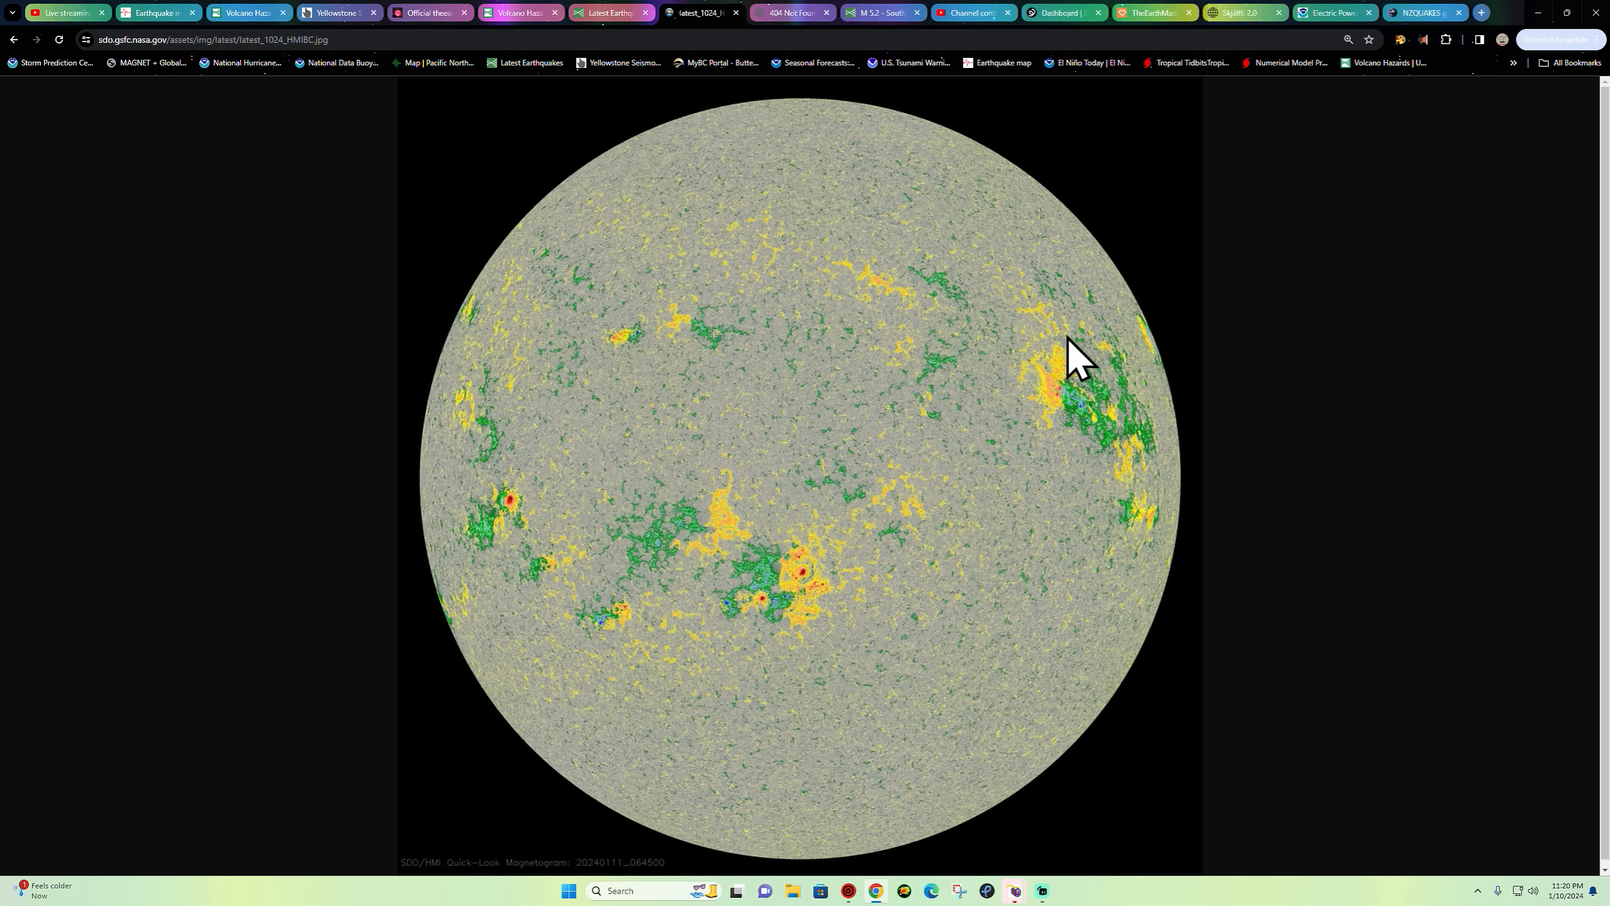
{"action": "mouse_move", "coordinate": [1071, 370]}
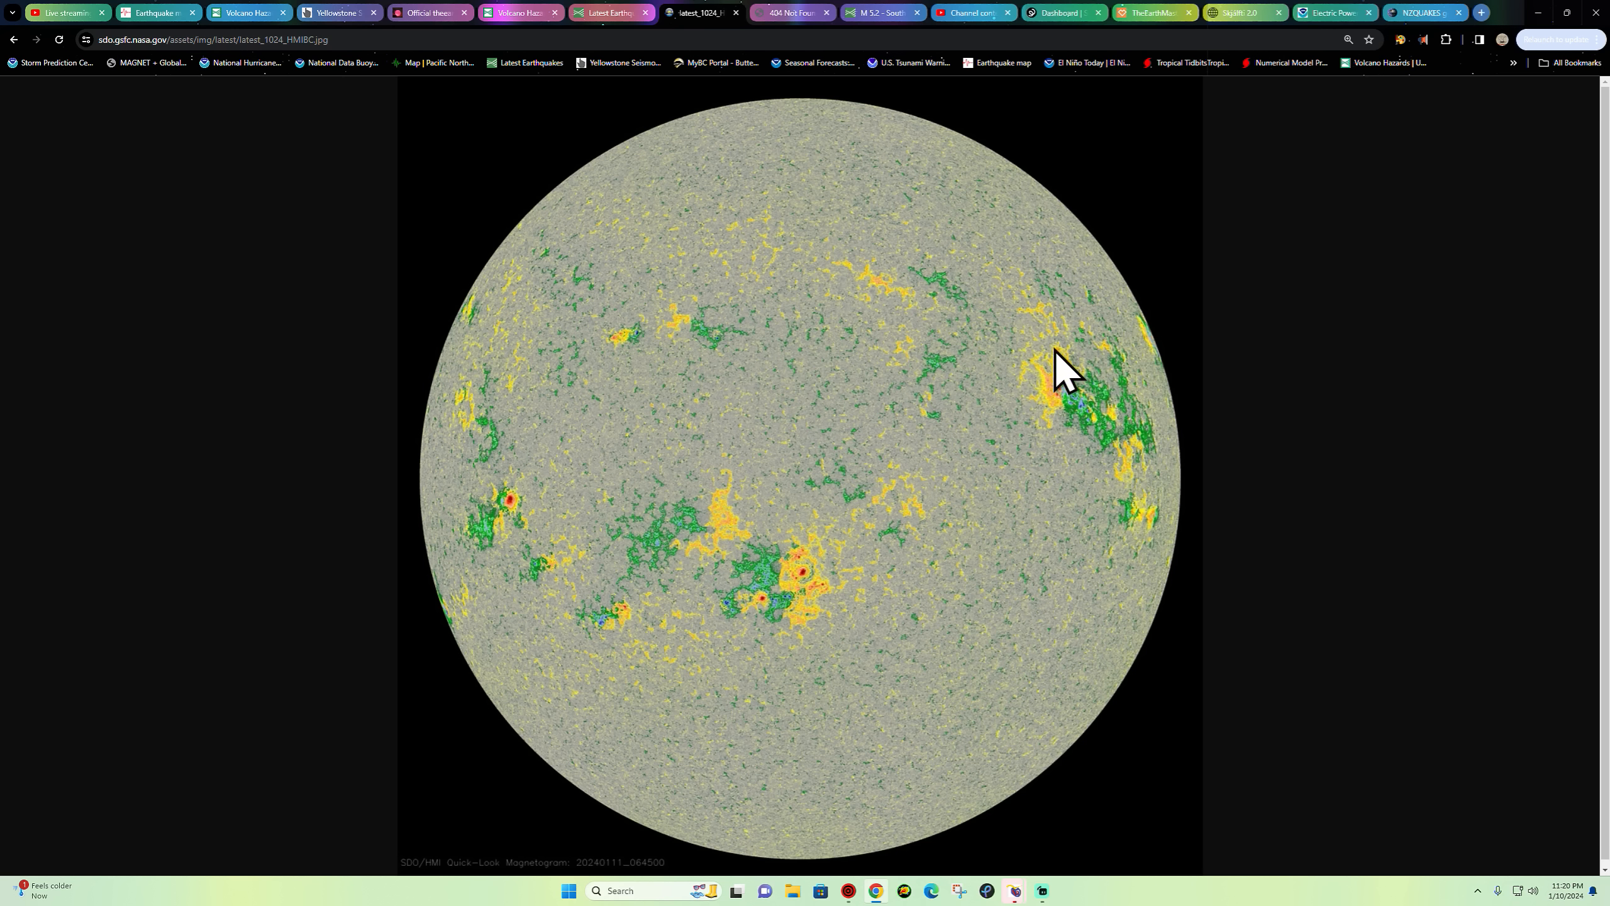
{"action": "mouse_move", "coordinate": [1159, 427]}
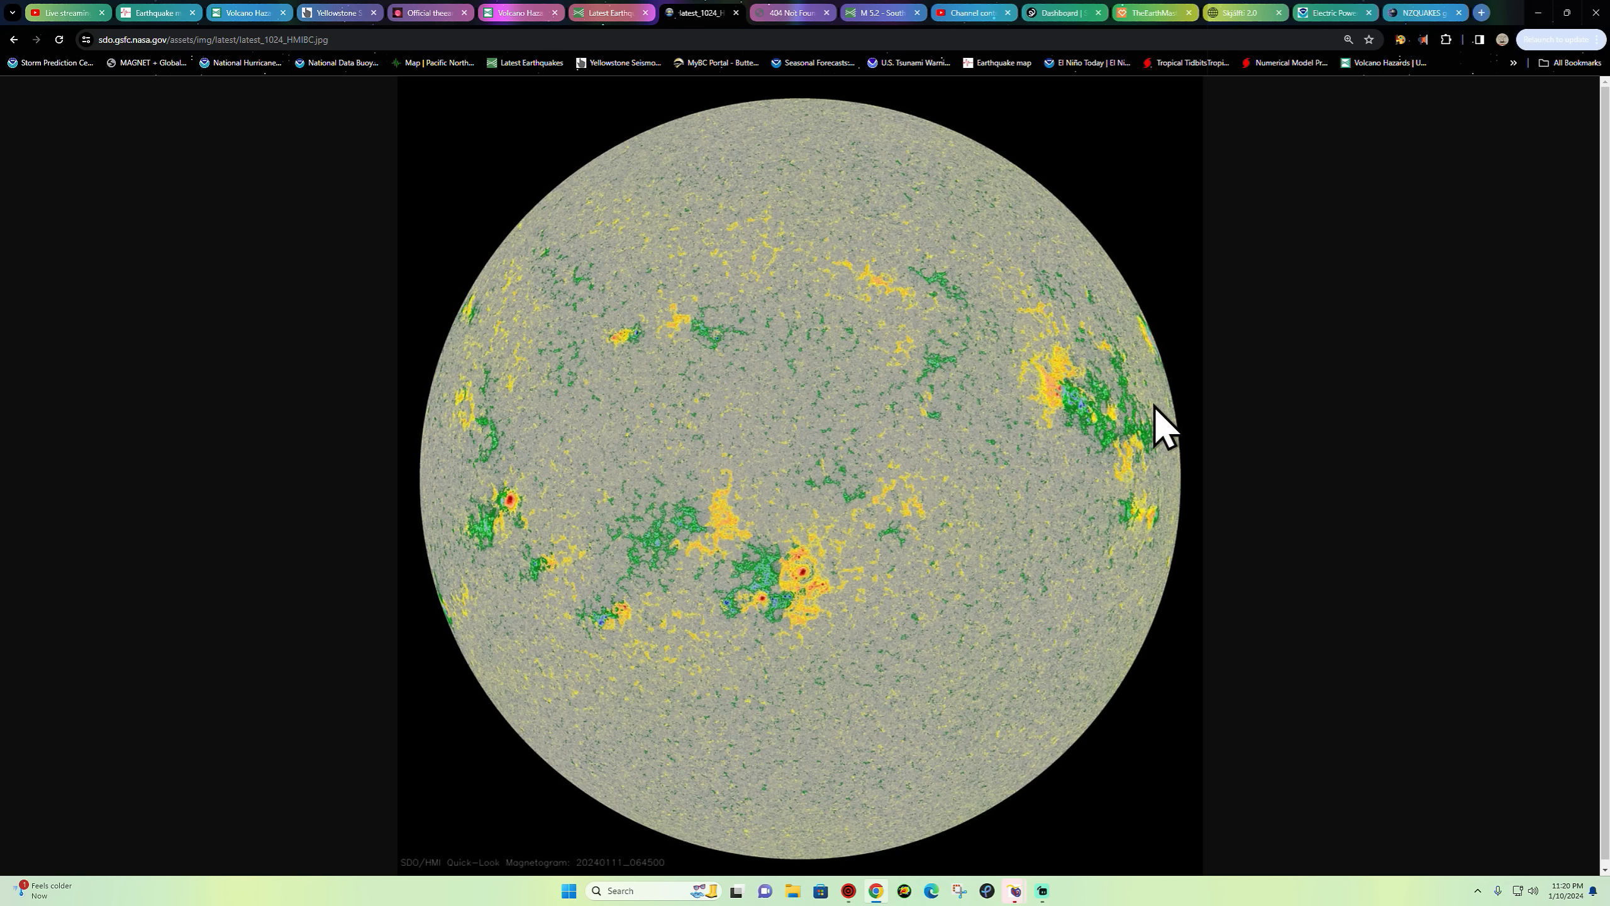
{"action": "mouse_move", "coordinate": [1079, 350]}
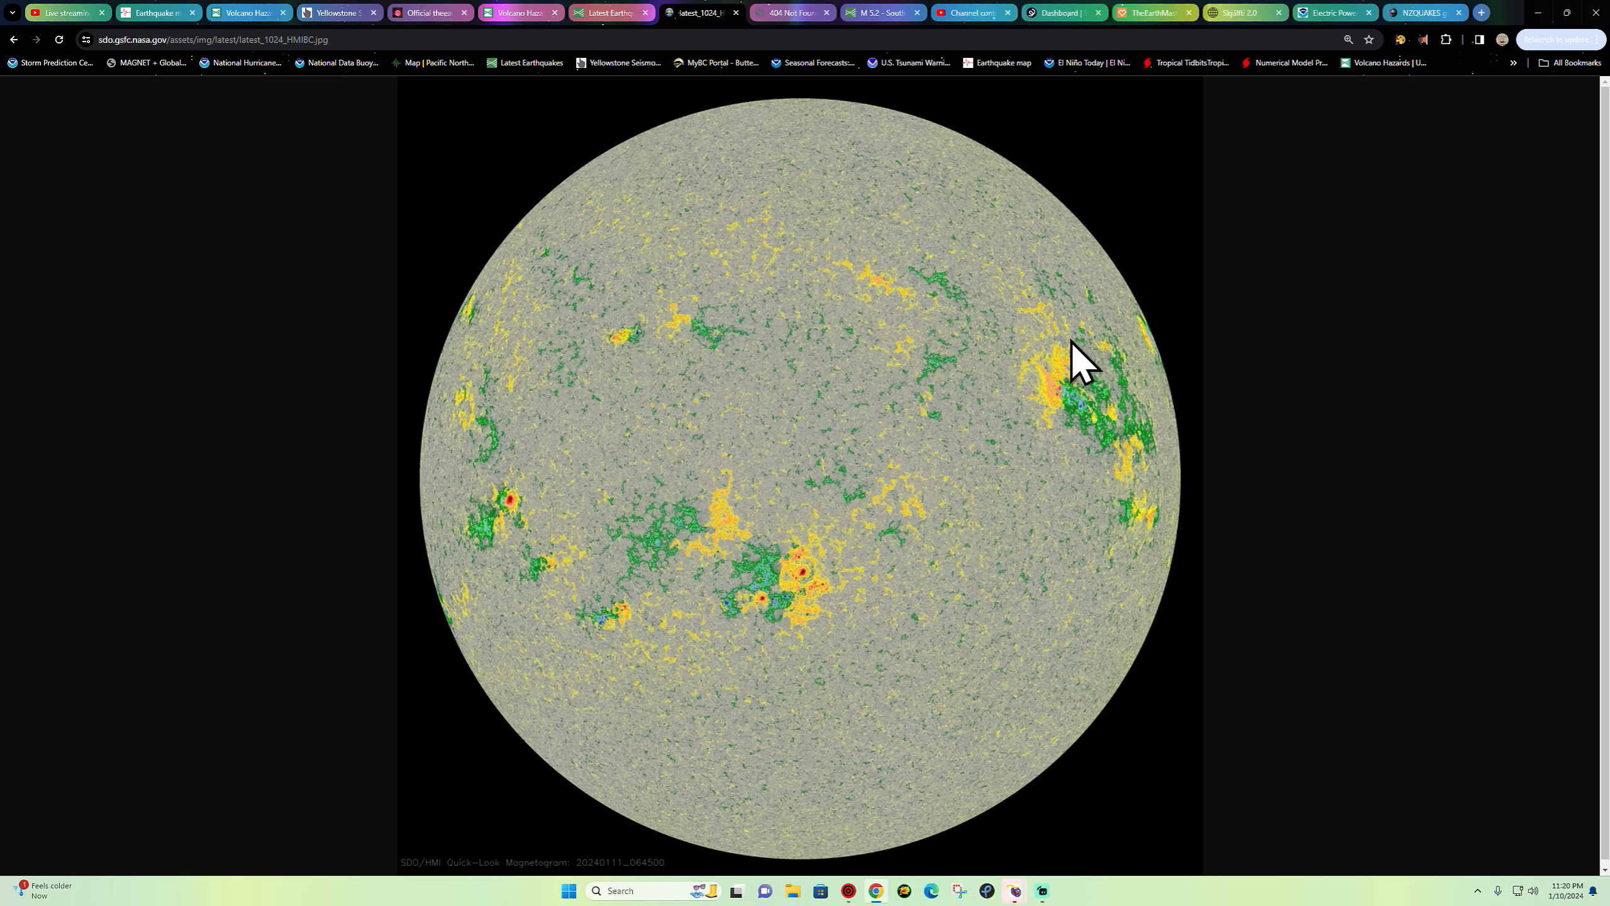
{"action": "mouse_move", "coordinate": [1120, 473]}
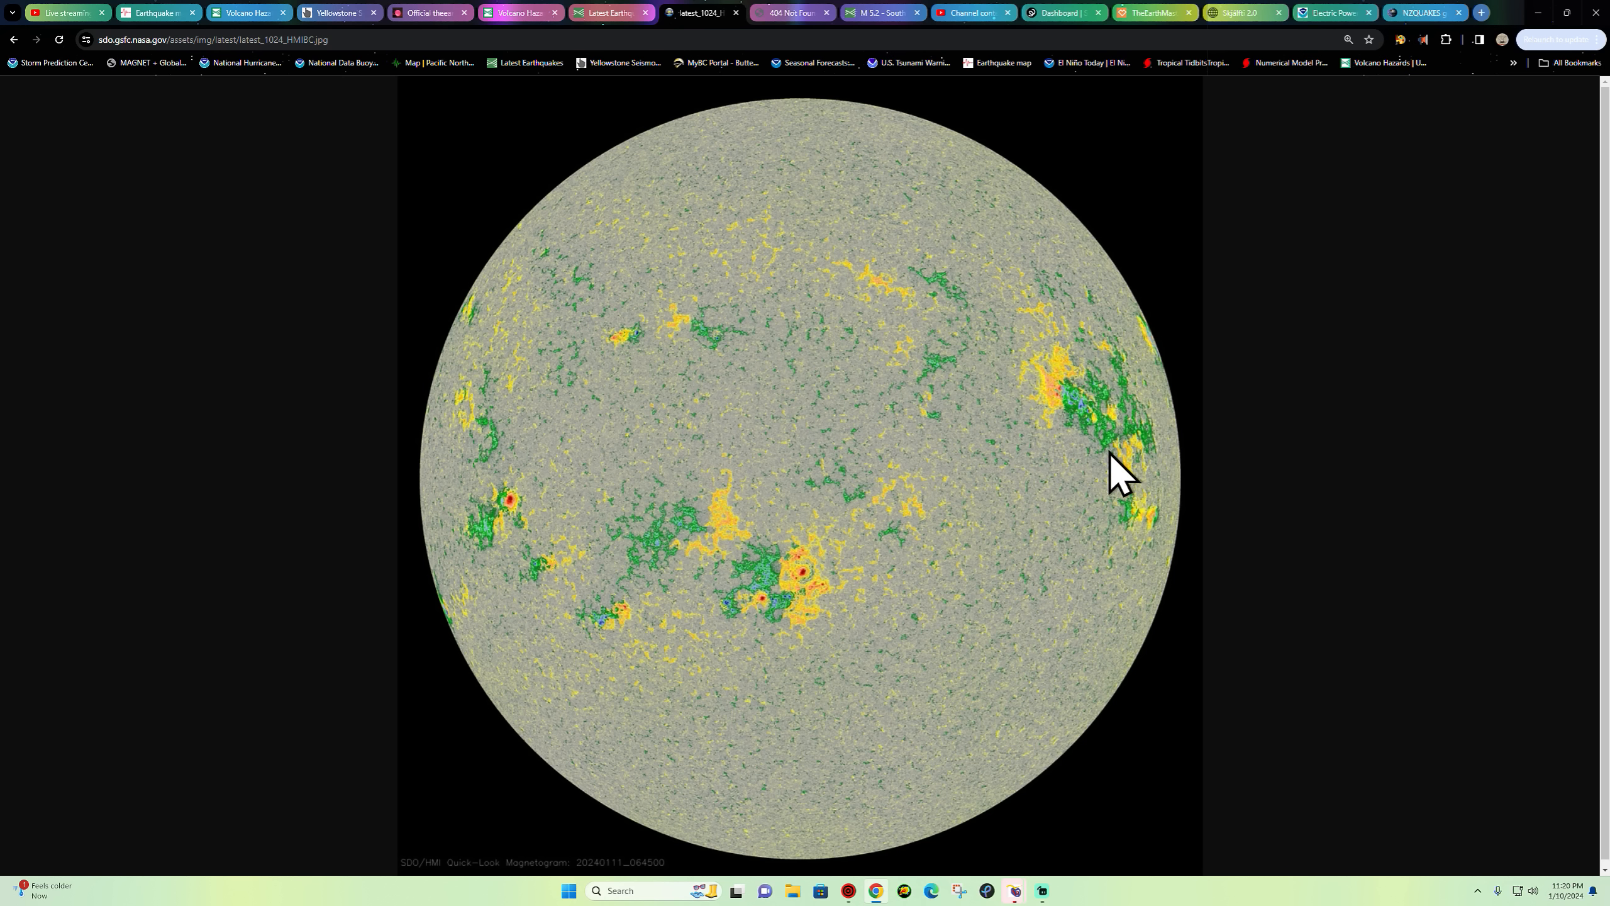
{"action": "mouse_move", "coordinate": [636, 641]}
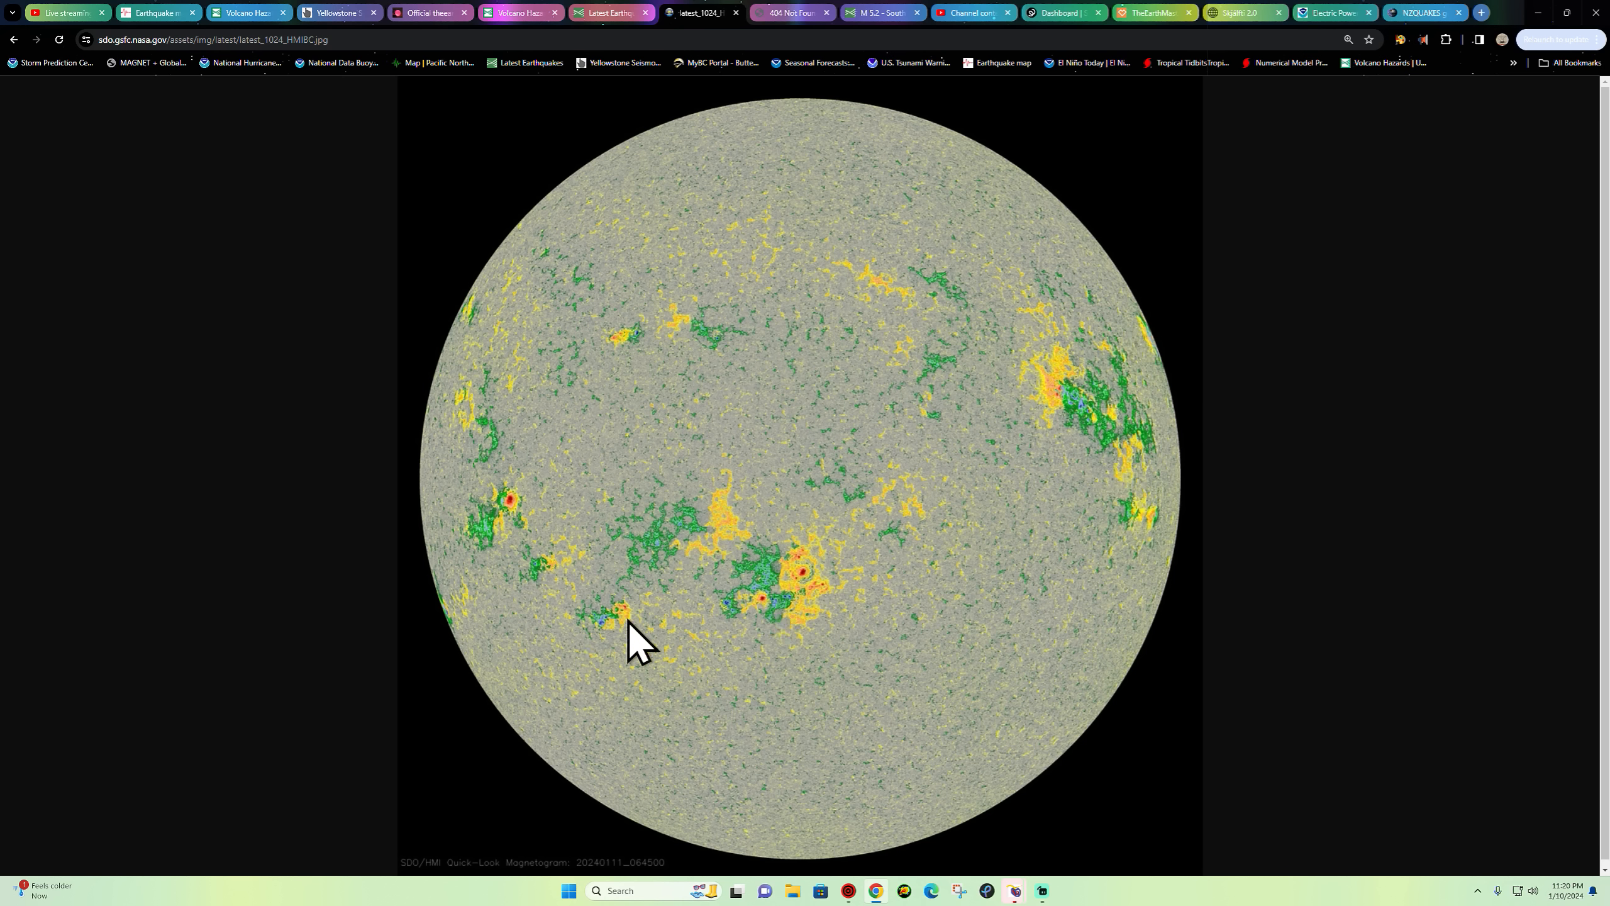
{"action": "mouse_move", "coordinate": [522, 513]}
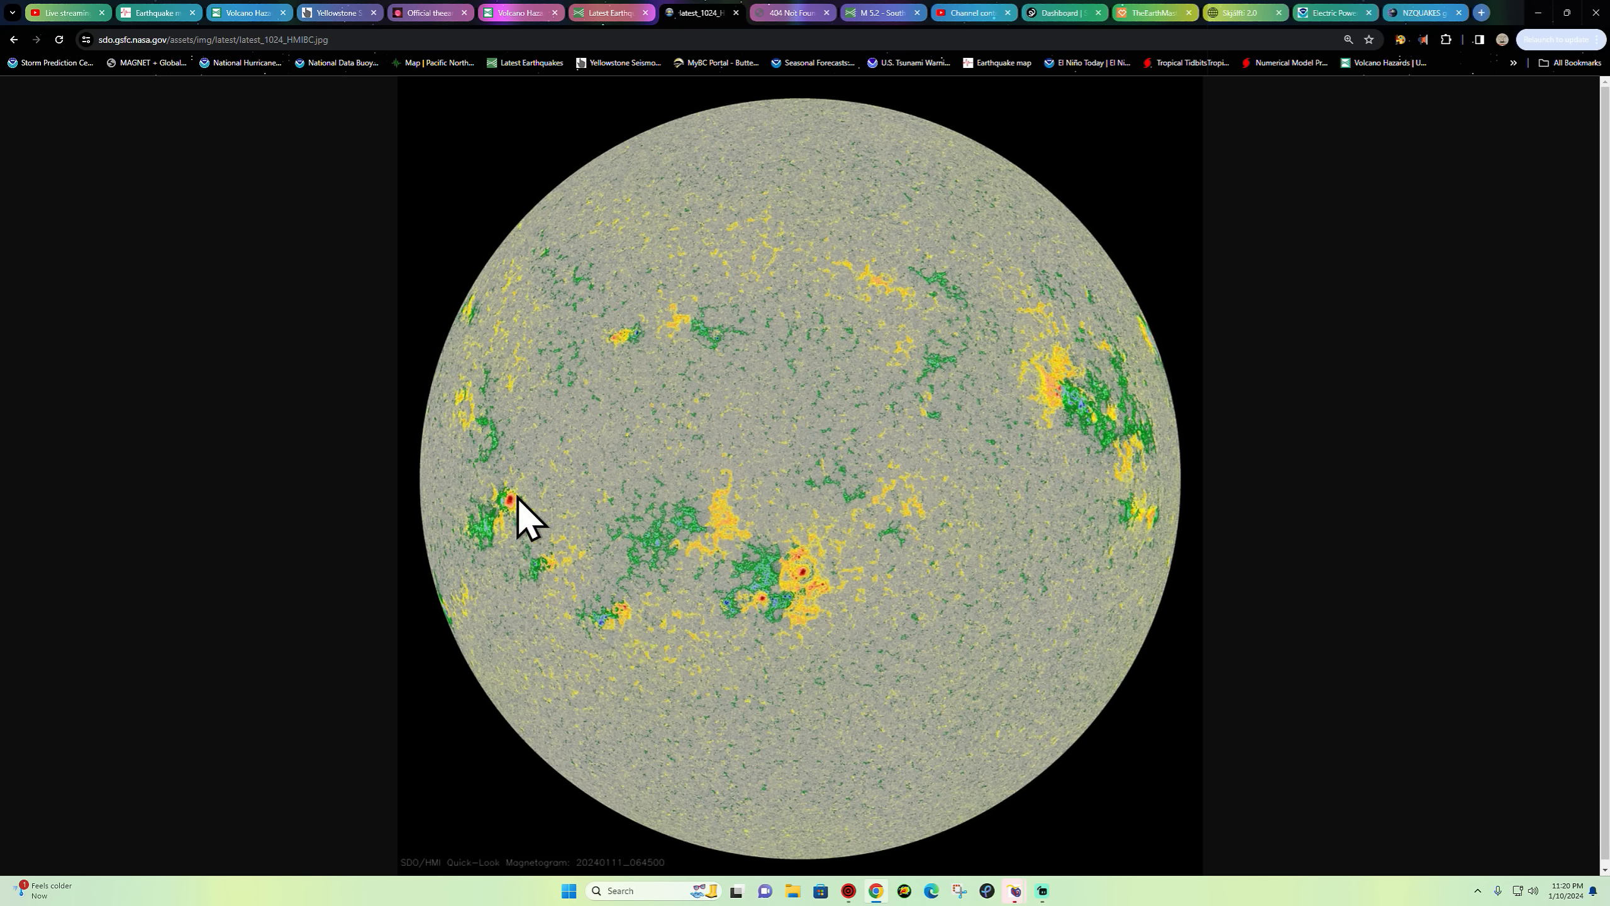
{"action": "mouse_move", "coordinate": [509, 431]}
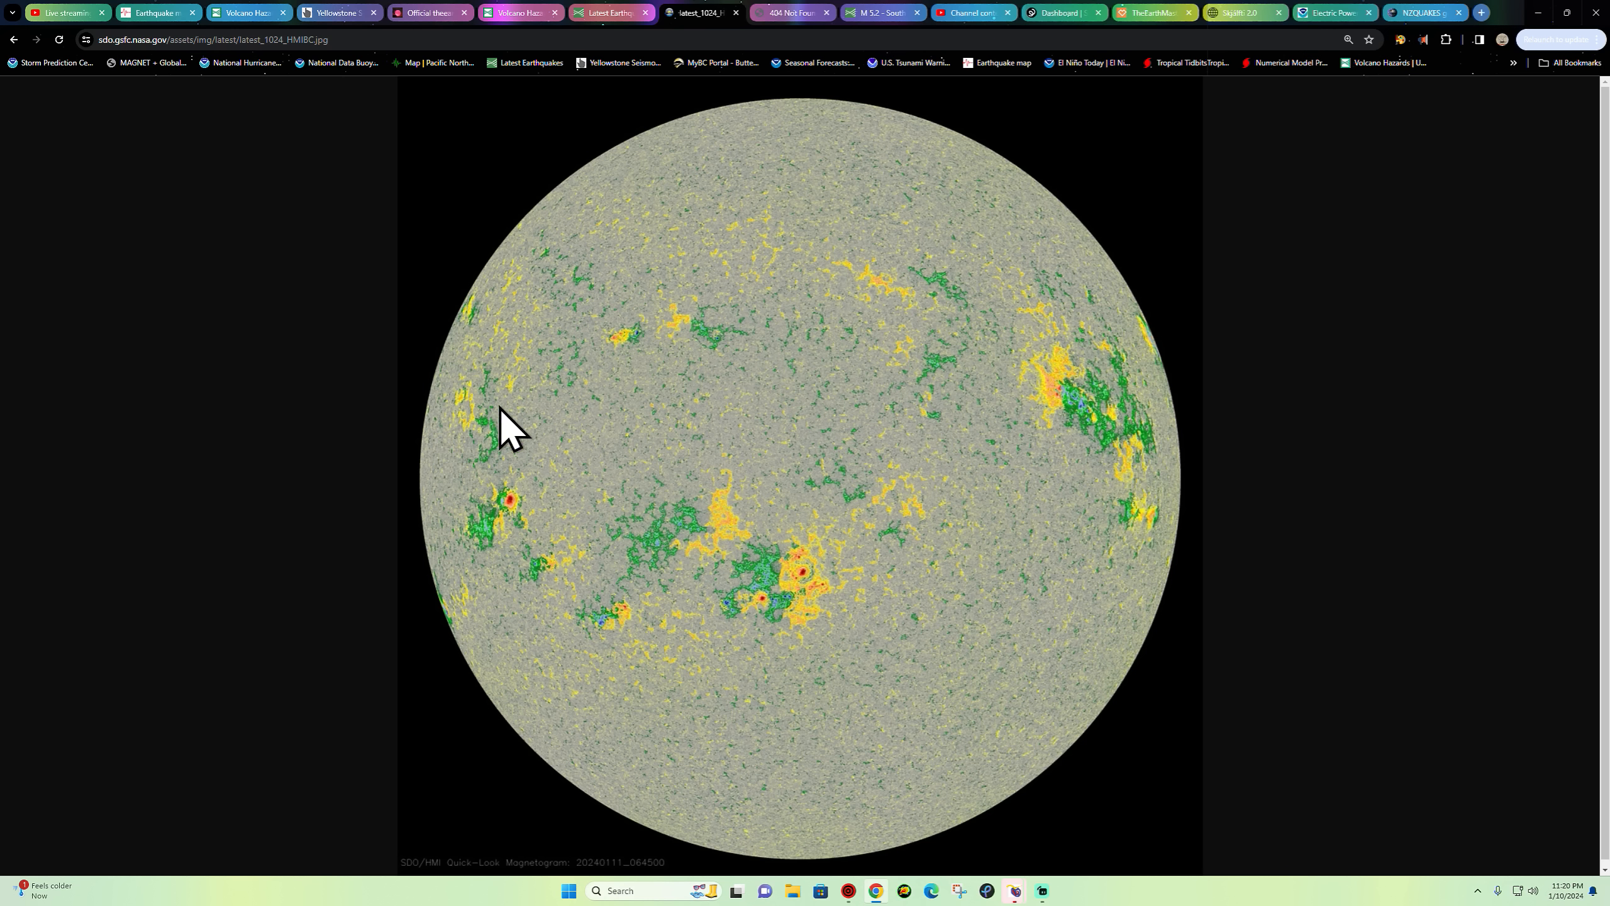
{"action": "mouse_move", "coordinate": [989, 575]}
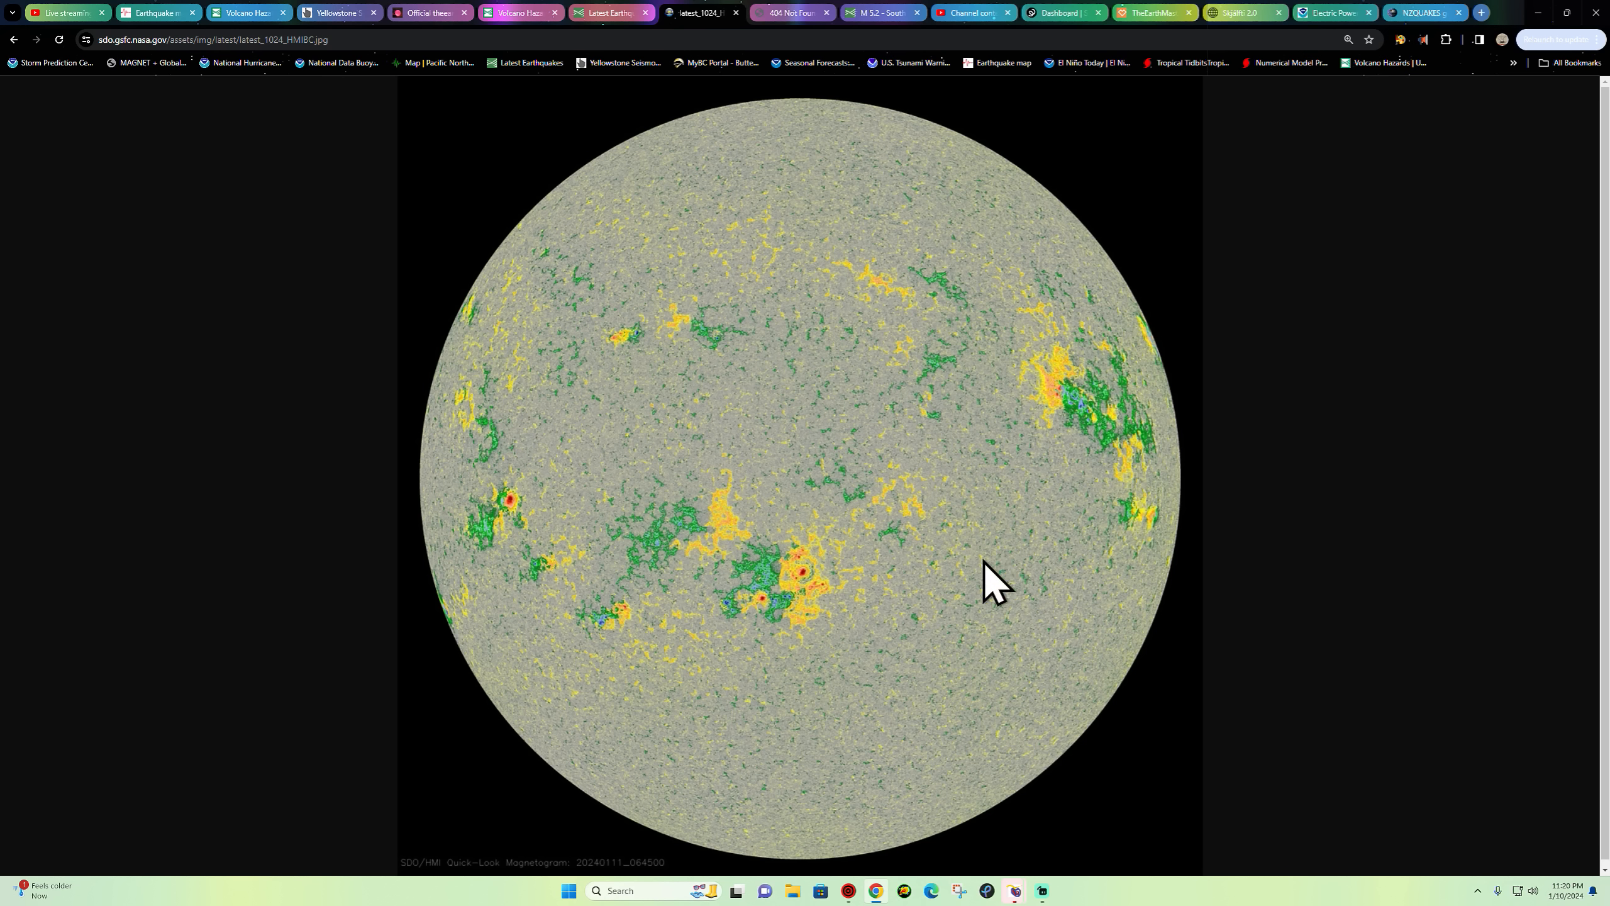
{"action": "mouse_move", "coordinate": [772, 604]}
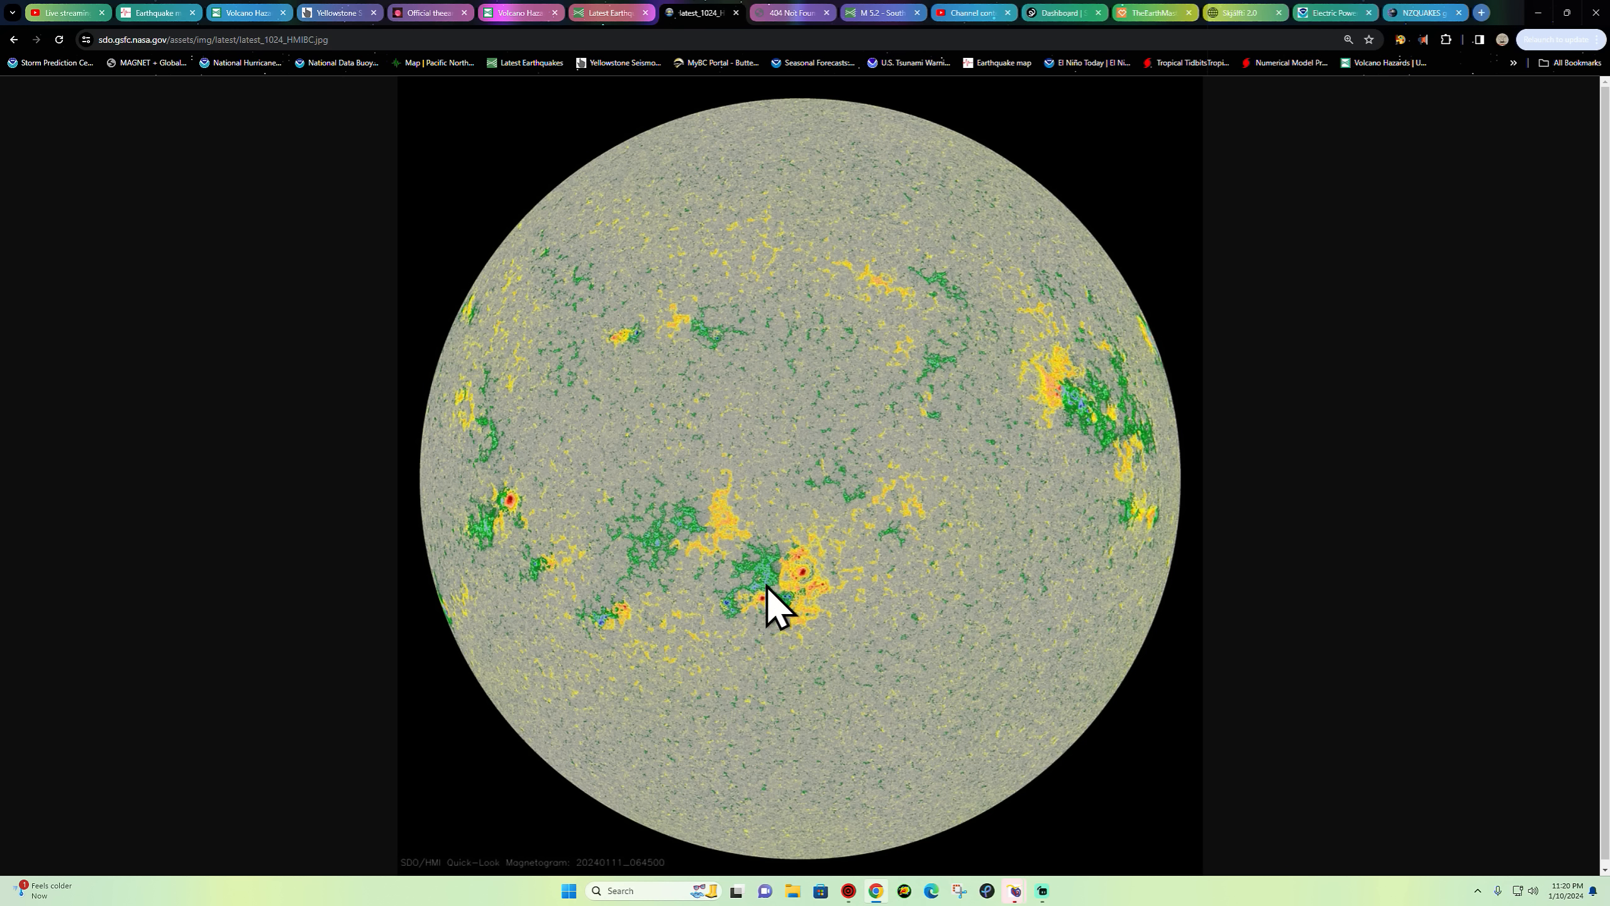
{"action": "mouse_move", "coordinate": [471, 612]}
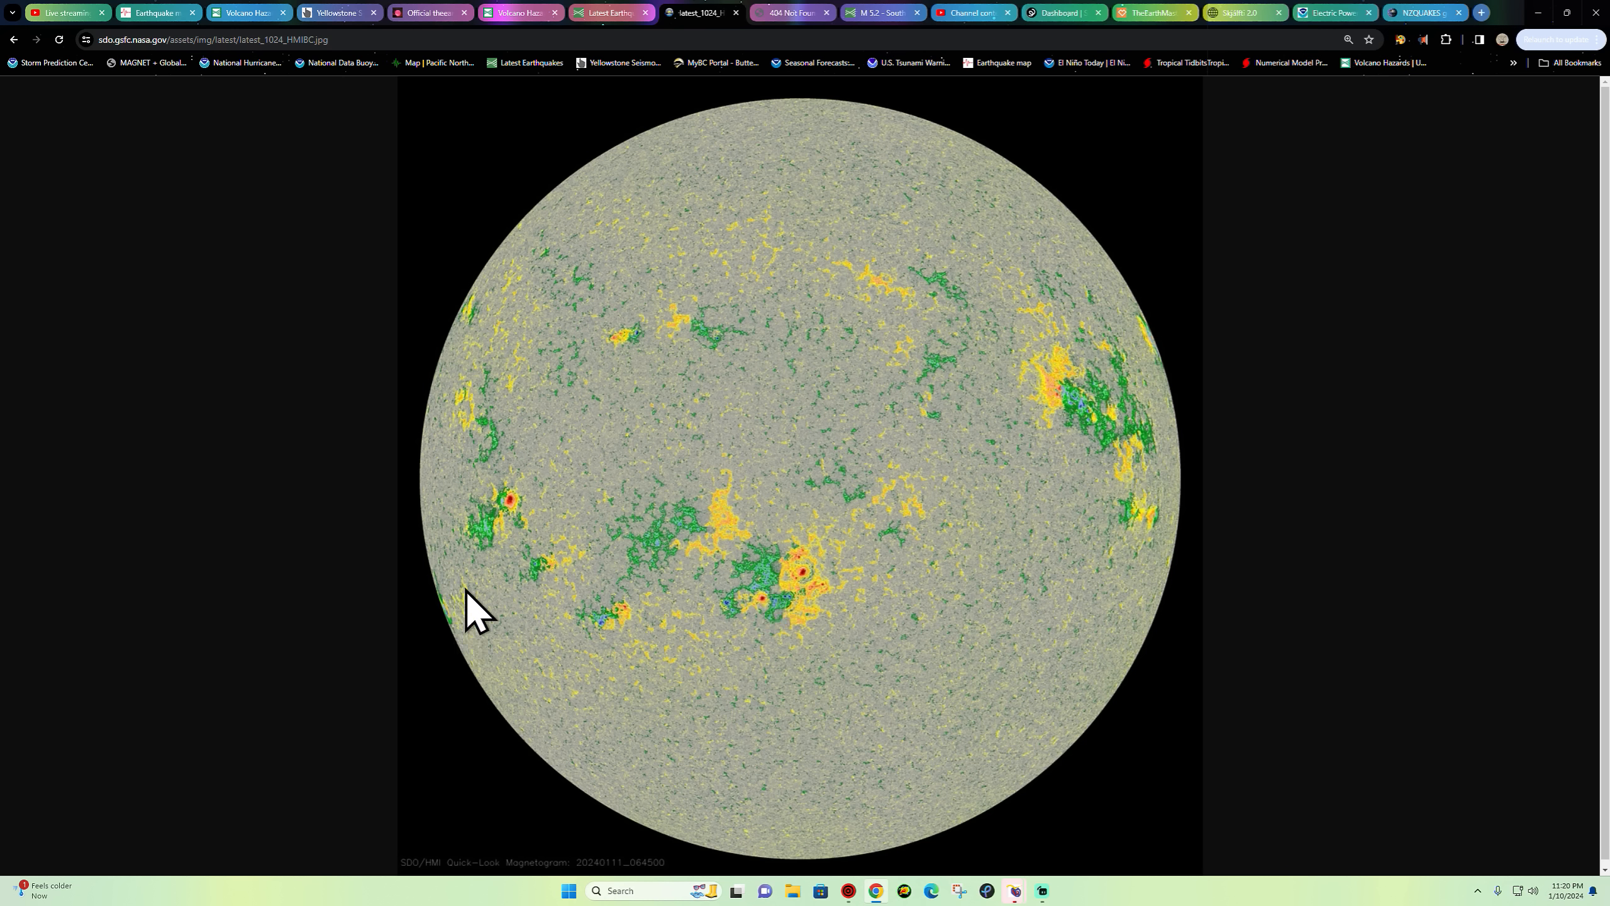
{"action": "mouse_move", "coordinate": [13, 29]}
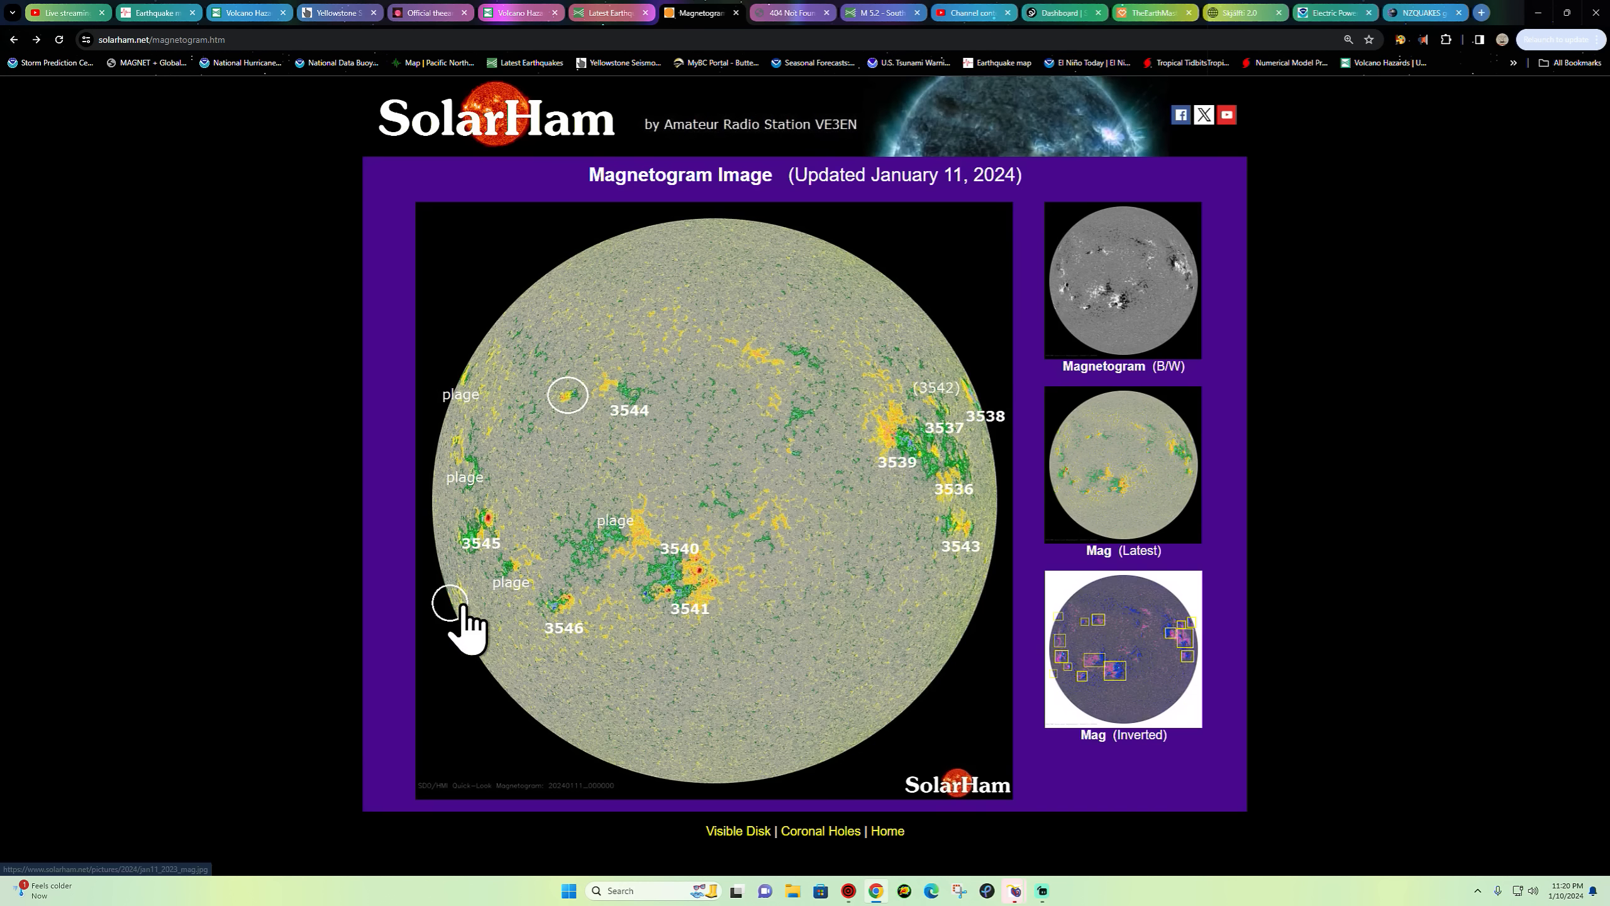
{"action": "mouse_move", "coordinate": [108, 76]}
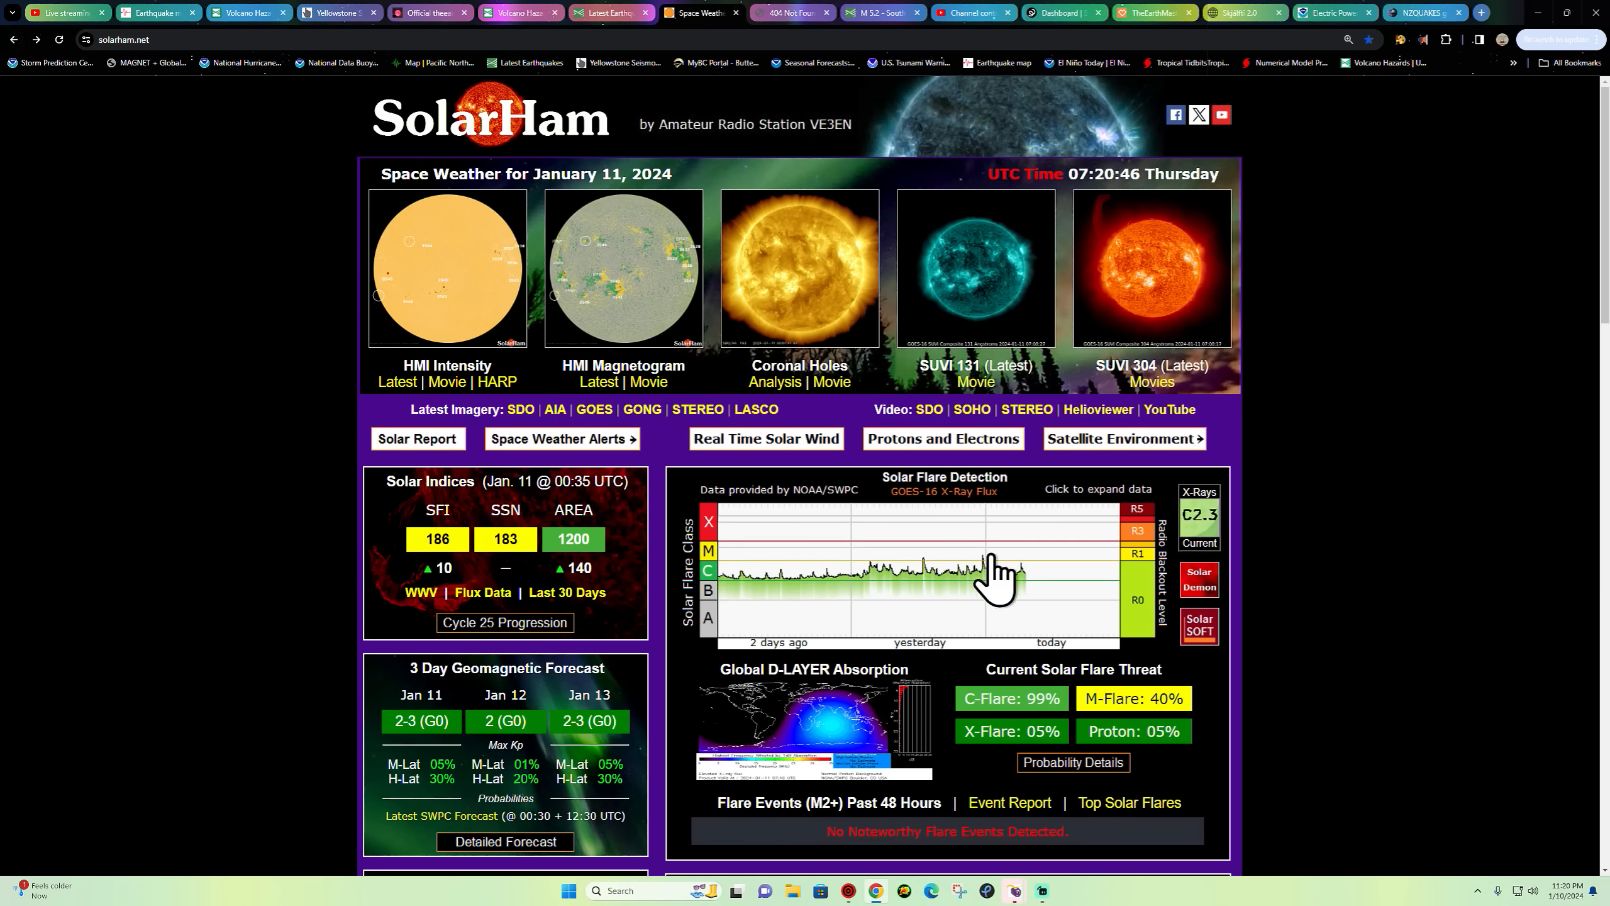
{"action": "mouse_move", "coordinate": [1007, 601]}
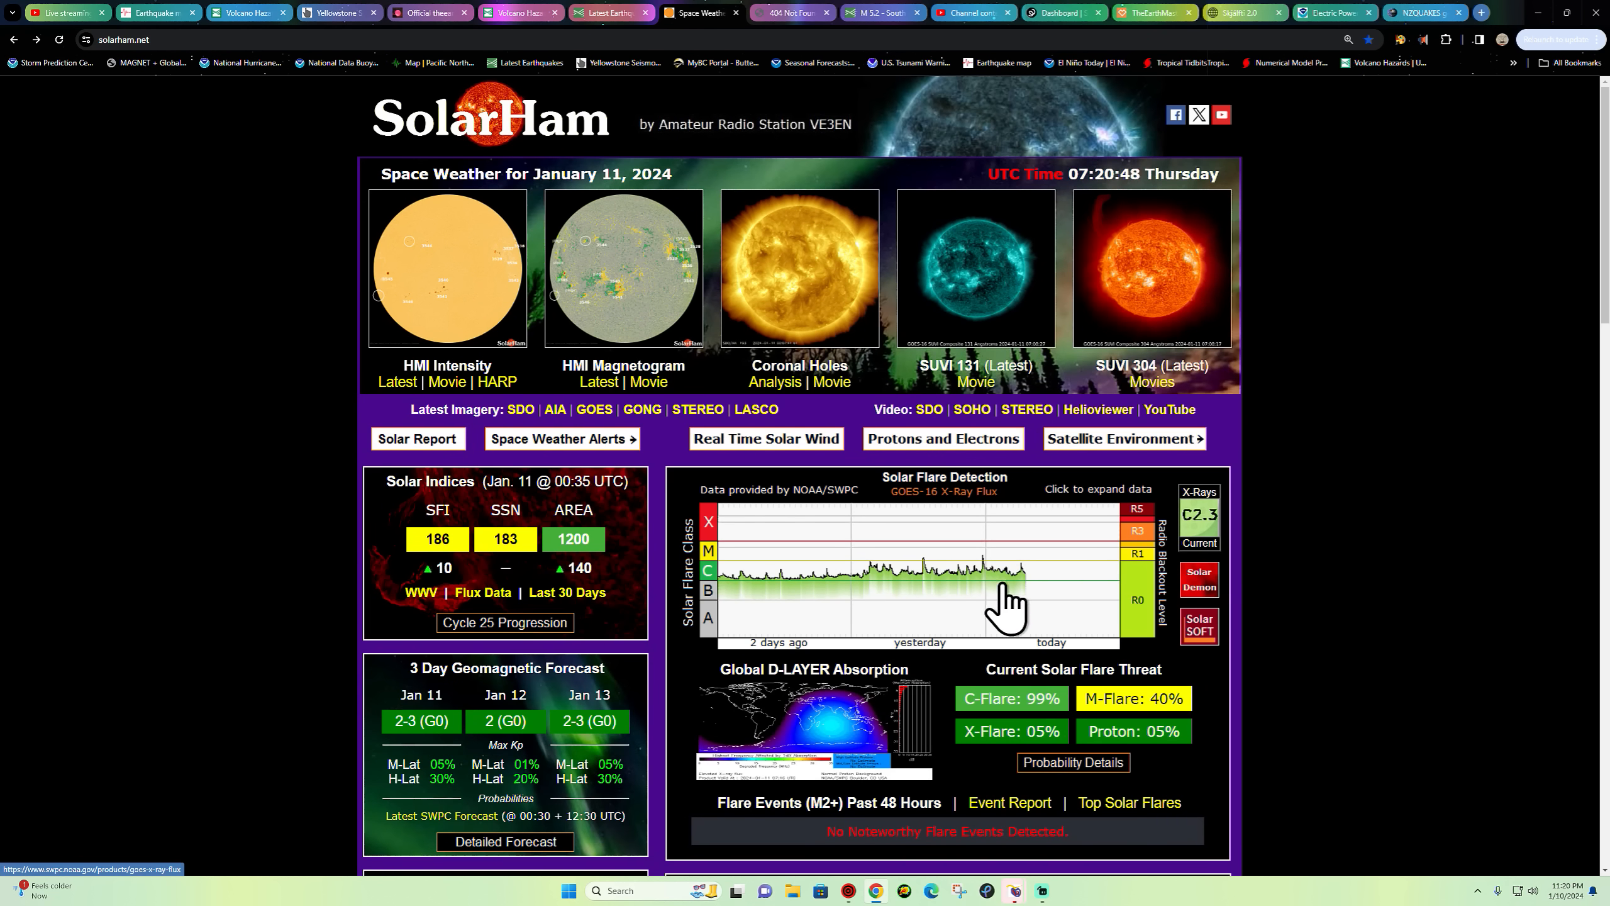
{"action": "double_click", "coordinate": [1032, 698]}
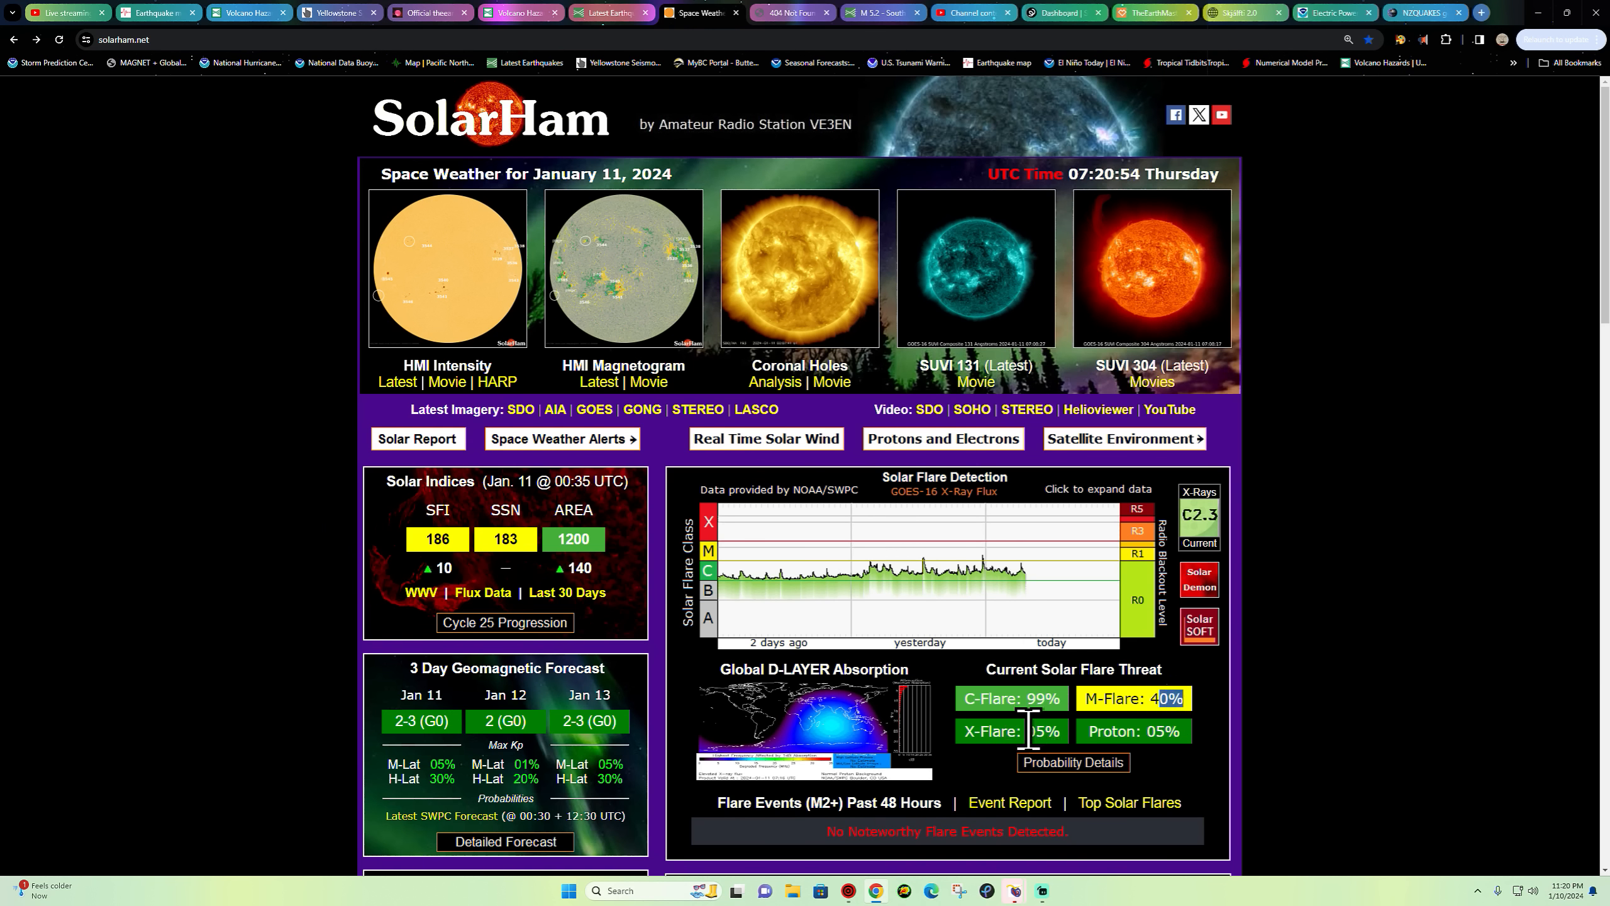
{"action": "scroll", "scroll_direction": "down", "scroll_amount": 3}
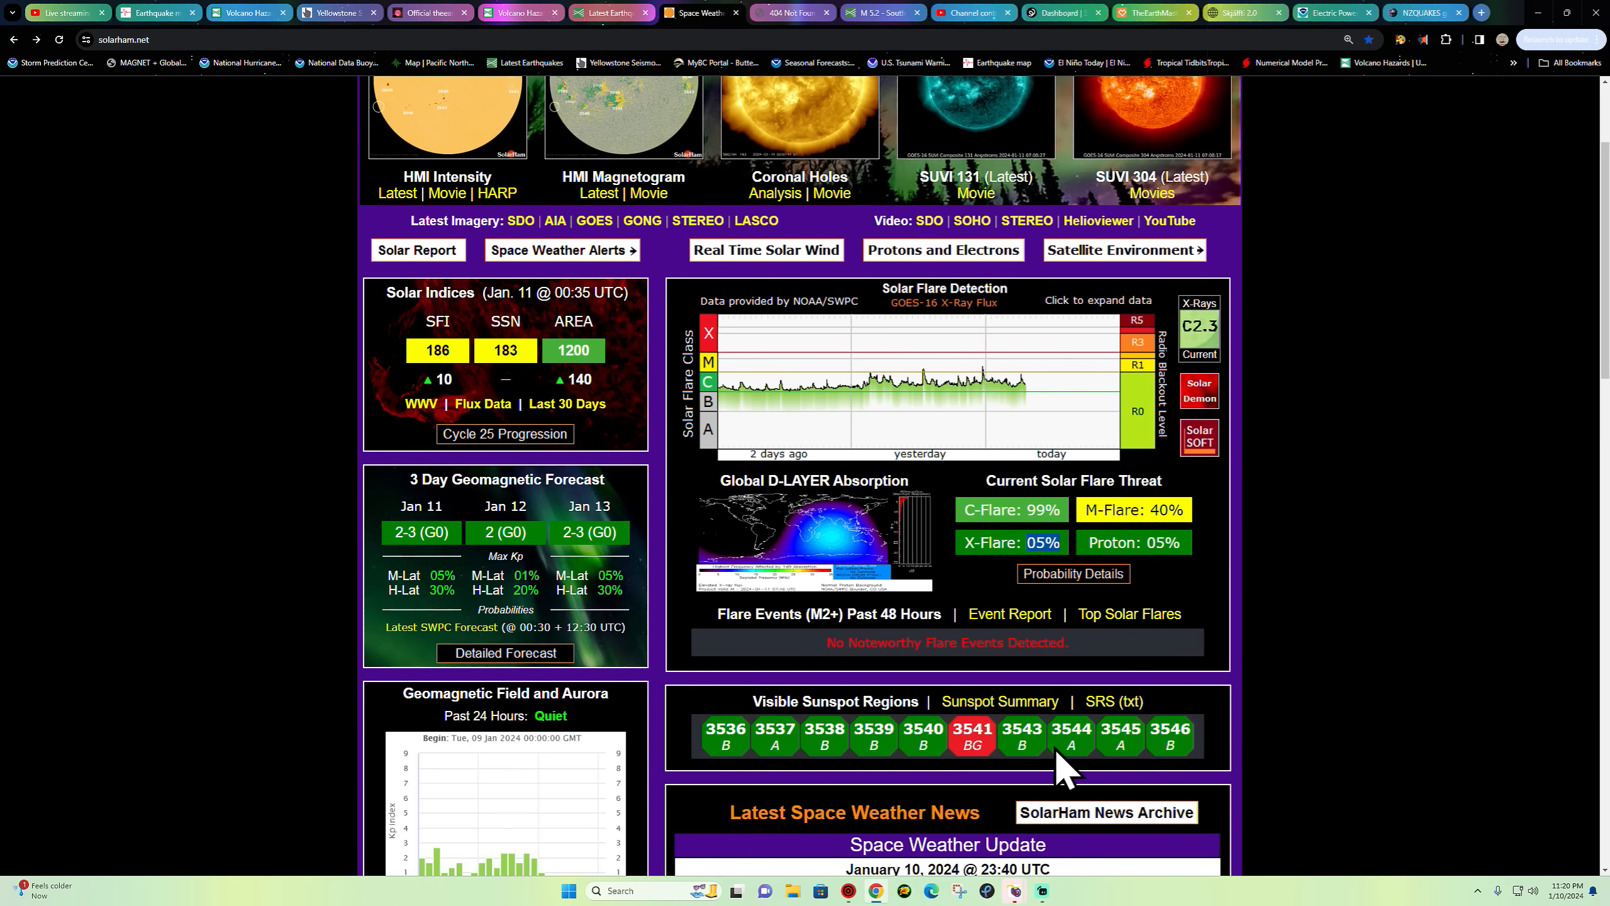
{"action": "scroll", "scroll_direction": "down", "scroll_amount": 3}
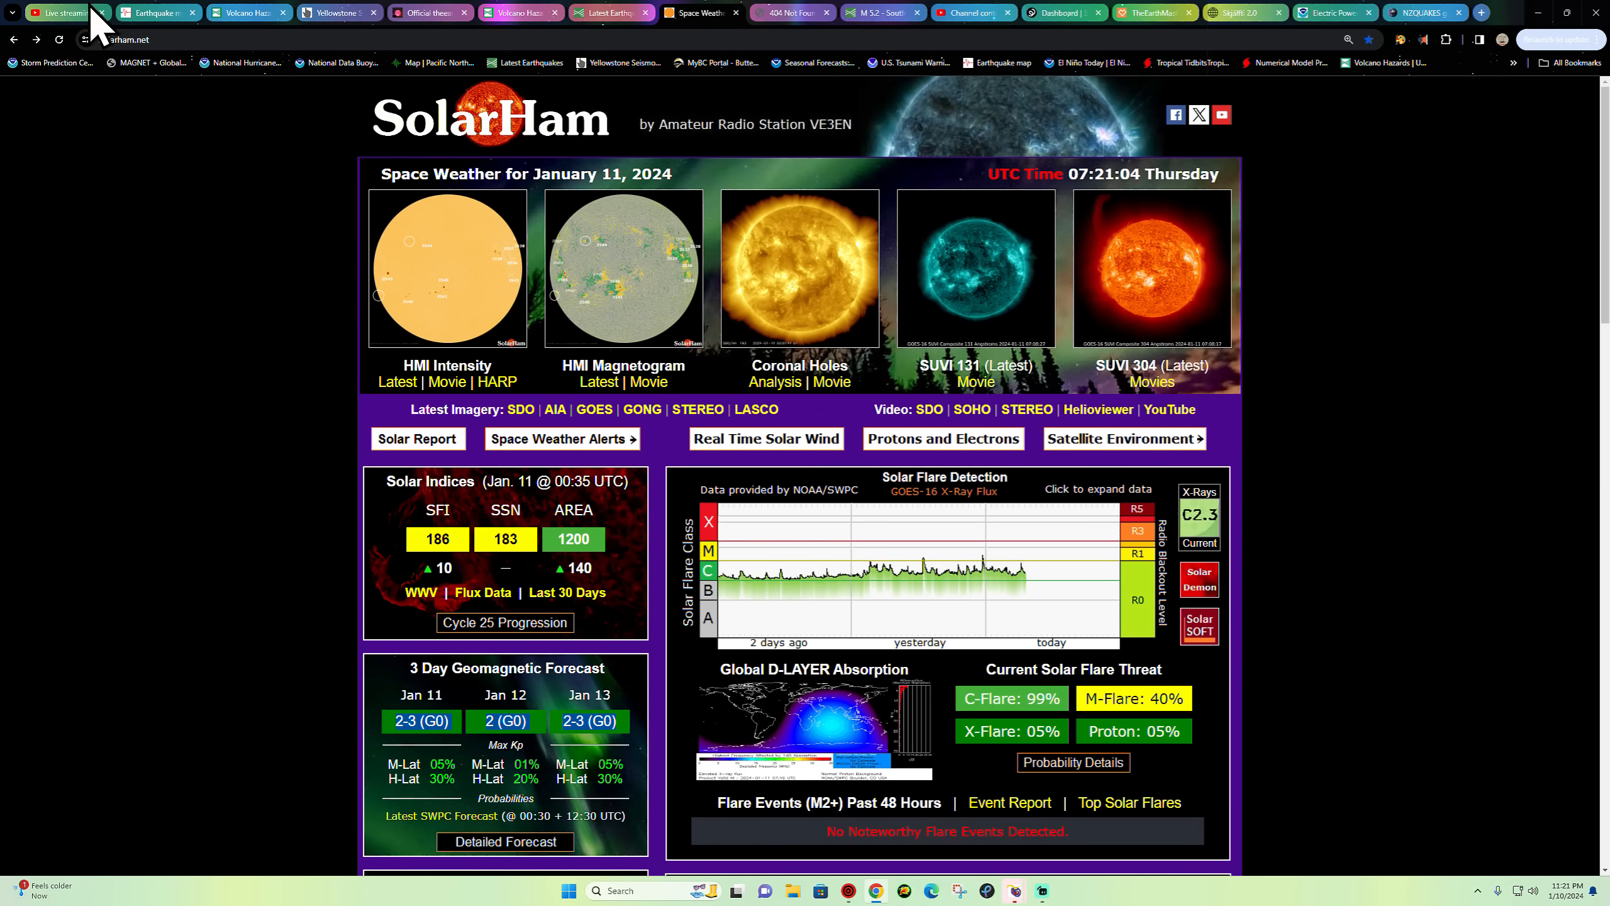
- Review the January 11 Day 1 Convective Outlook categorical map and legend showing enhanced risk over Louisiana and Arkansas
{"action": "left_click", "coordinate": [698, 13]}
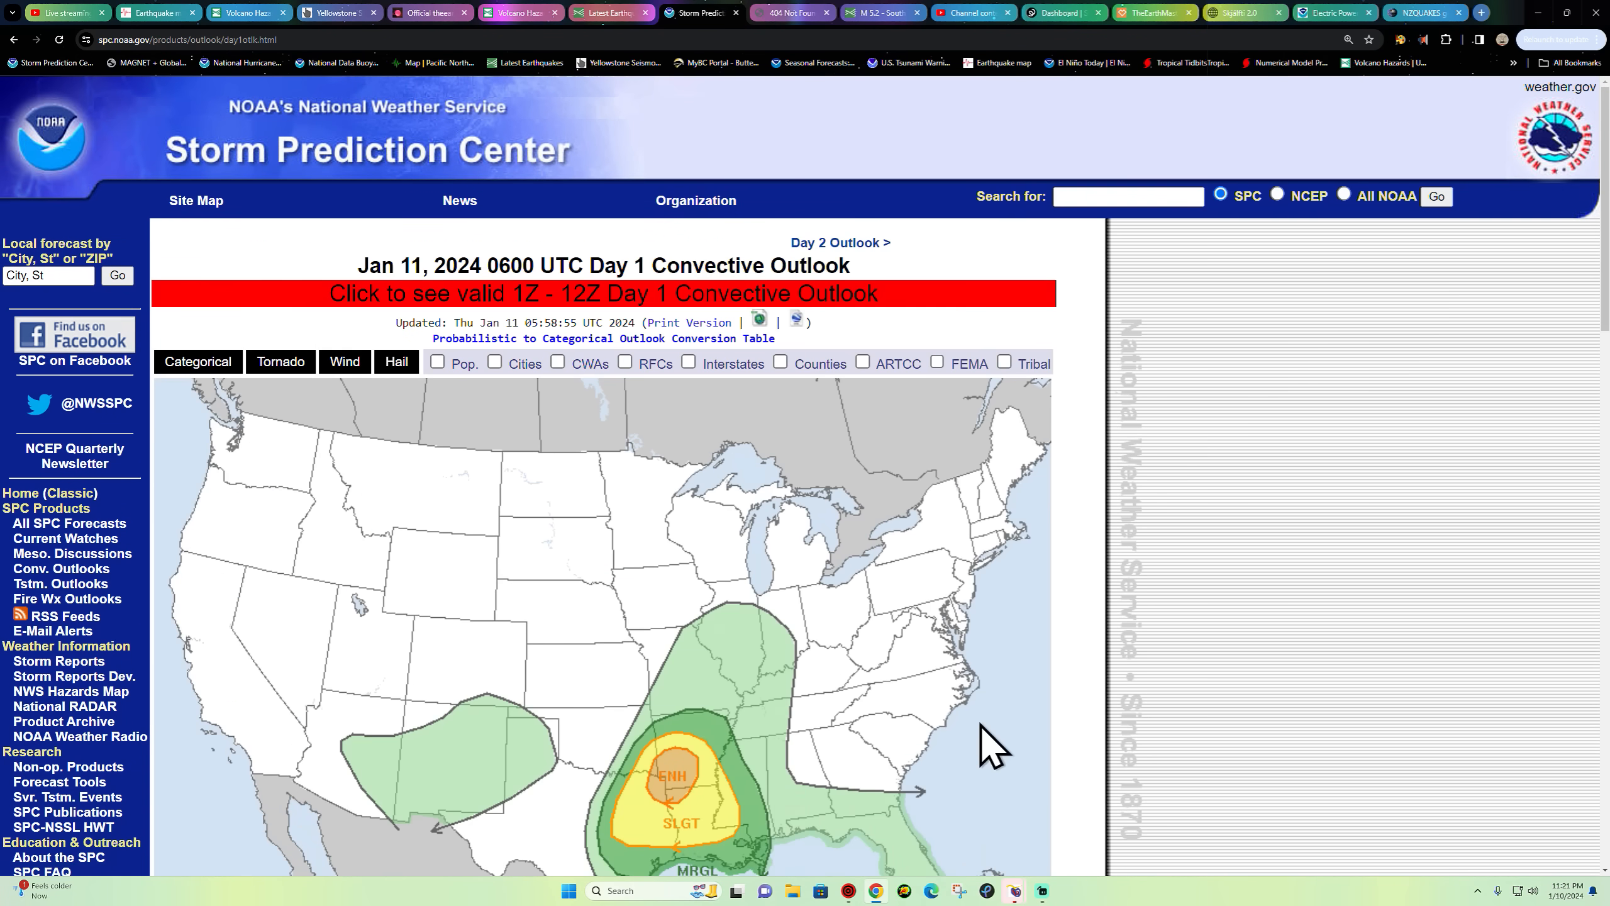
{"action": "scroll", "scroll_direction": "down", "scroll_amount": 3}
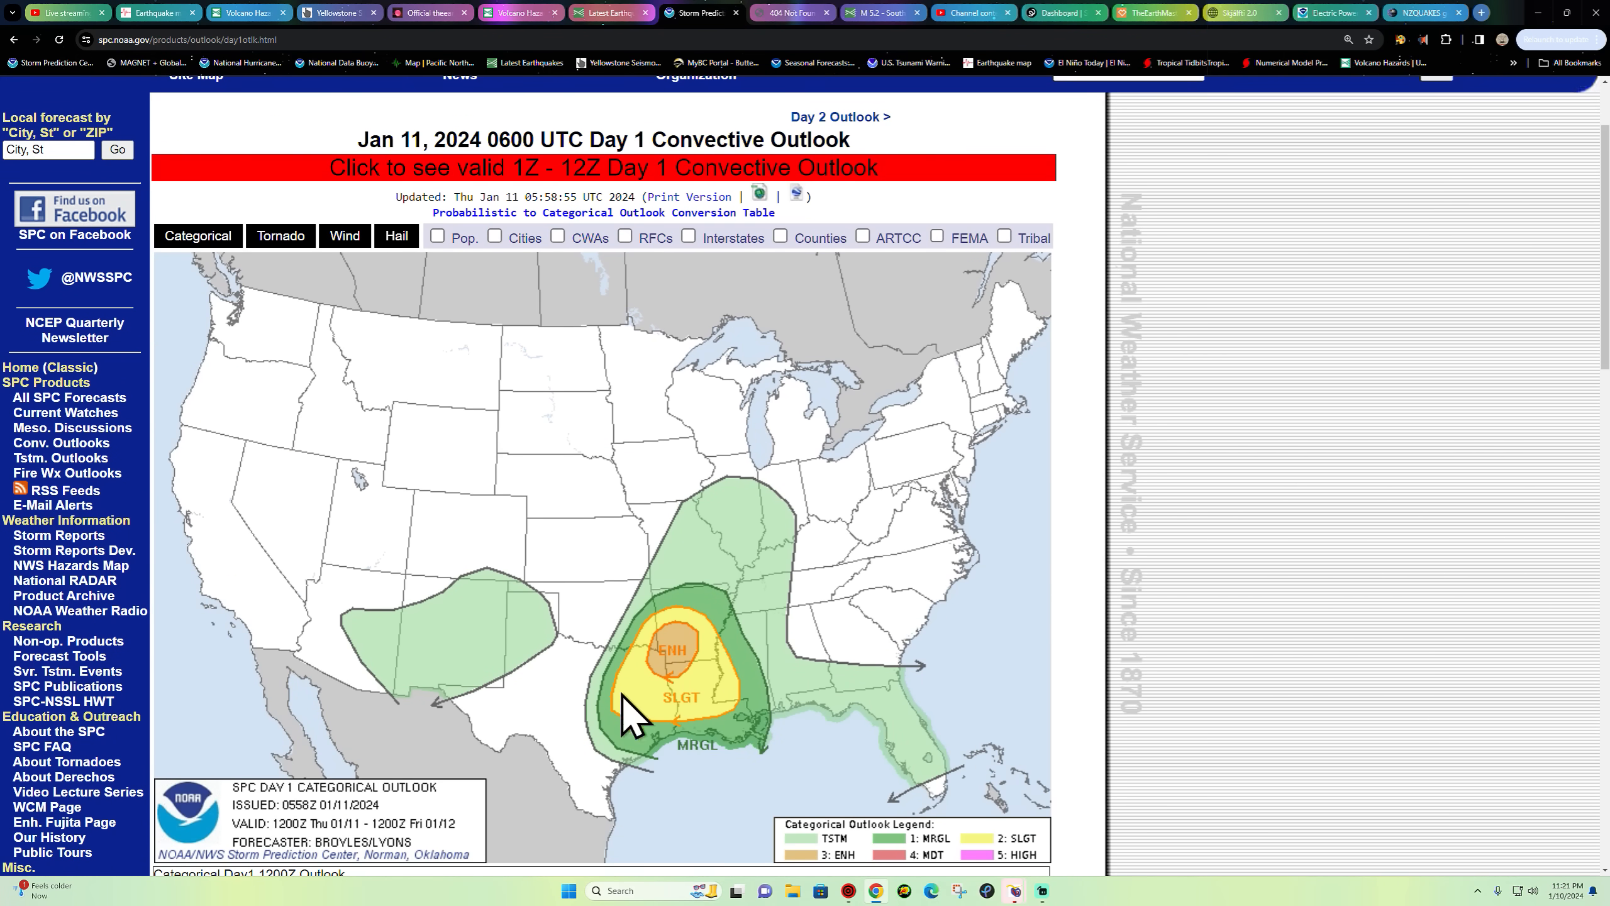
{"action": "mouse_move", "coordinate": [641, 684]}
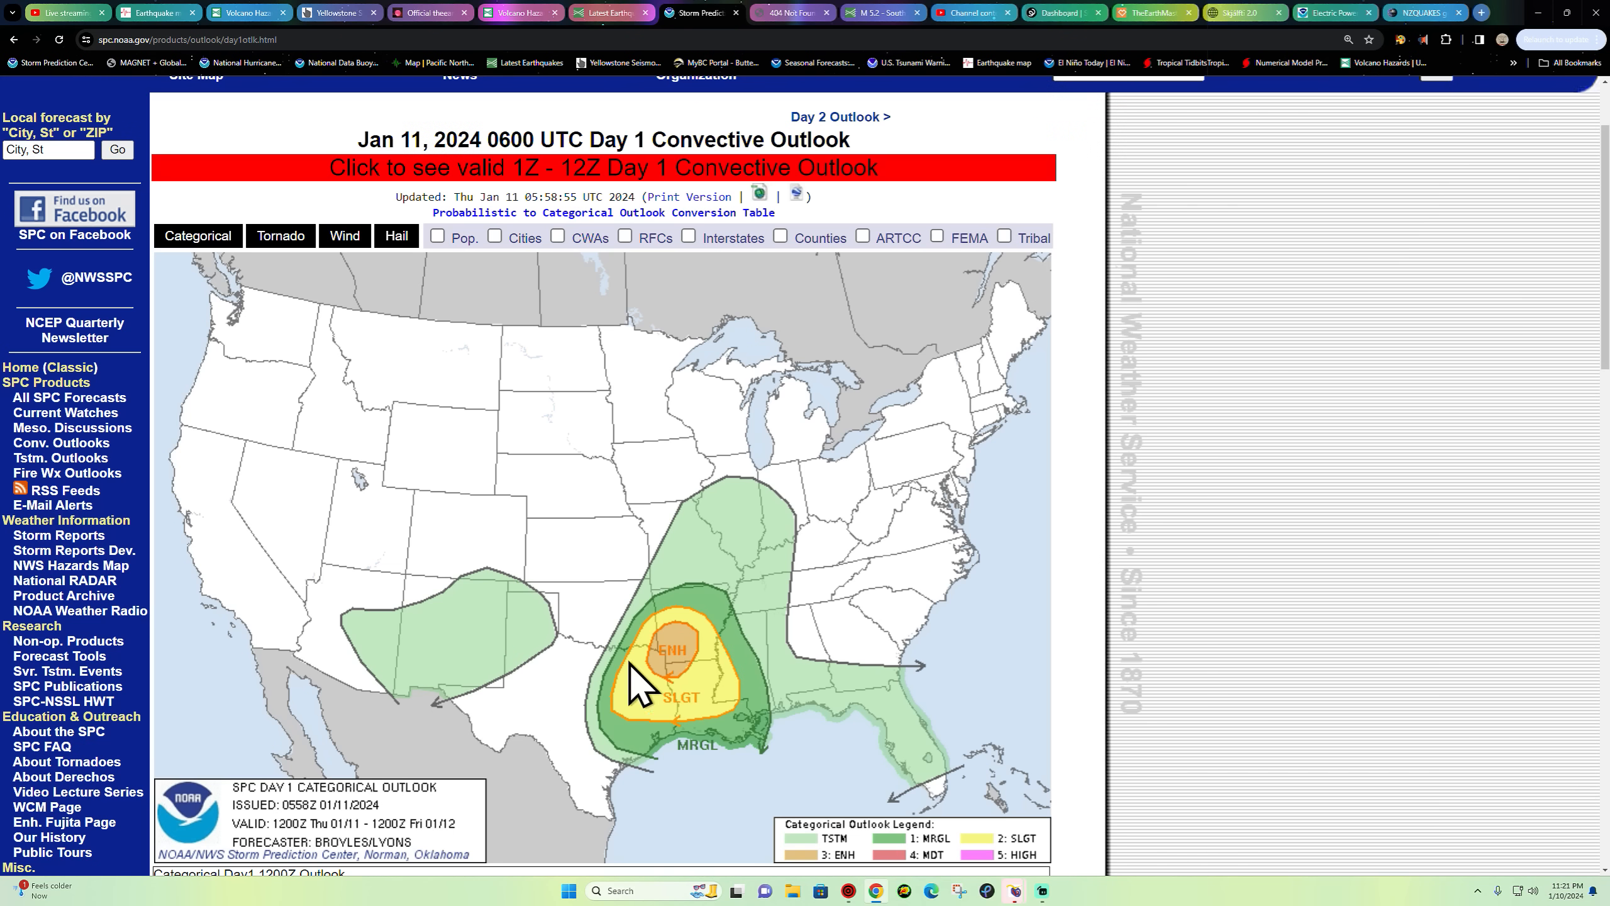
{"action": "mouse_move", "coordinate": [650, 703]}
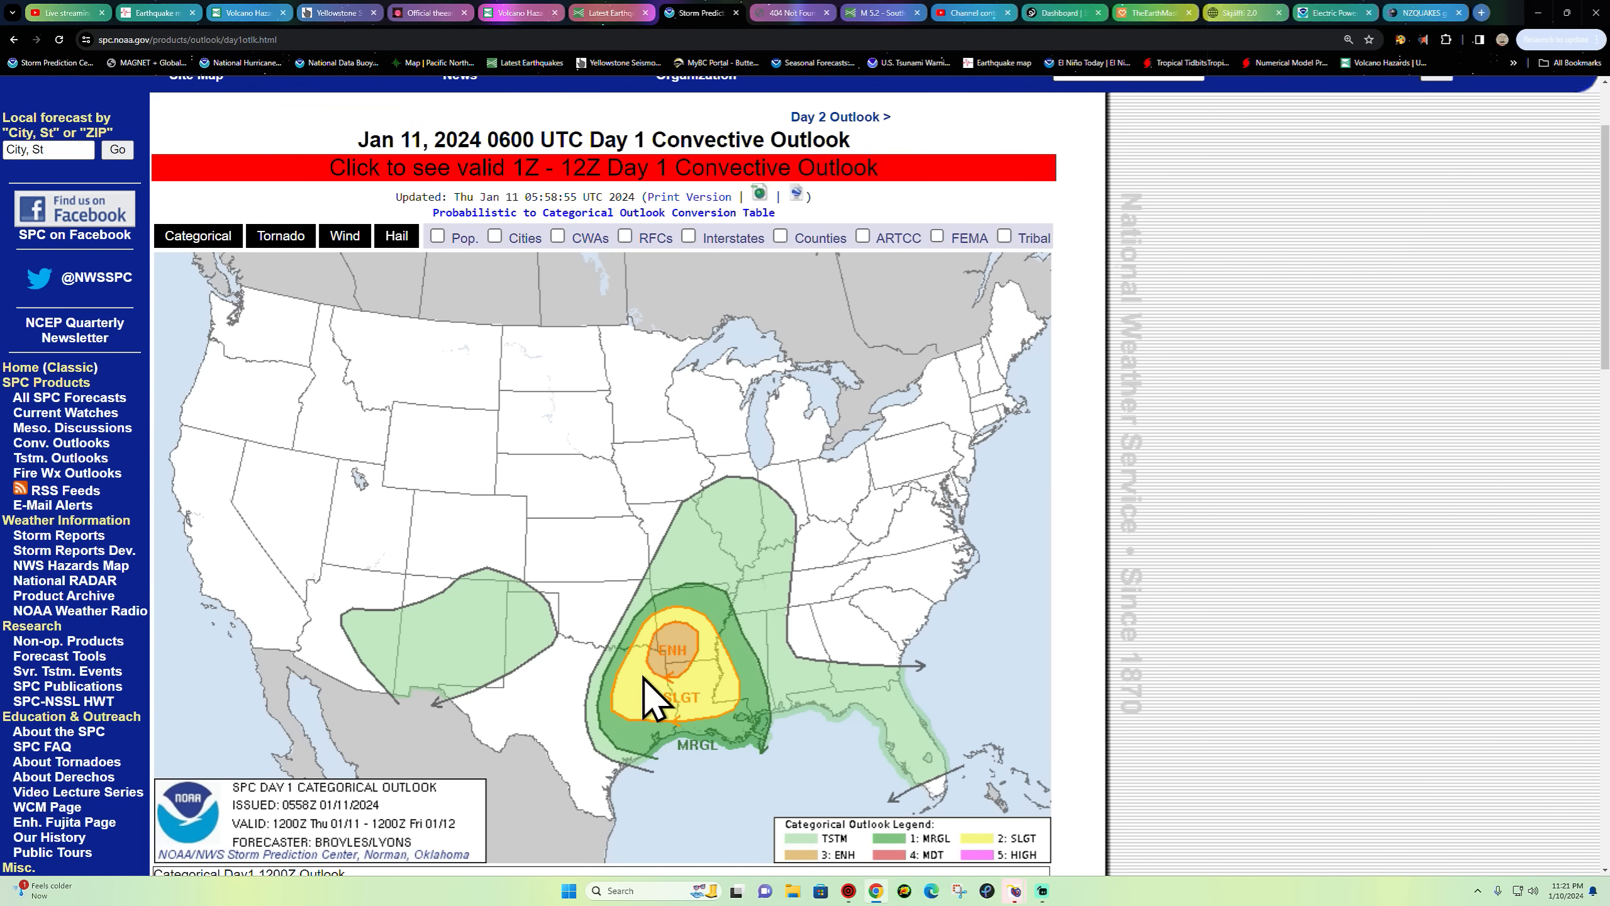
{"action": "mouse_move", "coordinate": [707, 708]}
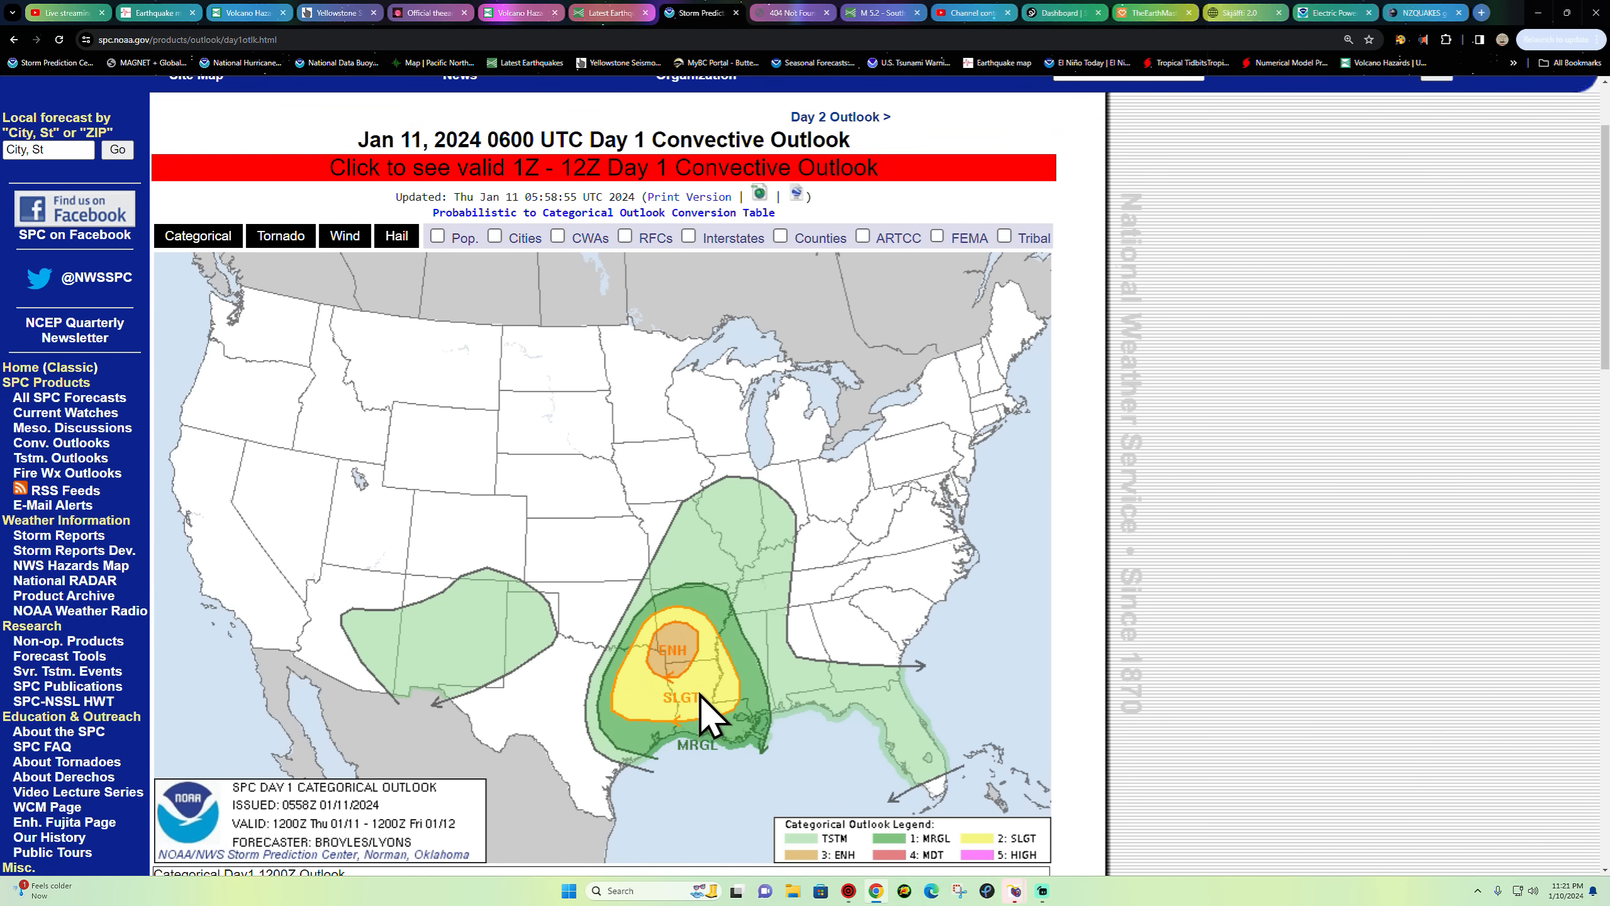
{"action": "mouse_move", "coordinate": [674, 657]}
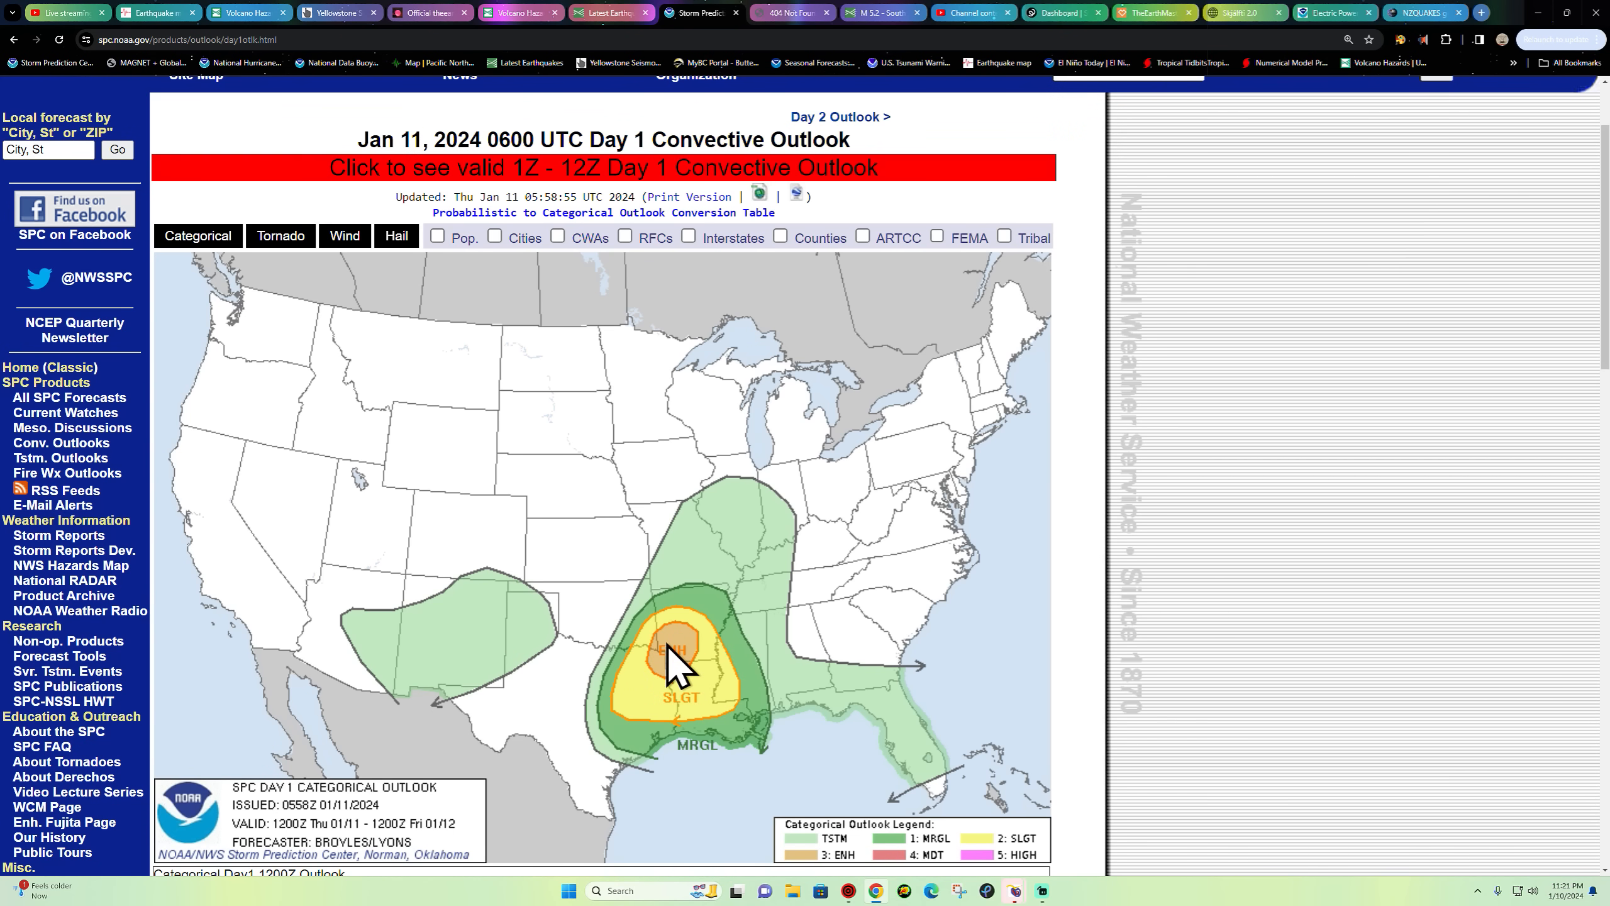
{"action": "scroll", "scroll_direction": "down", "scroll_amount": 3}
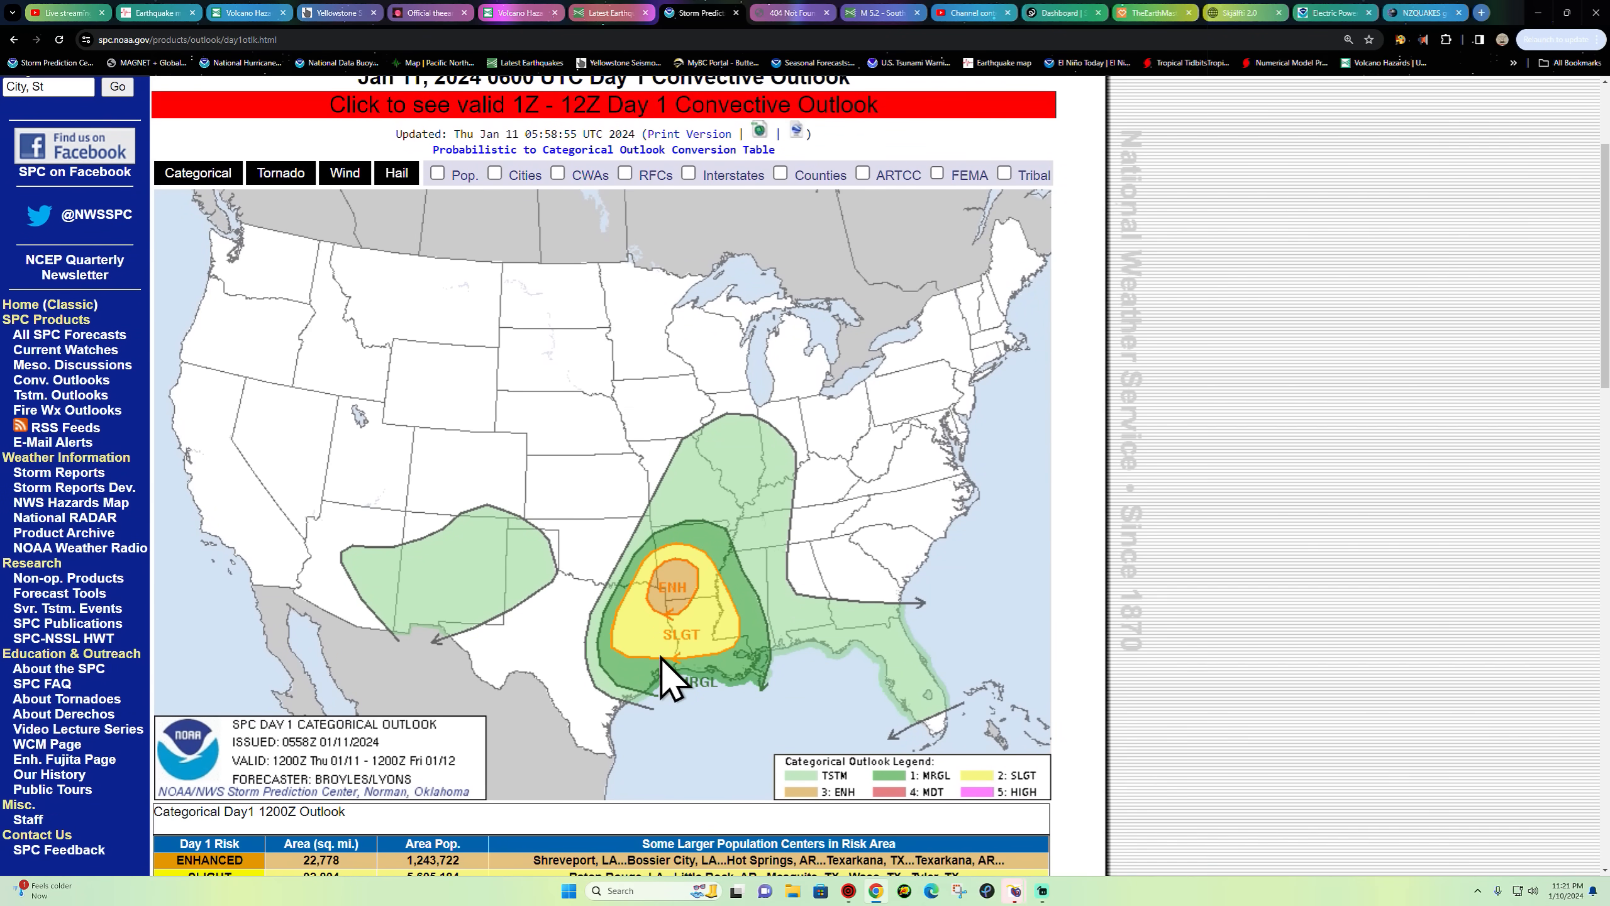
{"action": "mouse_move", "coordinate": [683, 602]}
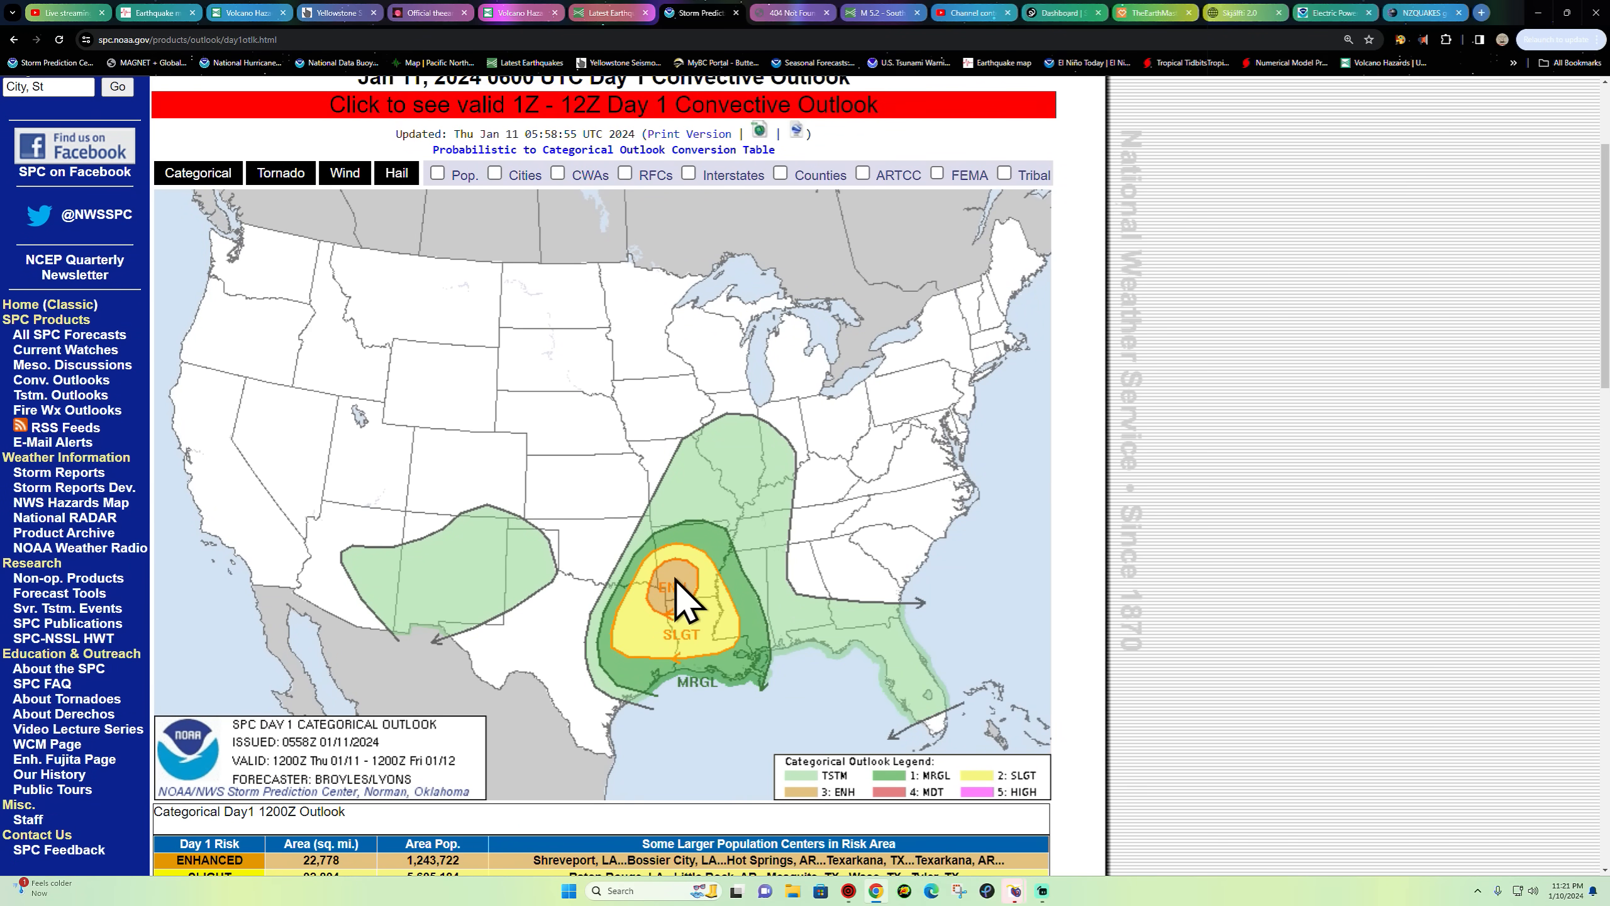
{"action": "mouse_move", "coordinate": [668, 602]}
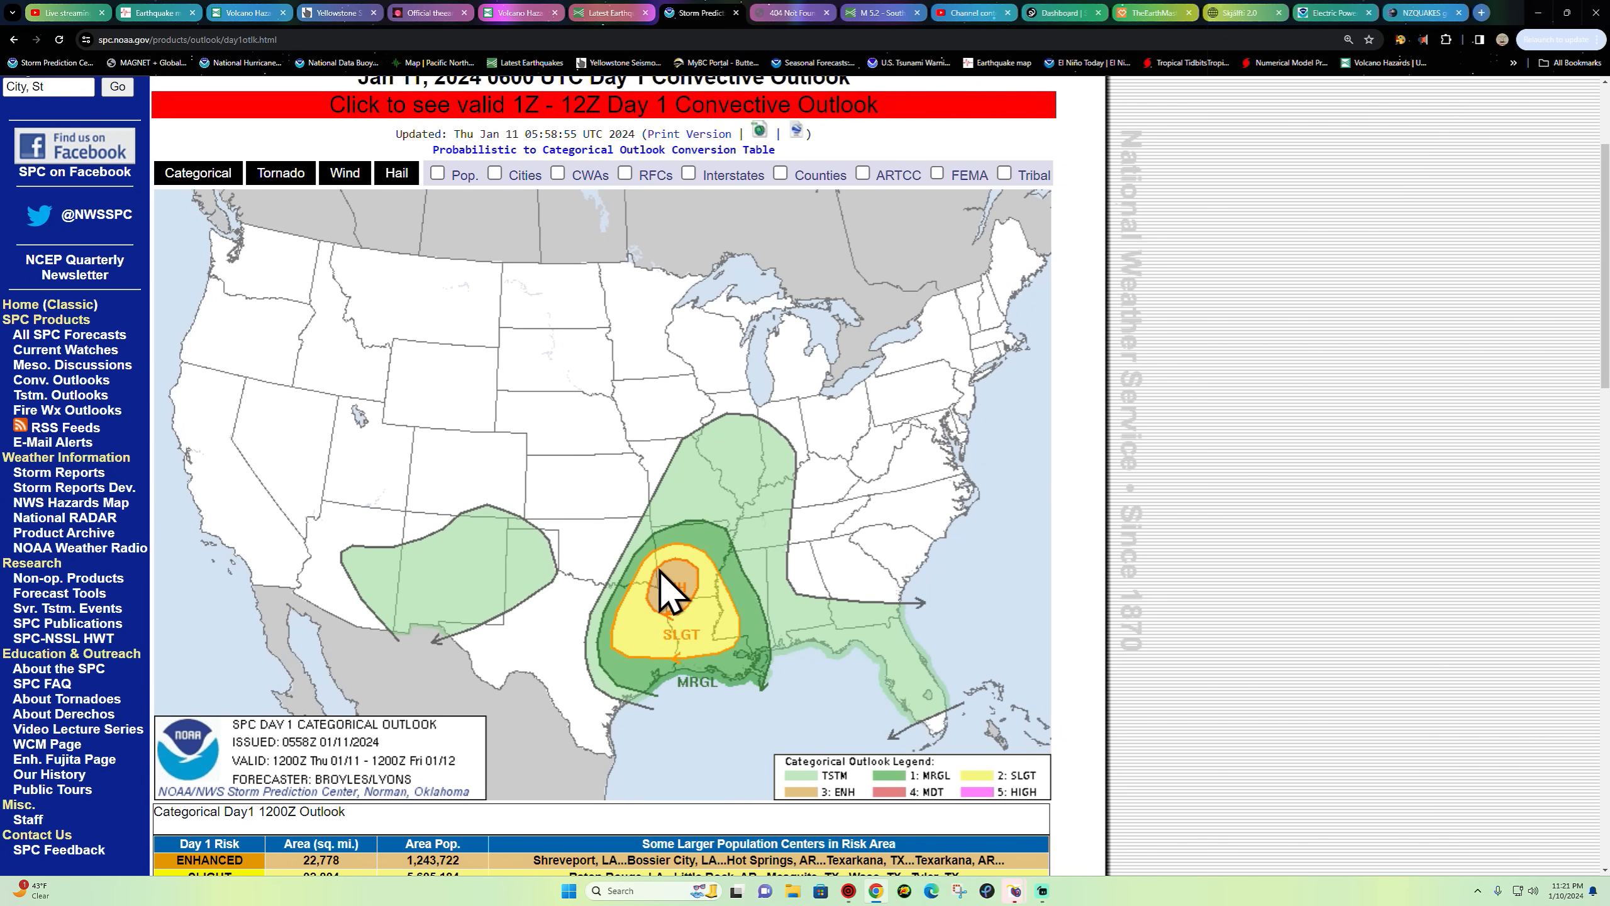
{"action": "mouse_move", "coordinate": [675, 573]}
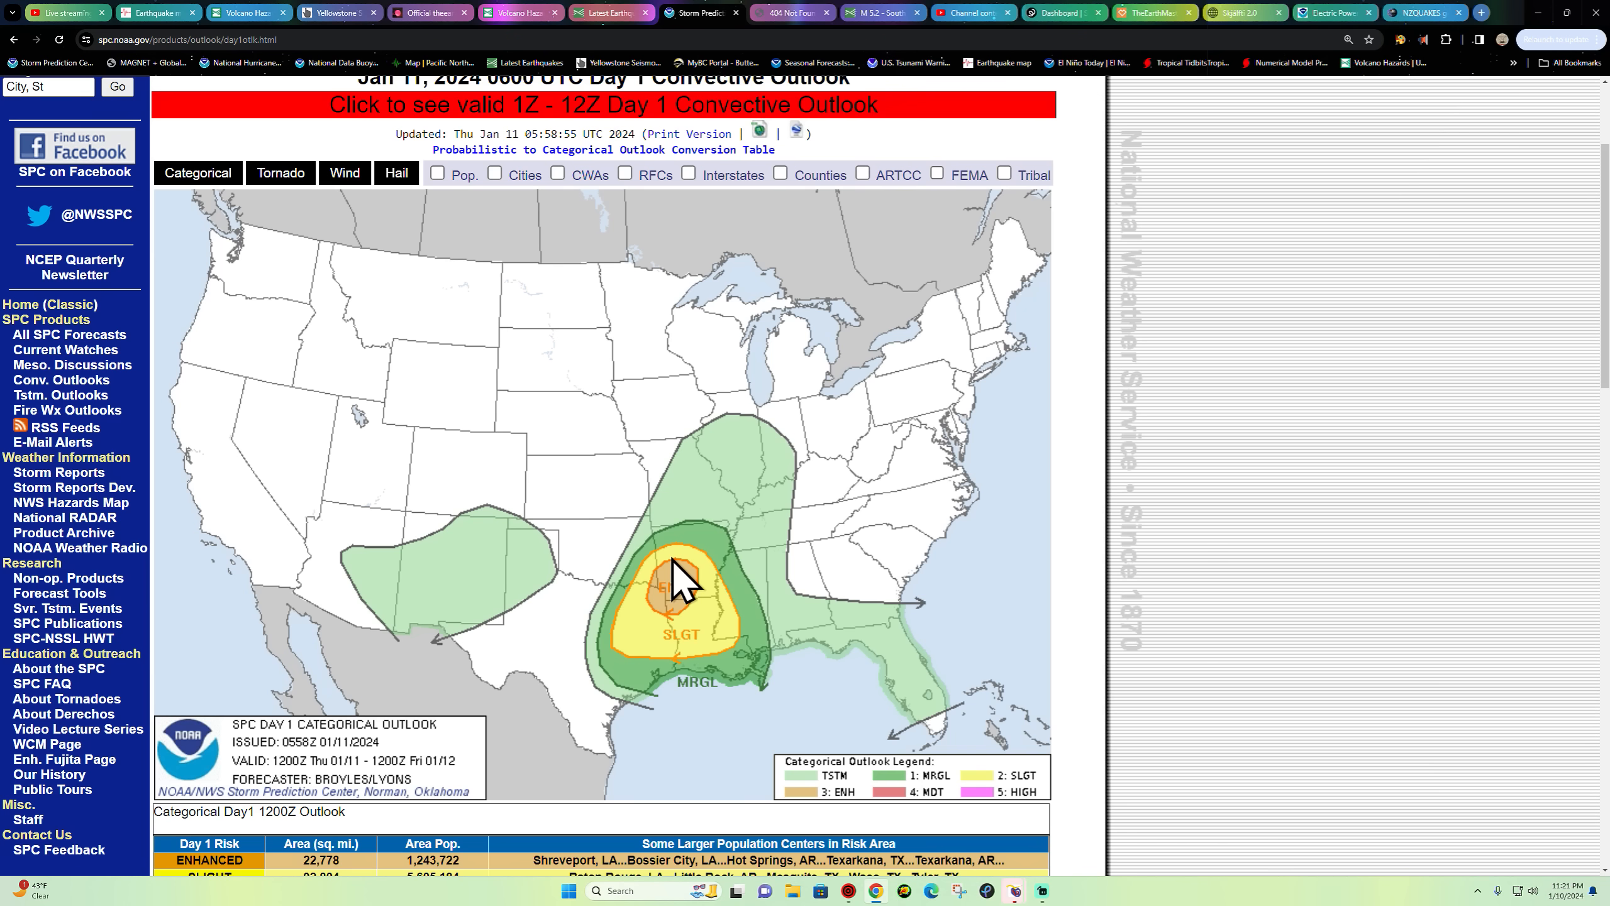
{"action": "mouse_move", "coordinate": [819, 607]}
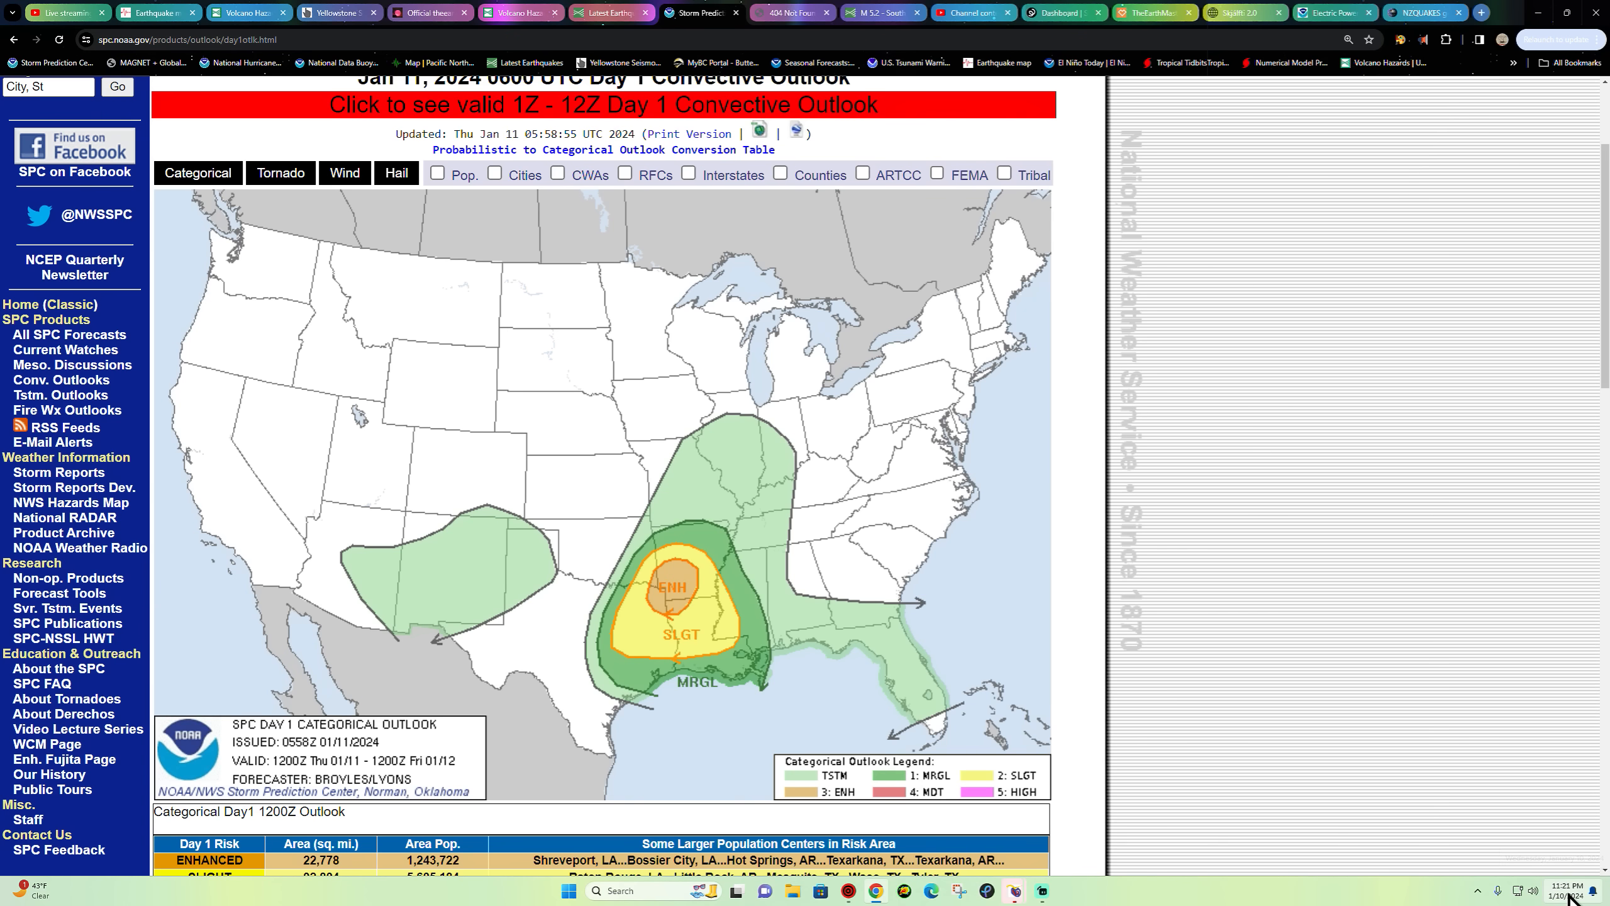
{"action": "mouse_move", "coordinate": [691, 584]}
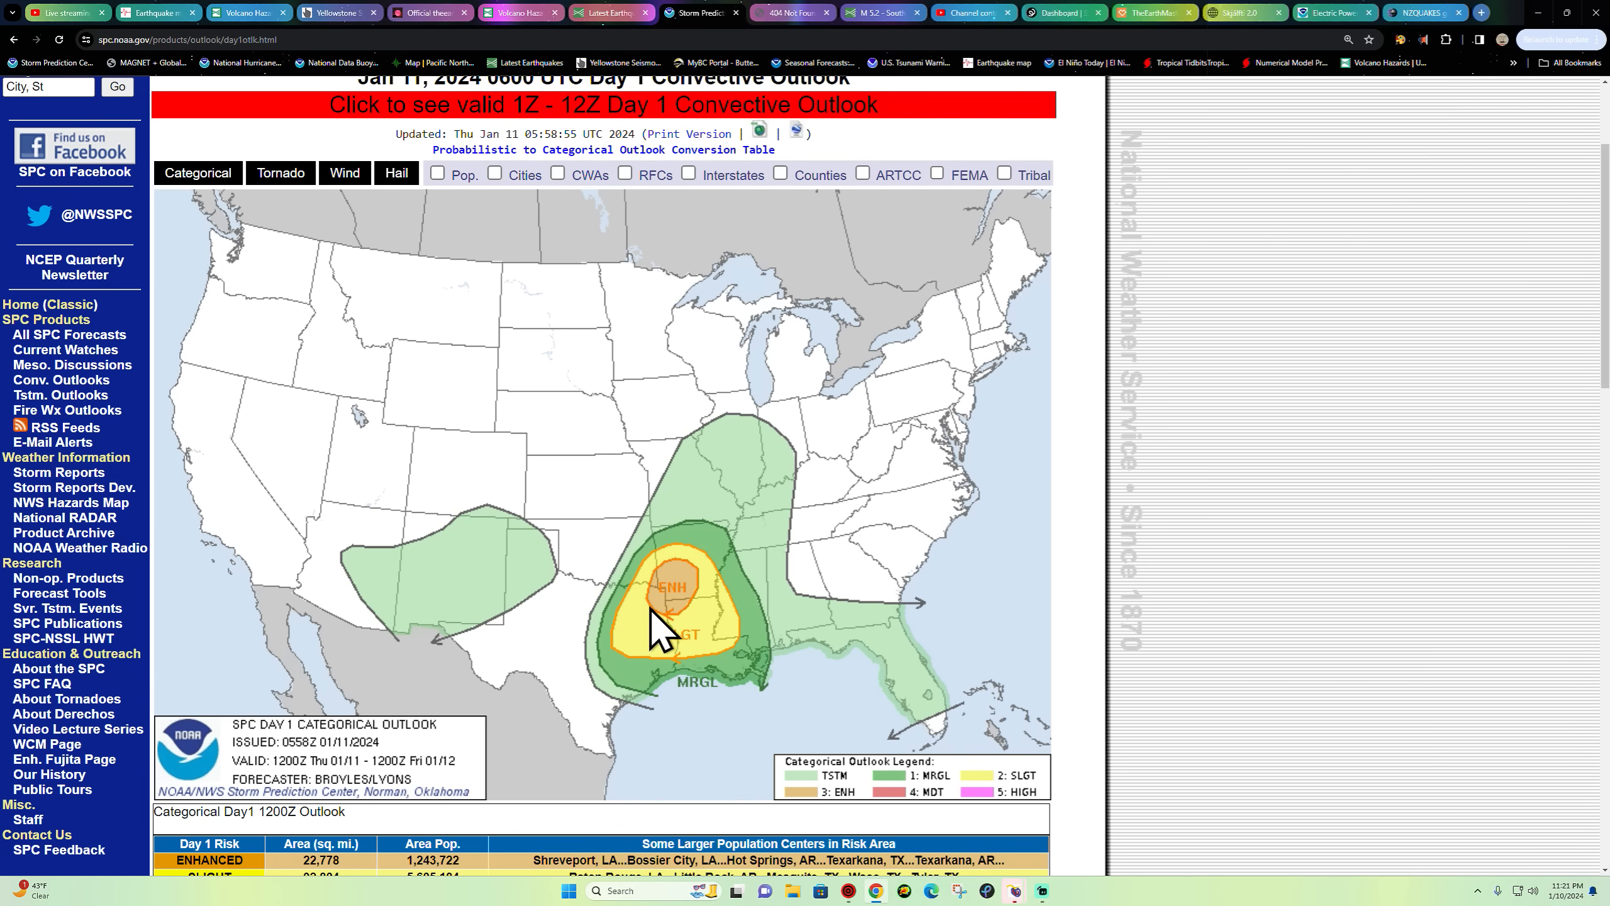
- Show the Day 1 Tornado Outlook with its 10% hatched area over Louisiana and Arkansas and legend
{"action": "left_click", "coordinate": [279, 173]}
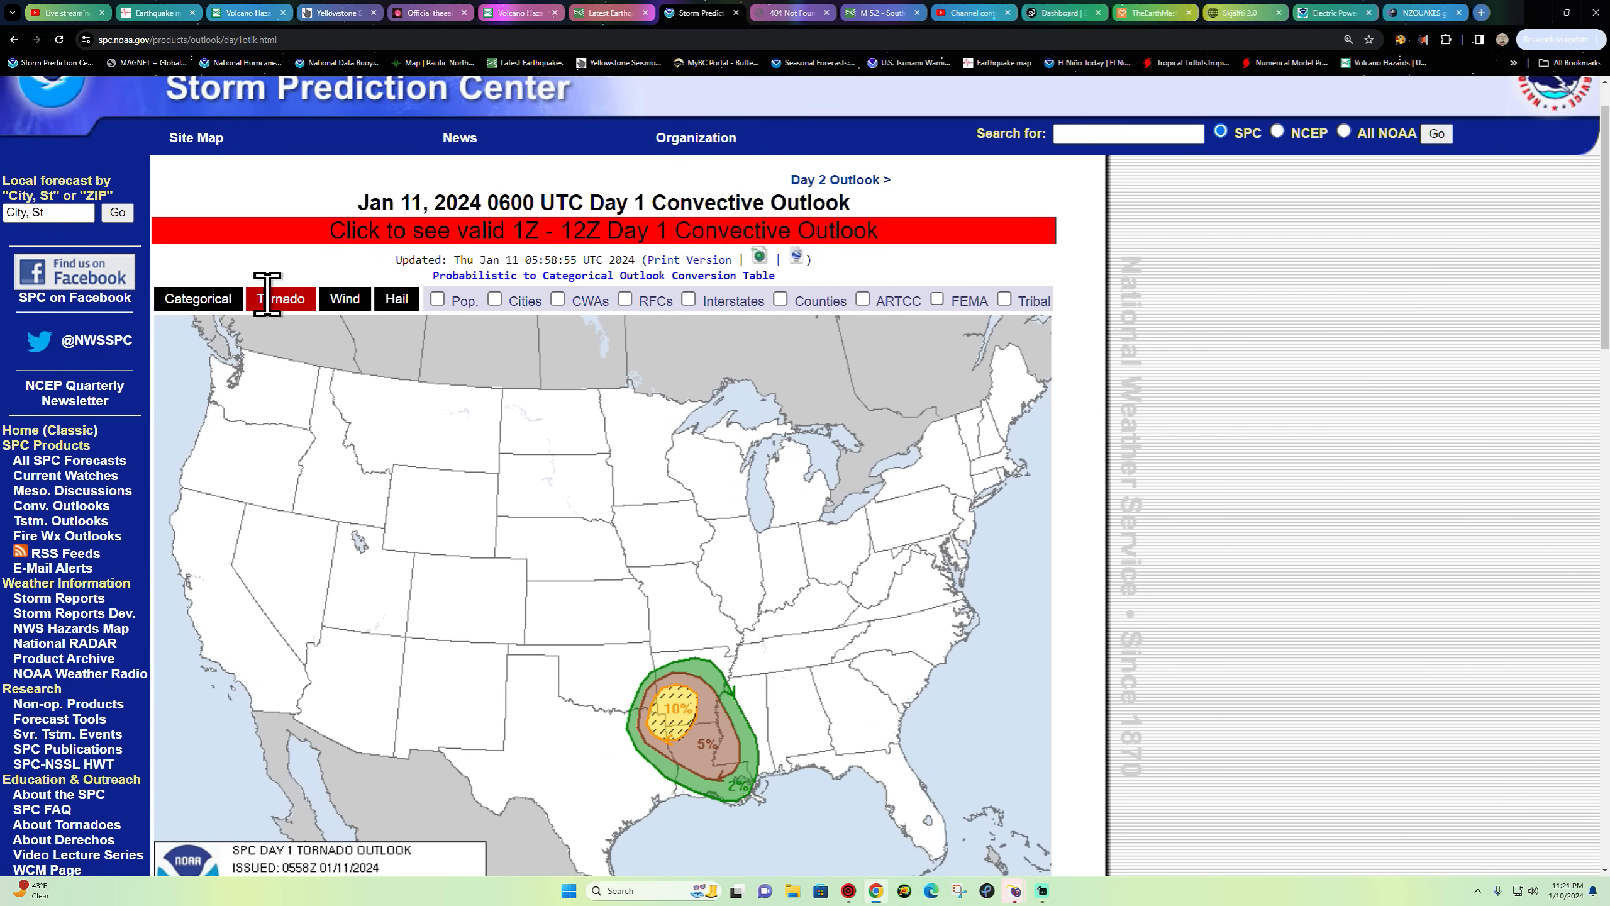
{"action": "mouse_move", "coordinate": [282, 300]}
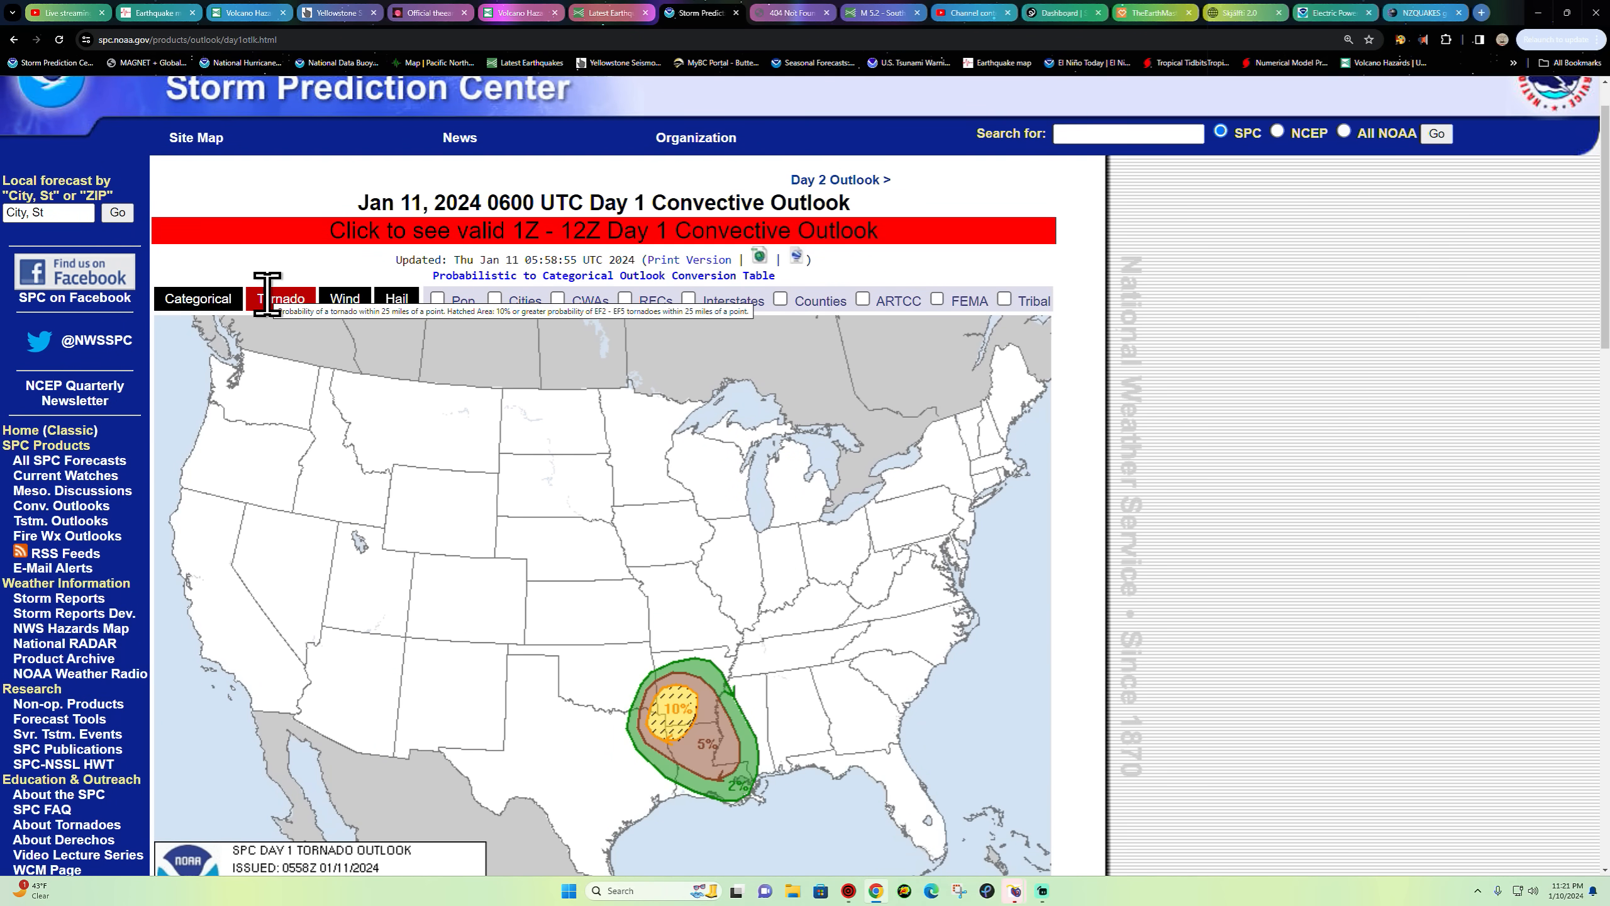
{"action": "scroll", "scroll_direction": "down", "scroll_amount": 3}
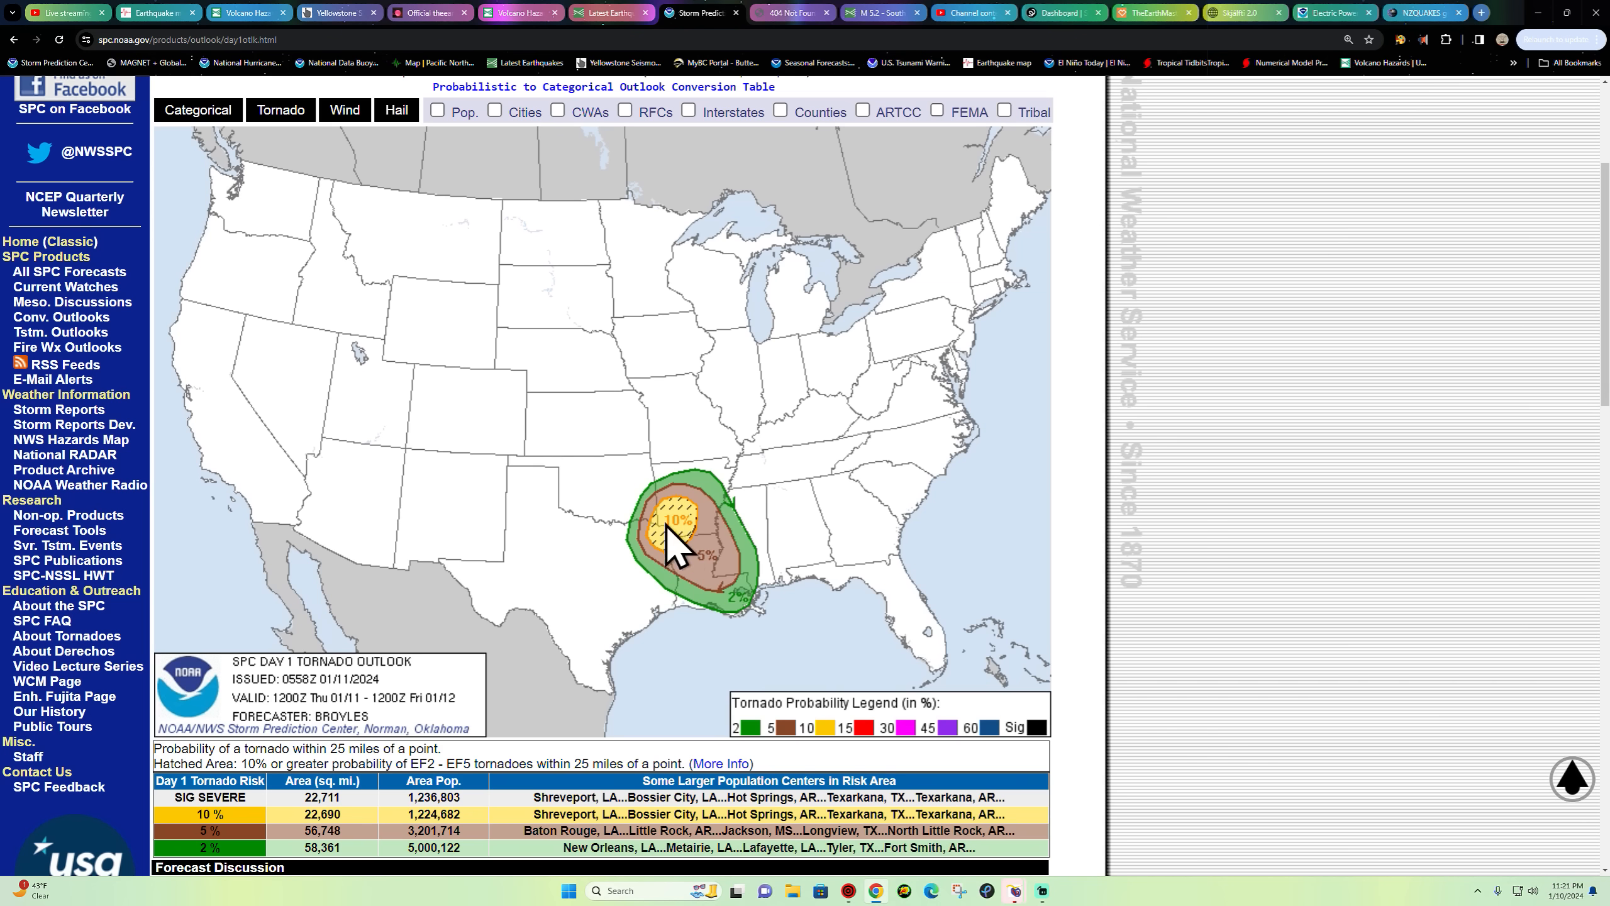
{"action": "mouse_move", "coordinate": [685, 579]}
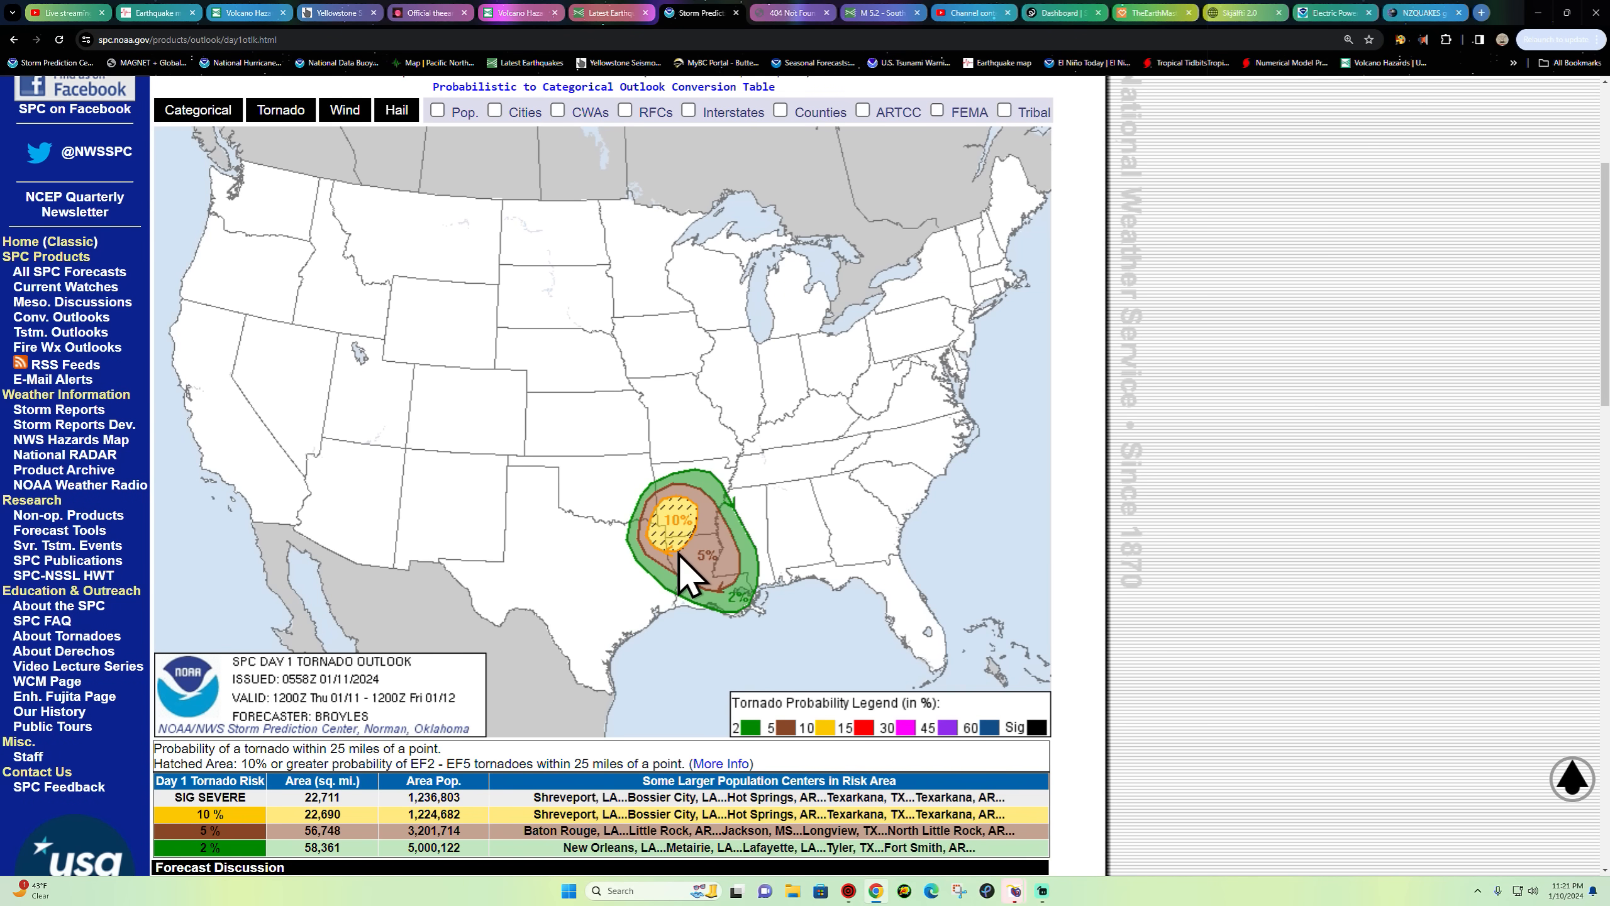
{"action": "mouse_move", "coordinate": [399, 769]}
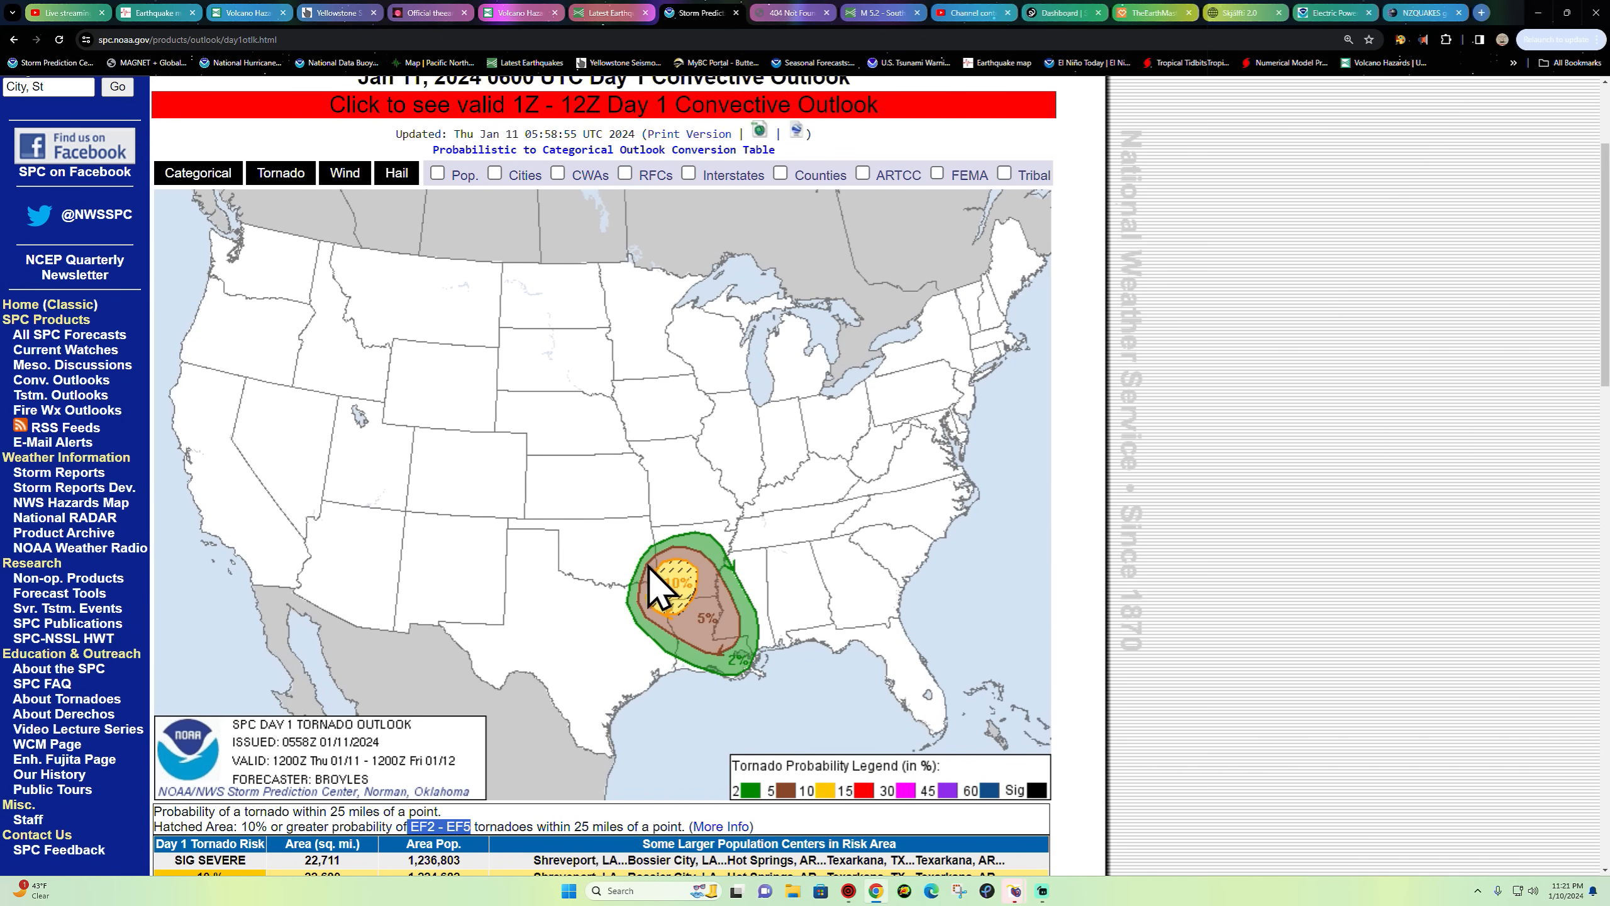
{"action": "mouse_move", "coordinate": [719, 575]}
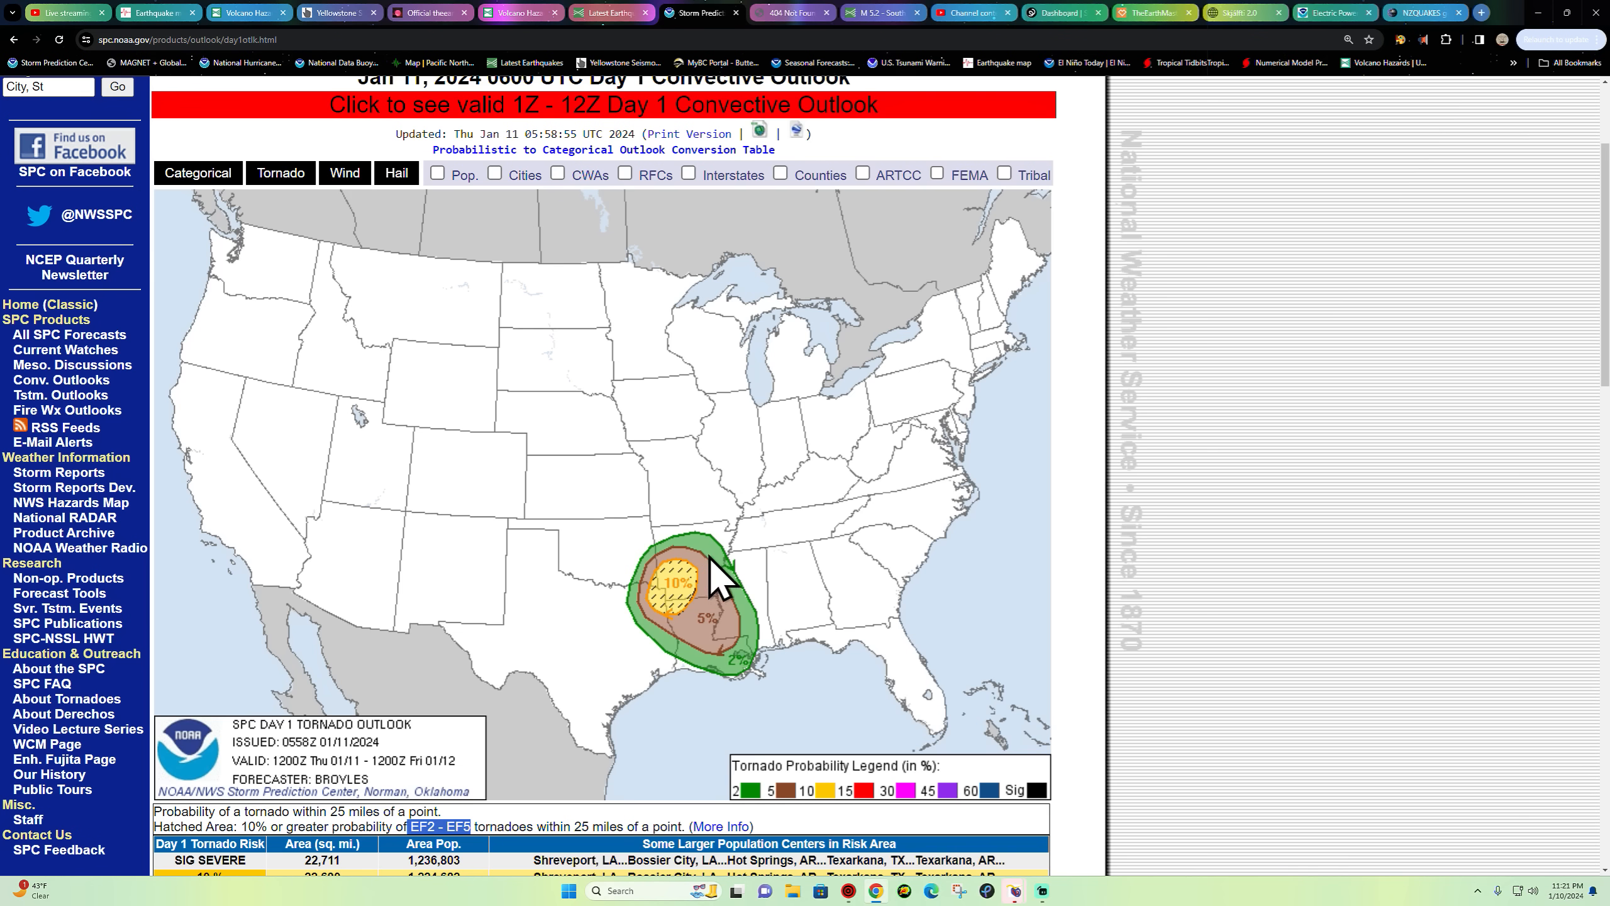
{"action": "mouse_move", "coordinate": [690, 570]}
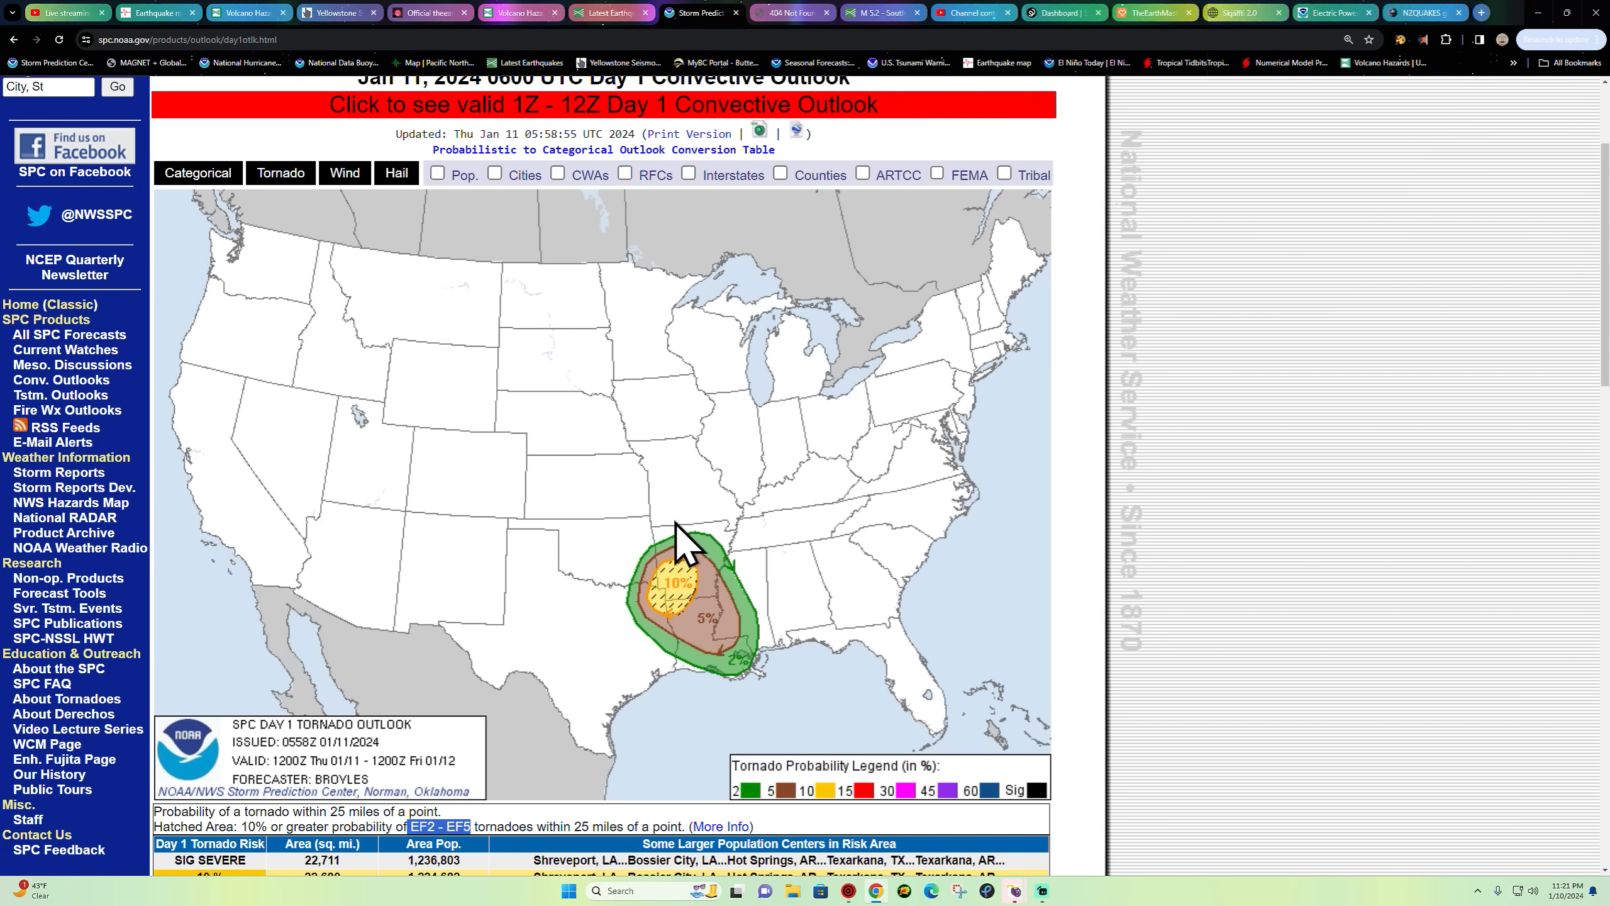
{"action": "mouse_move", "coordinate": [745, 575]}
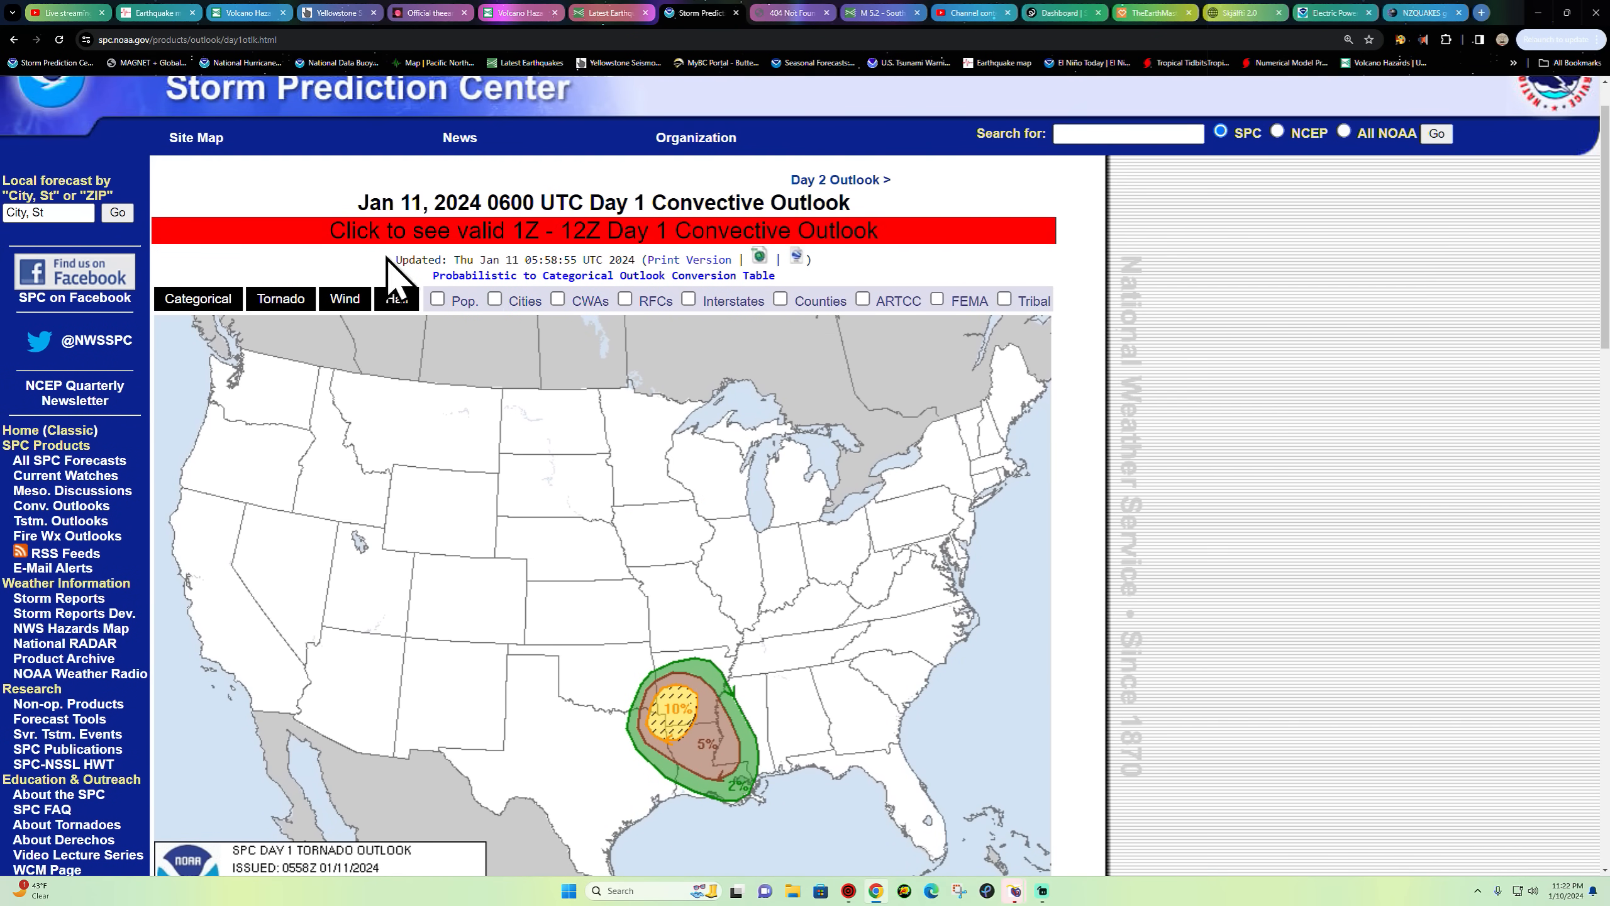
{"action": "left_click", "coordinate": [395, 299]}
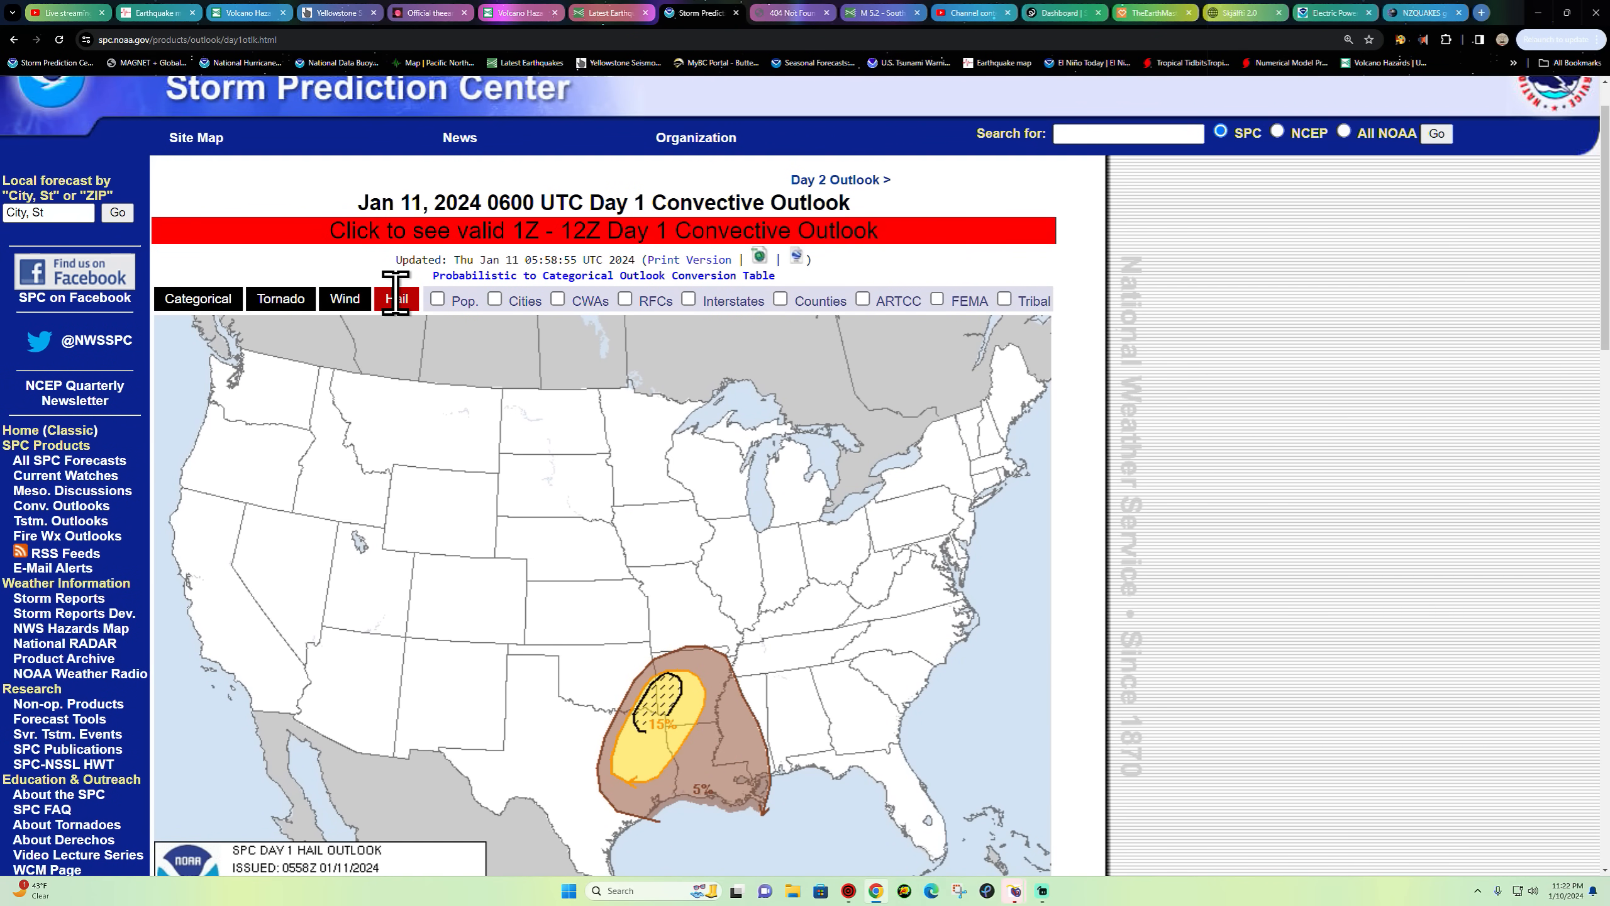
{"action": "mouse_move", "coordinate": [396, 299]}
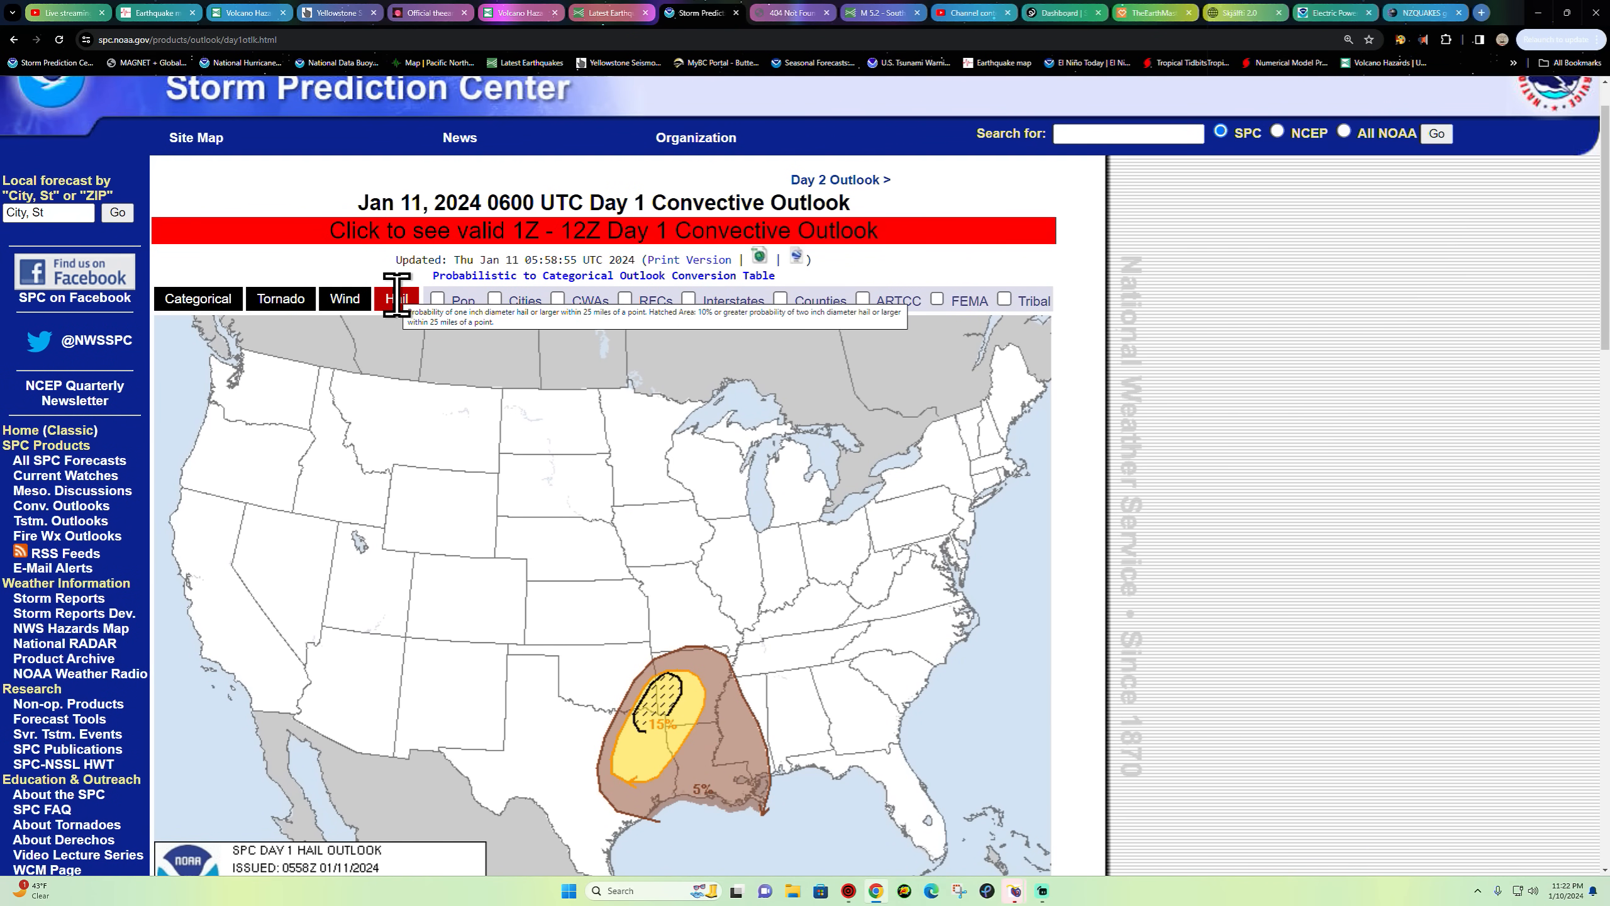
{"action": "left_click", "coordinate": [345, 299]}
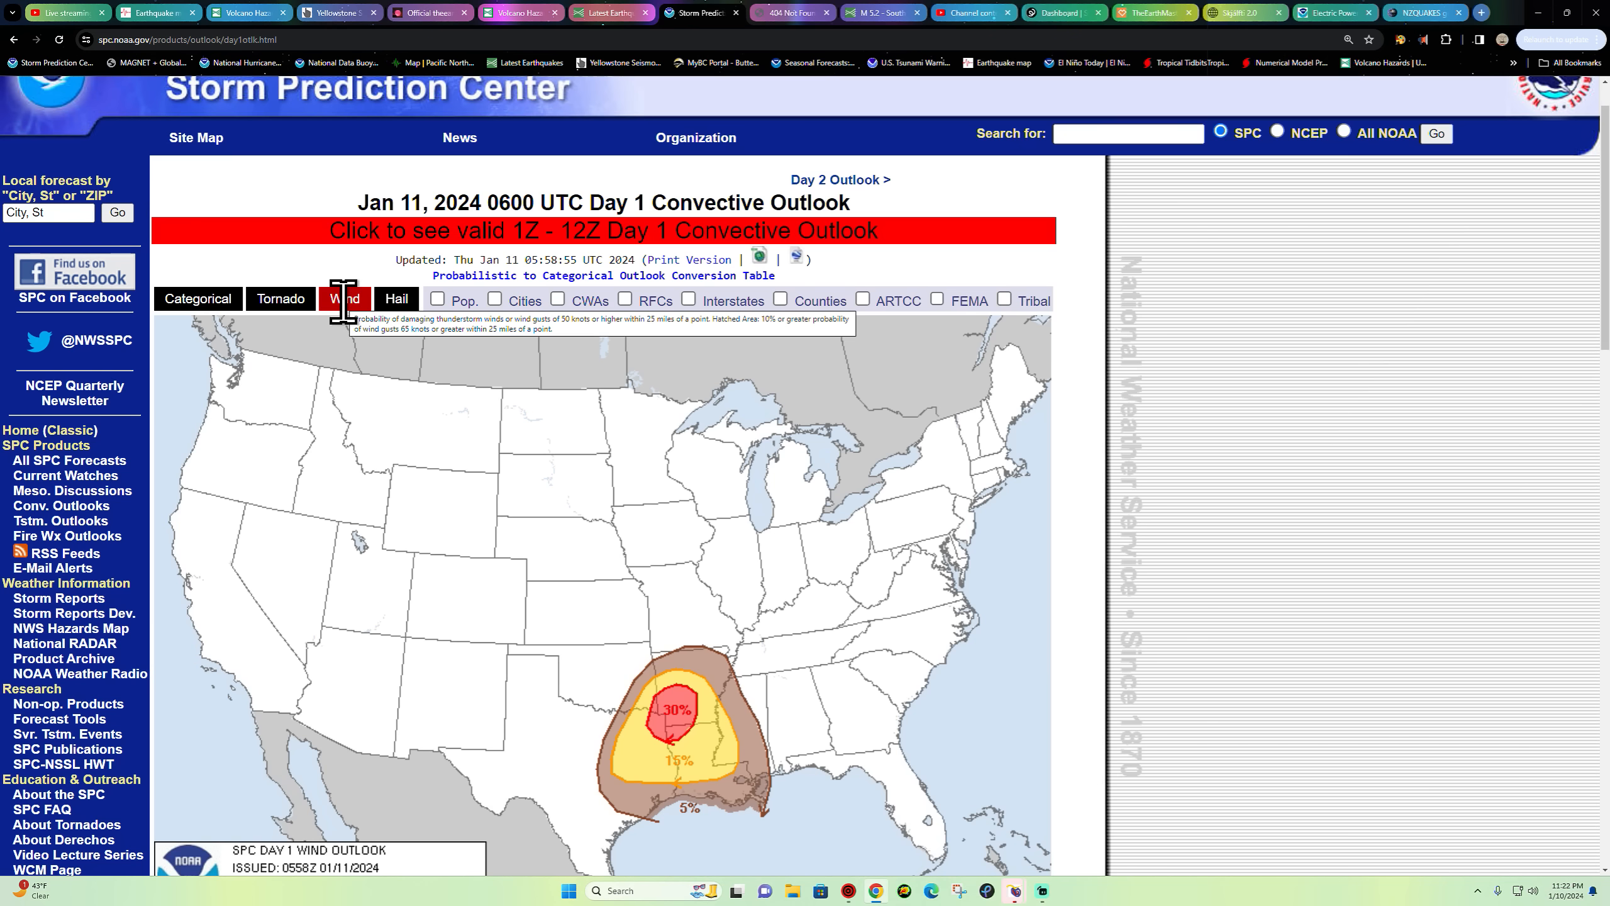
{"action": "left_click", "coordinate": [397, 299]}
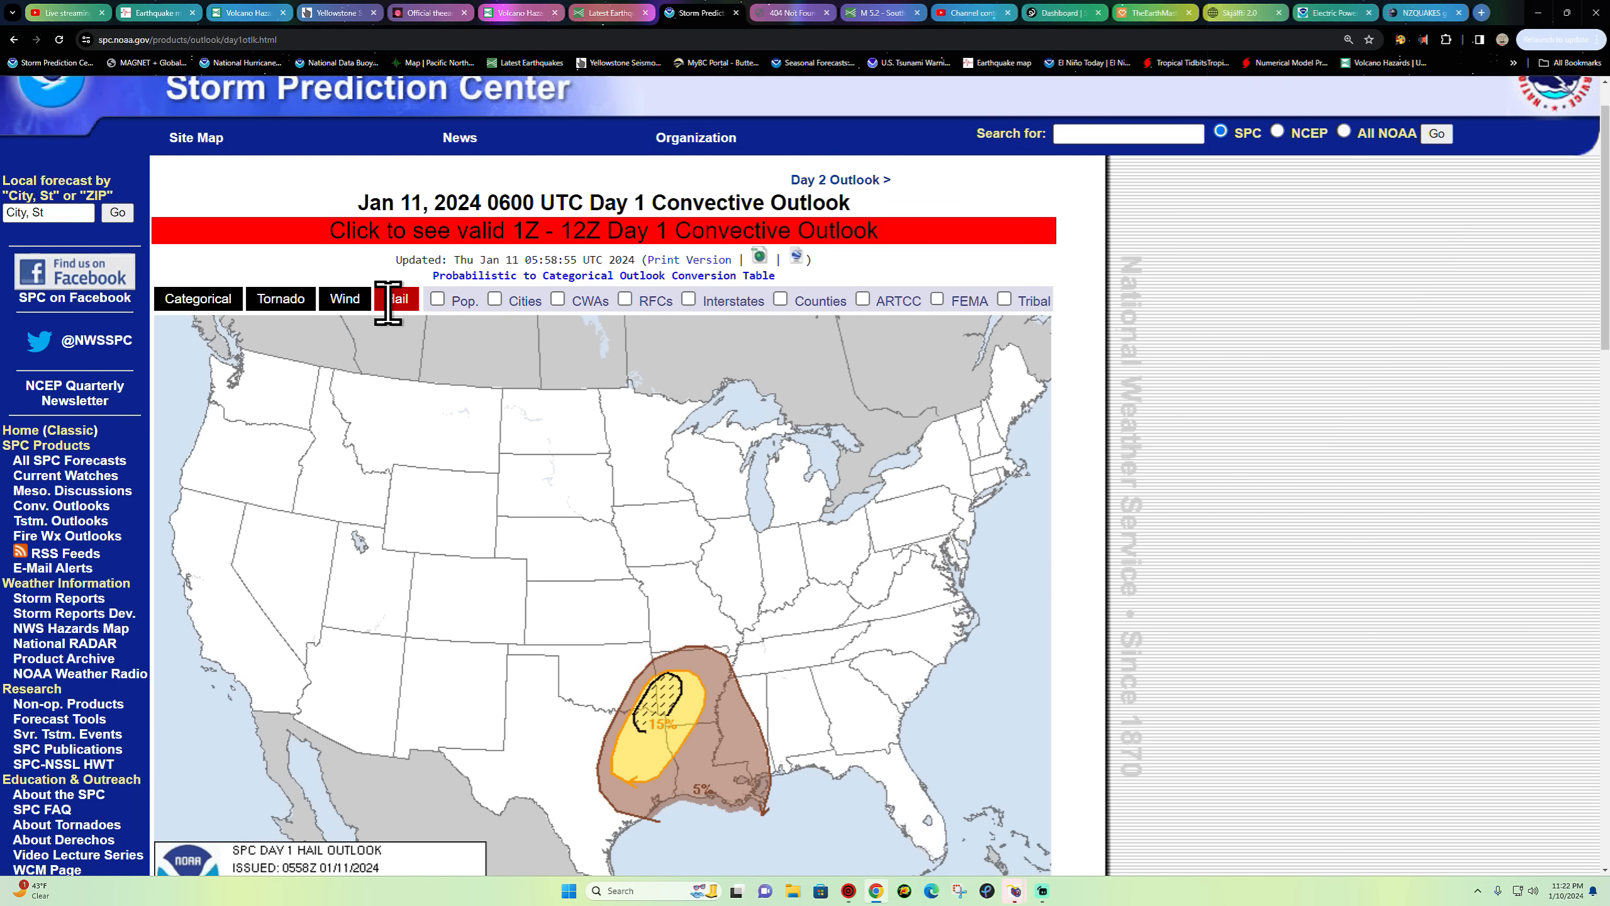
{"action": "left_click", "coordinate": [344, 299]}
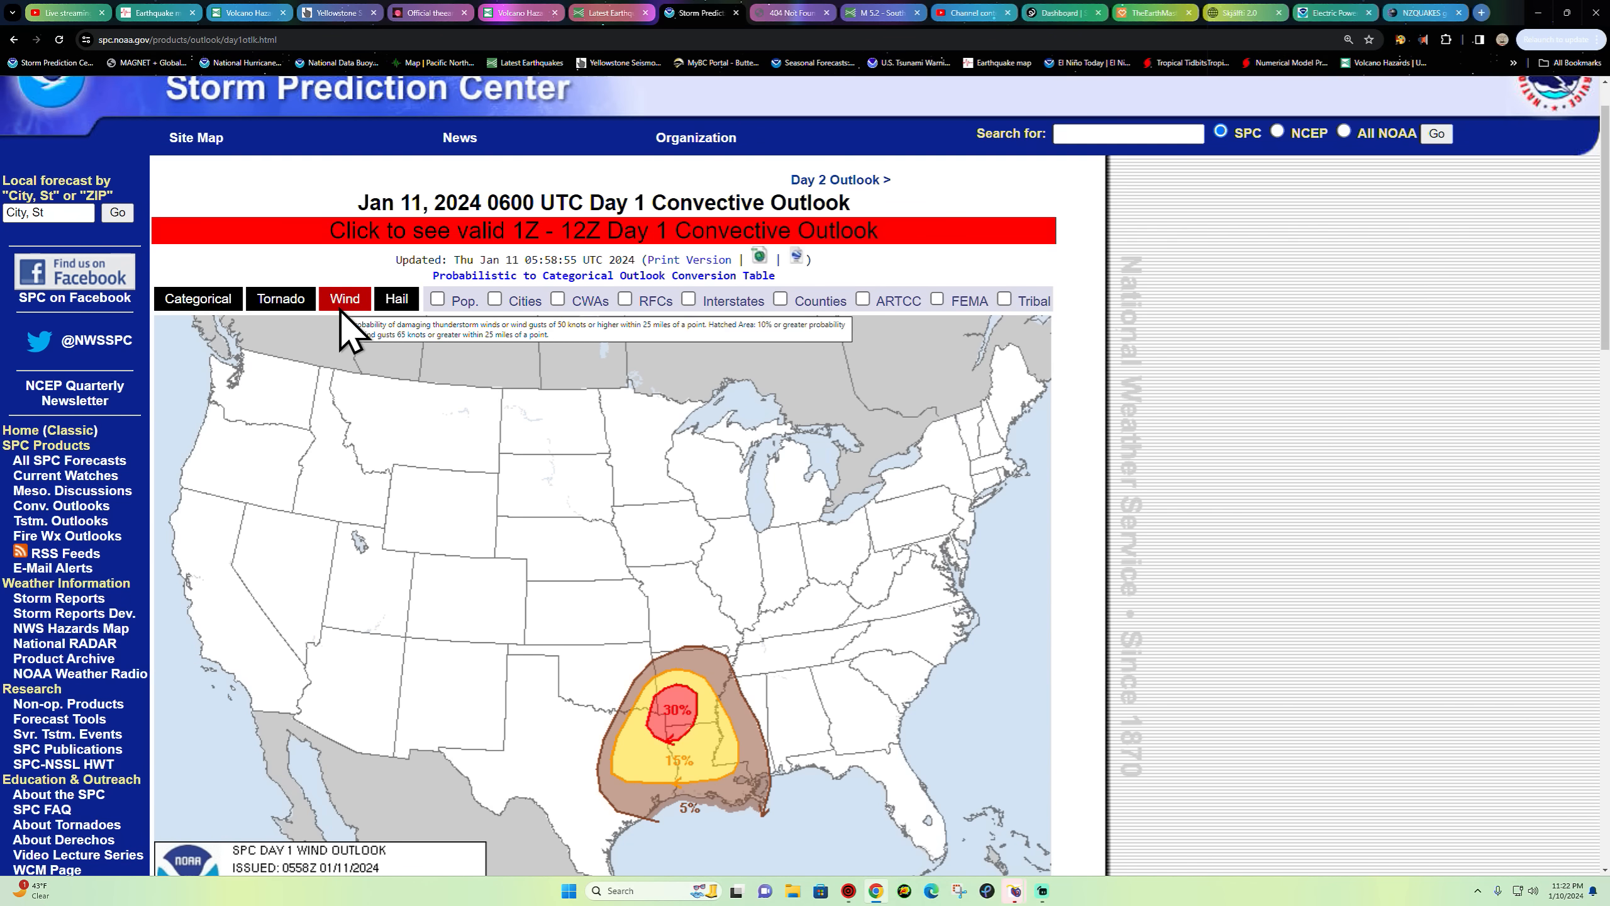
{"action": "left_click", "coordinate": [395, 299]}
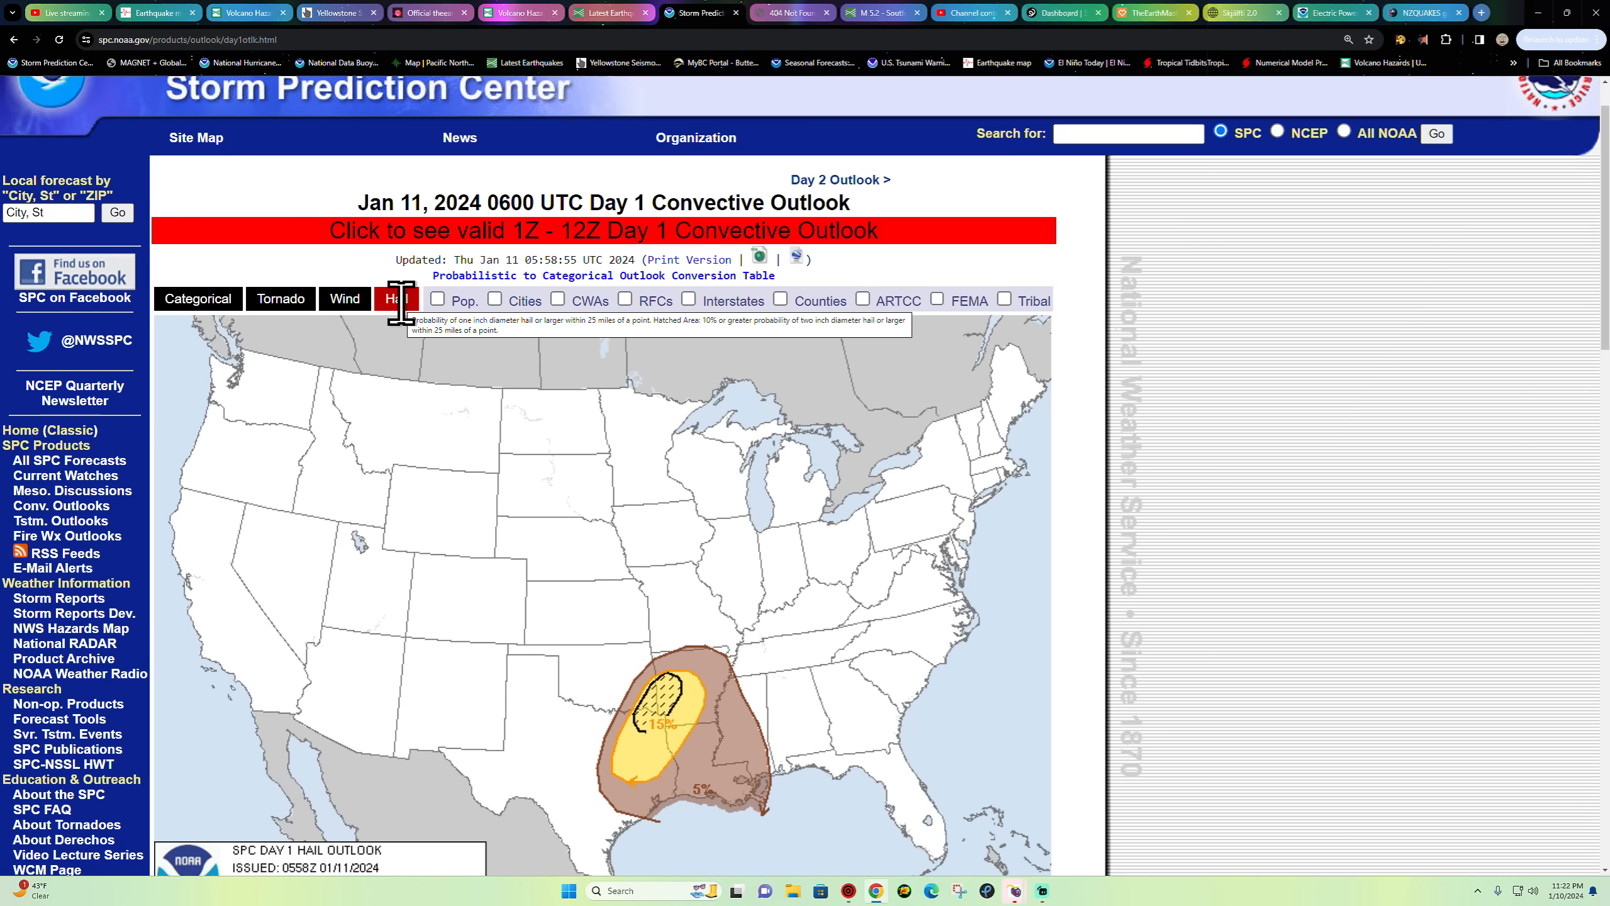
{"action": "scroll", "scroll_direction": "down", "scroll_amount": 3}
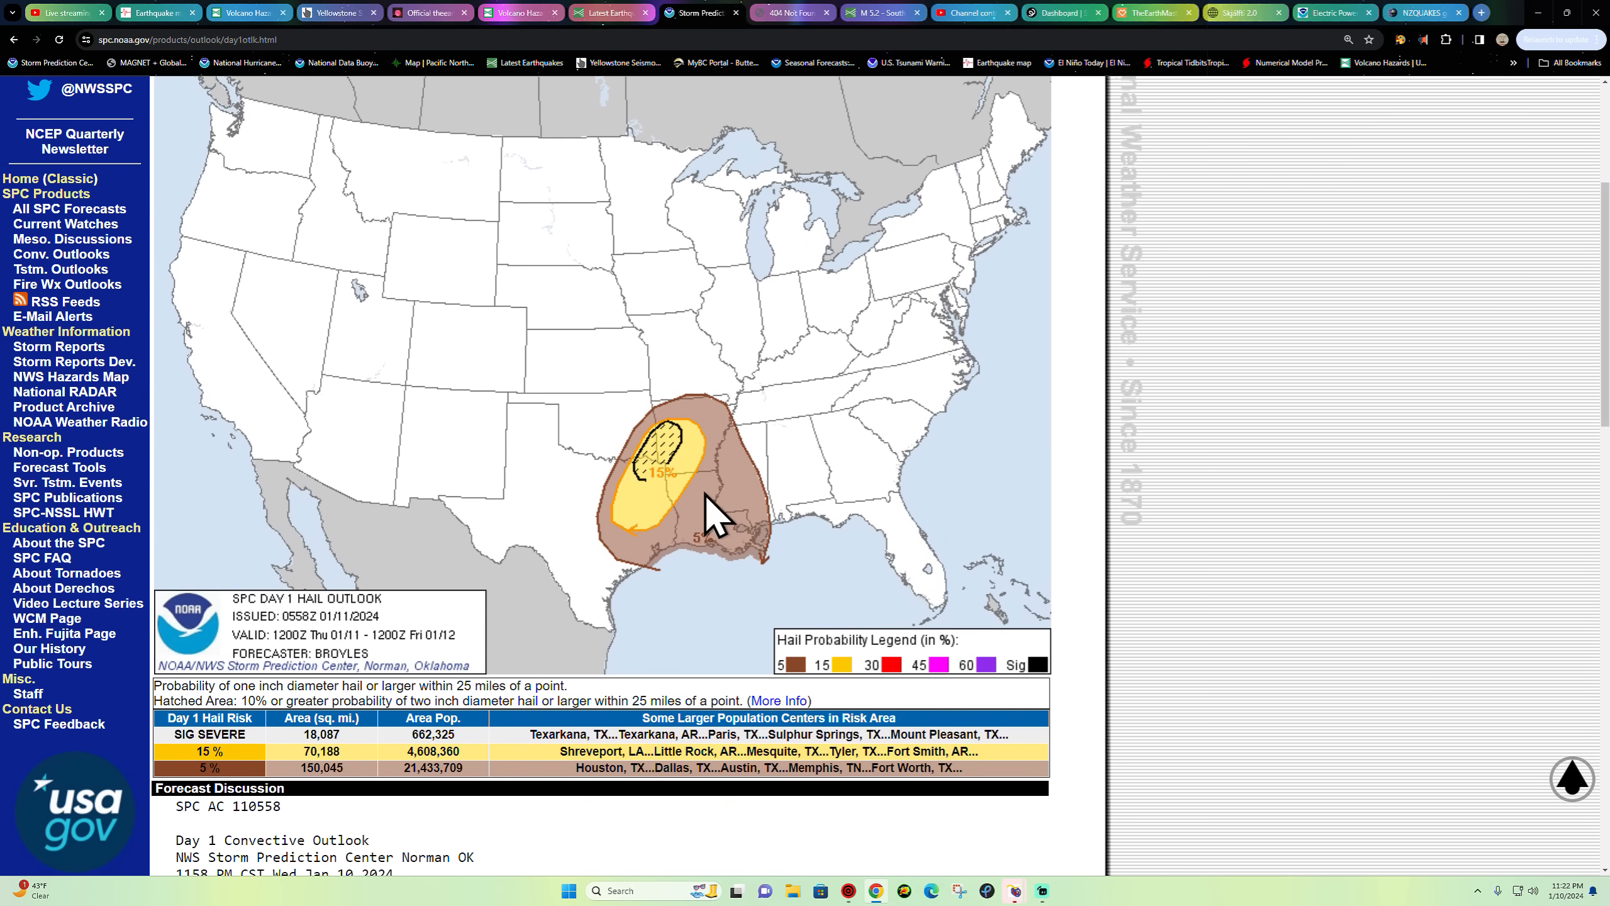
{"action": "mouse_move", "coordinate": [669, 508]}
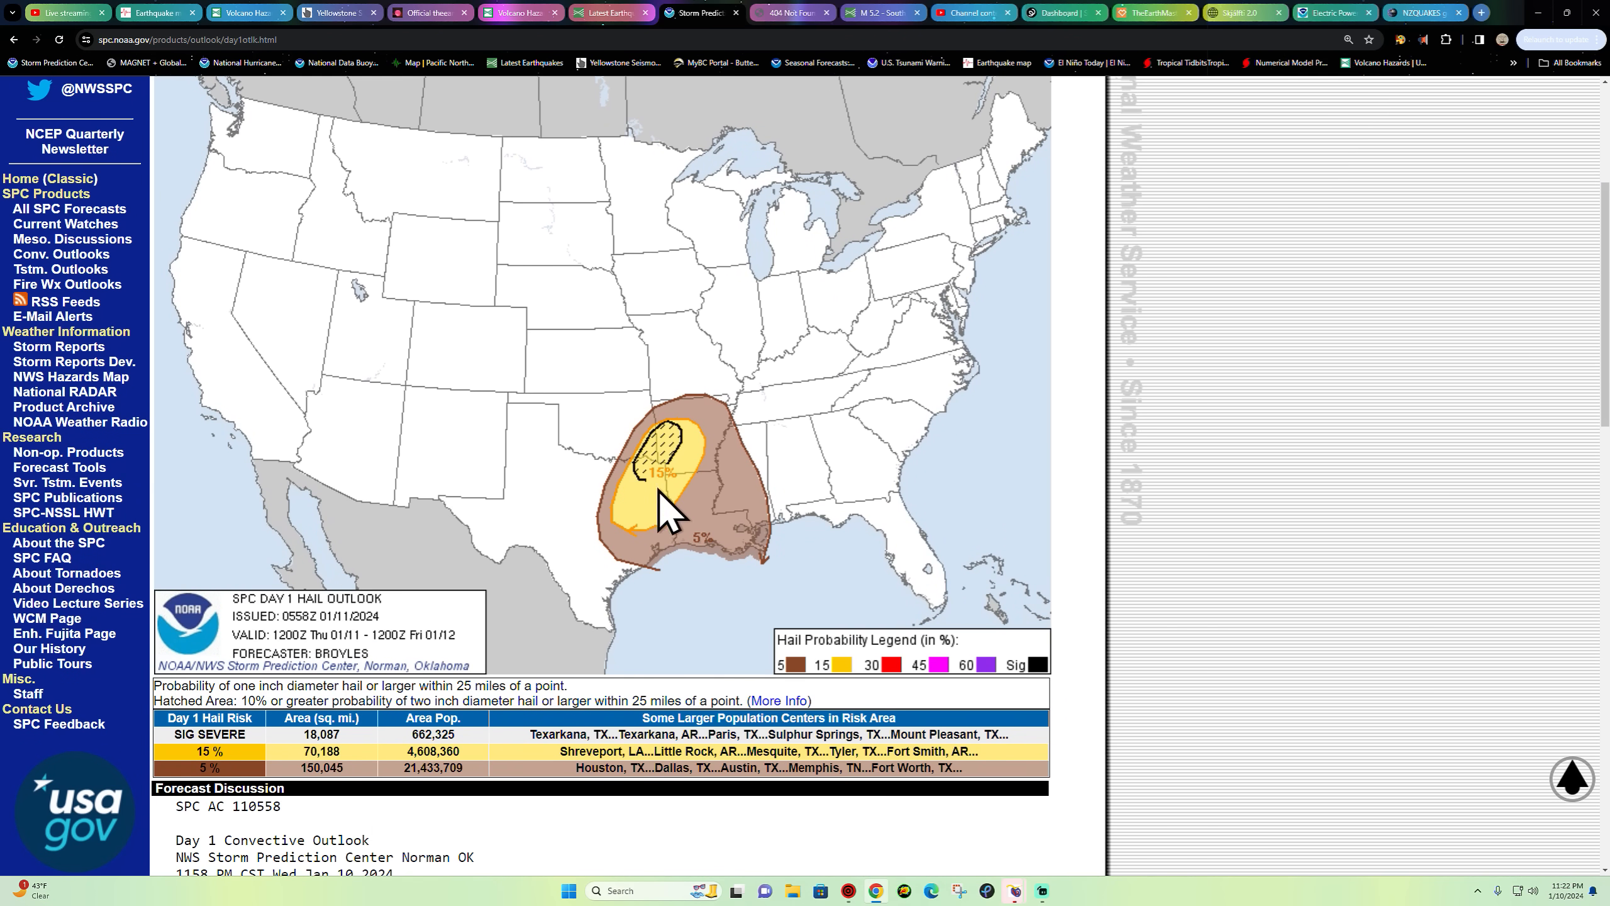
{"action": "mouse_move", "coordinate": [549, 765]}
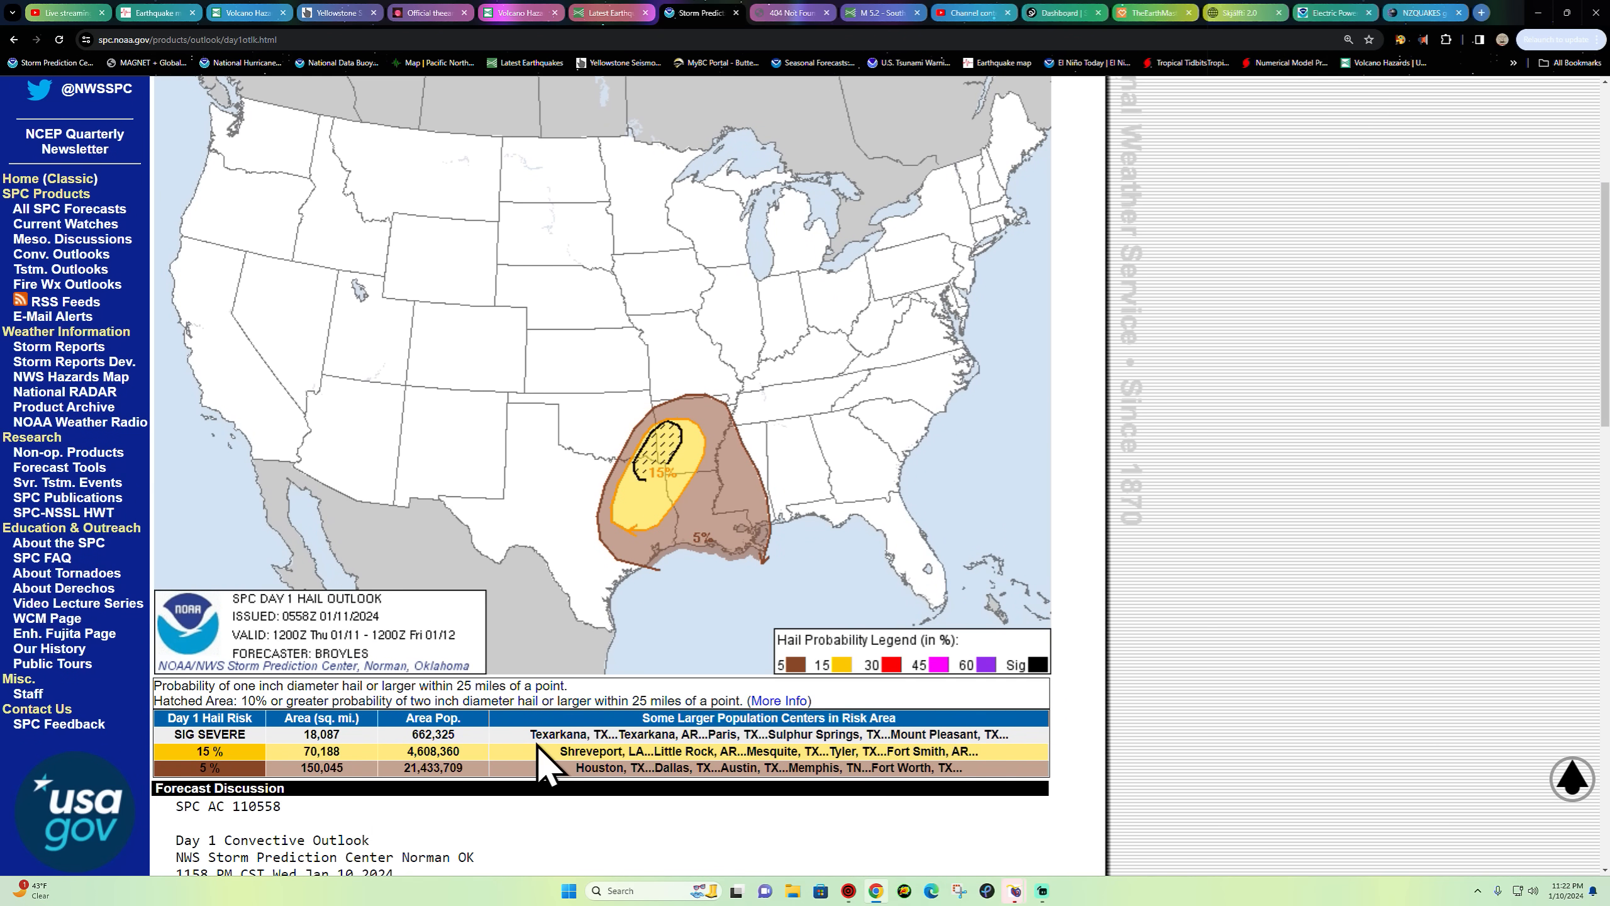
{"action": "mouse_move", "coordinate": [644, 493]}
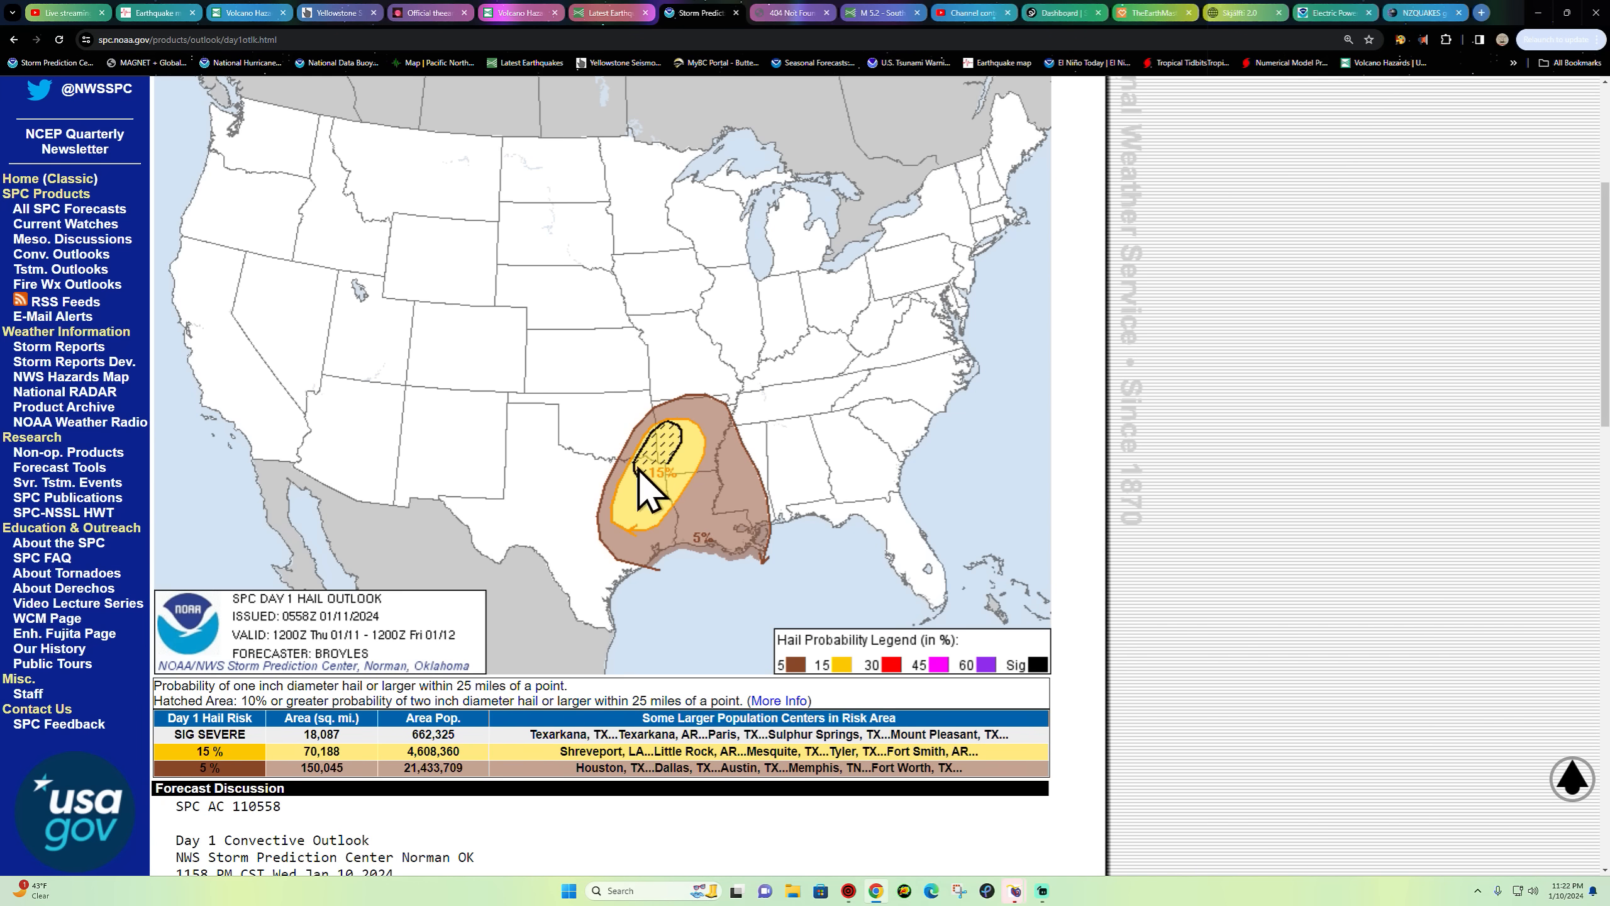
{"action": "mouse_move", "coordinate": [663, 503]}
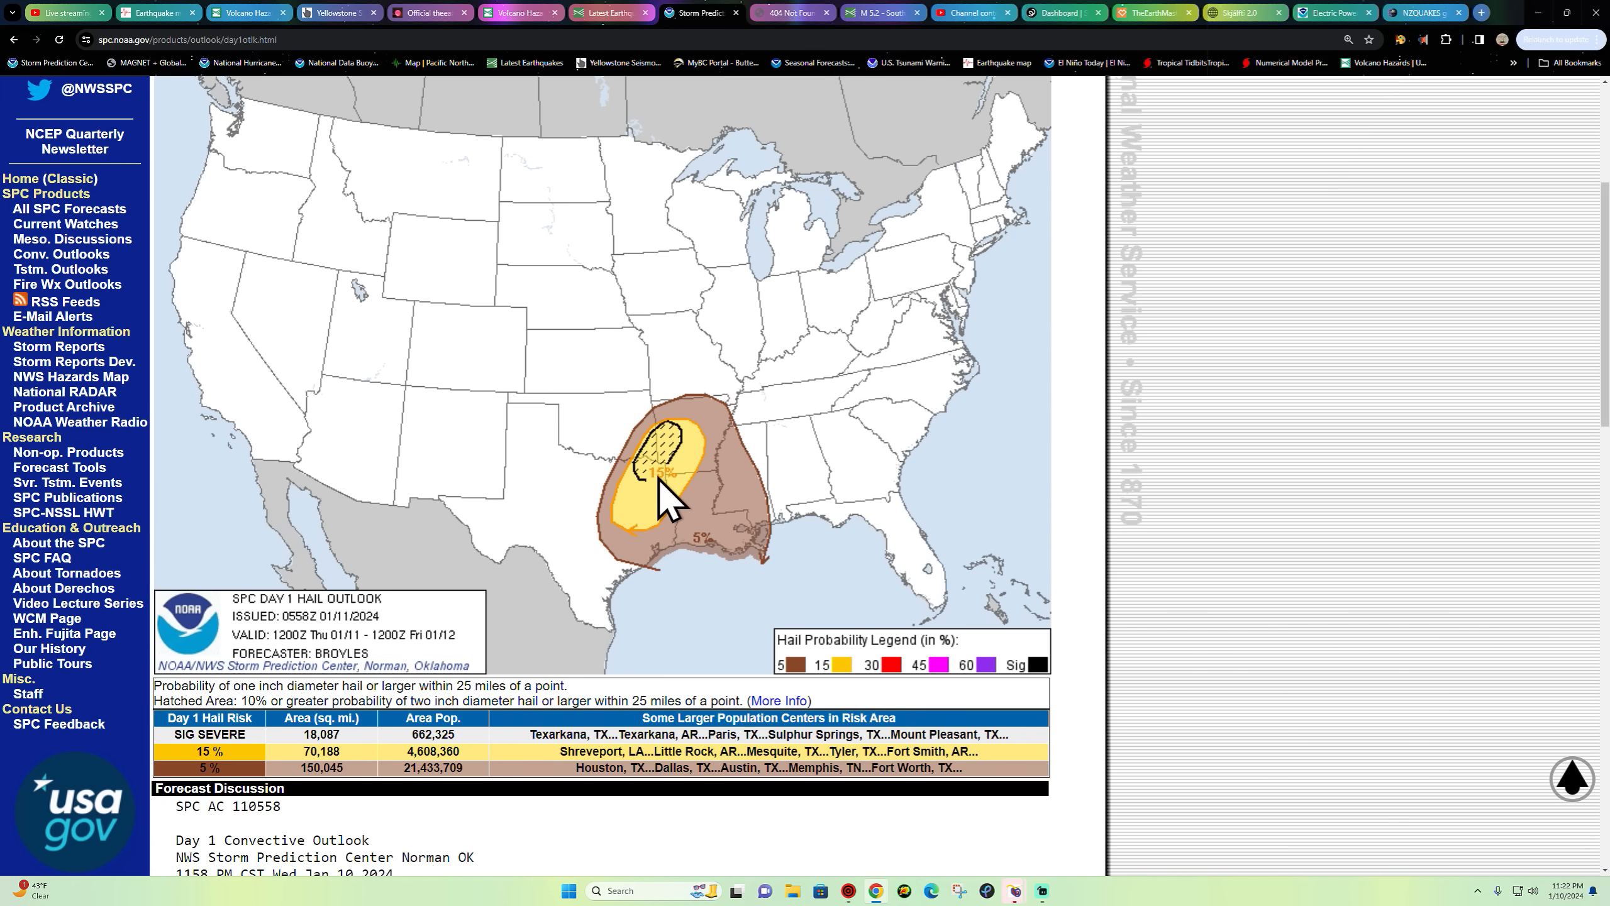
{"action": "mouse_move", "coordinate": [678, 457]}
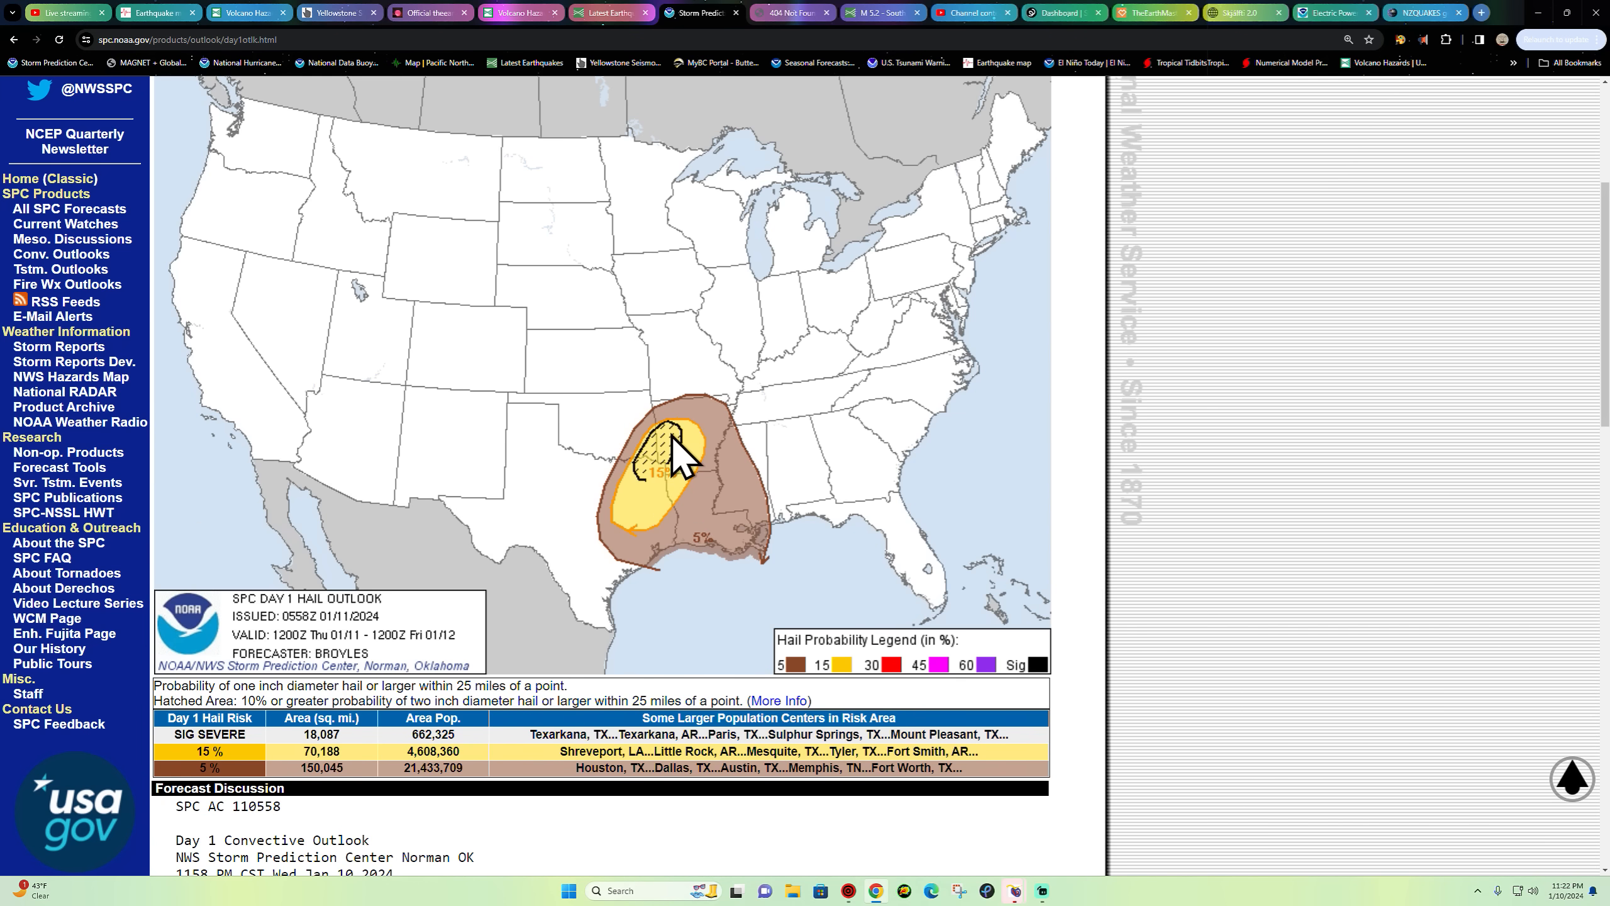
{"action": "mouse_move", "coordinate": [673, 498]}
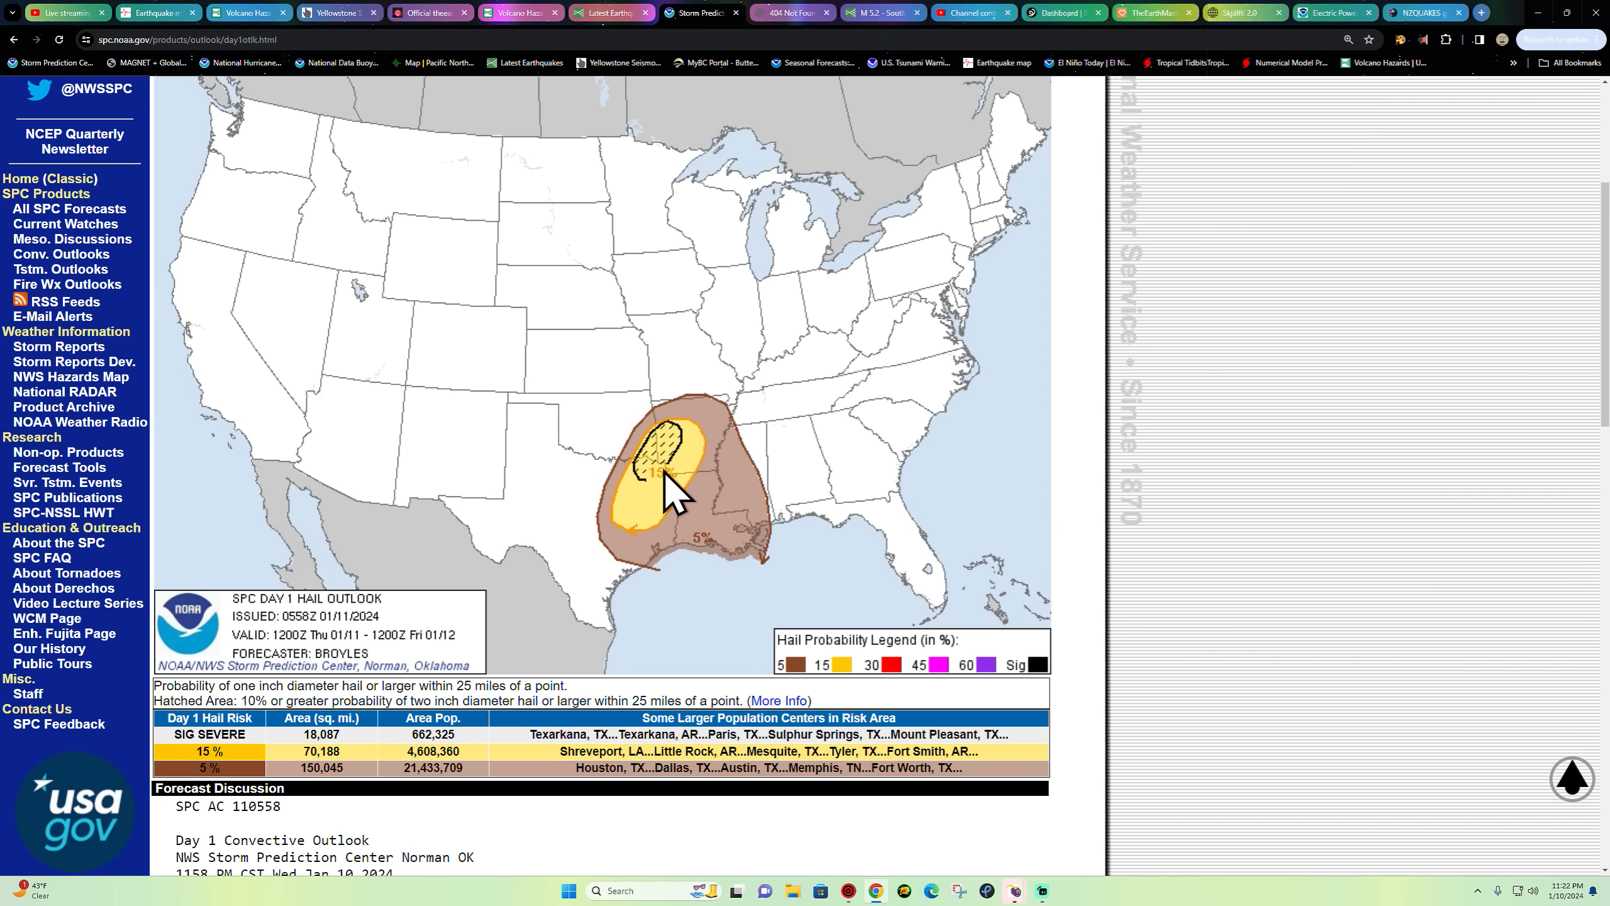
{"action": "mouse_move", "coordinate": [693, 462]}
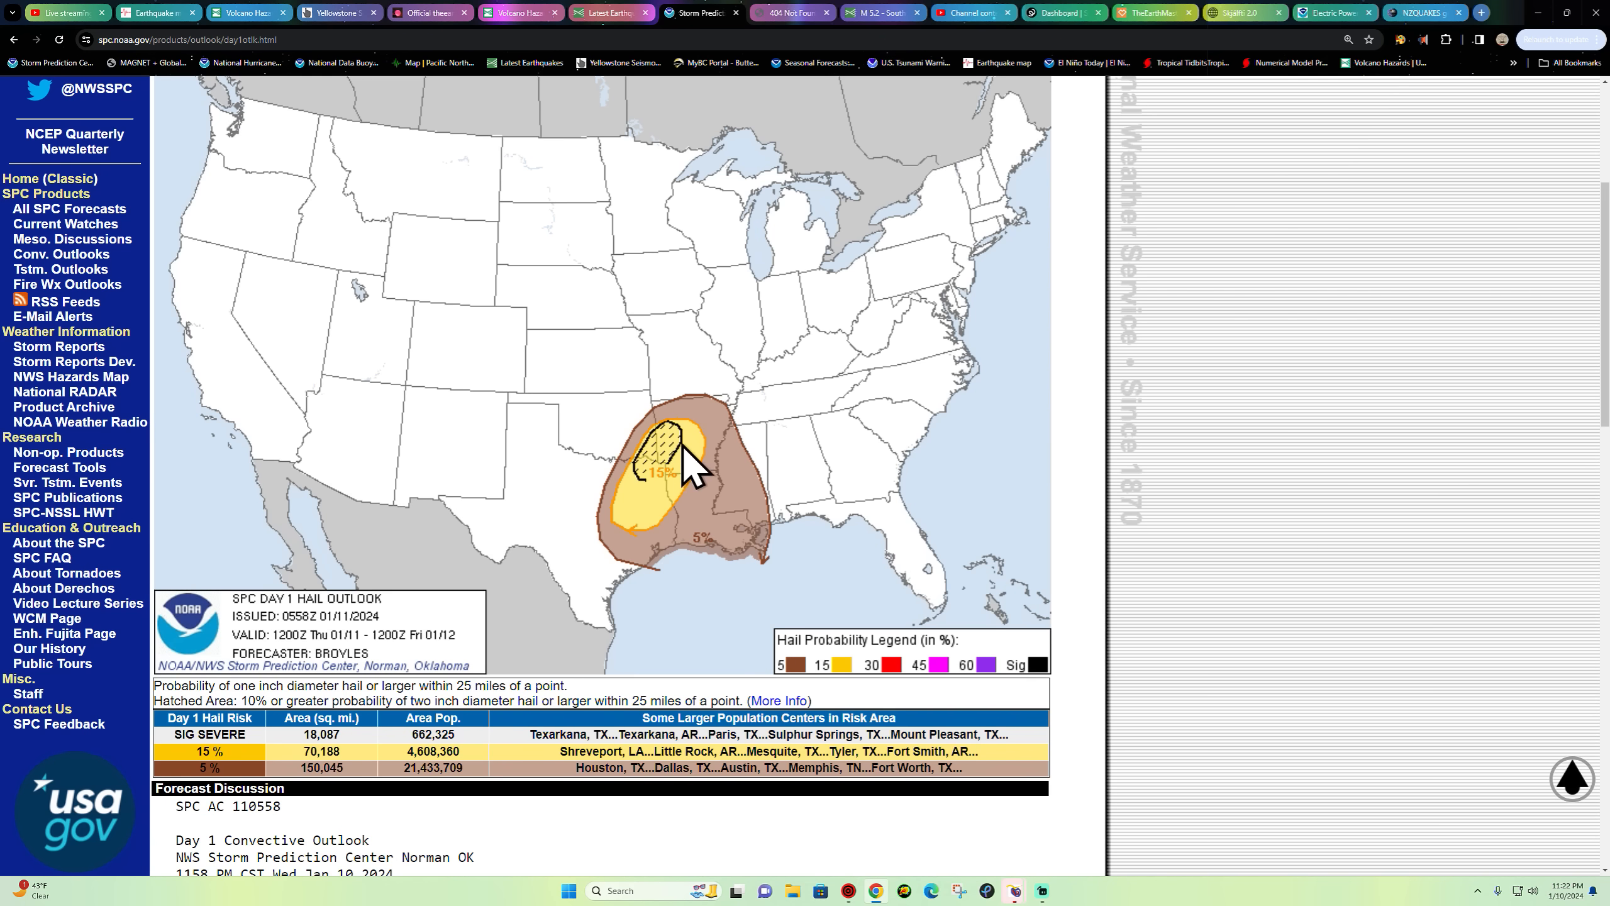
{"action": "mouse_move", "coordinate": [634, 685]}
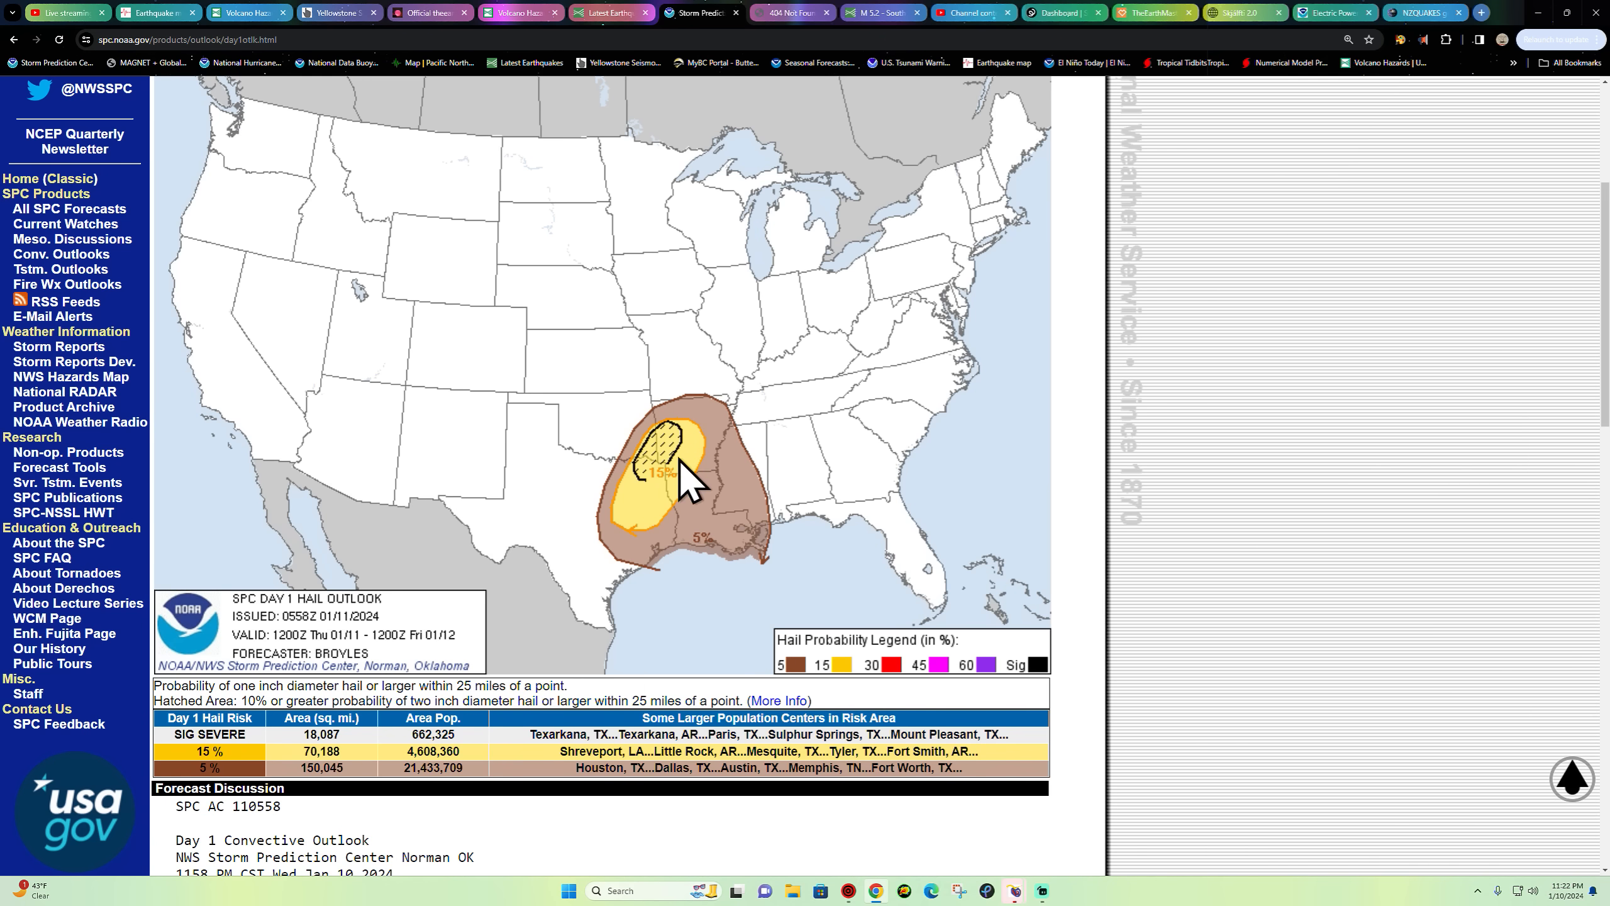
{"action": "mouse_move", "coordinate": [680, 532]}
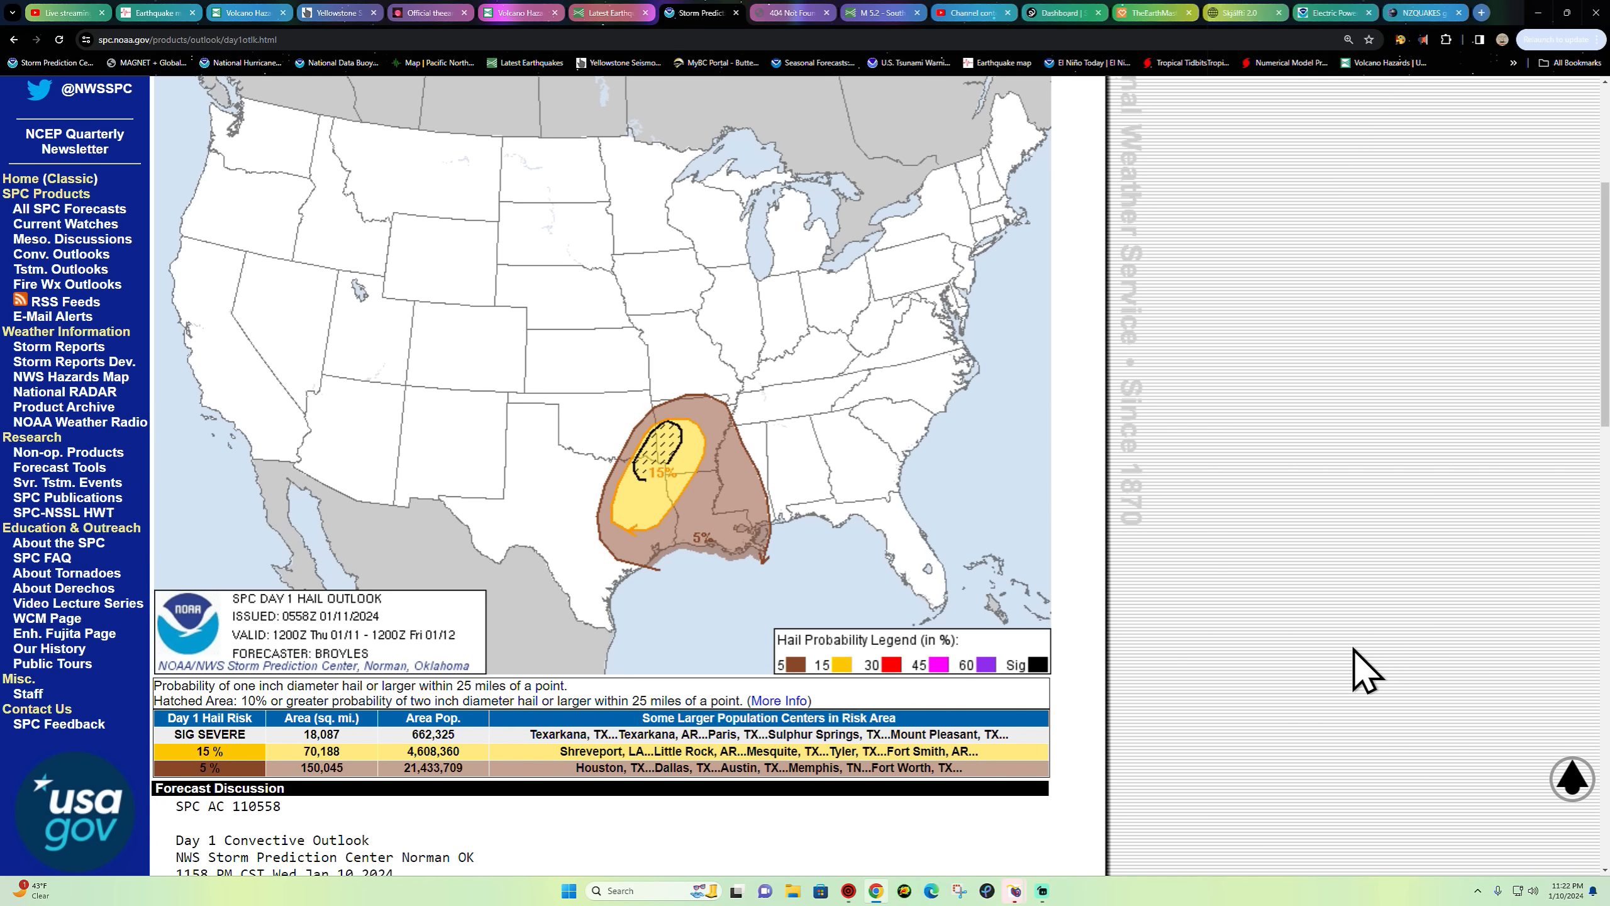
{"action": "mouse_move", "coordinate": [686, 442]}
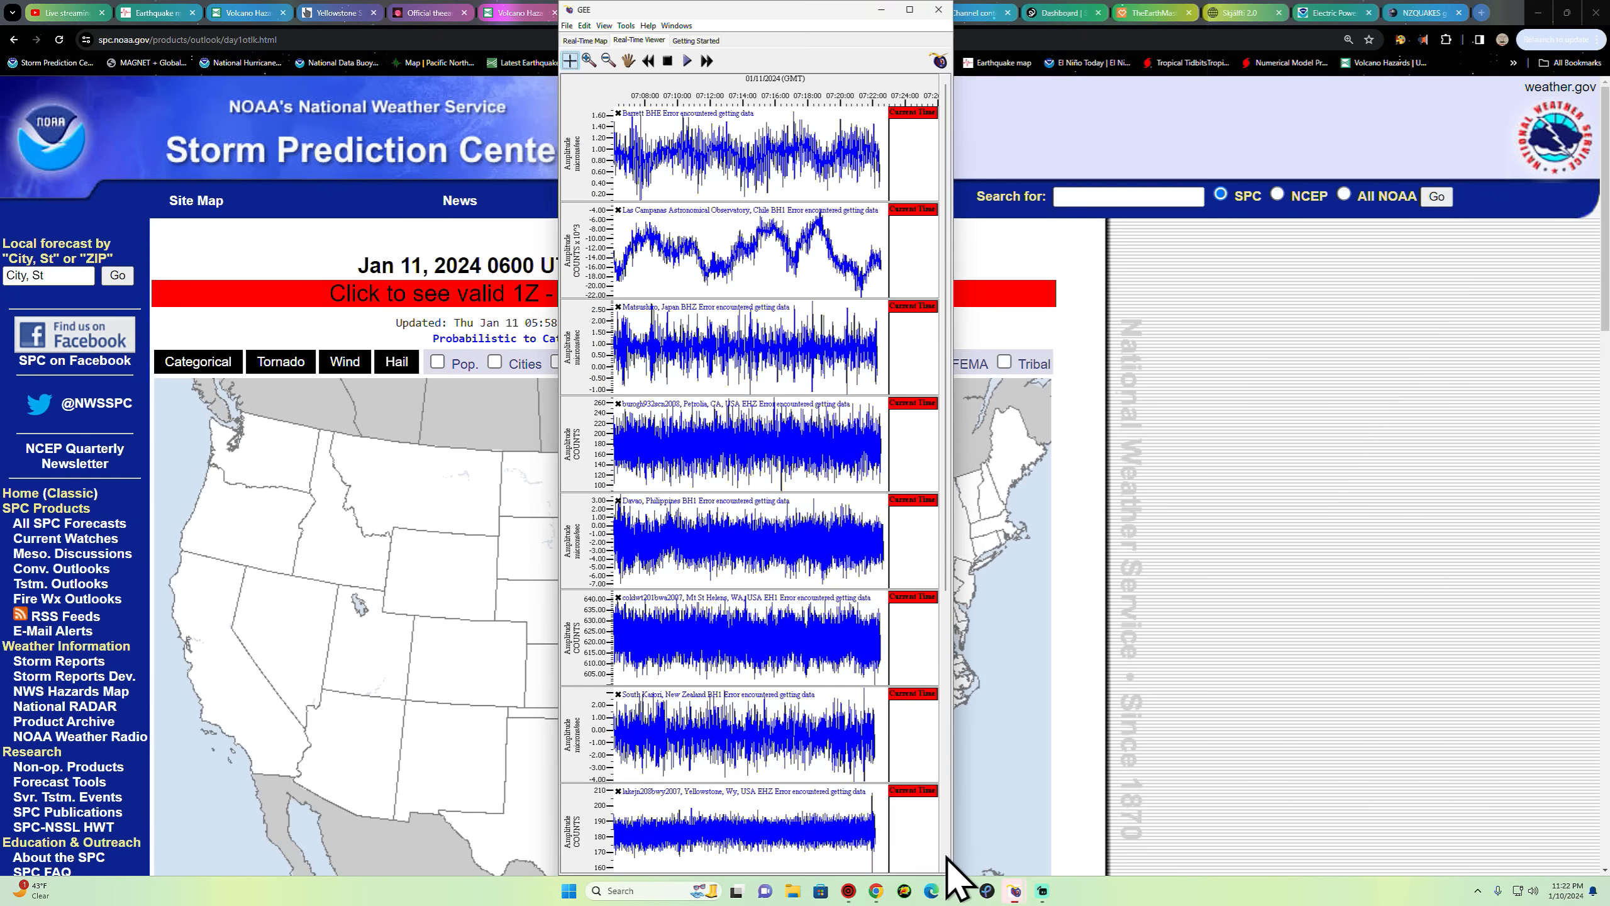
{"action": "mouse_move", "coordinate": [836, 595]}
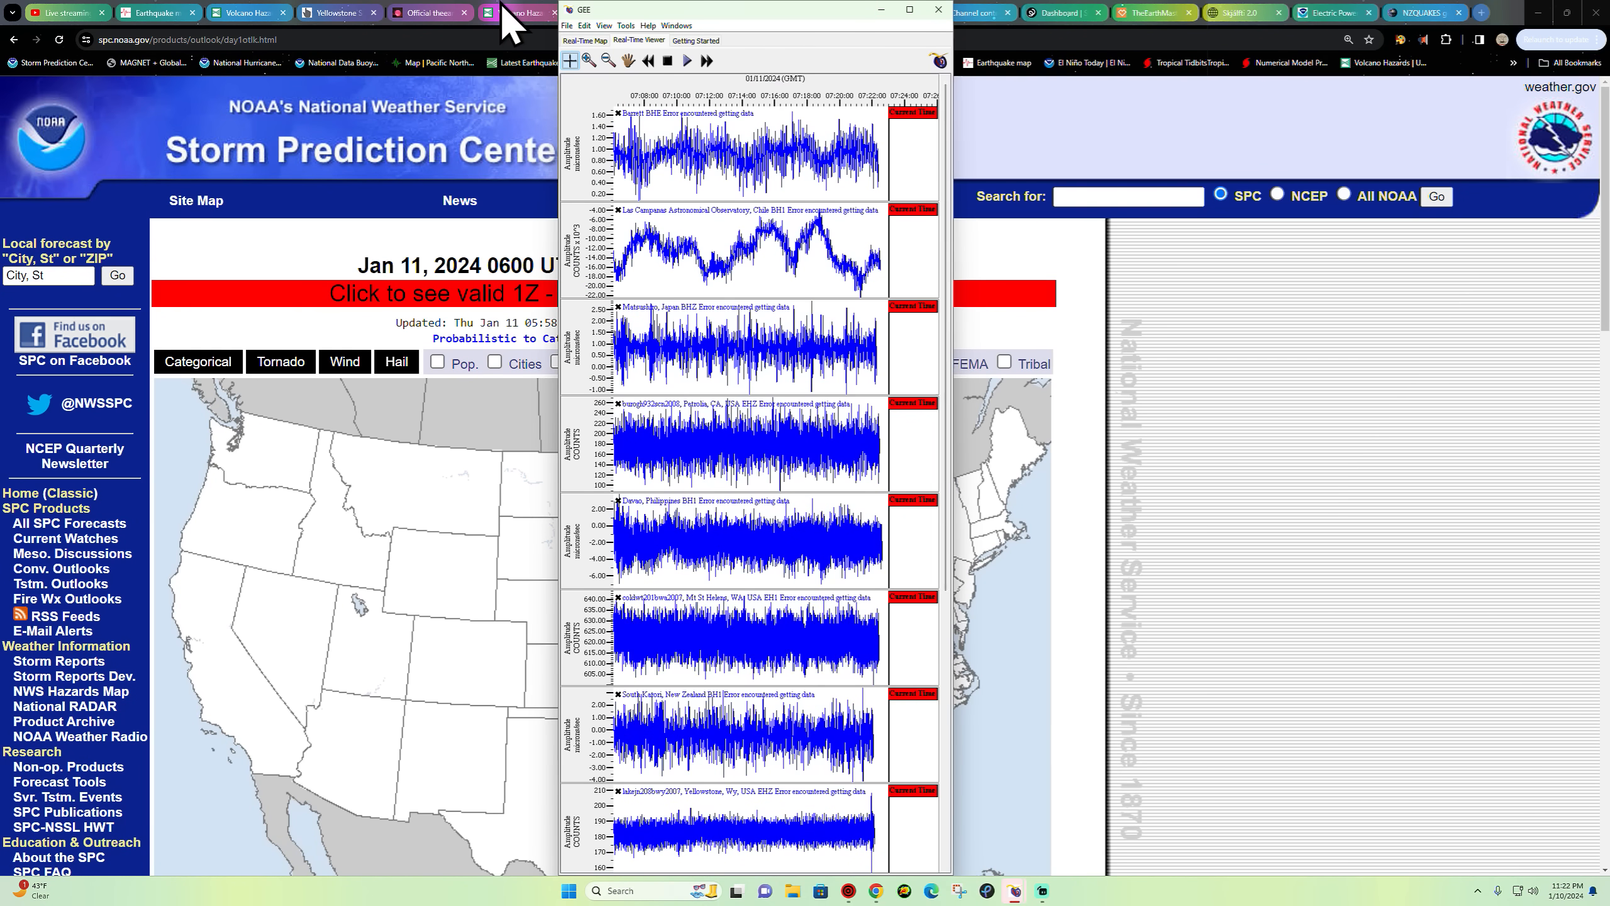
- View the YHH Holmes Hill station's full-day seismogram from the Yellowstone thumbnail map
{"action": "left_click", "coordinate": [519, 11]}
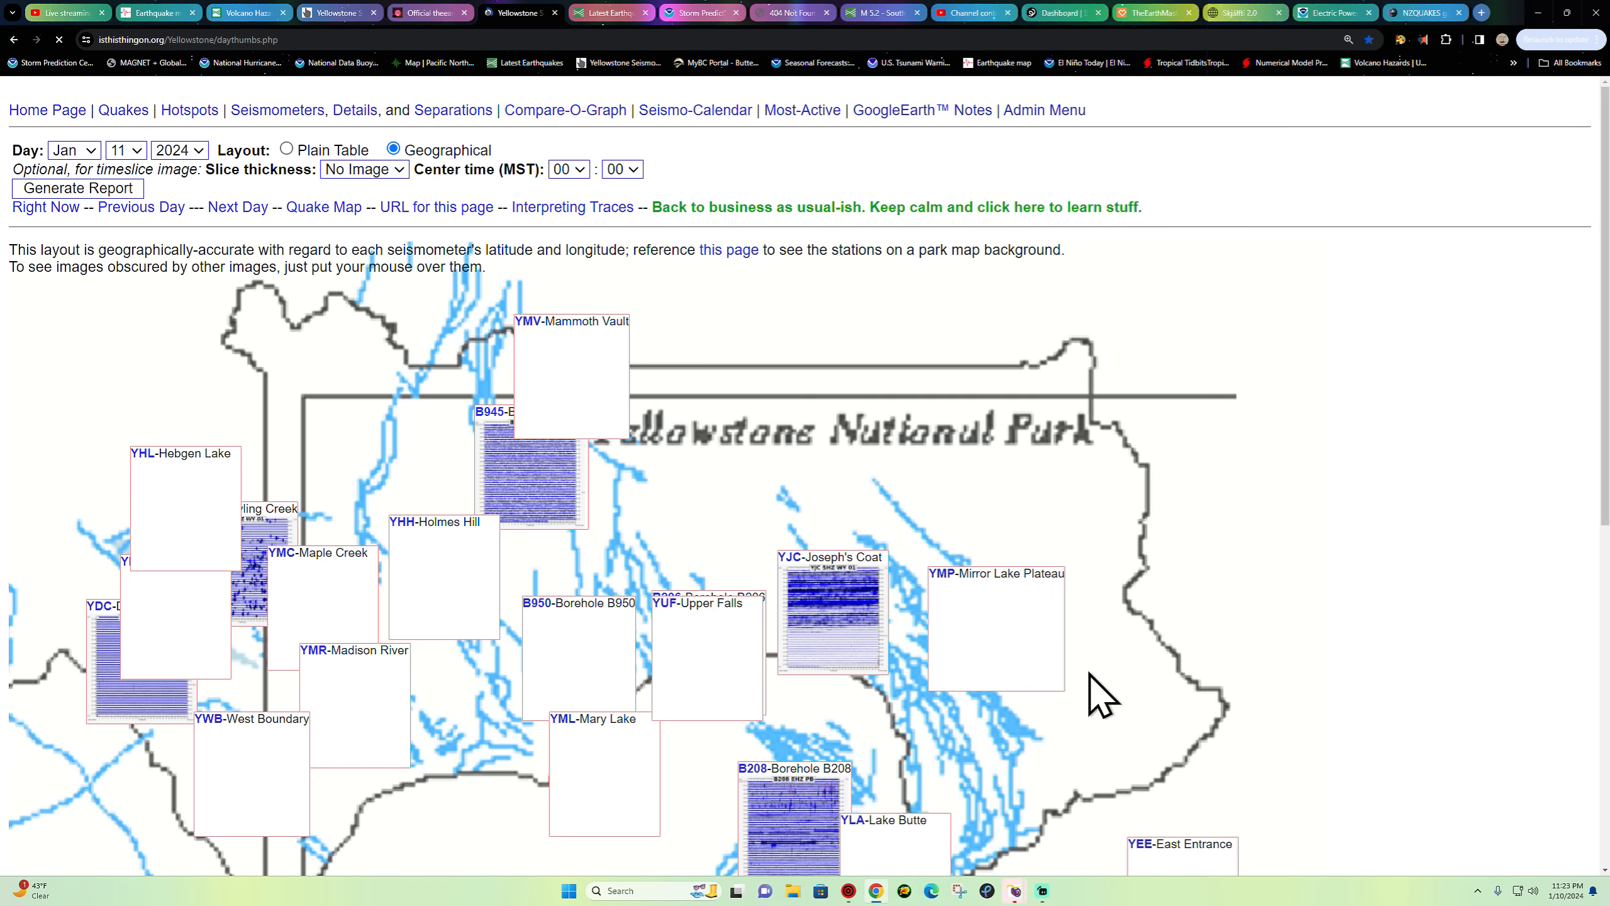
{"action": "scroll", "scroll_direction": "down", "scroll_amount": 3}
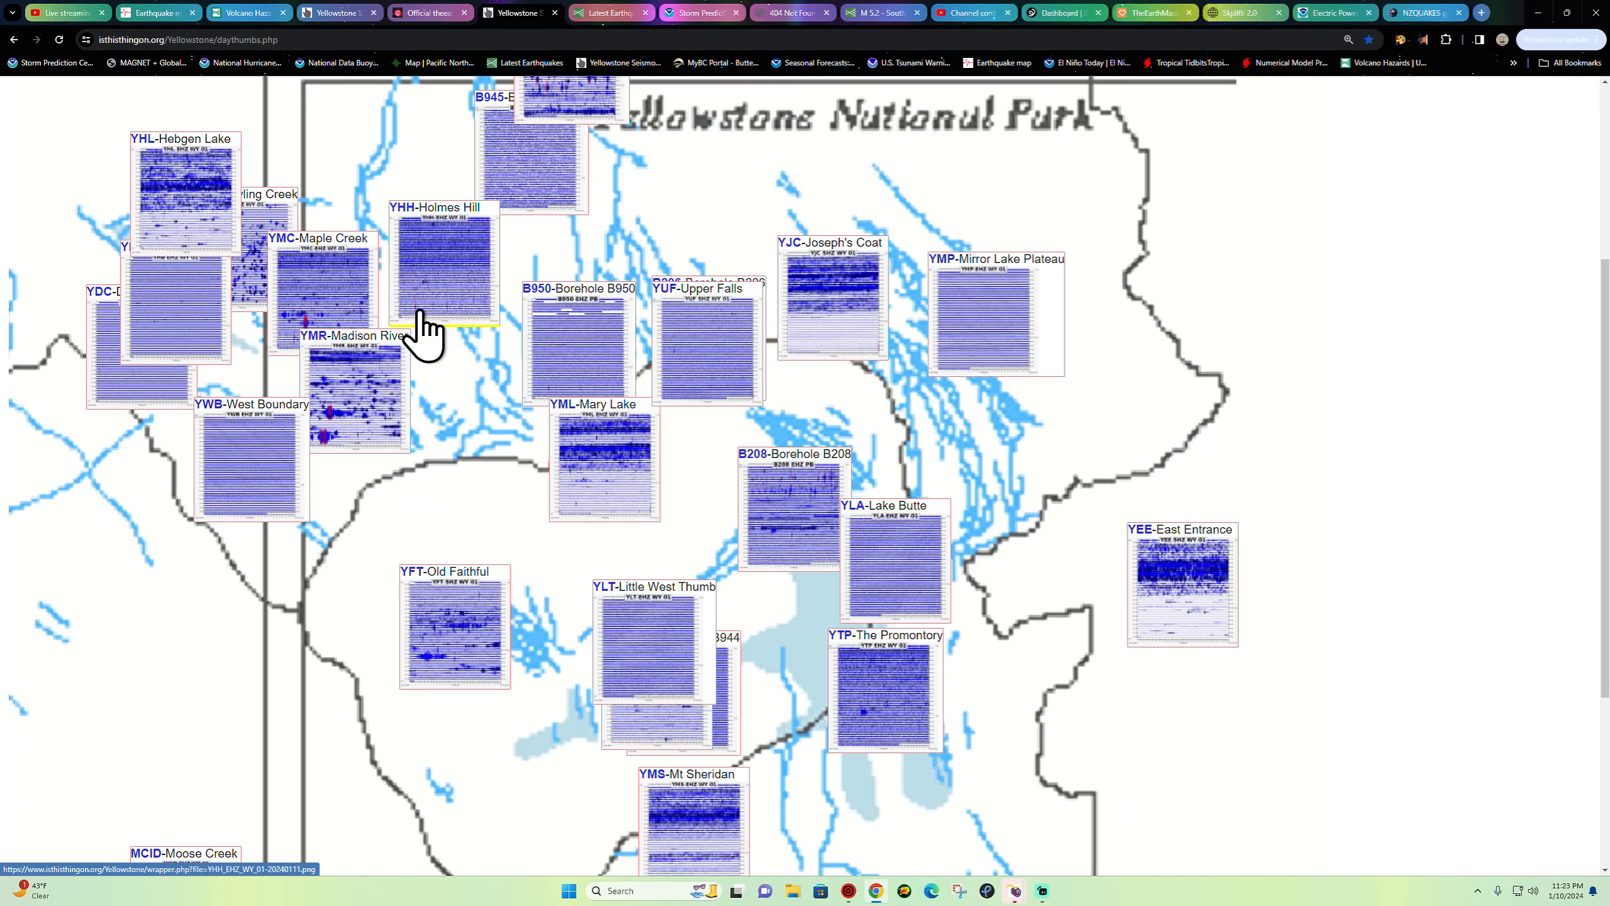
{"action": "left_click", "coordinate": [442, 266]}
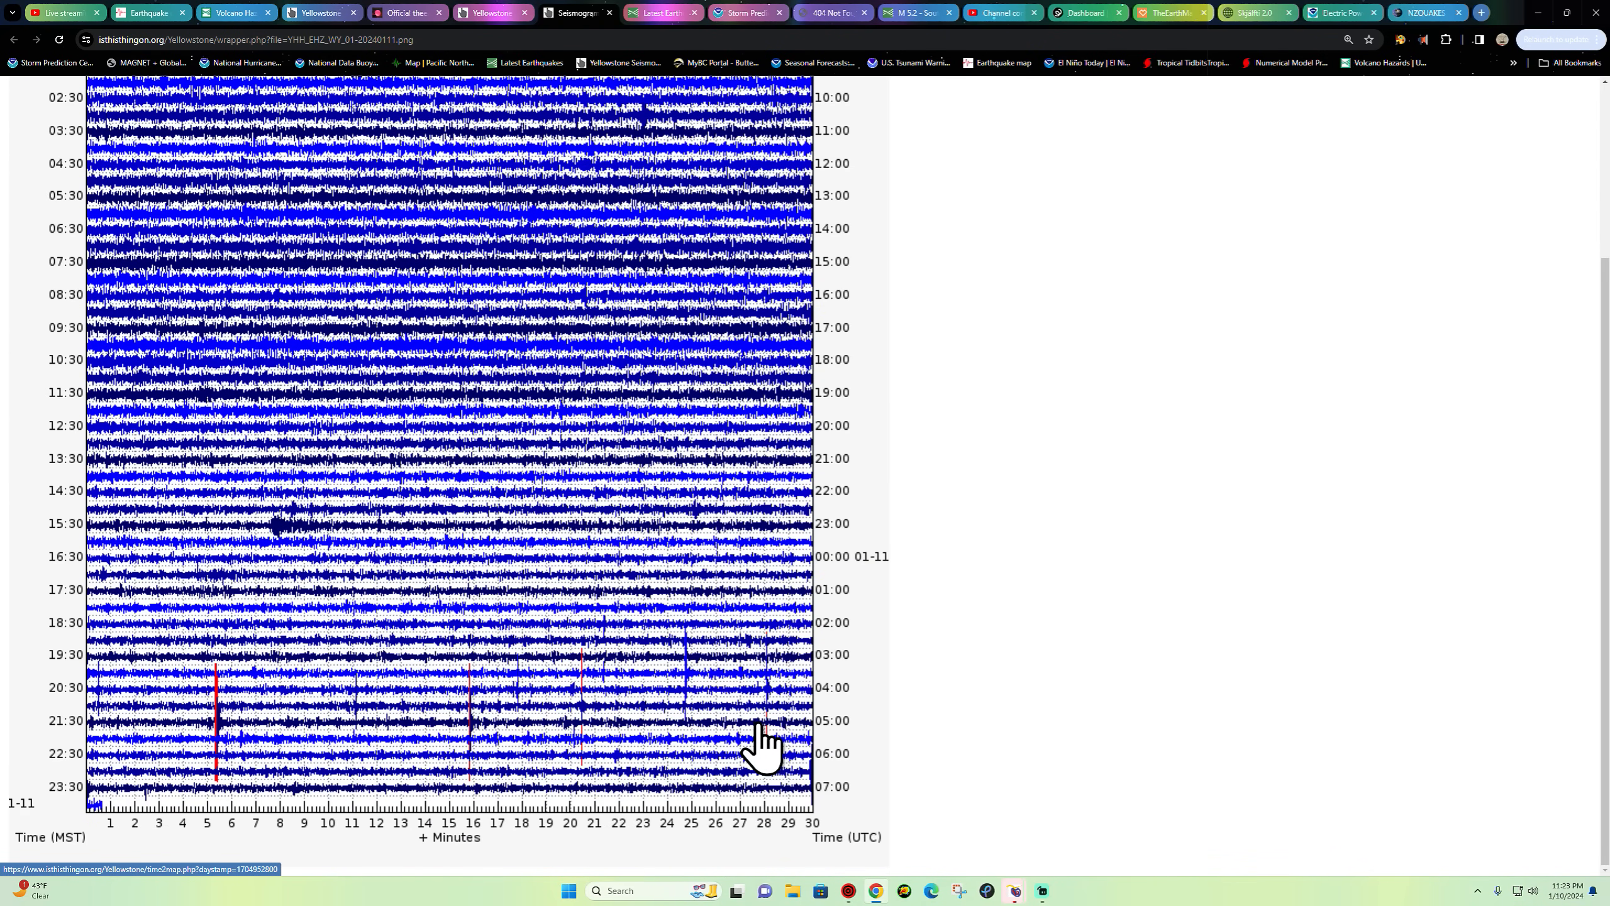
{"action": "mouse_move", "coordinate": [496, 30]}
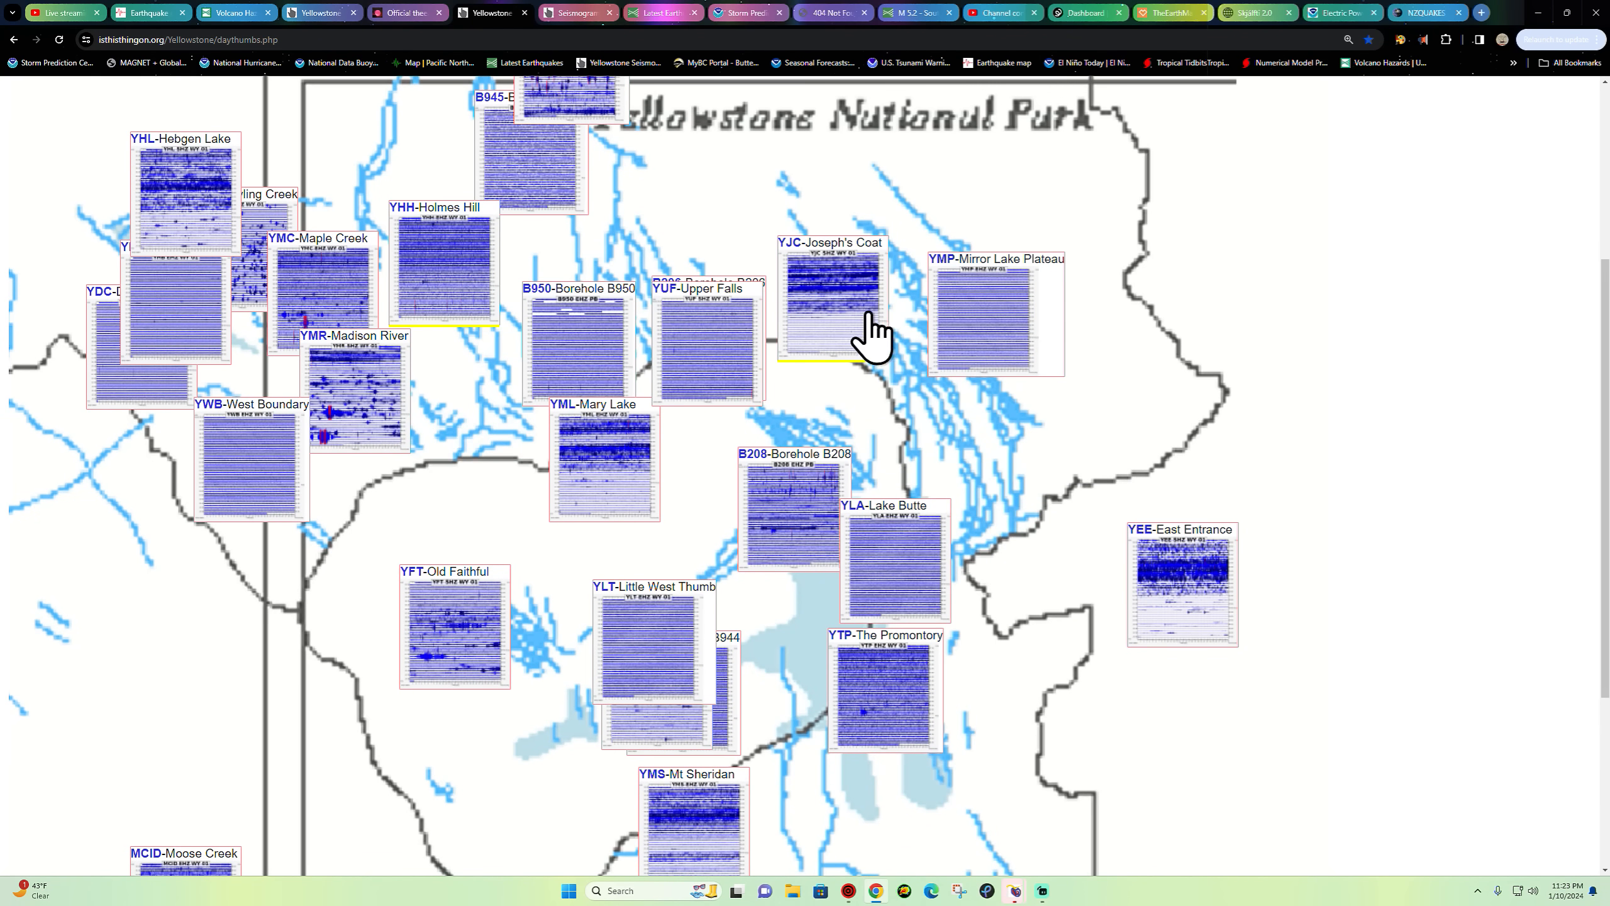
{"action": "mouse_move", "coordinate": [531, 419]}
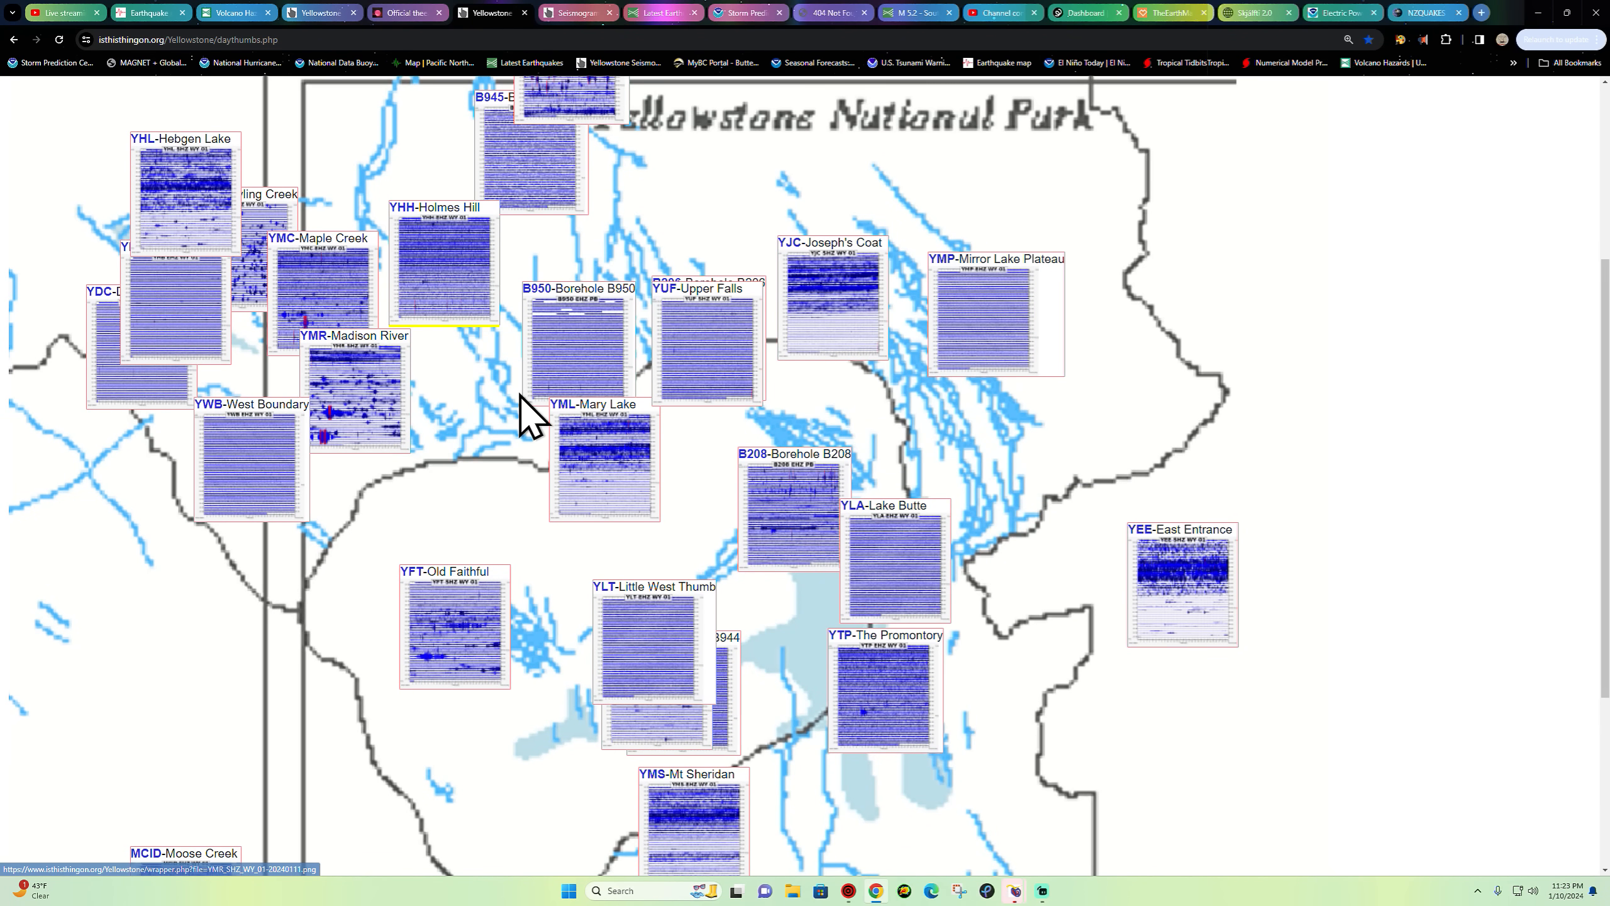
{"action": "mouse_move", "coordinate": [1201, 607]}
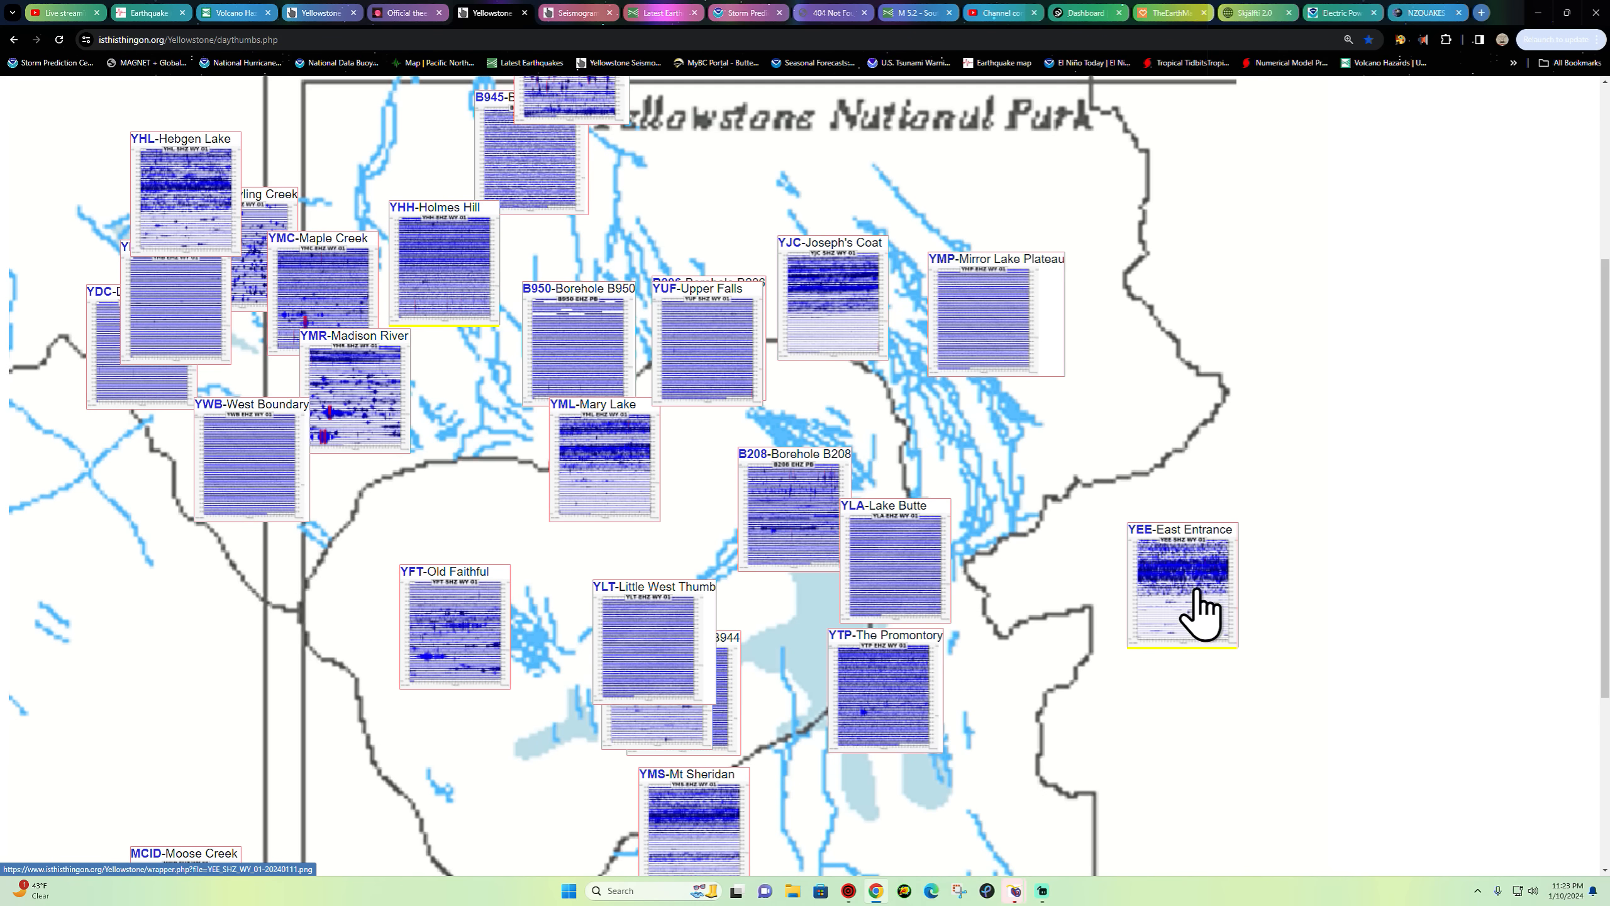
{"action": "scroll", "scroll_direction": "down", "scroll_amount": 3}
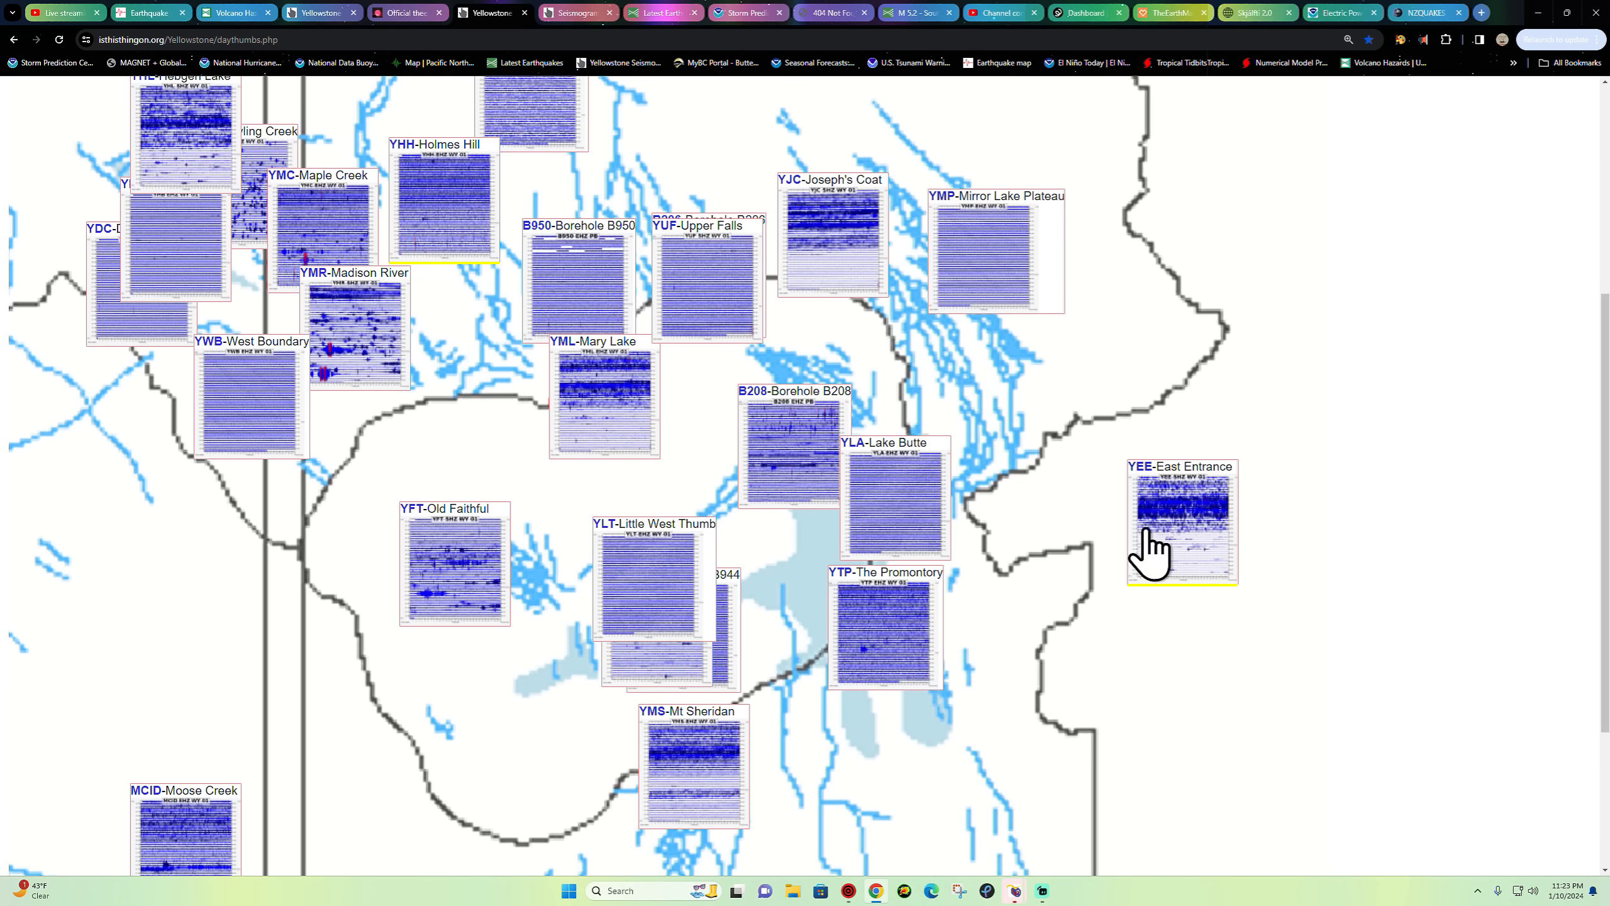
{"action": "mouse_move", "coordinate": [404, 237]}
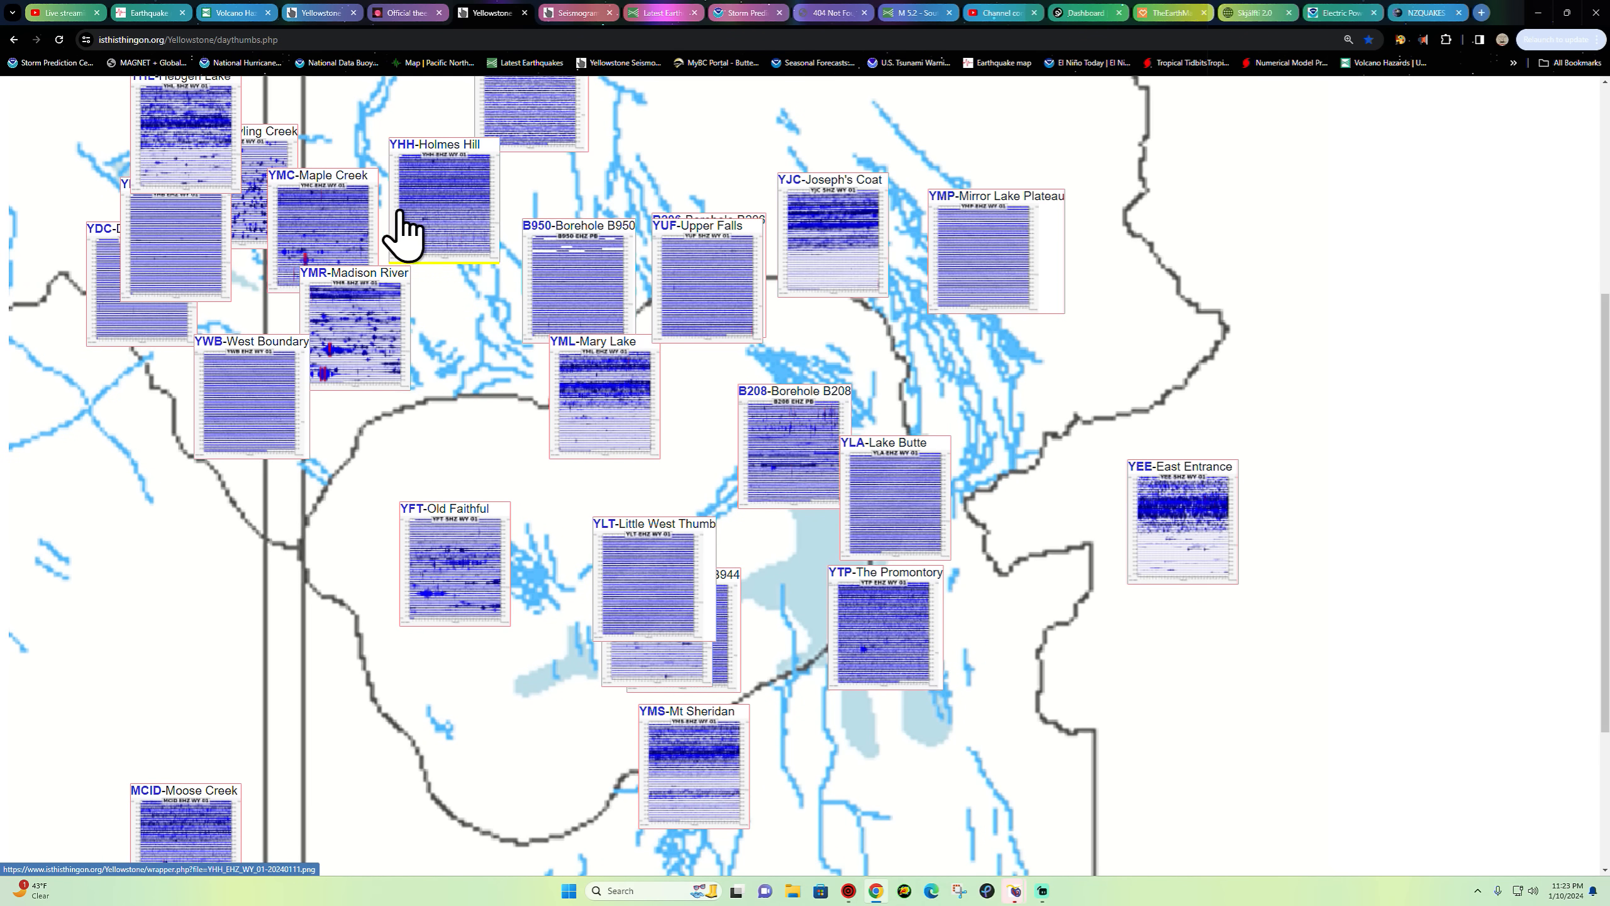
{"action": "mouse_move", "coordinate": [409, 241]}
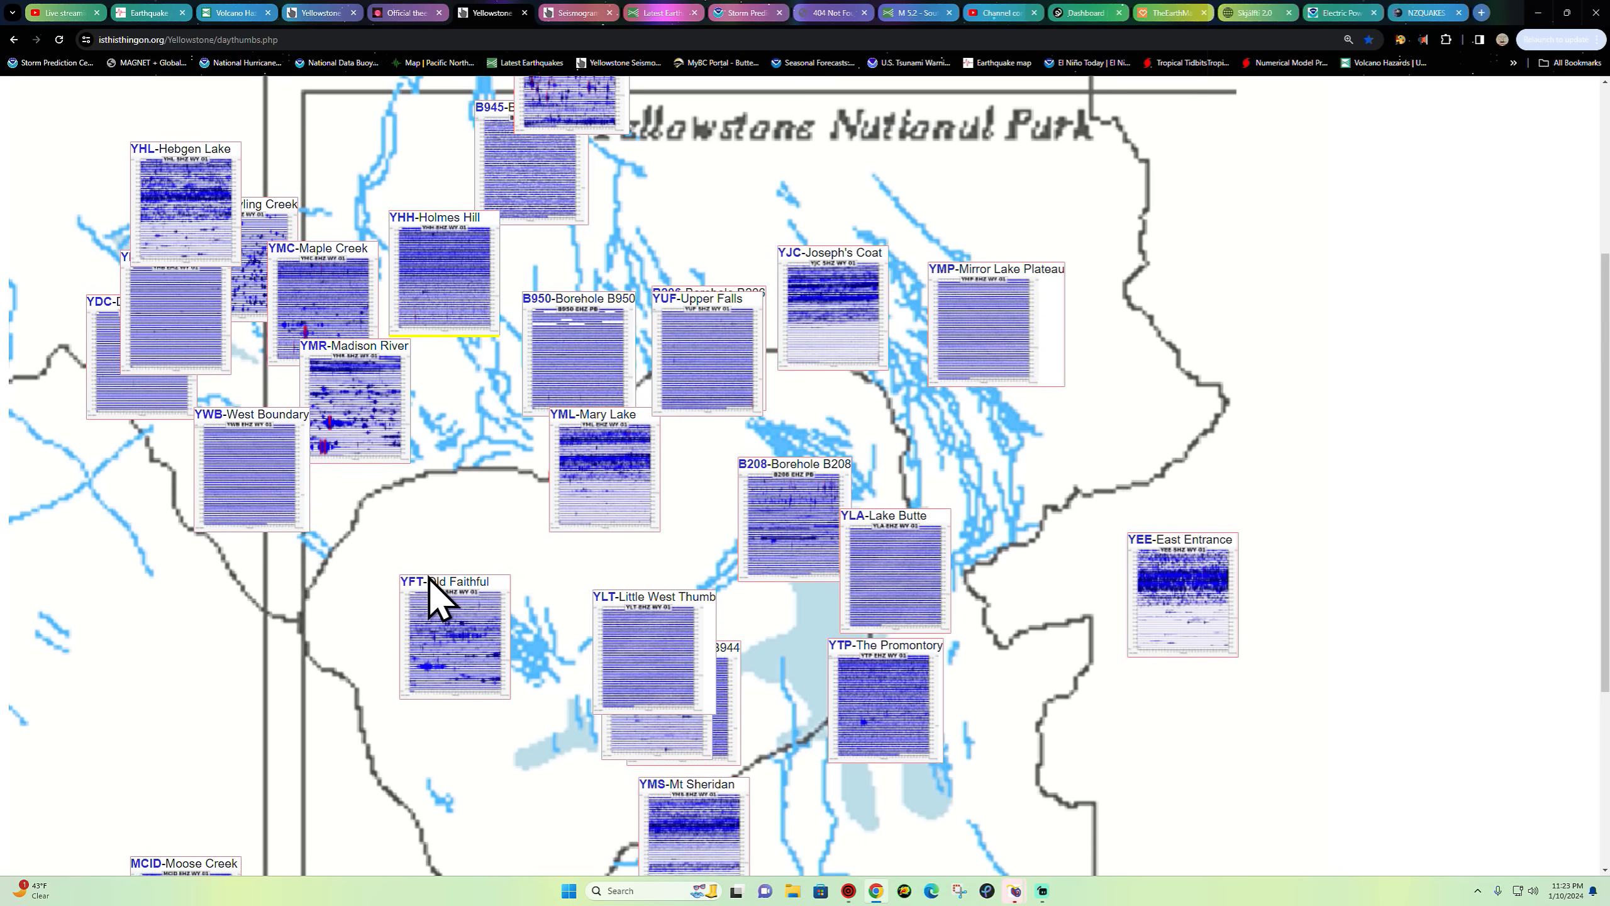
{"action": "scroll", "scroll_direction": "up", "scroll_amount": 3}
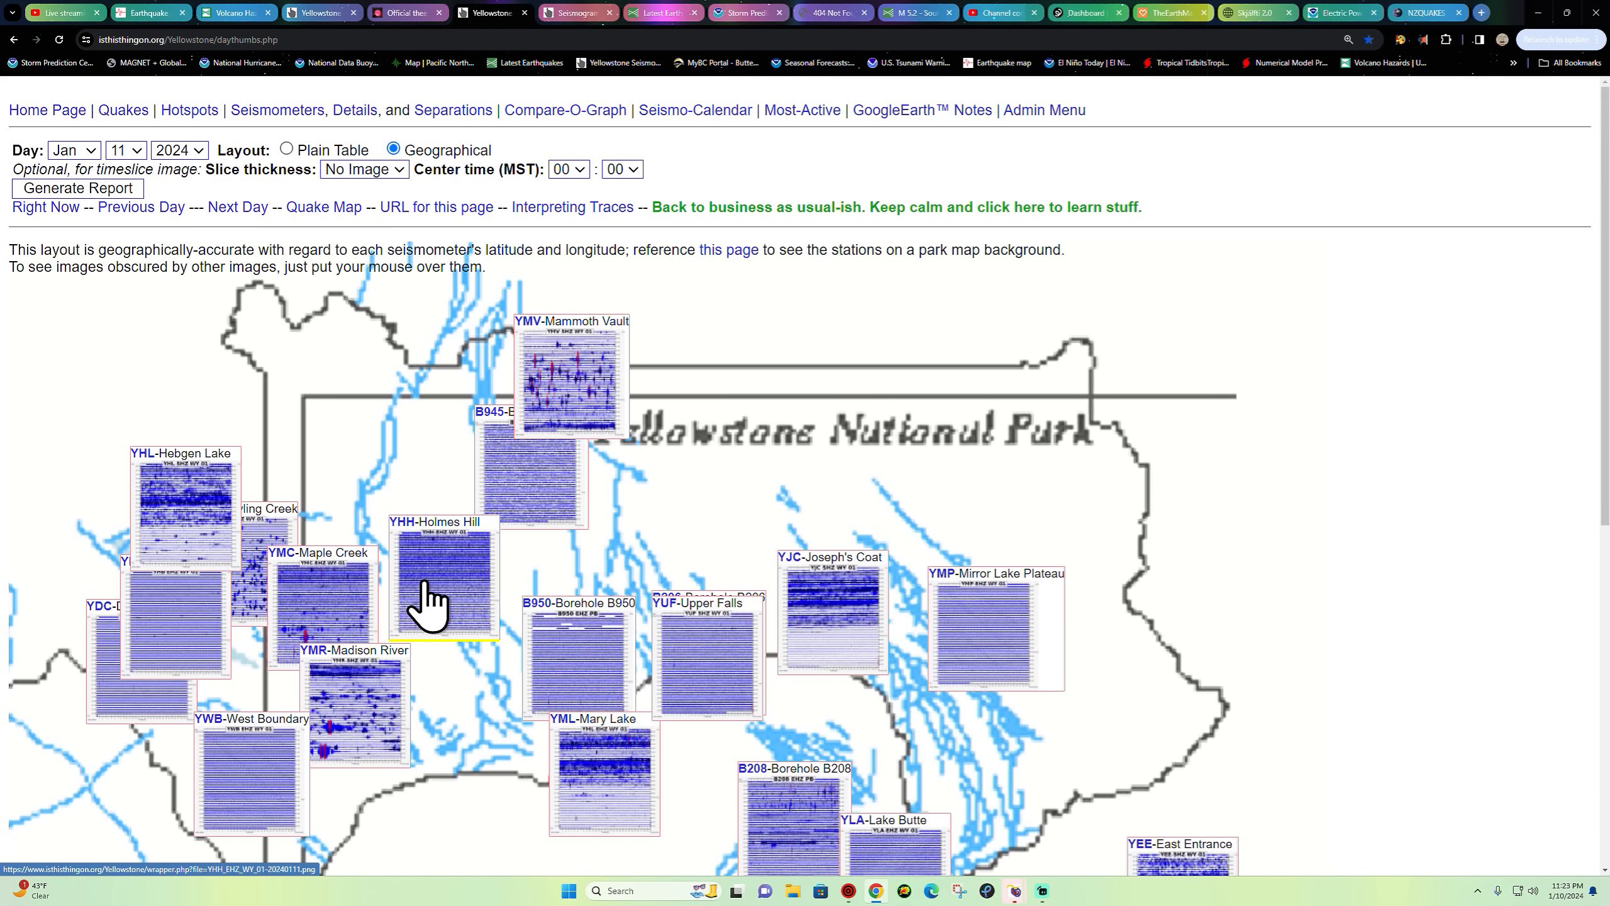
{"action": "mouse_move", "coordinate": [483, 612]}
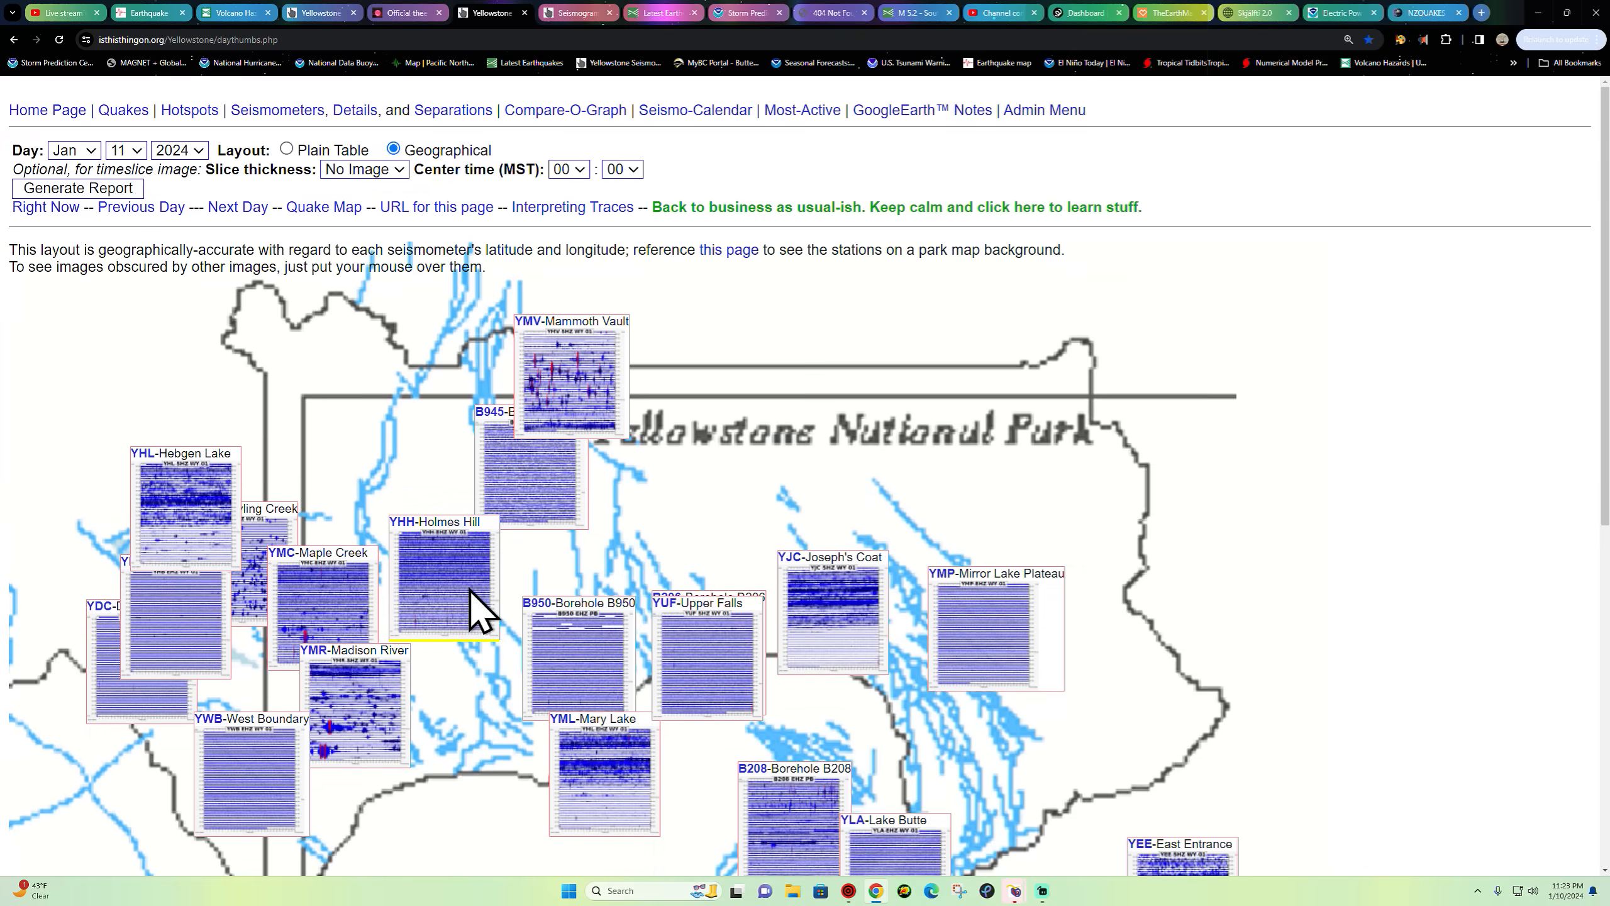
{"action": "mouse_move", "coordinate": [998, 92]}
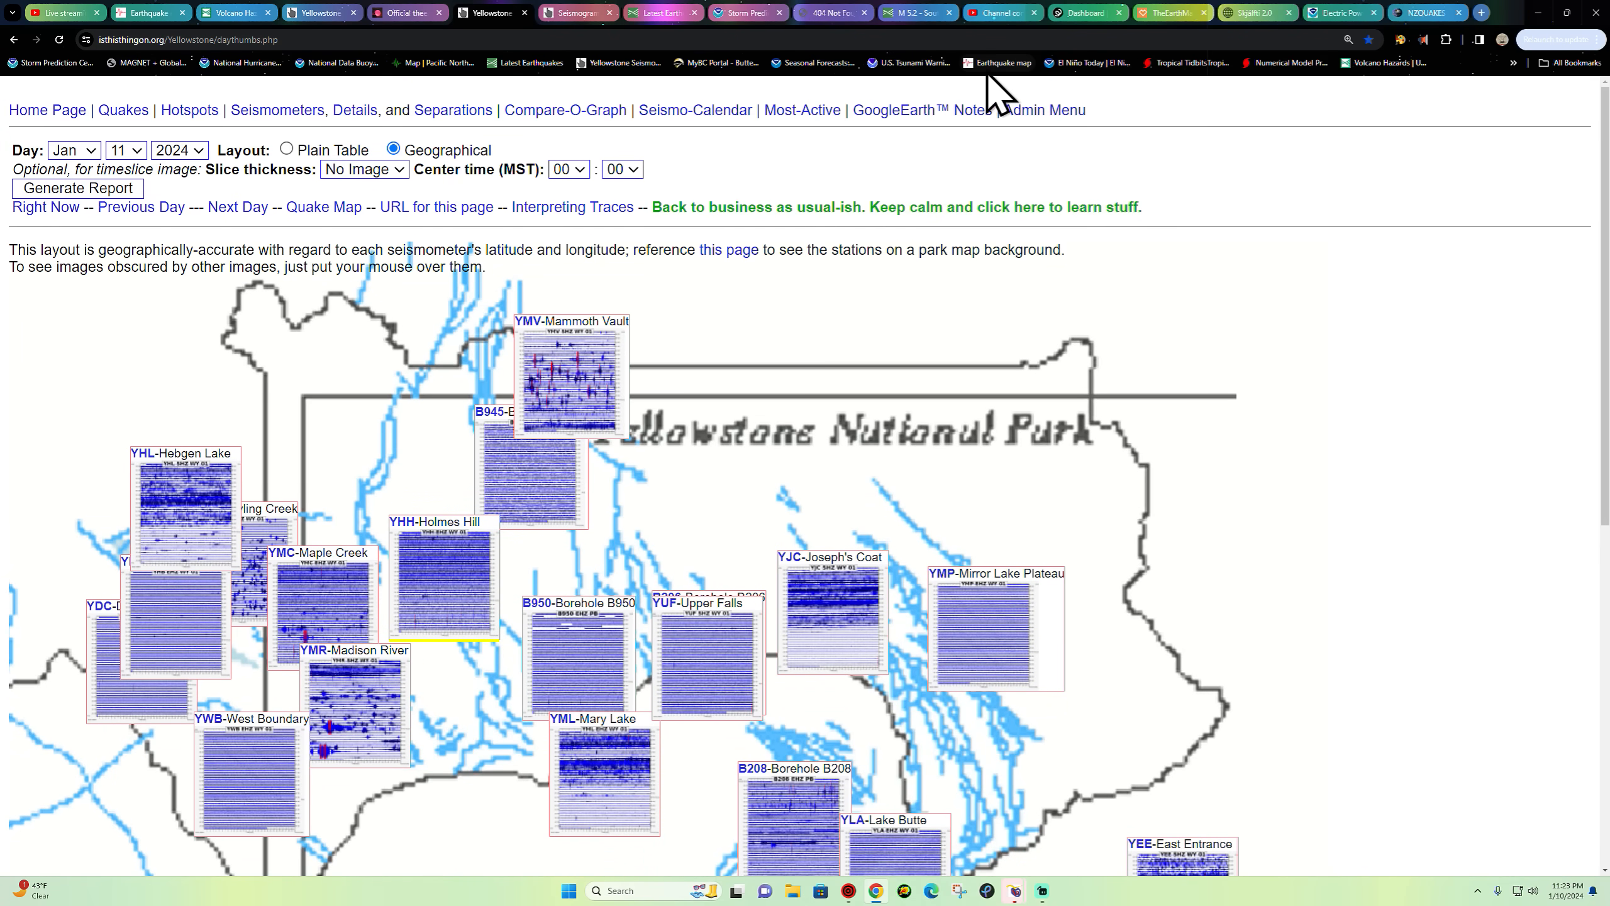
{"action": "mouse_move", "coordinate": [1366, 87]}
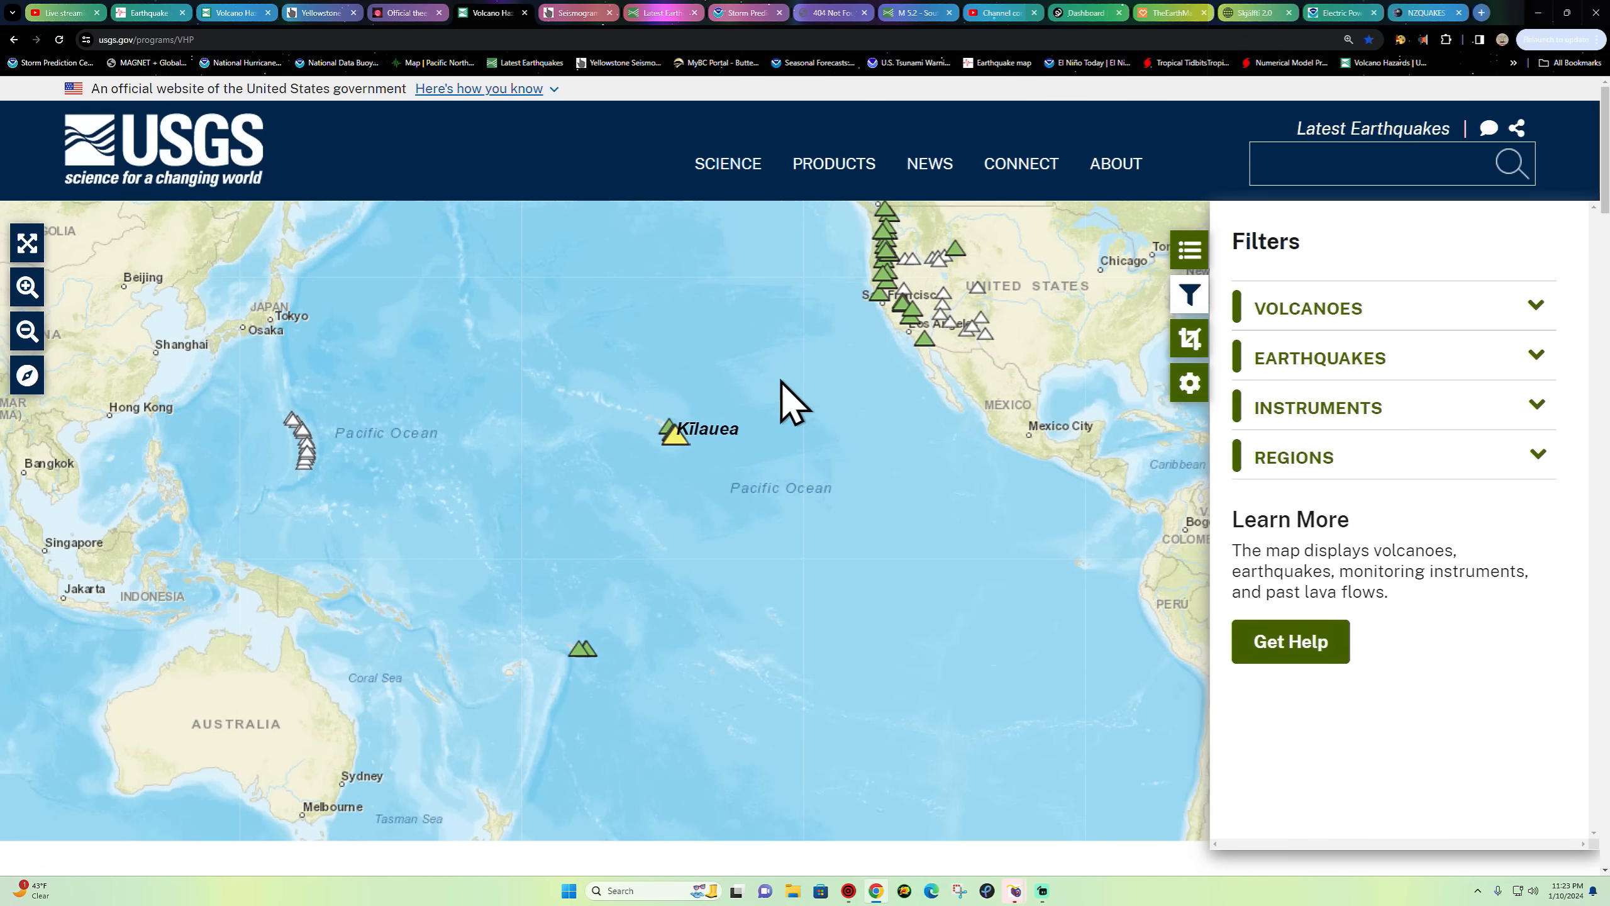
- Scroll the USGS VHP interactive volcano map view of the Pacific with Kilauea
{"action": "scroll", "scroll_direction": "down", "scroll_amount": 3}
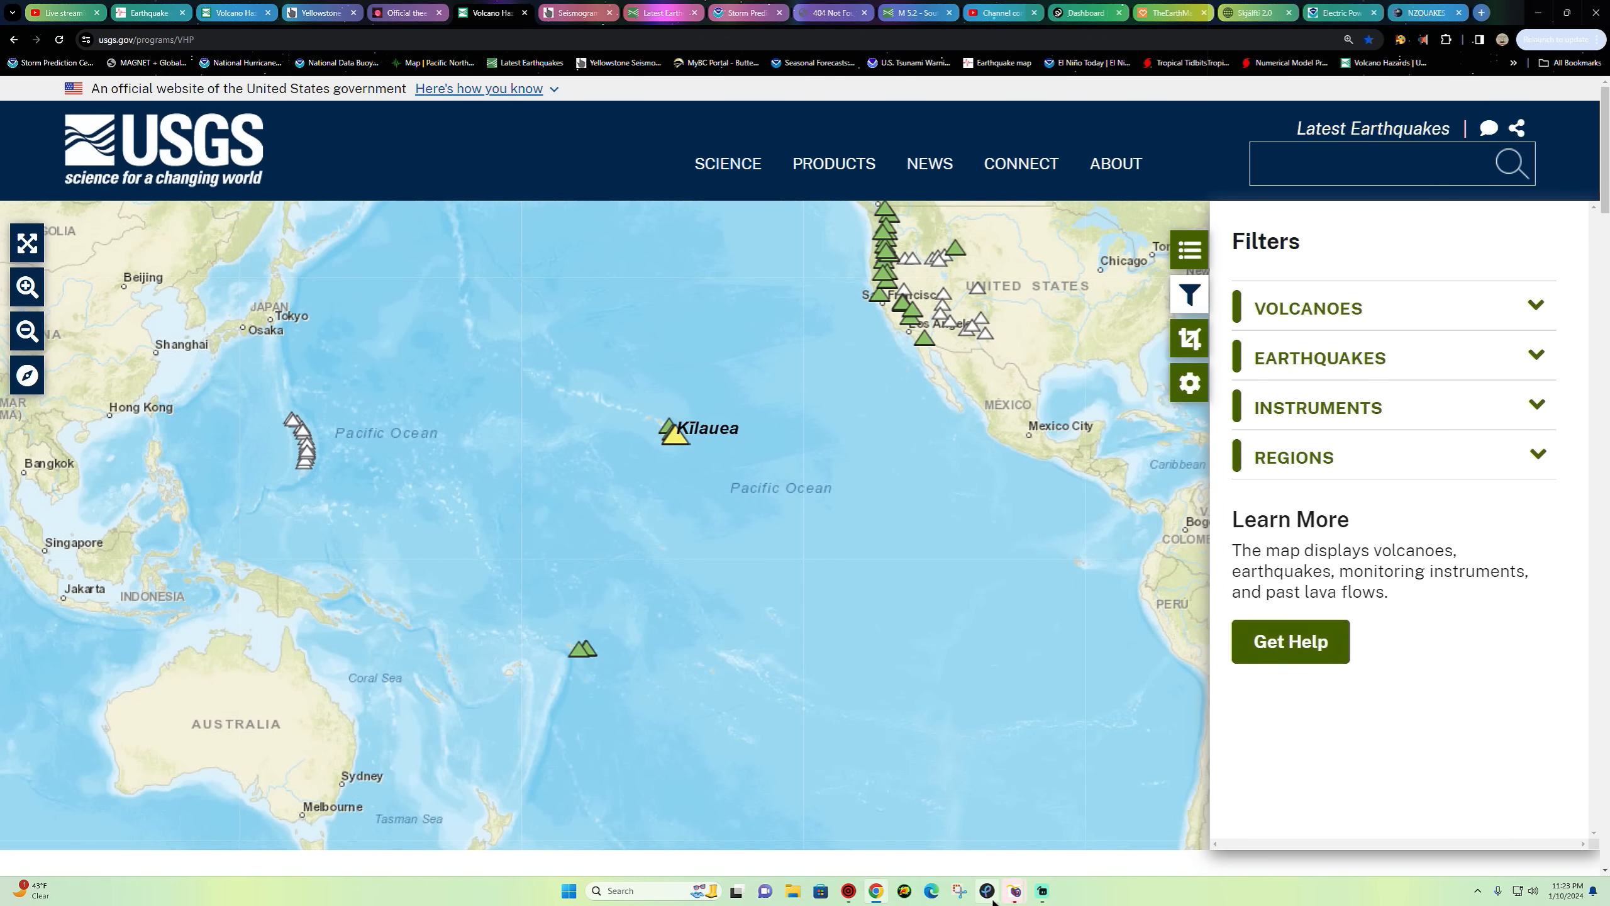
{"action": "mouse_move", "coordinate": [958, 889]}
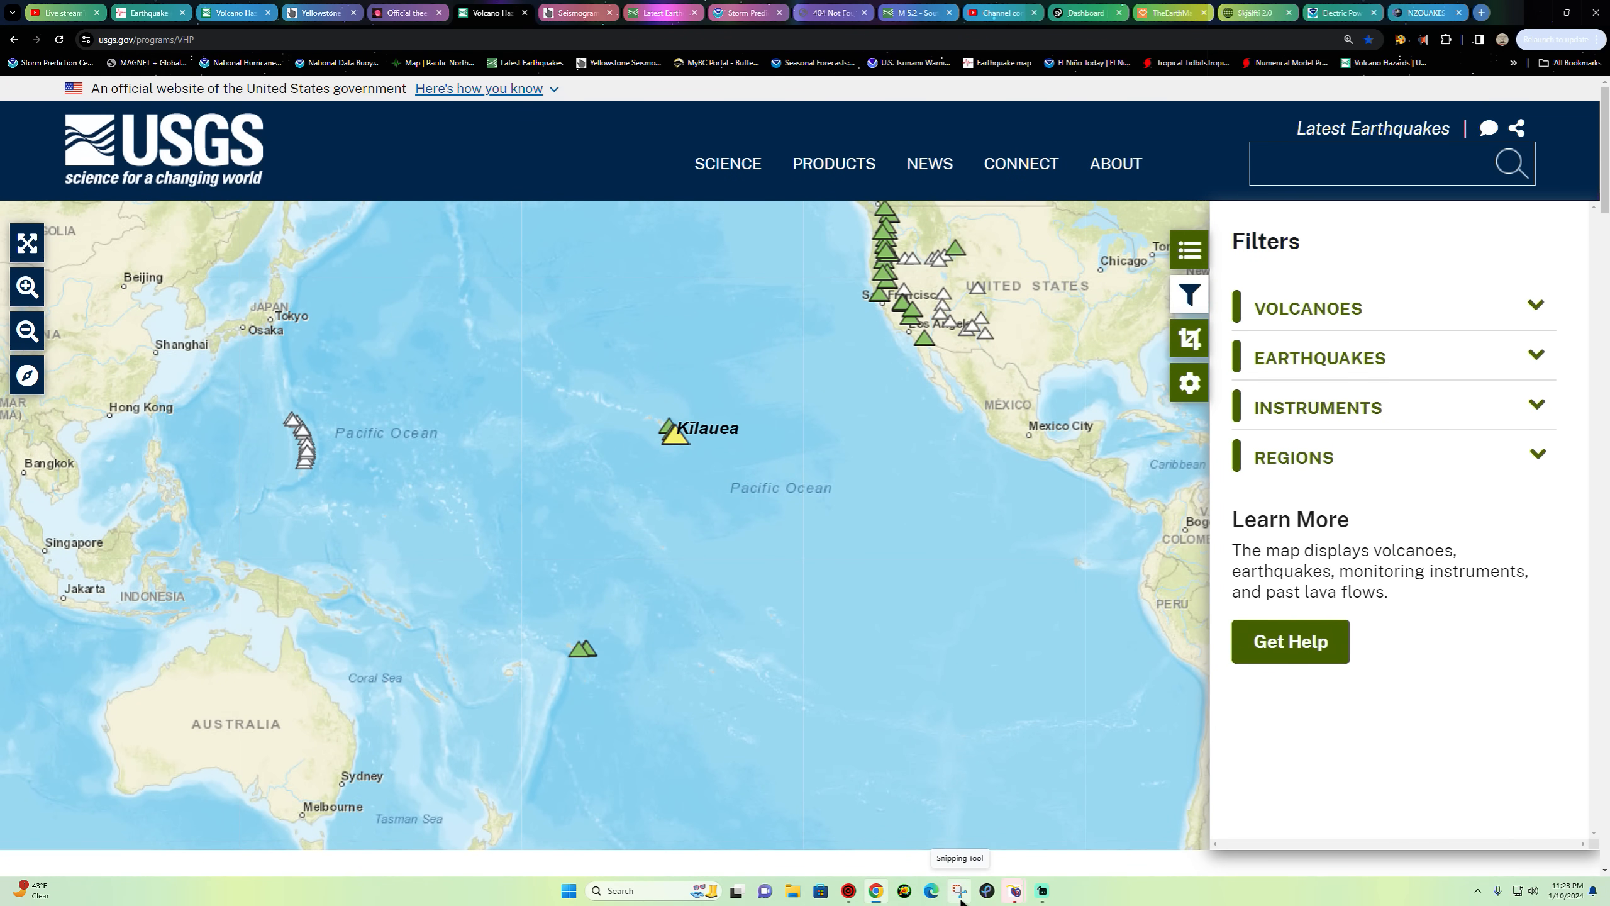
{"action": "mouse_move", "coordinate": [816, 493]}
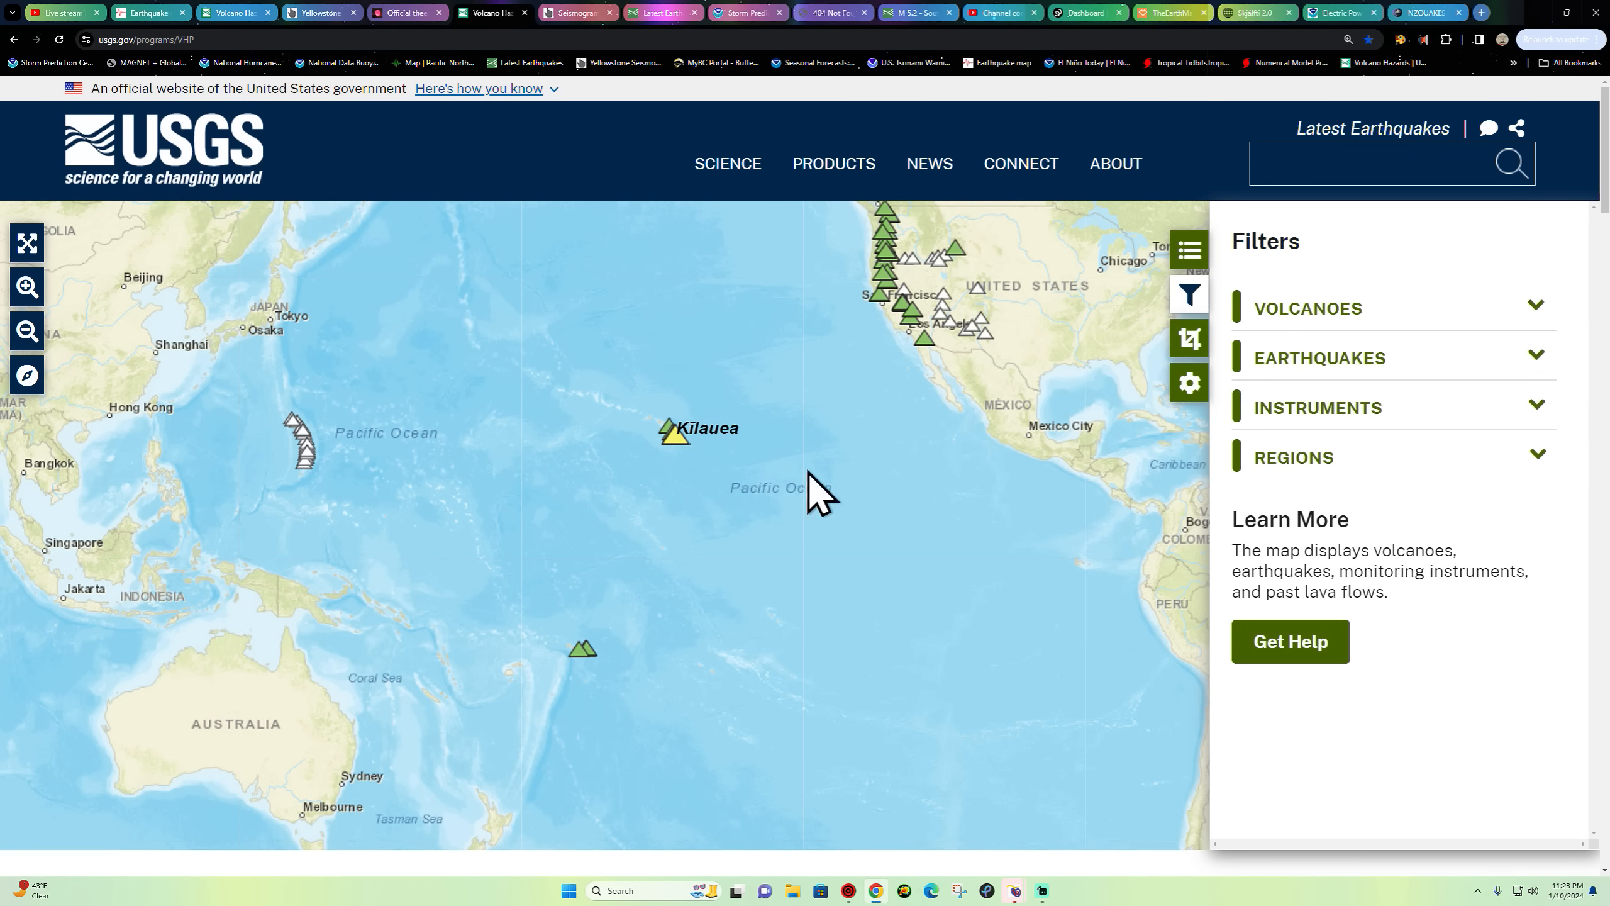
{"action": "mouse_move", "coordinate": [527, 63]}
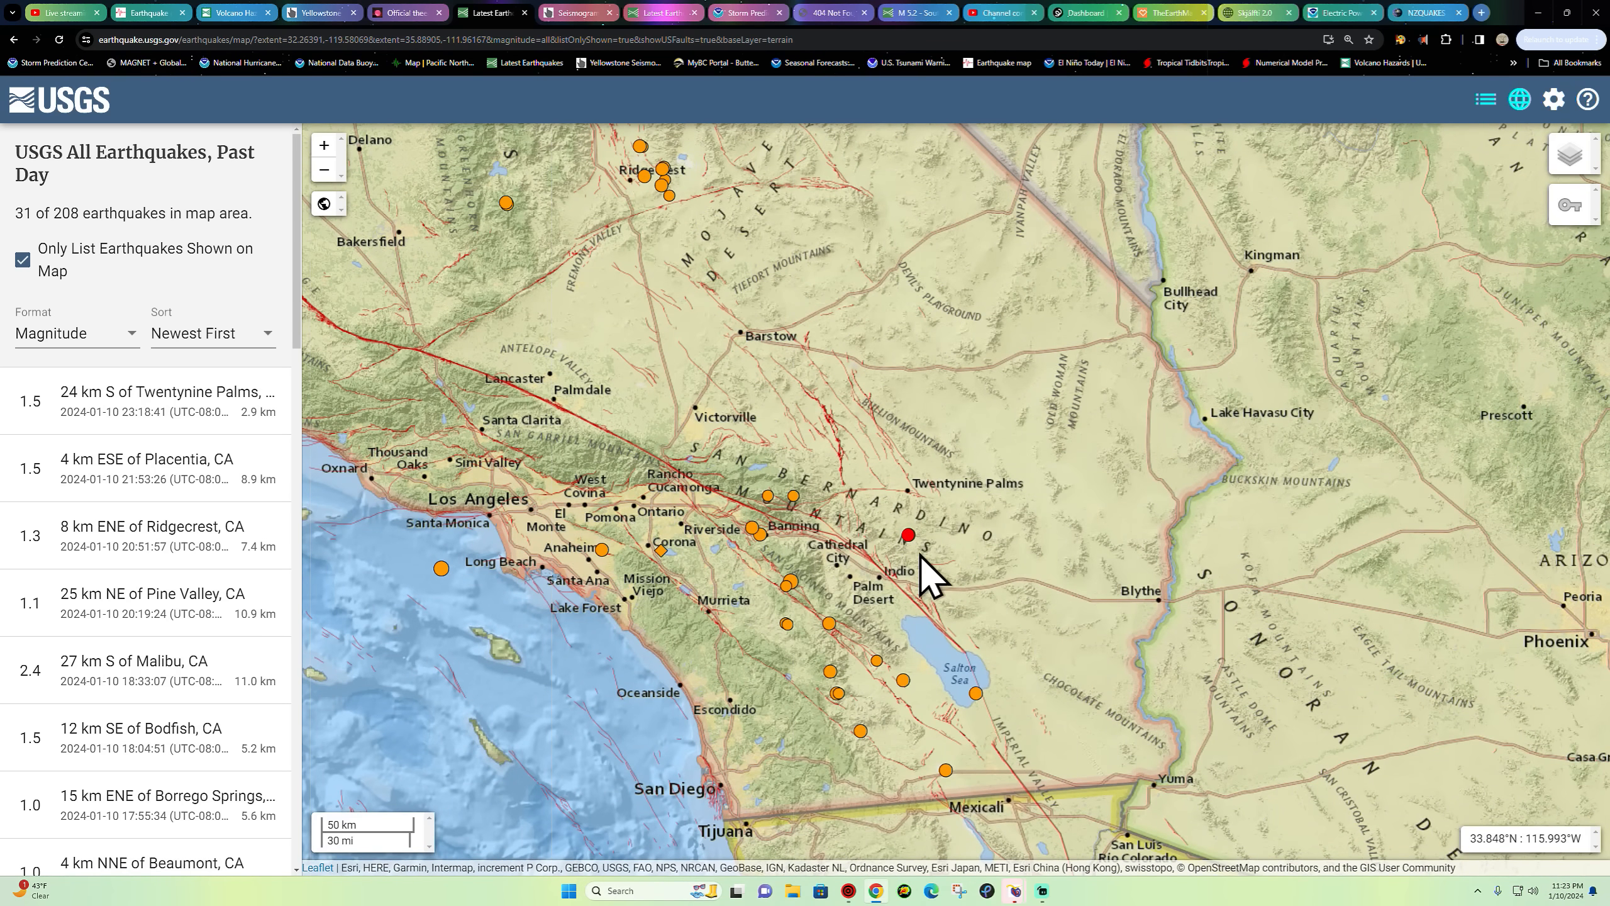
{"action": "mouse_move", "coordinate": [871, 493]}
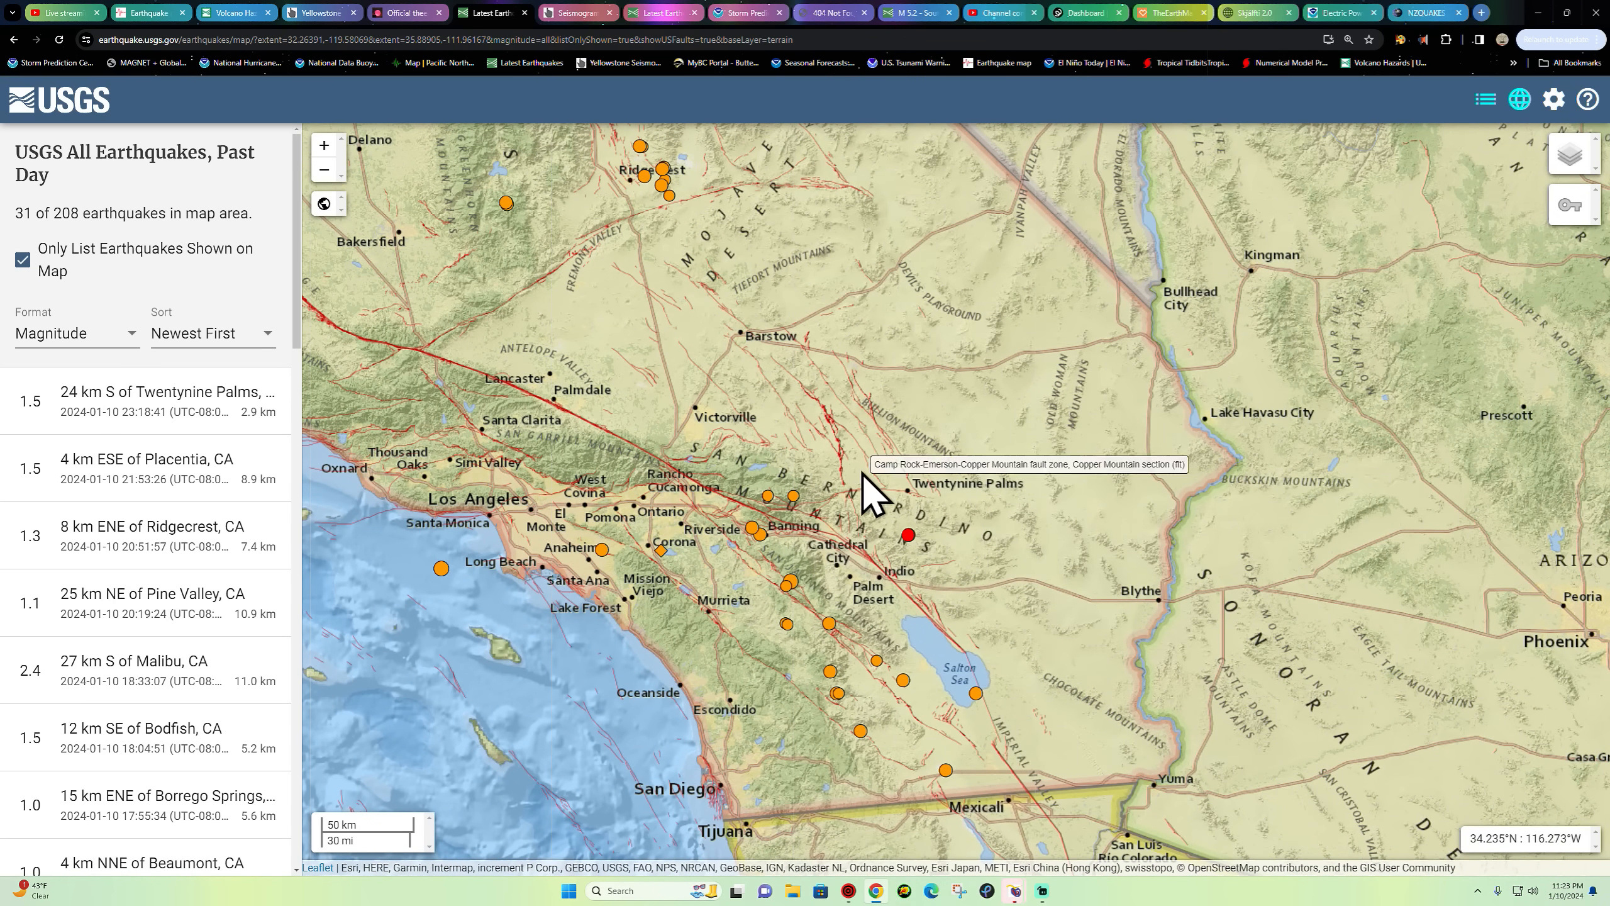
{"action": "mouse_move", "coordinate": [925, 584]}
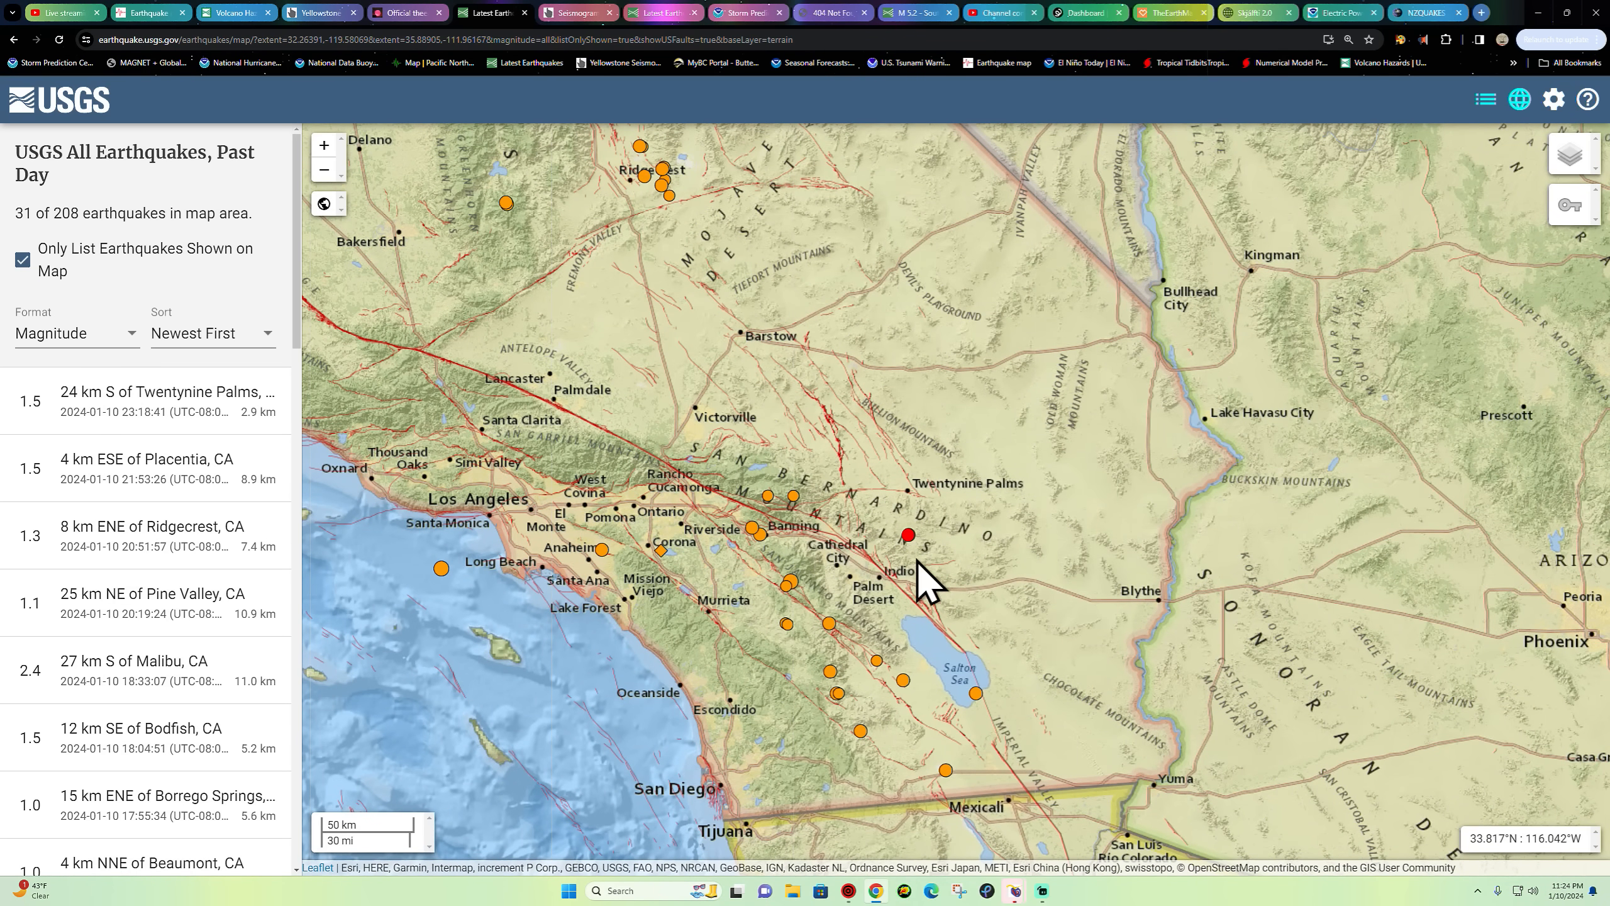
- Show details of the M 1.5 quake 24 km south of Twentynine Palms, 2.9 km deep
{"action": "left_click", "coordinate": [909, 534]}
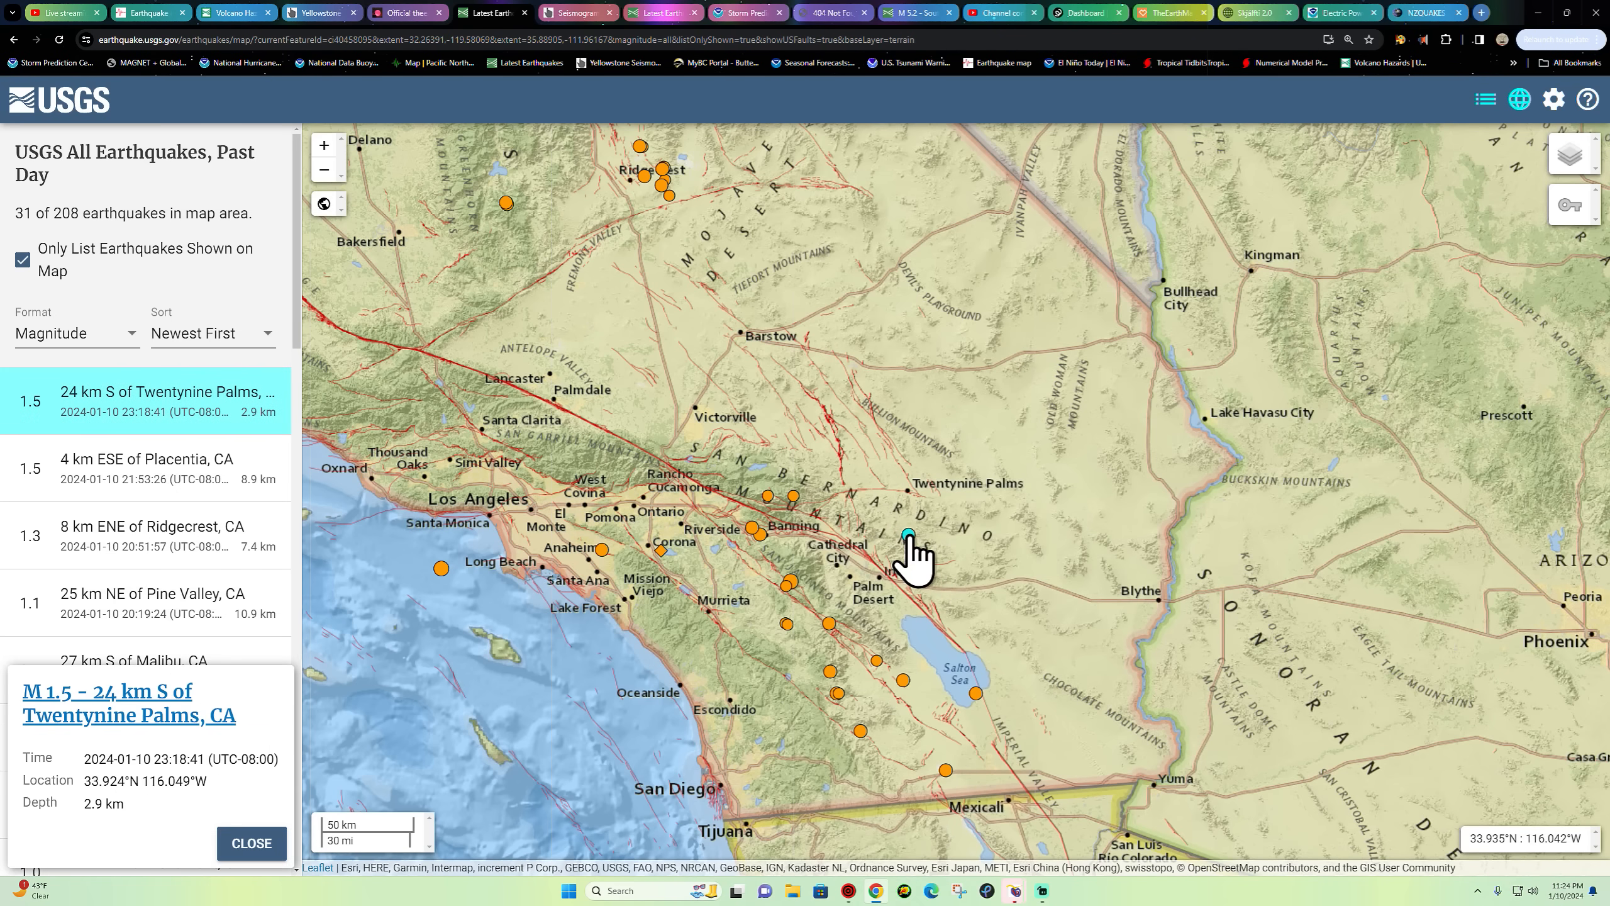
{"action": "mouse_move", "coordinate": [853, 590]}
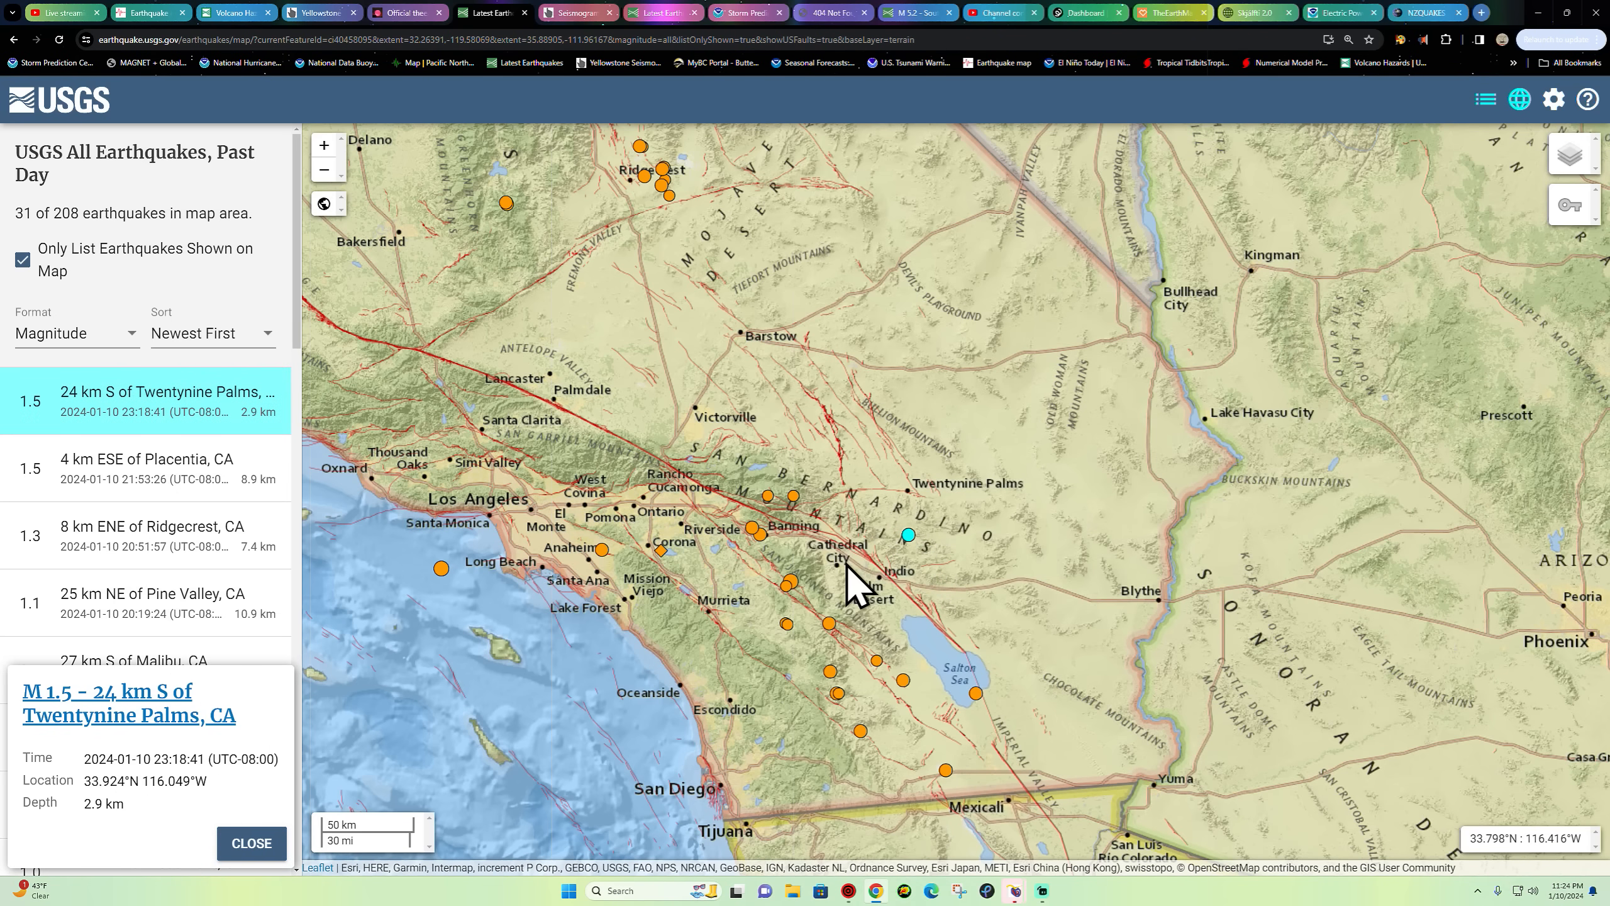
{"action": "mouse_move", "coordinate": [908, 545]}
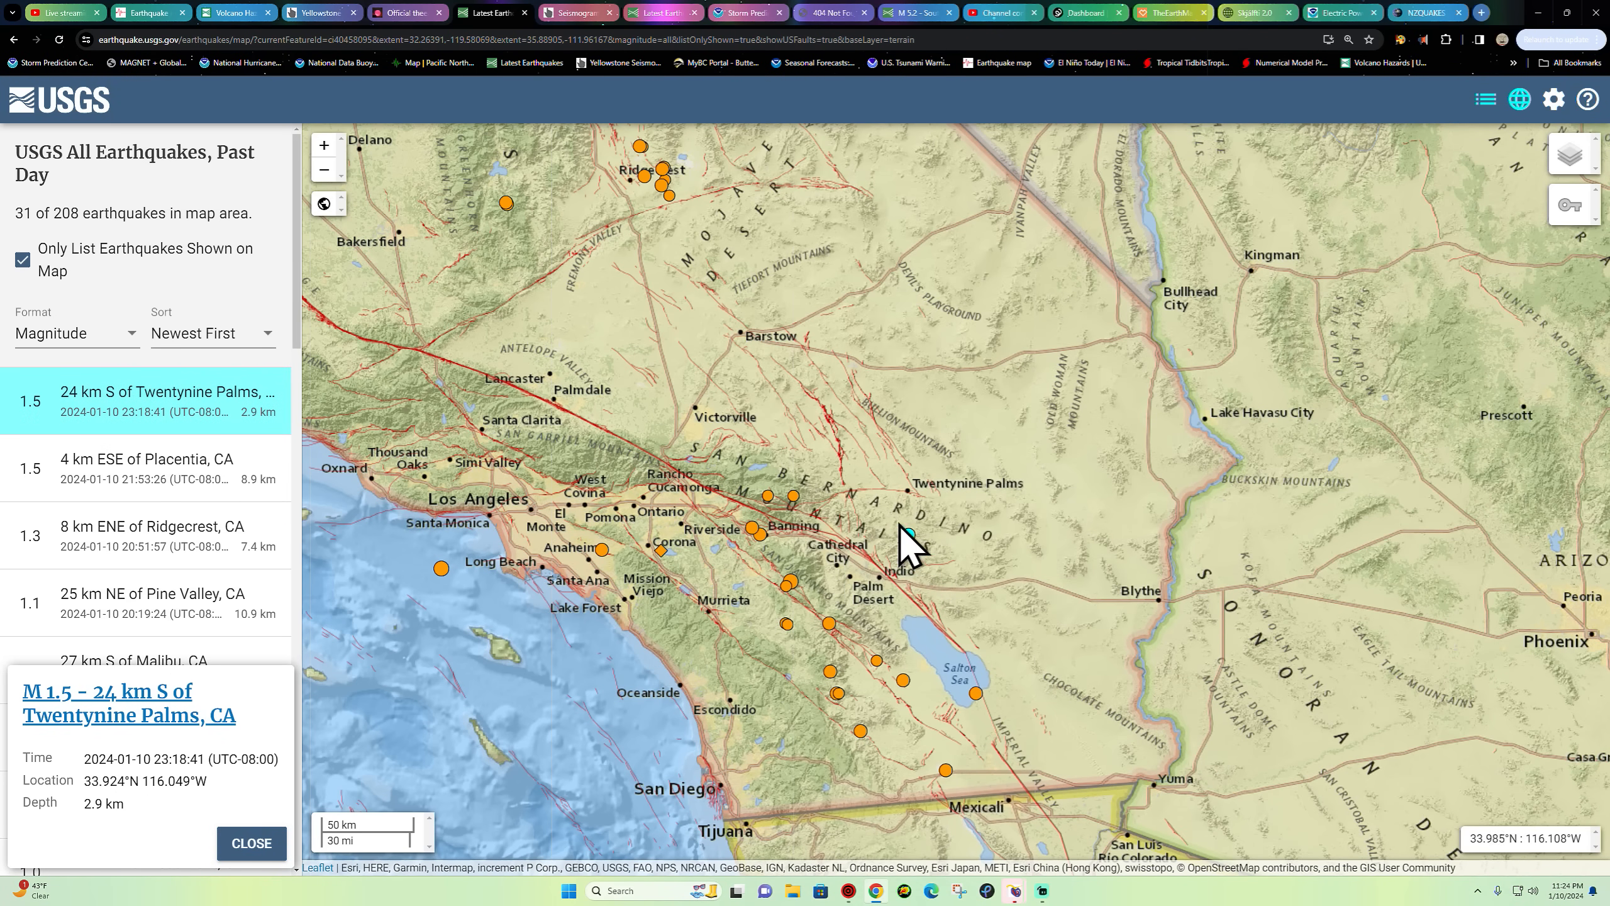
{"action": "mouse_move", "coordinate": [847, 509]}
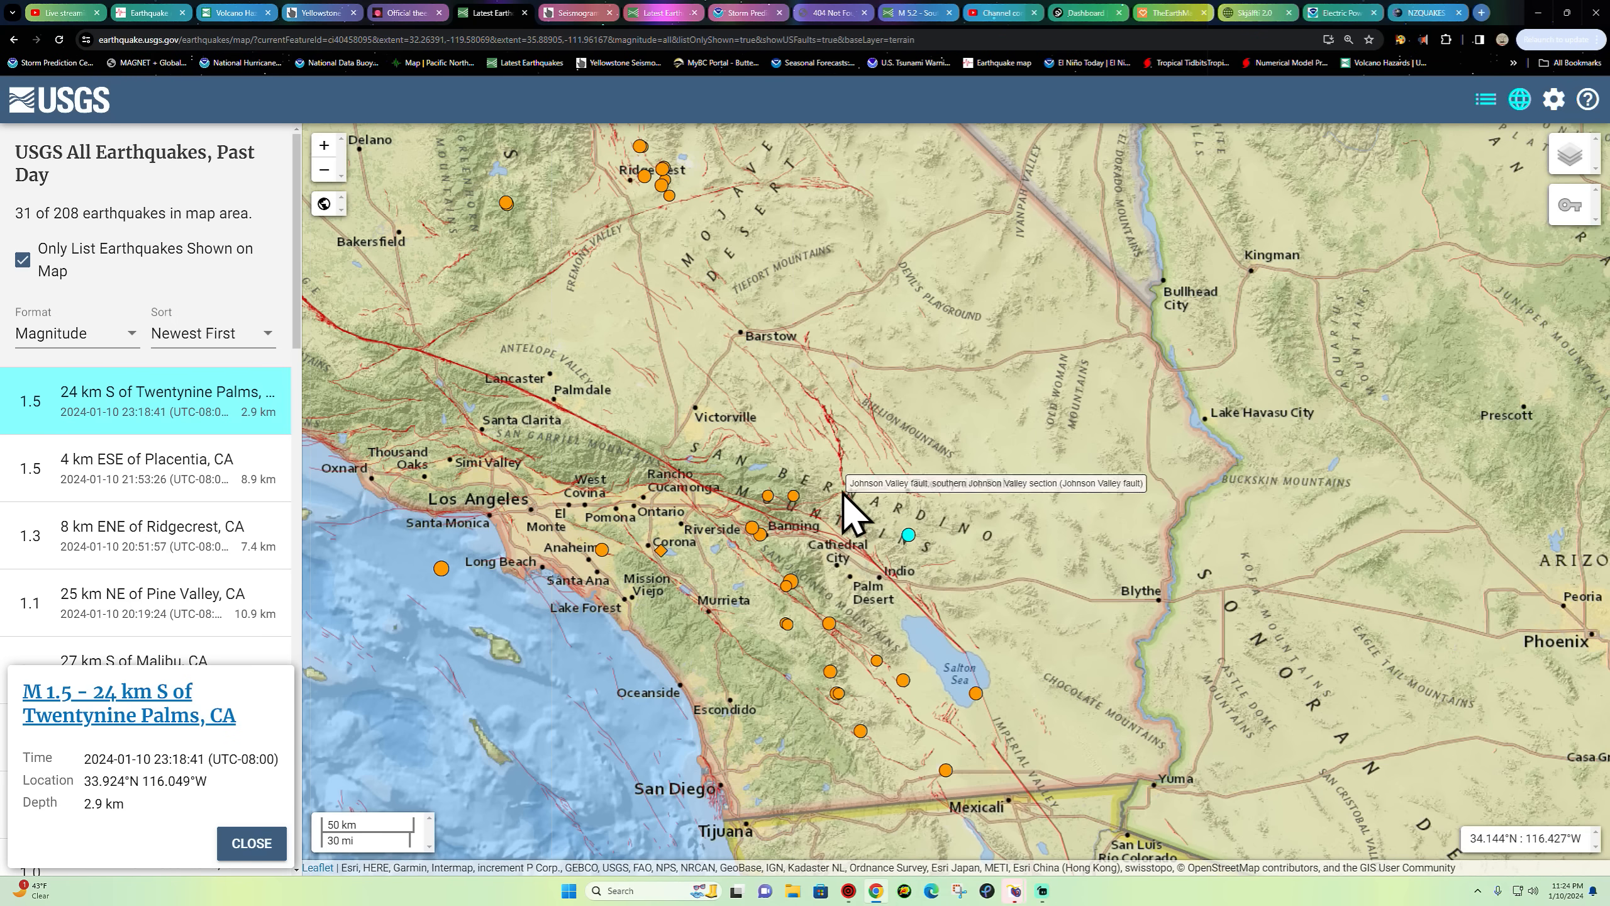
{"action": "mouse_move", "coordinate": [811, 555]}
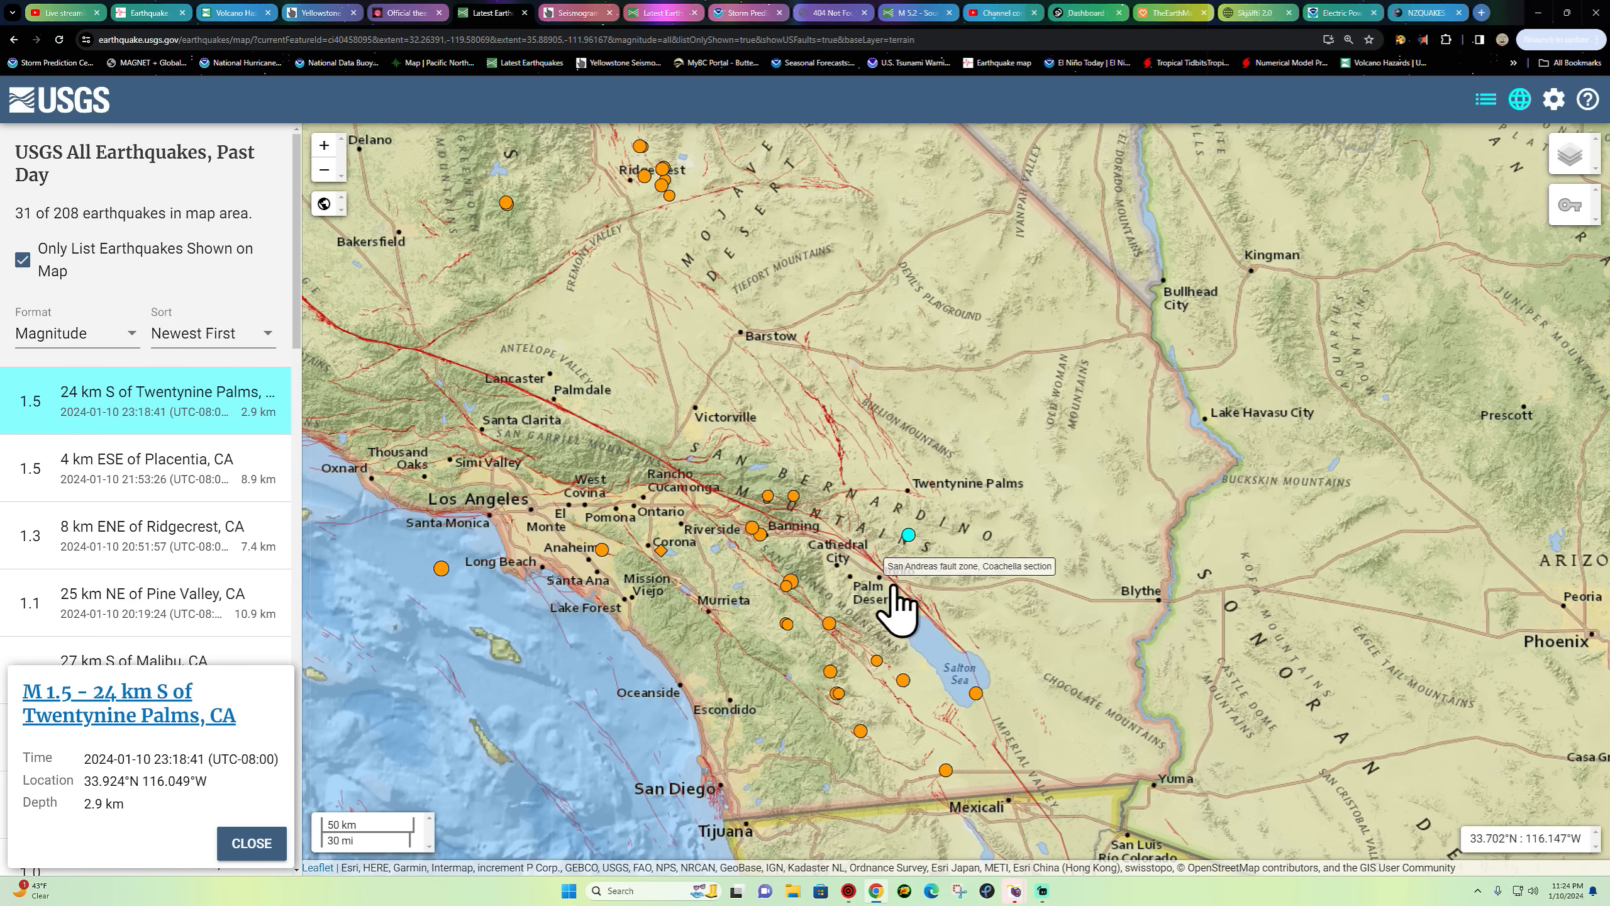
{"action": "mouse_move", "coordinate": [684, 488]}
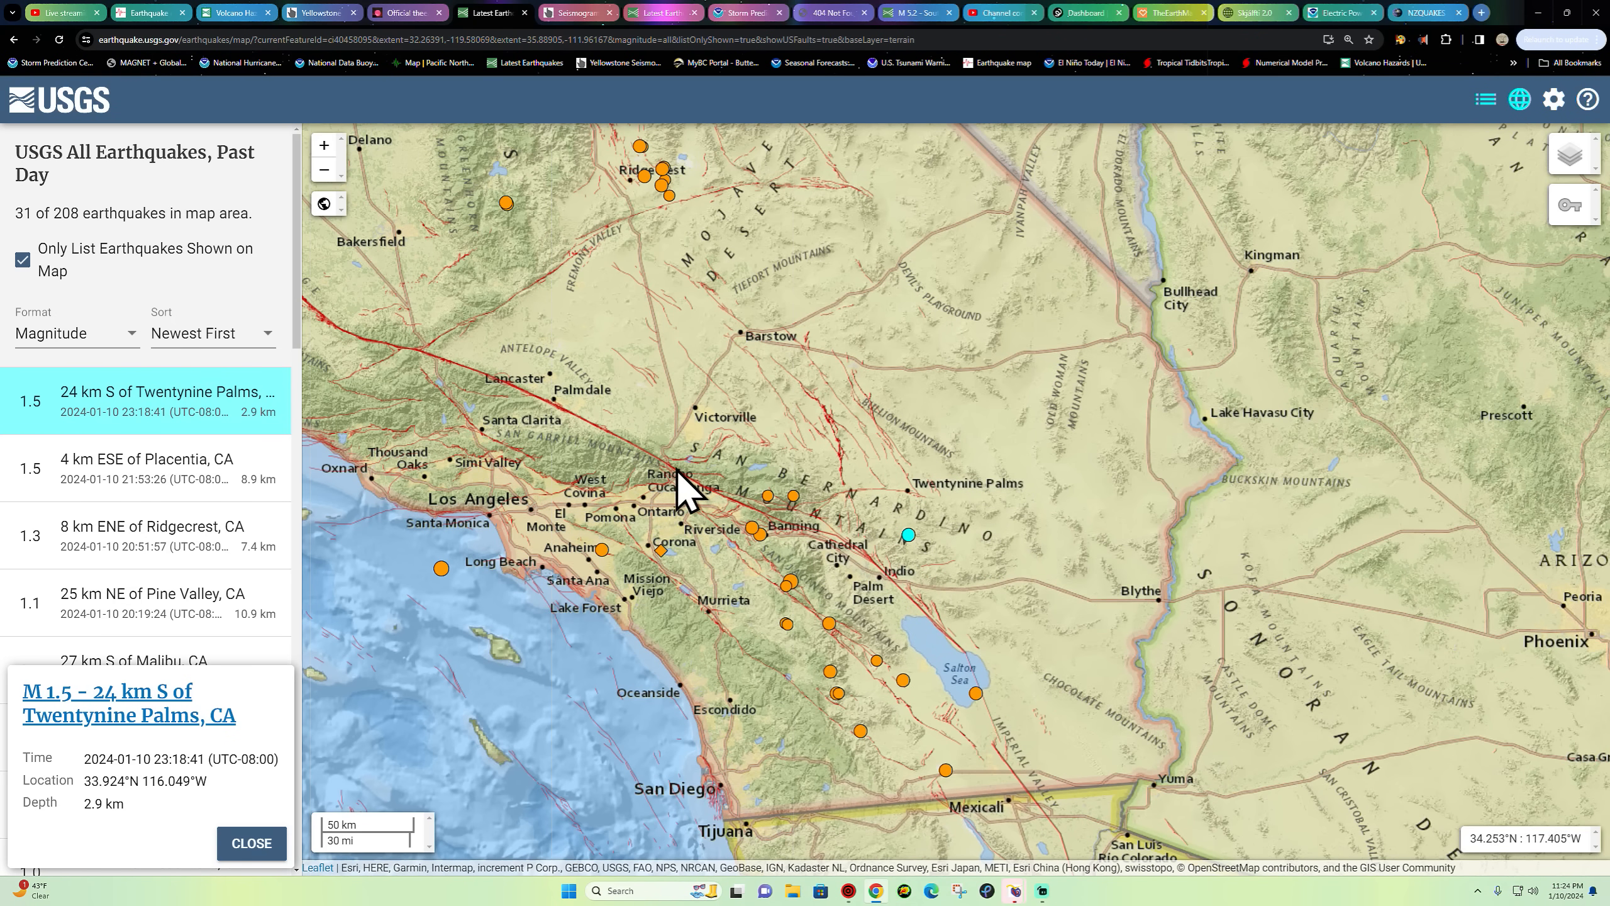
{"action": "mouse_move", "coordinate": [853, 565]}
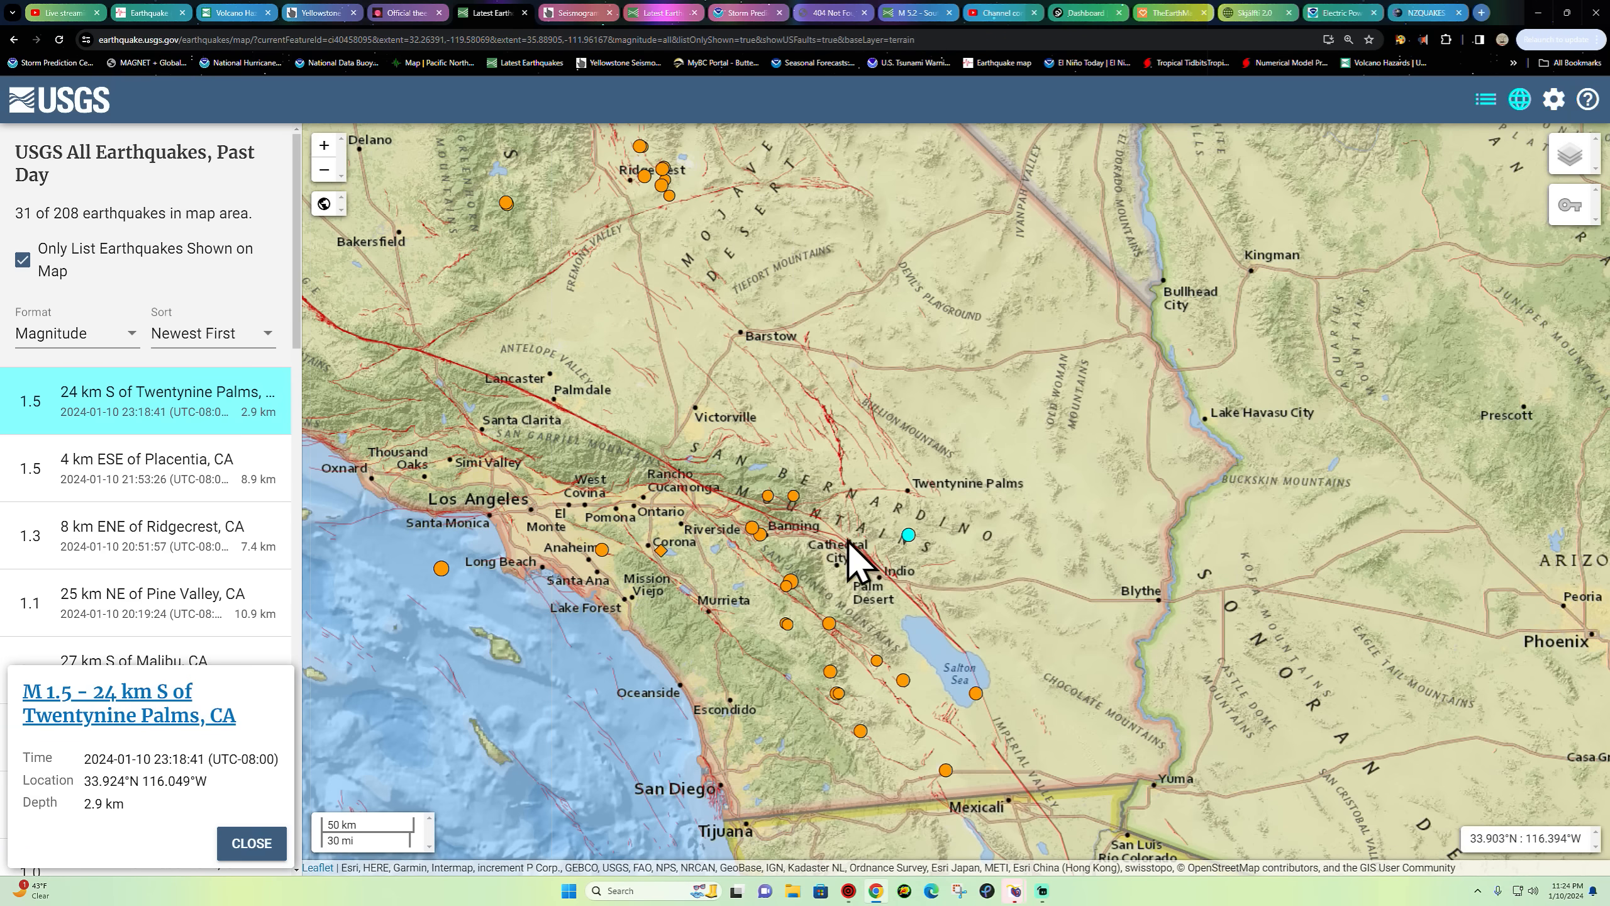
{"action": "mouse_move", "coordinate": [847, 555]}
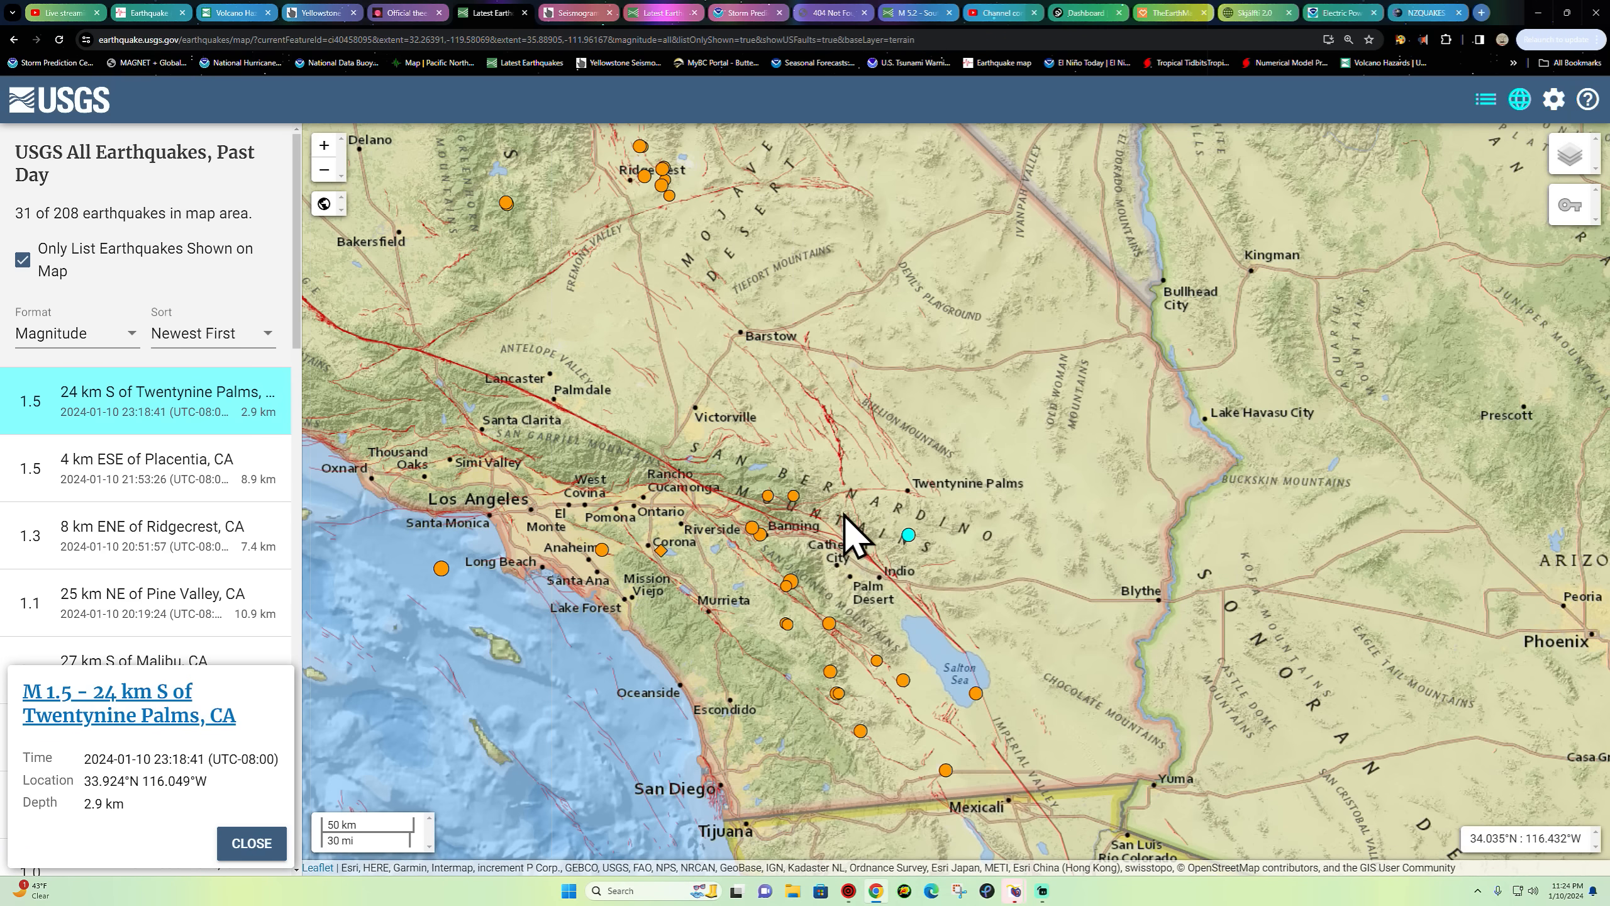
{"action": "mouse_move", "coordinate": [858, 539]}
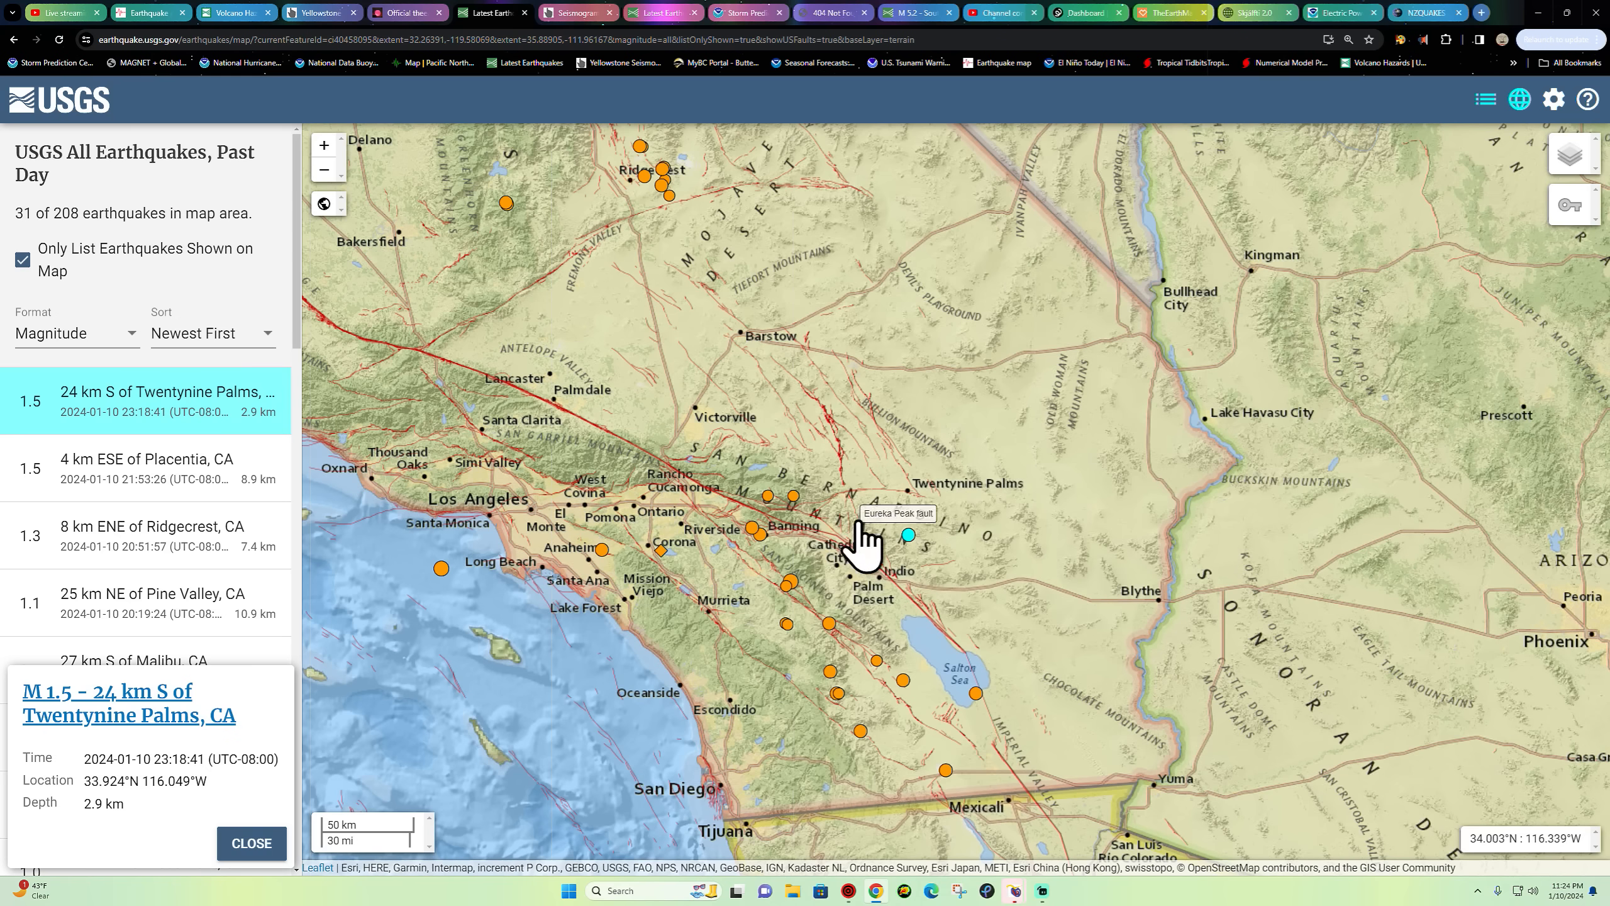
{"action": "mouse_move", "coordinate": [899, 560]}
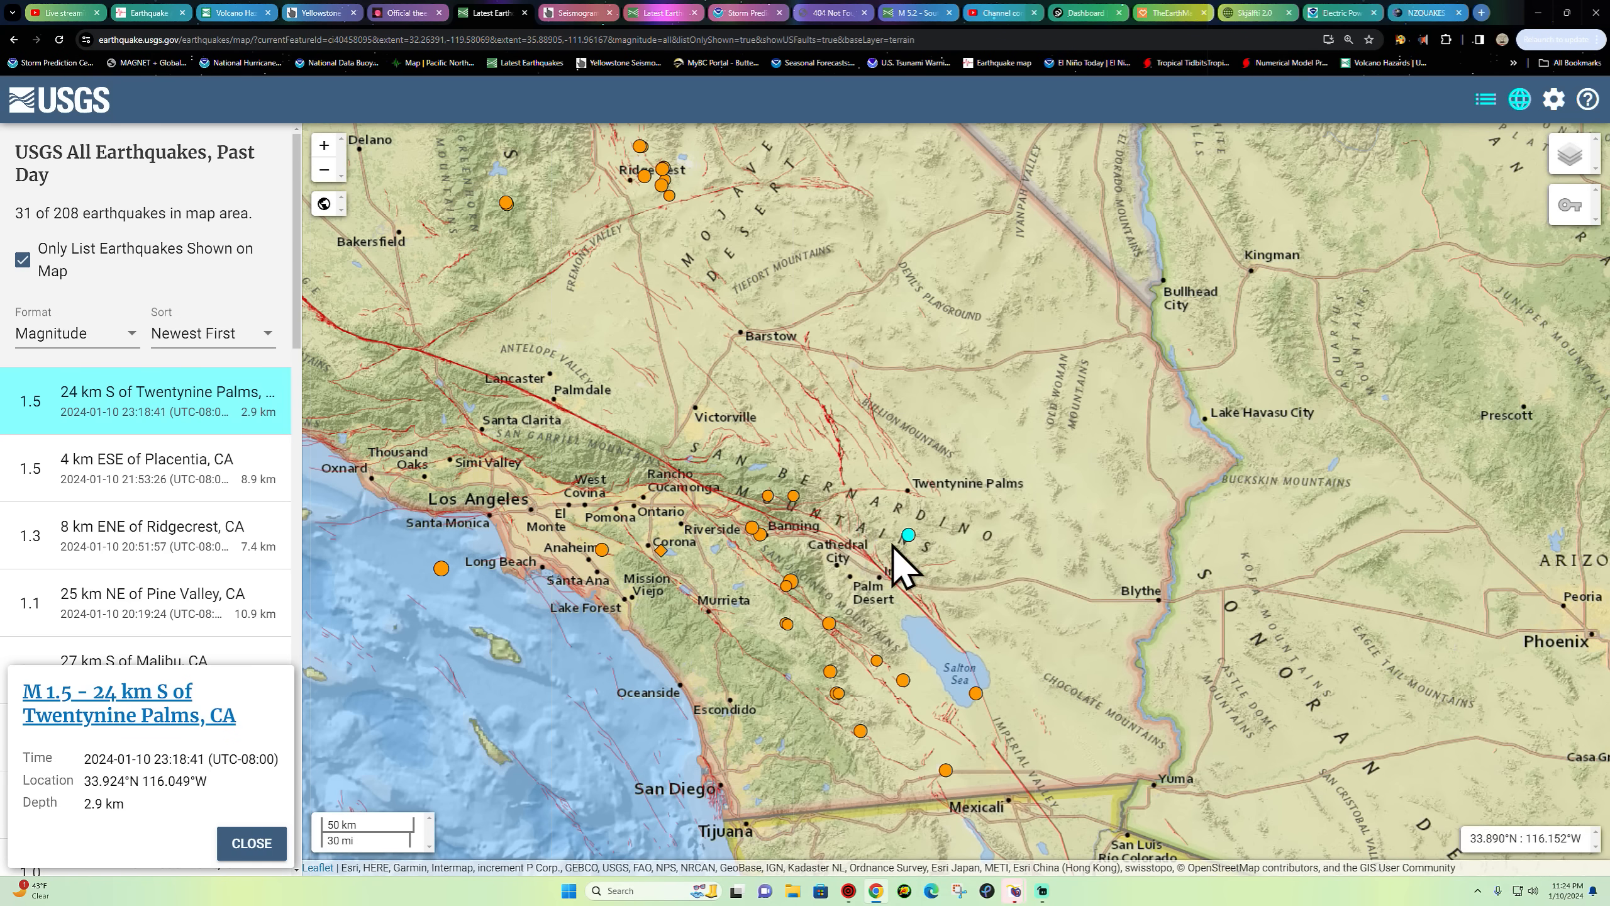
{"action": "mouse_move", "coordinate": [879, 540]}
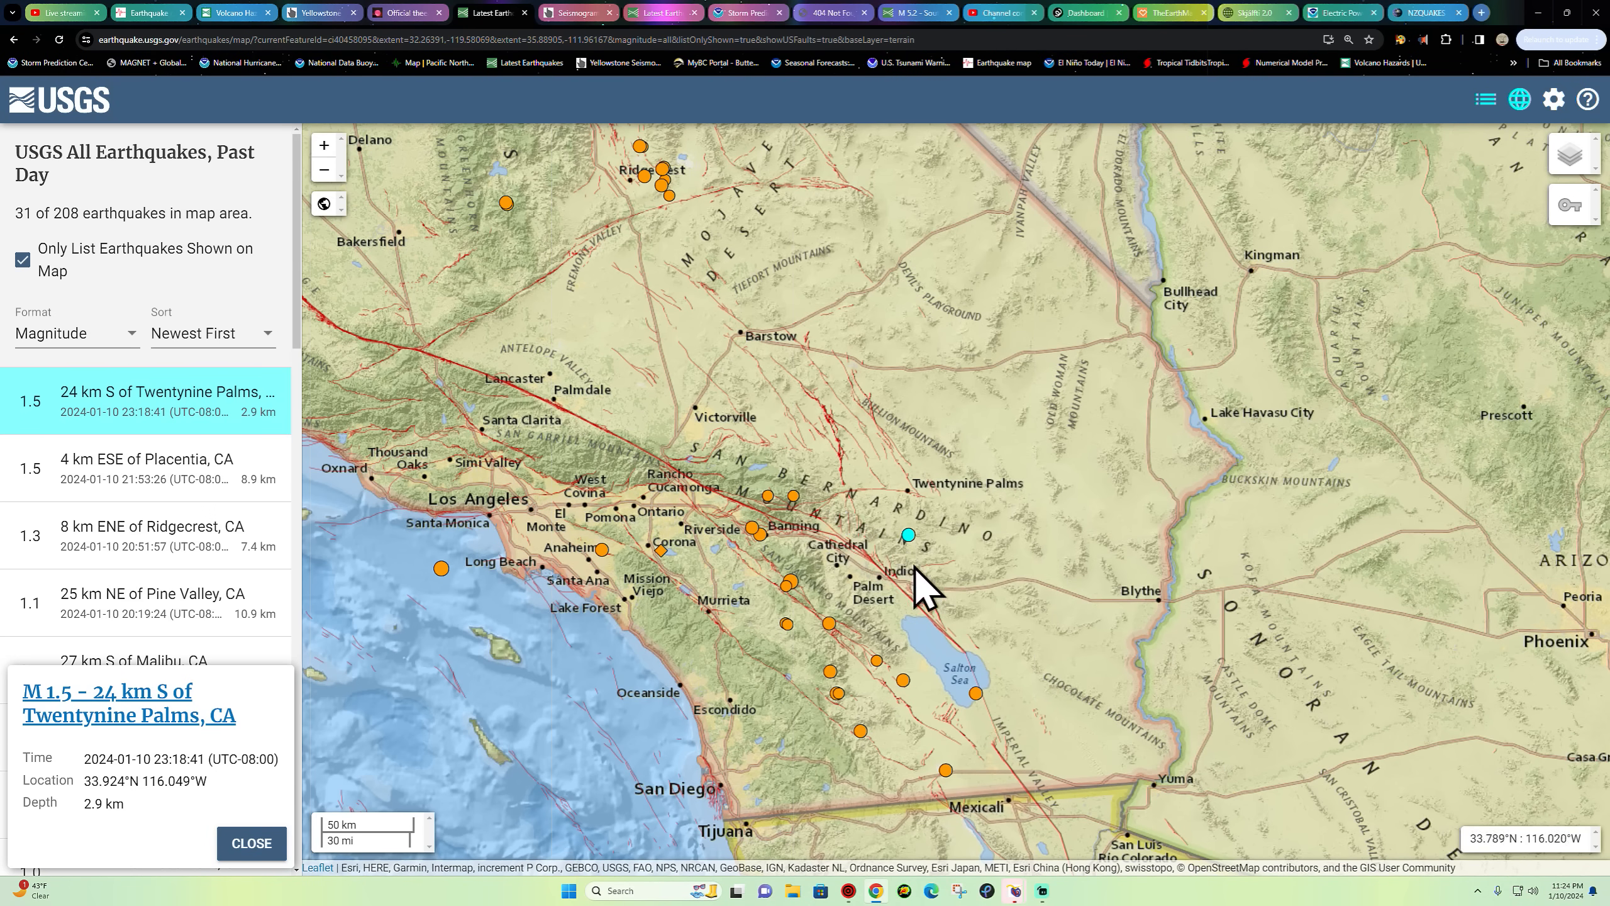
{"action": "mouse_move", "coordinate": [883, 555]}
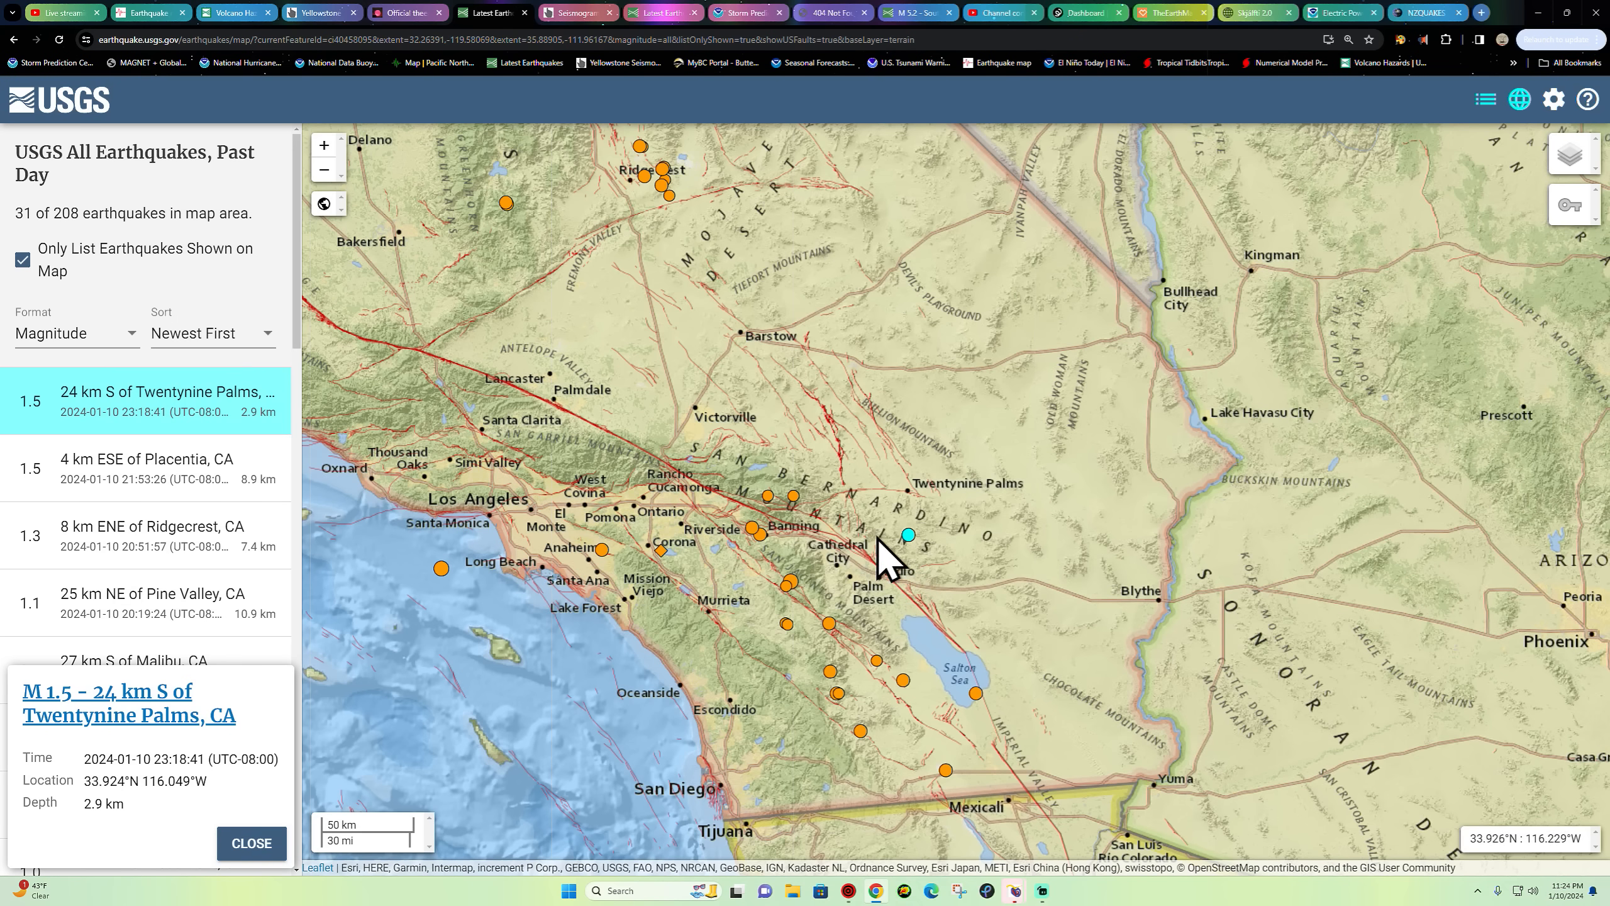
{"action": "mouse_move", "coordinate": [929, 595]}
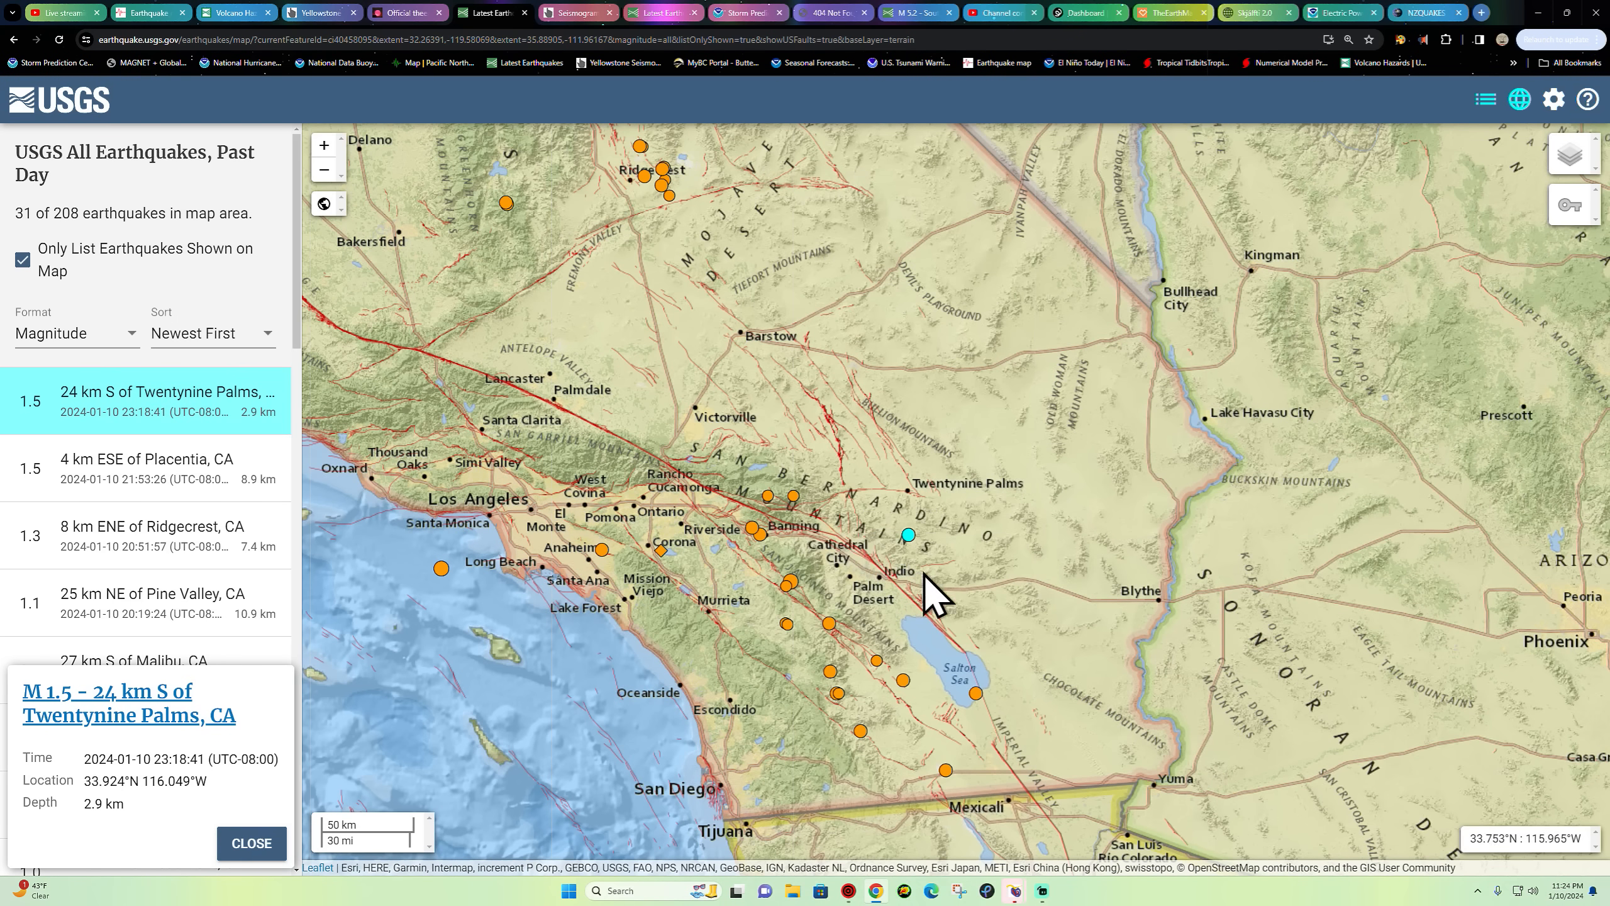
{"action": "mouse_move", "coordinate": [883, 555]}
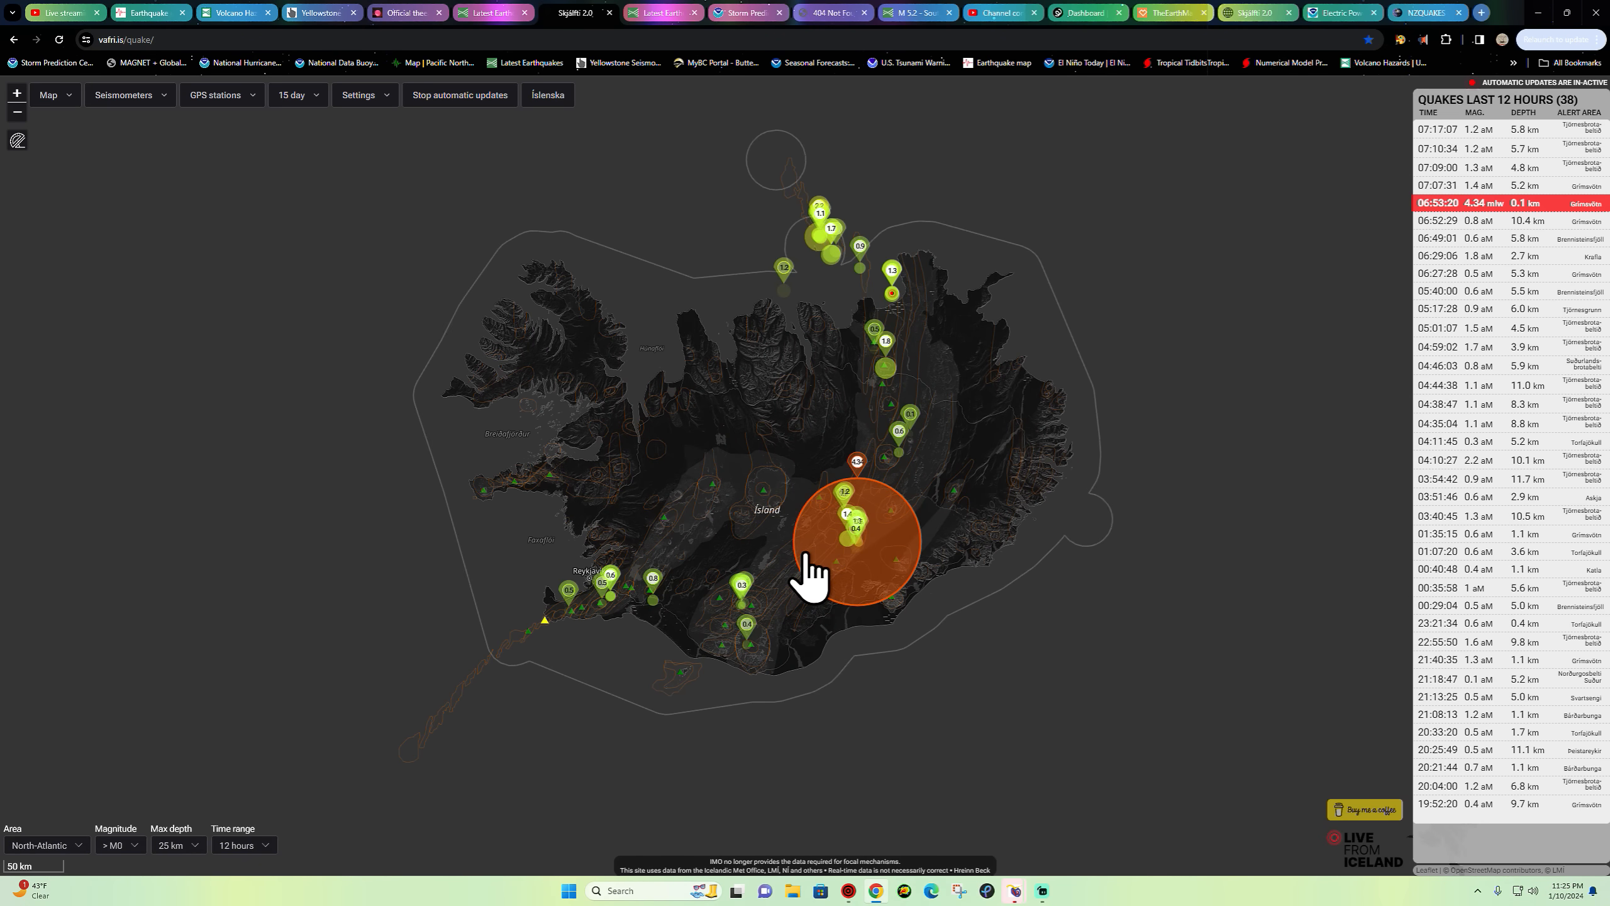
- Select the M4.34 Grímsvötn quake at 06:53:20 and bring up Grímsfjall GPS station's 90-day panel
{"action": "left_click", "coordinate": [846, 538]}
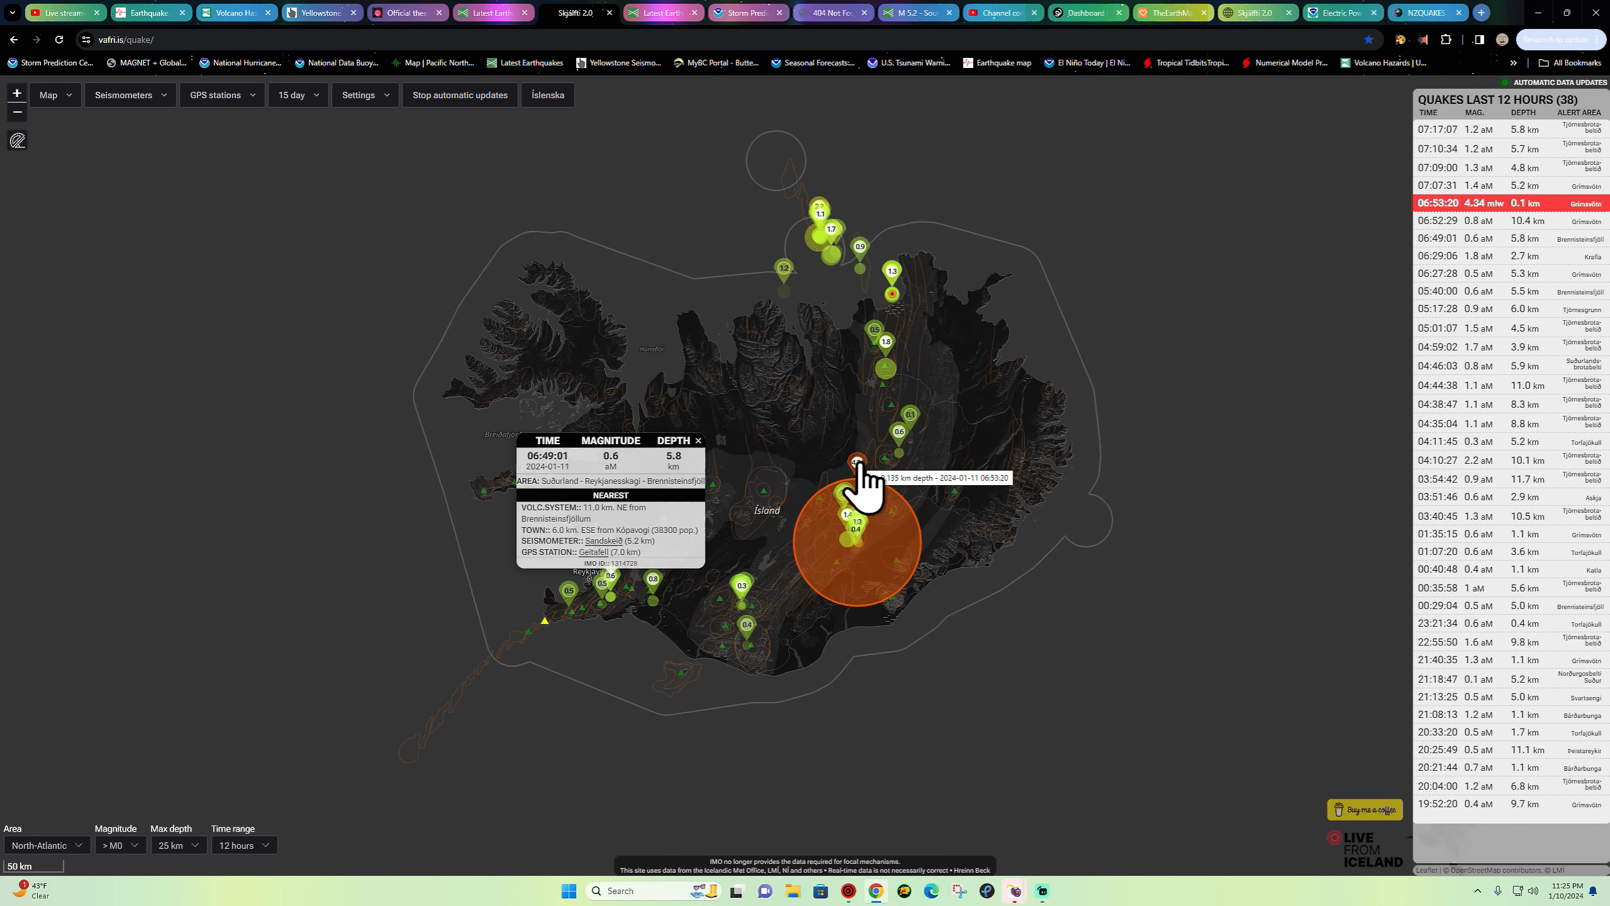
{"action": "mouse_move", "coordinate": [1292, 508]}
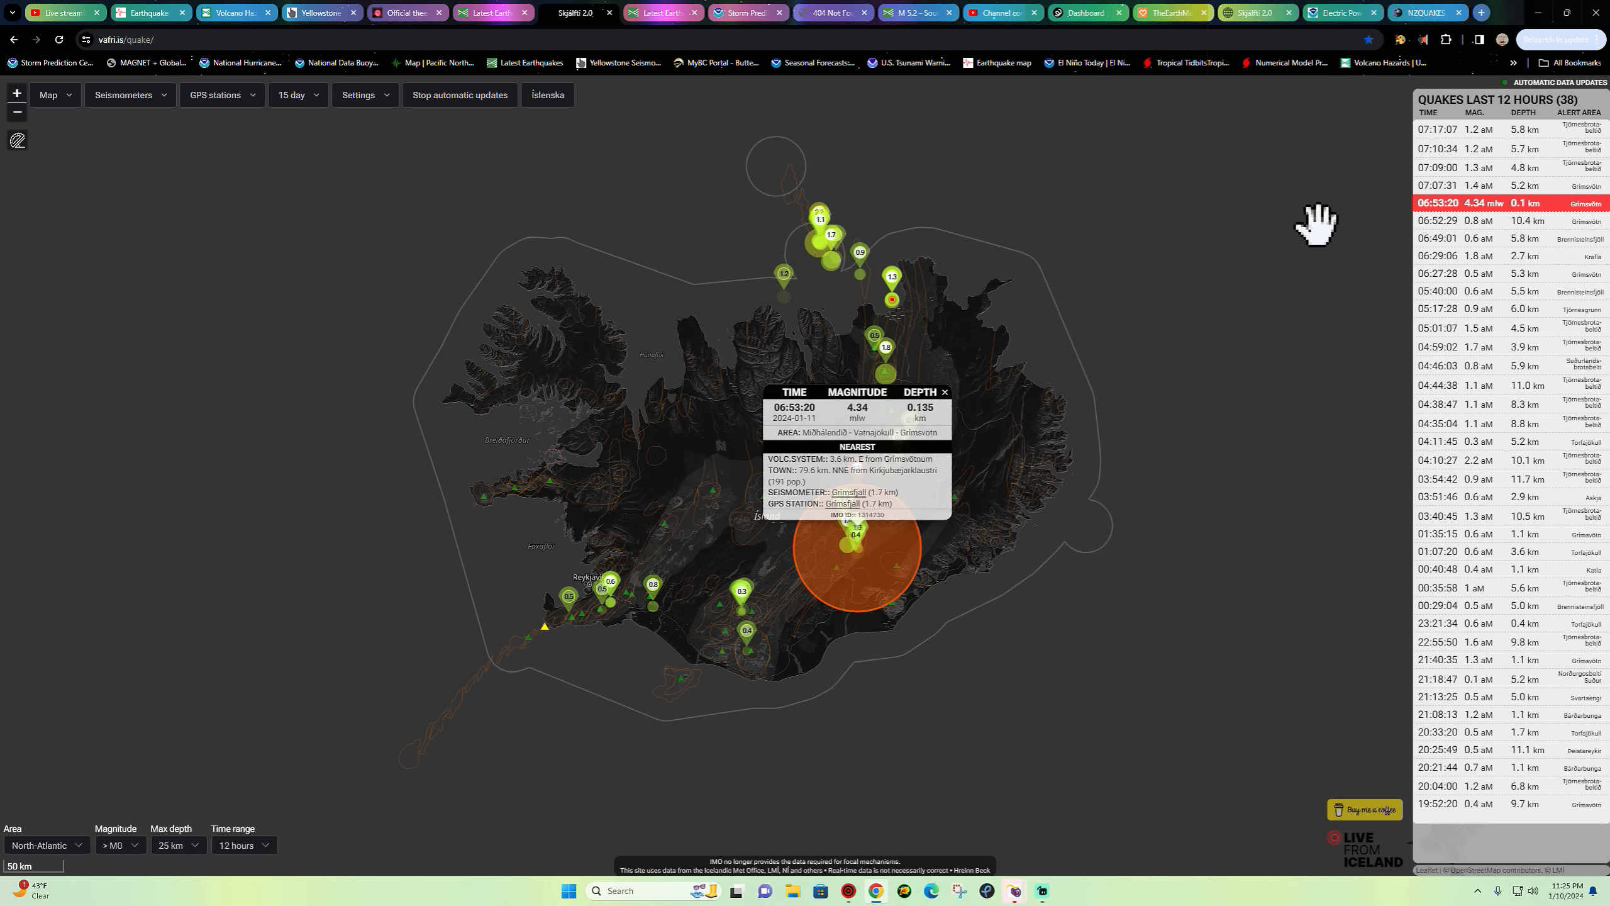
{"action": "left_click", "coordinate": [845, 505]}
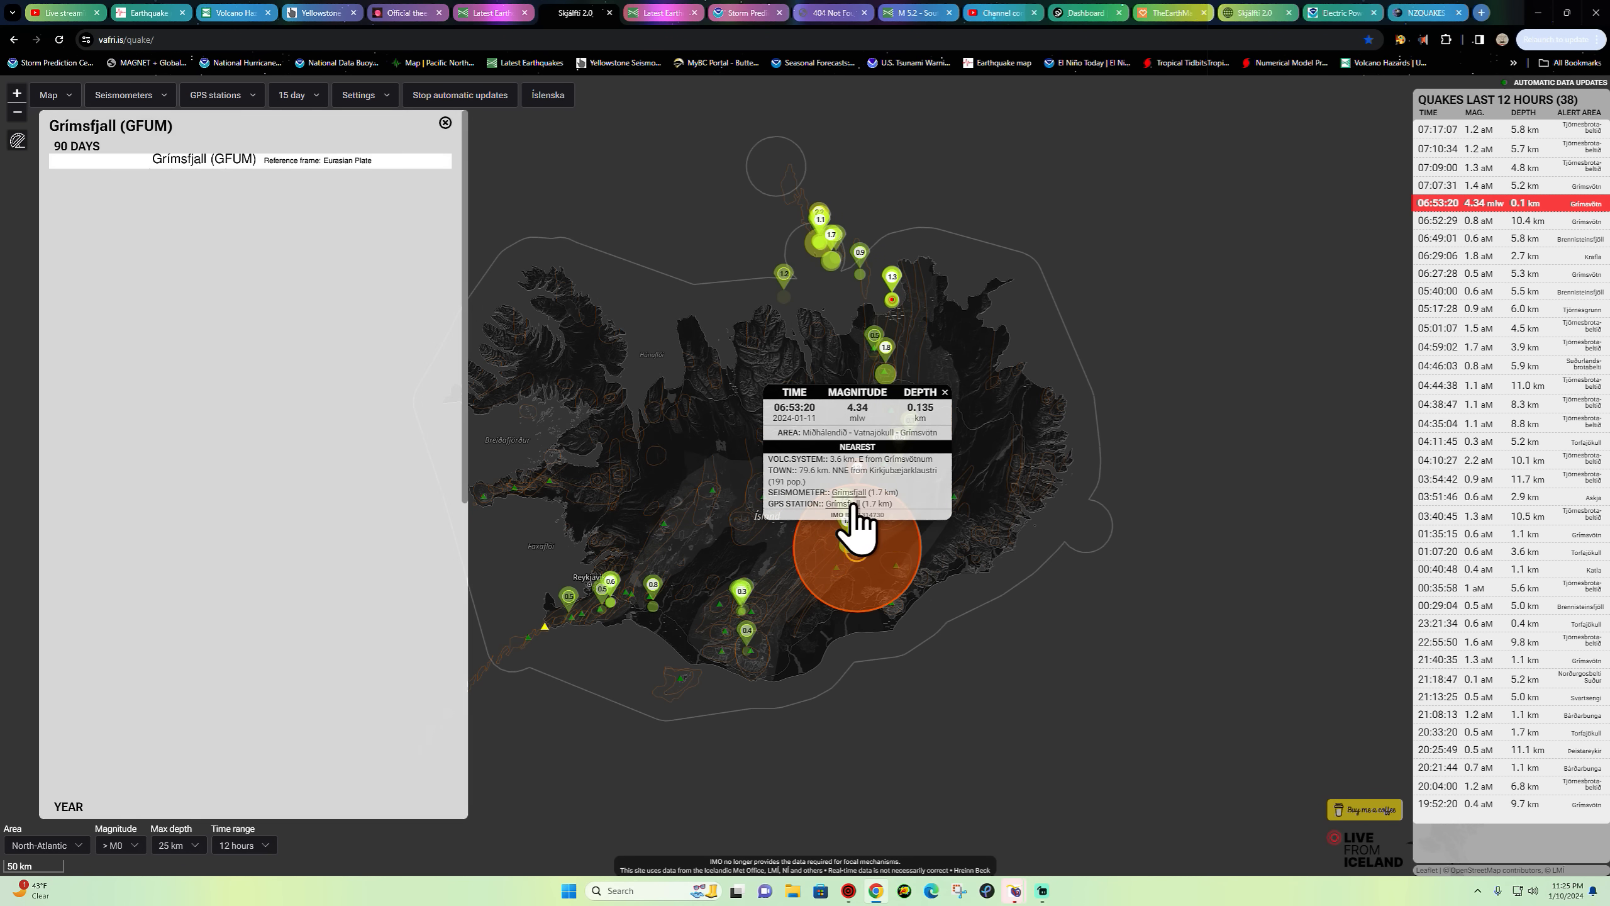
- Scroll through Grímsfjall's 90-day and year-long GPS displacement plots showing a steady upward trend
{"action": "left_click", "coordinate": [842, 503]}
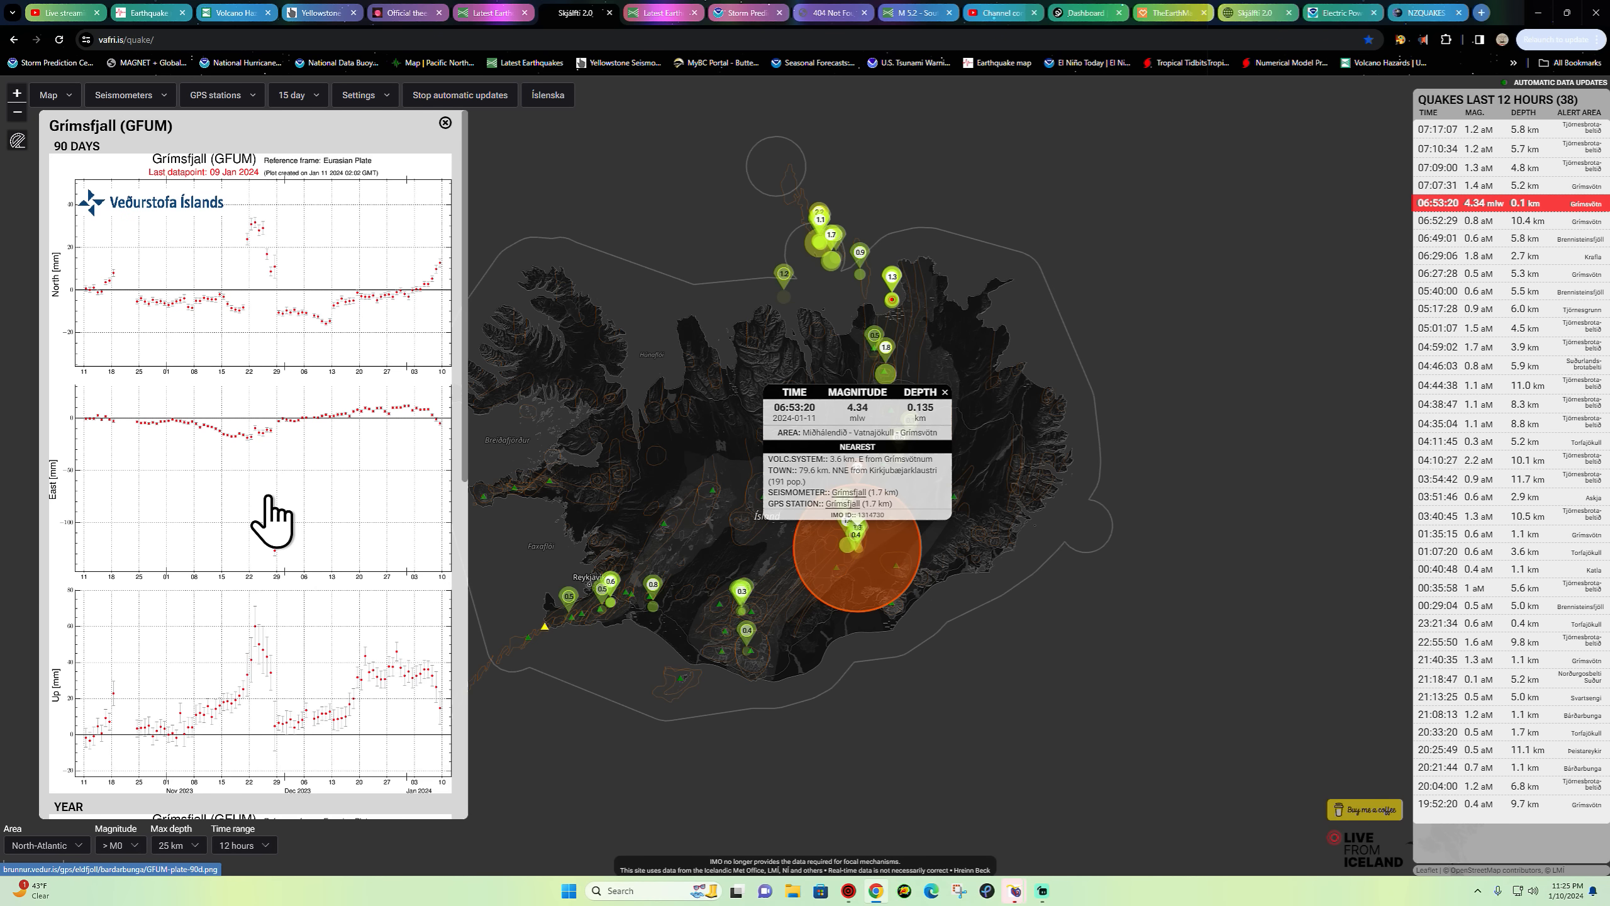
{"action": "mouse_move", "coordinate": [285, 663]}
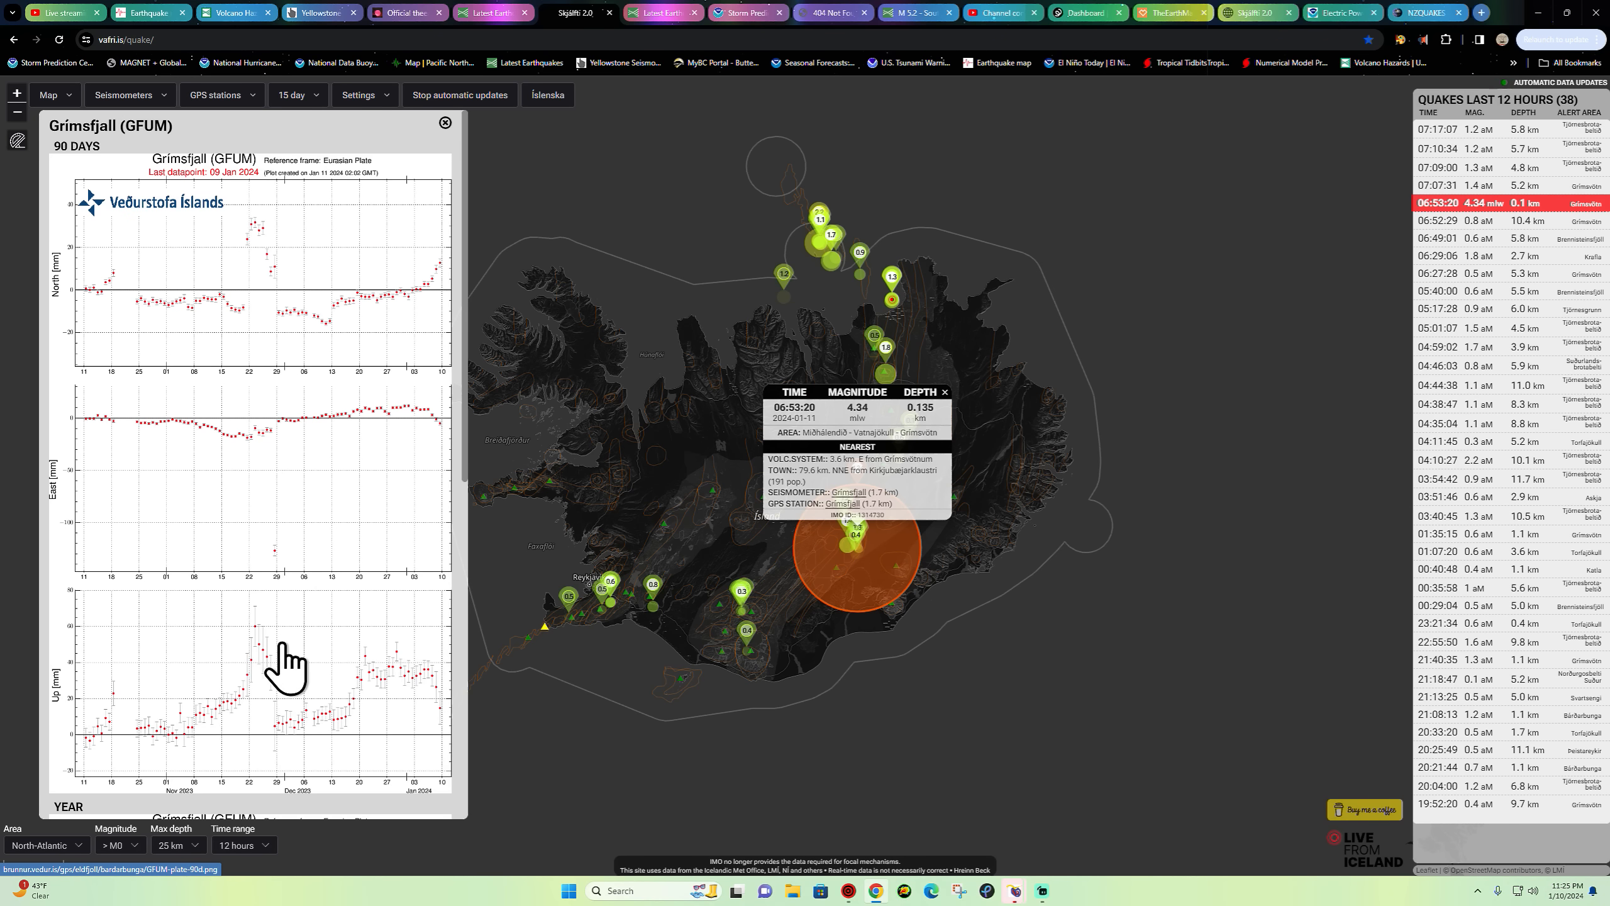
{"action": "scroll", "scroll_direction": "down", "scroll_amount": 3}
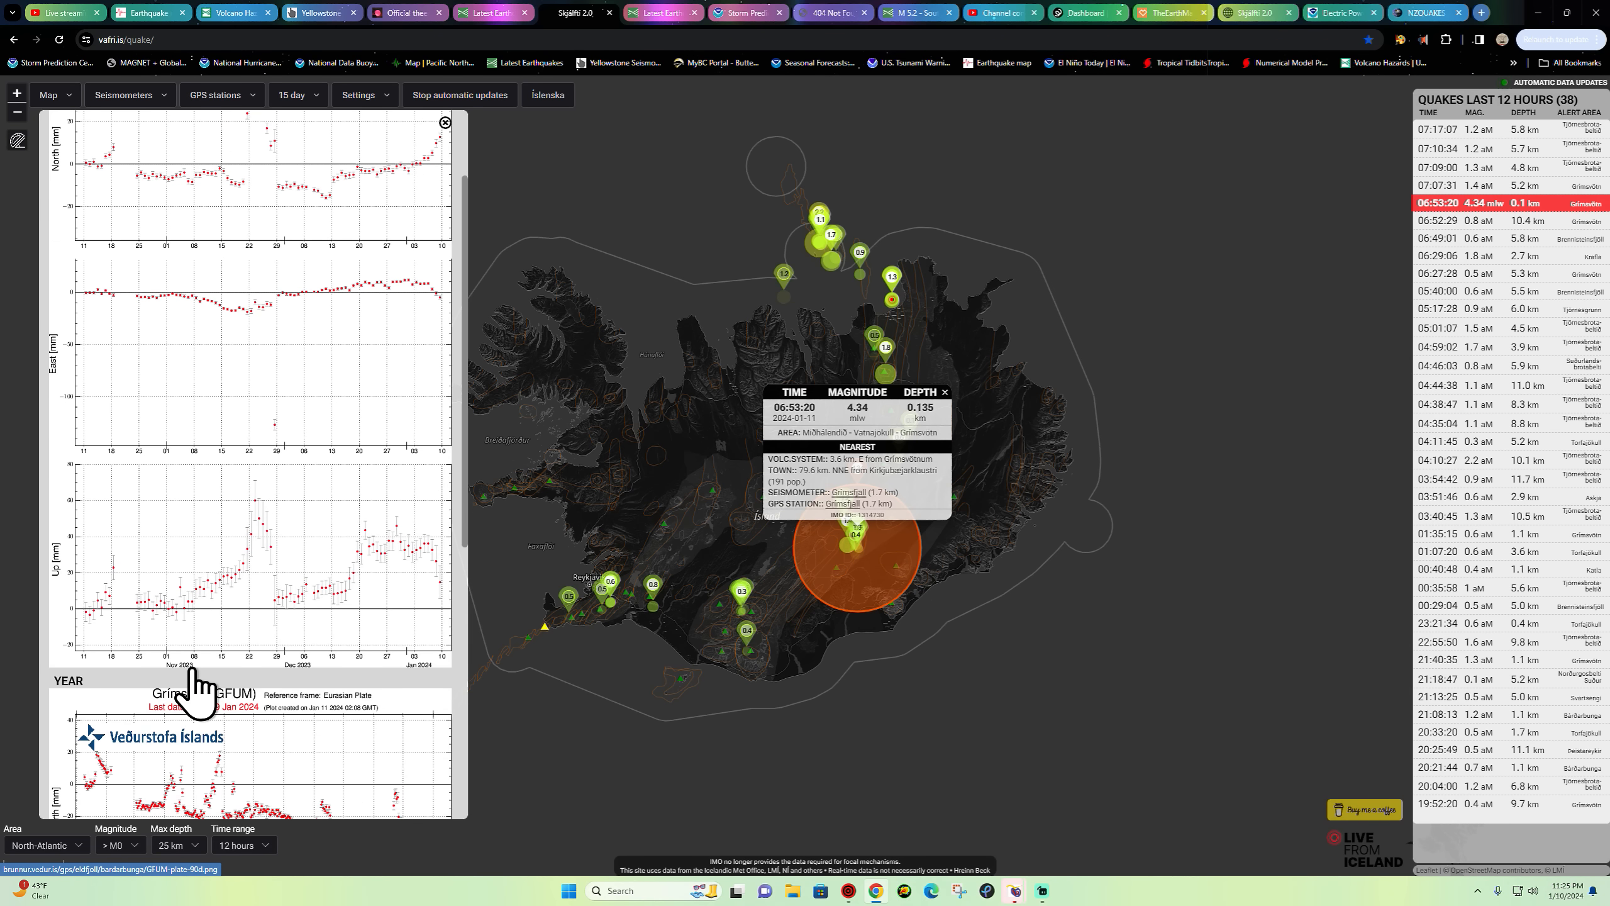
{"action": "mouse_move", "coordinate": [258, 545]}
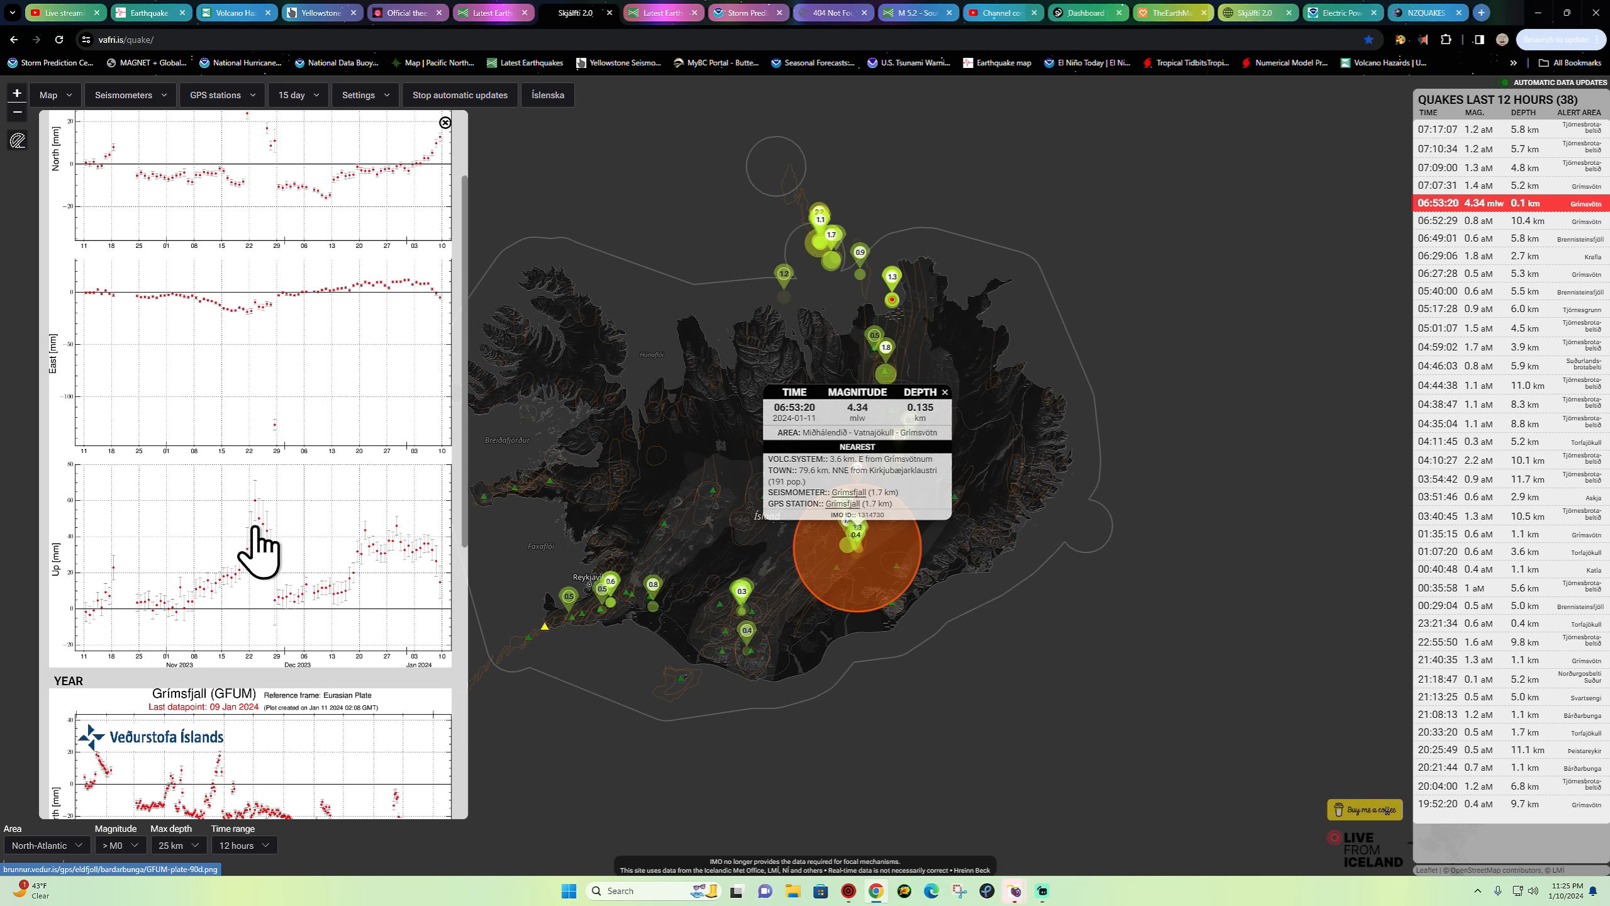
{"action": "mouse_move", "coordinate": [103, 629]}
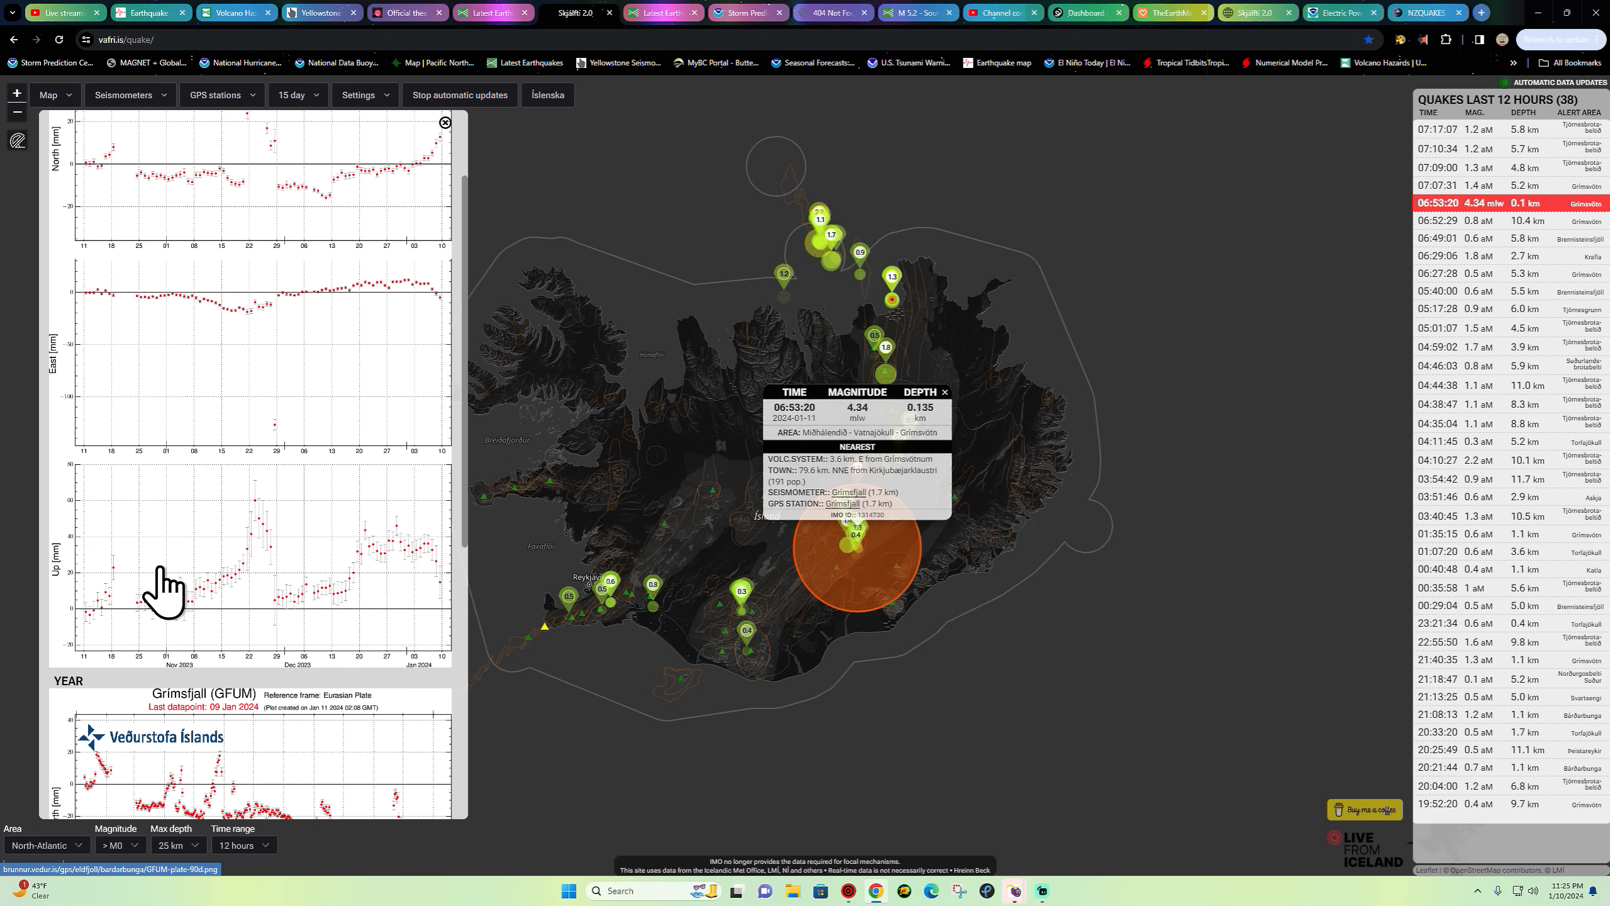
{"action": "mouse_move", "coordinate": [209, 617]}
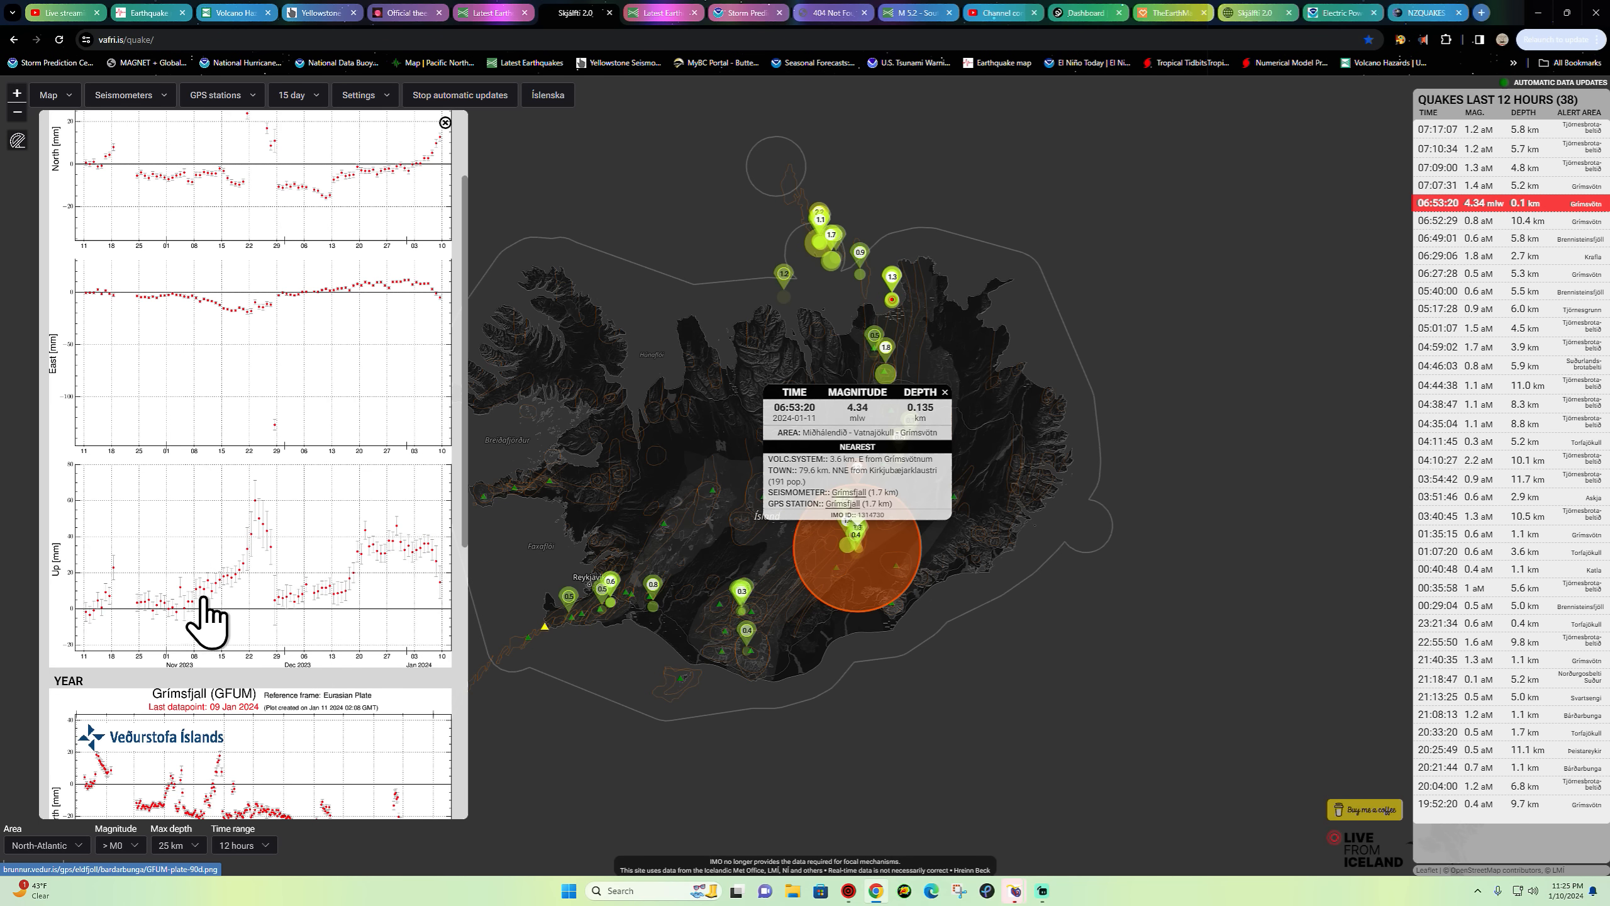
{"action": "scroll", "scroll_direction": "down", "scroll_amount": 3}
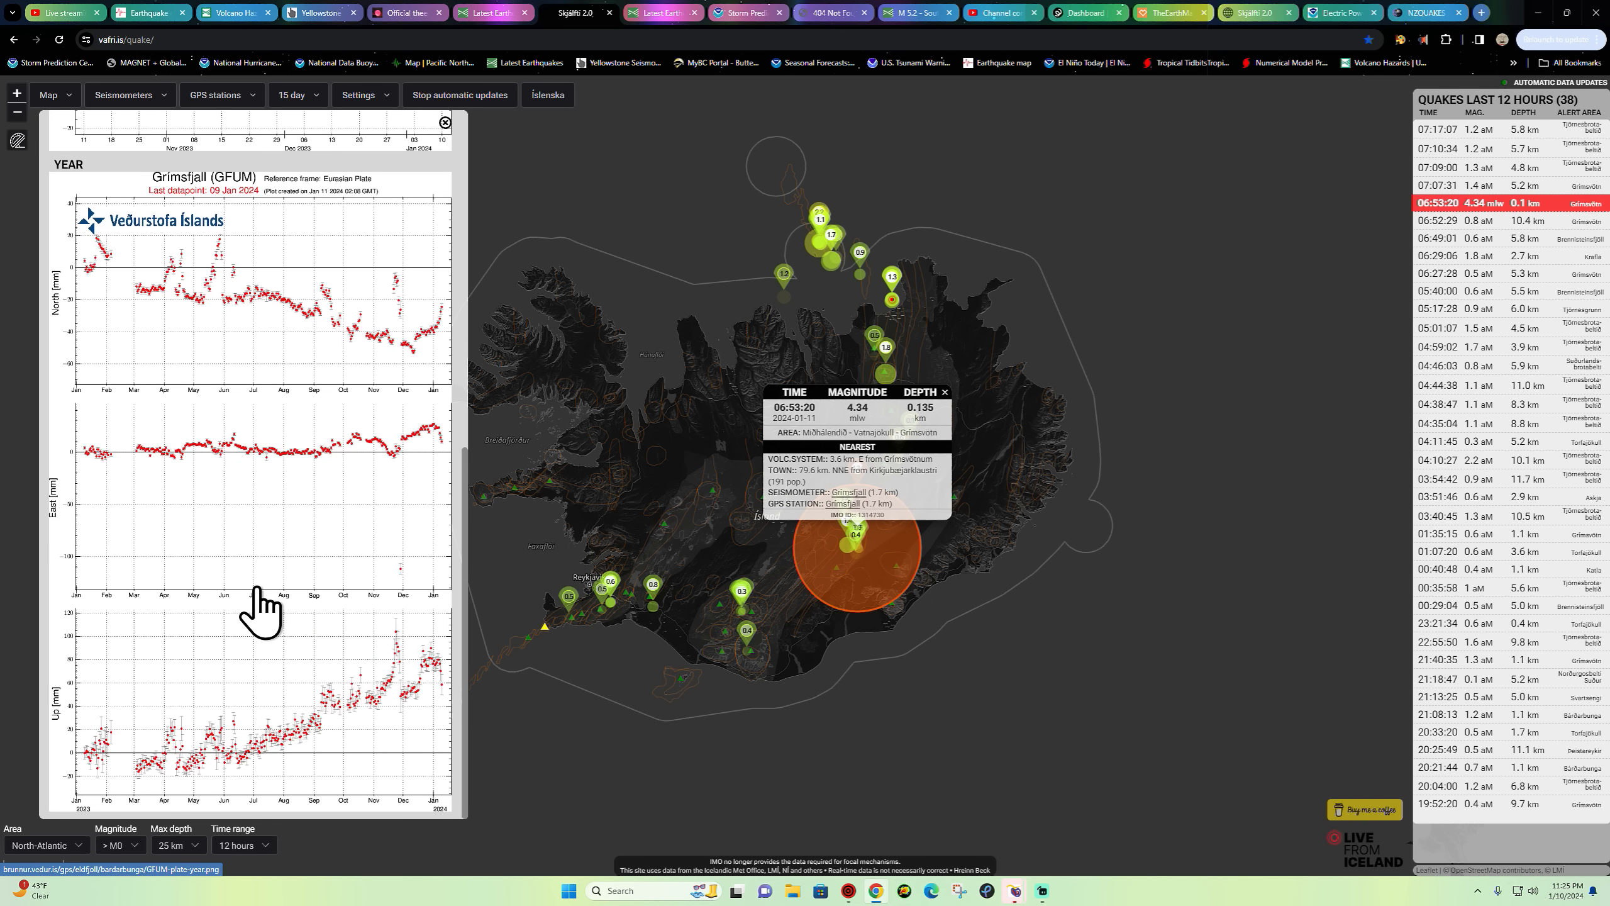
{"action": "mouse_move", "coordinate": [414, 680]}
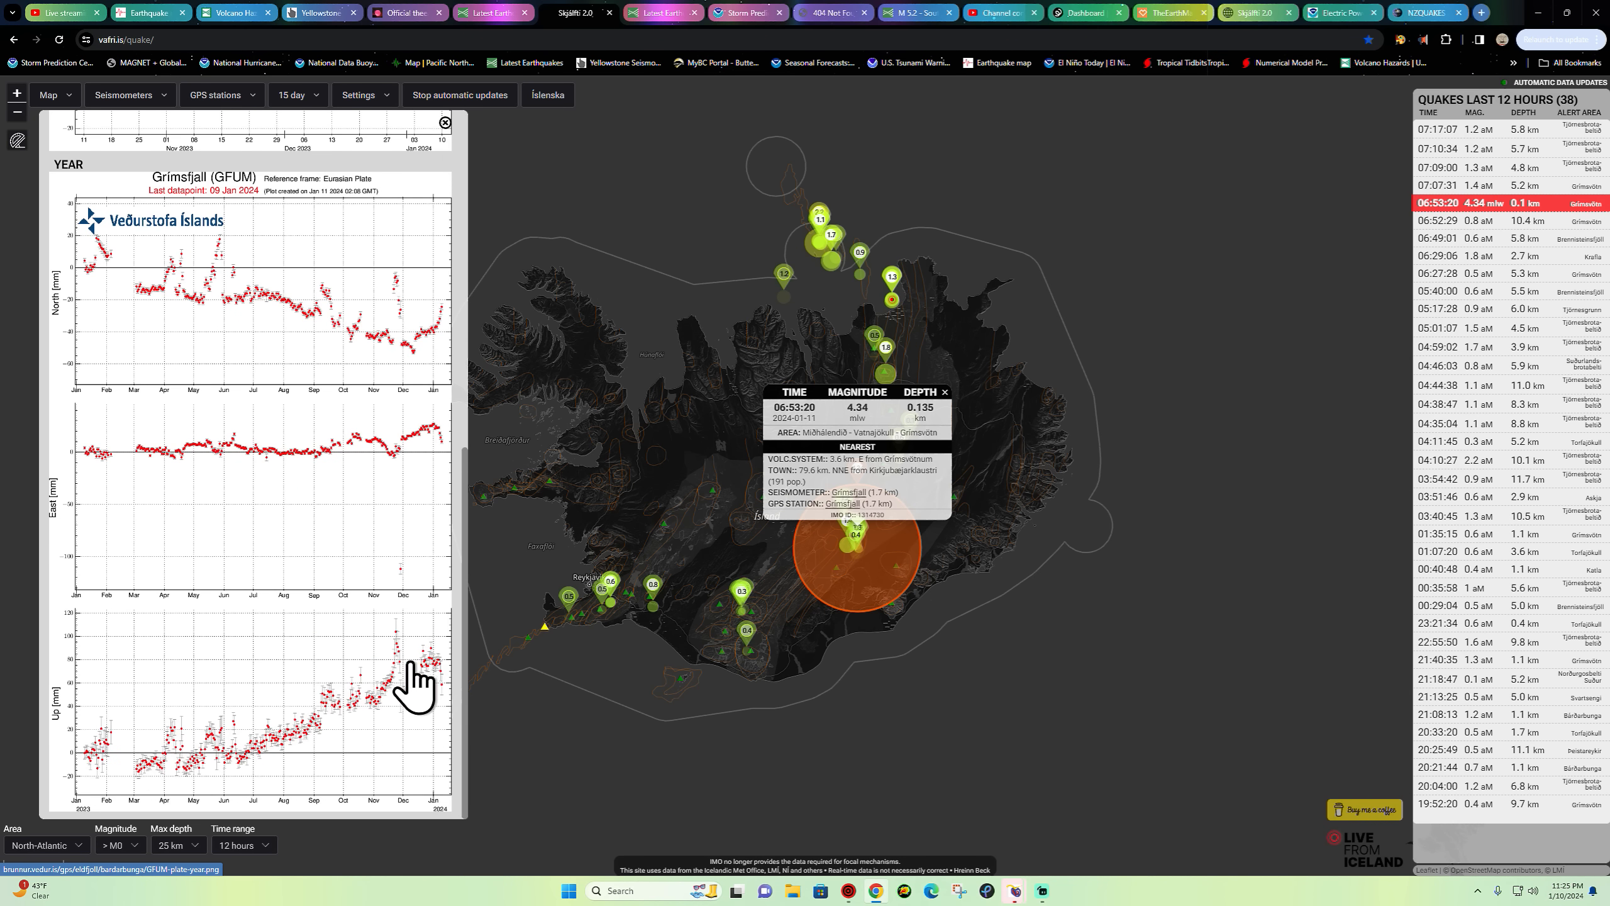
{"action": "mouse_move", "coordinate": [454, 689]}
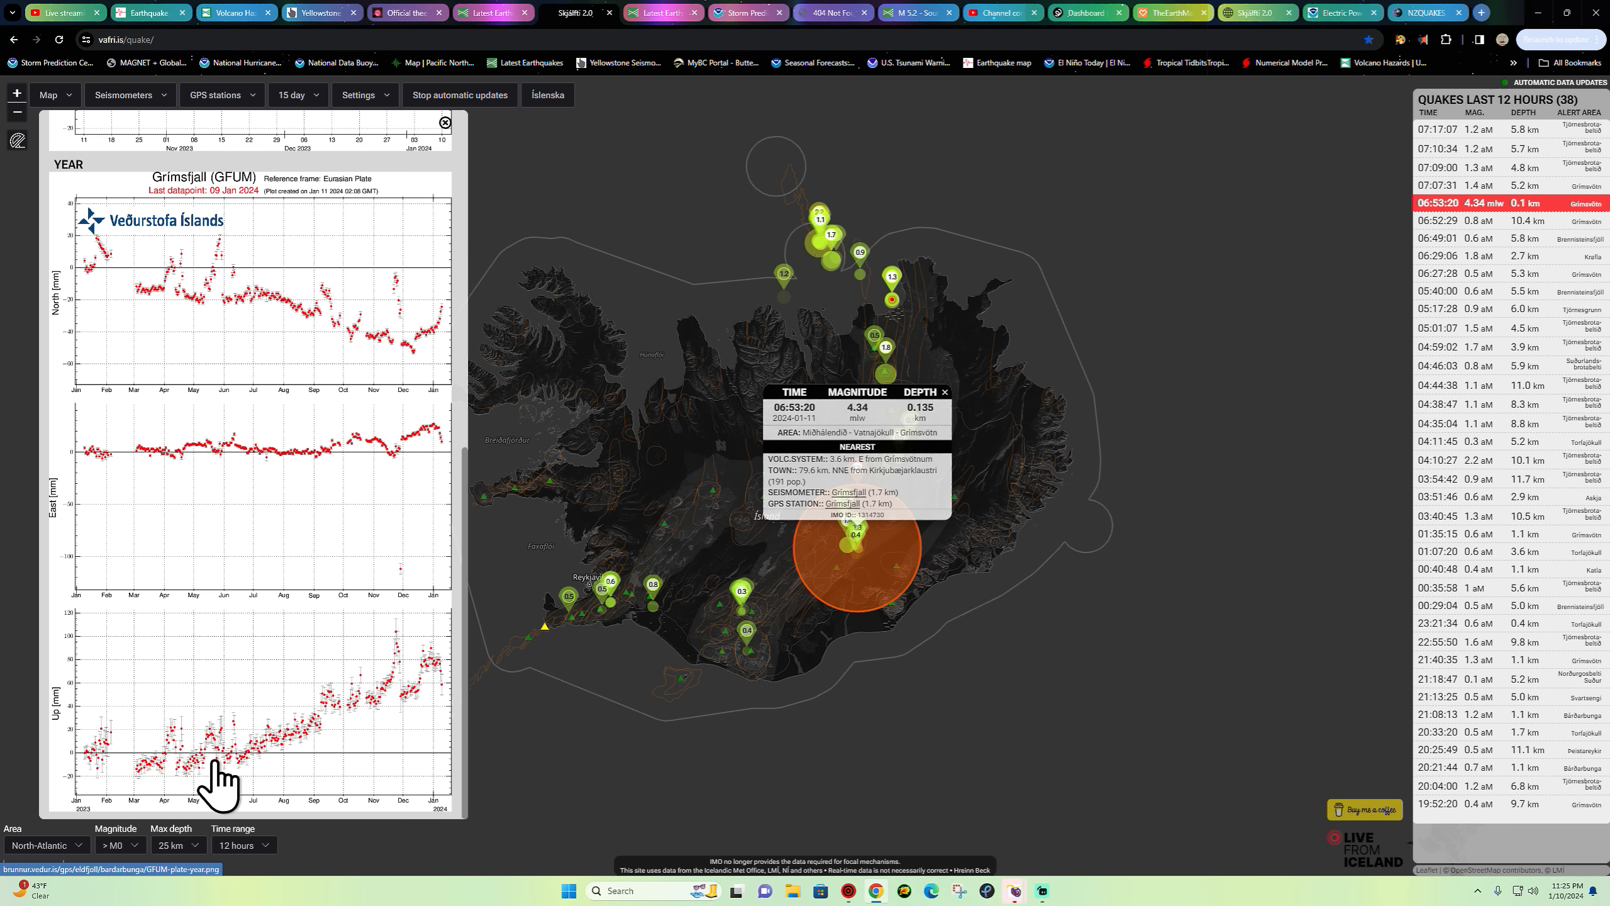
{"action": "mouse_move", "coordinate": [378, 703]}
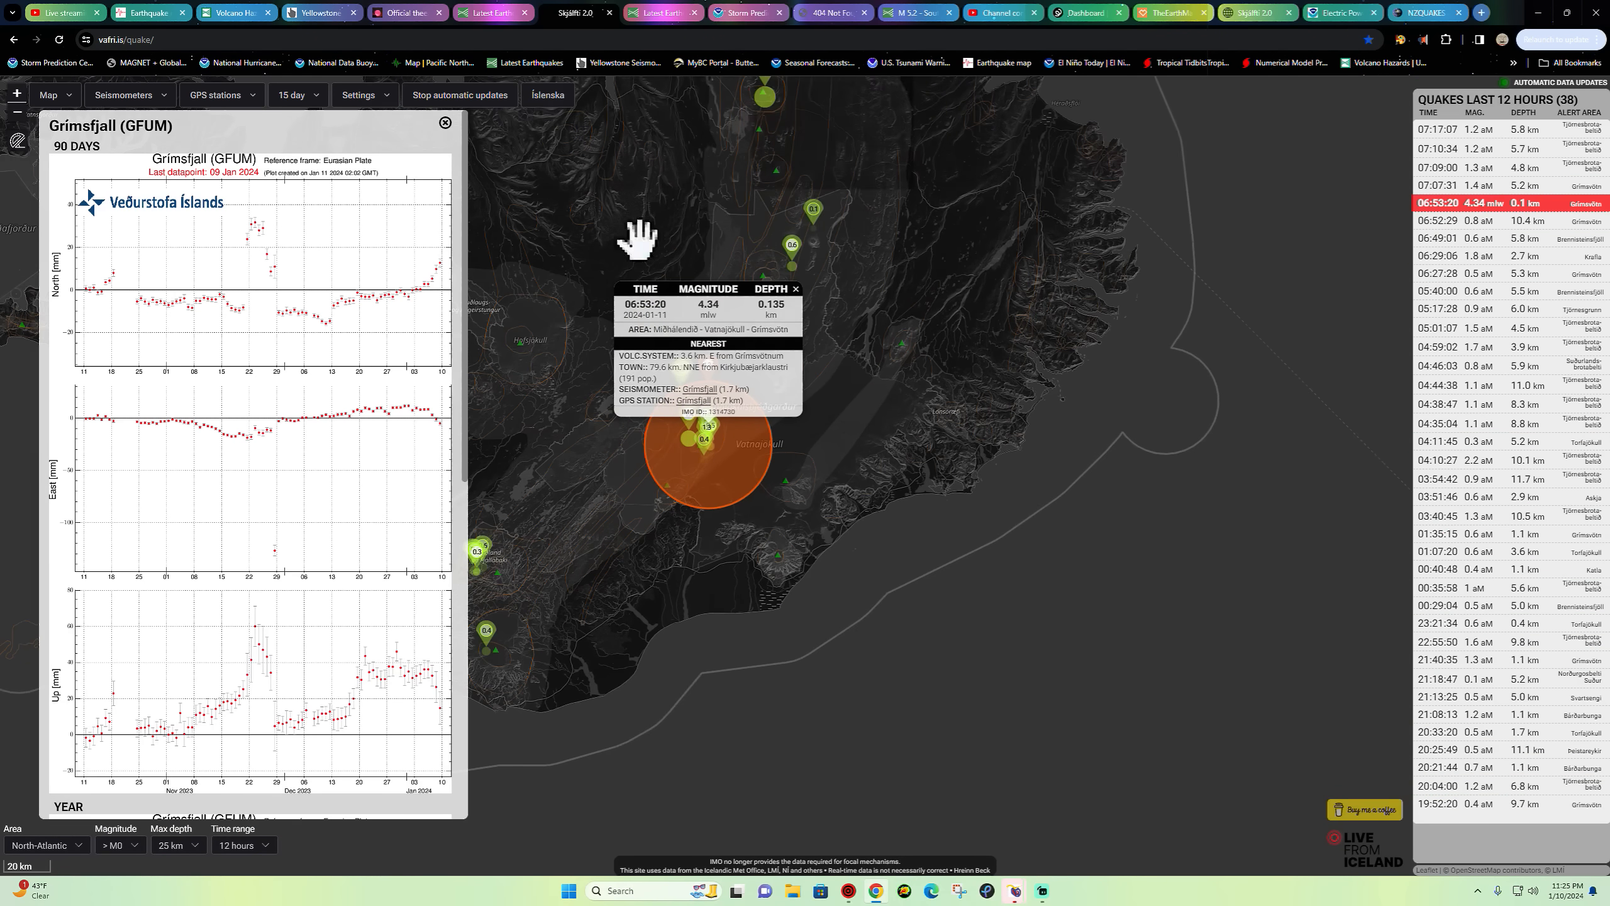
- Dismiss the Grímsfjall GPS panel and 4.34 quake popup, leaving the North Atlantic quake map
{"action": "left_click", "coordinate": [444, 122]}
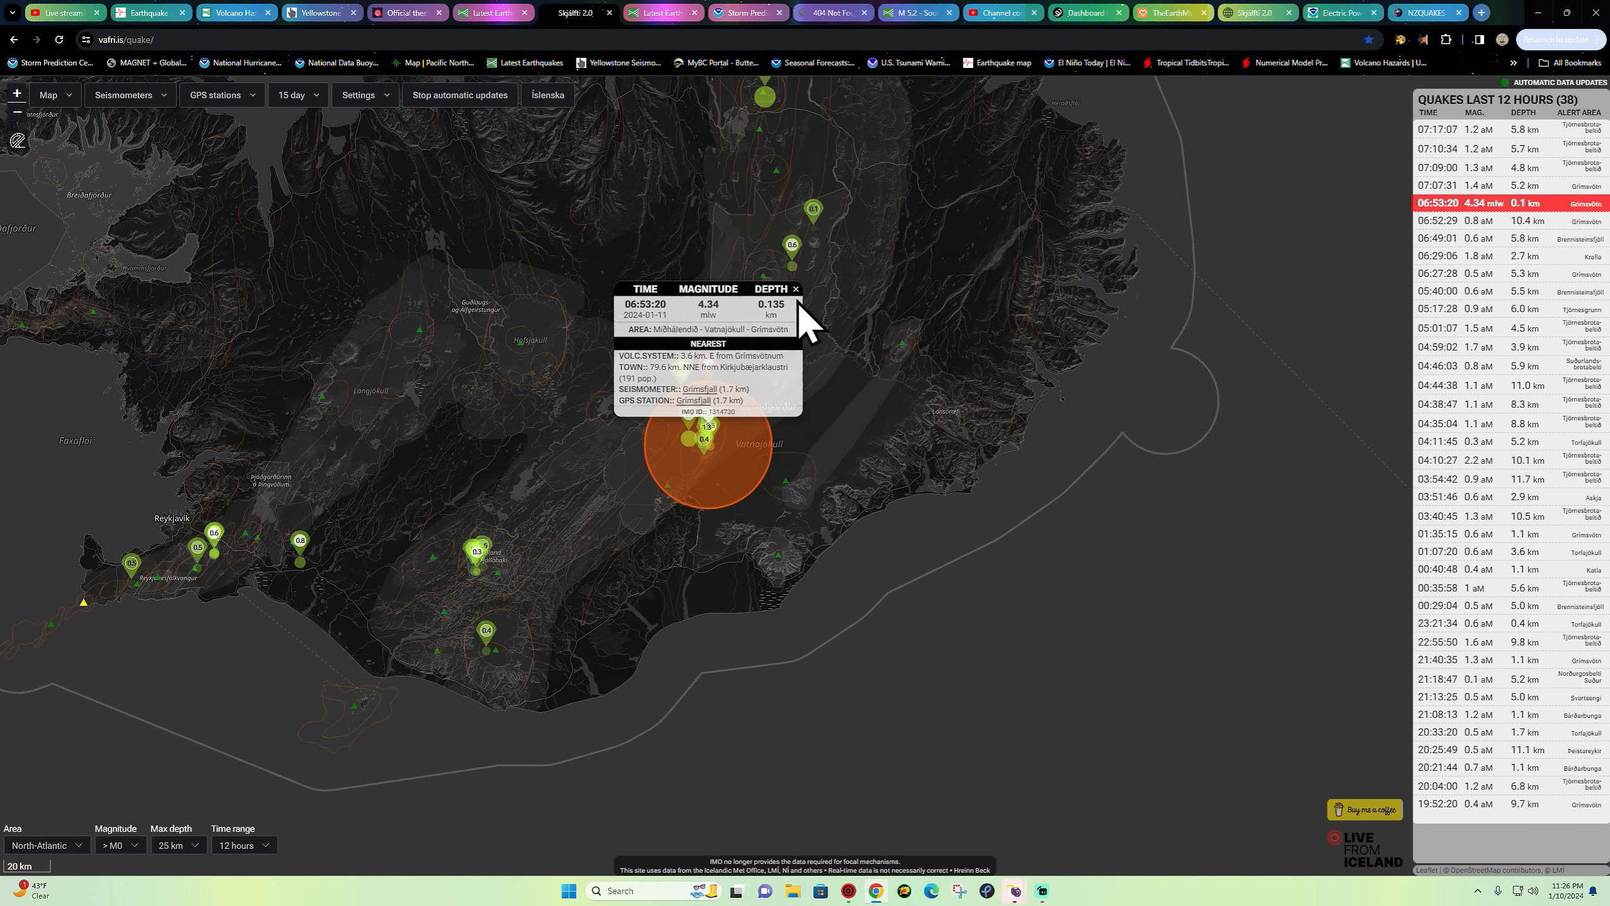
{"action": "left_click", "coordinate": [796, 288]}
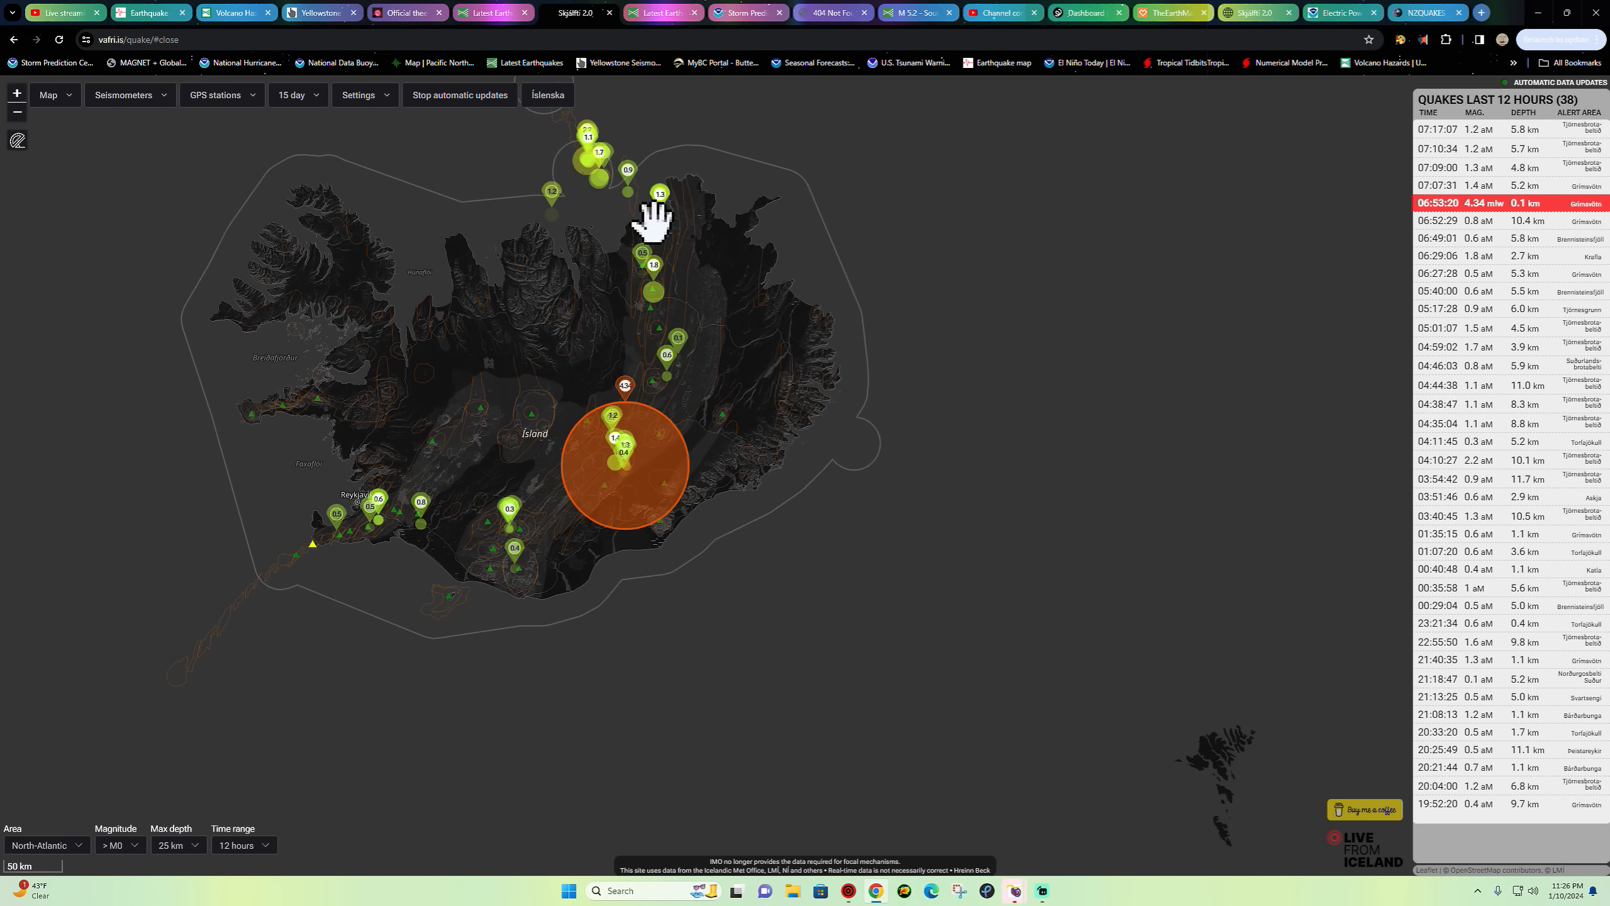
{"action": "mouse_move", "coordinate": [478, 531]}
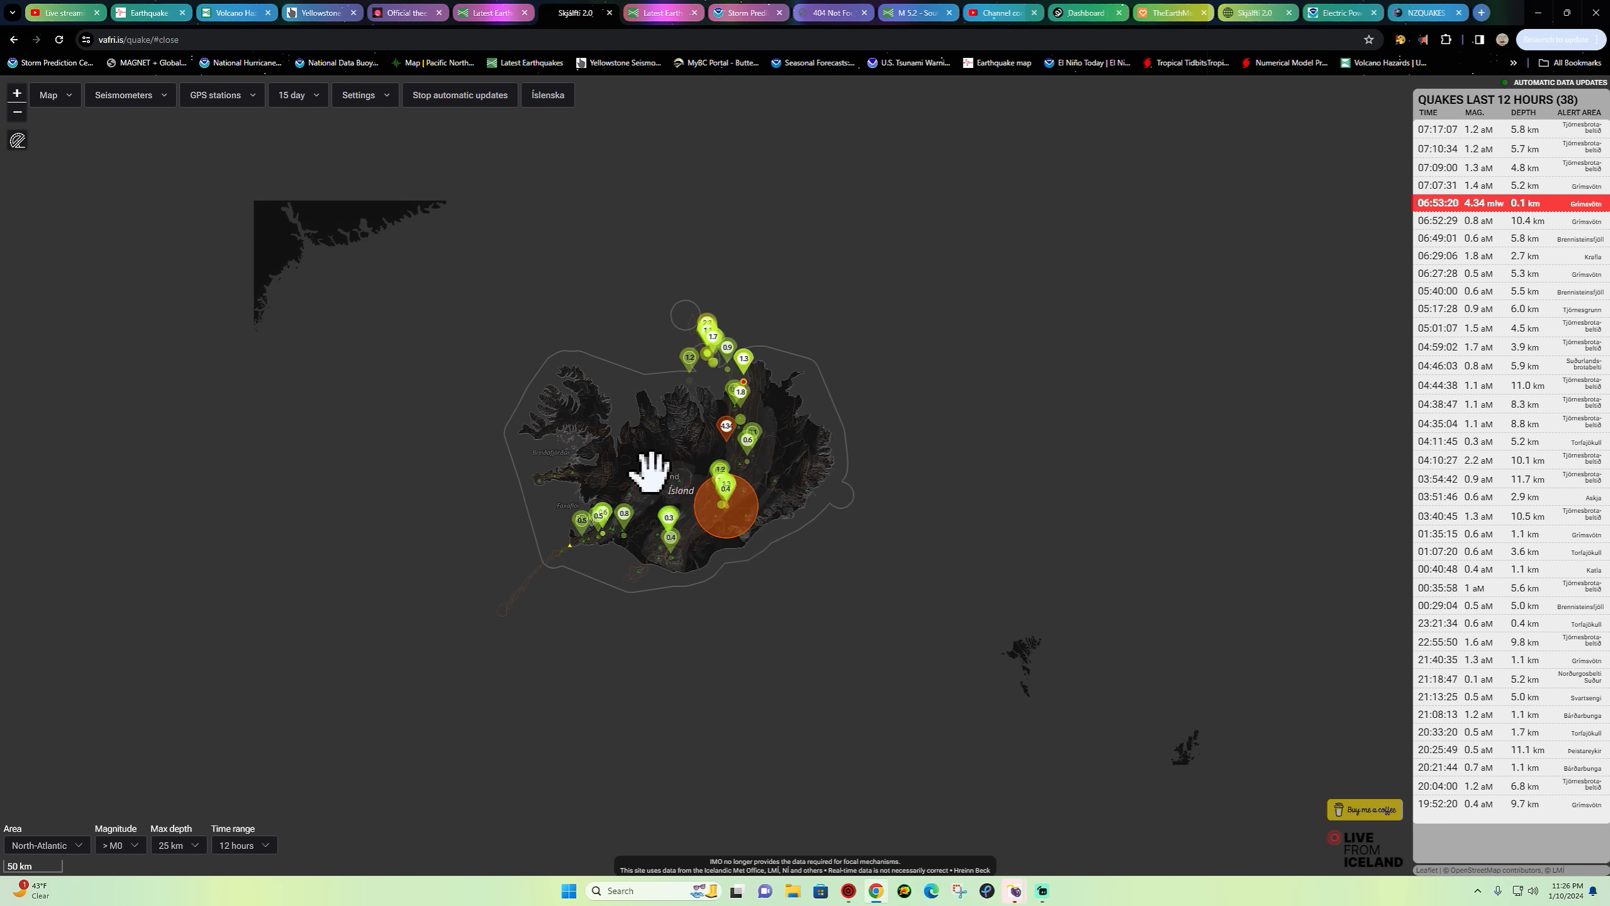
{"action": "scroll", "scroll_direction": "down", "scroll_amount": 3}
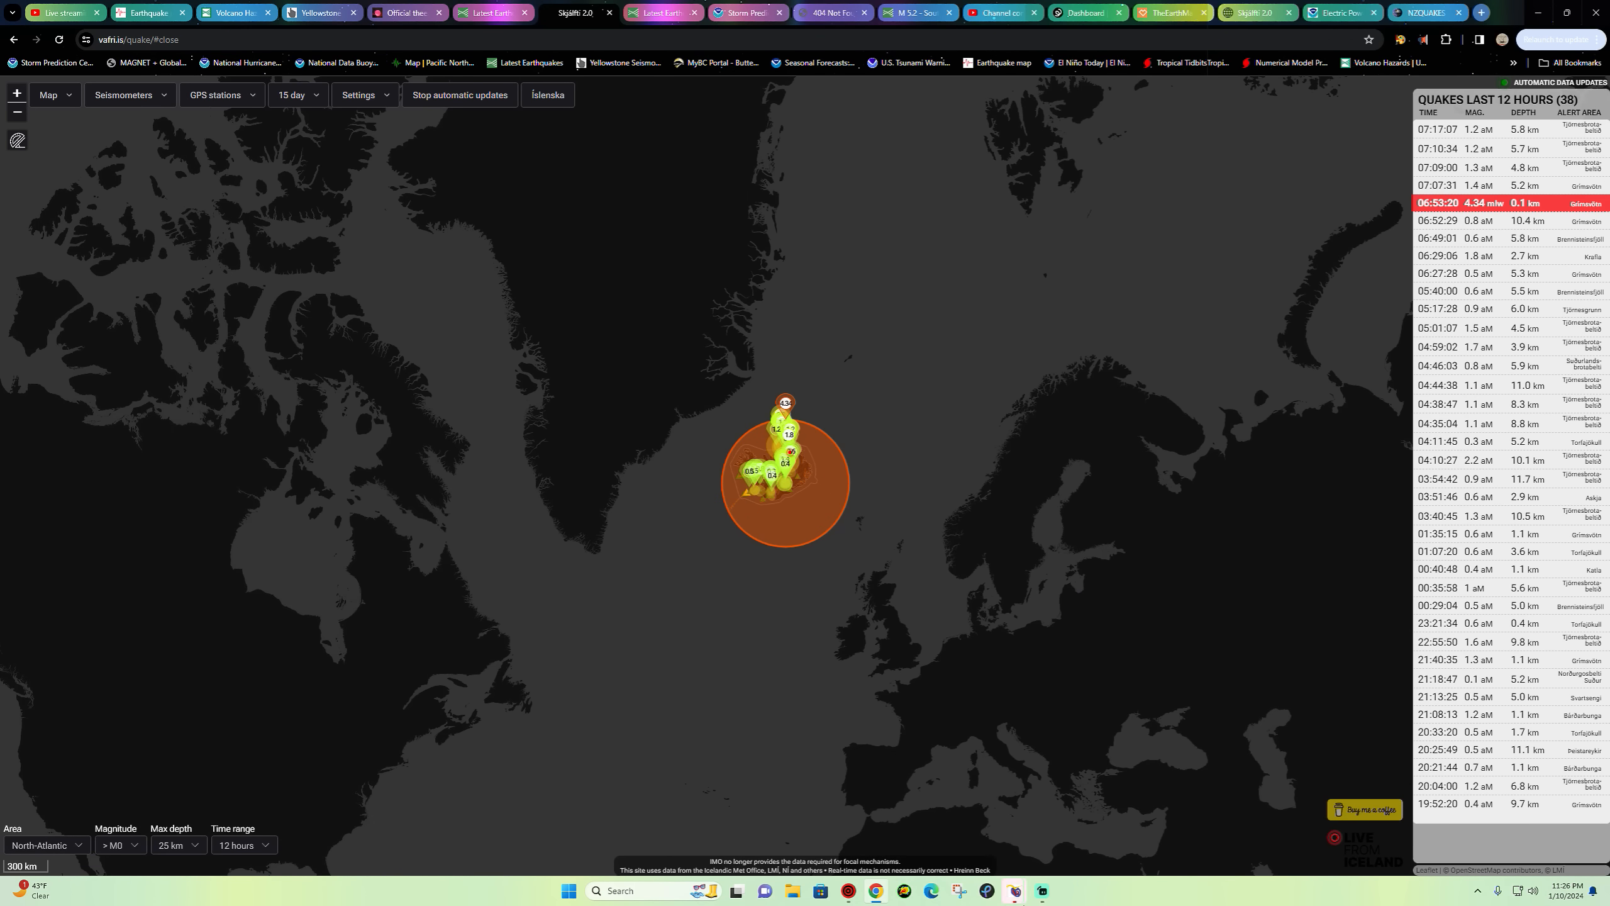
{"action": "mouse_move", "coordinate": [1121, 572]}
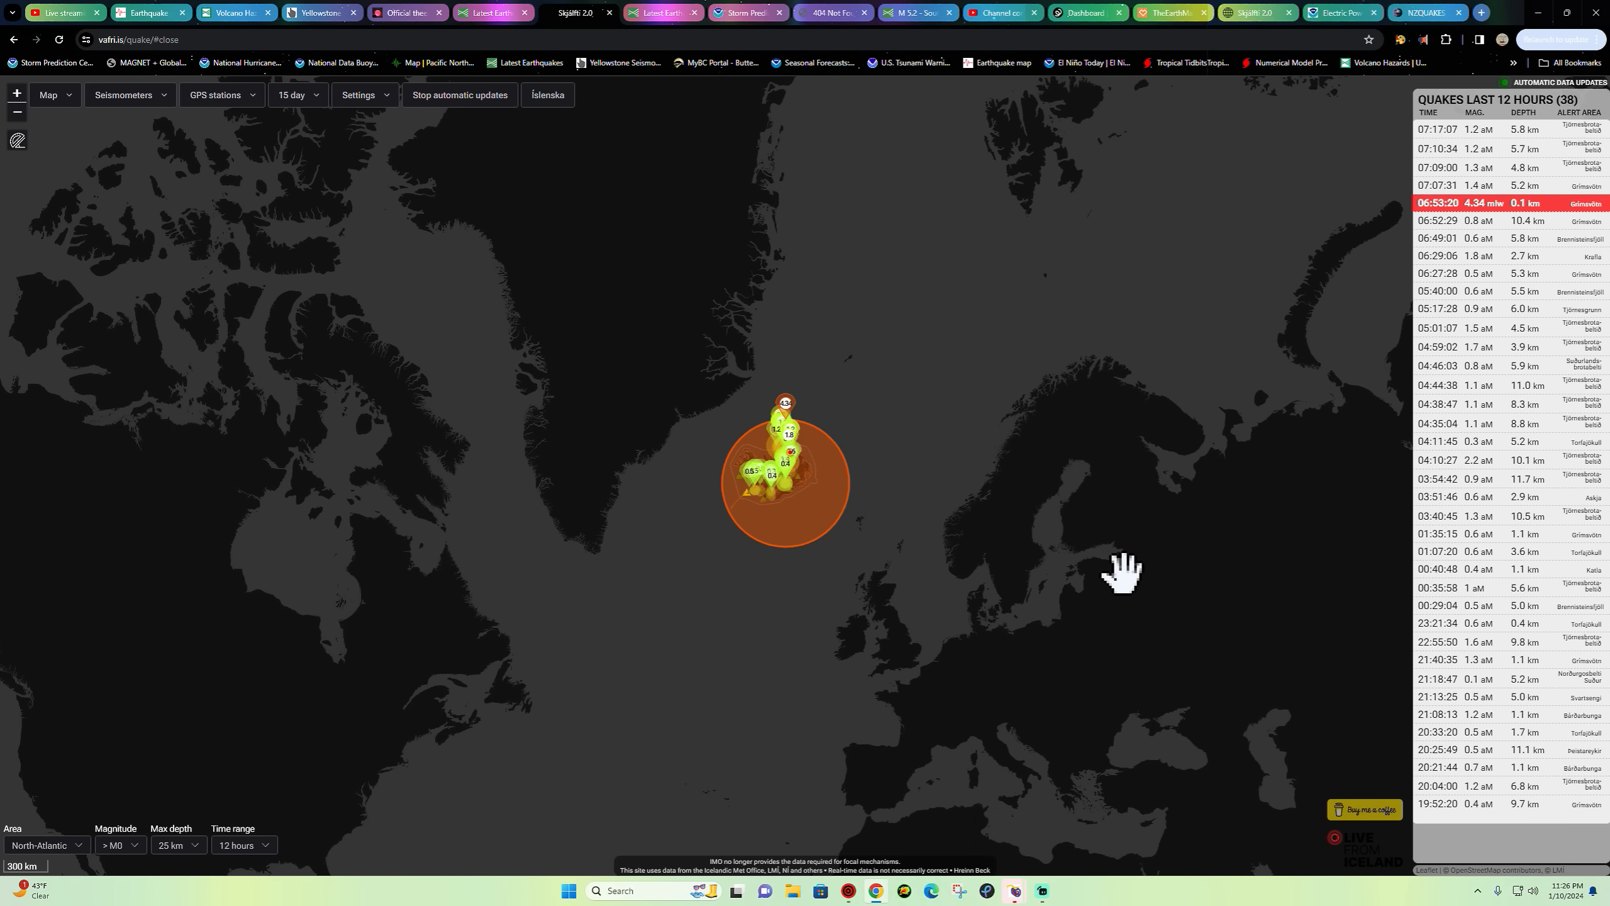